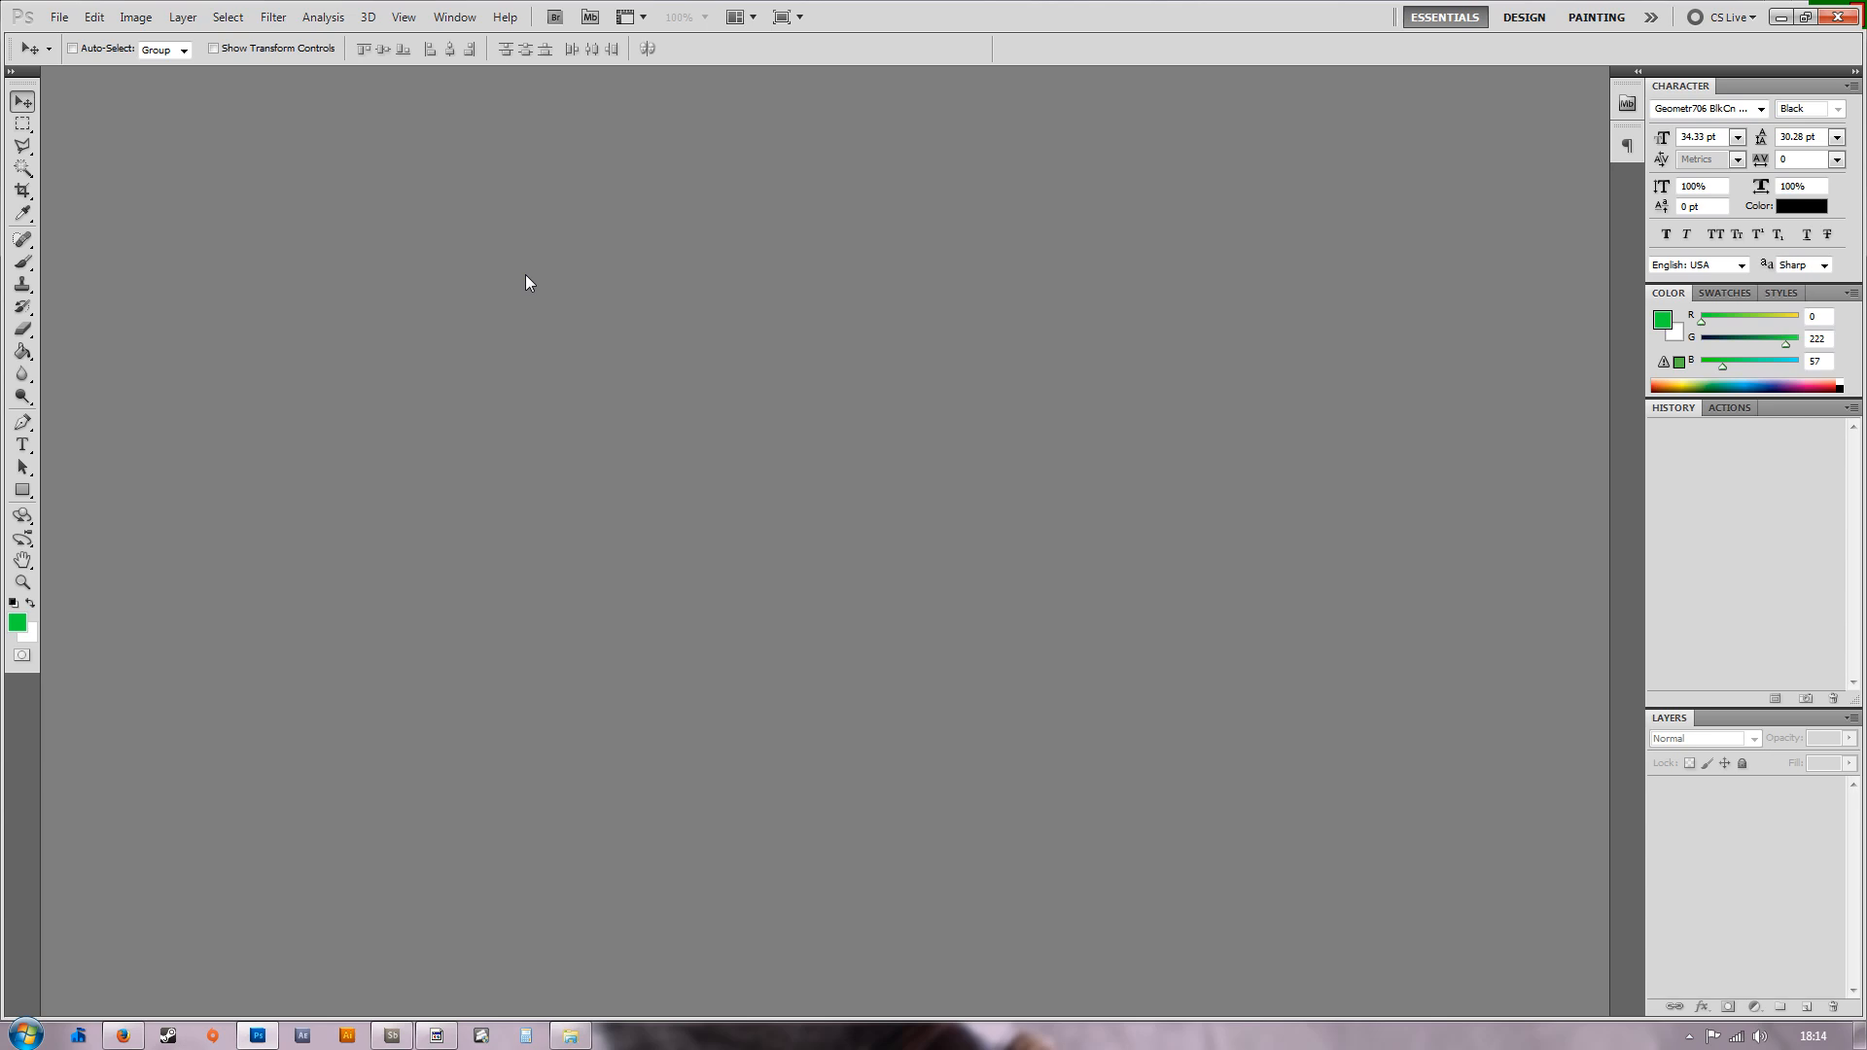
mouse_move(900, 83)
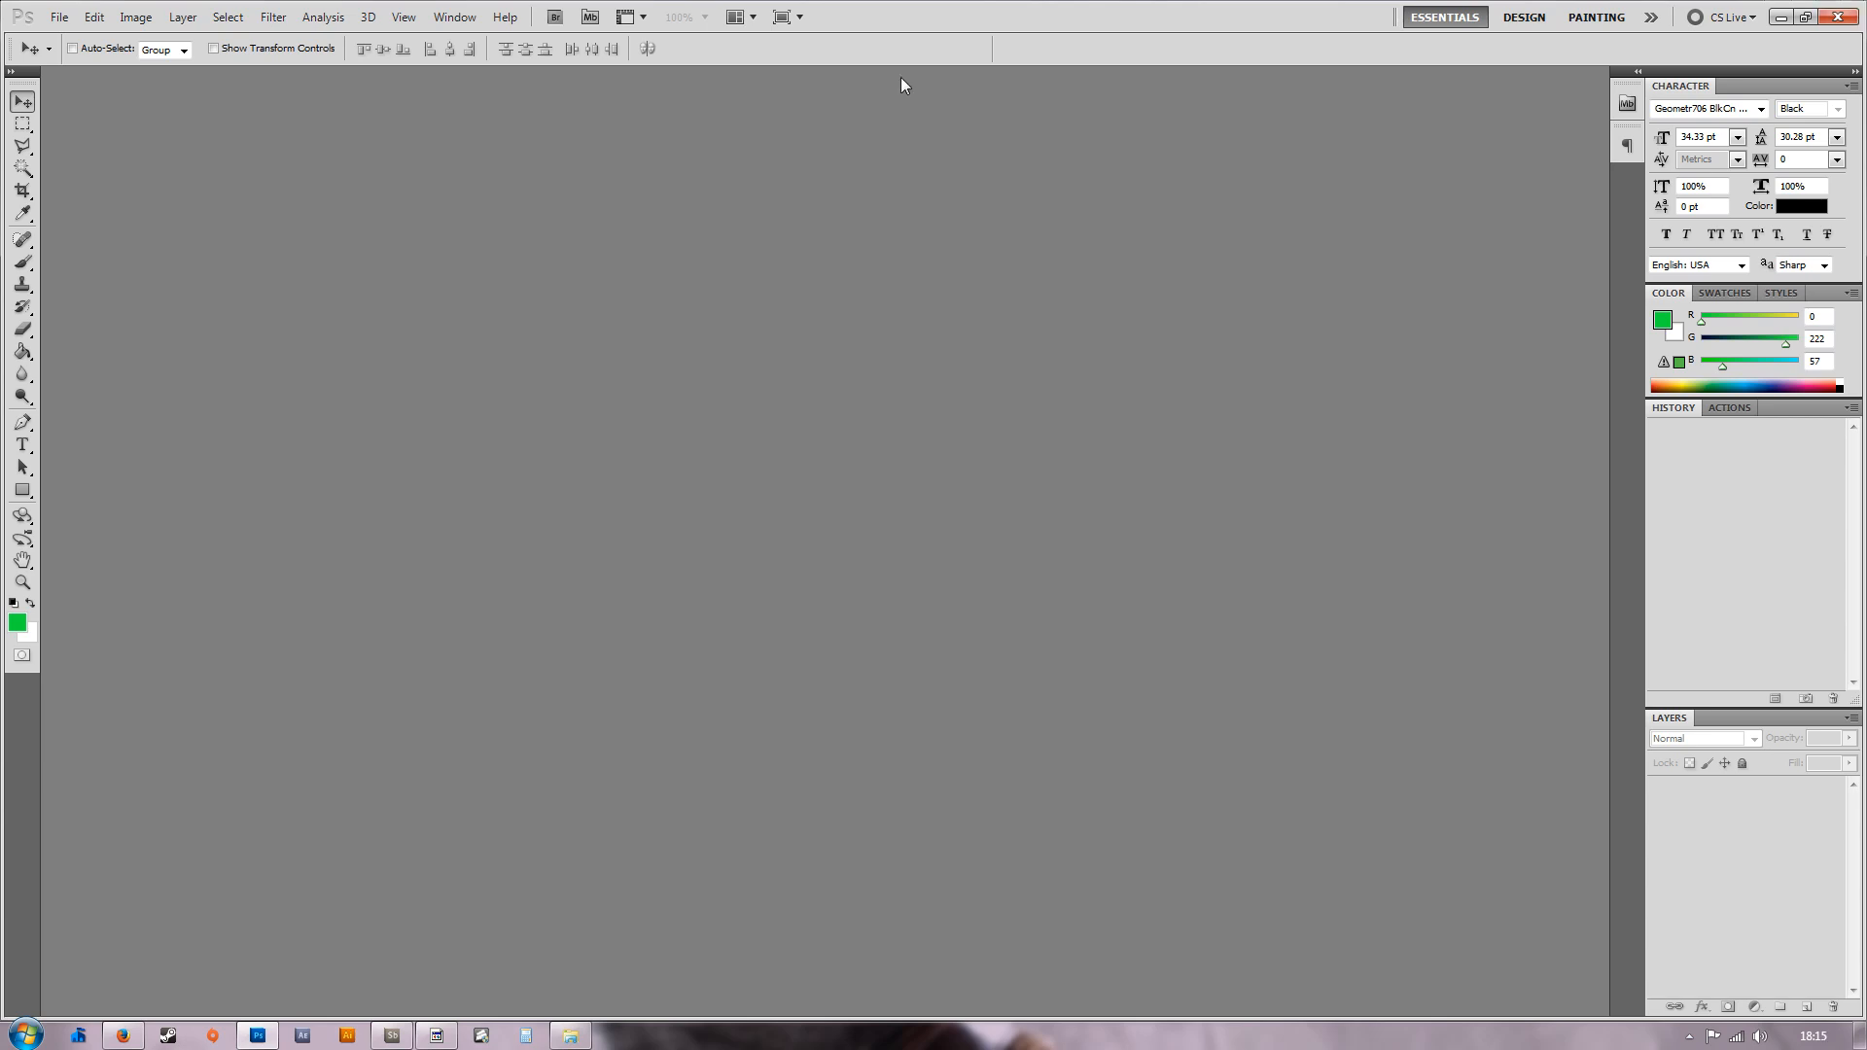
mouse_move(508, 327)
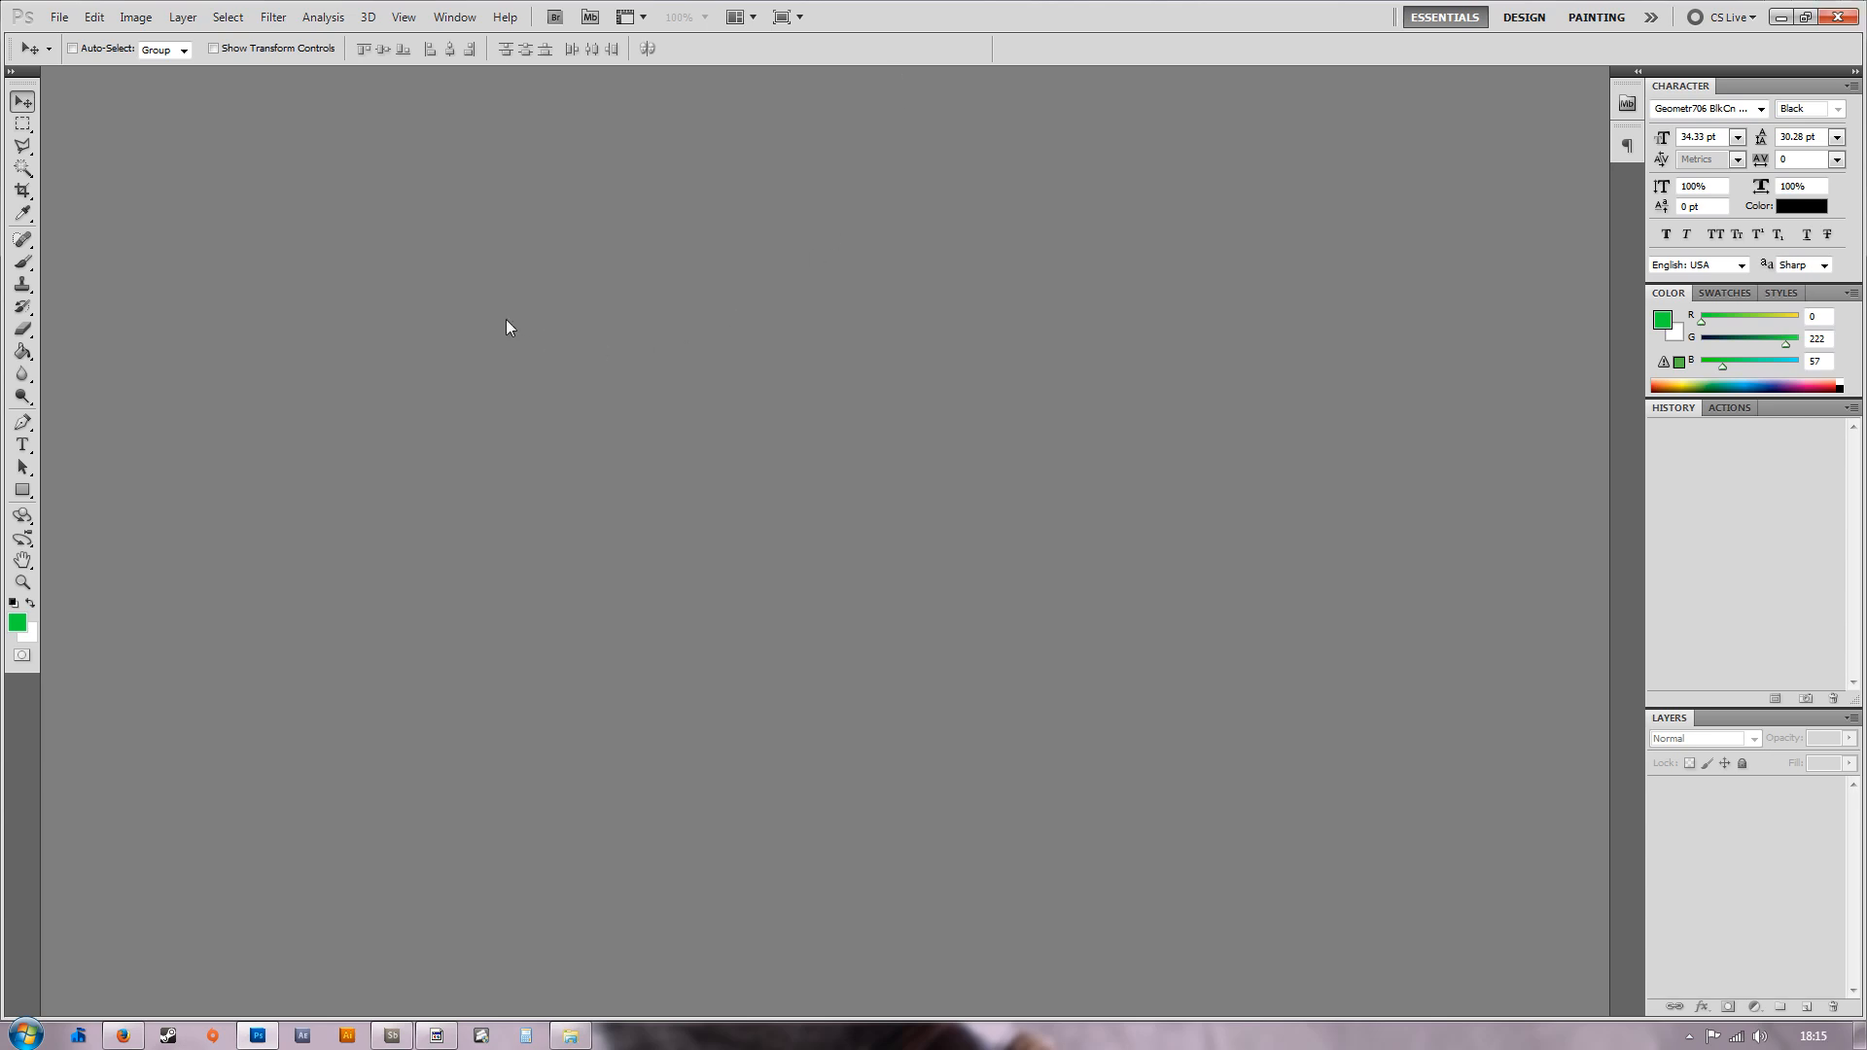
mouse_move(237, 204)
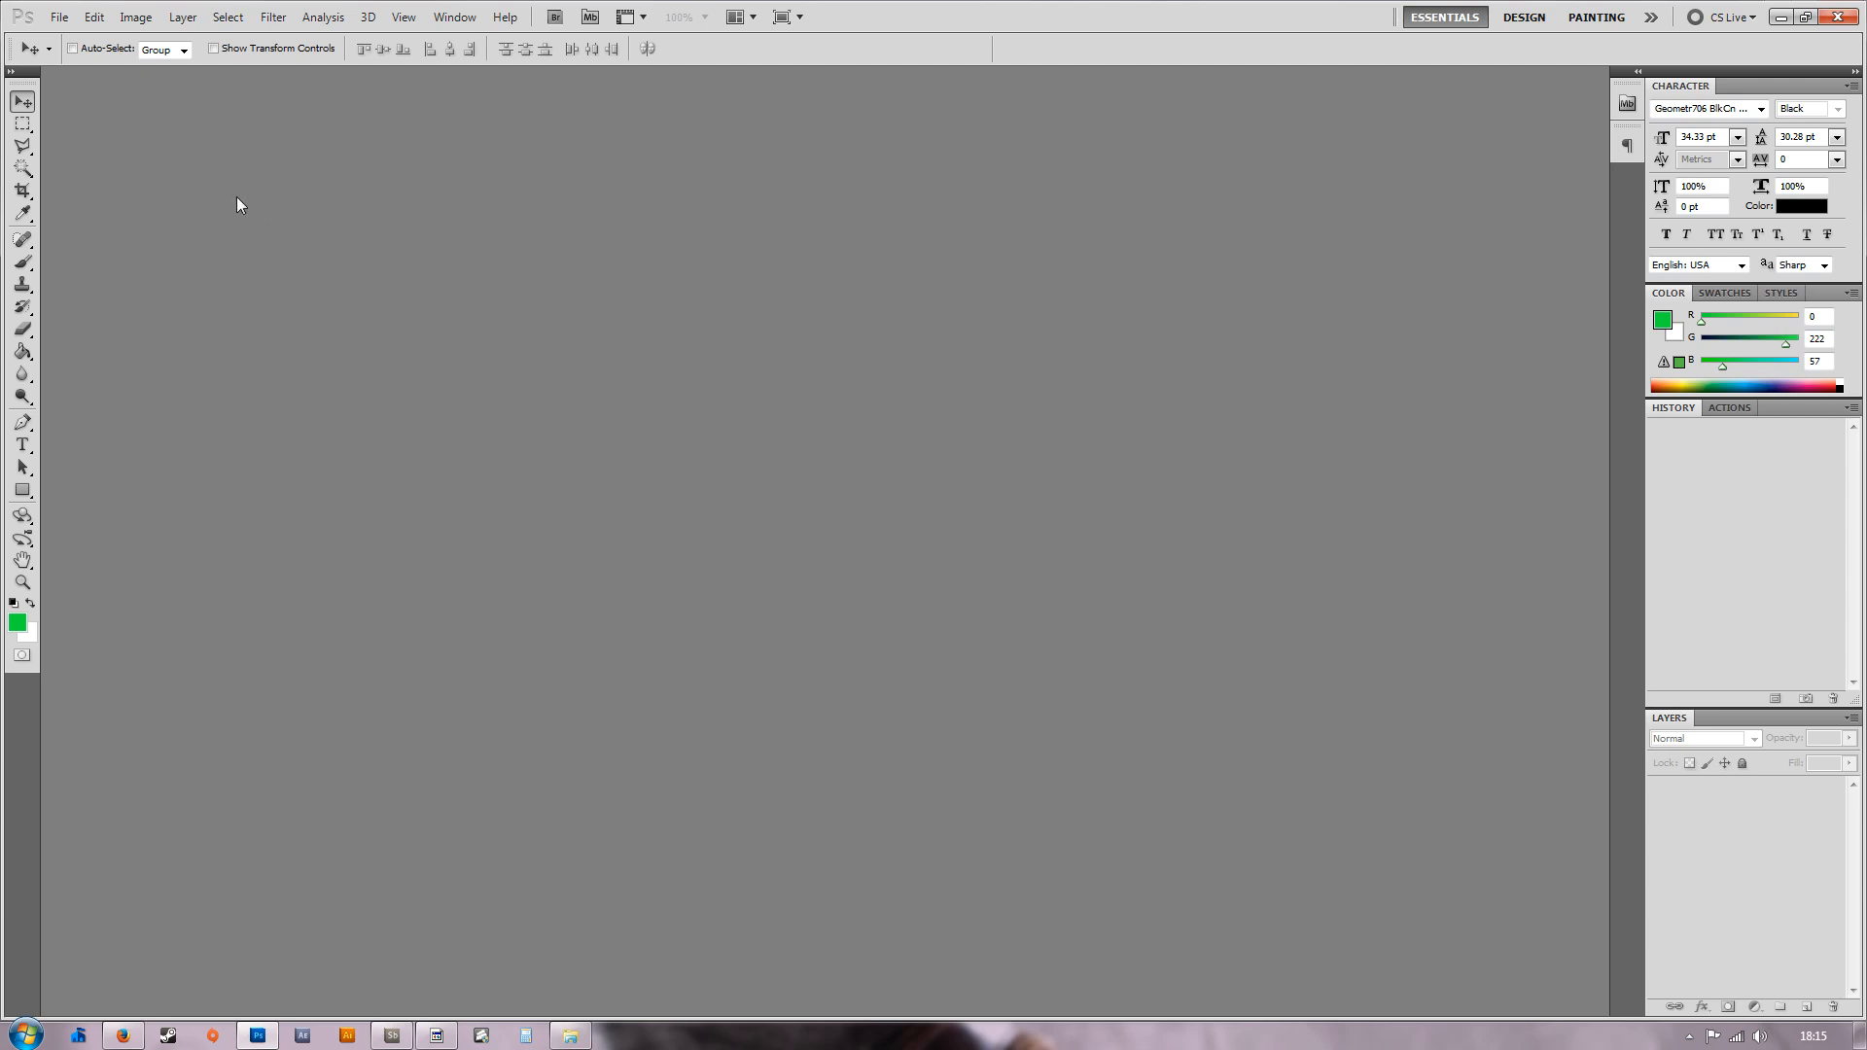
Check the 2560-pixel banner width in a new document and load youtube header FINAL.psd.
left_click(57, 15)
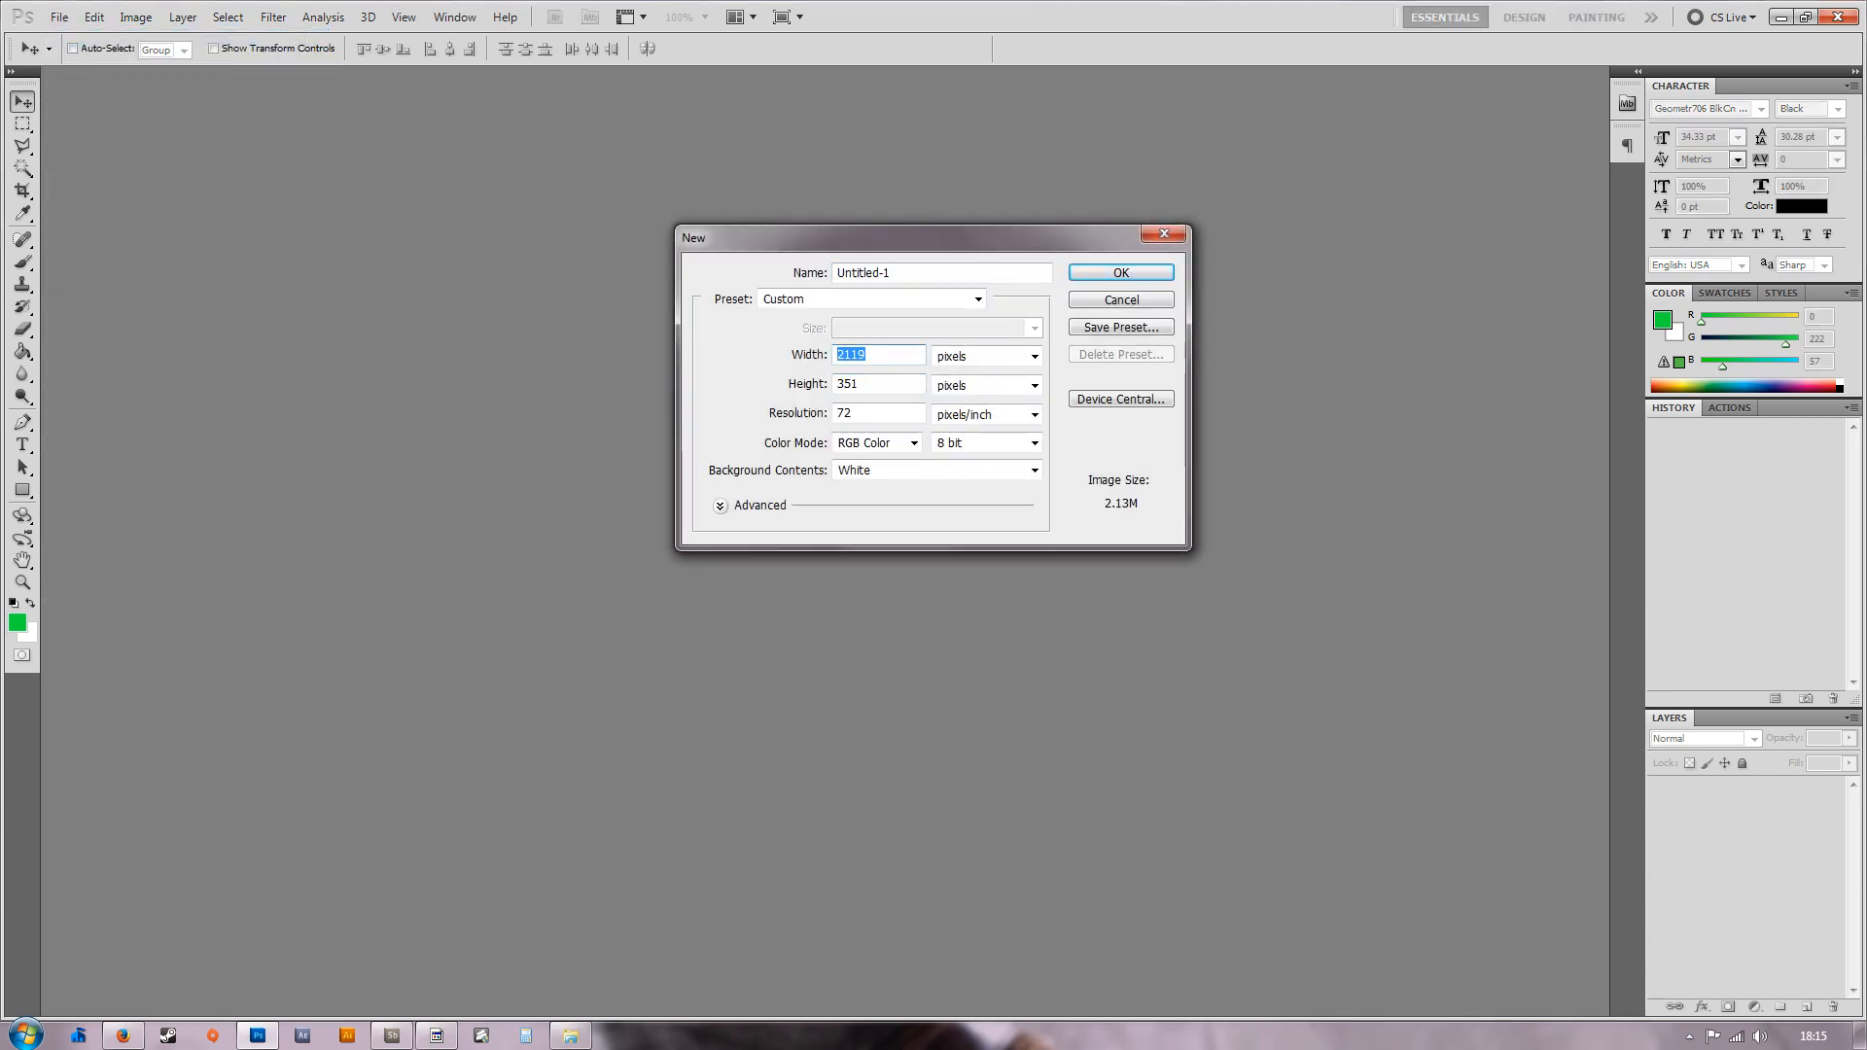
type("2560")
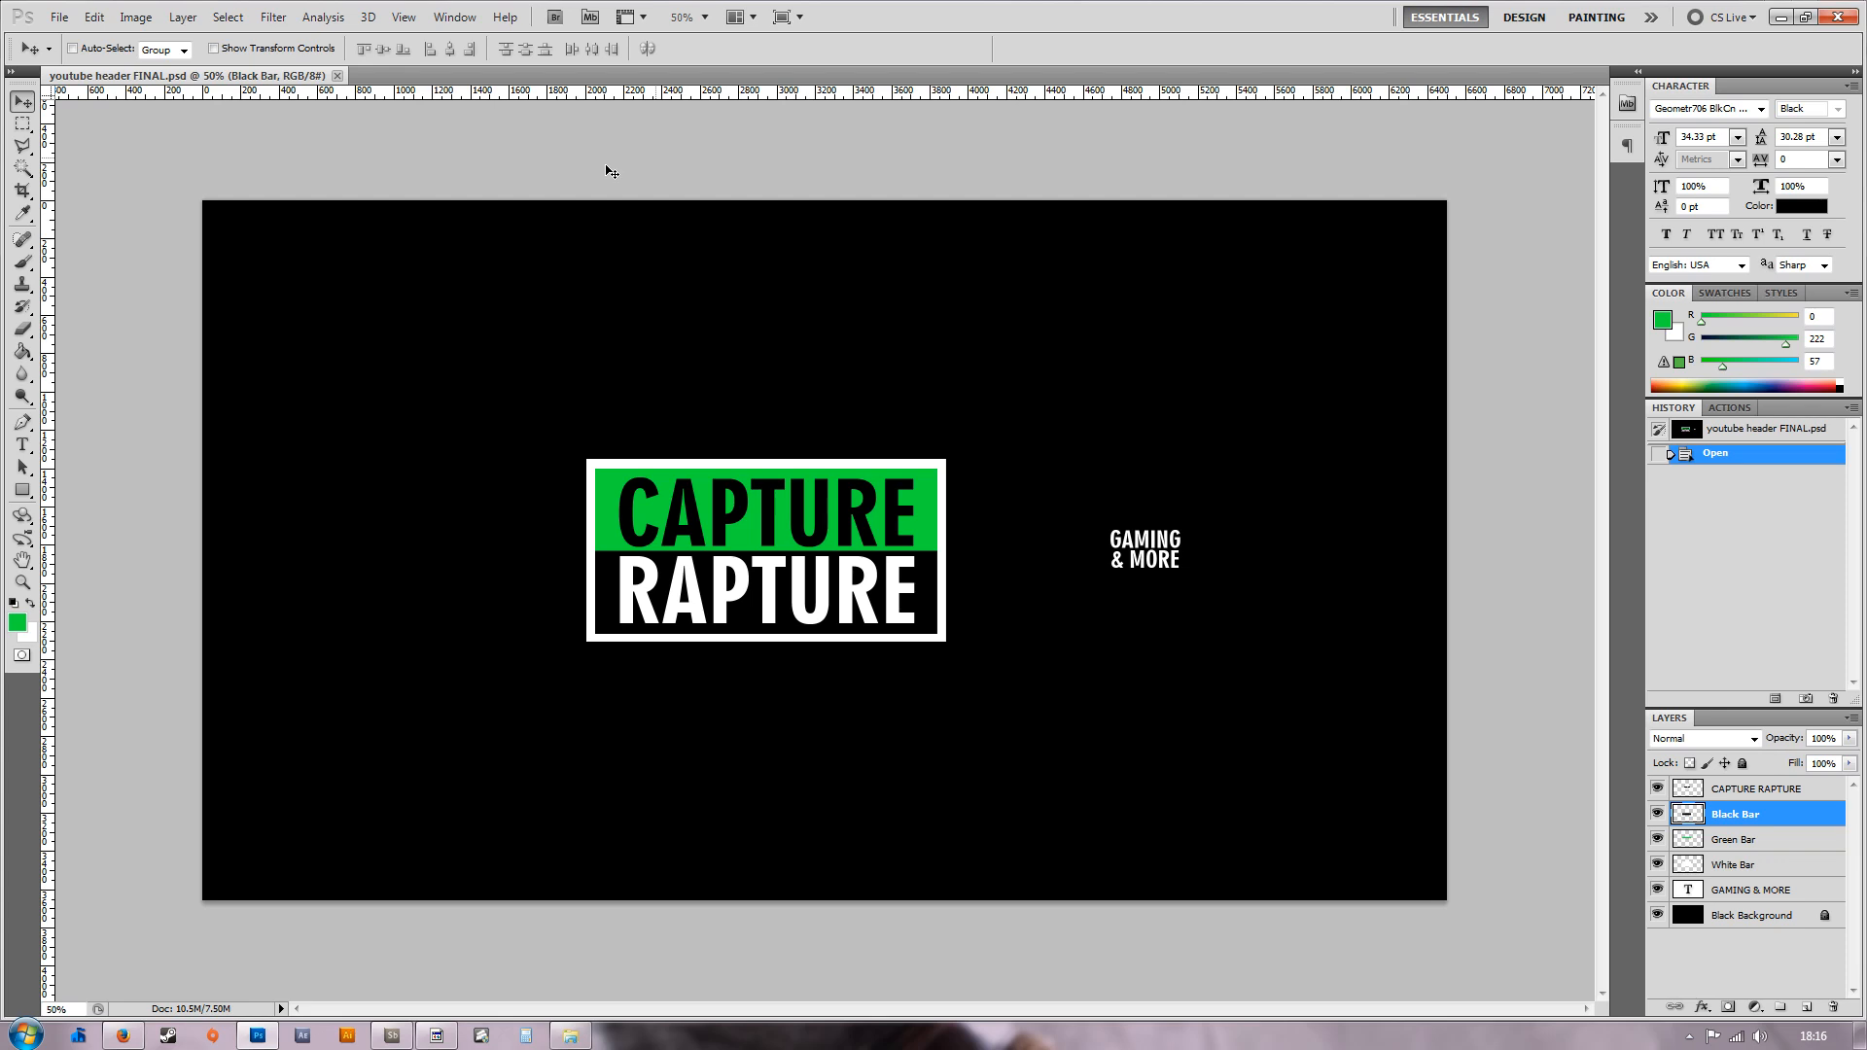
mouse_move(599, 179)
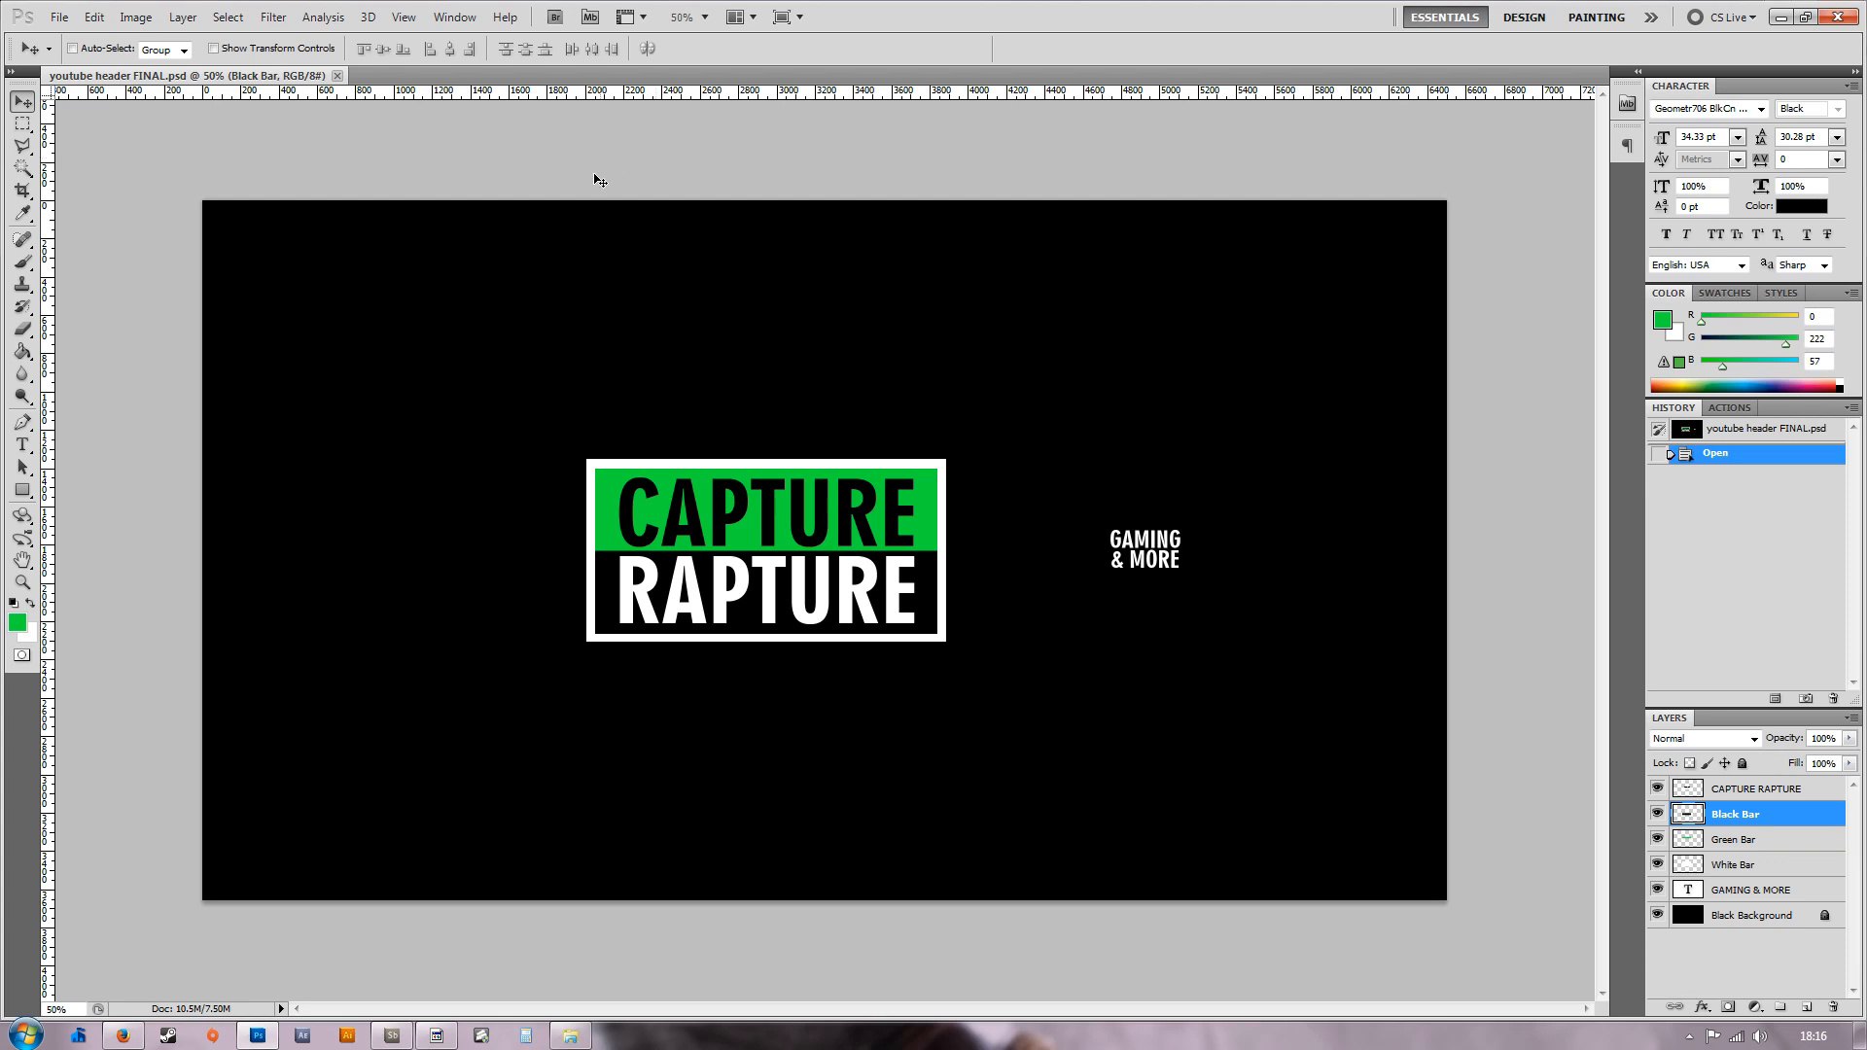
Show the Animation (Timeline) panel from the Window menu.
left_click(453, 18)
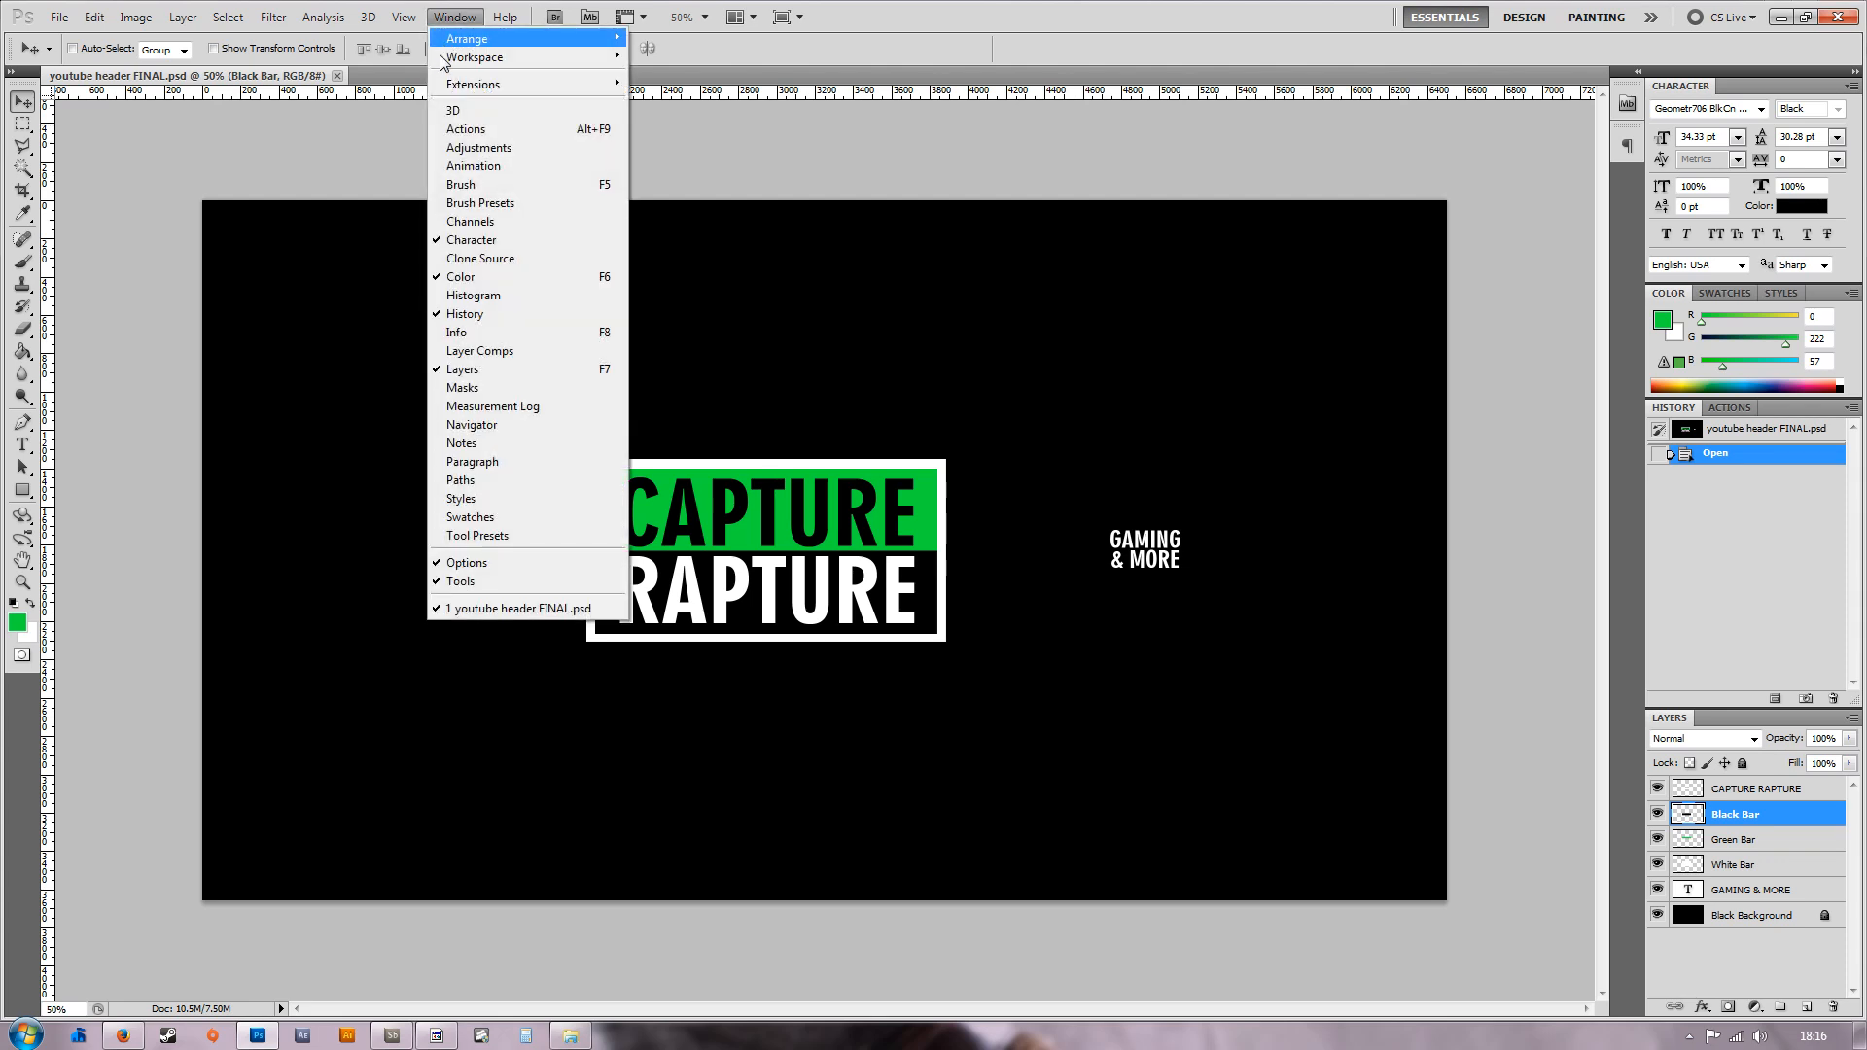
left_click(472, 166)
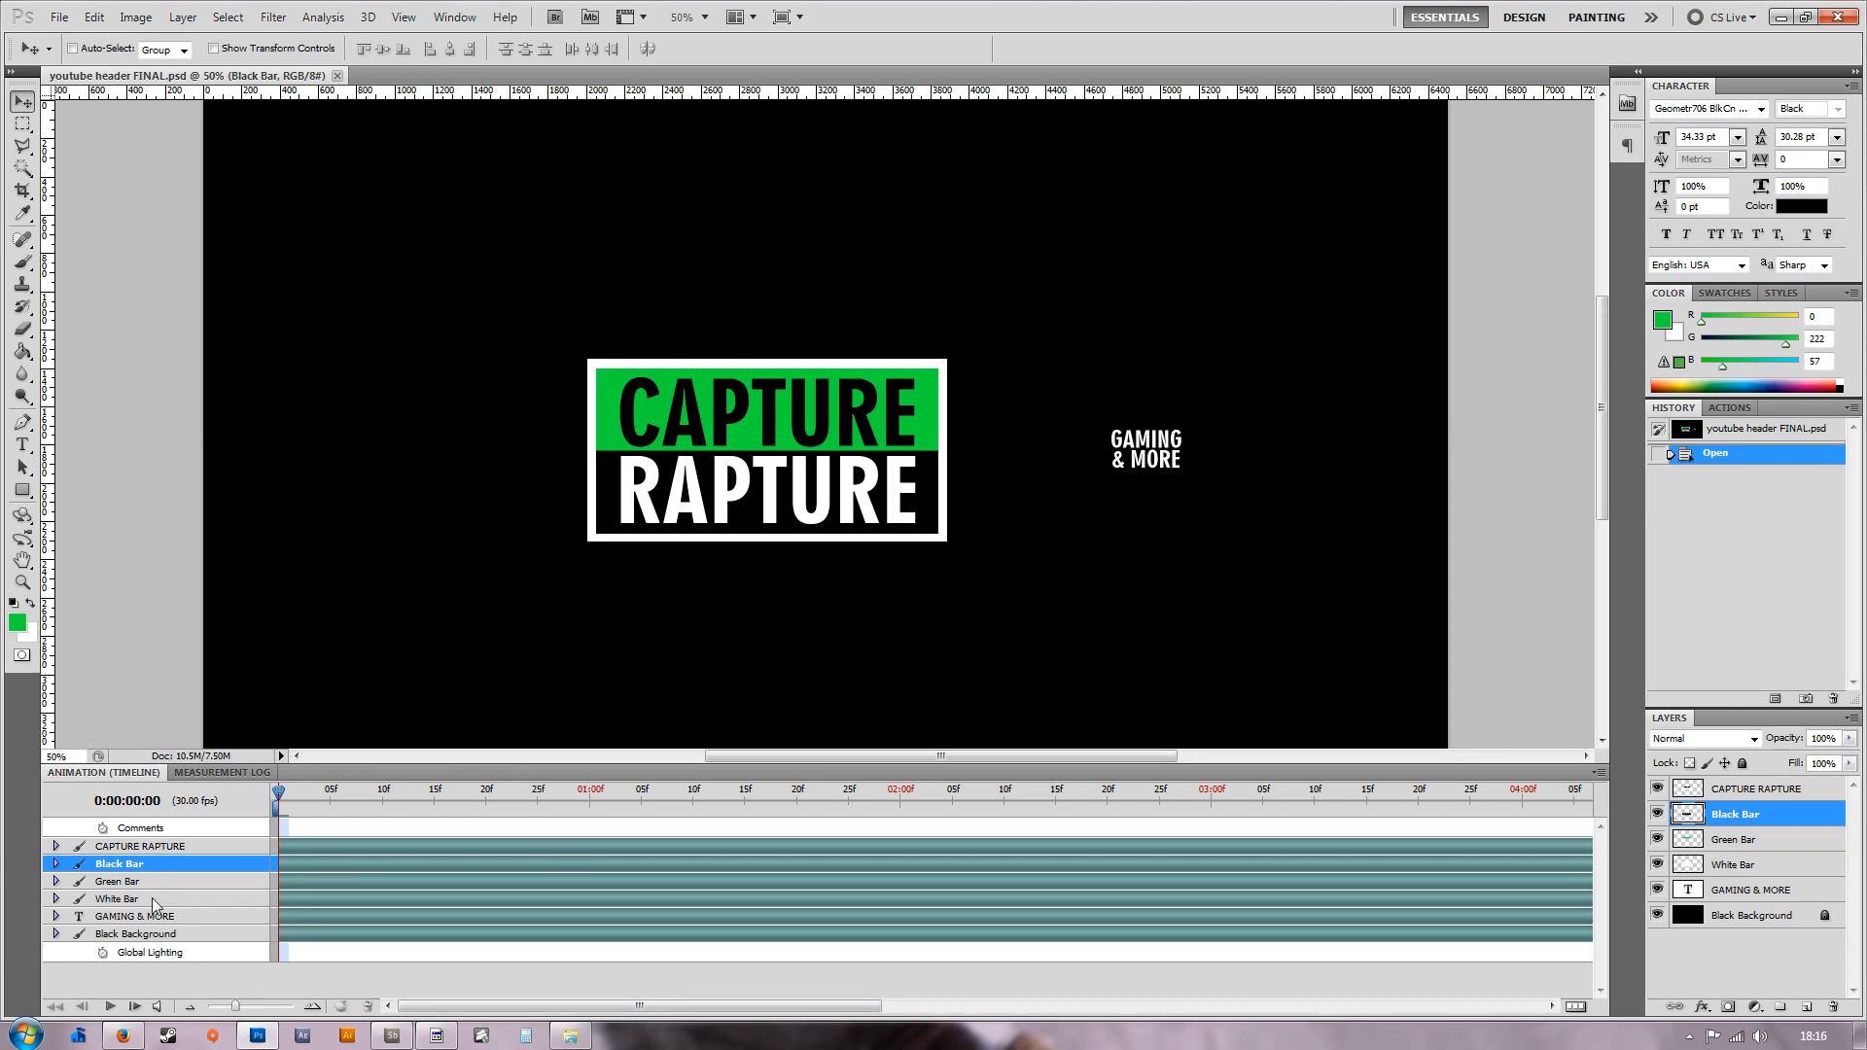
mouse_move(584, 913)
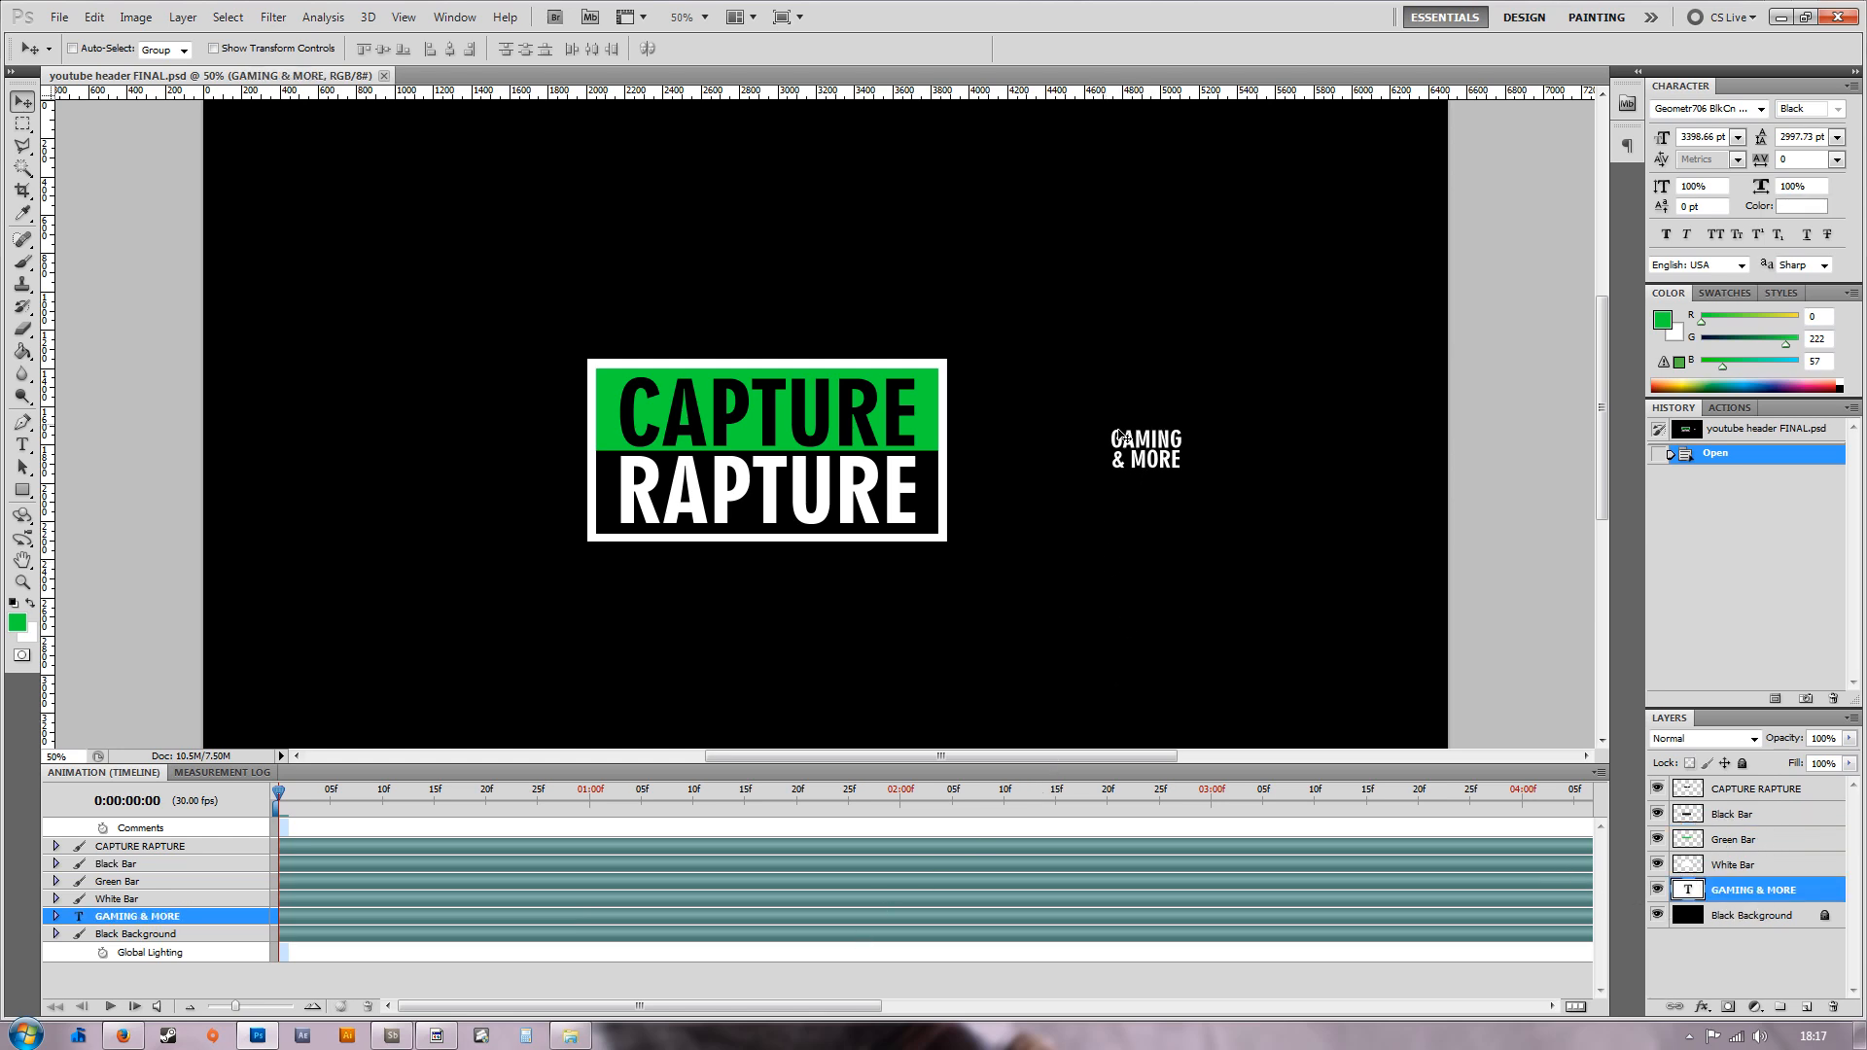
mouse_move(1149, 463)
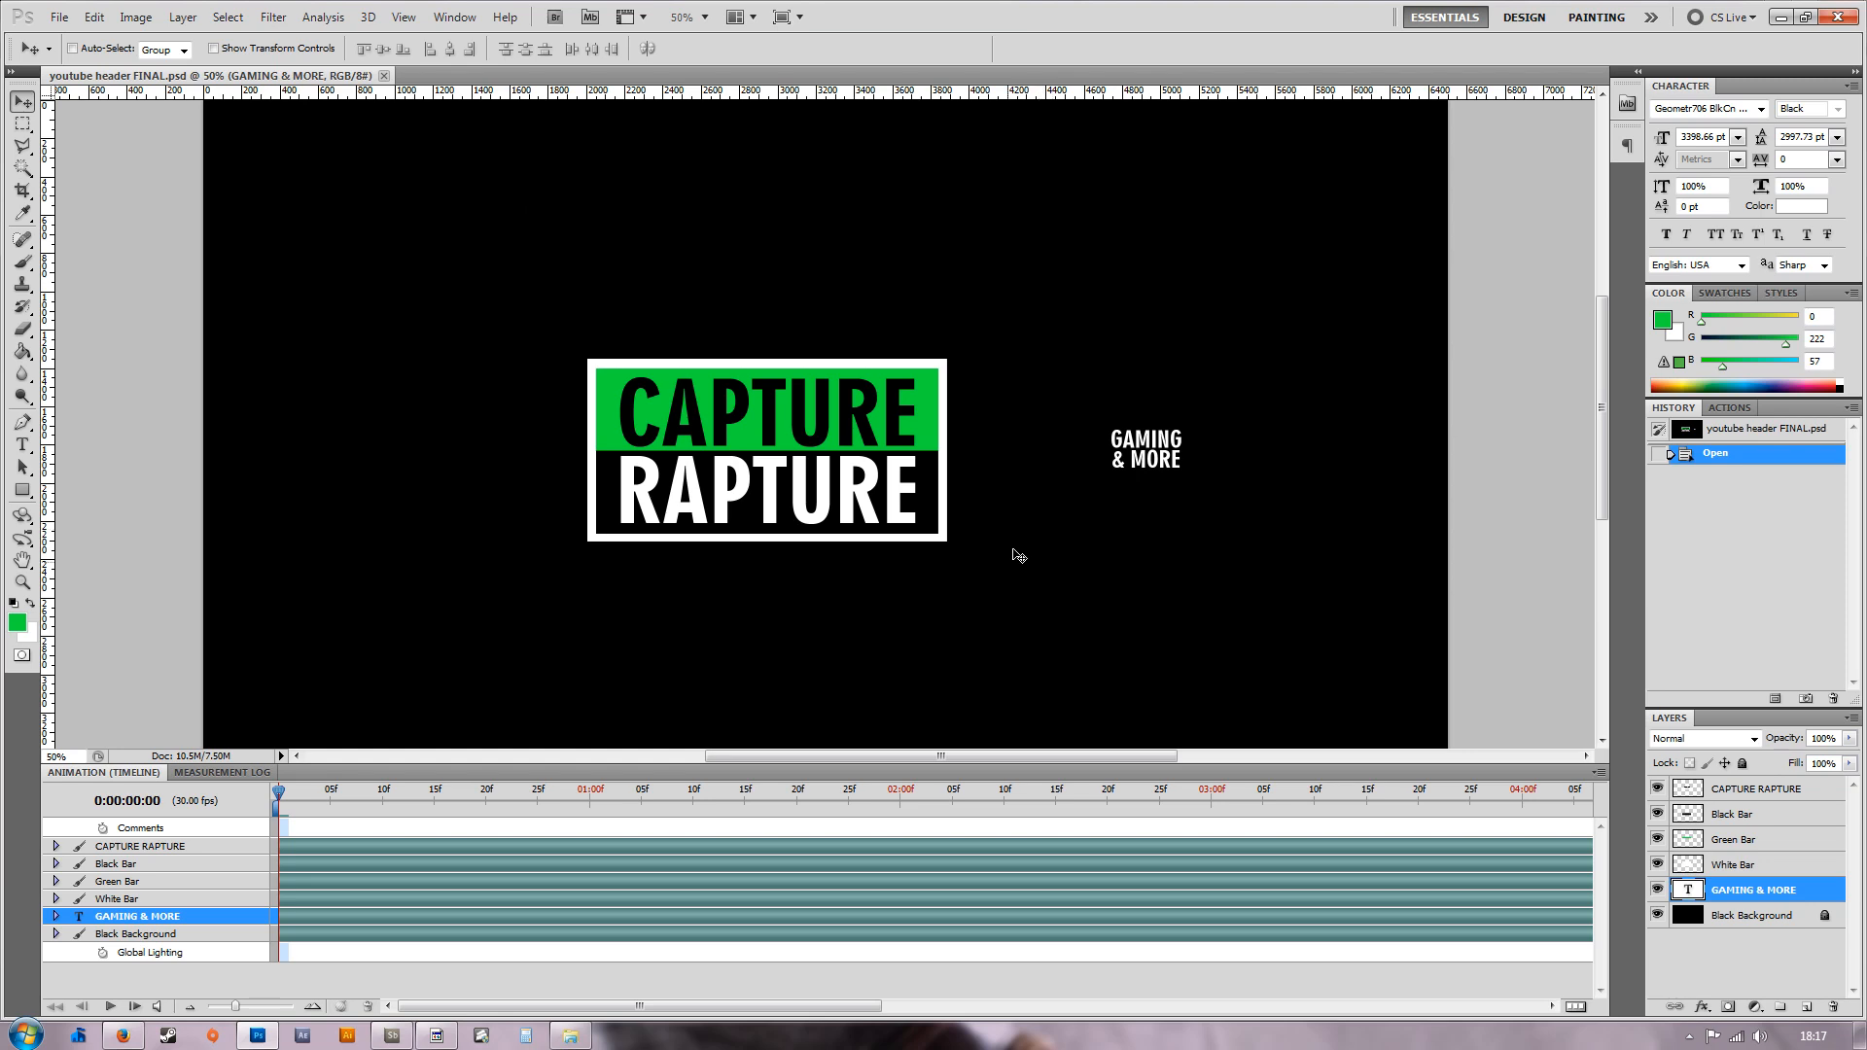
mouse_move(1043, 603)
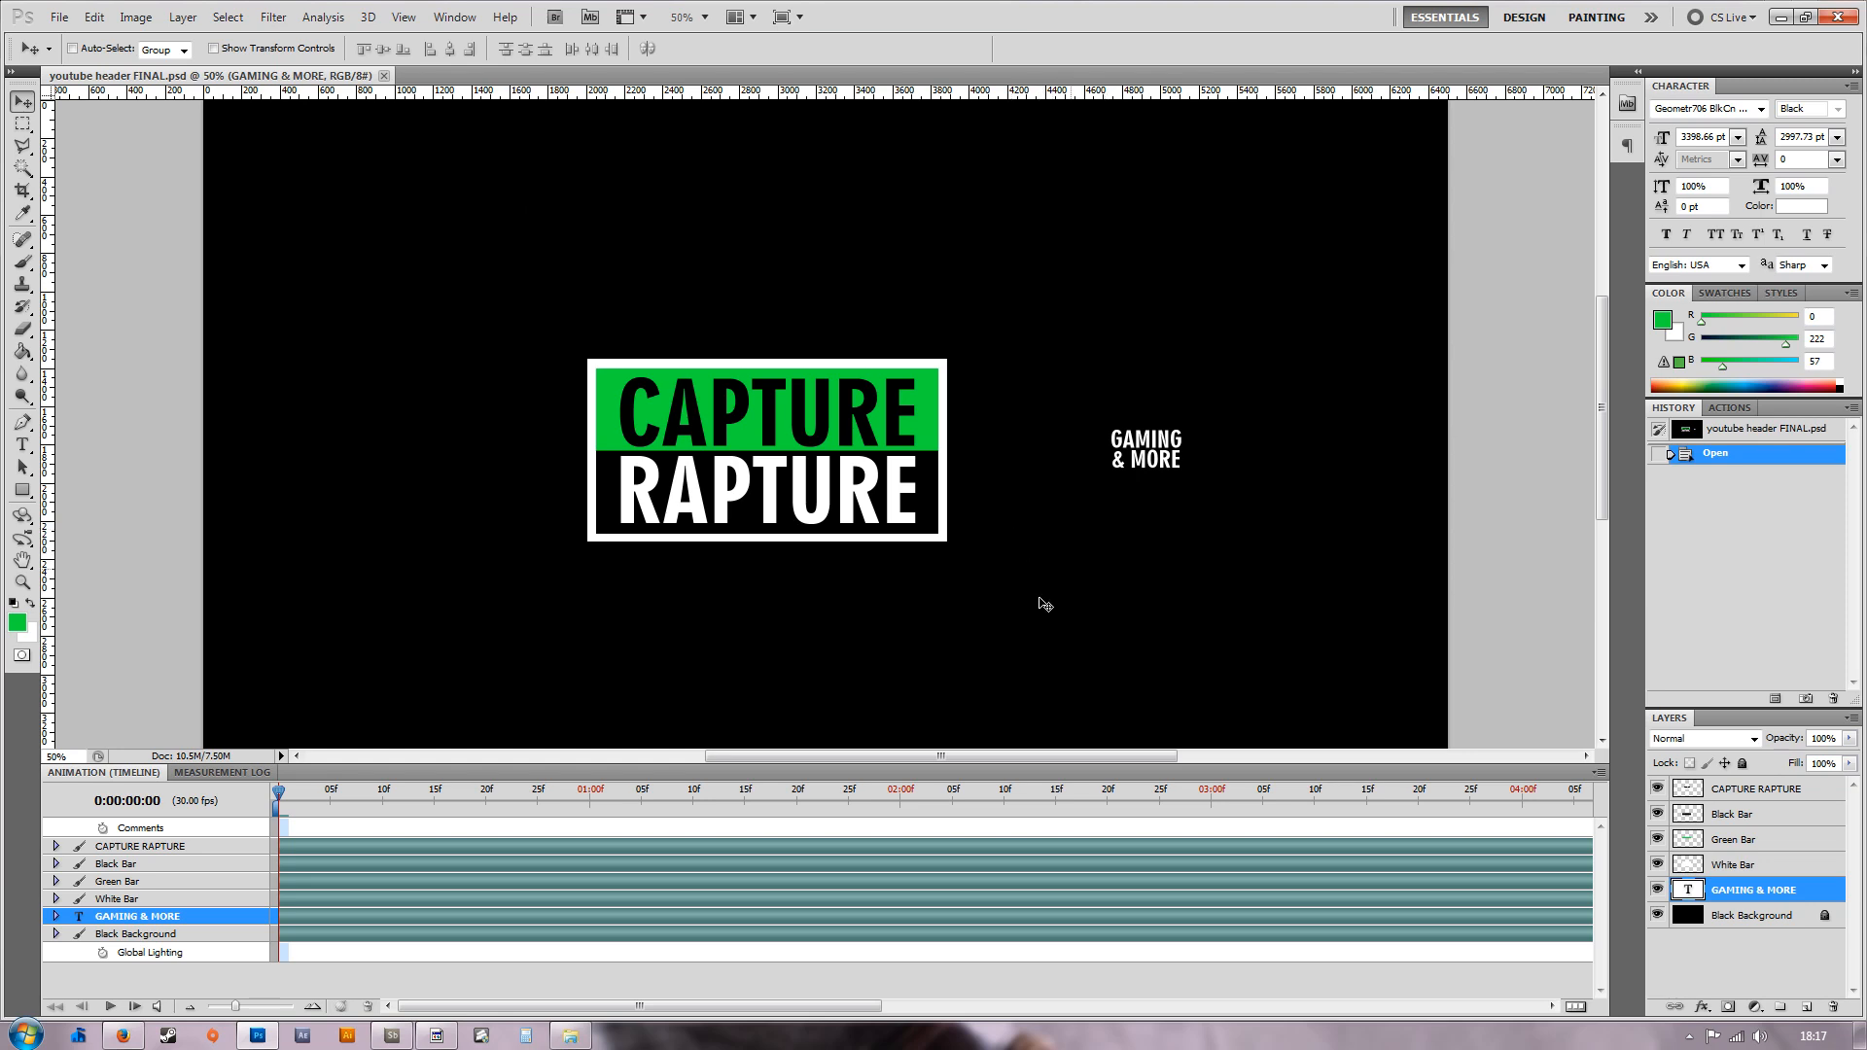
mouse_move(578, 763)
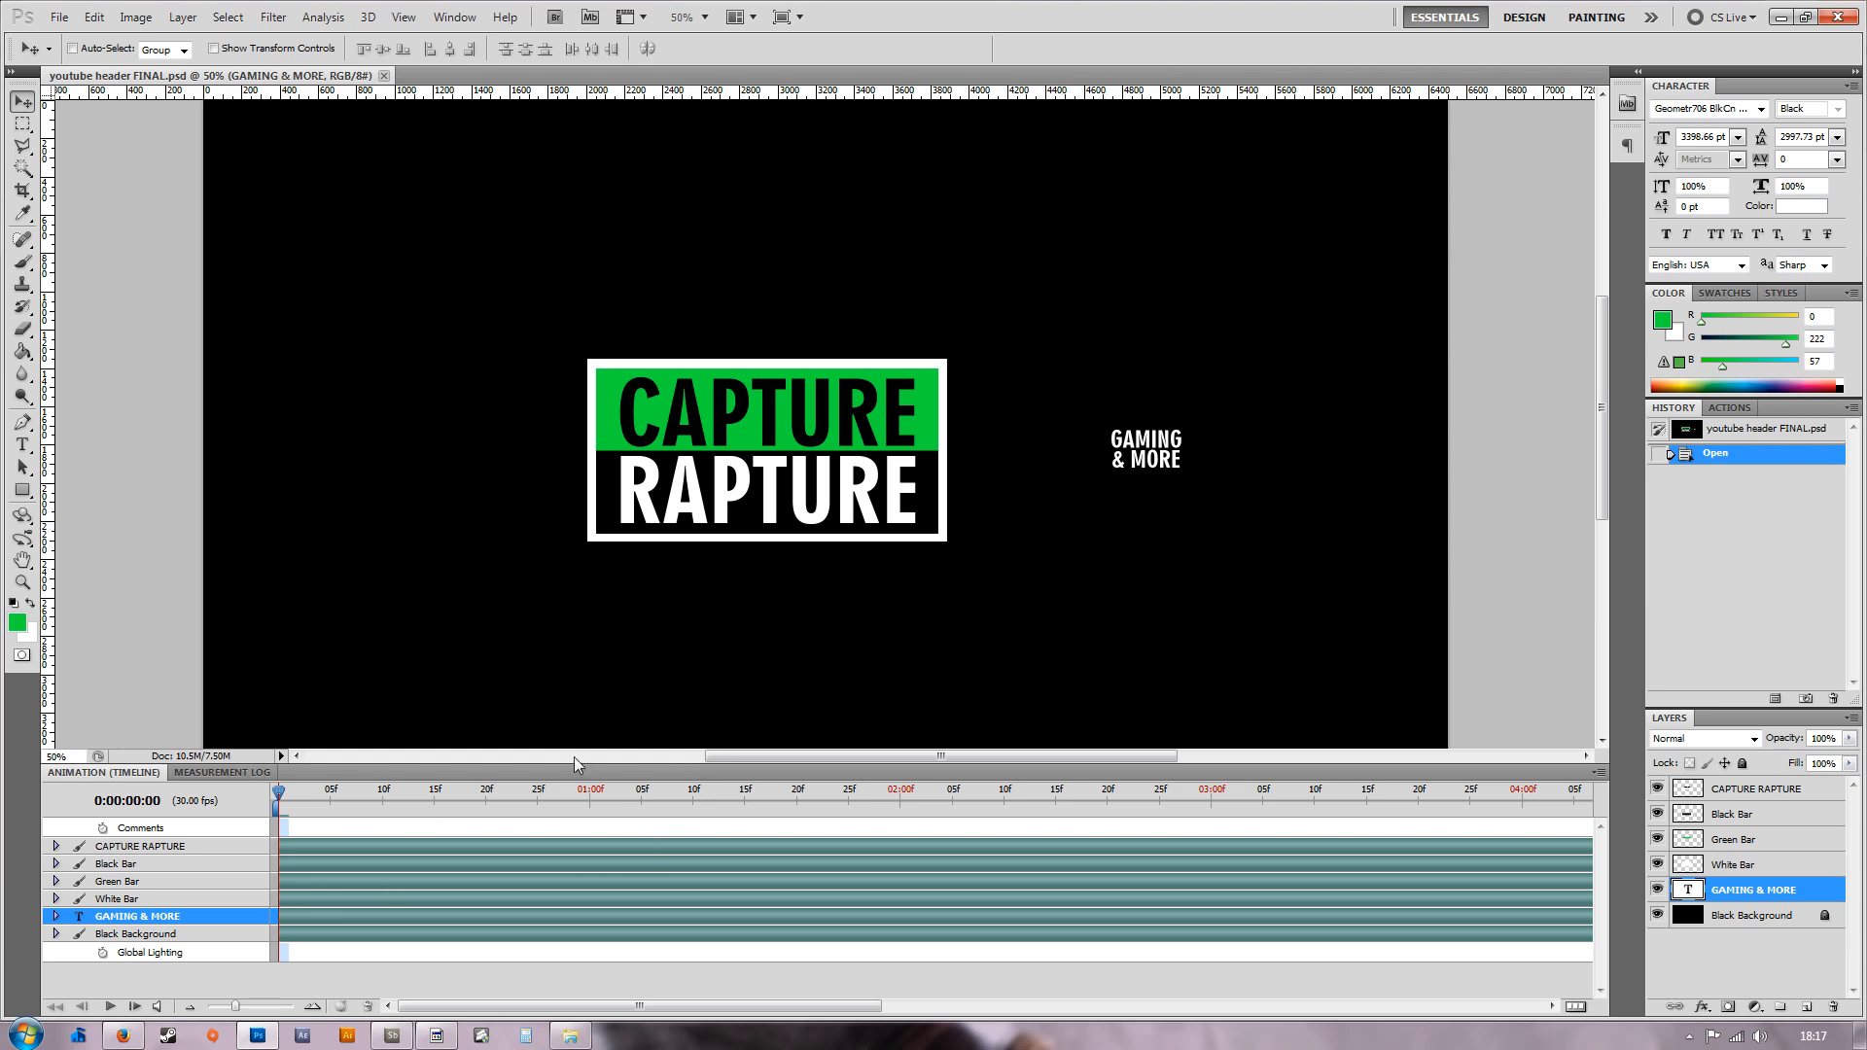
mouse_move(394, 889)
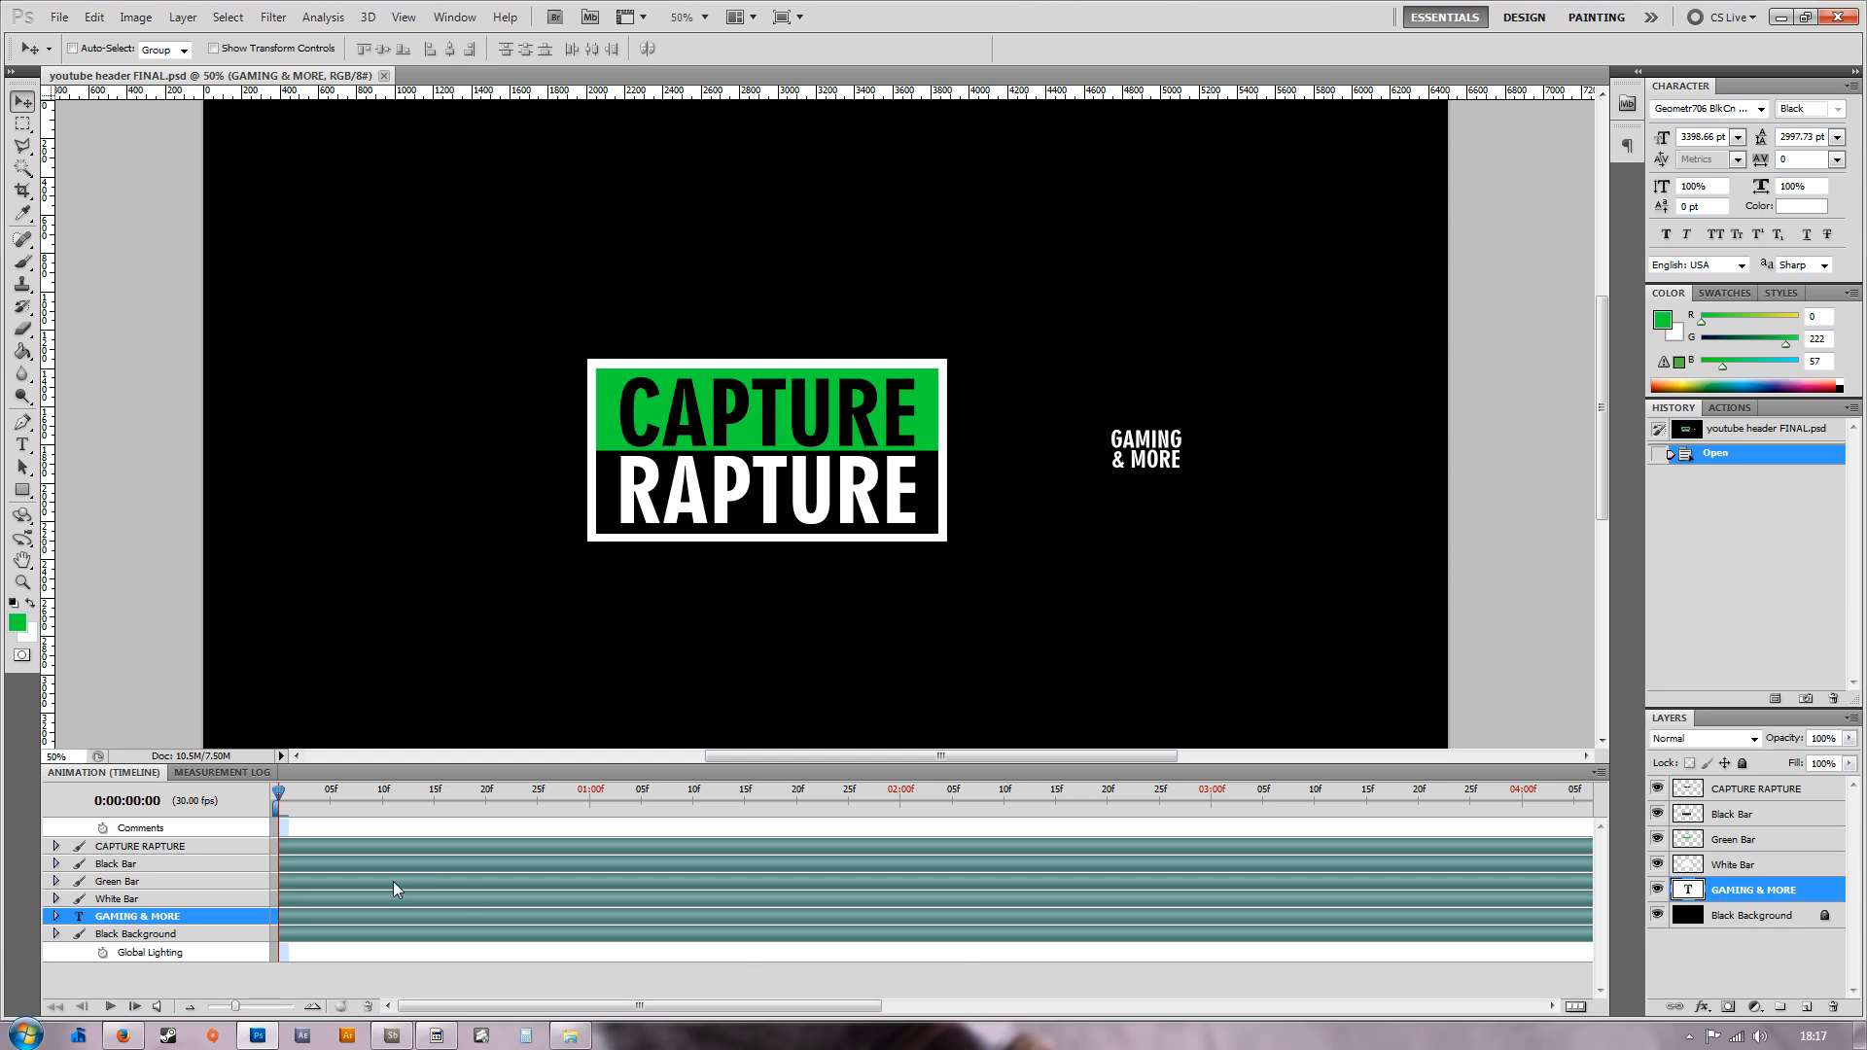
Expand the GAMING & MORE track to reveal Position, Opacity, Style and Text Warp.
left_click(54, 916)
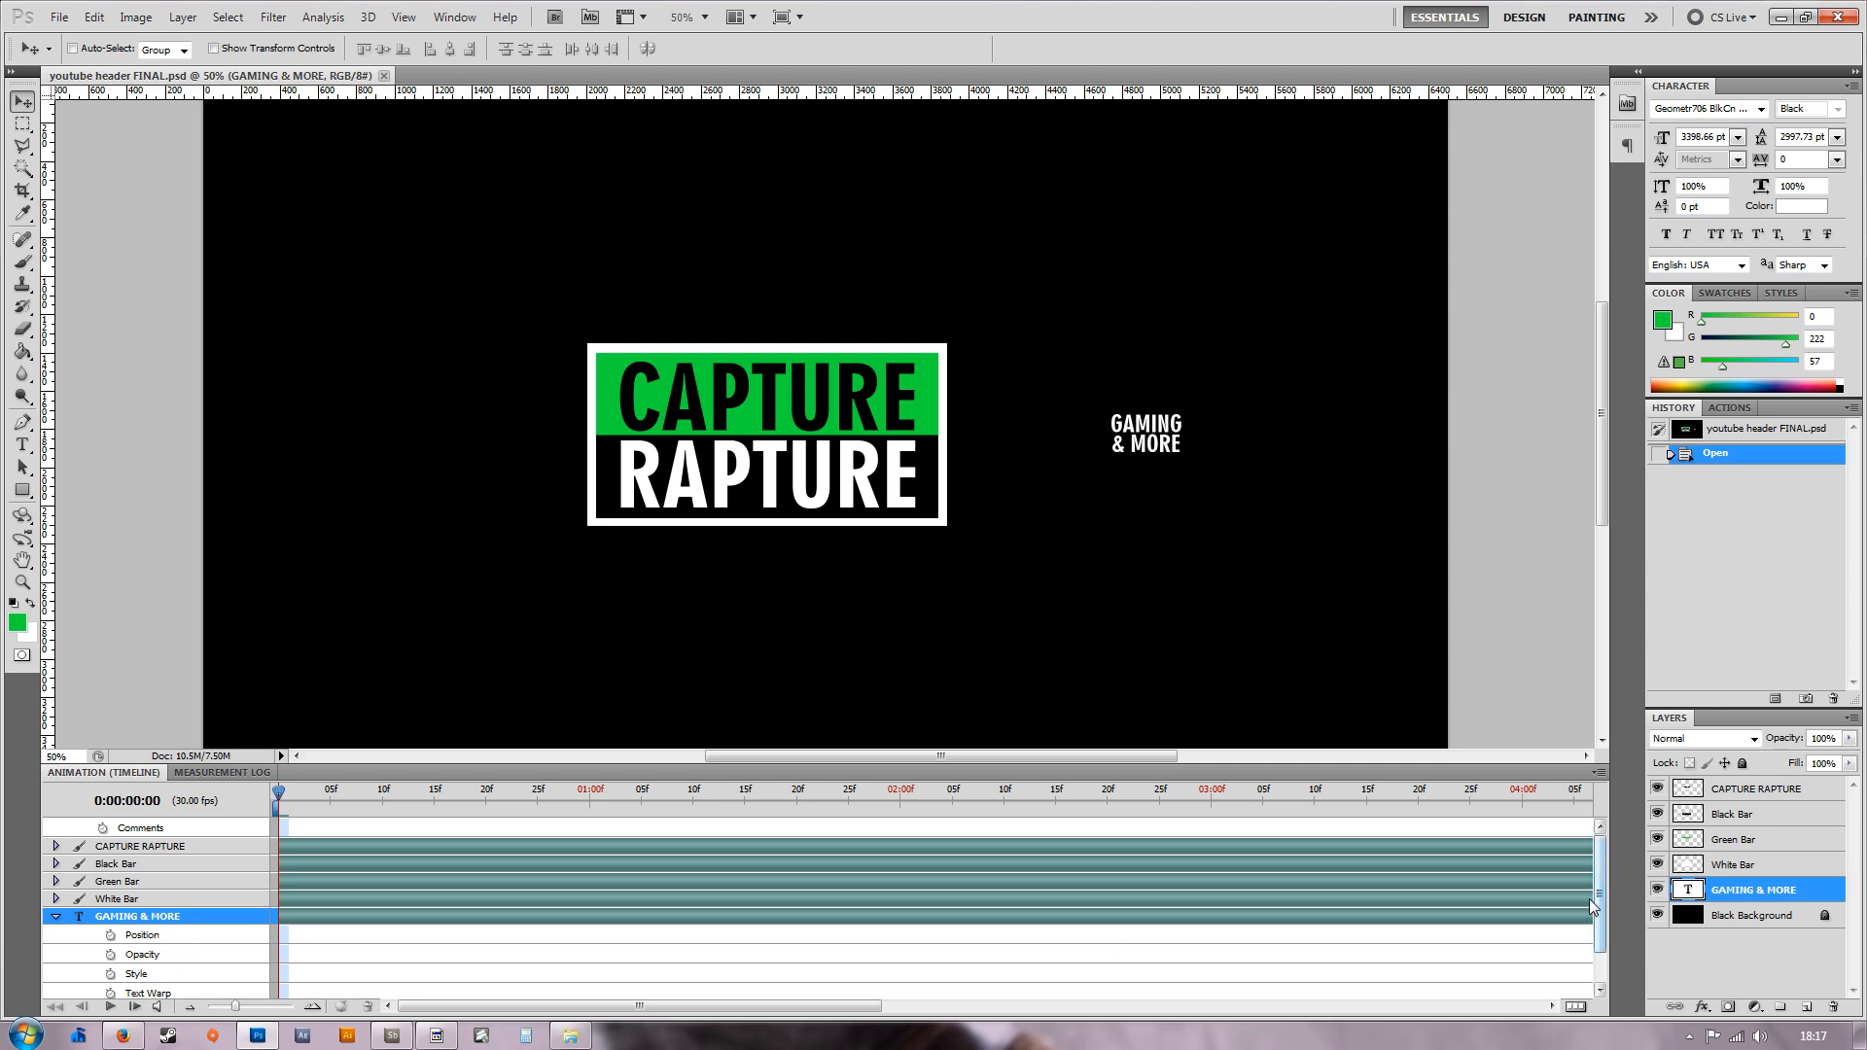
scroll("down", 3)
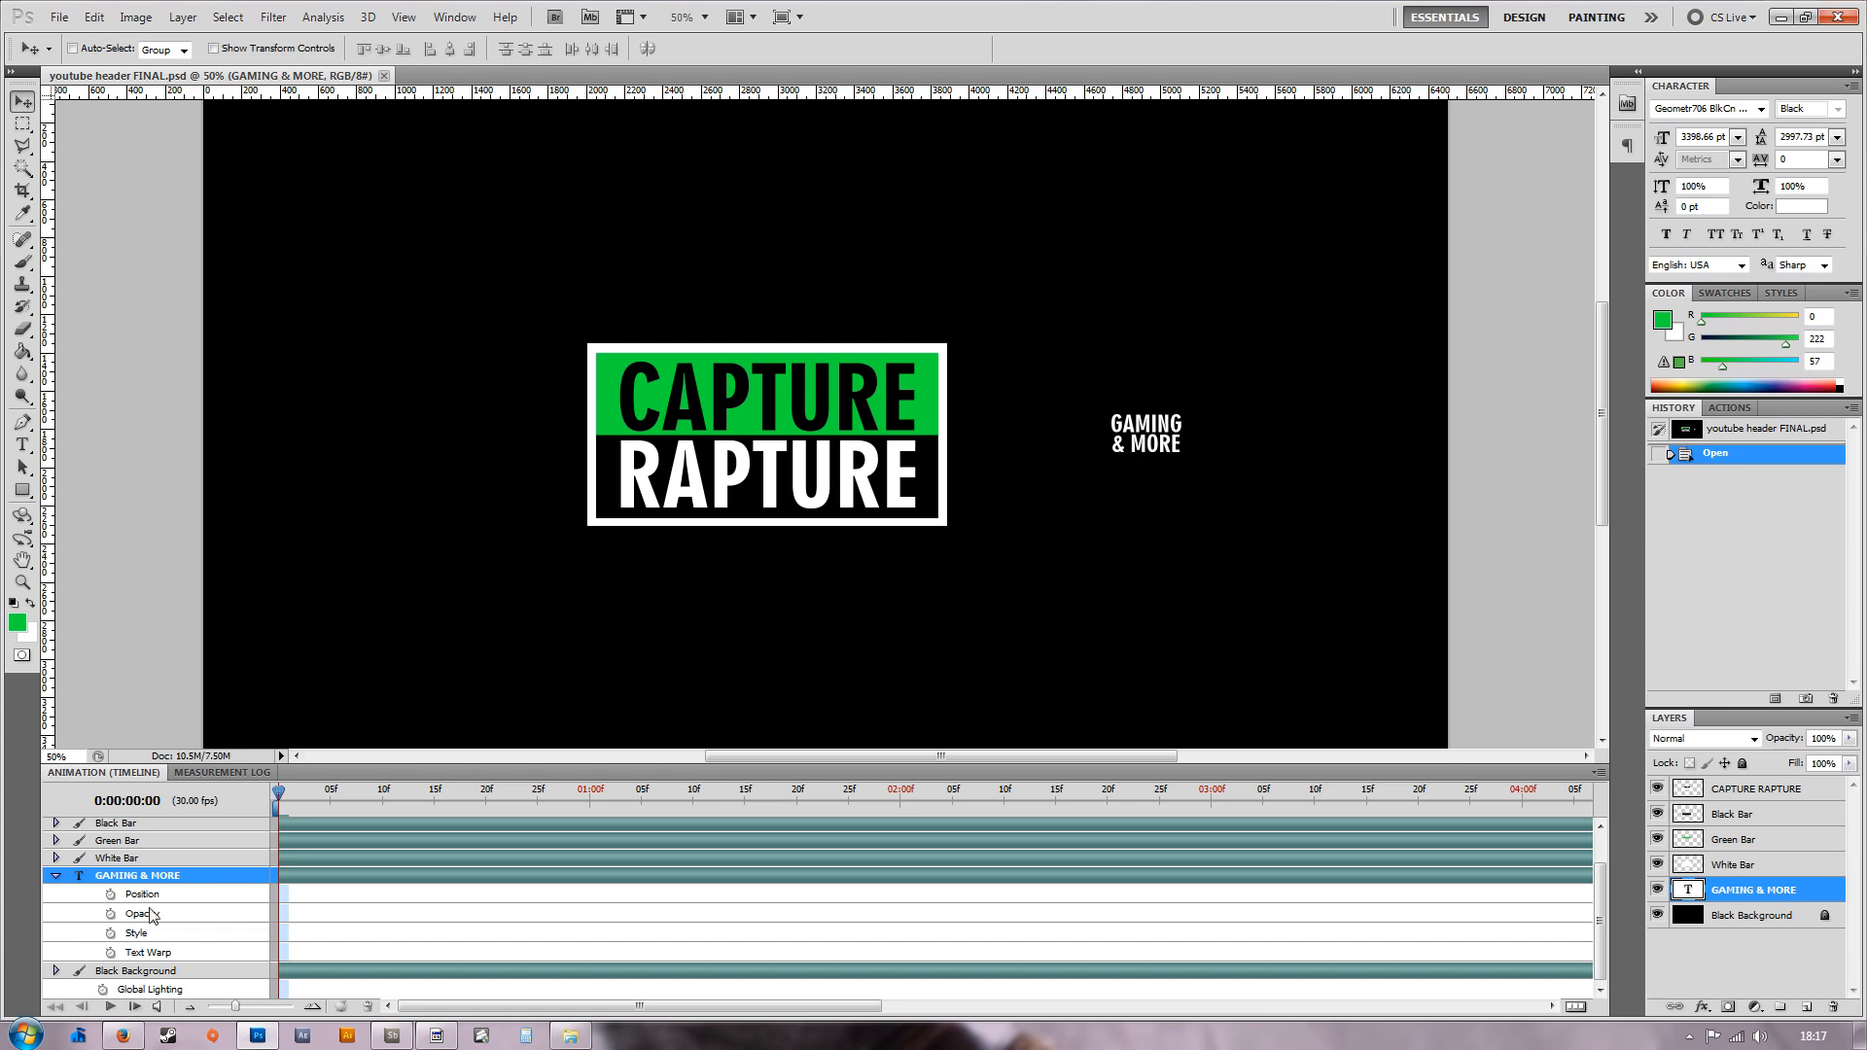
mouse_move(146, 935)
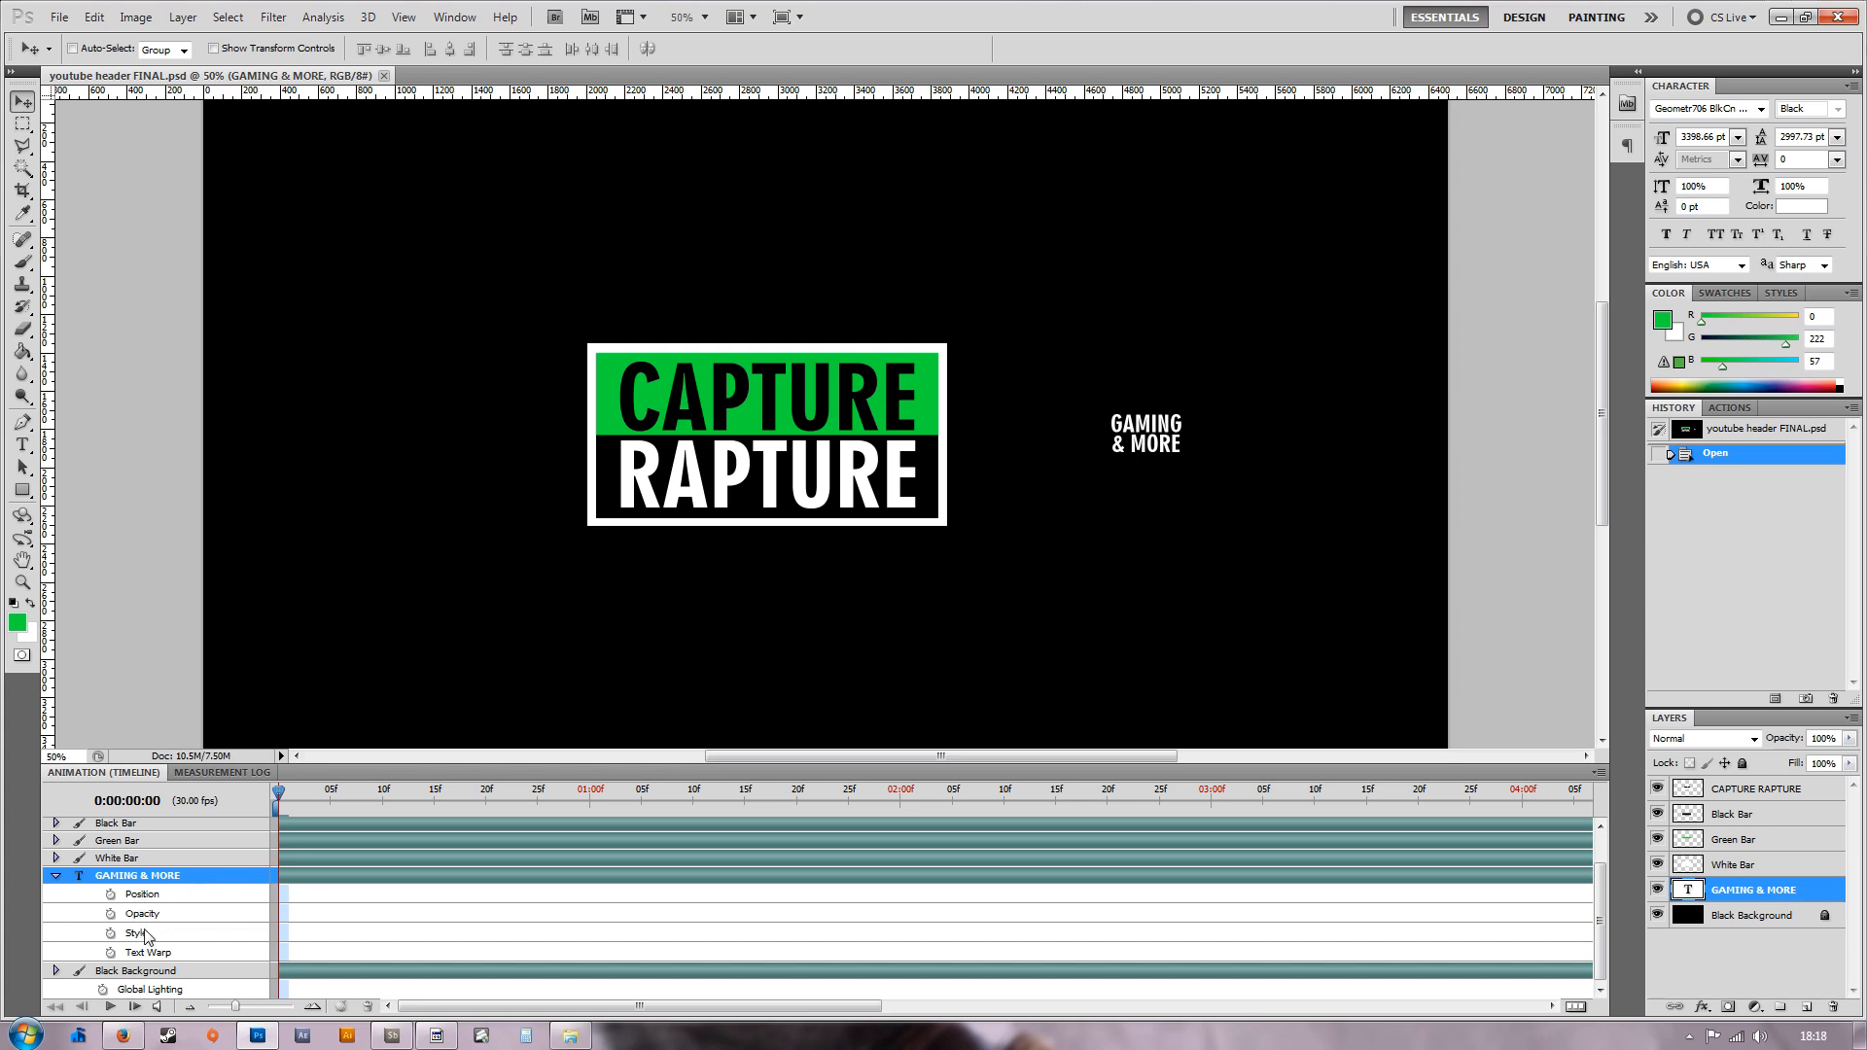
mouse_move(221, 912)
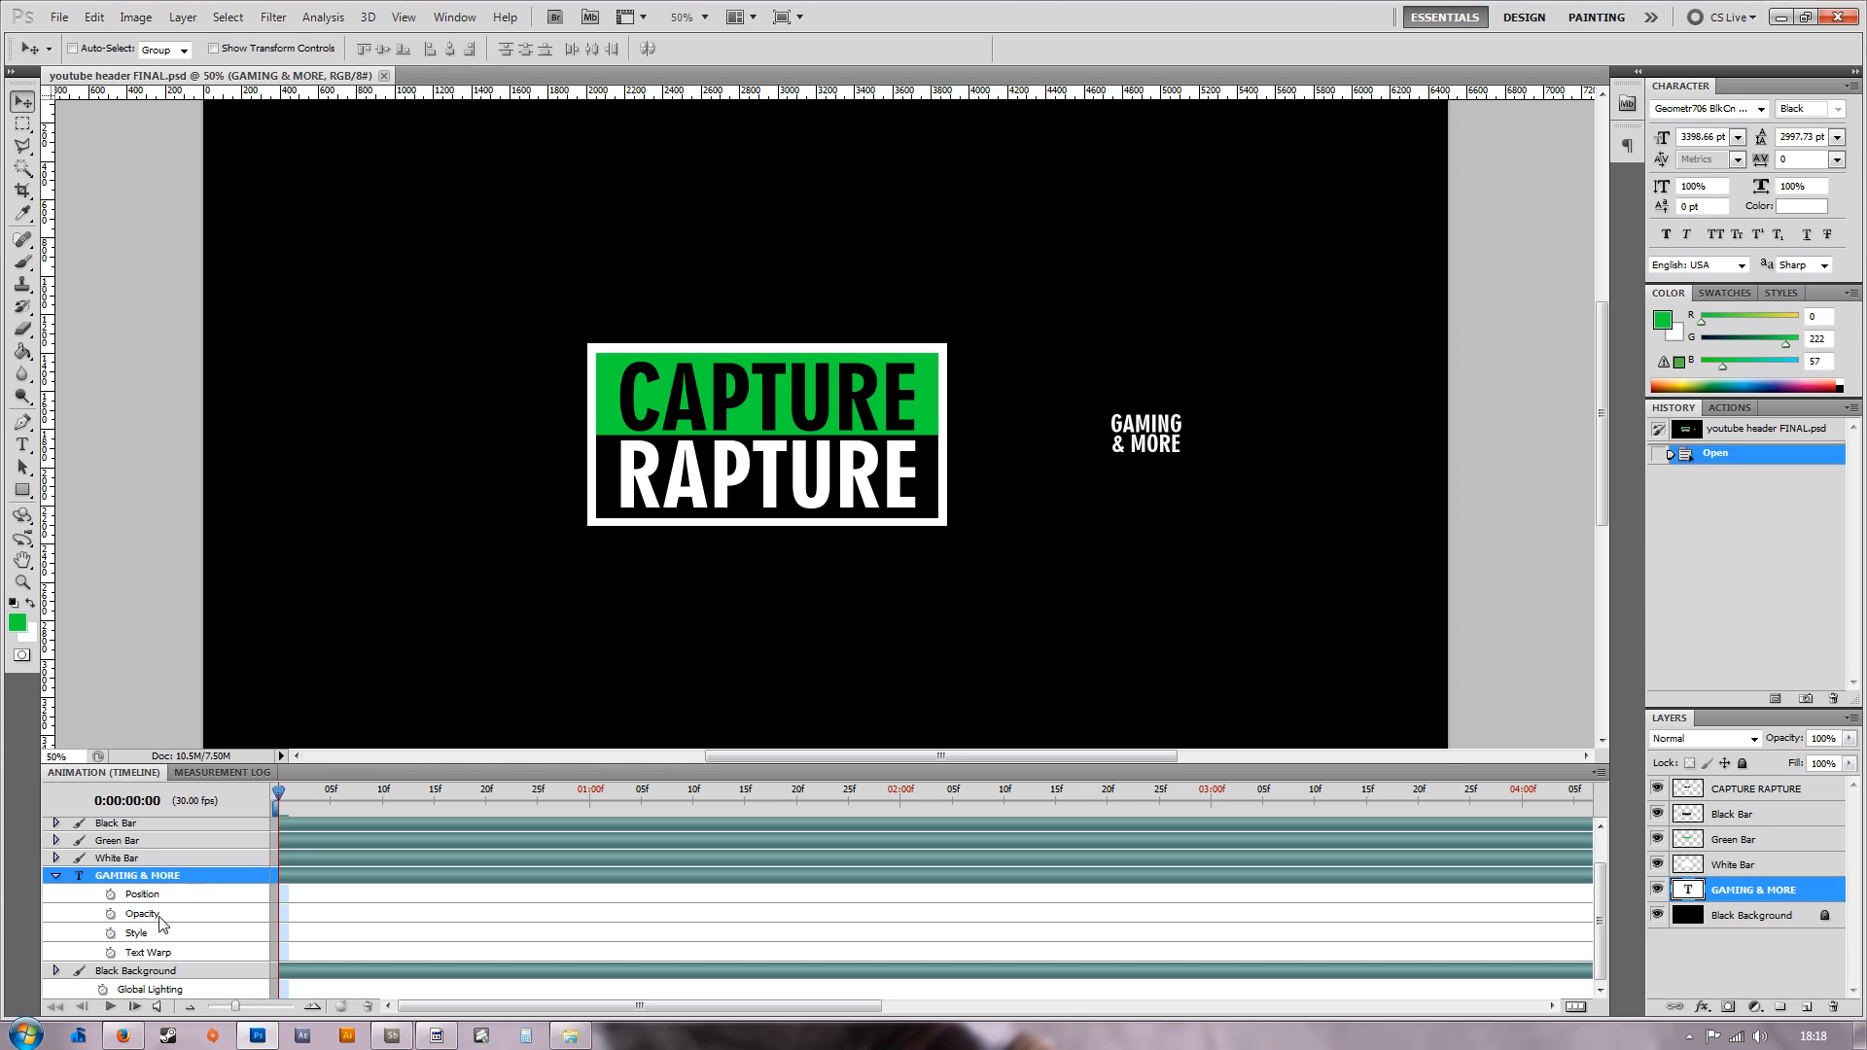
mouse_move(226, 893)
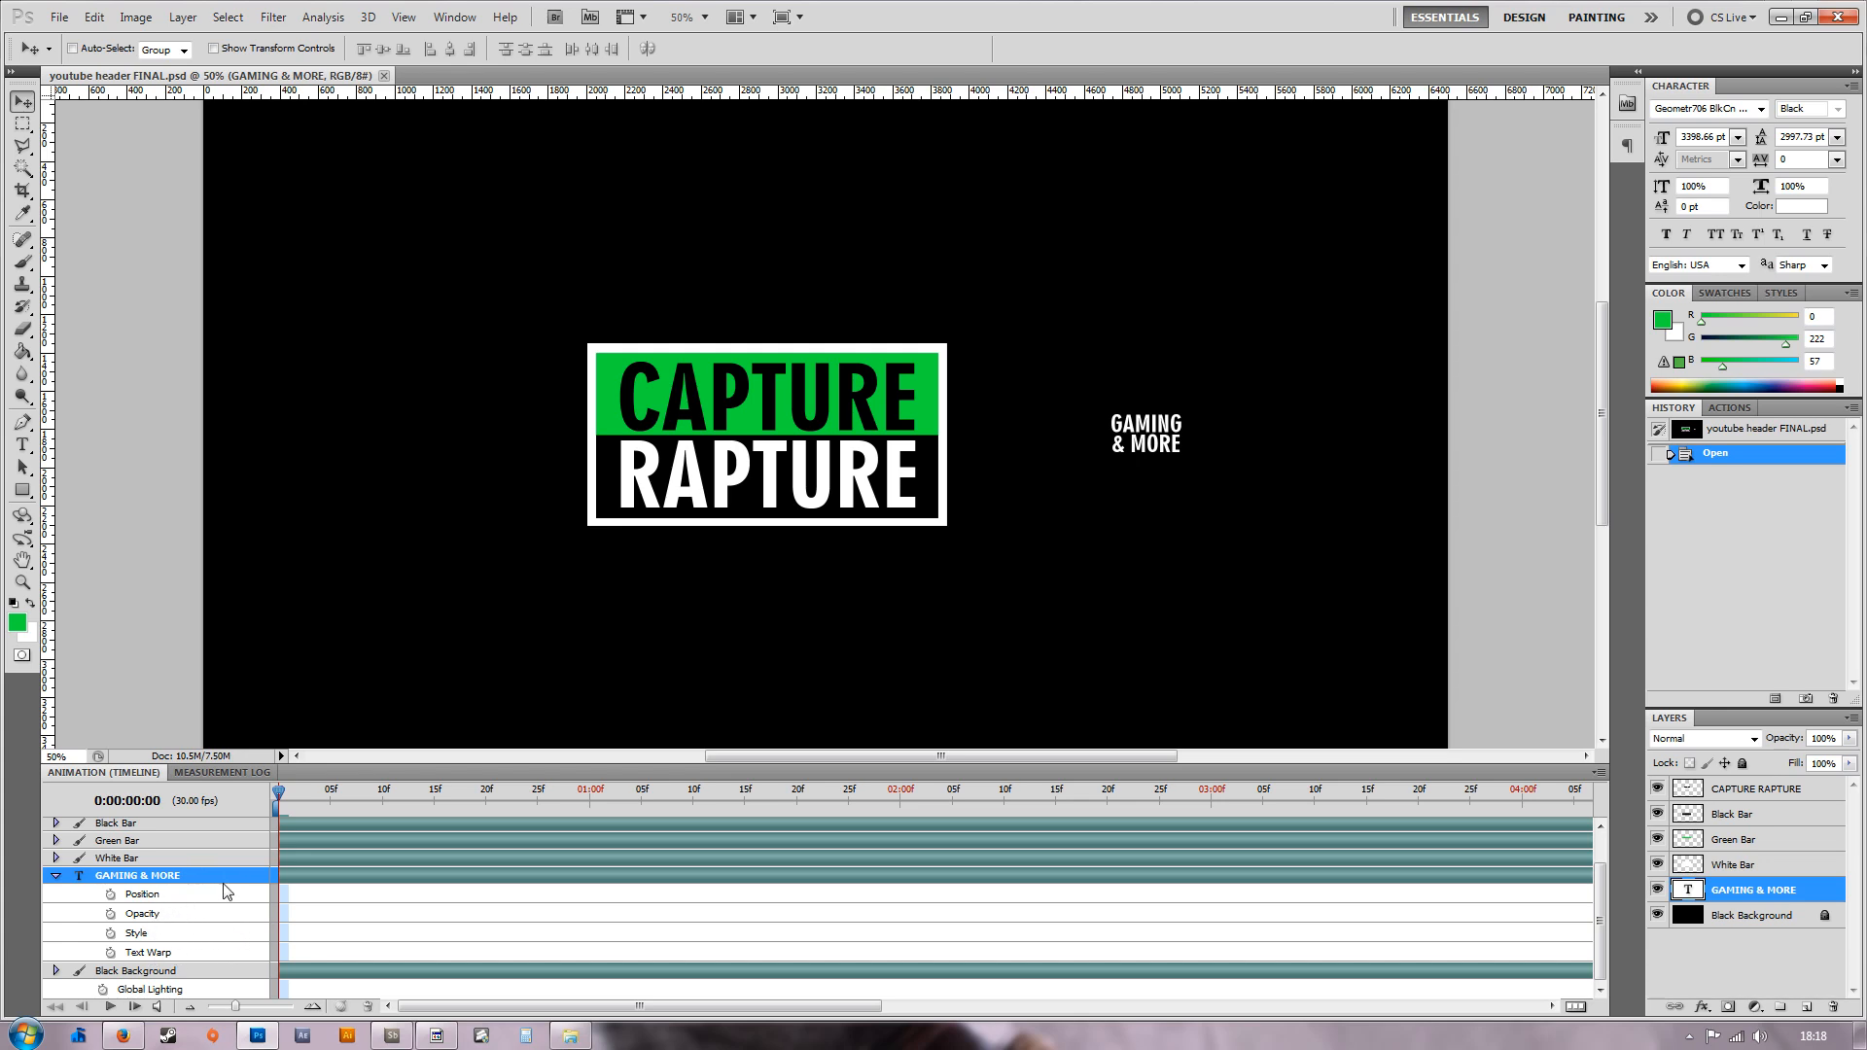
mouse_move(233, 883)
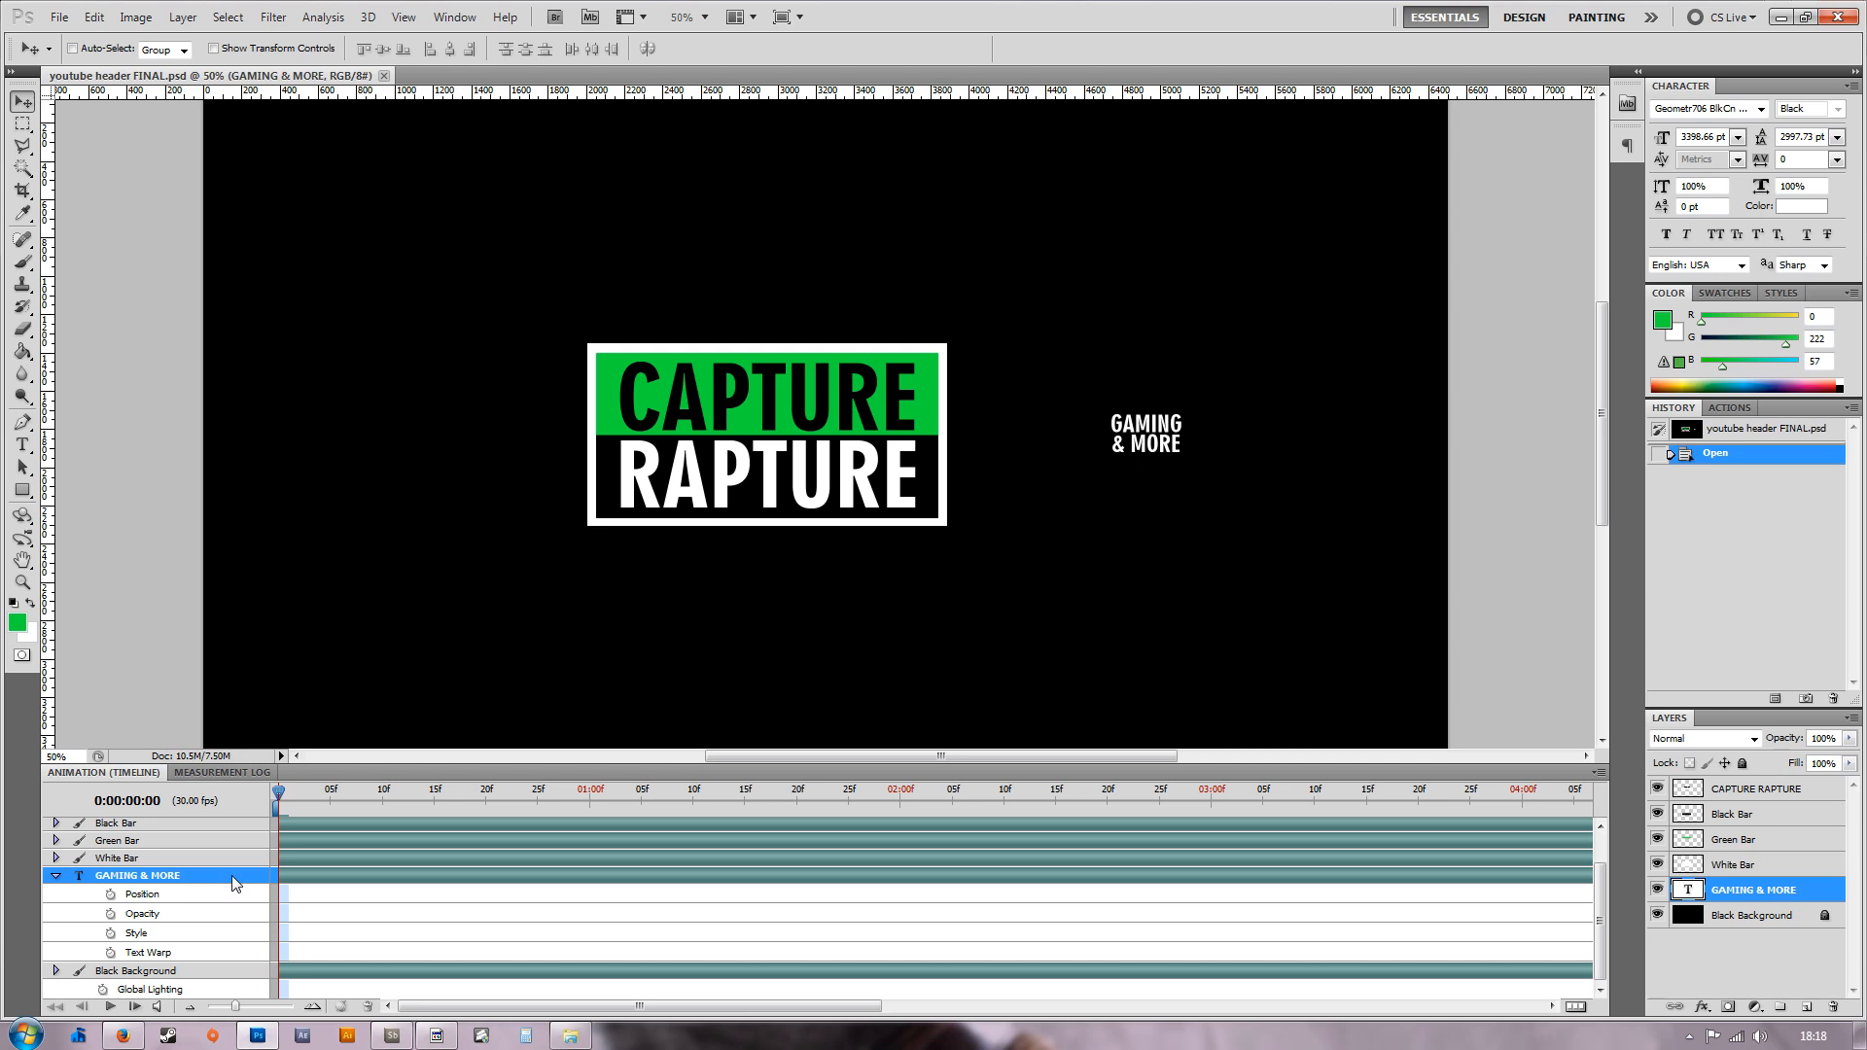
mouse_move(230, 865)
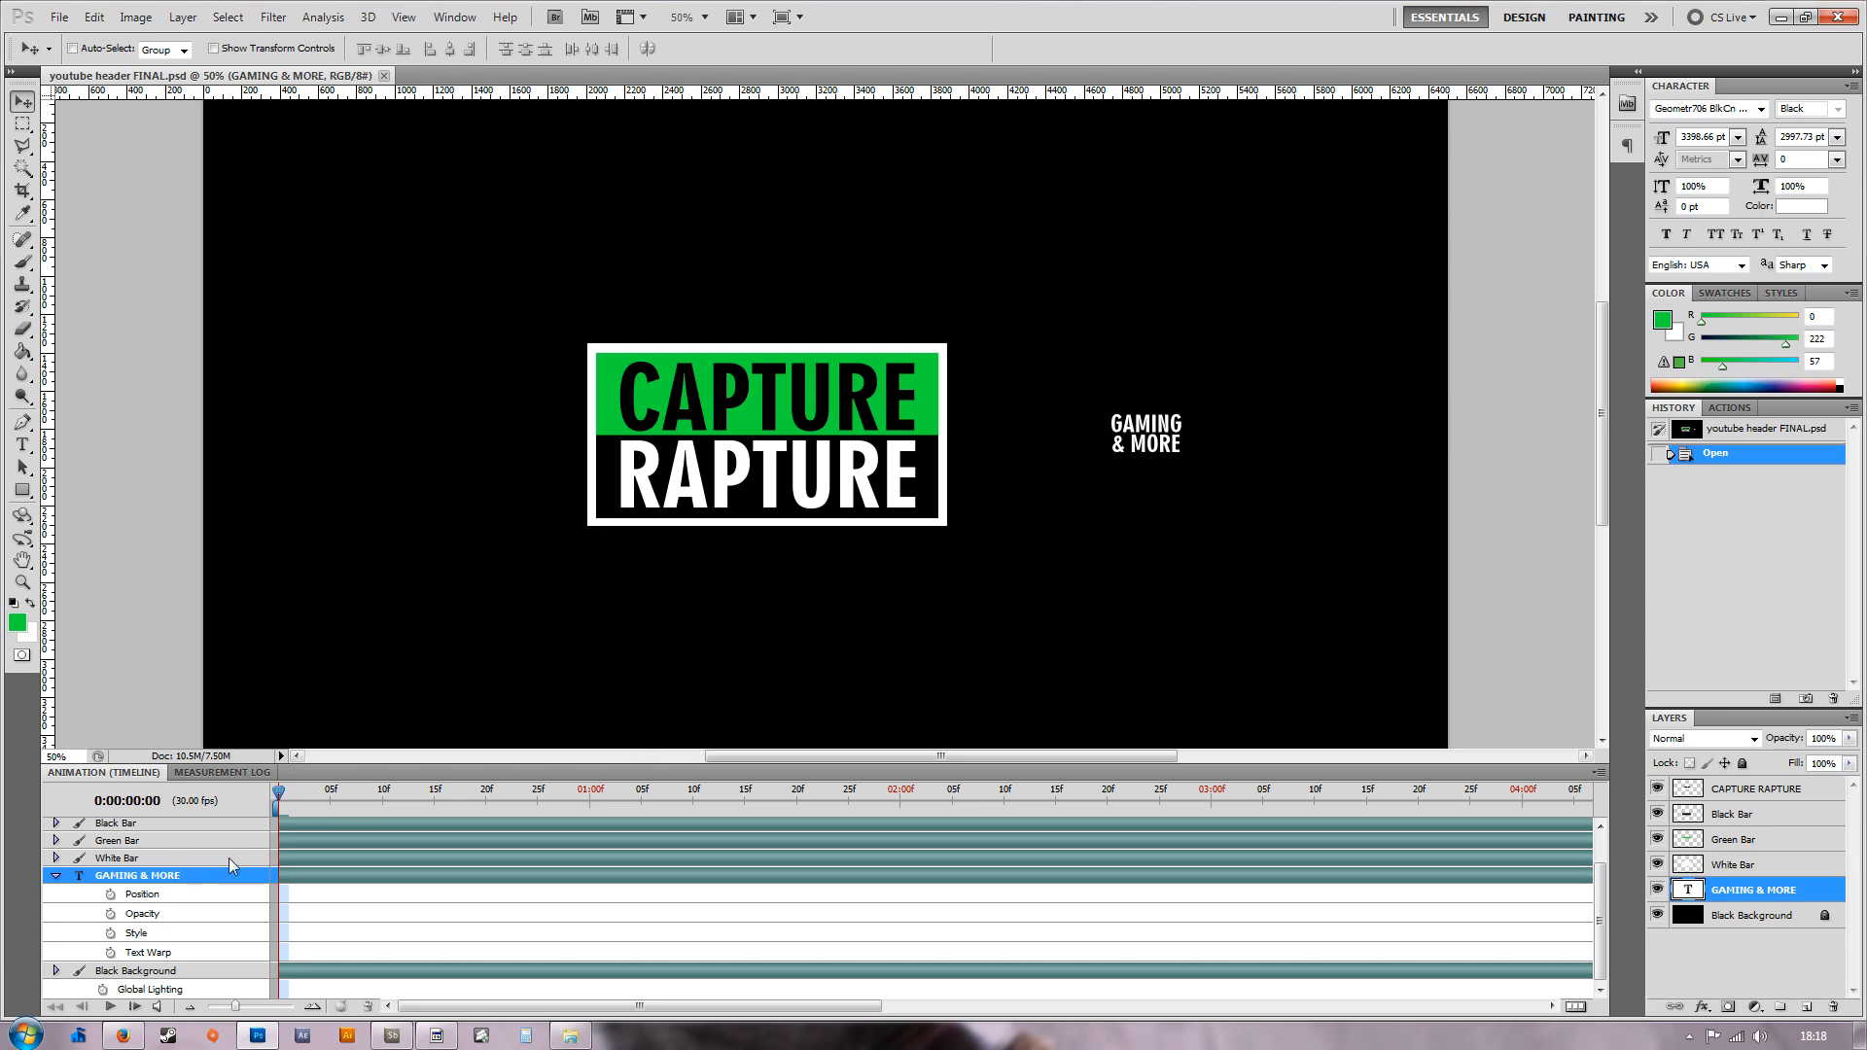
mouse_move(152, 909)
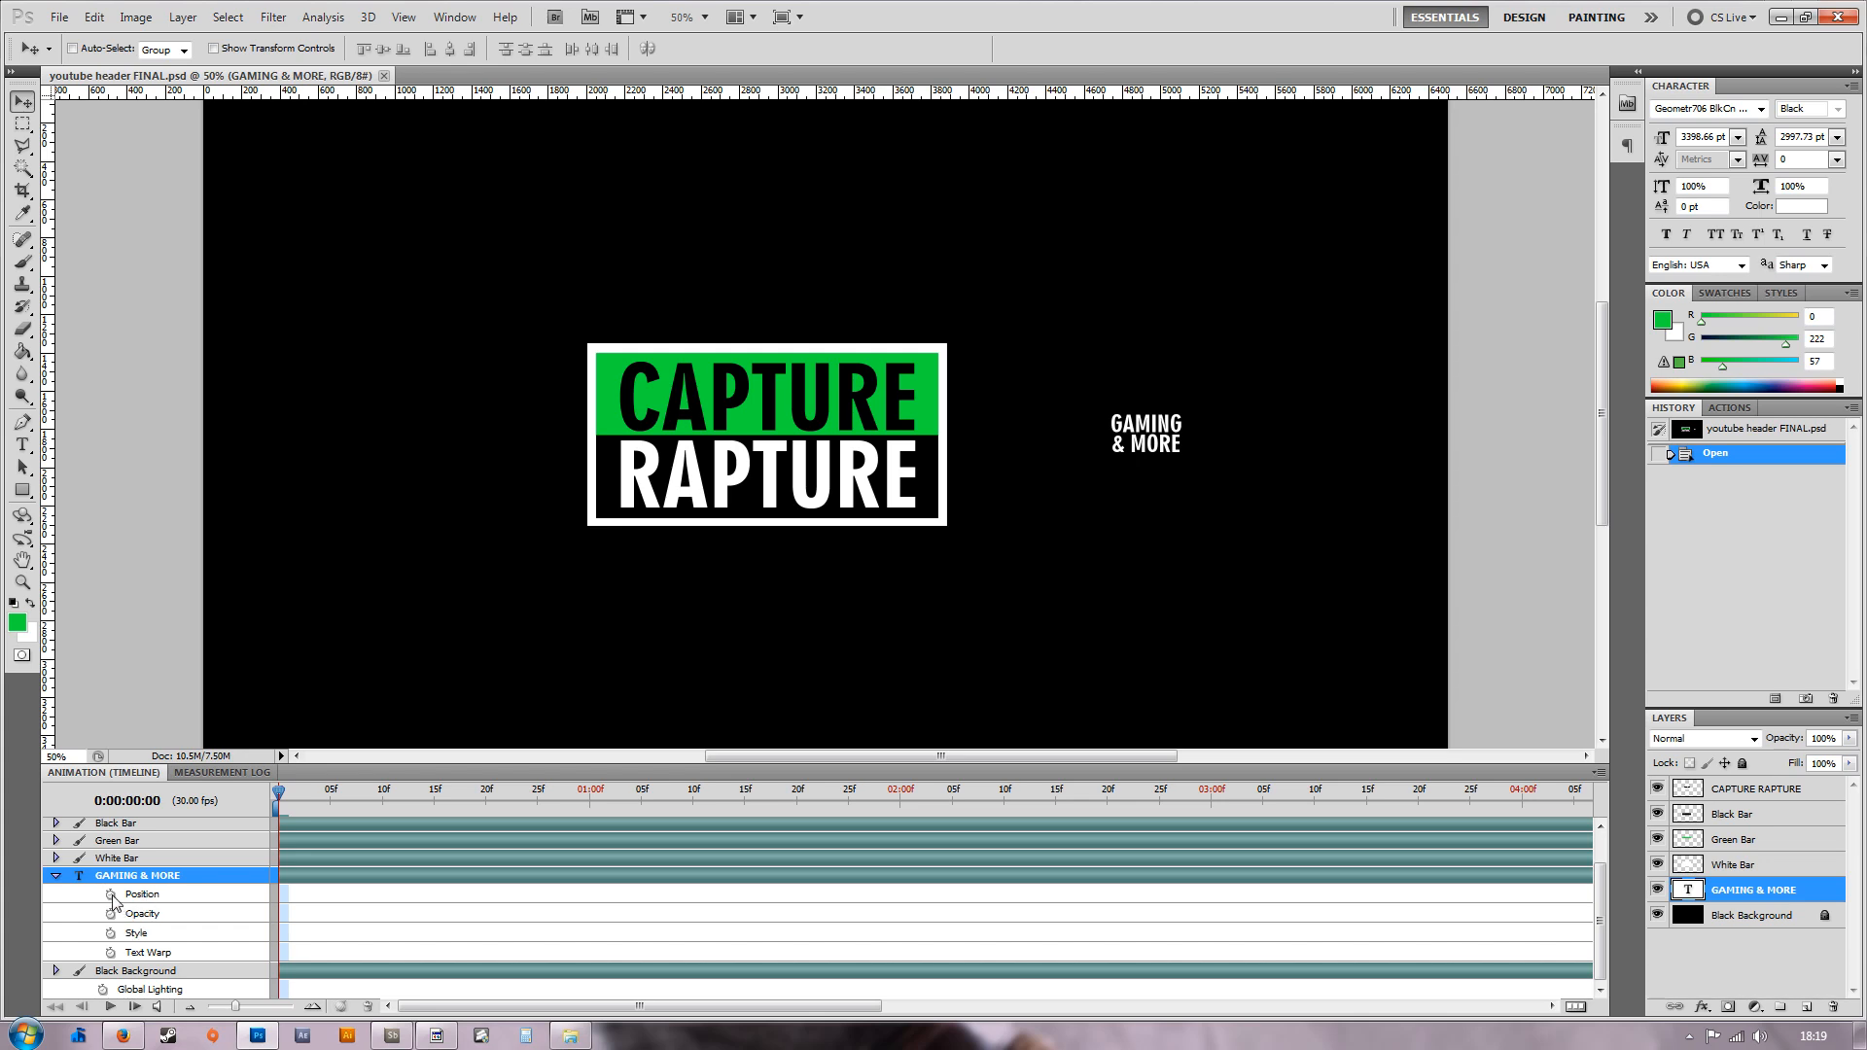
mouse_move(109, 914)
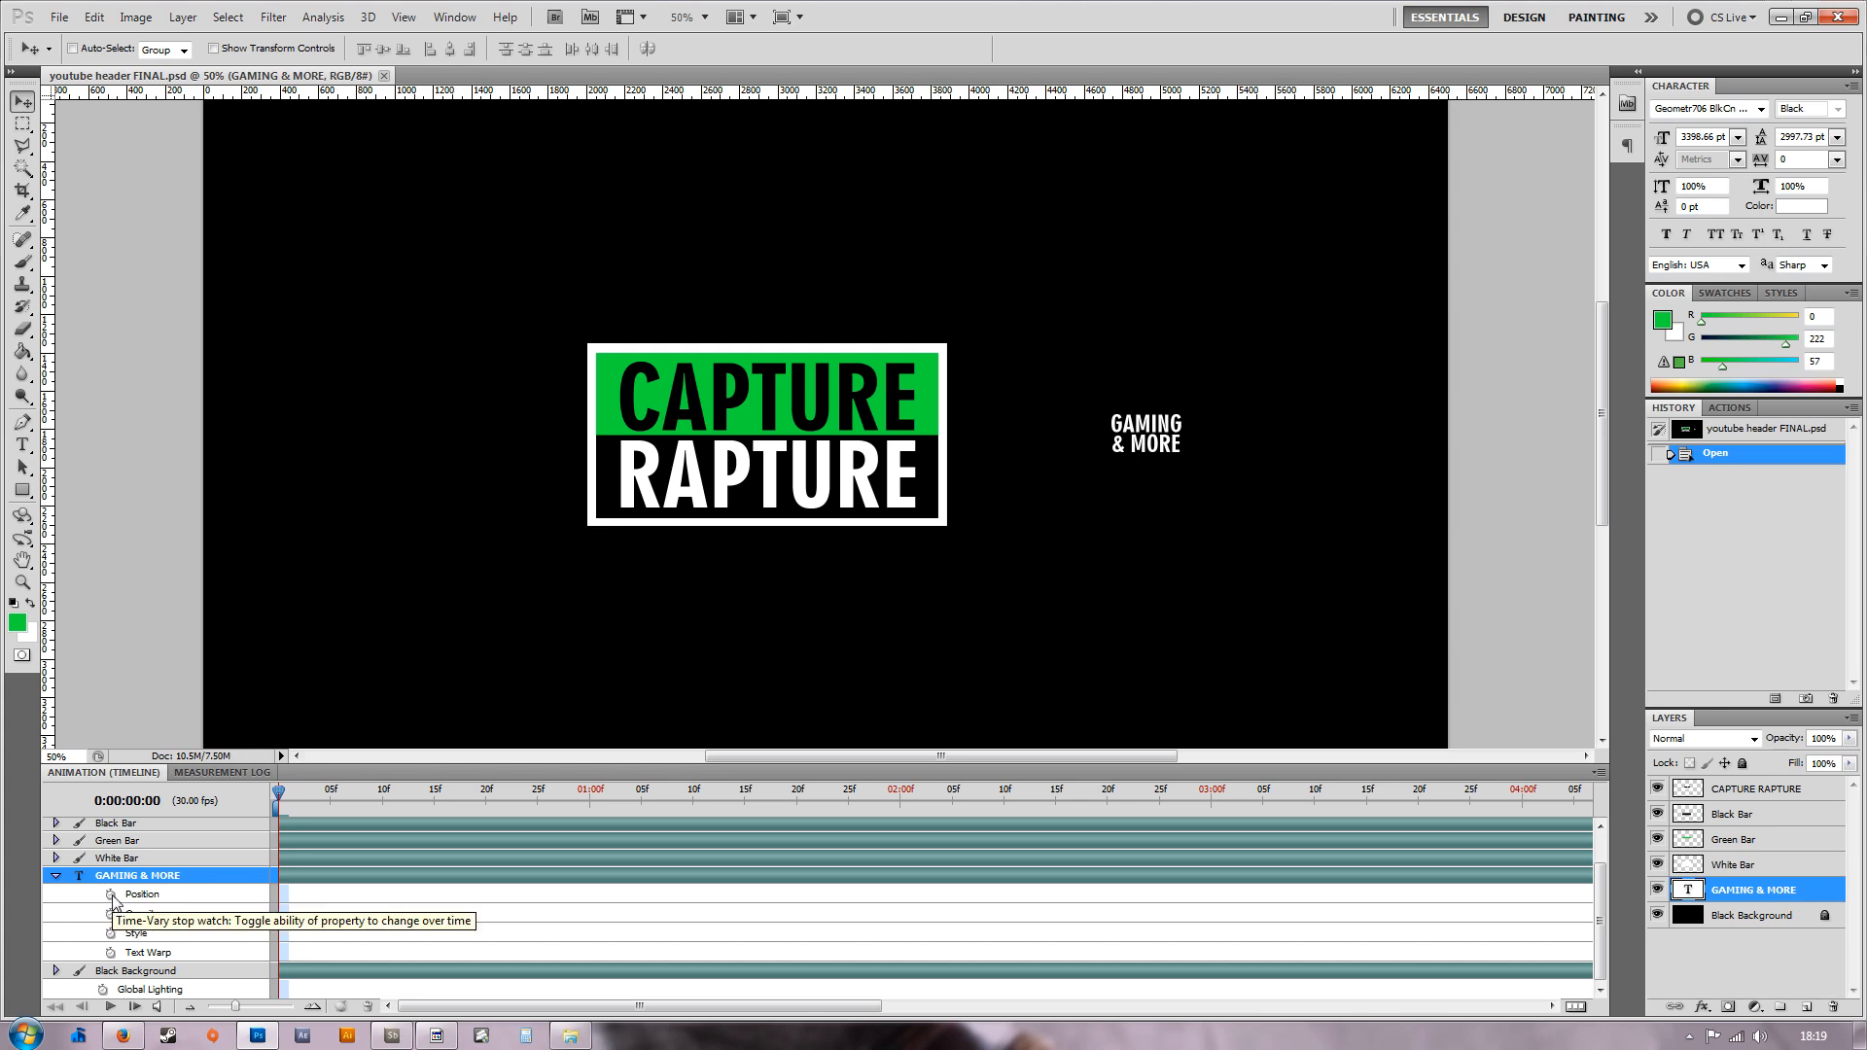
Enable the Position stopwatch so GAMING & MORE gets a starting keyframe.
left_click(110, 894)
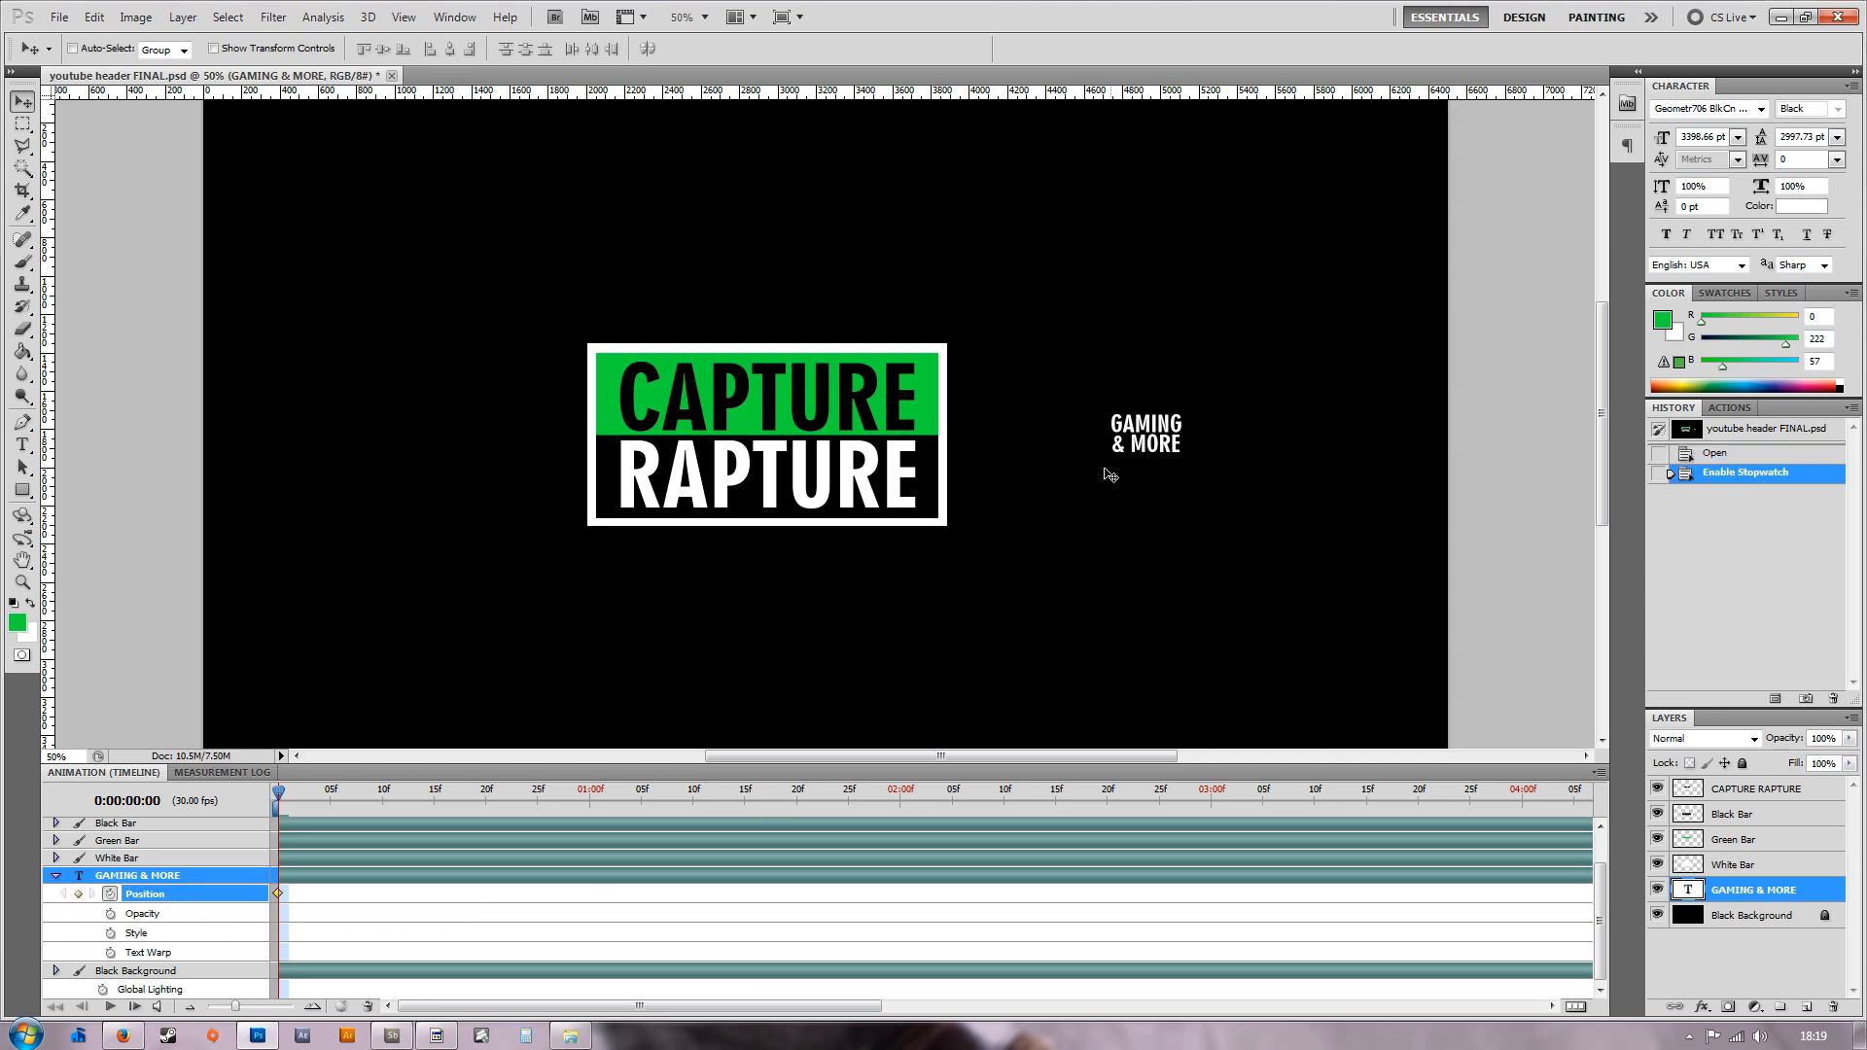
mouse_move(683, 726)
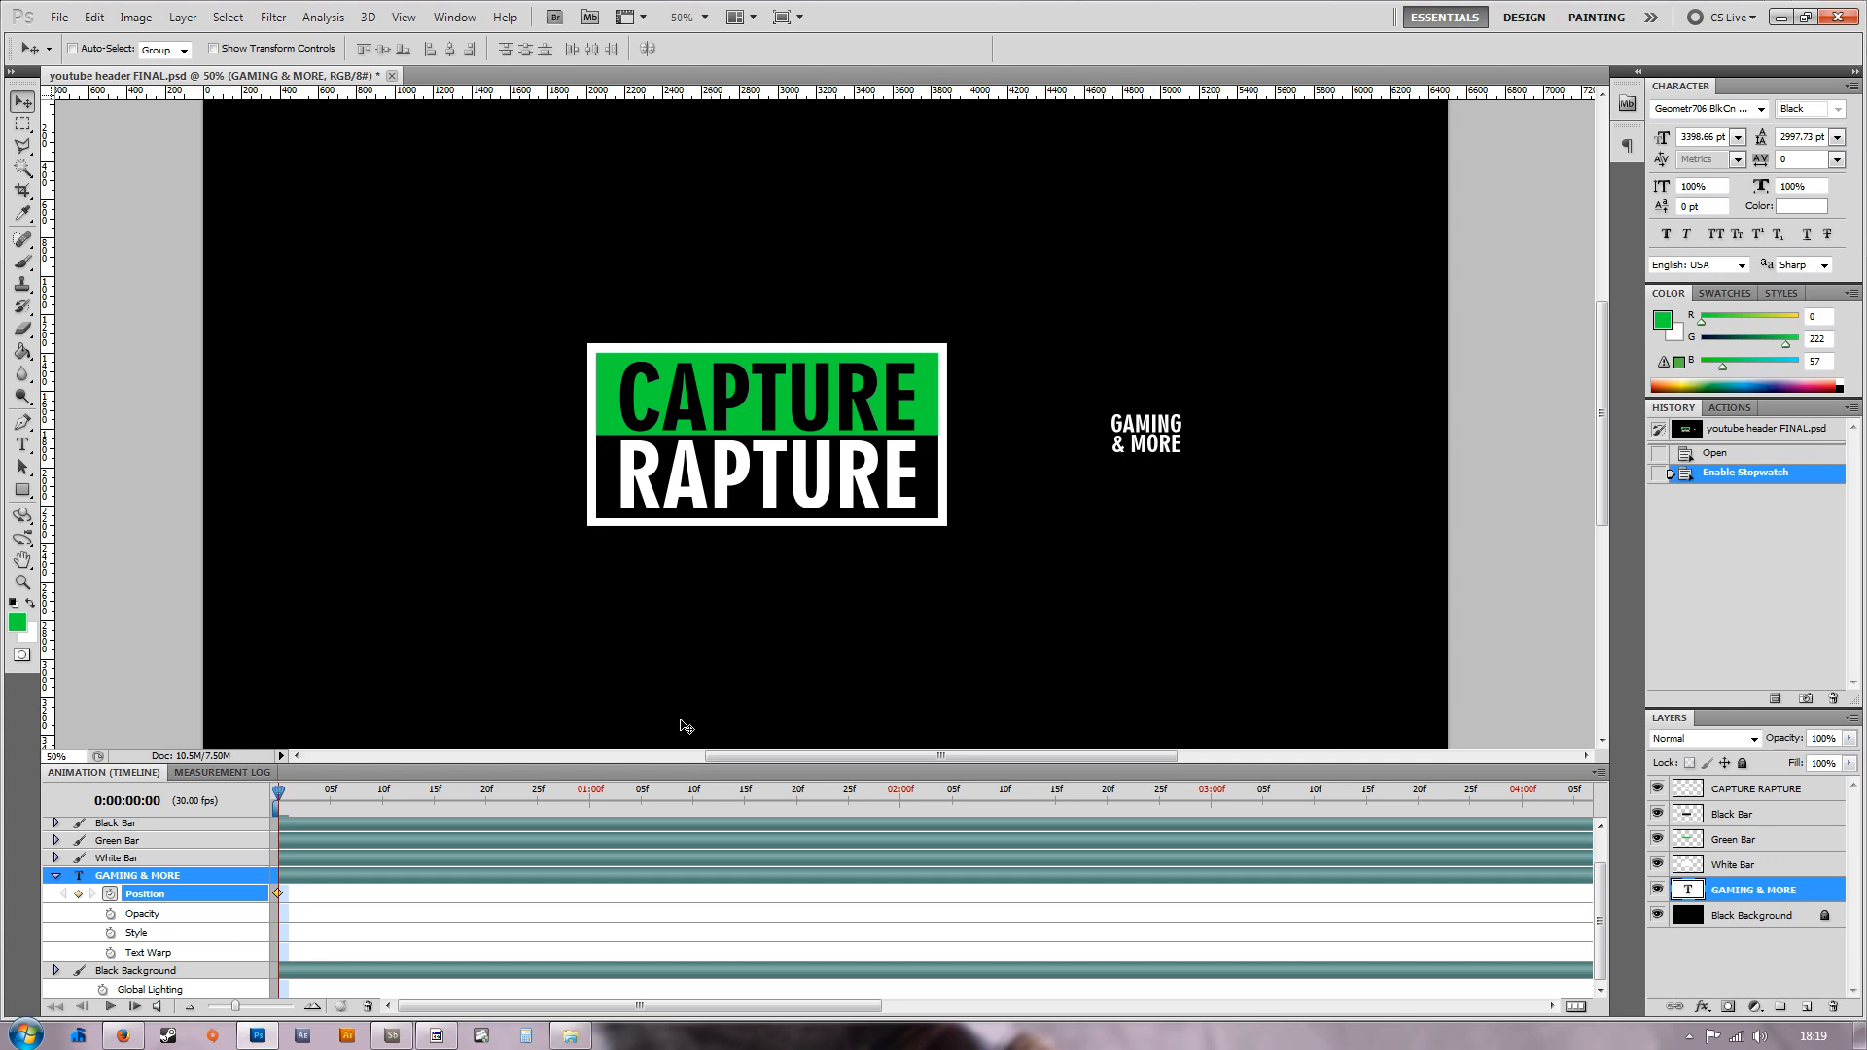
mouse_move(1011, 507)
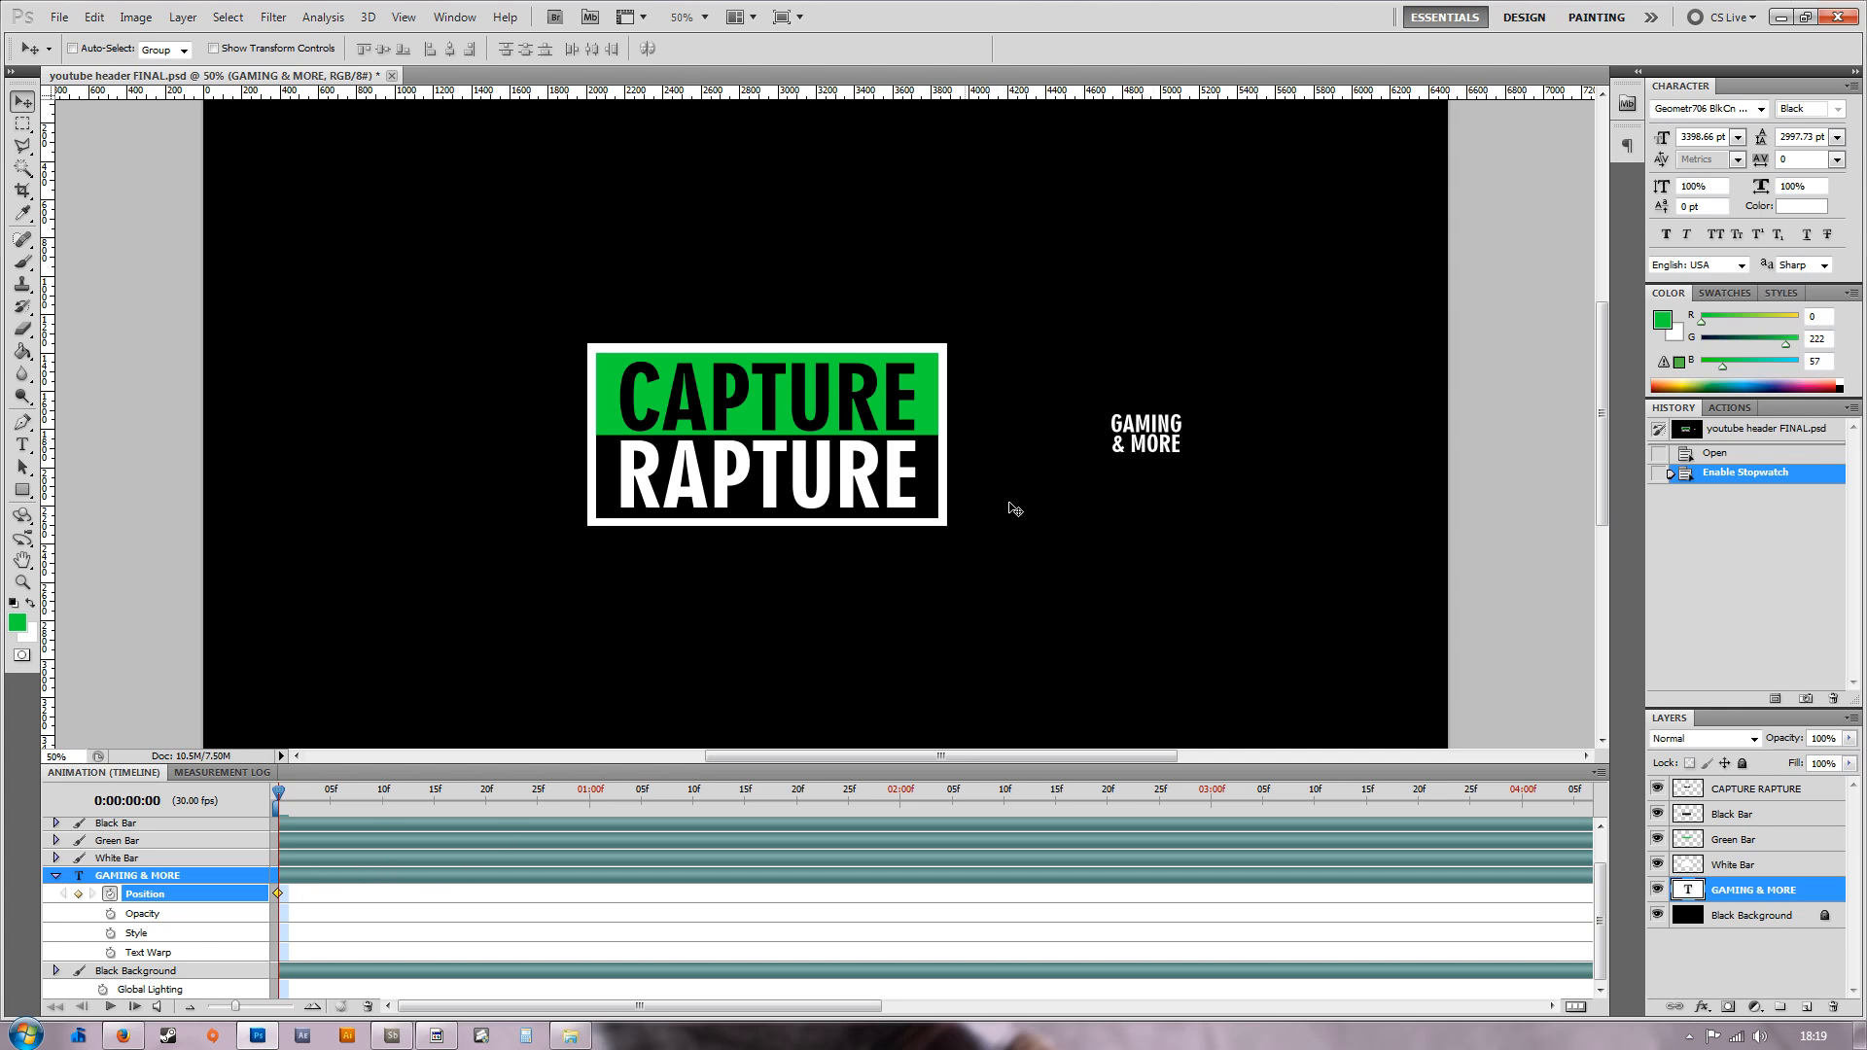
mouse_move(842, 640)
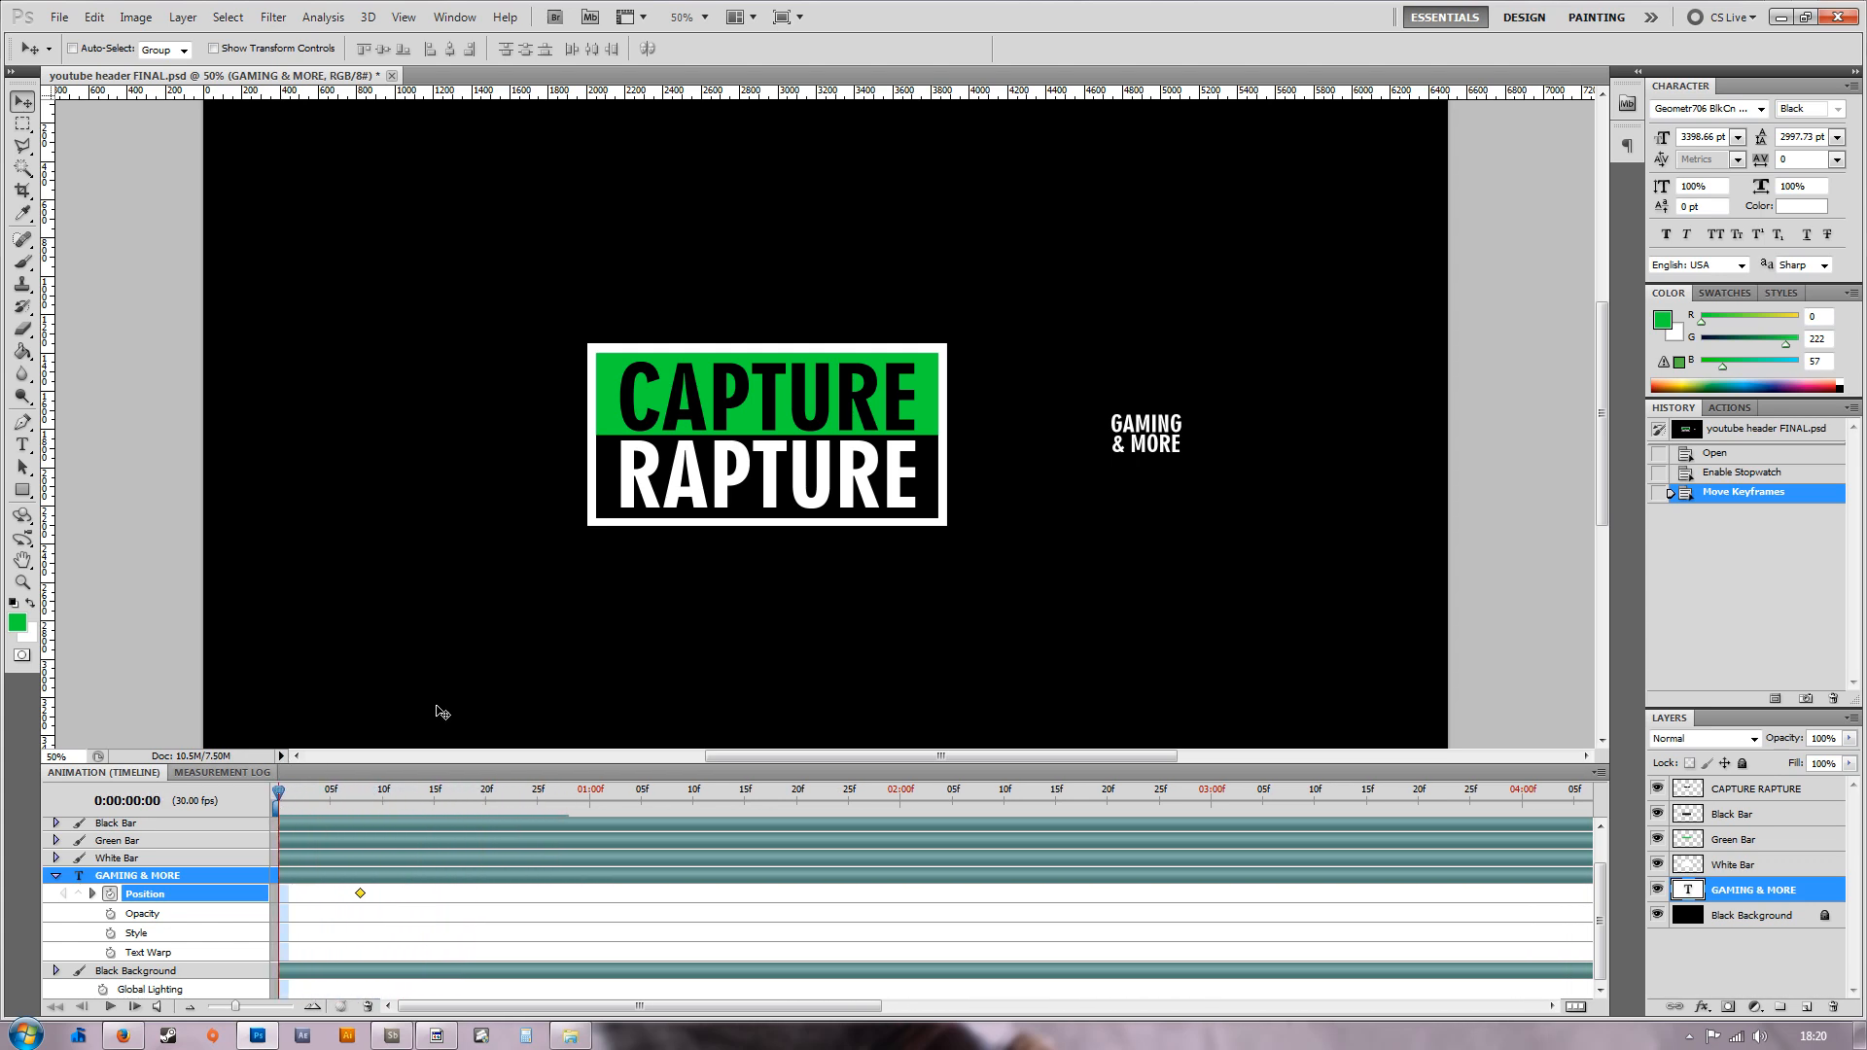
mouse_move(1202, 461)
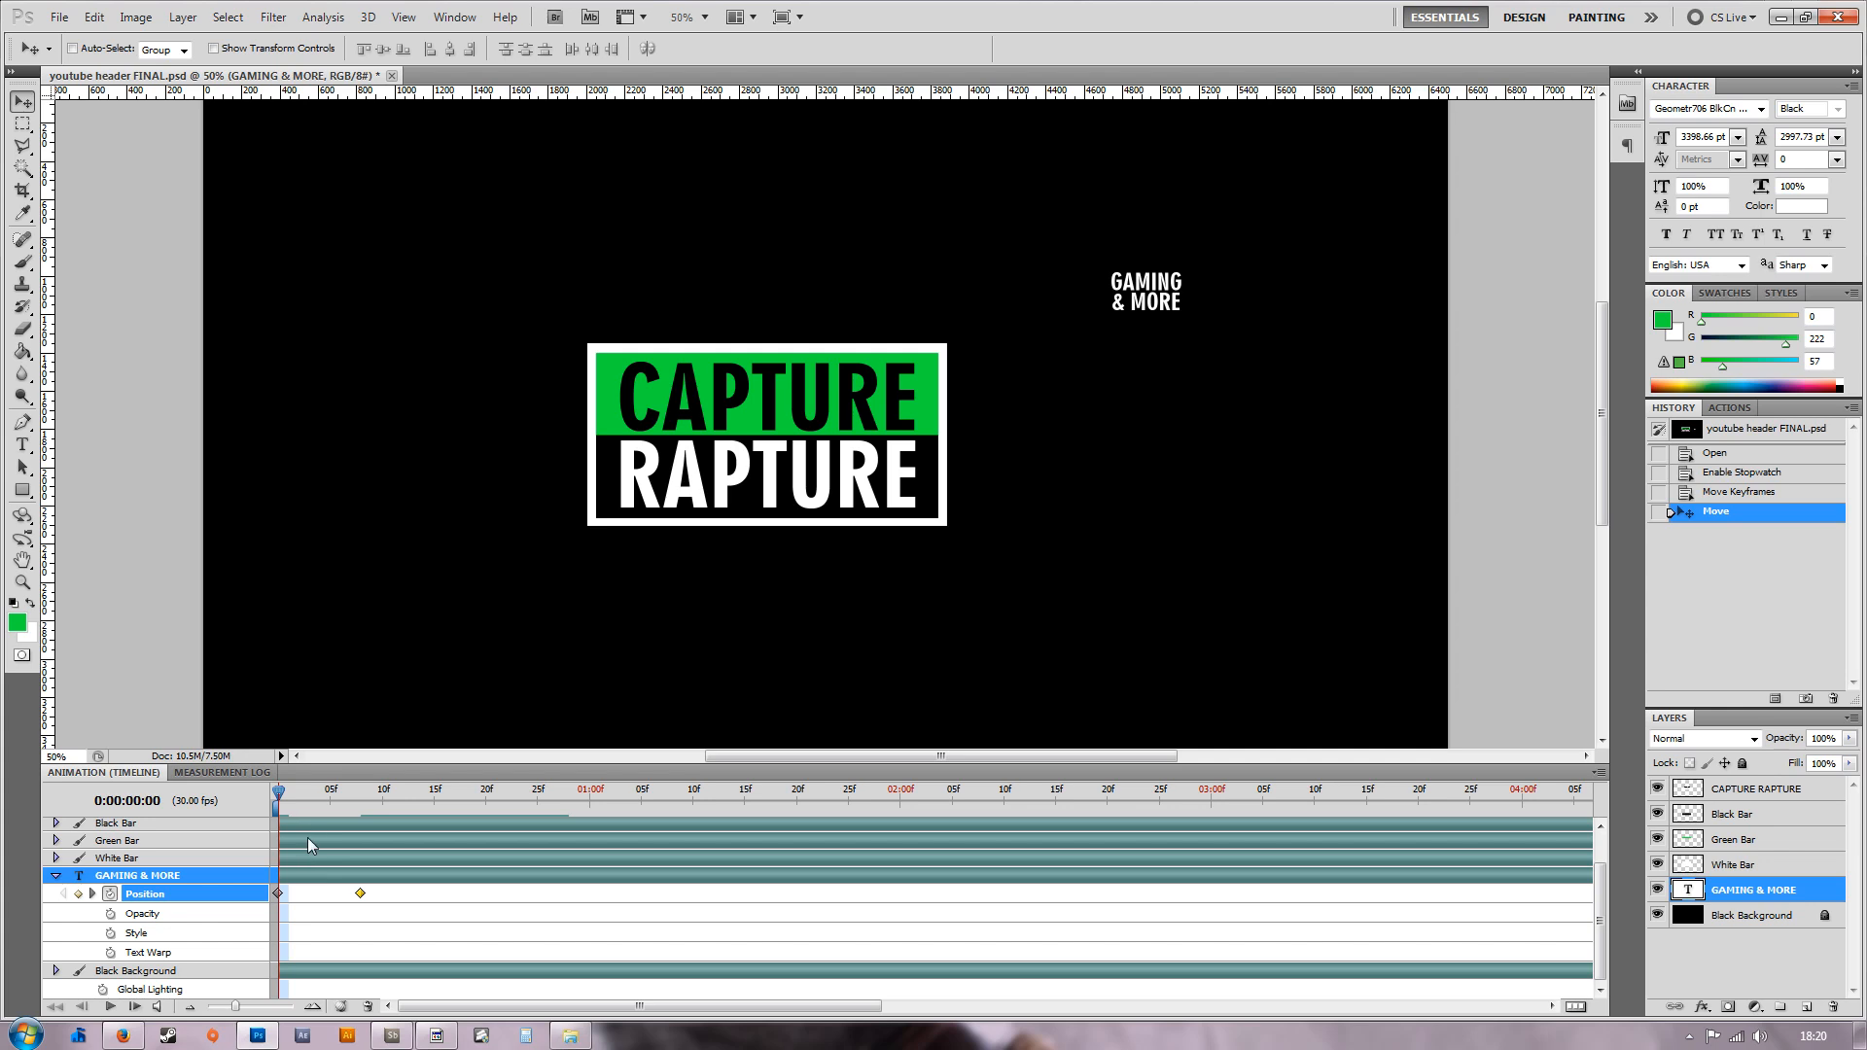
mouse_move(262, 846)
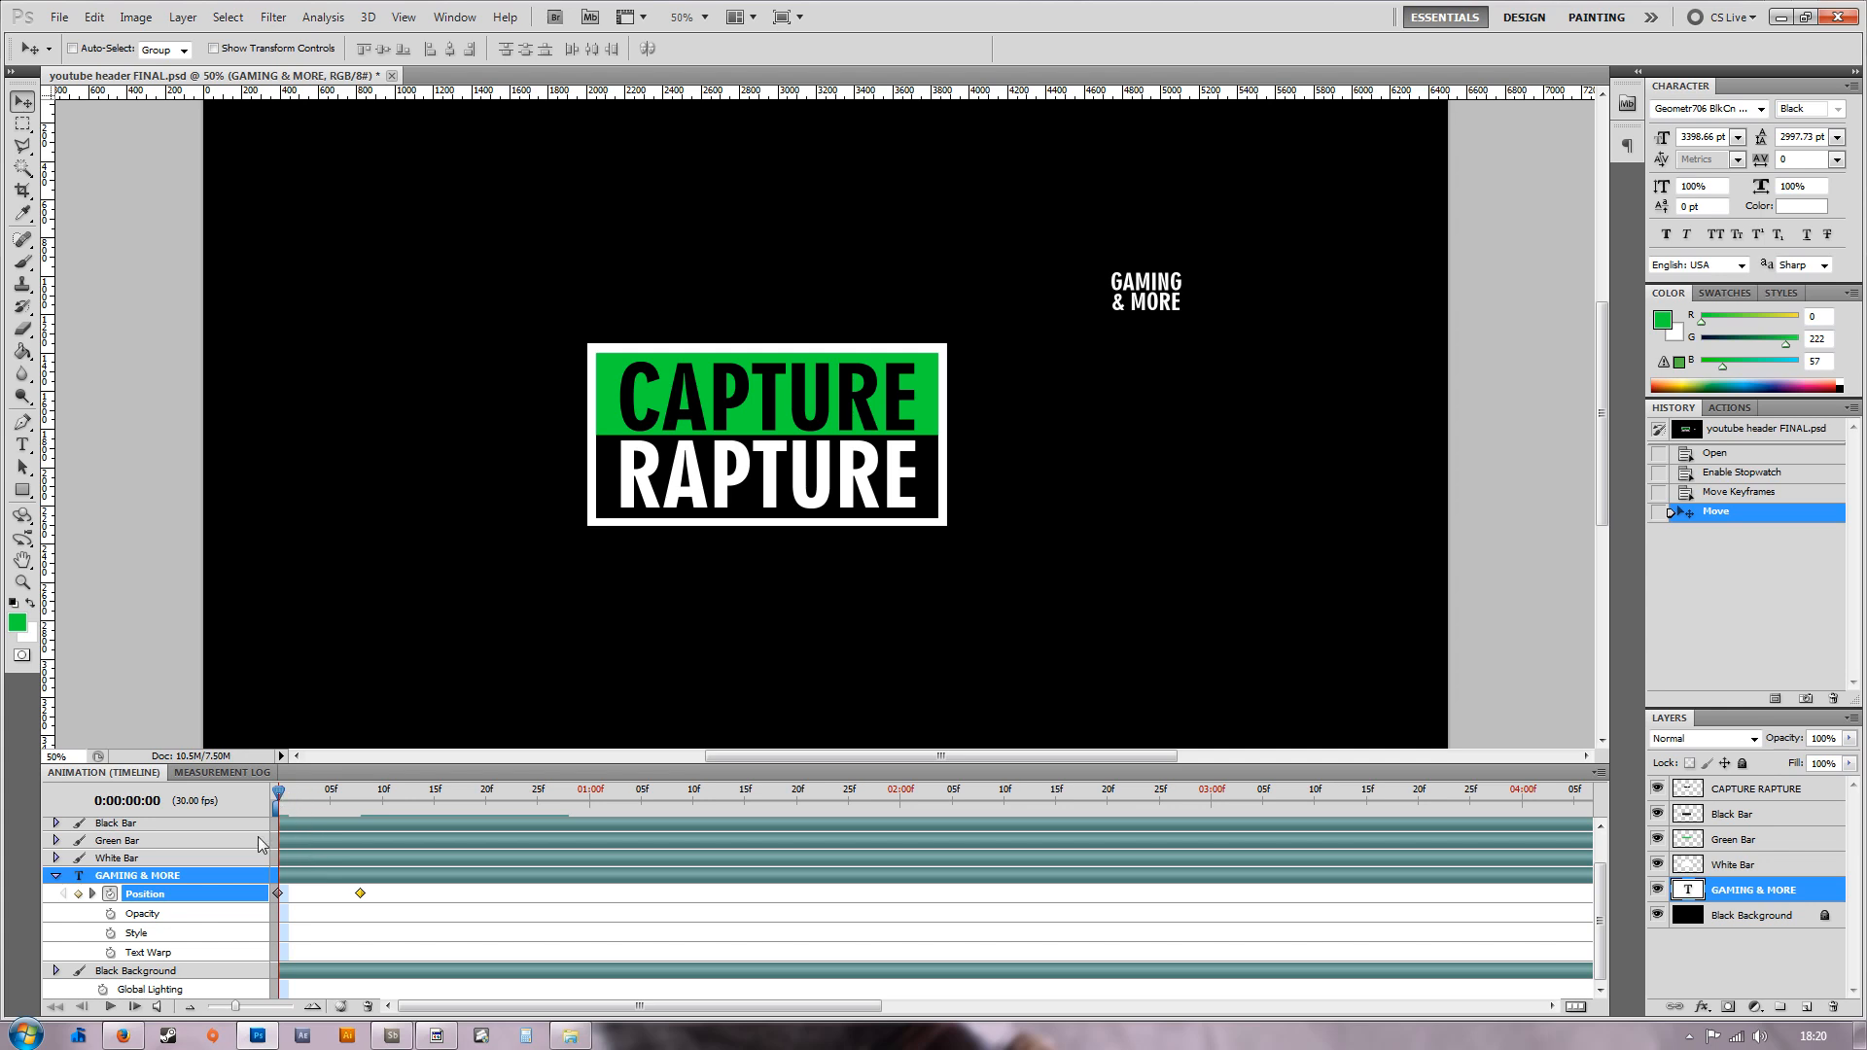
mouse_move(1033, 352)
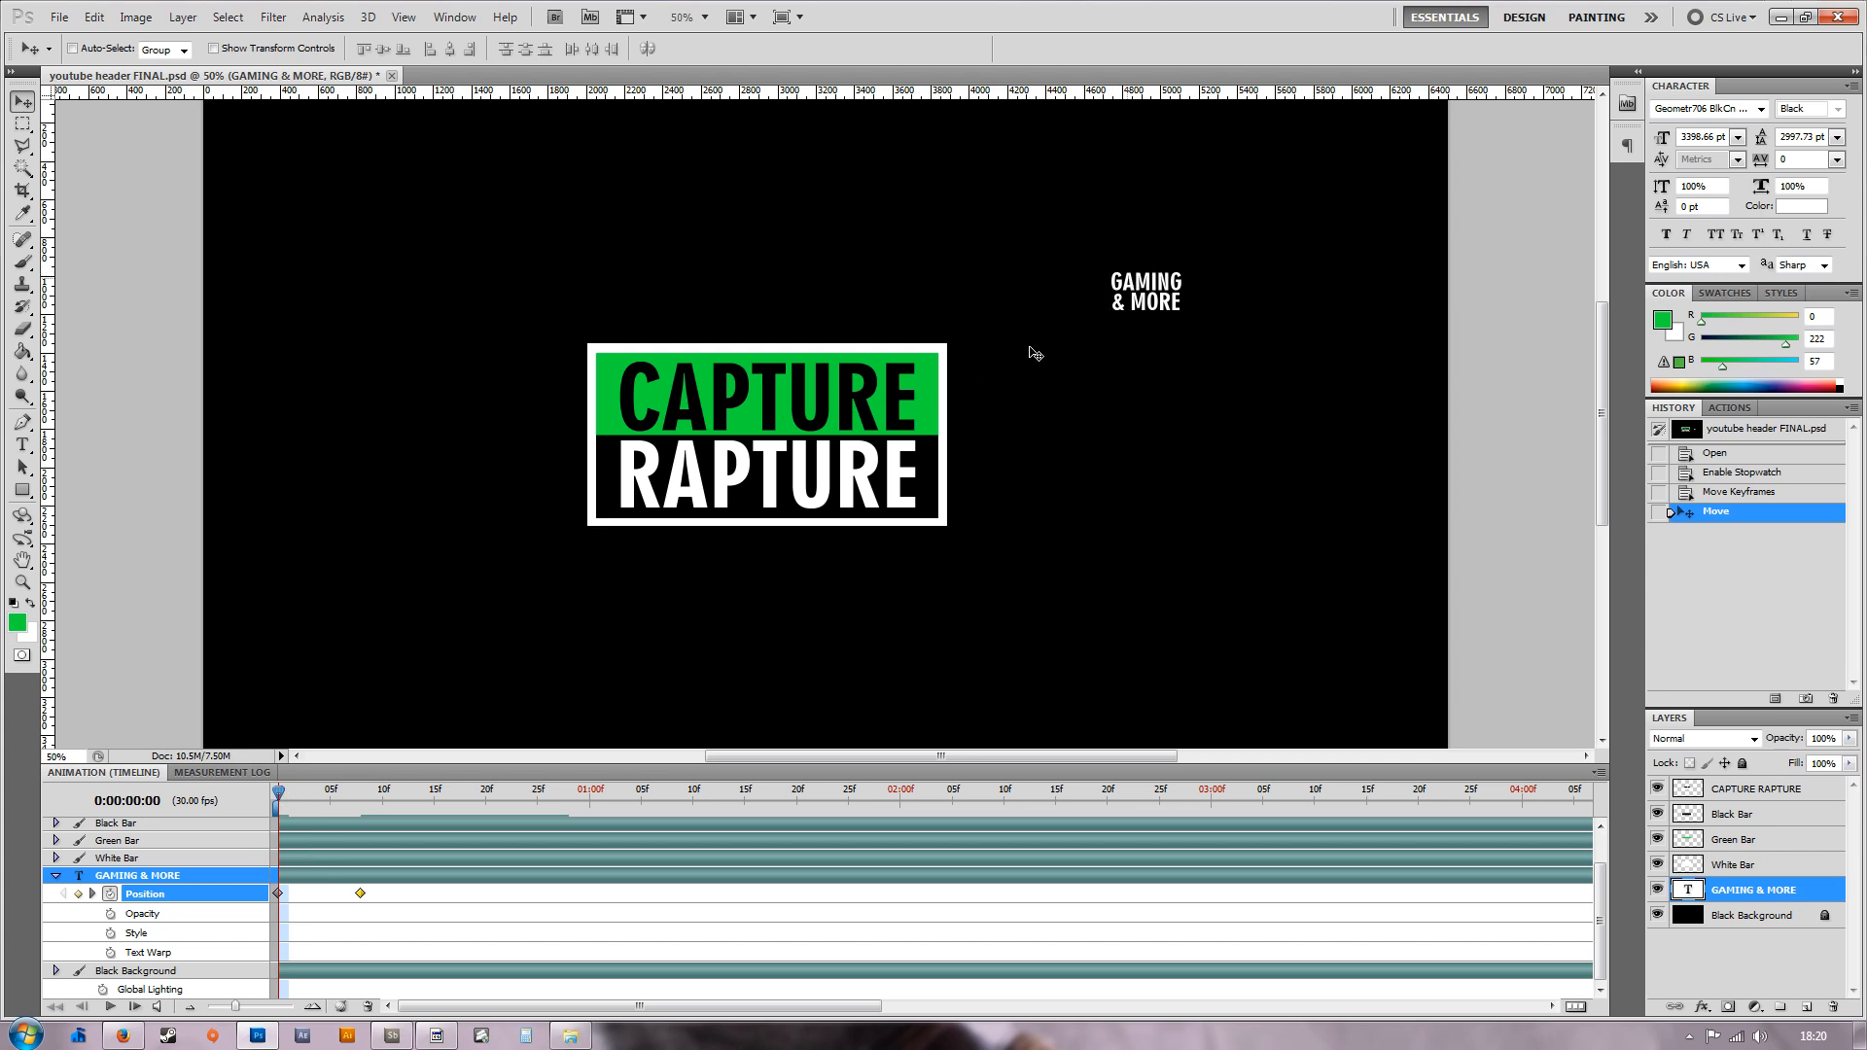
mouse_move(303, 833)
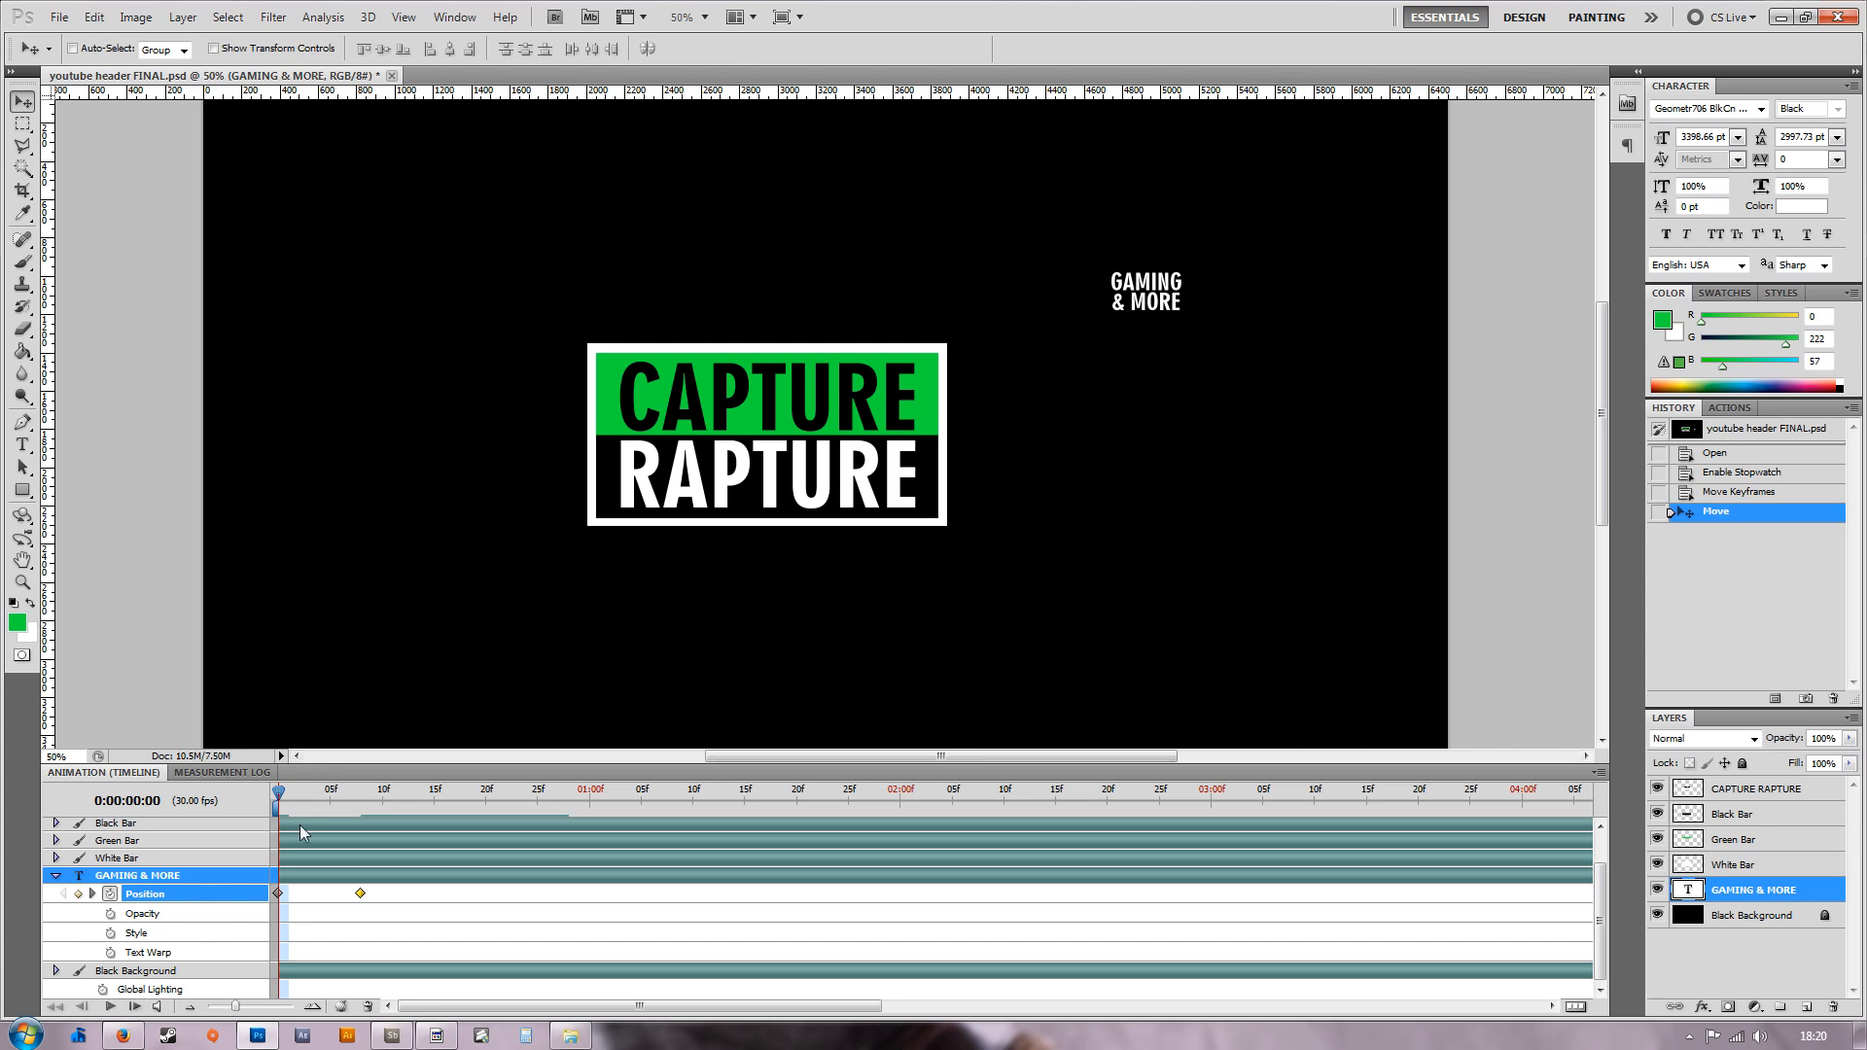
mouse_move(308, 817)
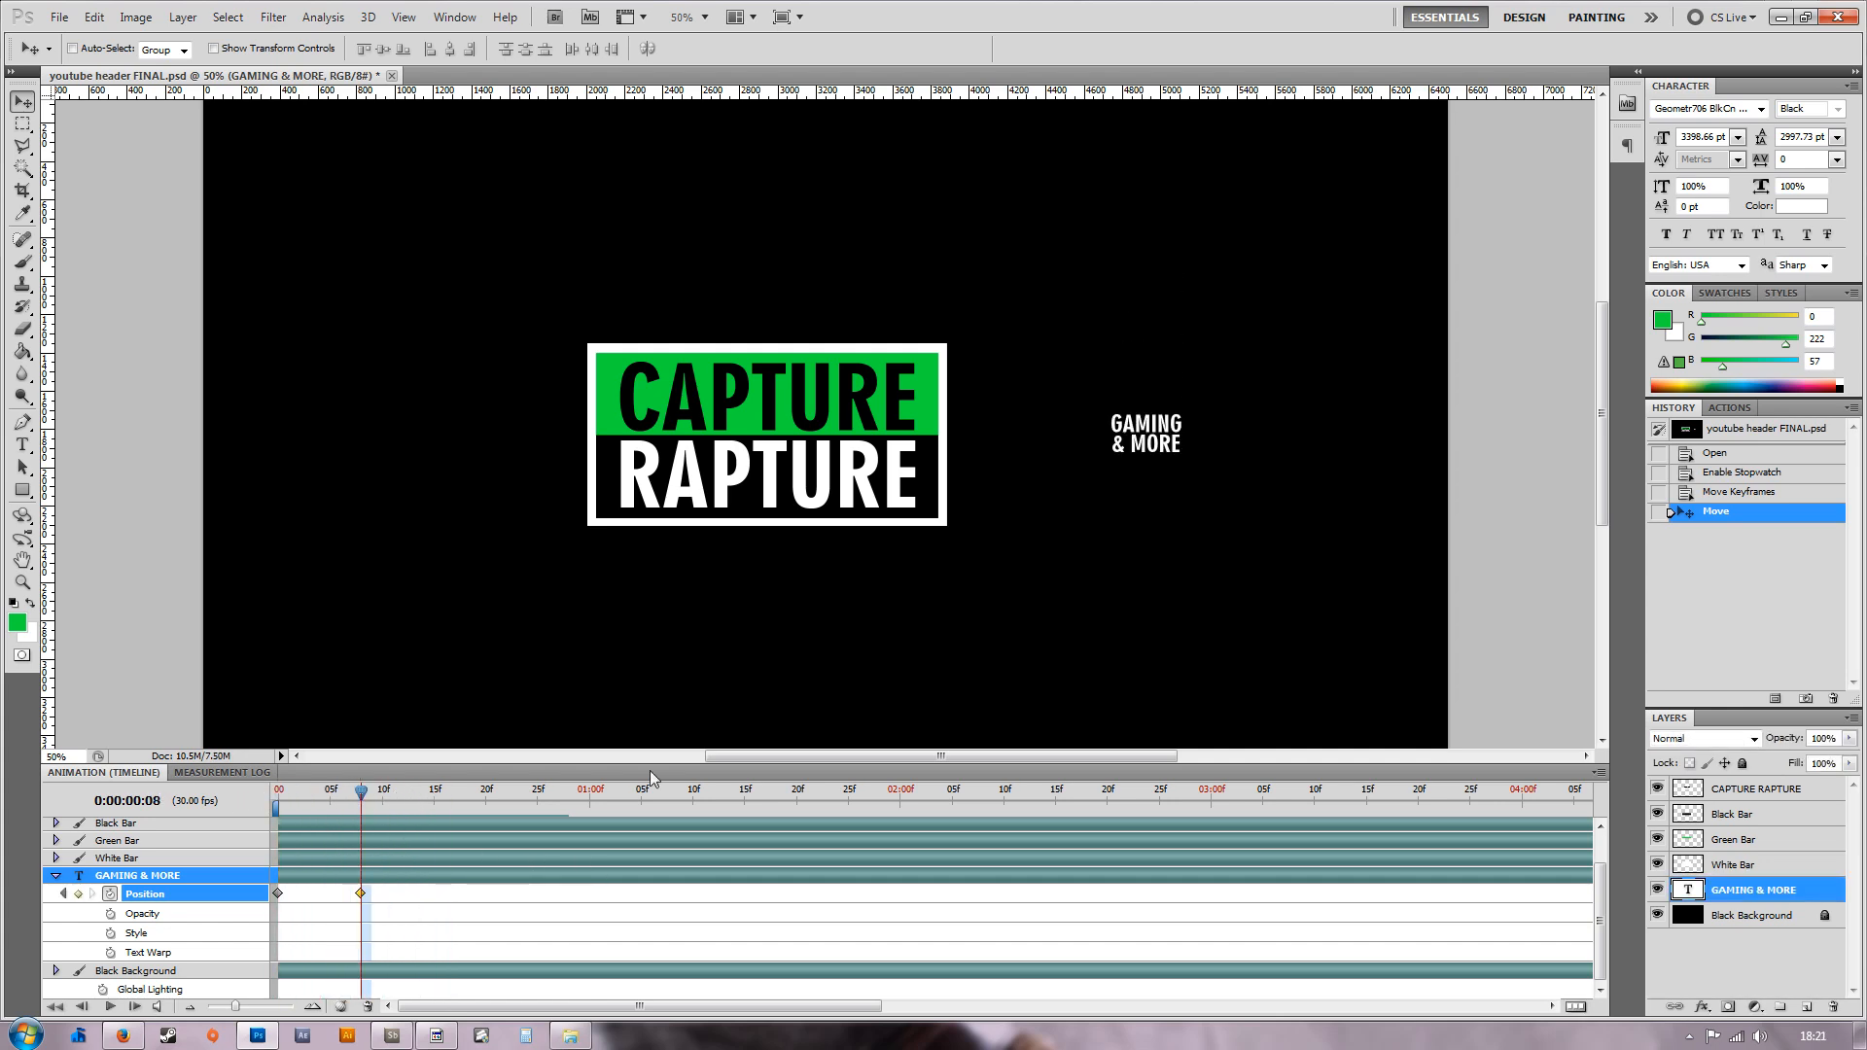
mouse_move(533, 728)
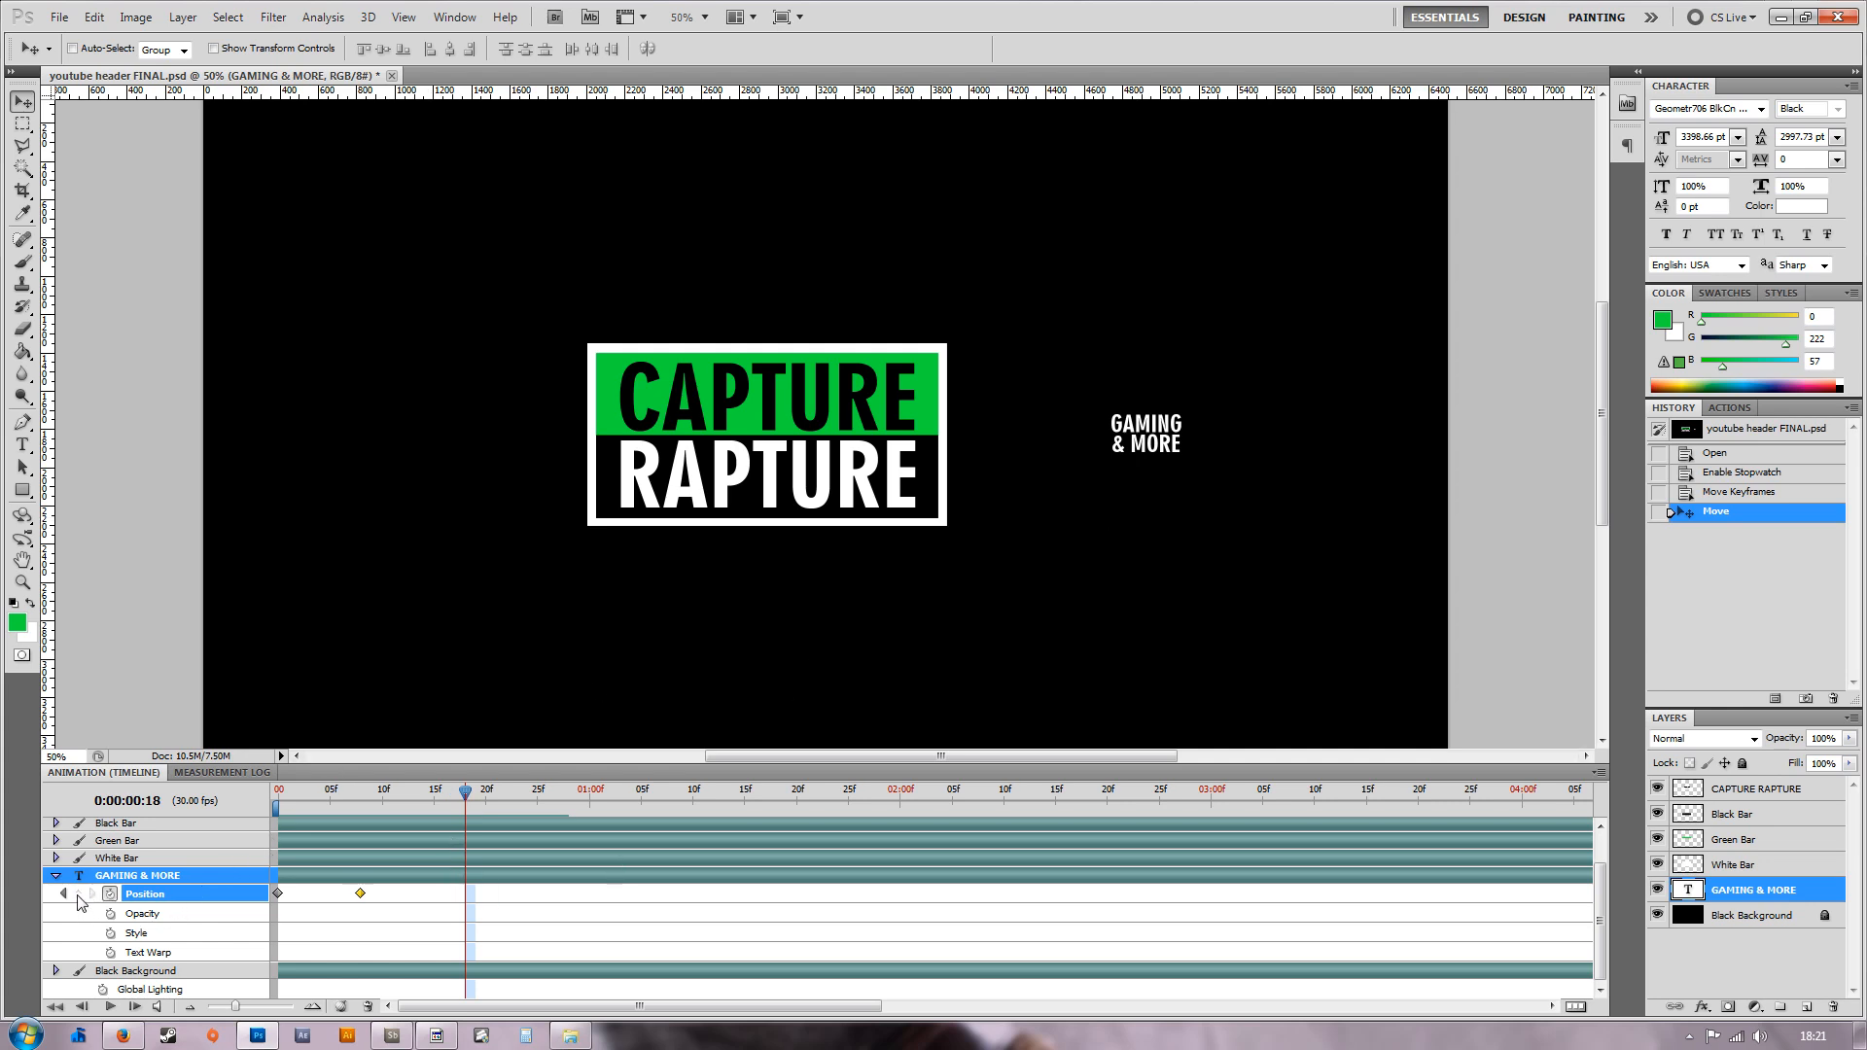
mouse_move(105, 908)
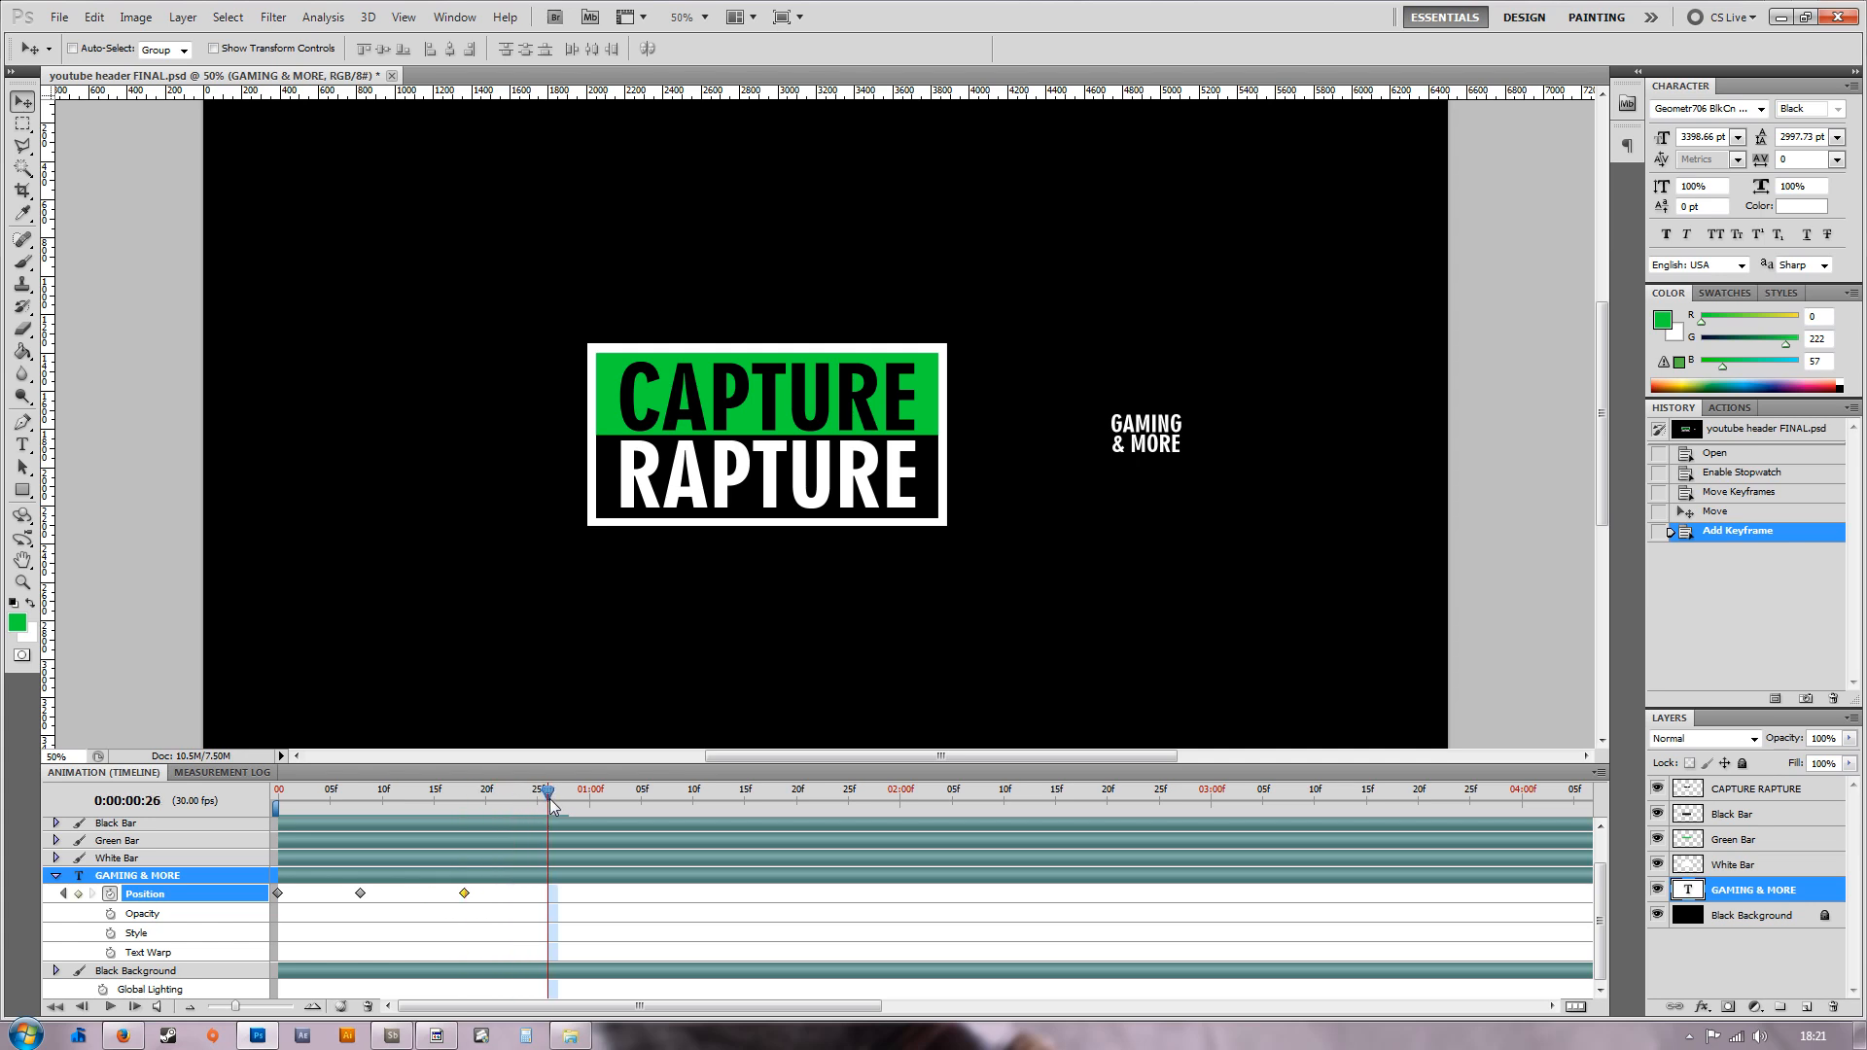
mouse_move(510, 799)
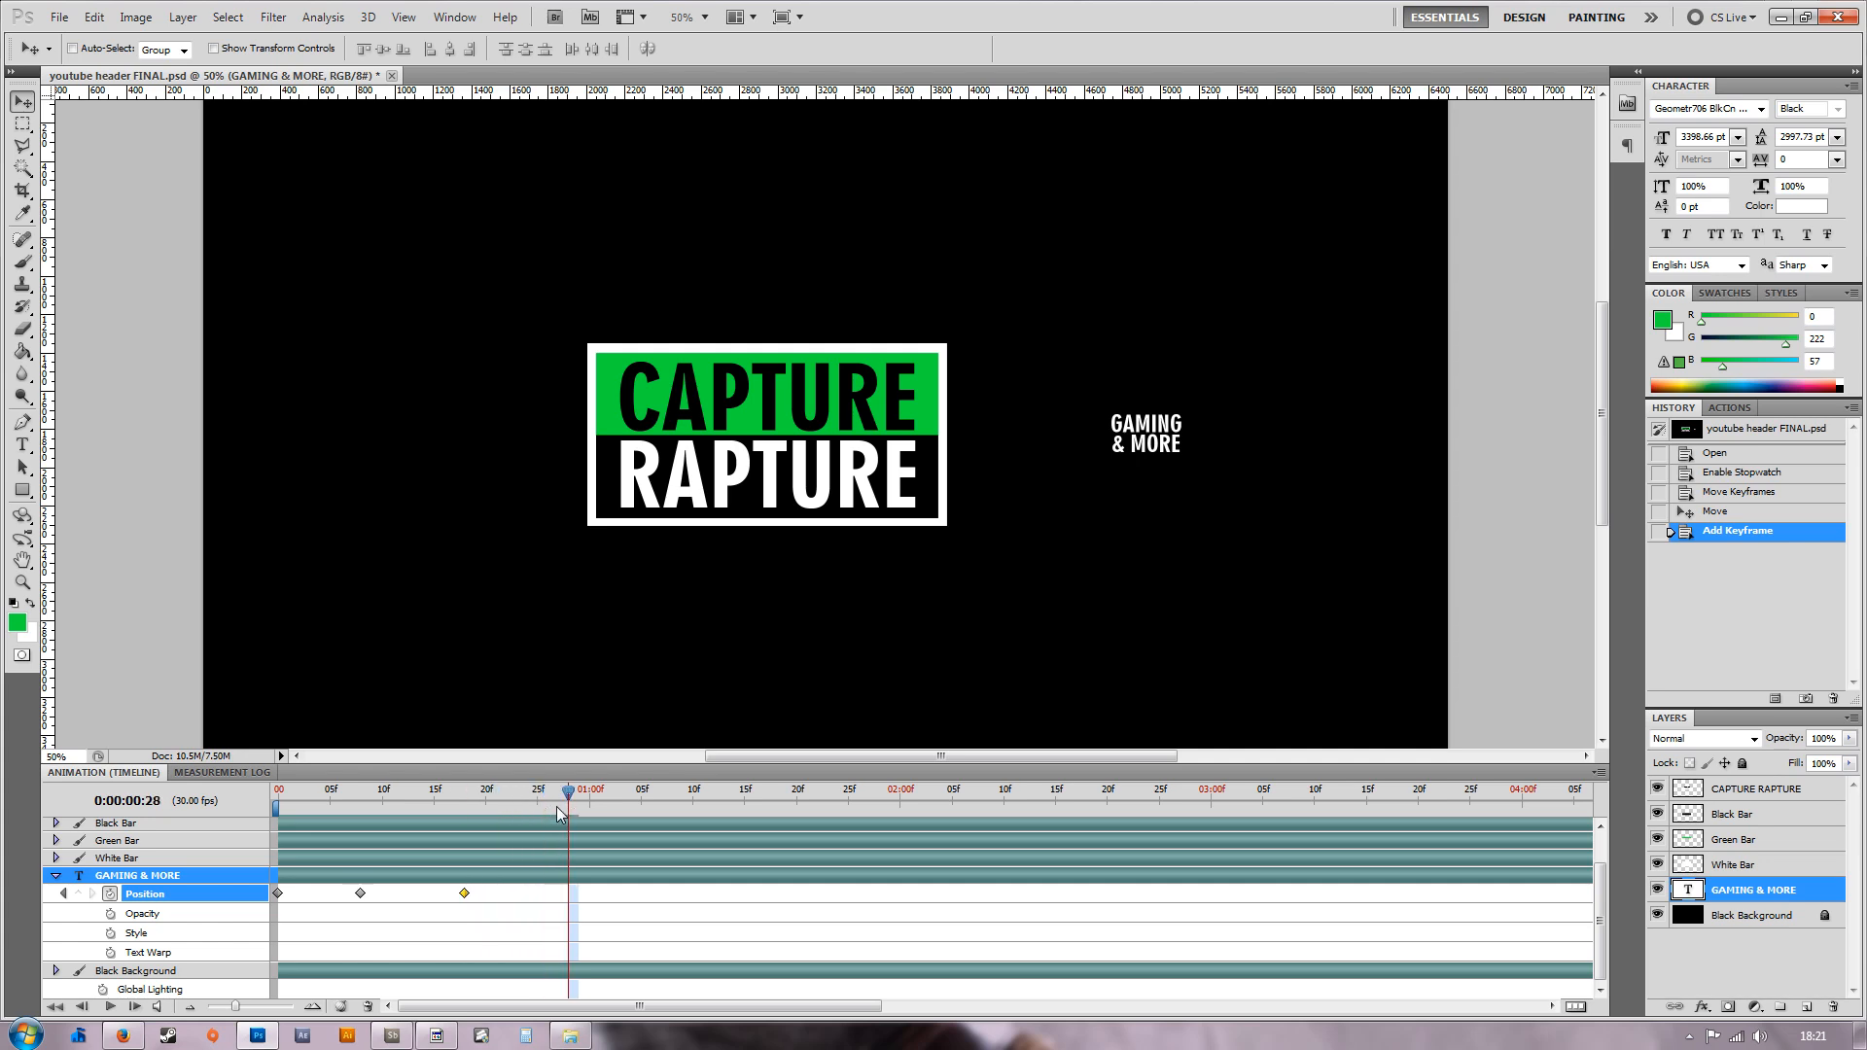
mouse_move(1173, 455)
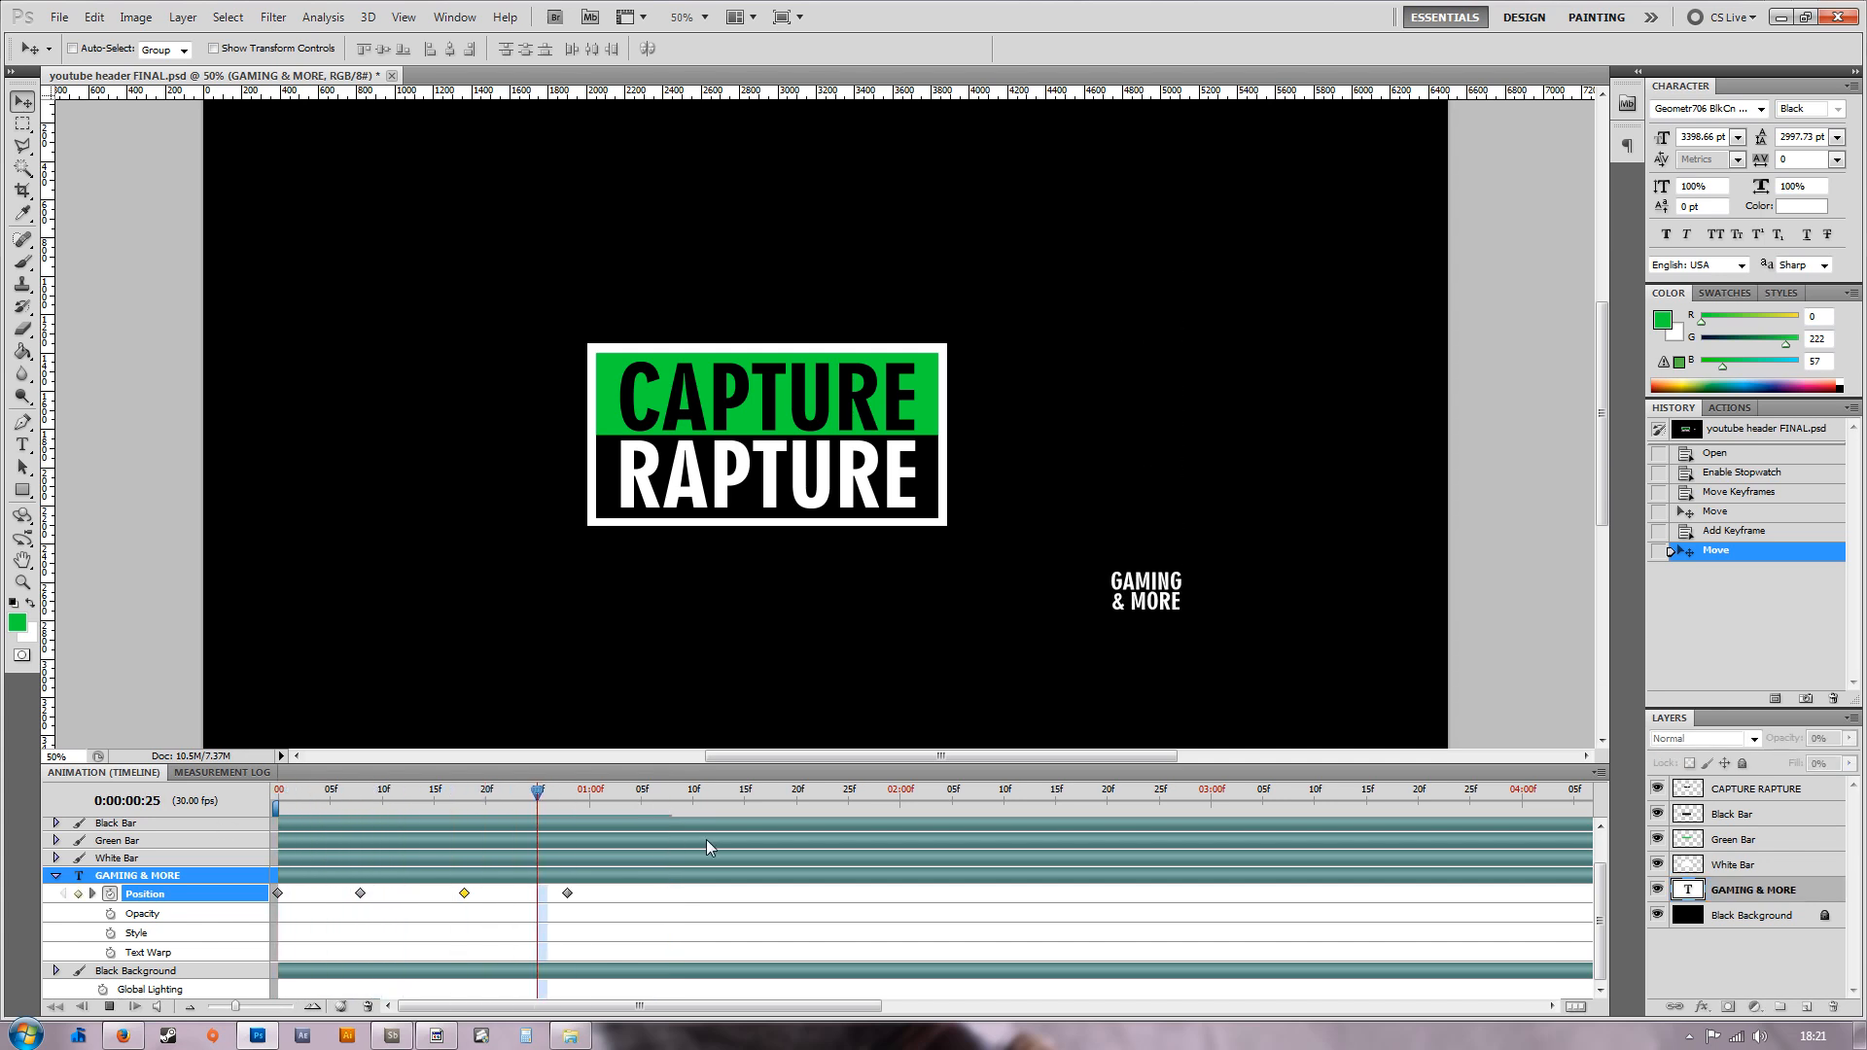
Rewind the playhead to frame 0, returning GAMING & MORE to the upper right.
left_click(273, 787)
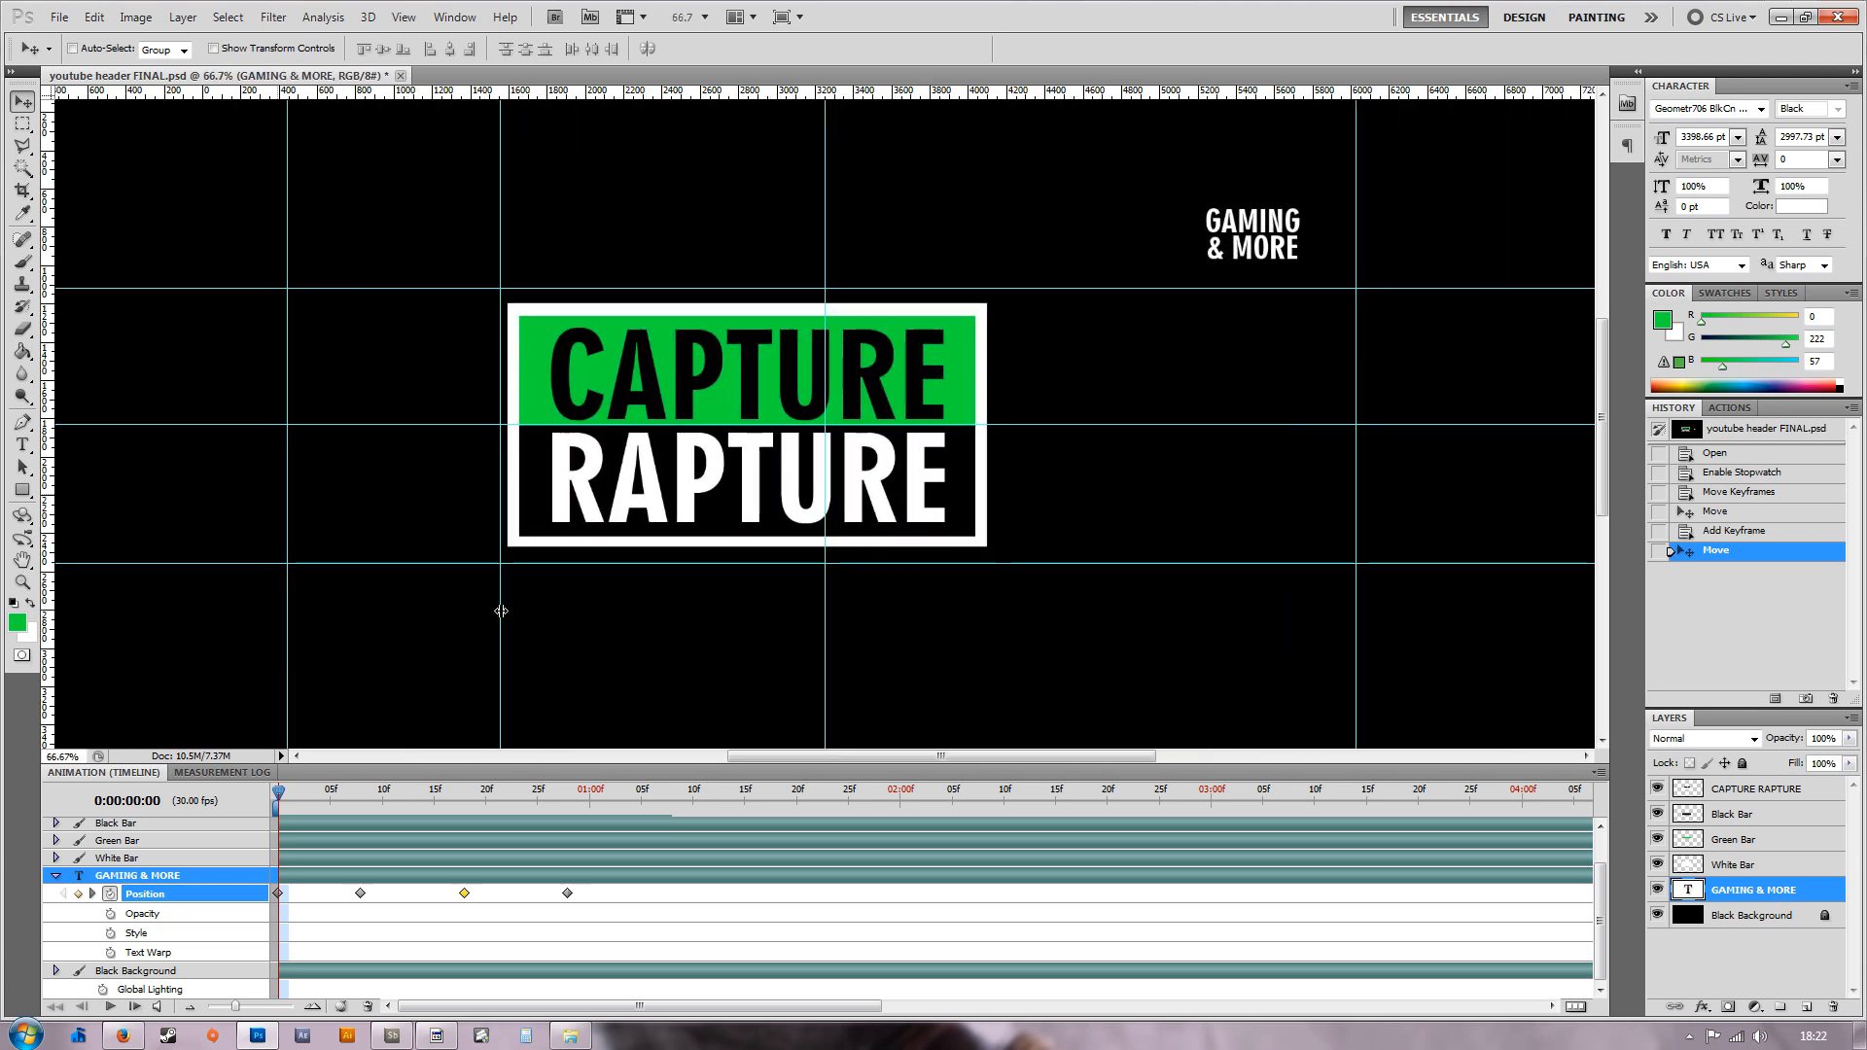
mouse_move(792, 613)
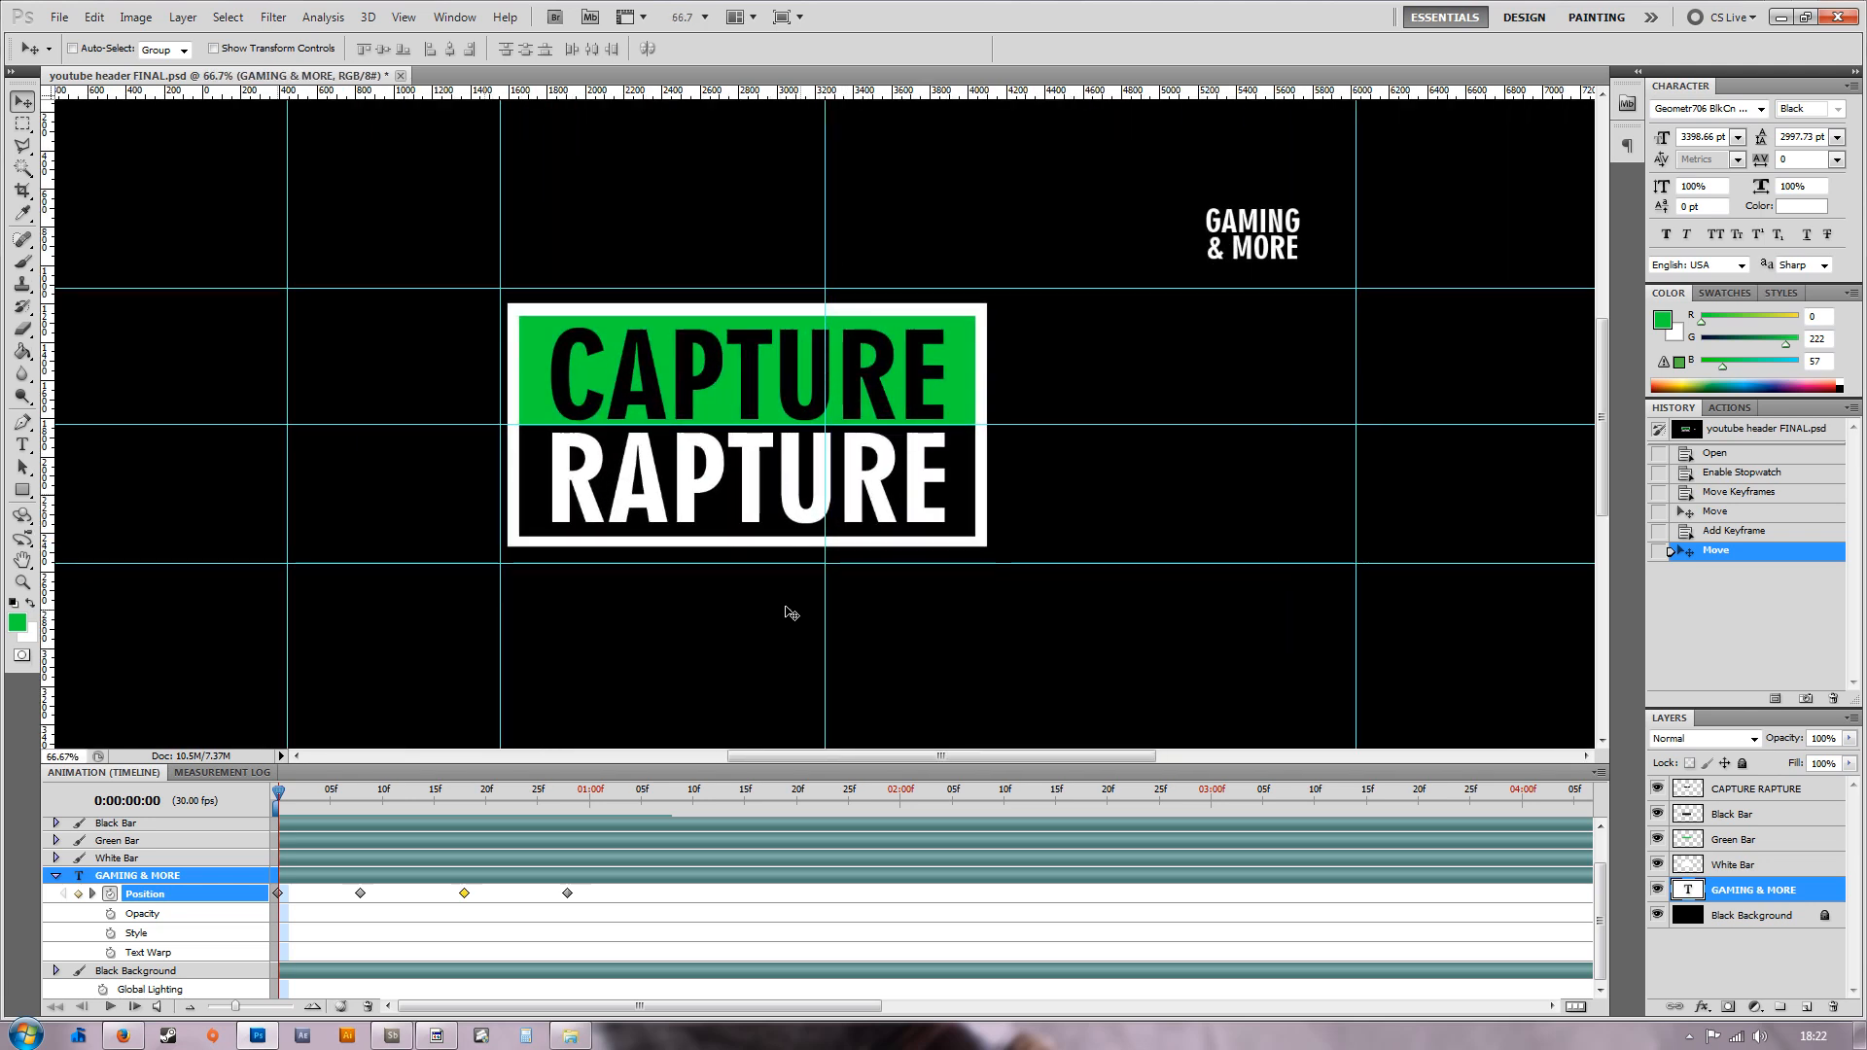
mouse_move(237, 891)
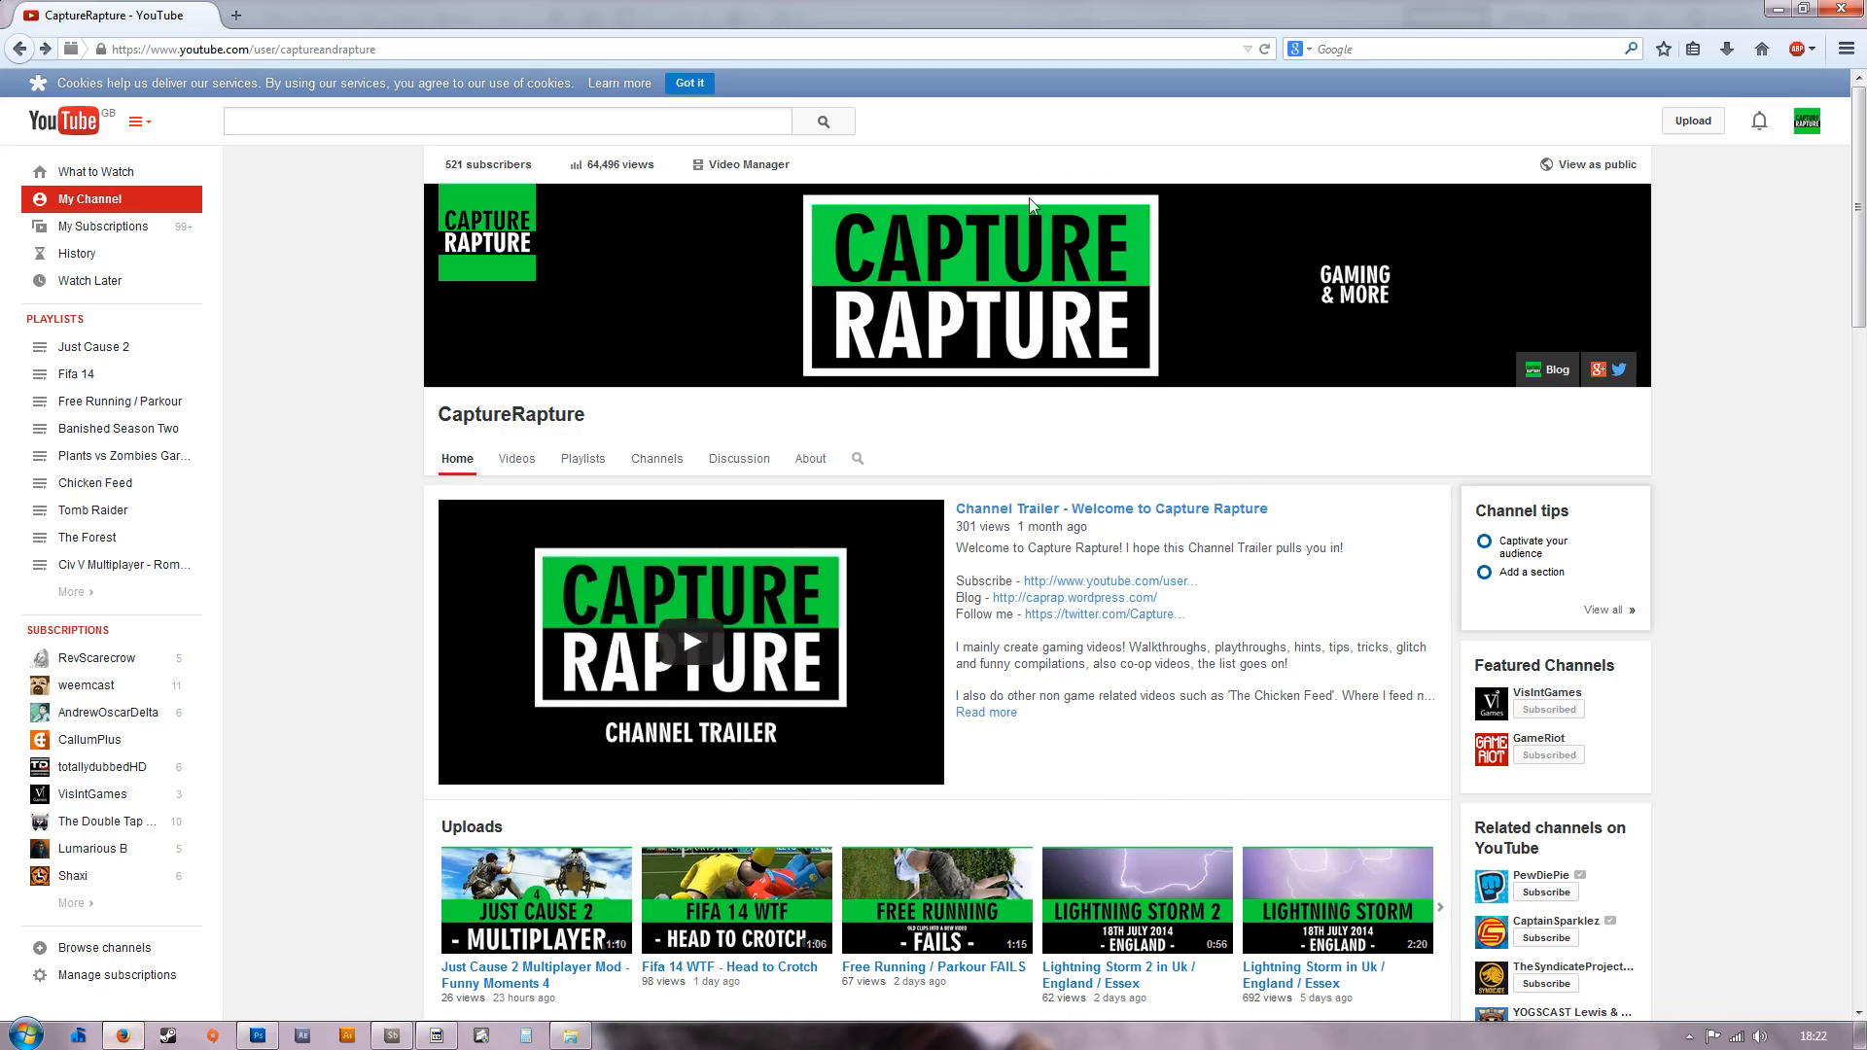
mouse_move(580, 906)
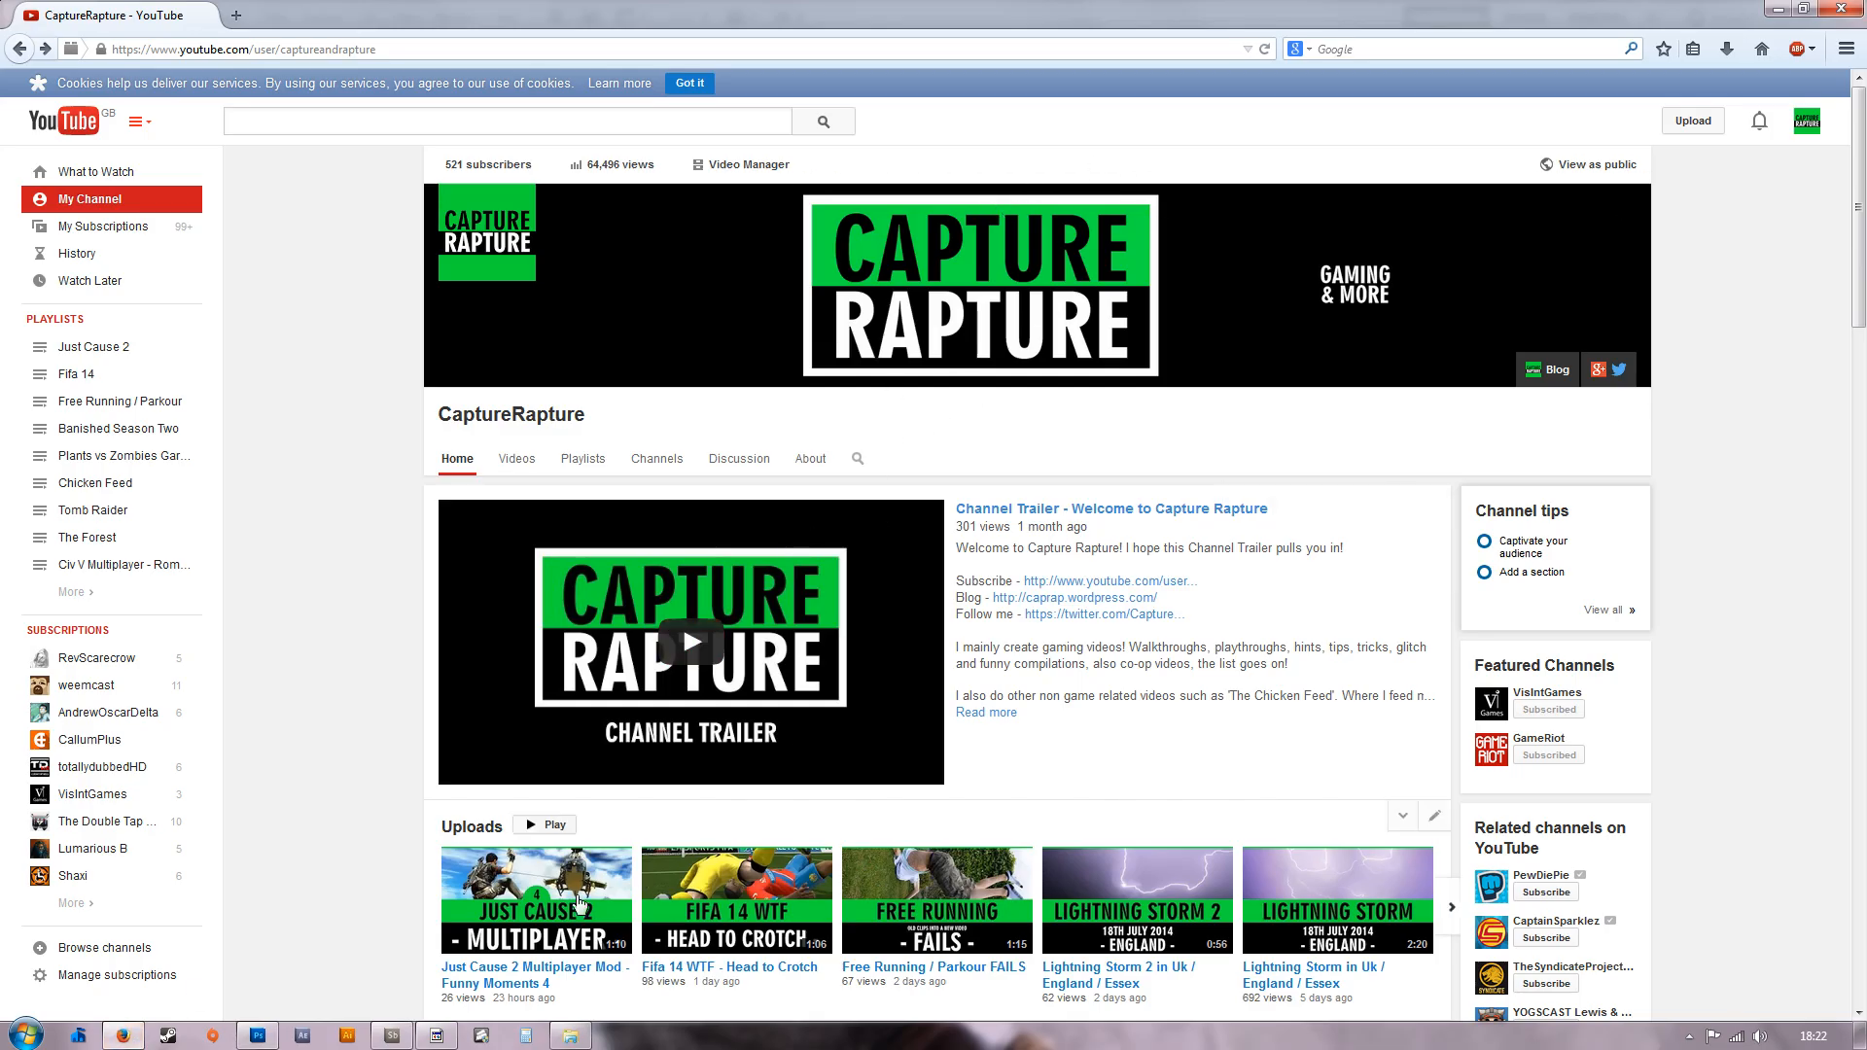
left_click(254, 1035)
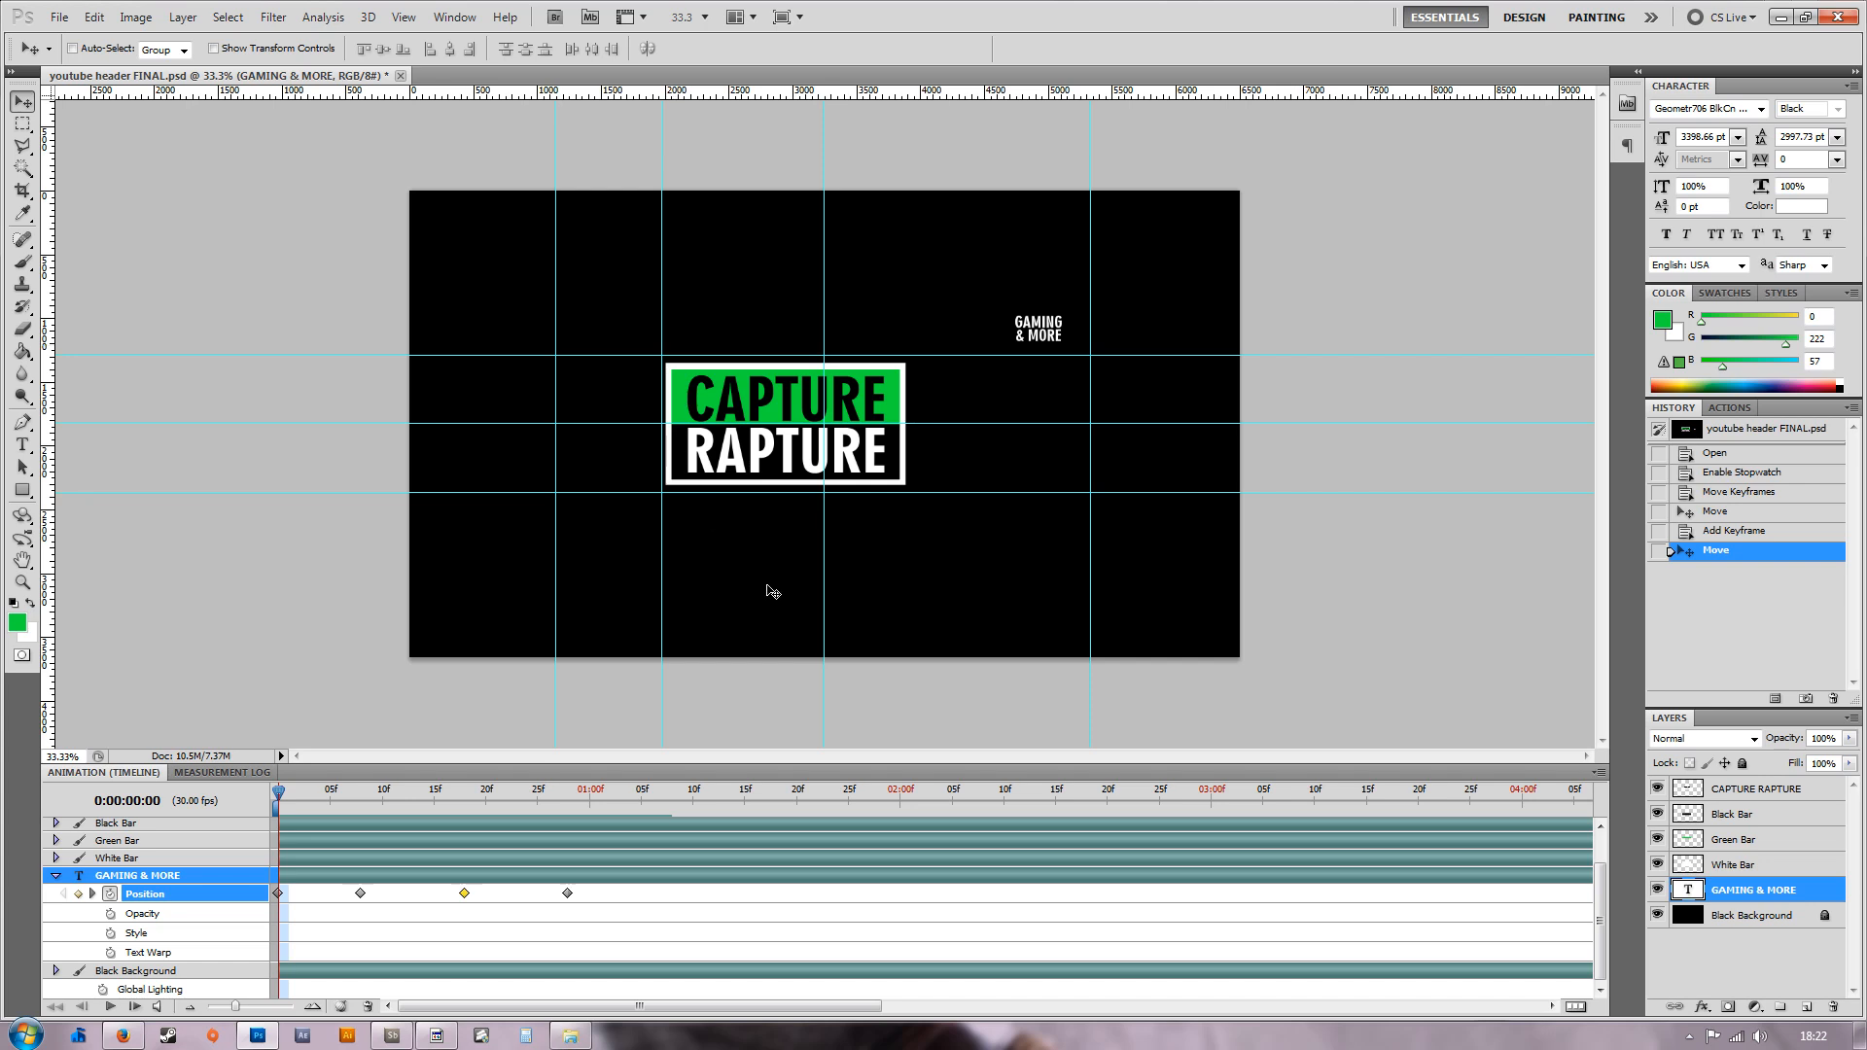
mouse_move(525, 251)
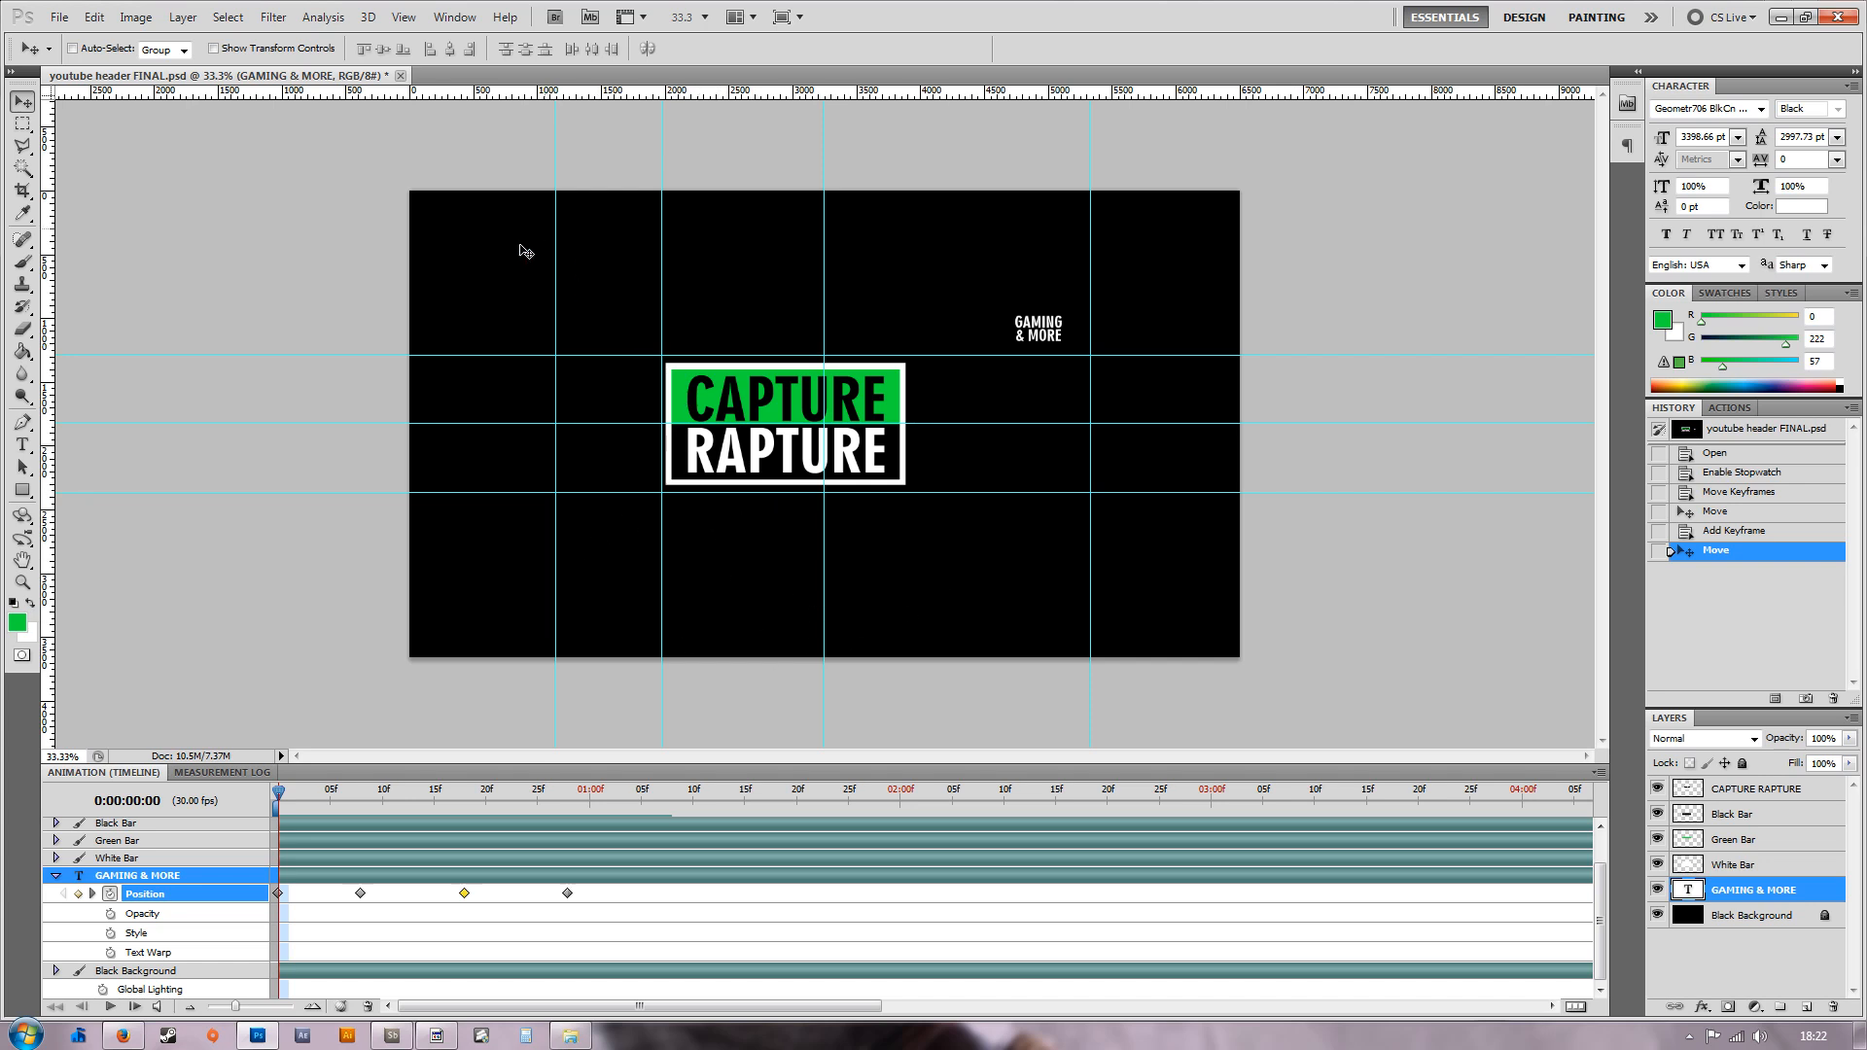
mouse_move(529, 487)
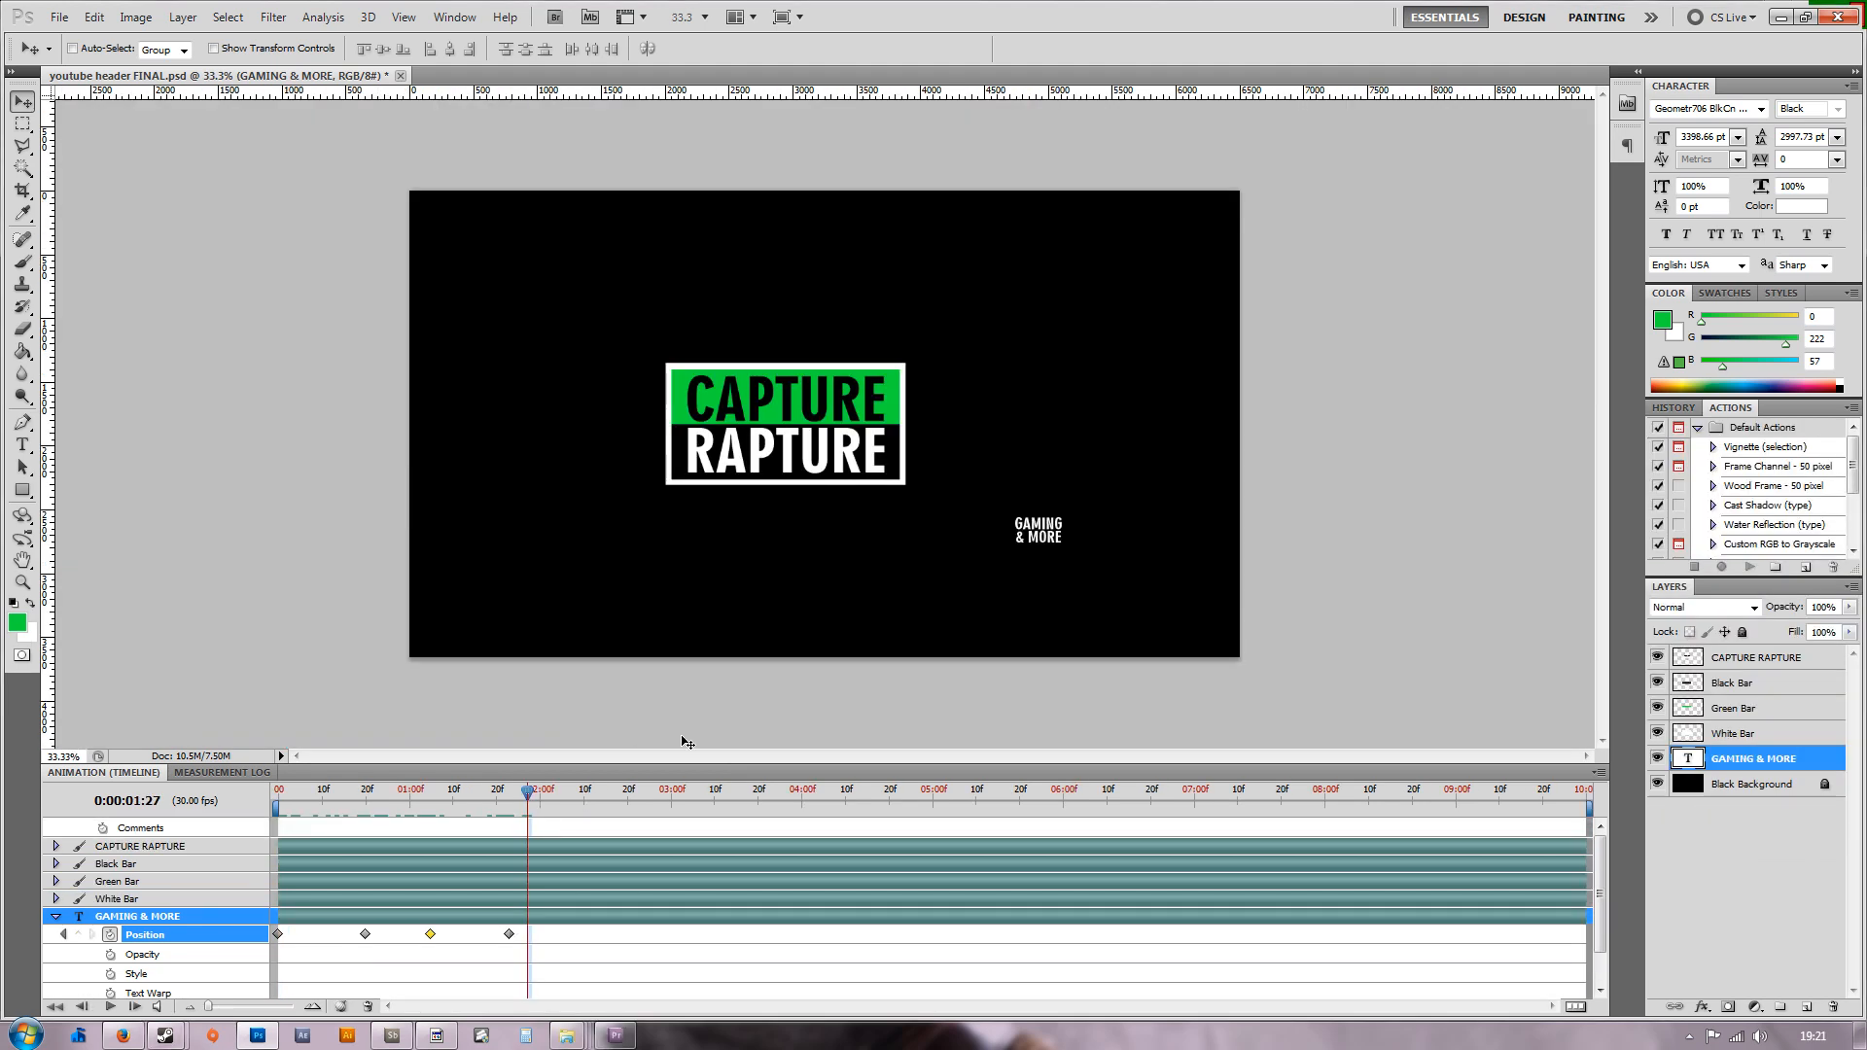
mouse_move(599, 857)
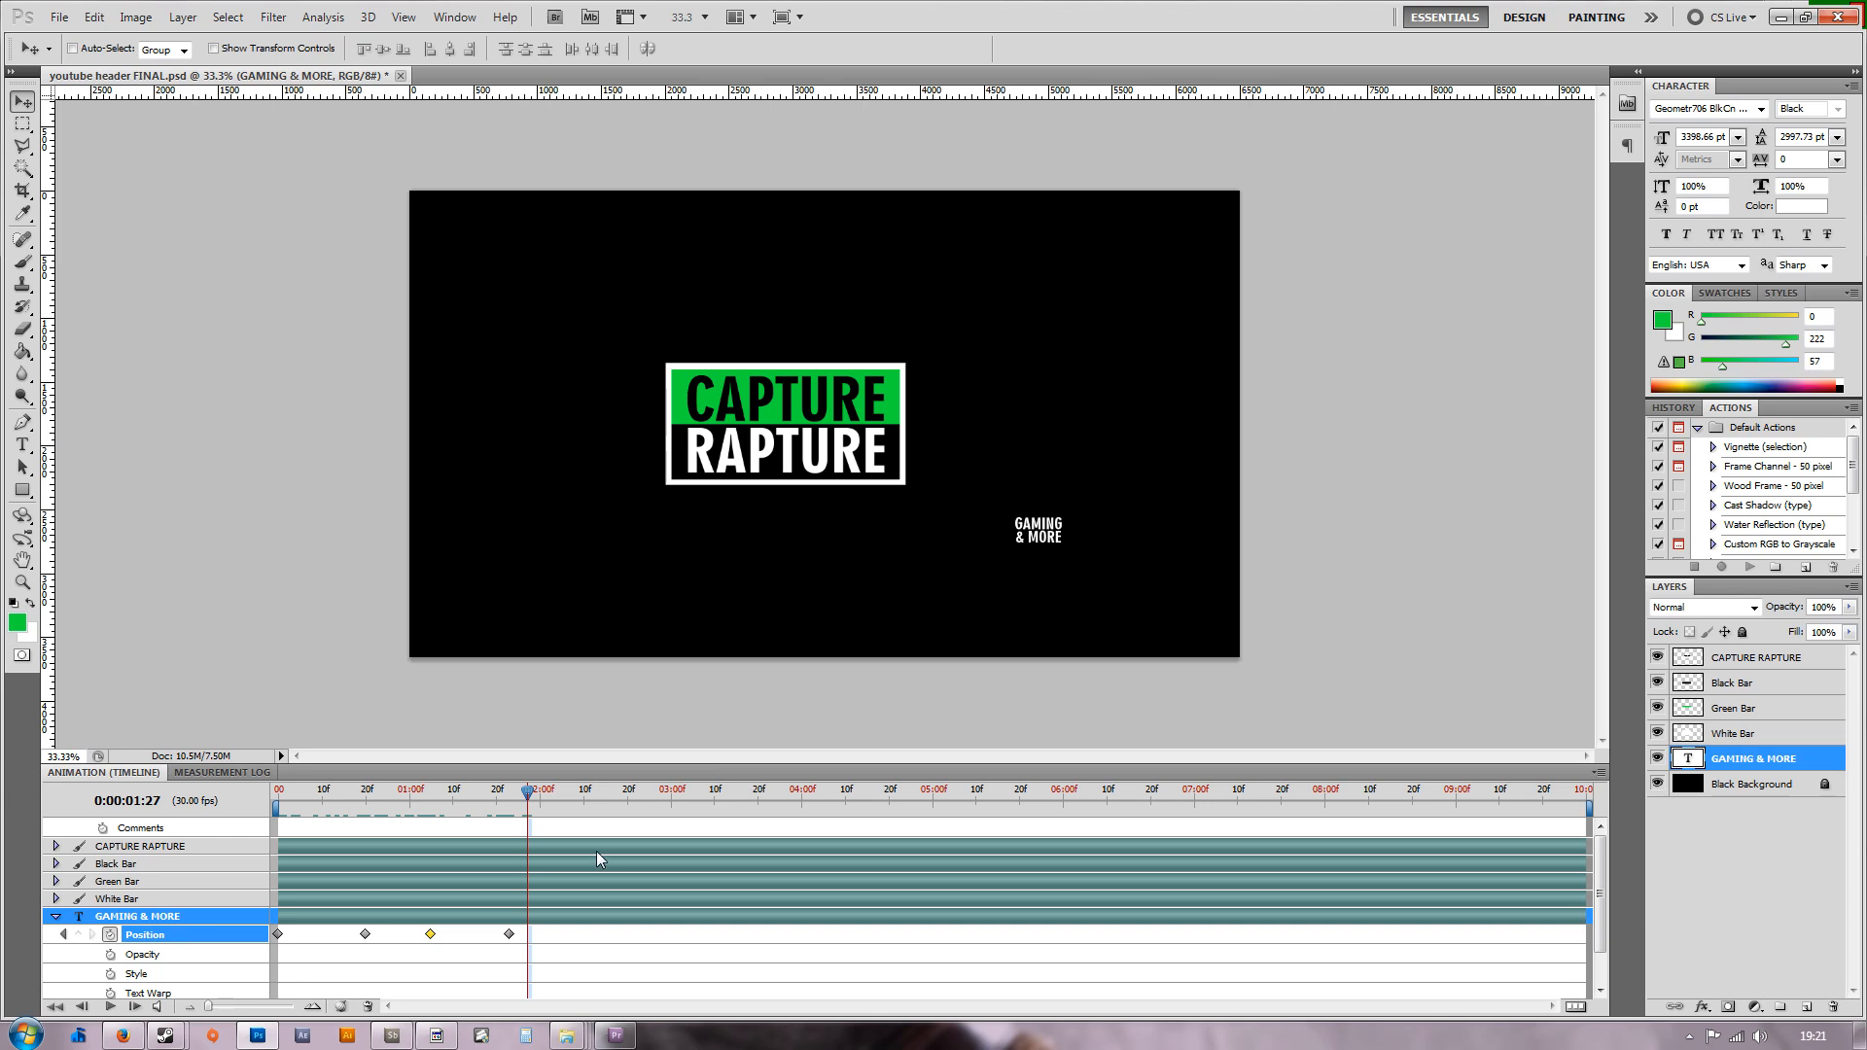
mouse_move(529, 821)
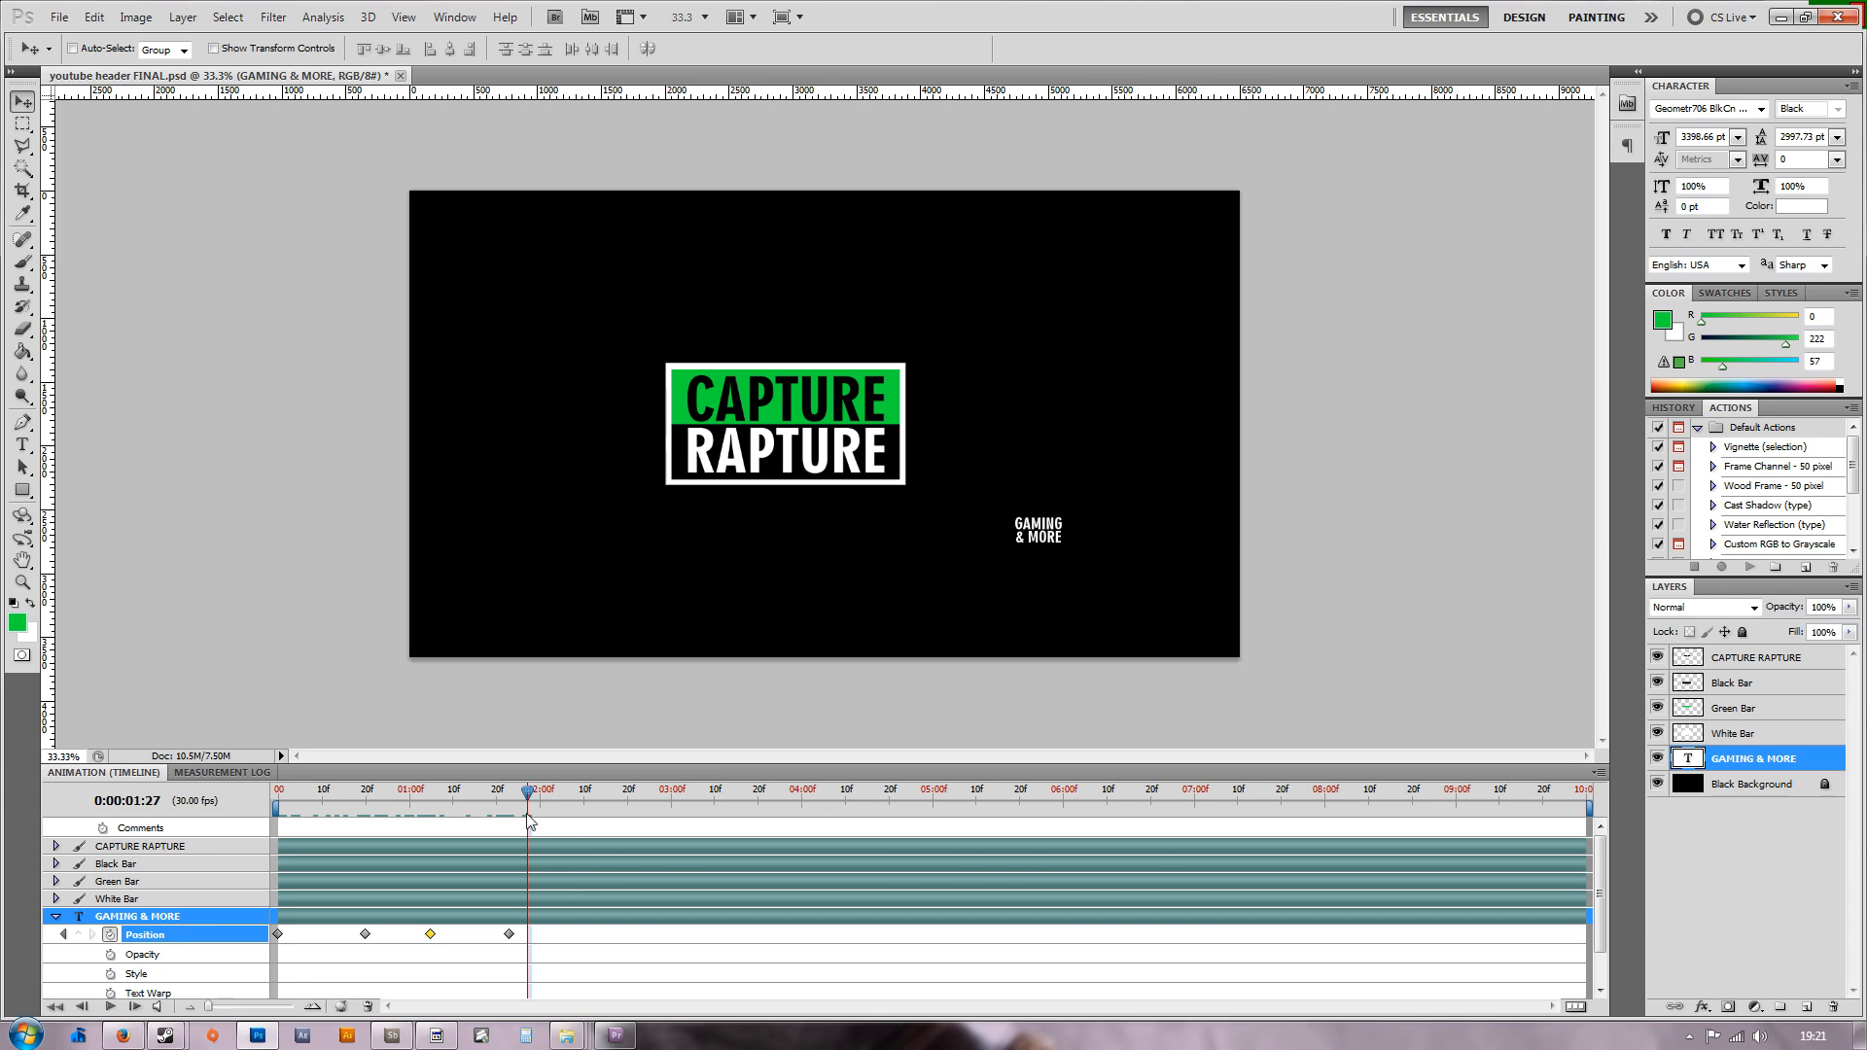
mouse_move(1574, 819)
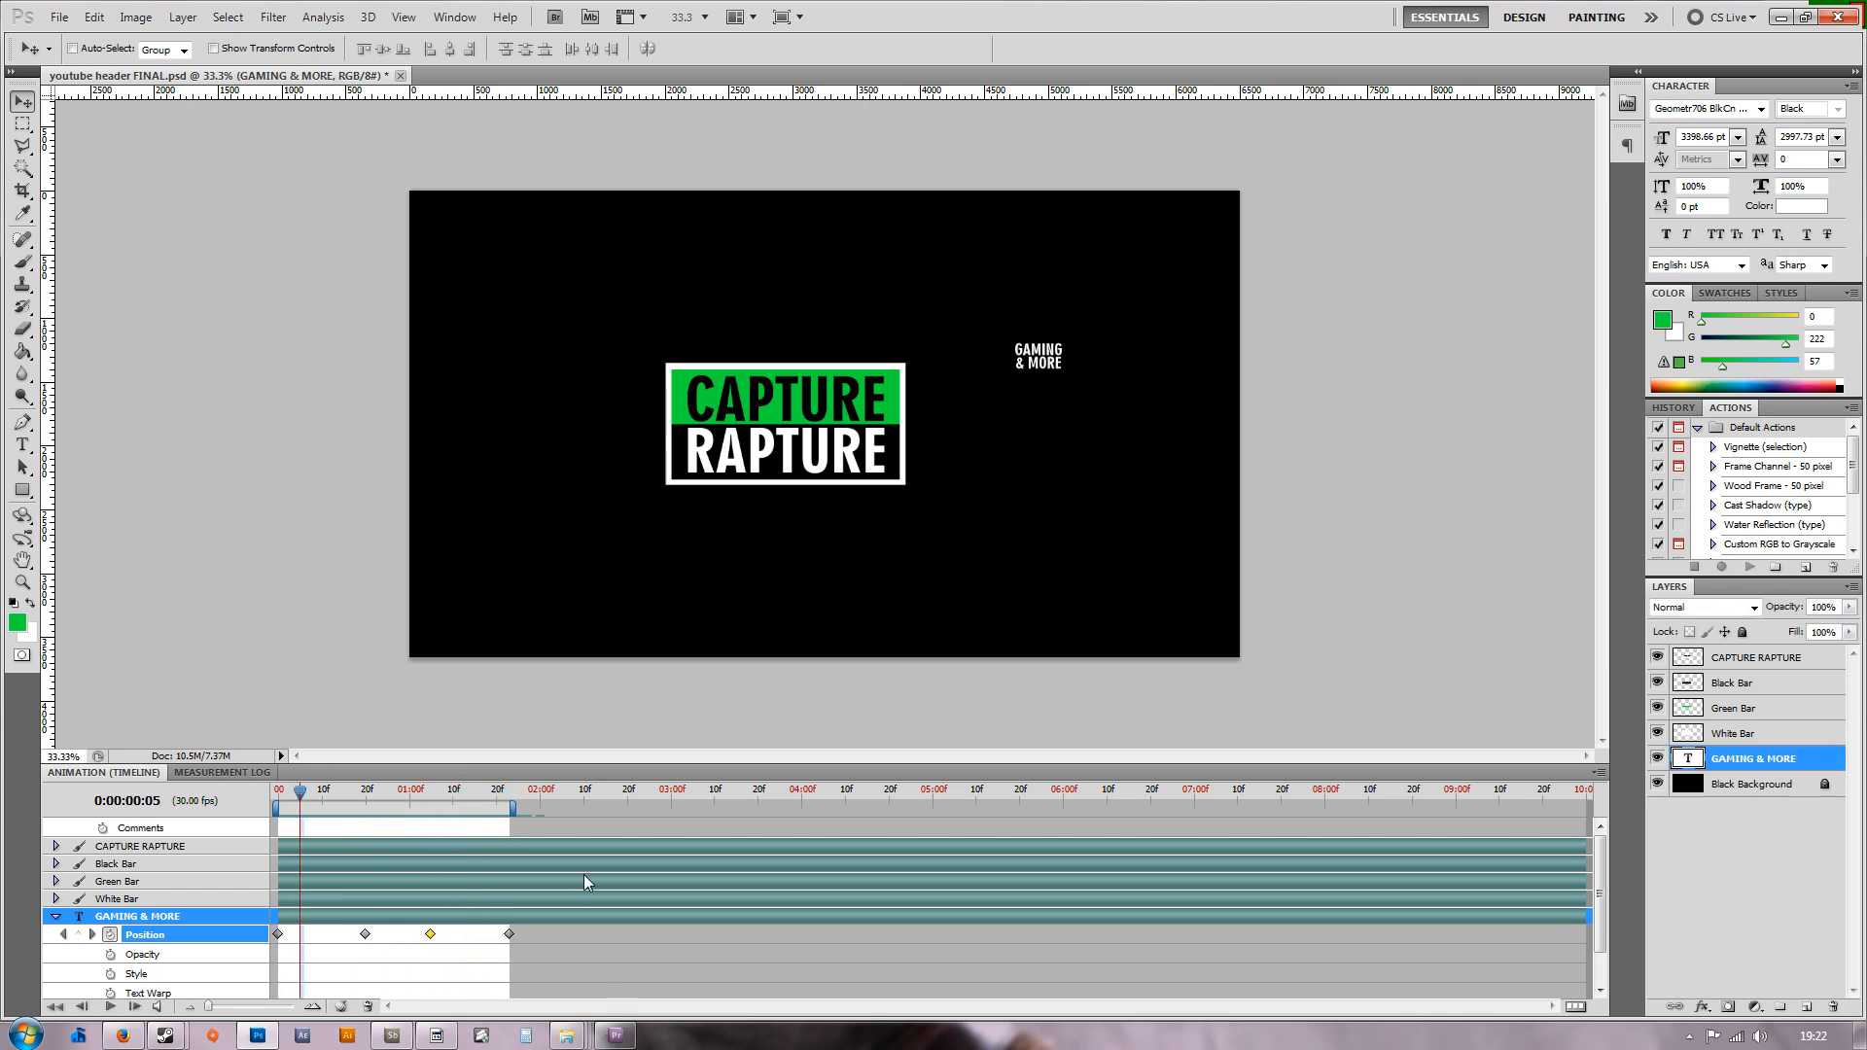
Bring up the File menu after trimming the work area to the last keyframe.
left_click(57, 16)
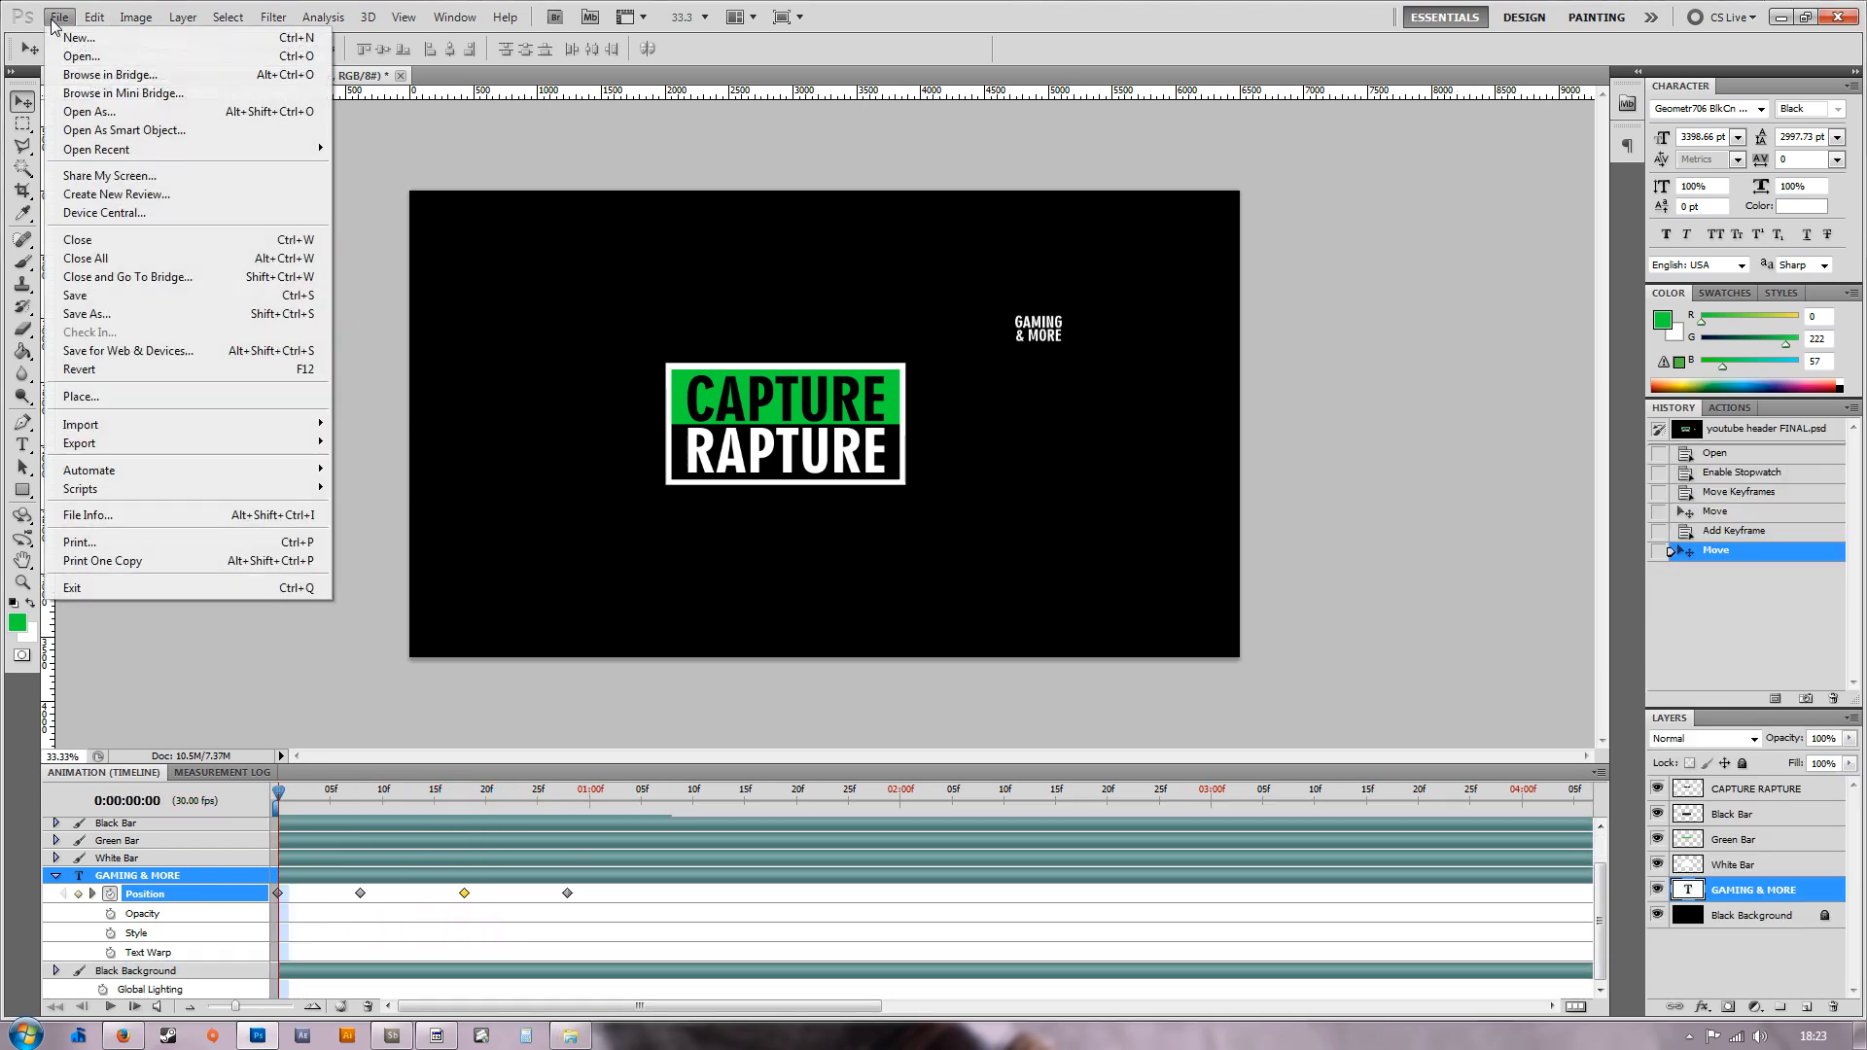
mouse_move(129, 350)
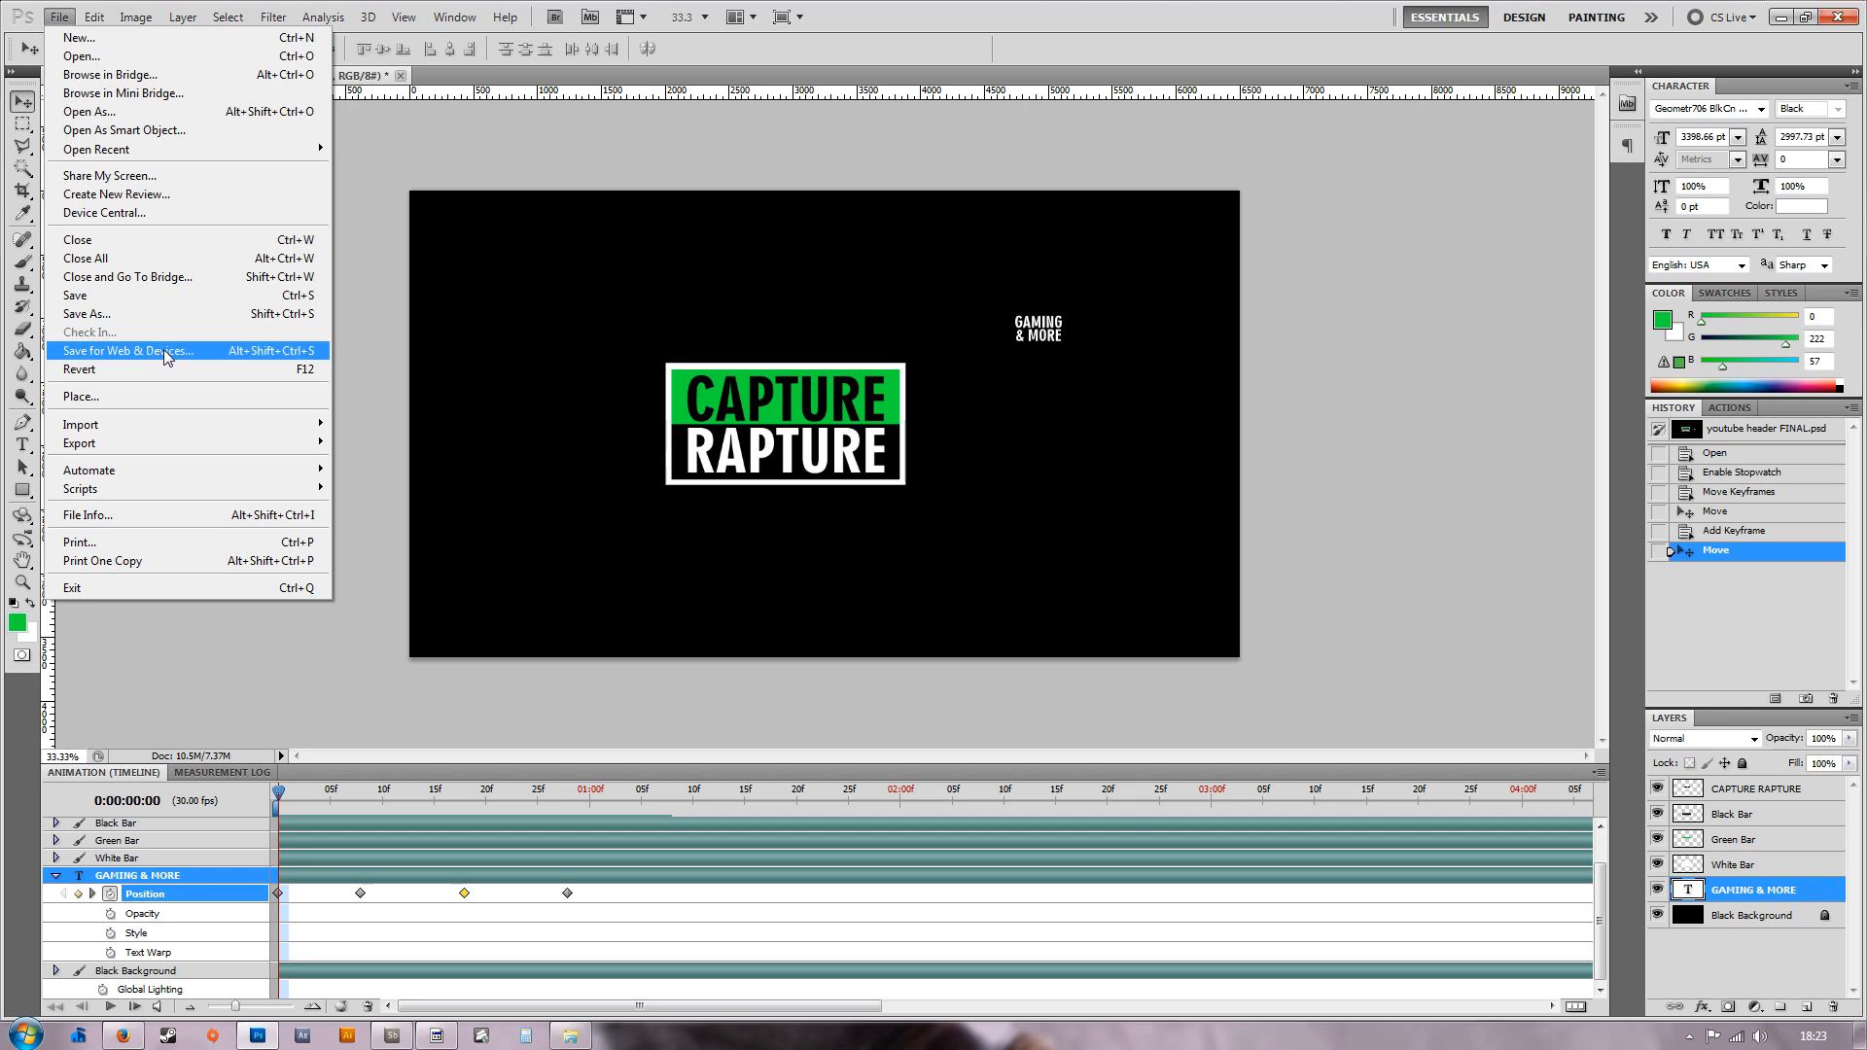
Launch Save for Web & Devices with the GIF preset and reveal its Looping Options.
left_click(129, 350)
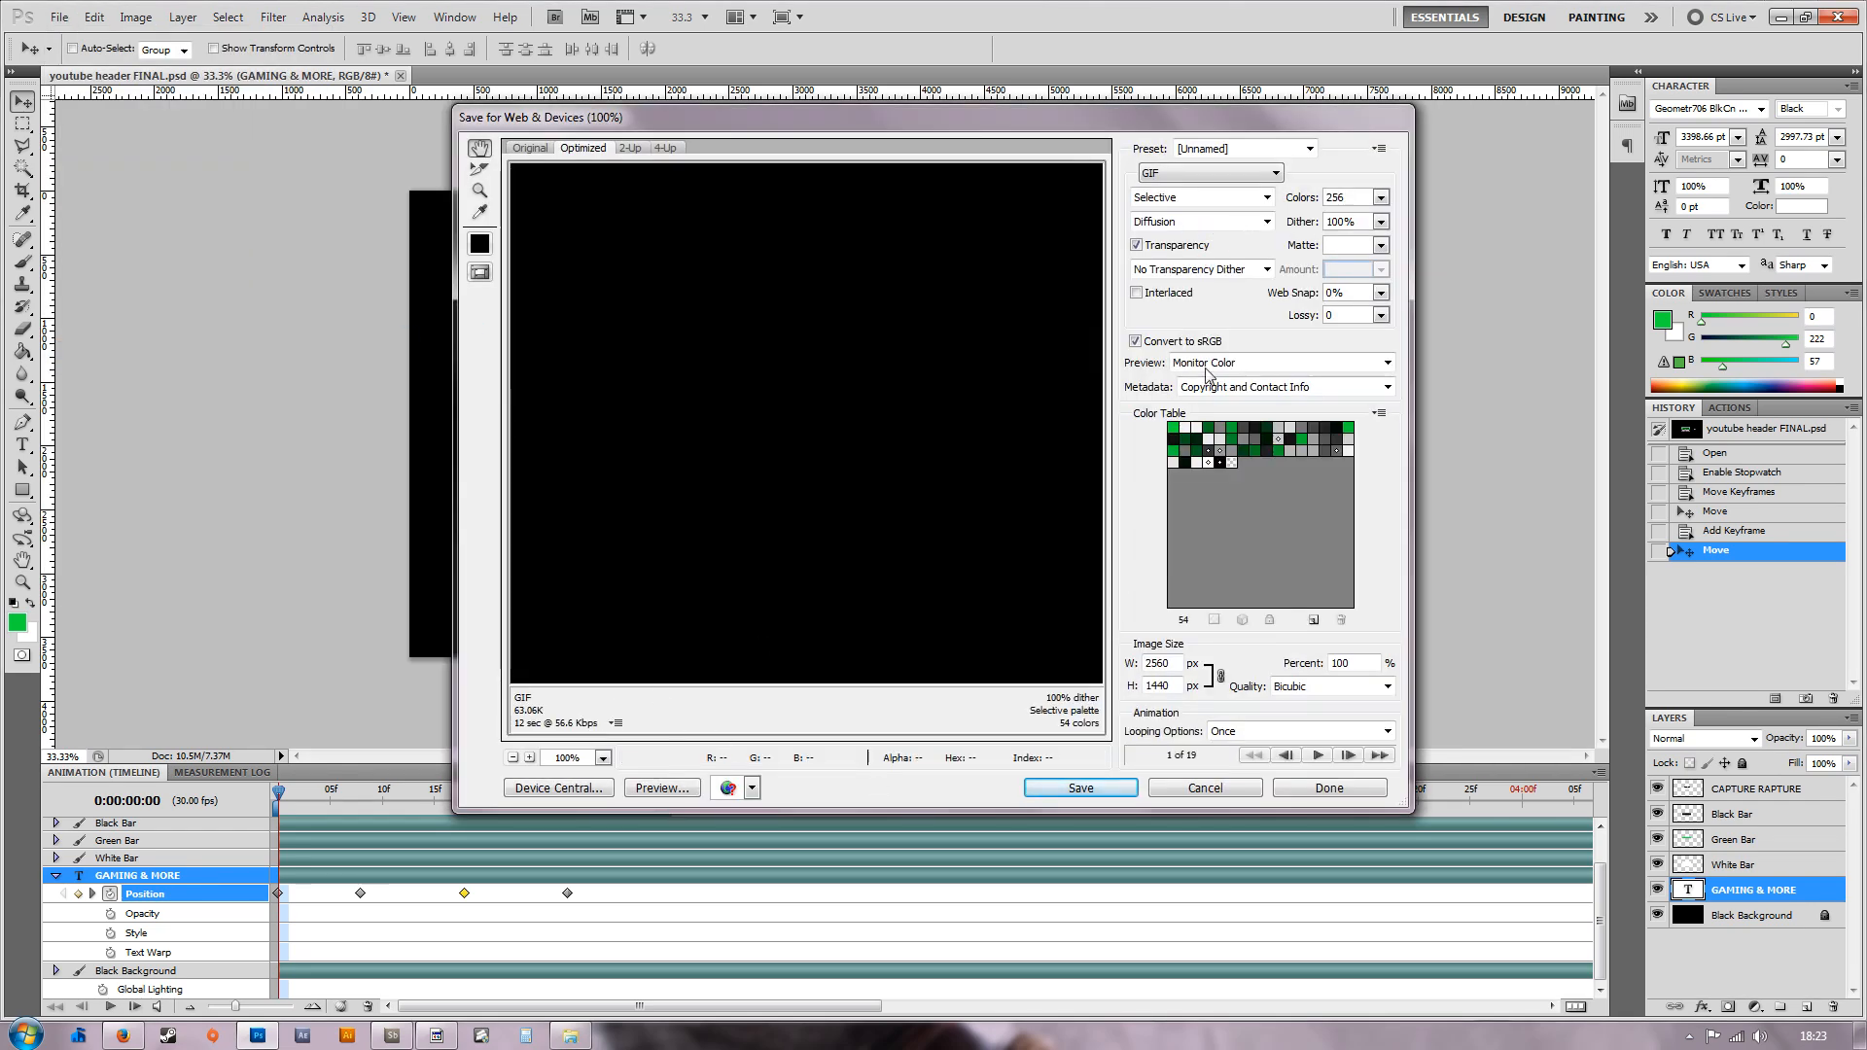
mouse_move(1224, 251)
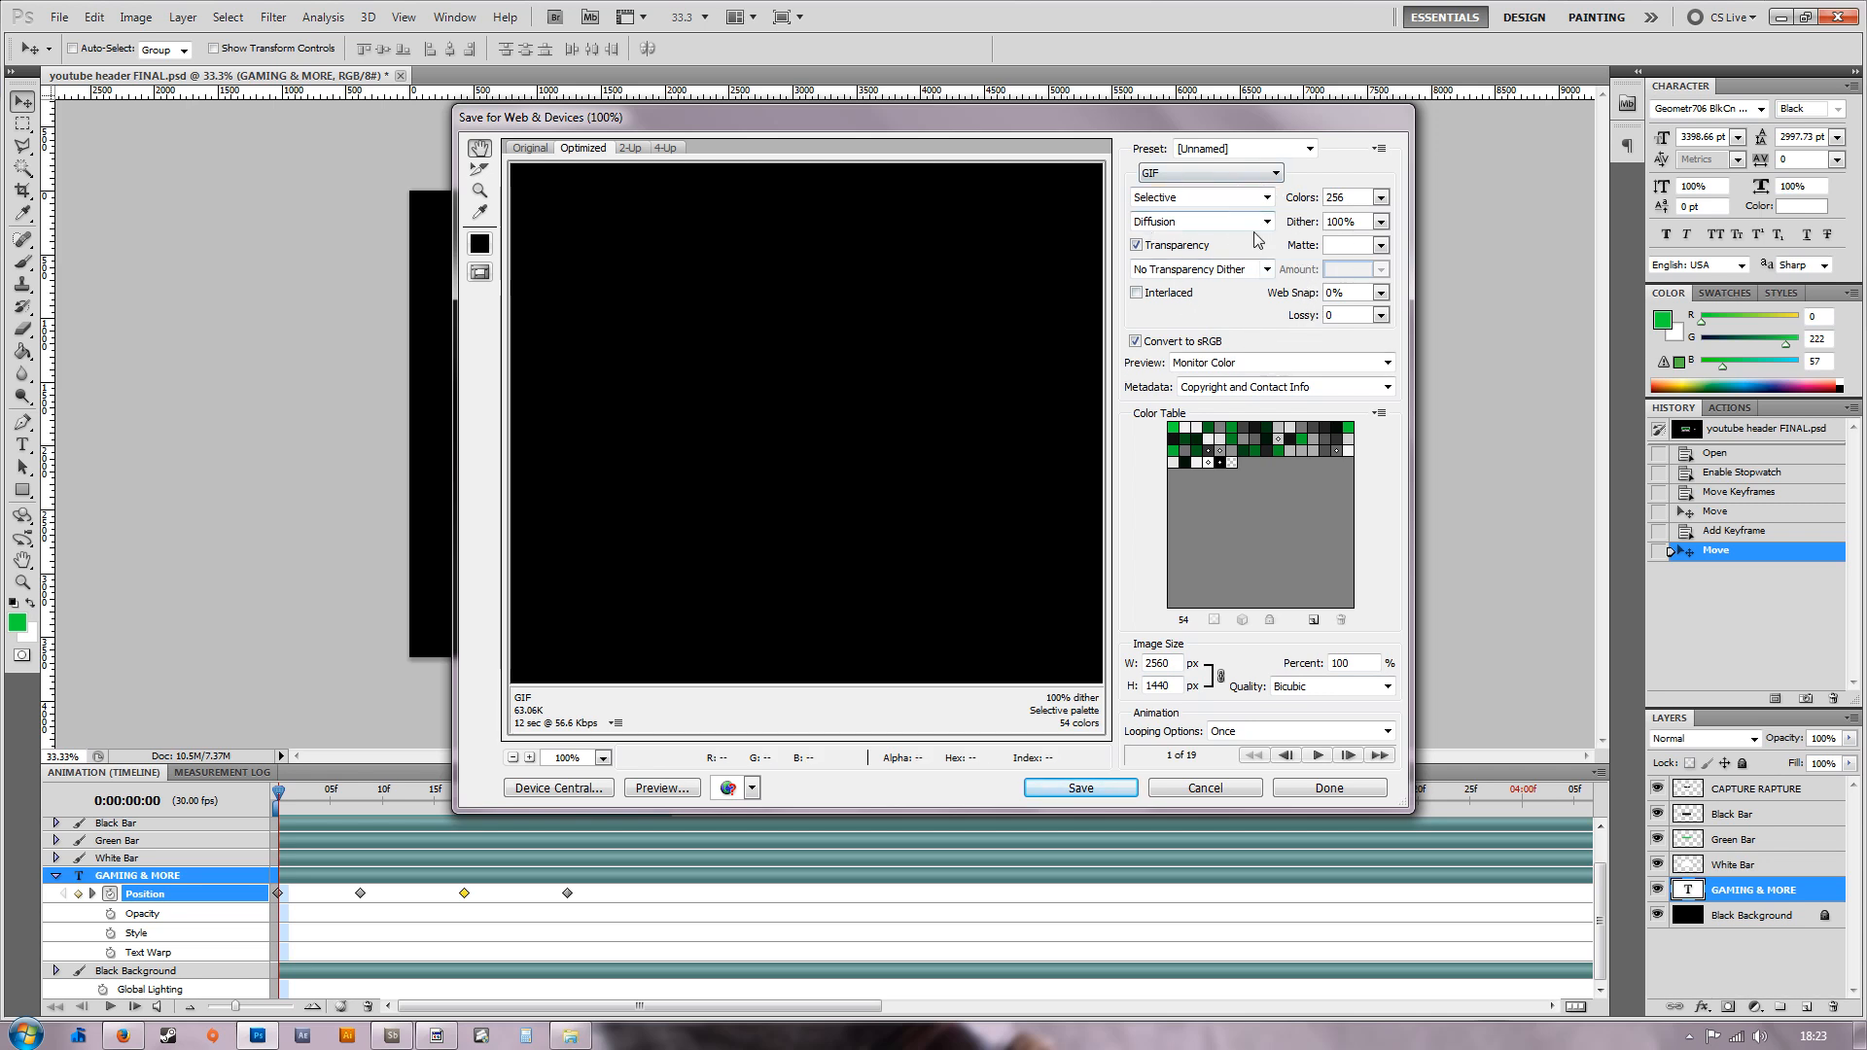
mouse_move(1264, 331)
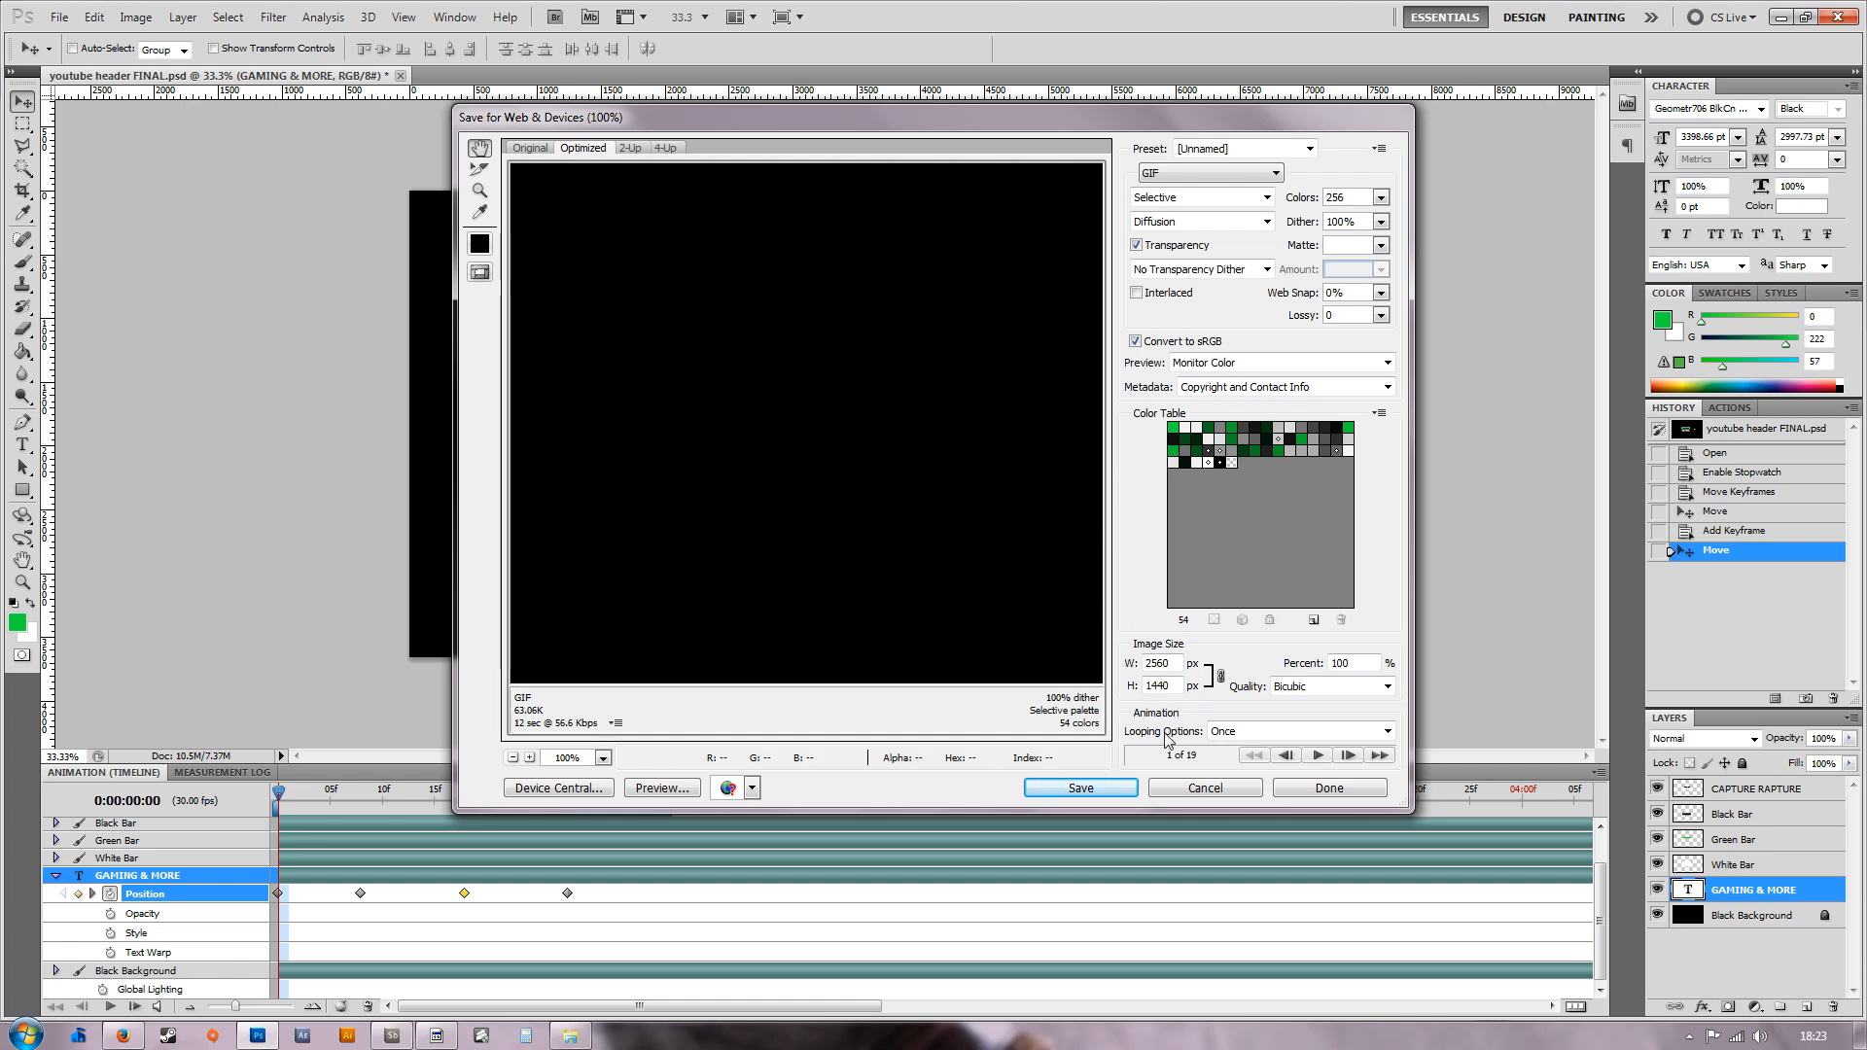
mouse_move(1216, 745)
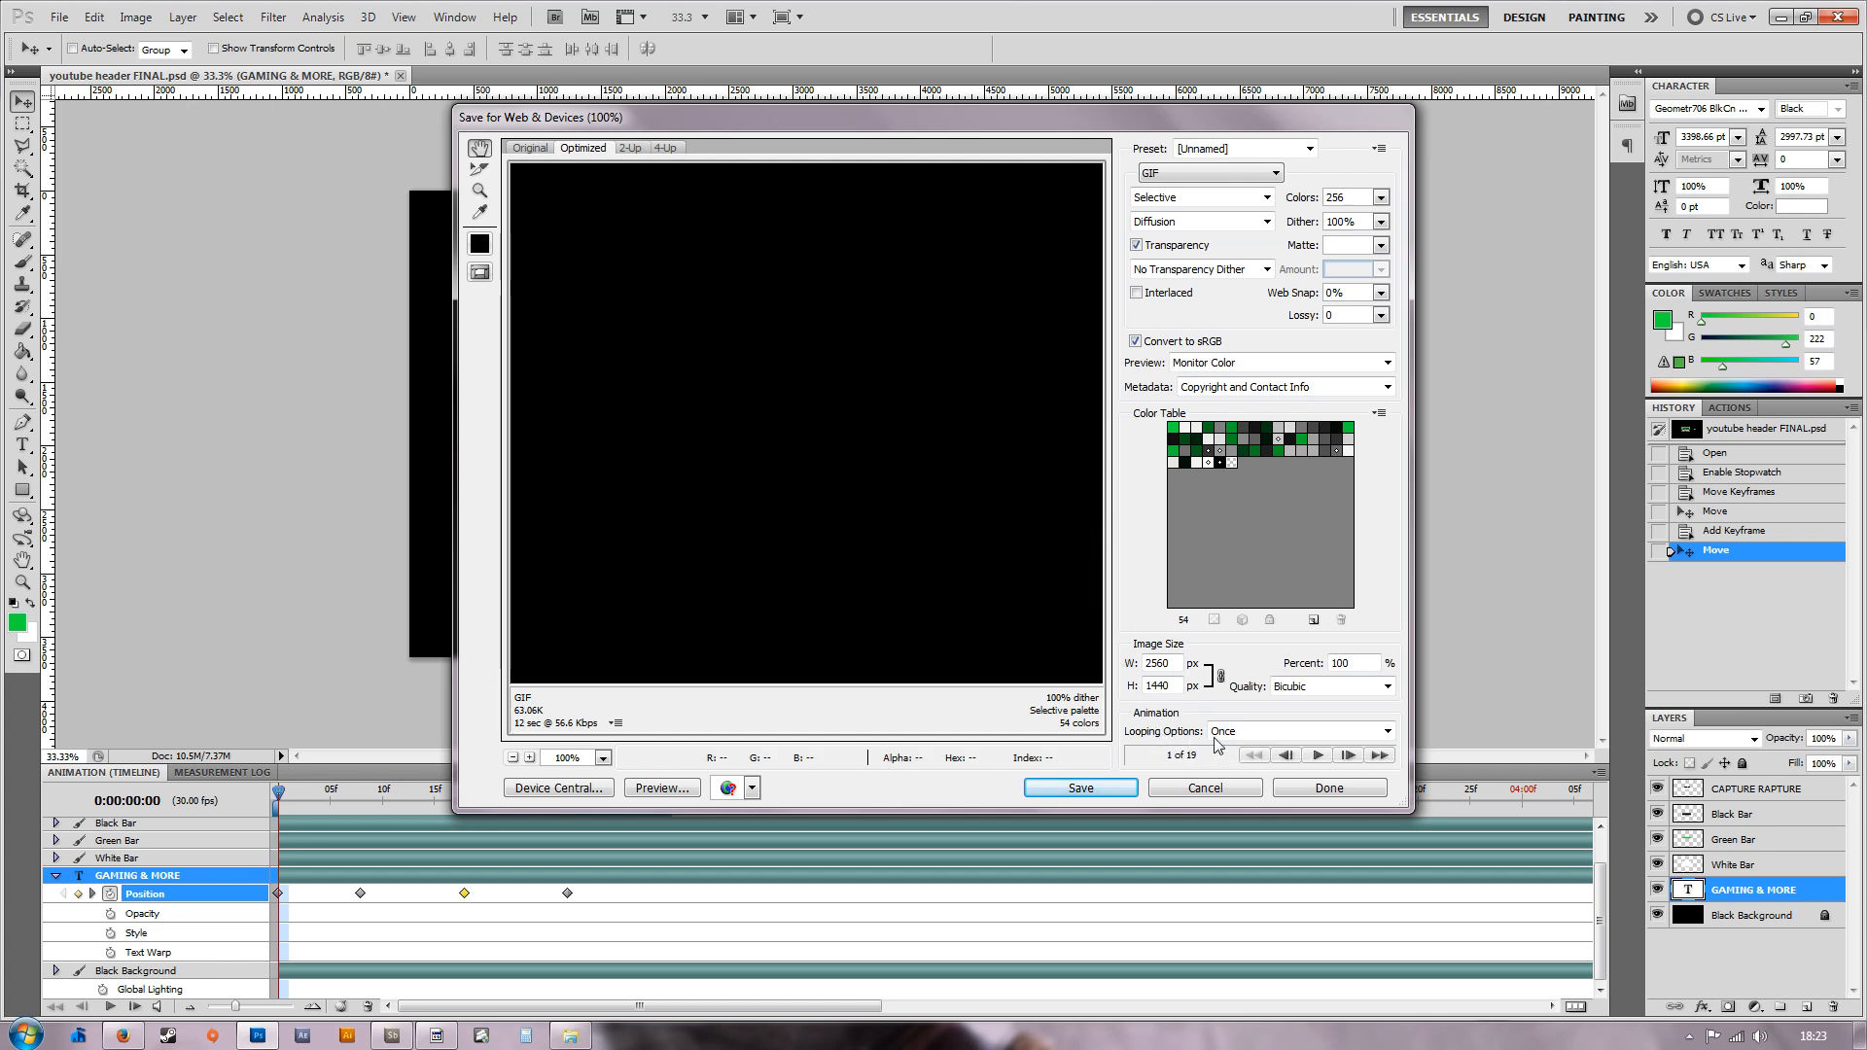
left_click(1385, 731)
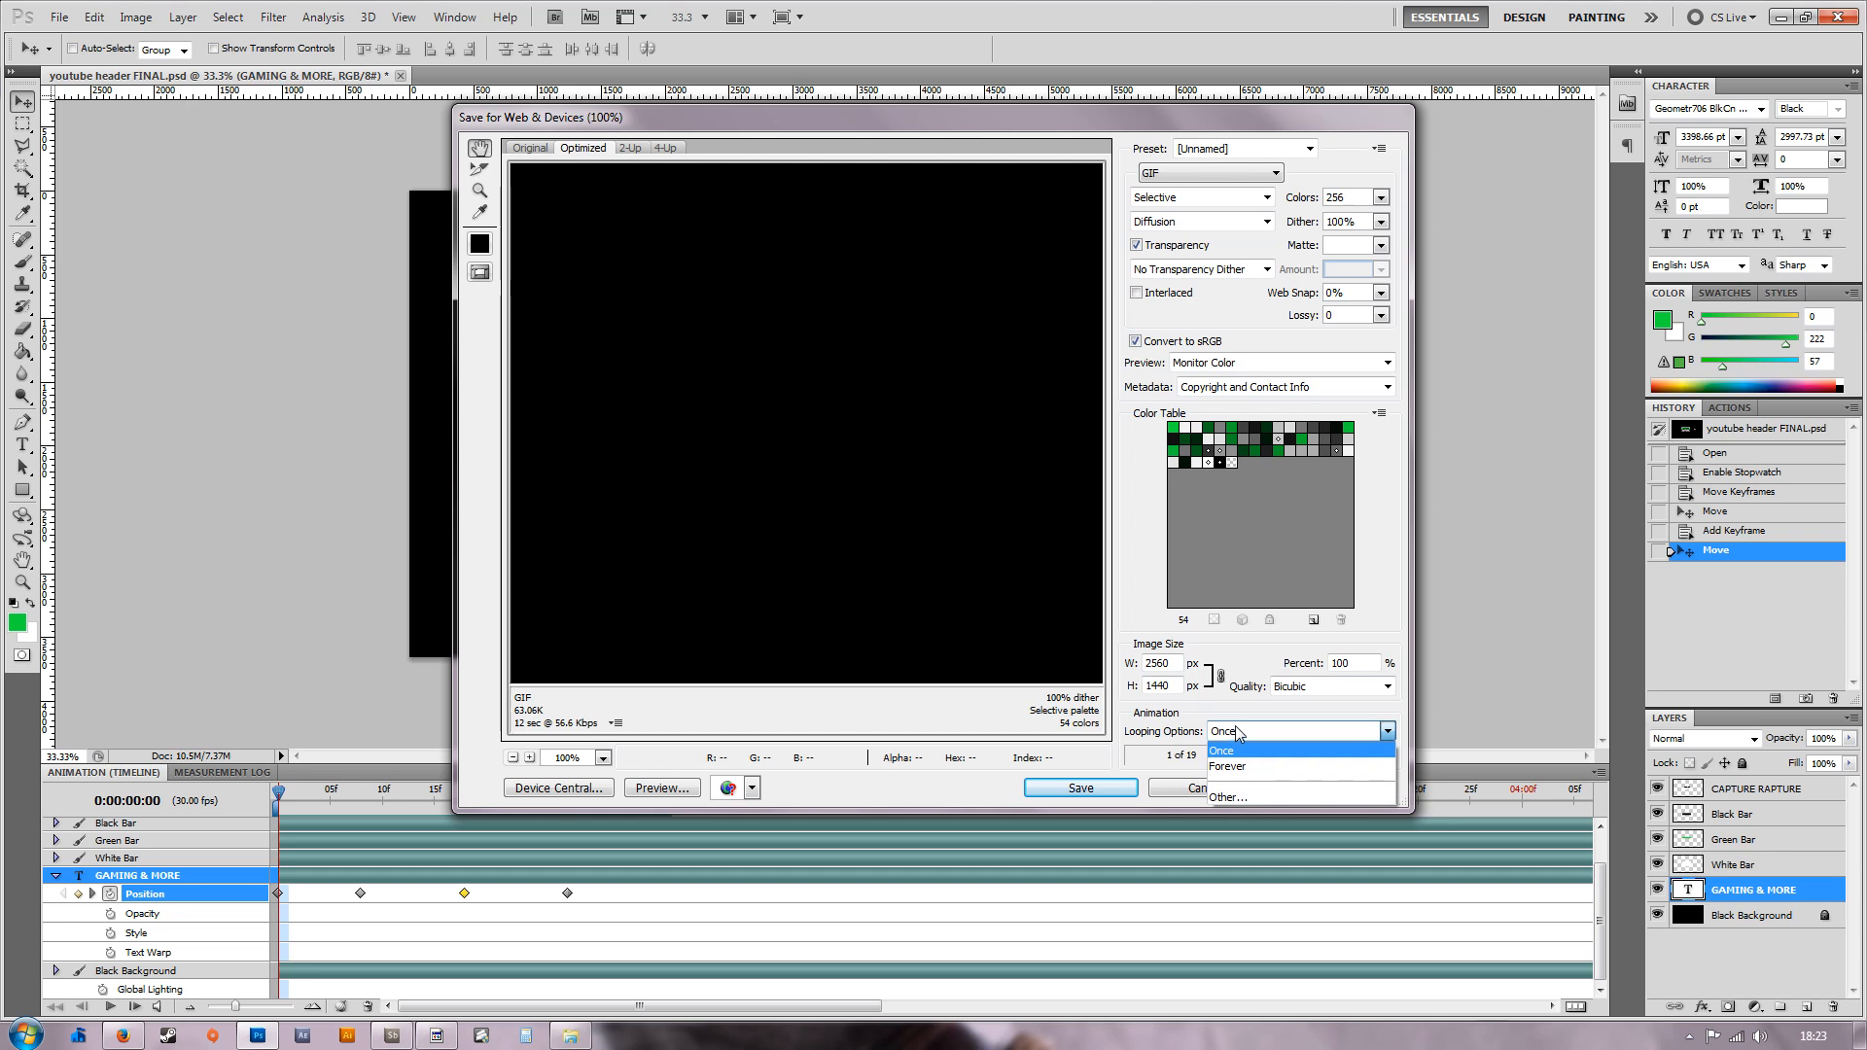
mouse_move(1264, 768)
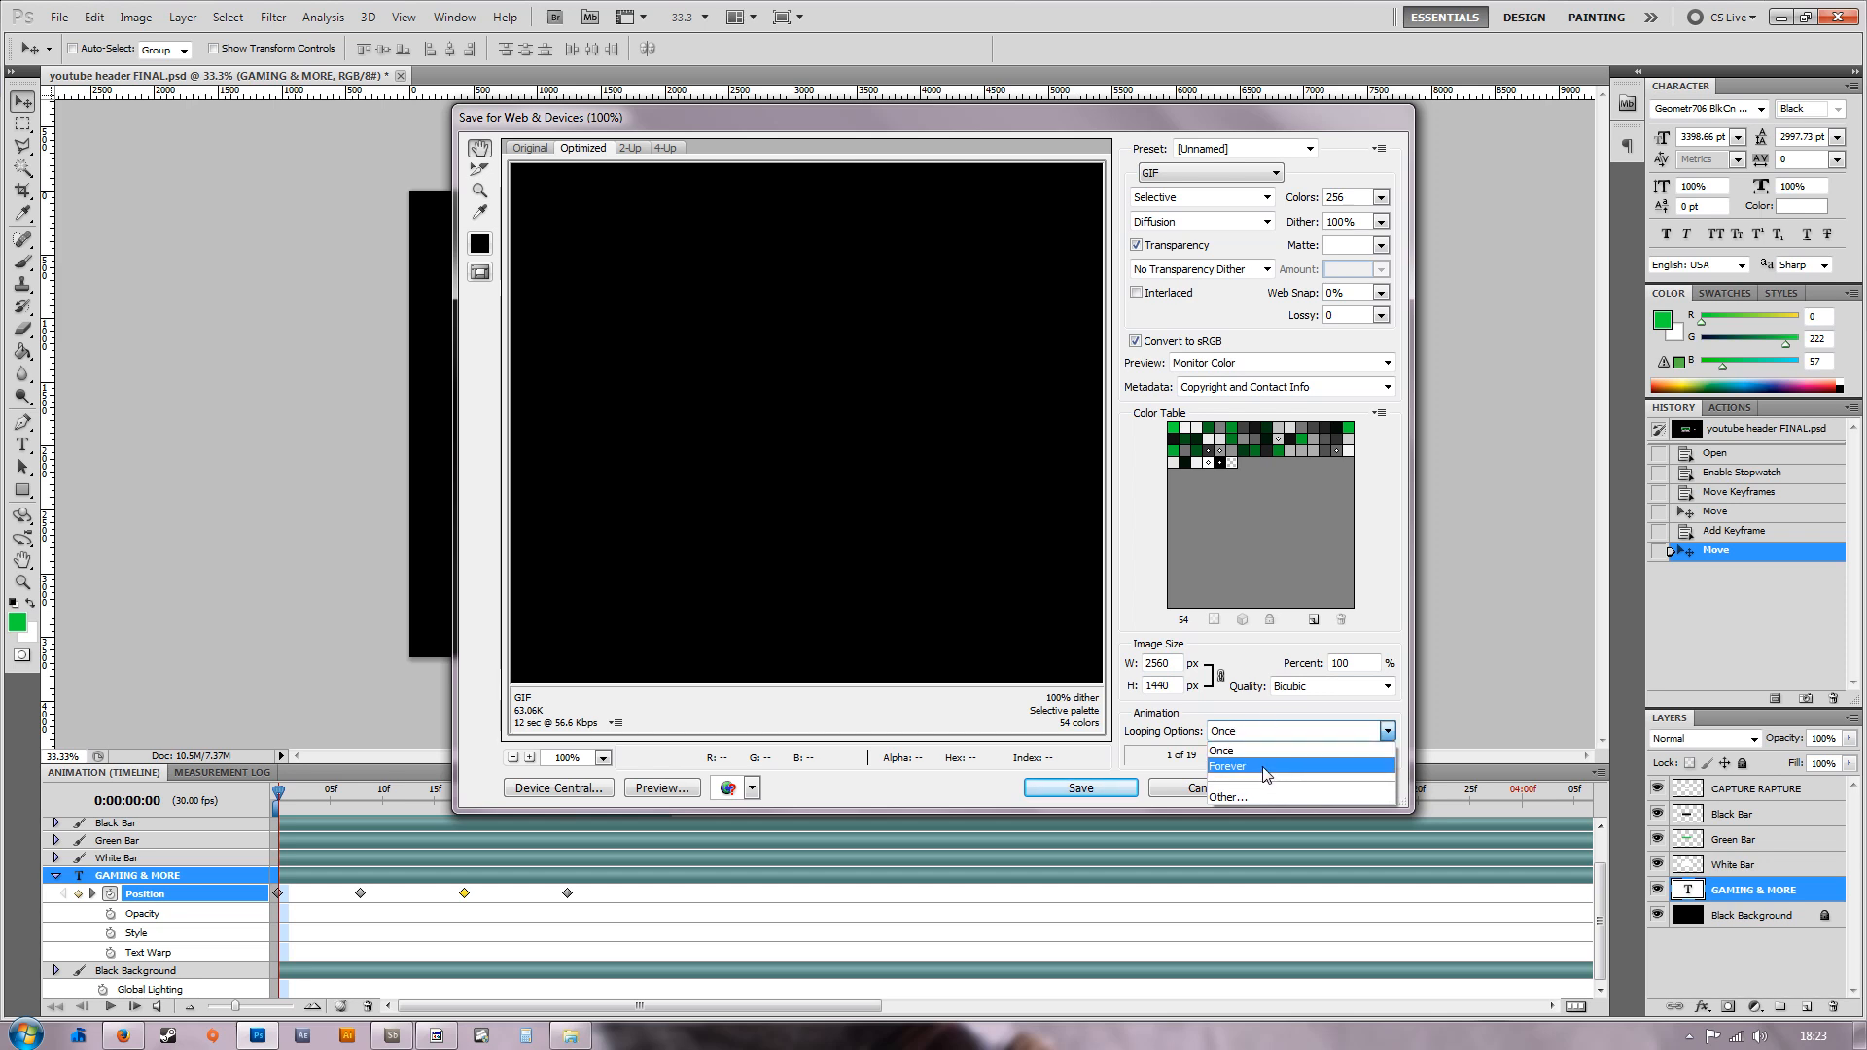
Set GIF looping to Forever and play the 19-frame preview at 25% zoom, then stop it.
left_click(1225, 766)
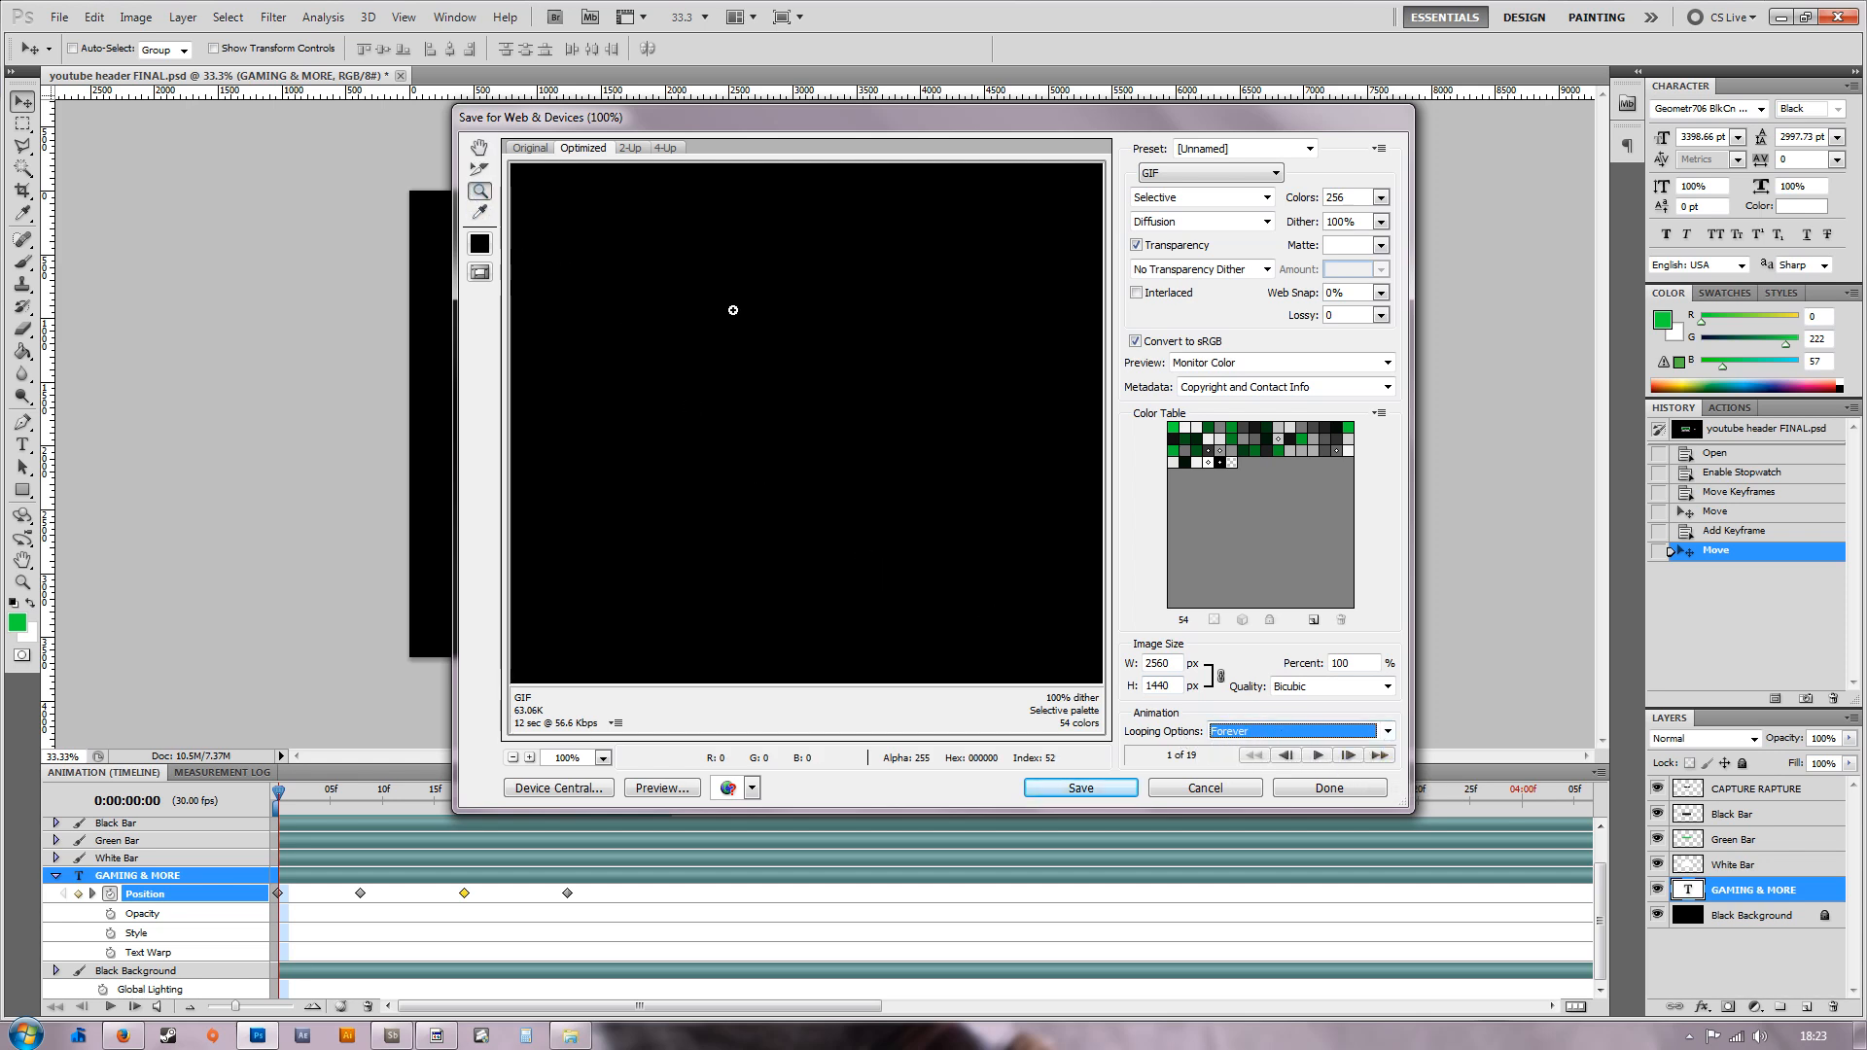
left_click(602, 756)
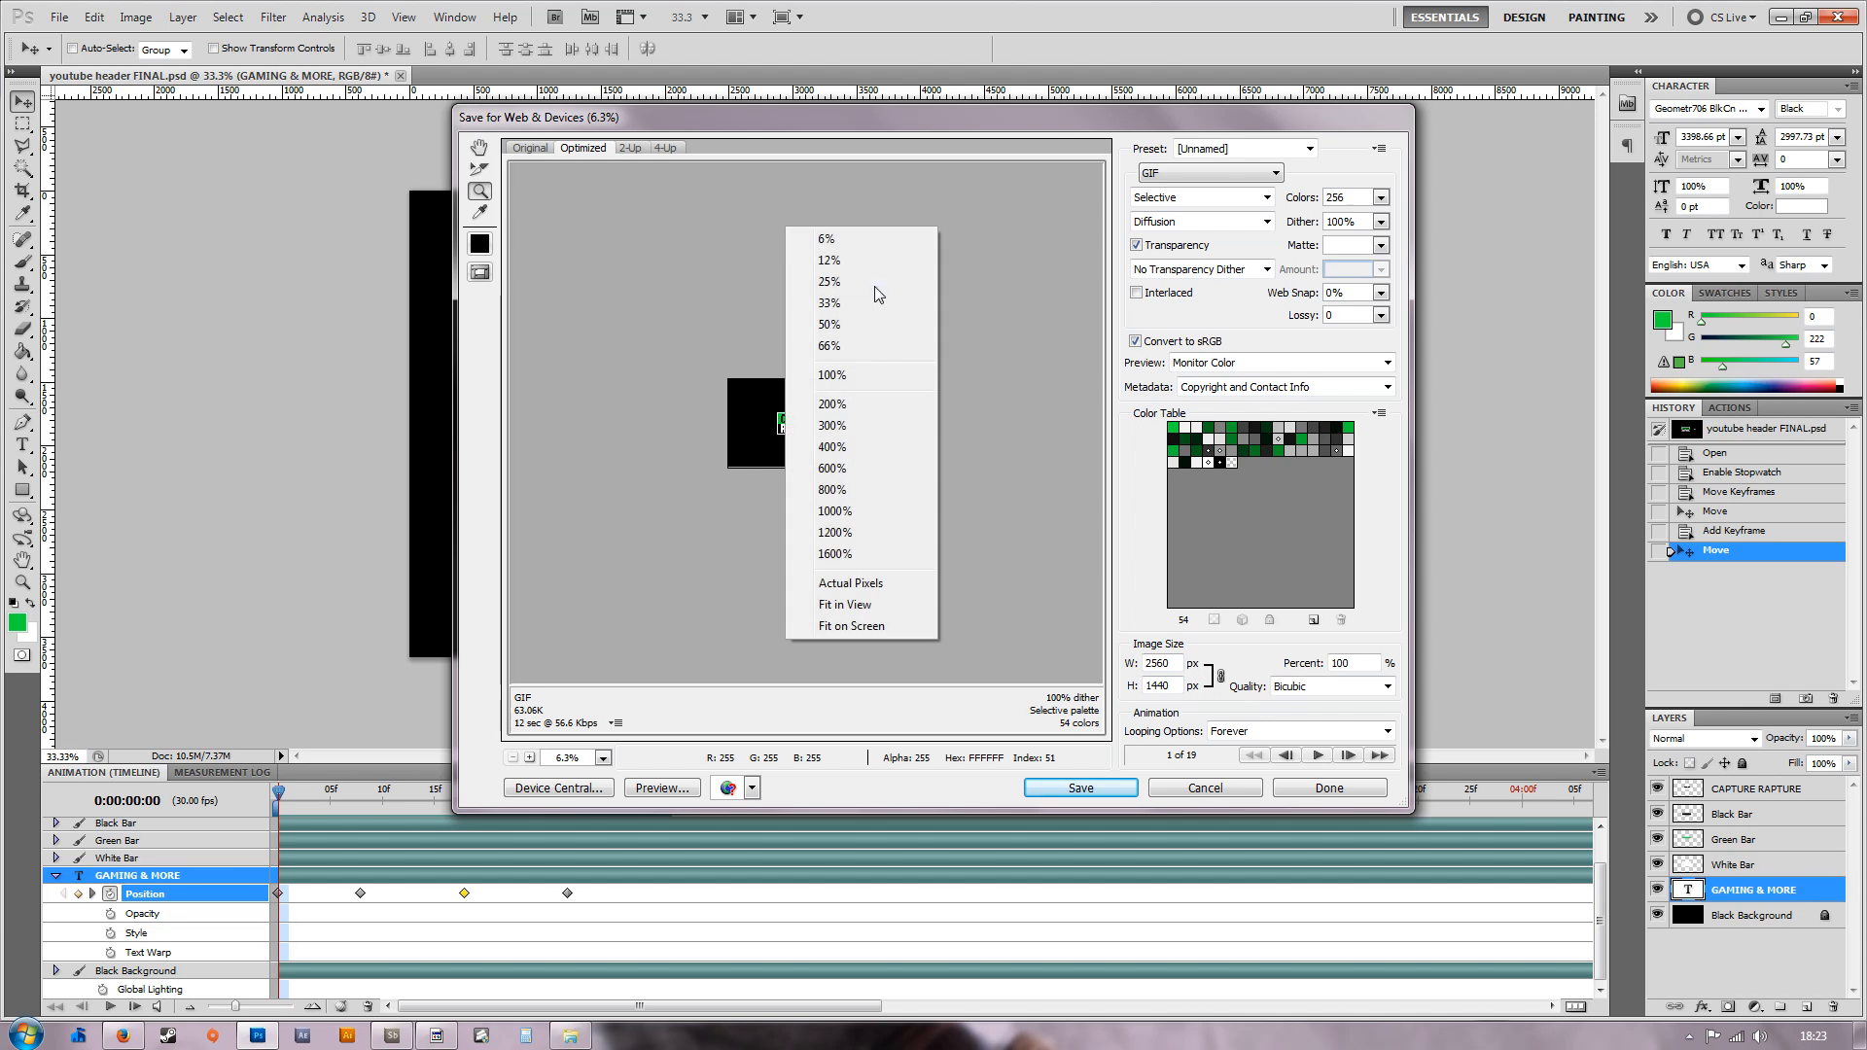
left_click(829, 280)
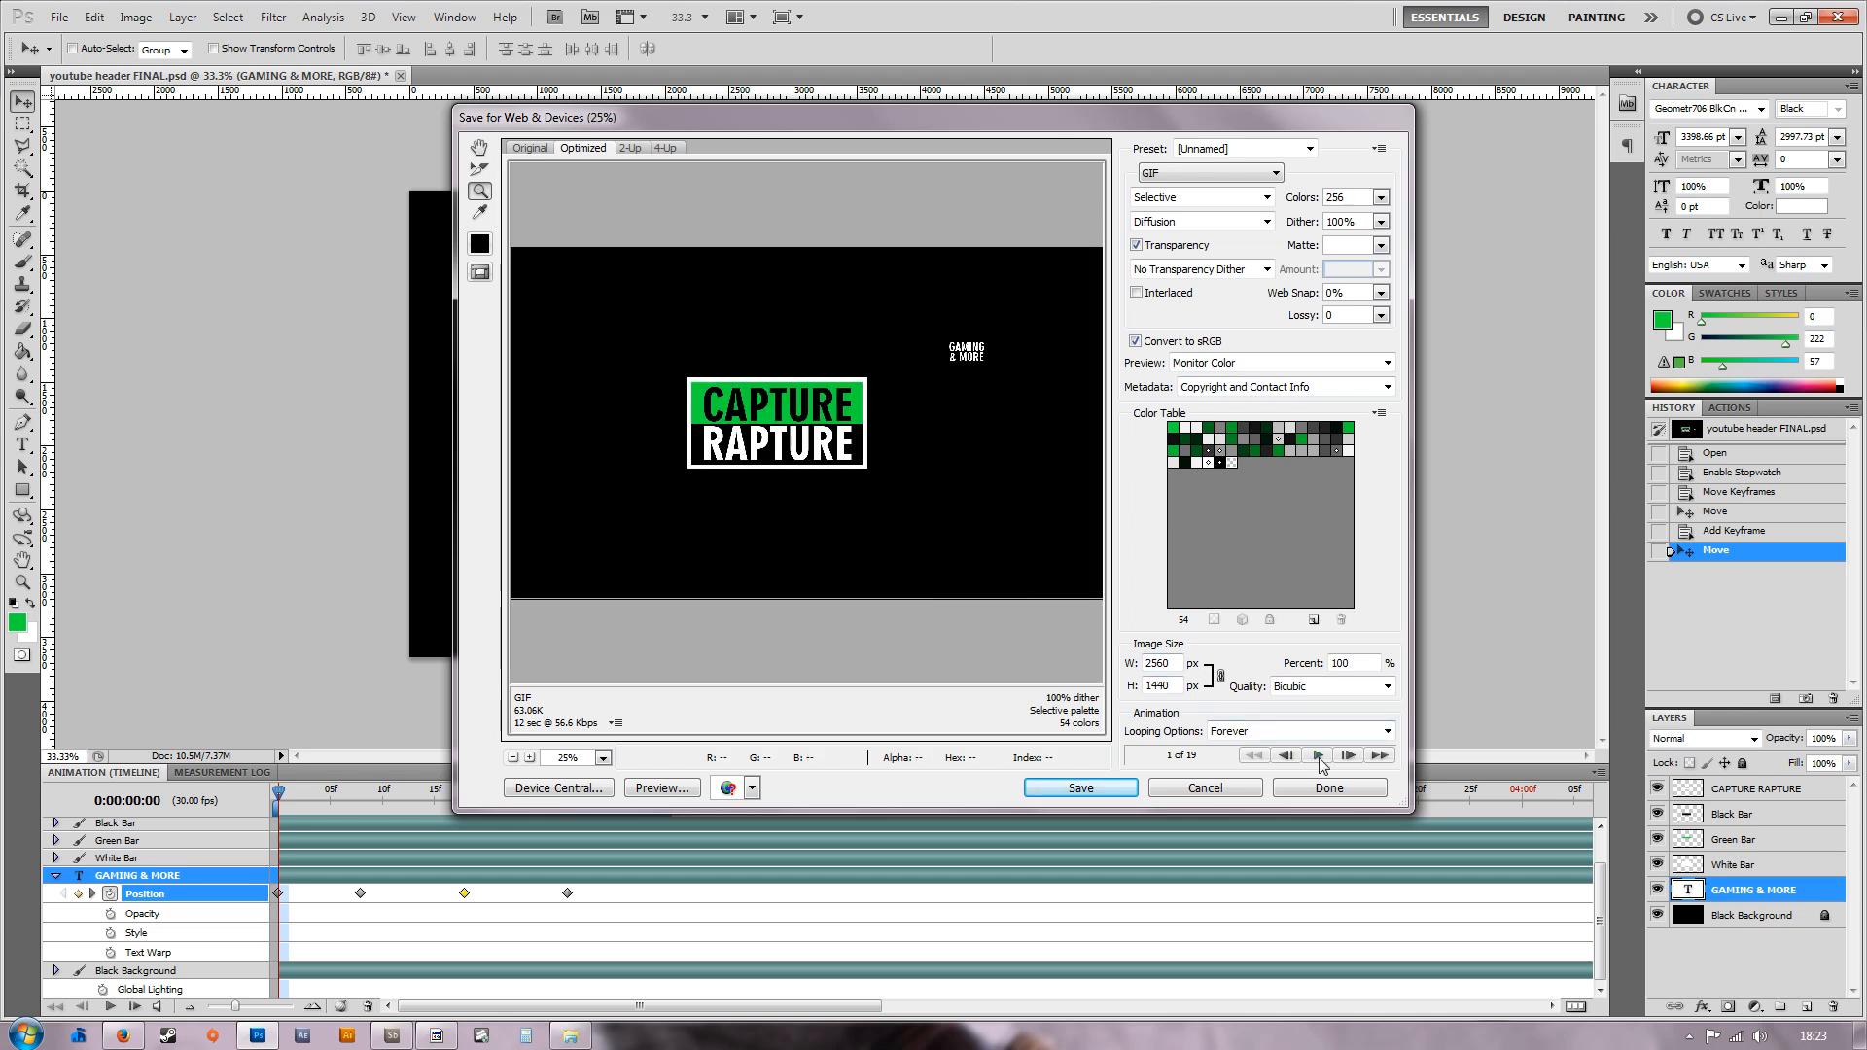
left_click(1317, 754)
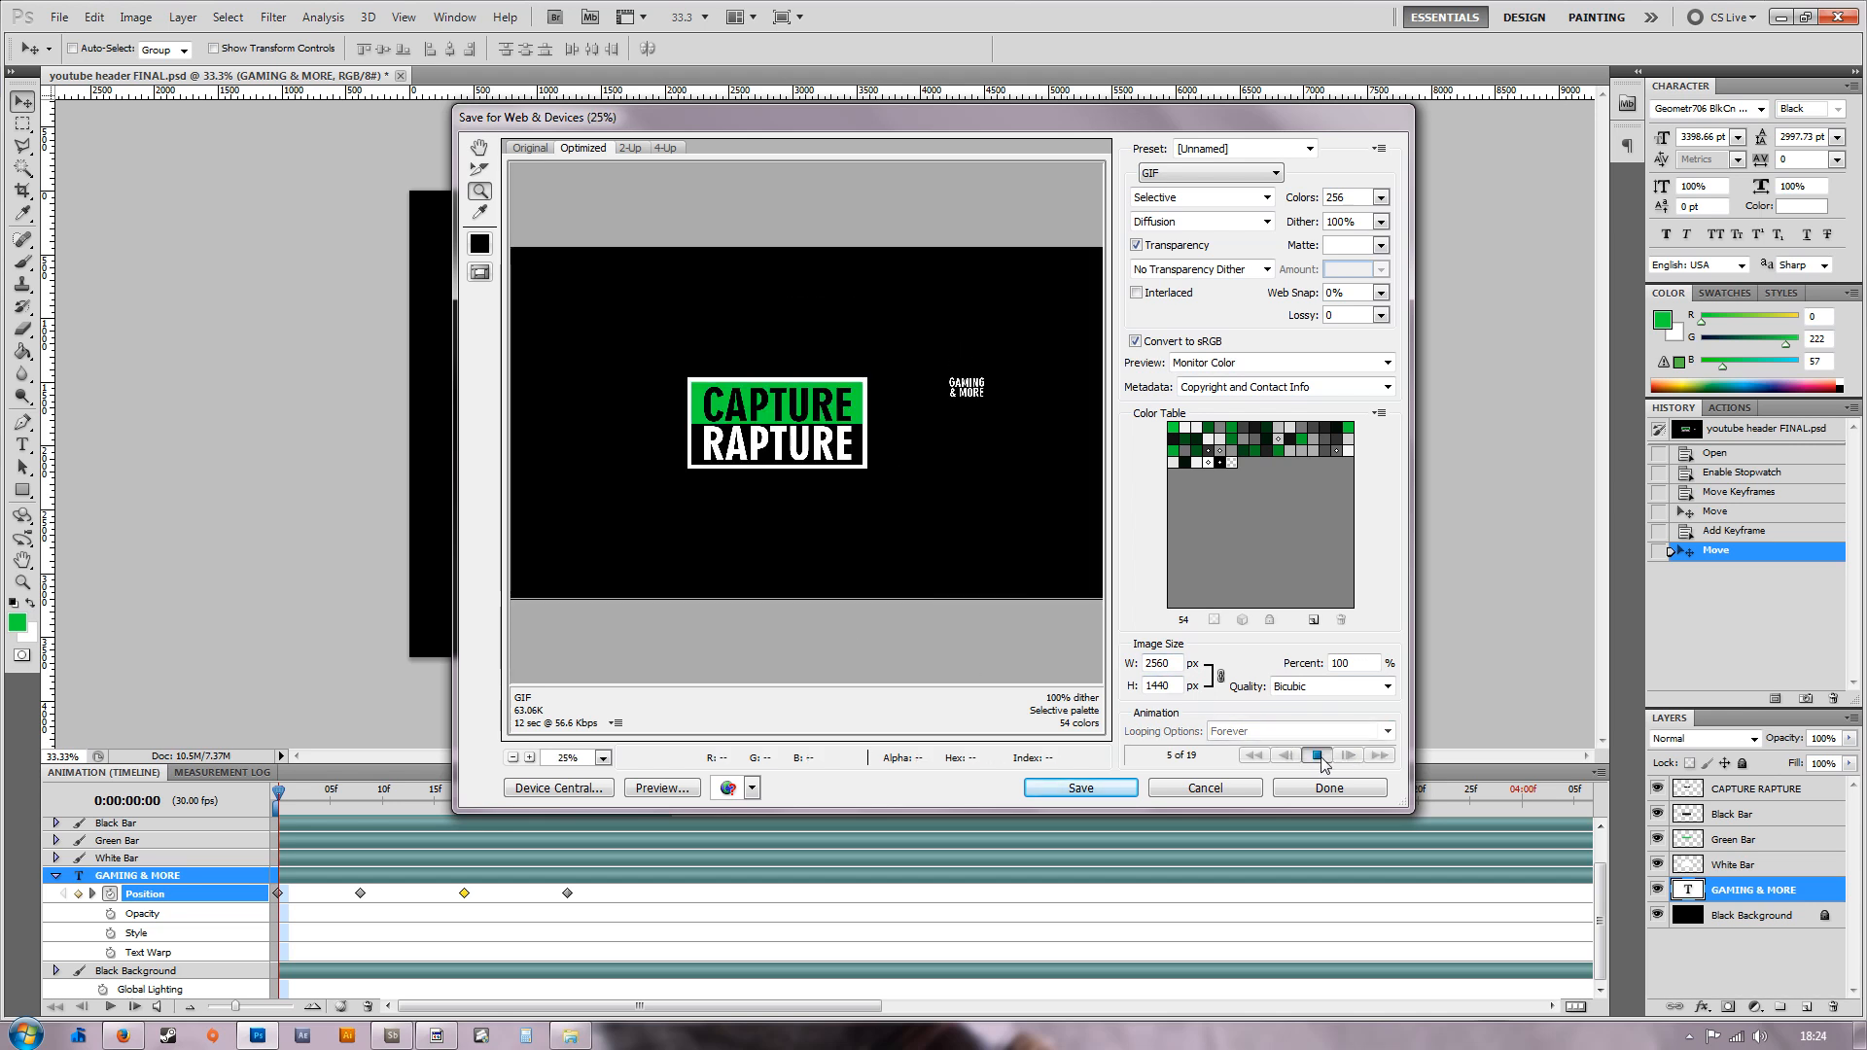
left_click(1319, 755)
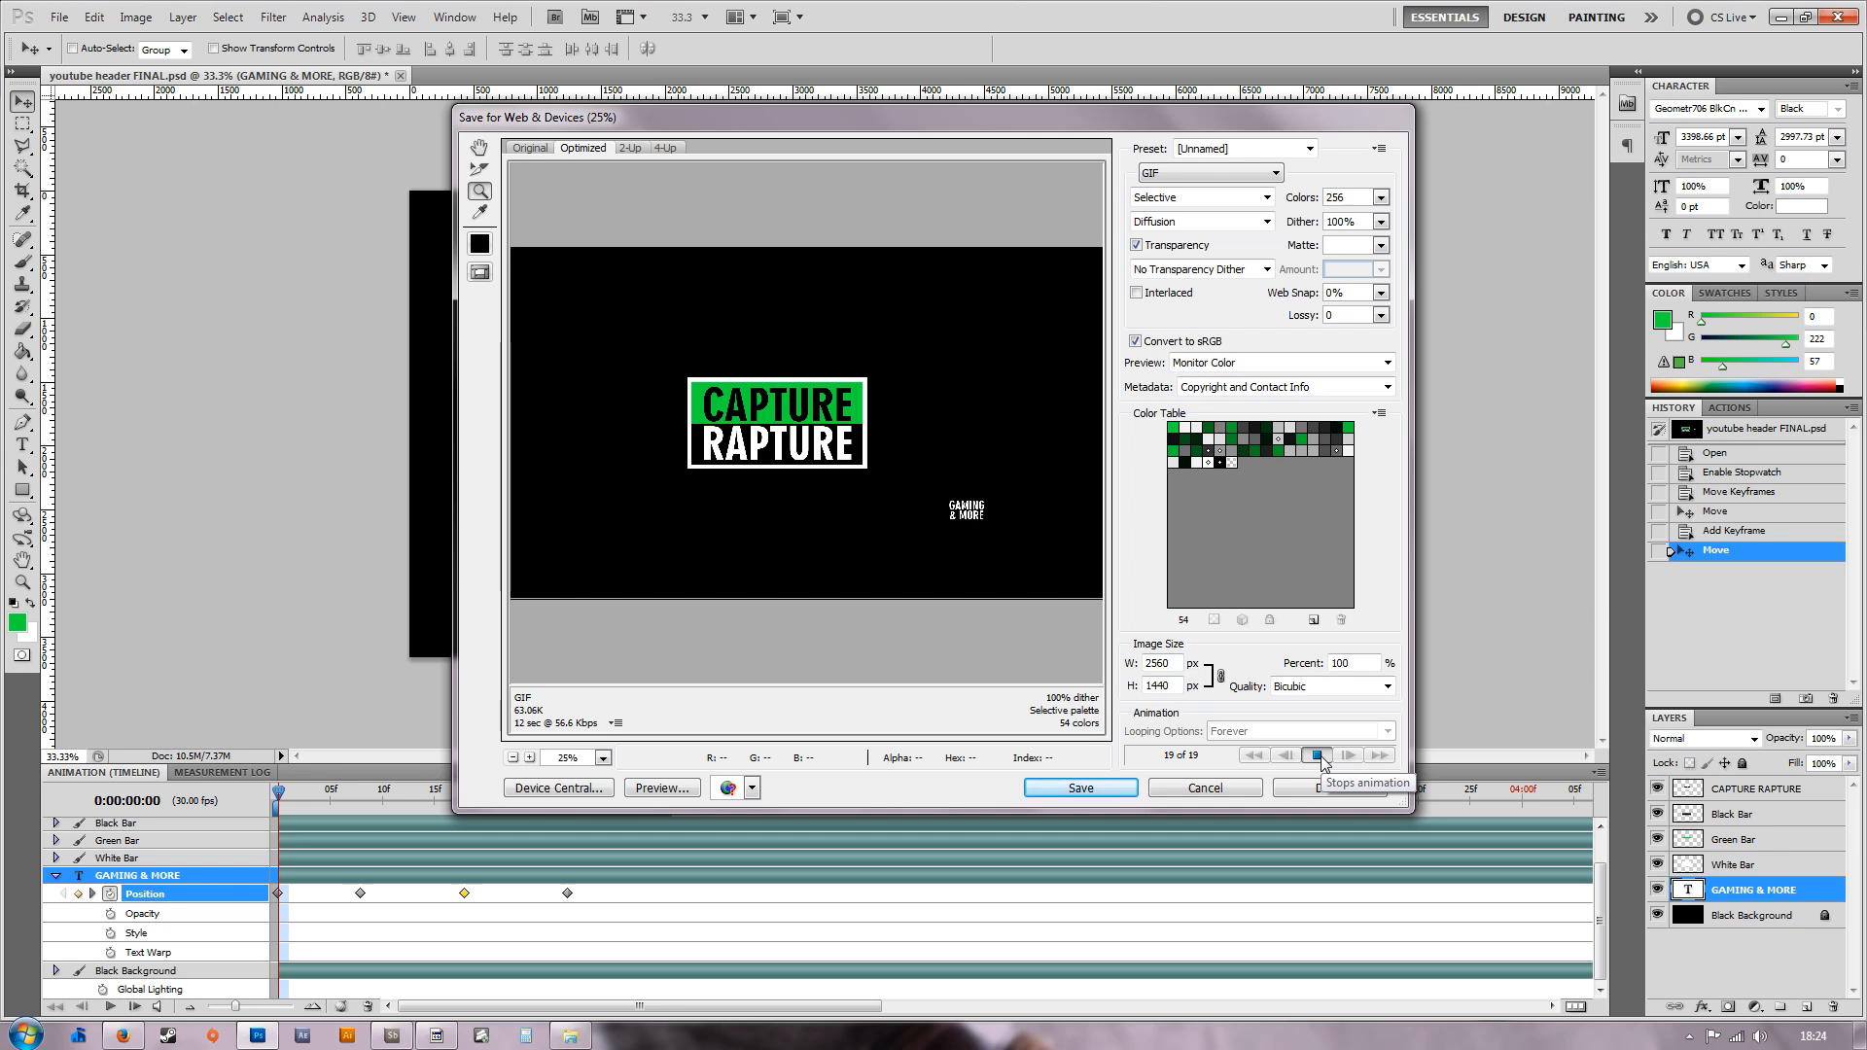
left_click(1318, 754)
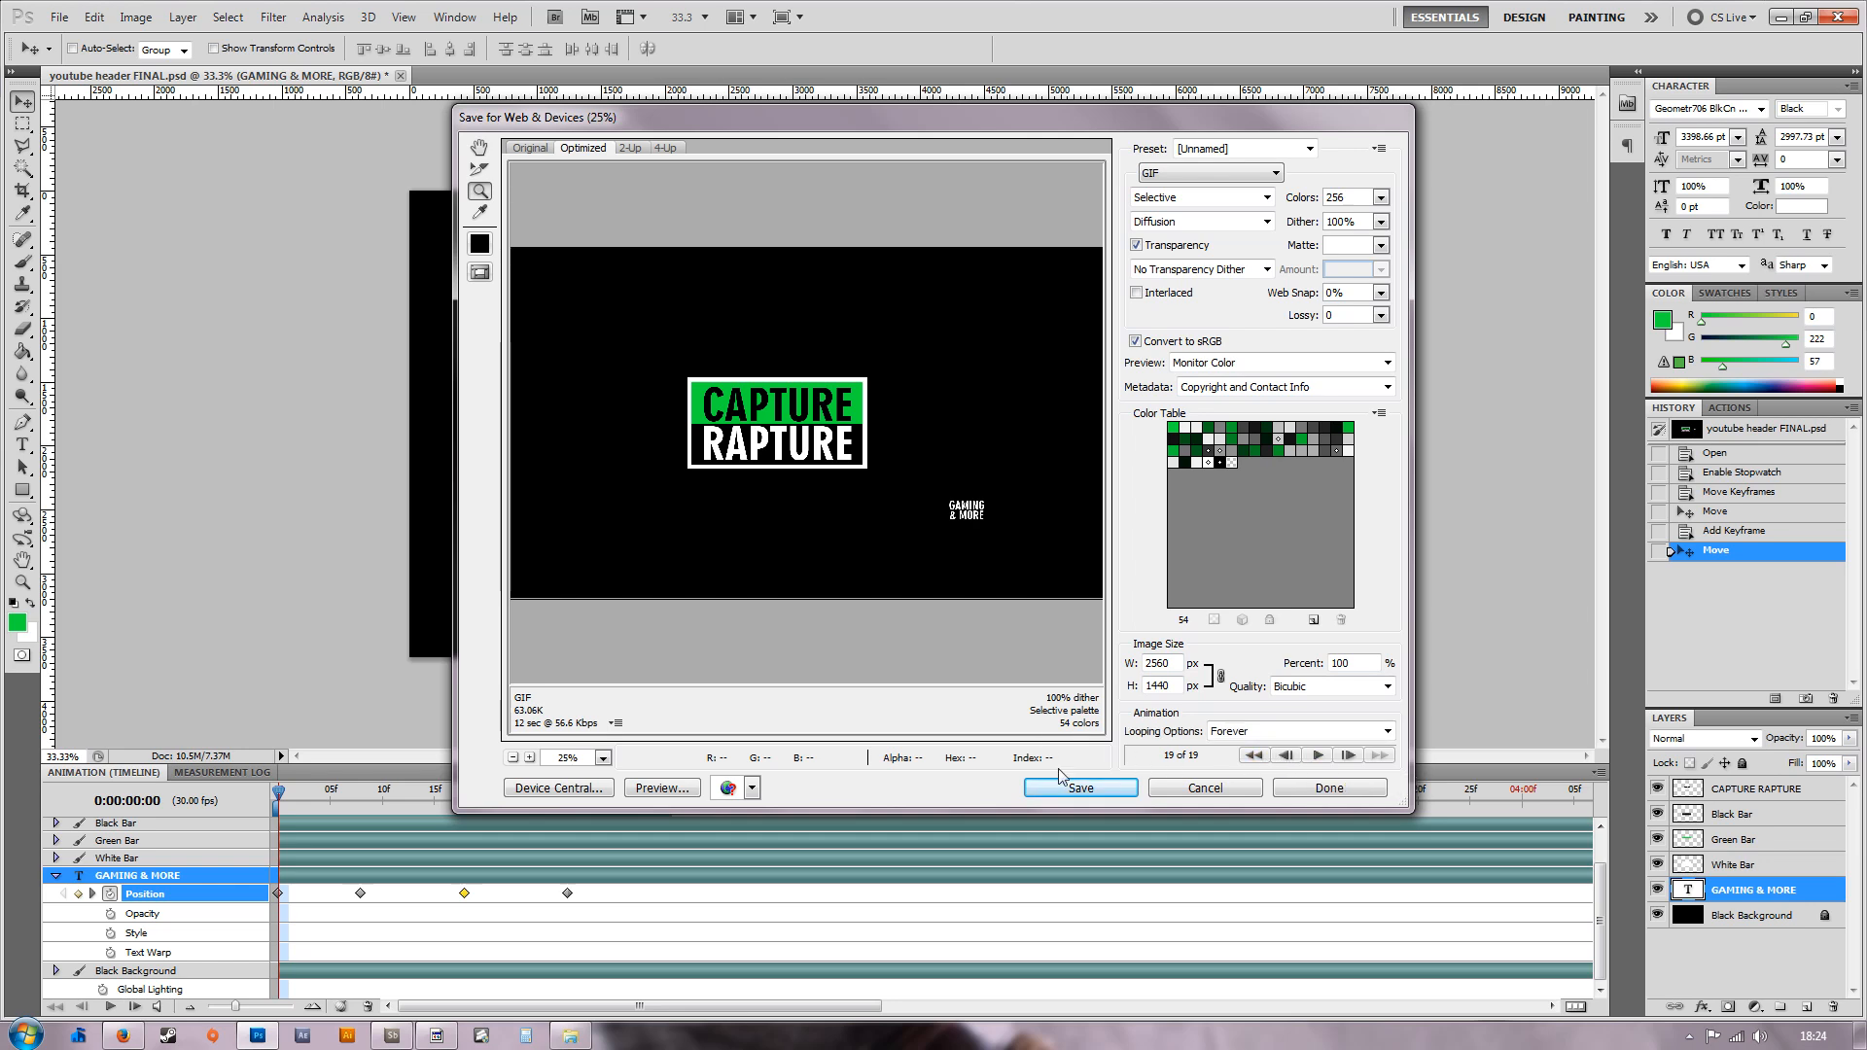
Save the looping banner animation as a GIF into the Tutorial folder.
left_click(1077, 788)
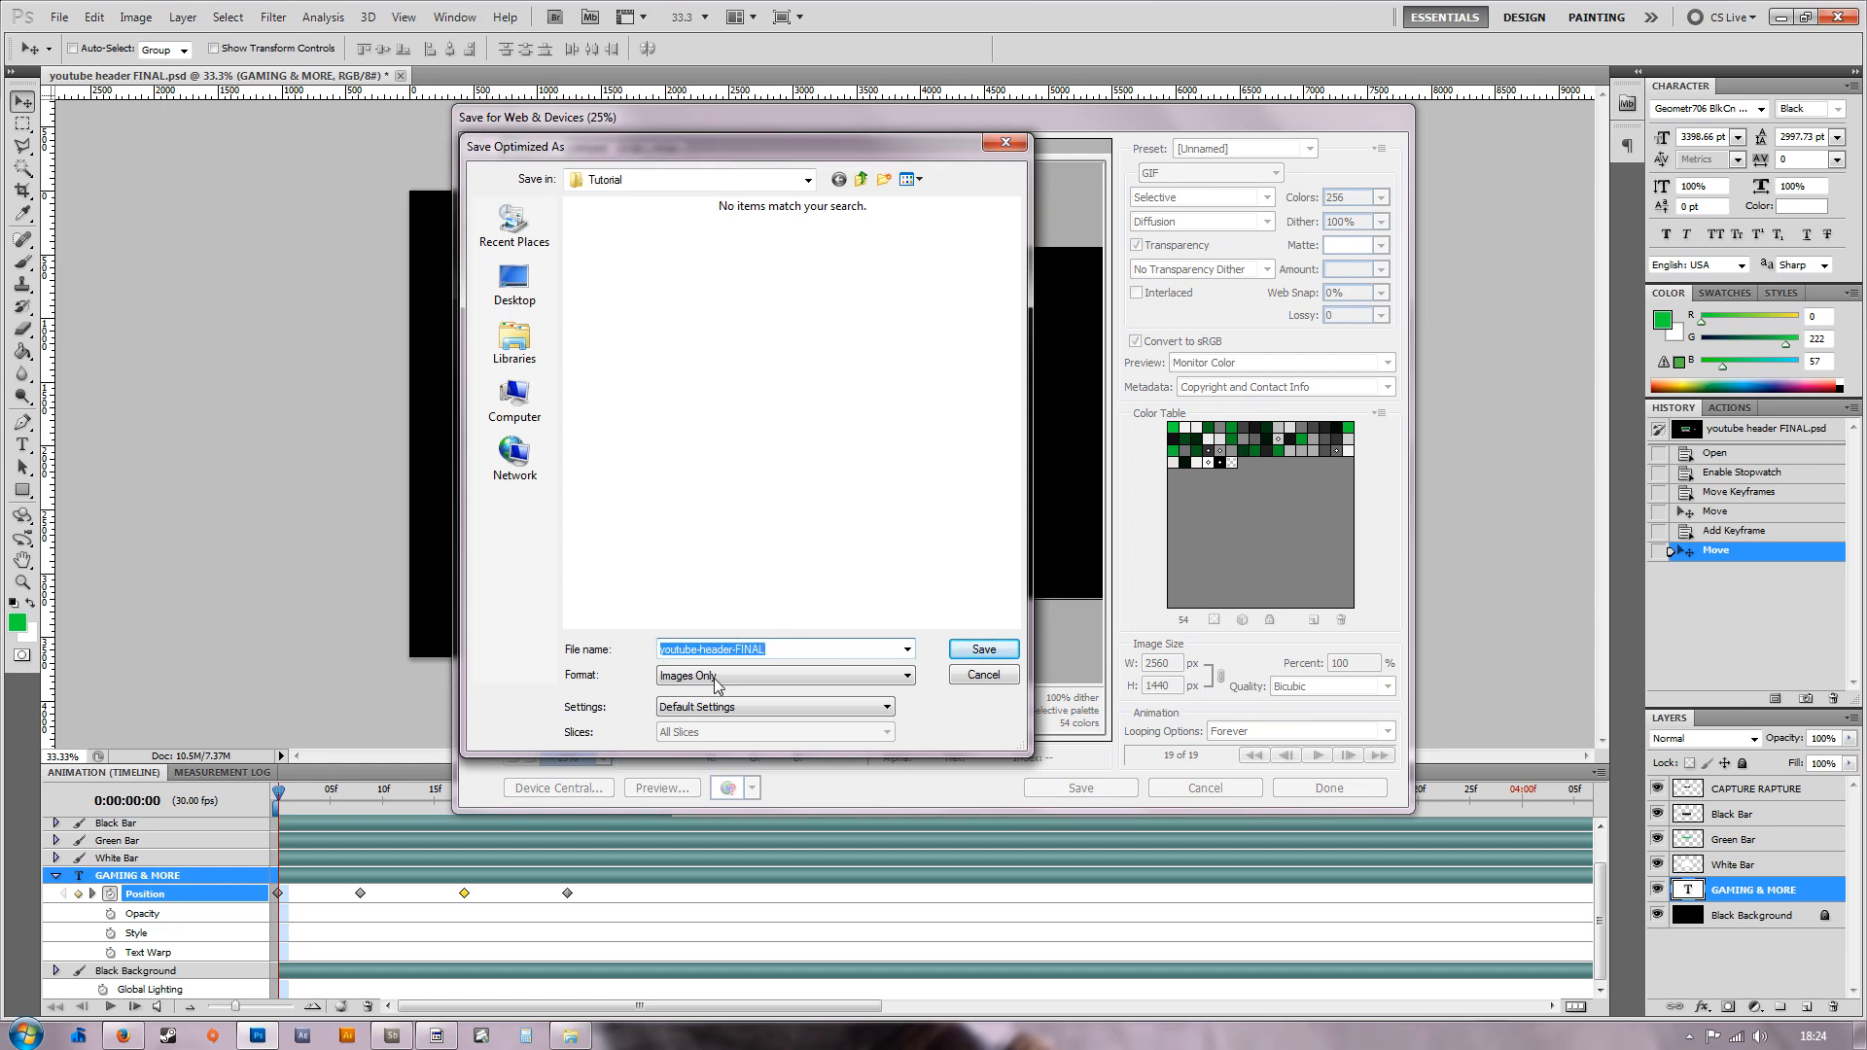
left_click(980, 675)
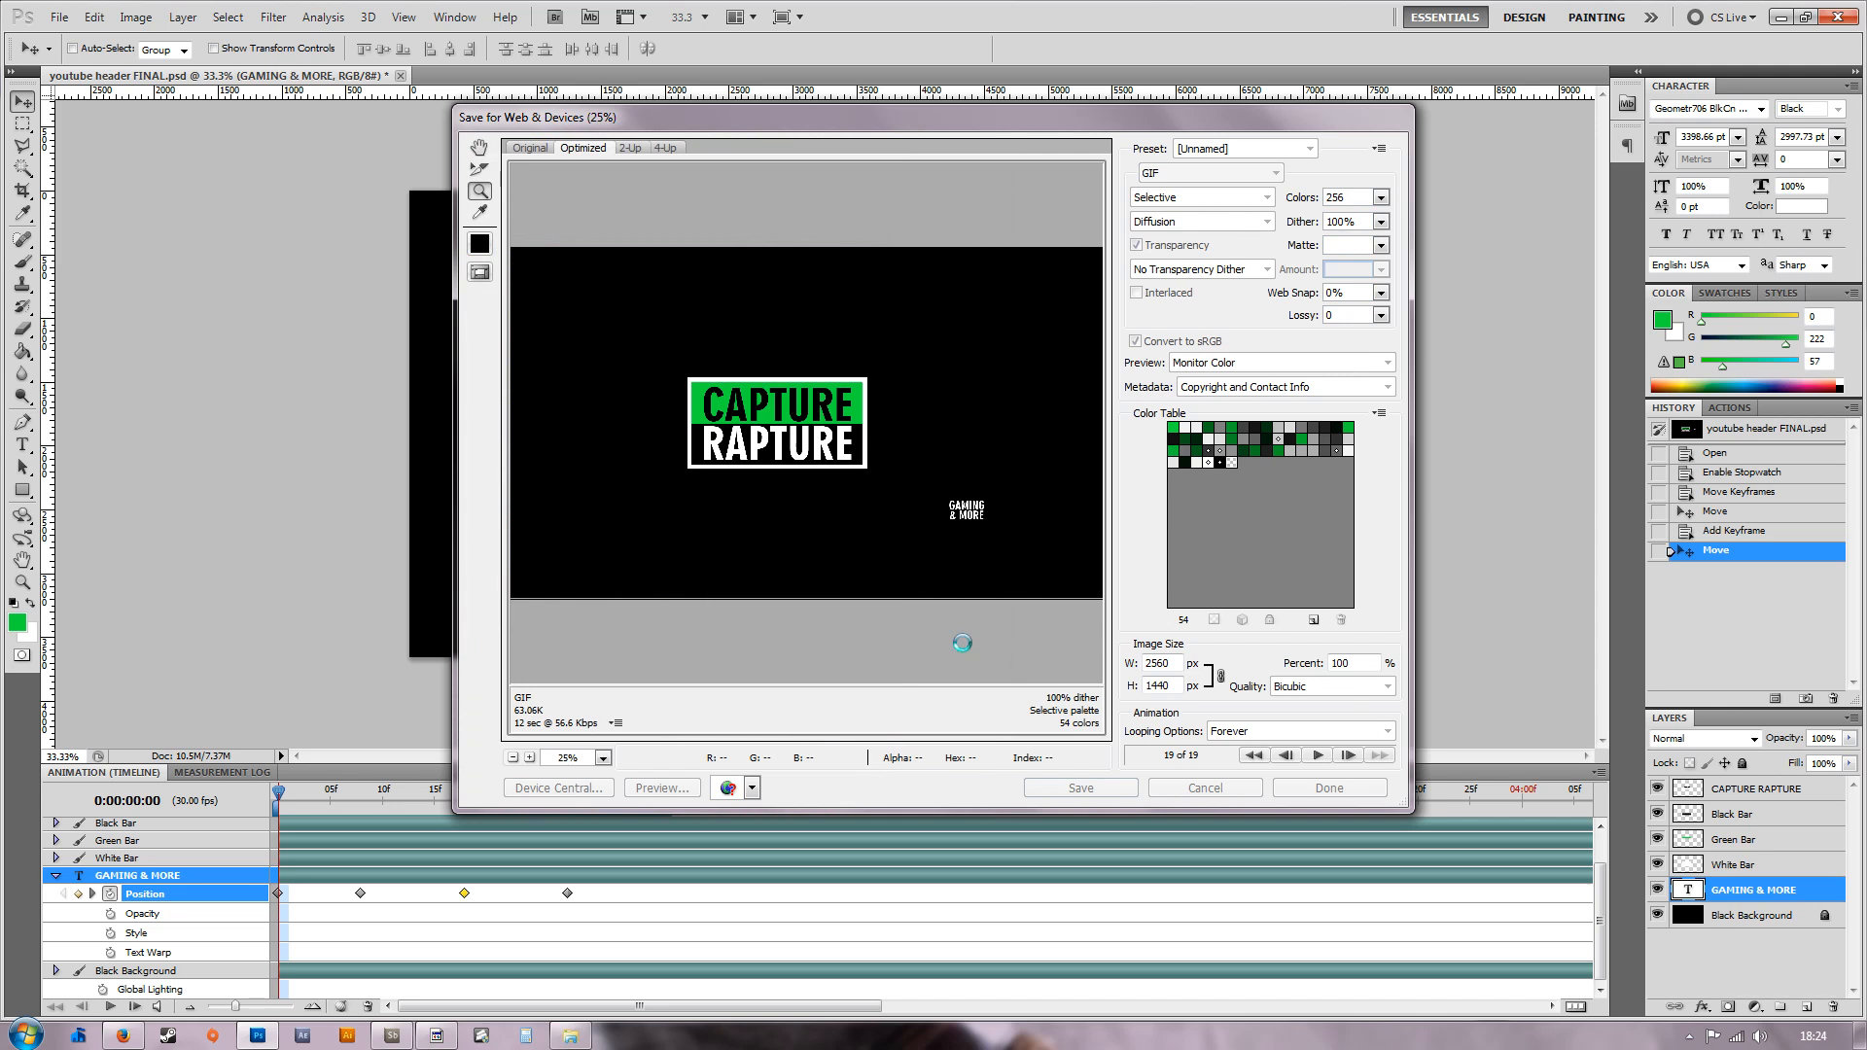
left_click(1328, 788)
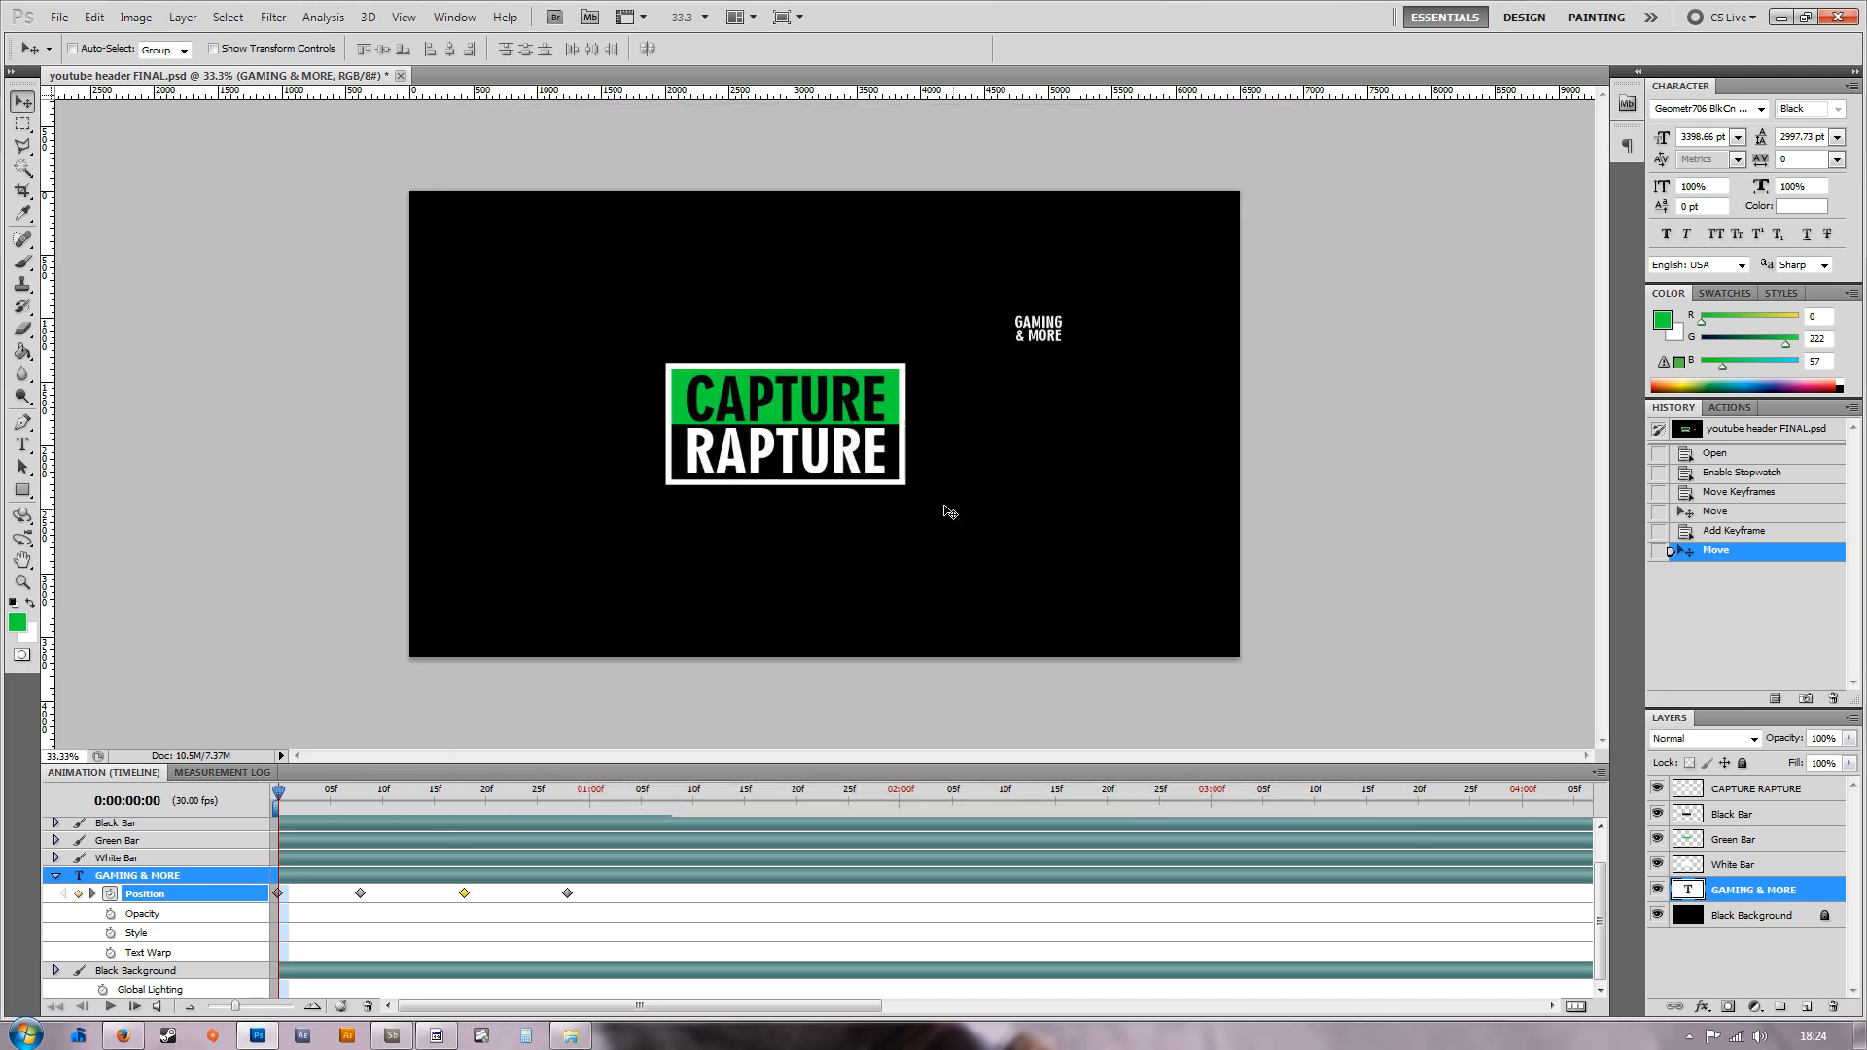
mouse_move(152, 1031)
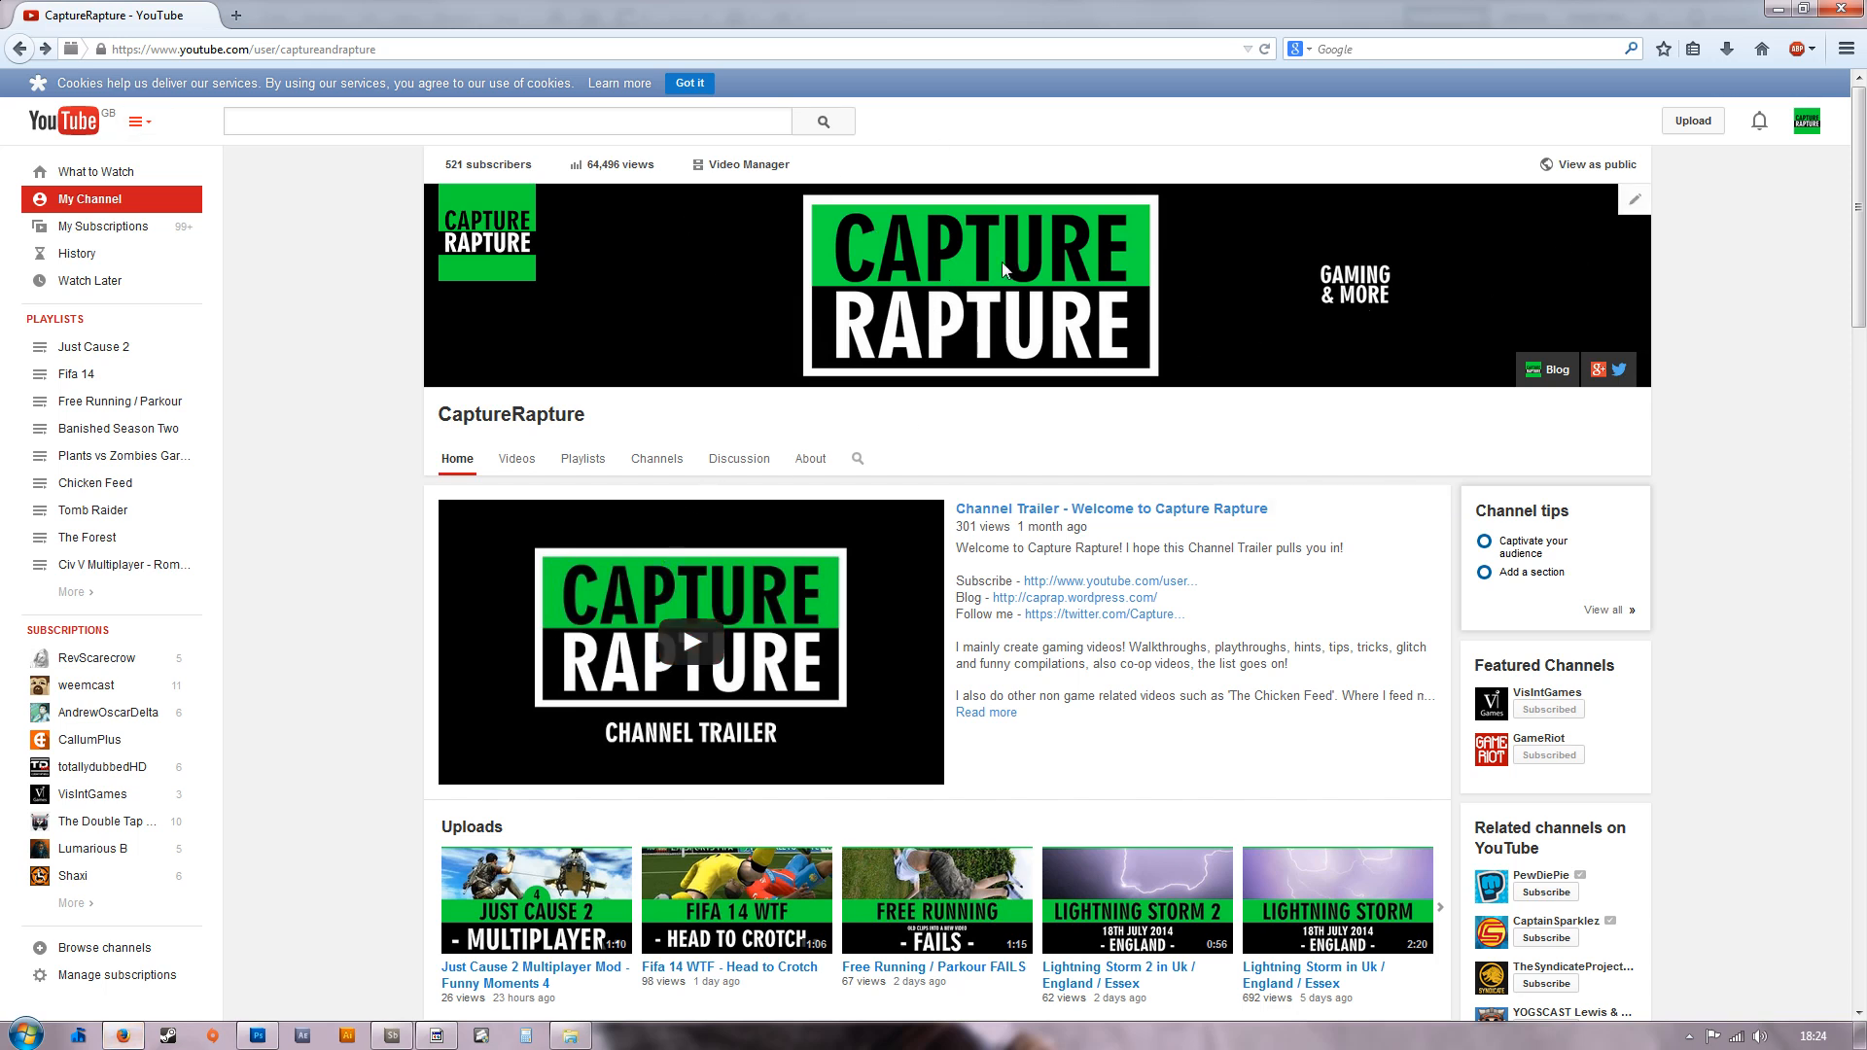
mouse_move(1631, 212)
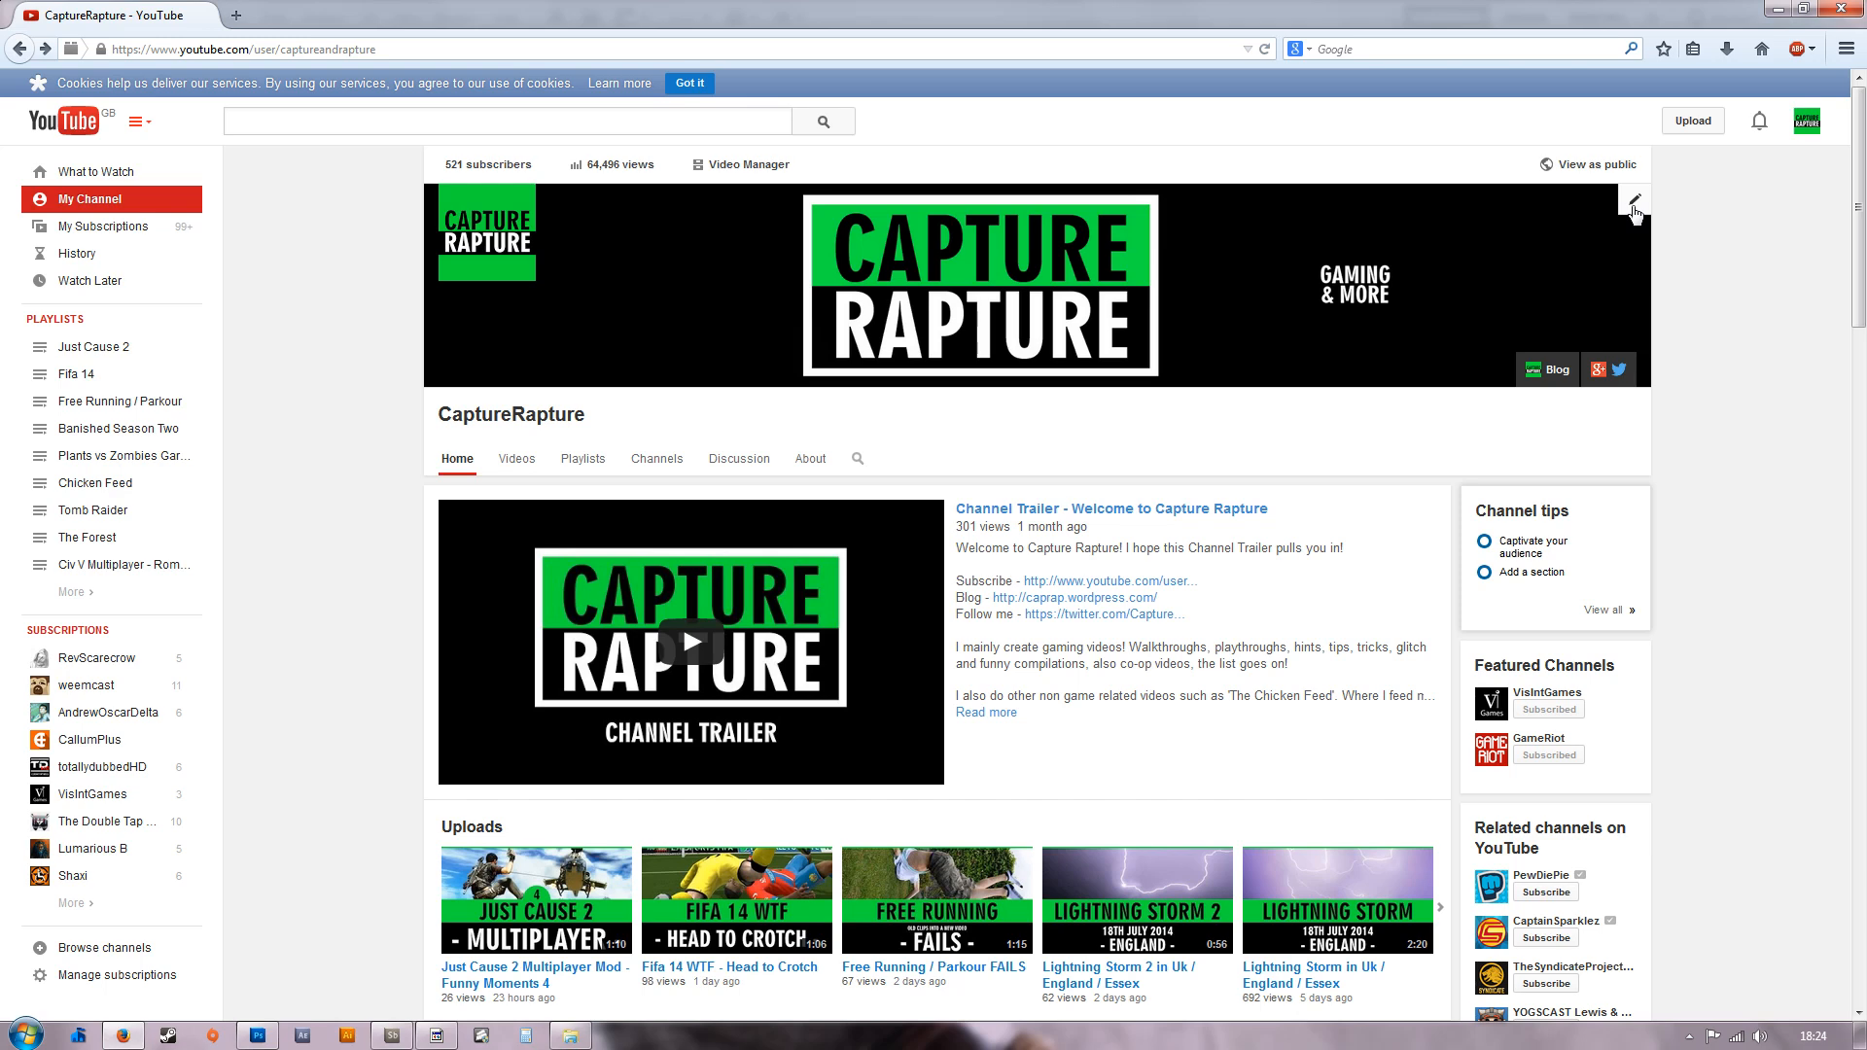
Choose Edit channel art from the banner's pencil menu to start replacing it.
left_click(1634, 198)
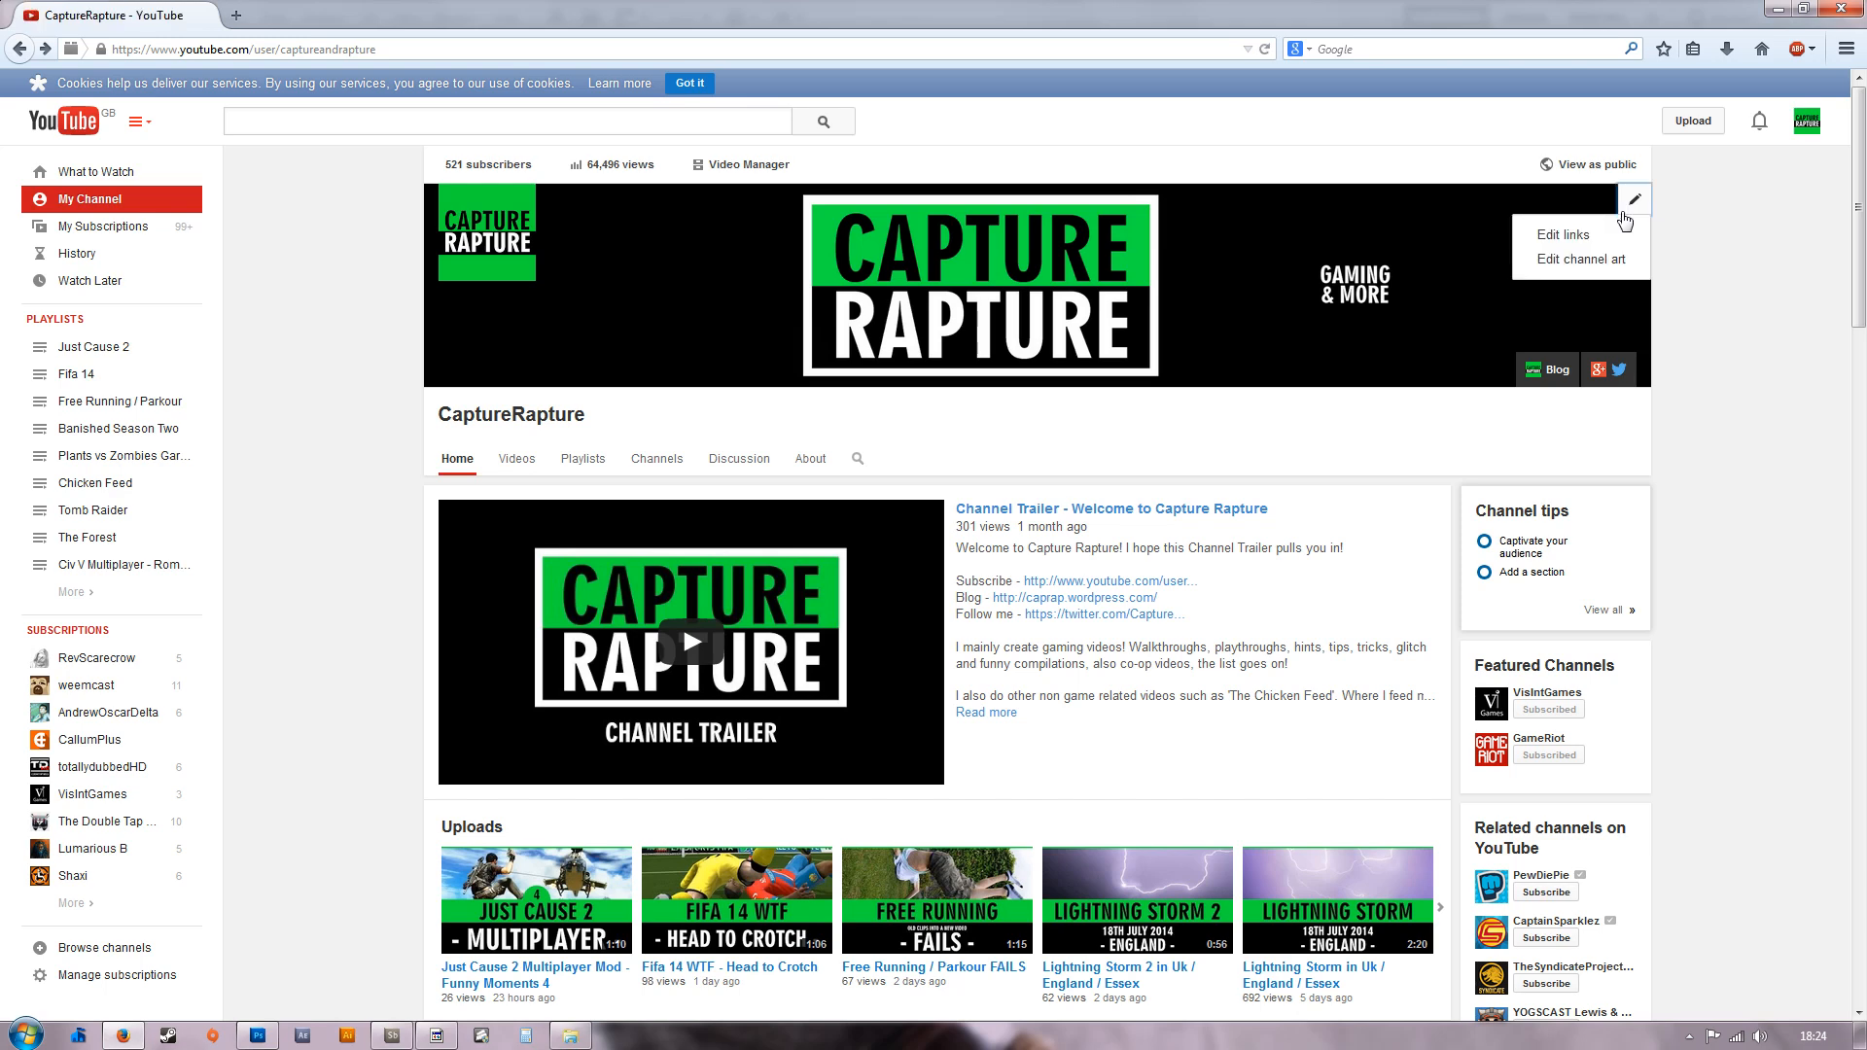
left_click(1579, 259)
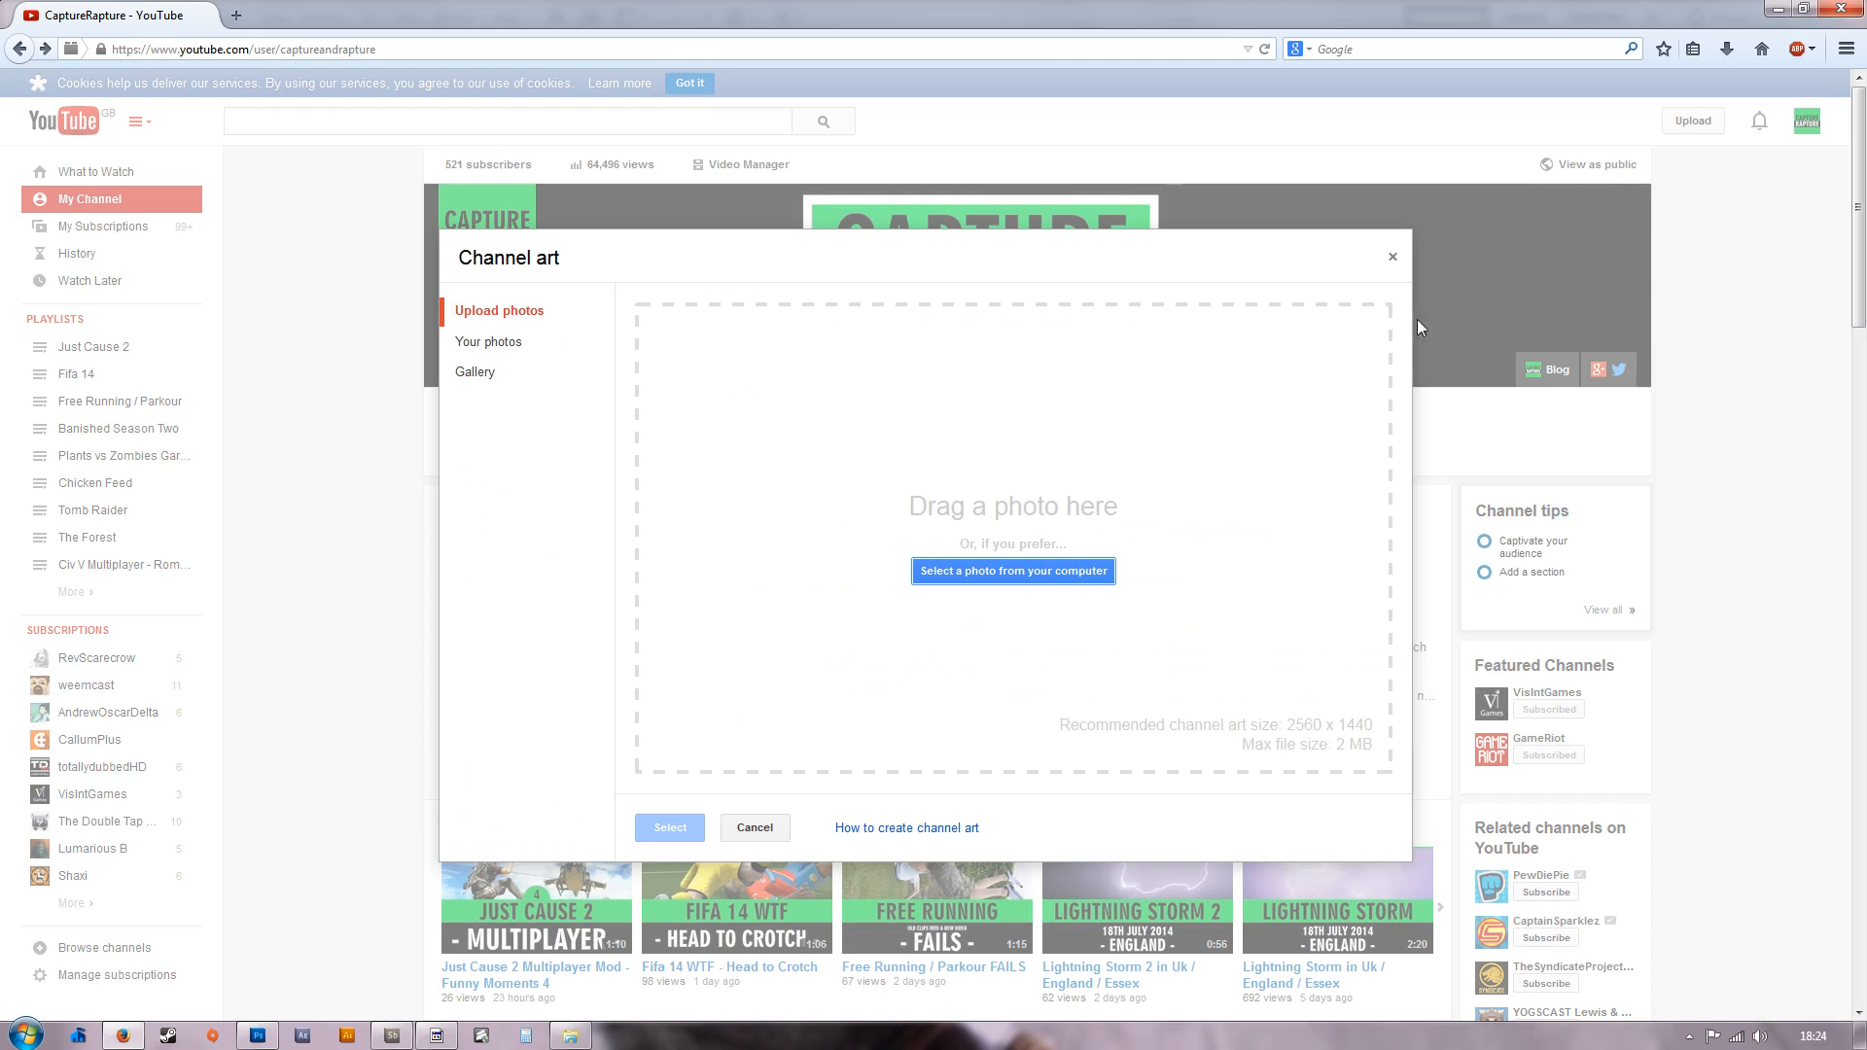
mouse_move(977, 568)
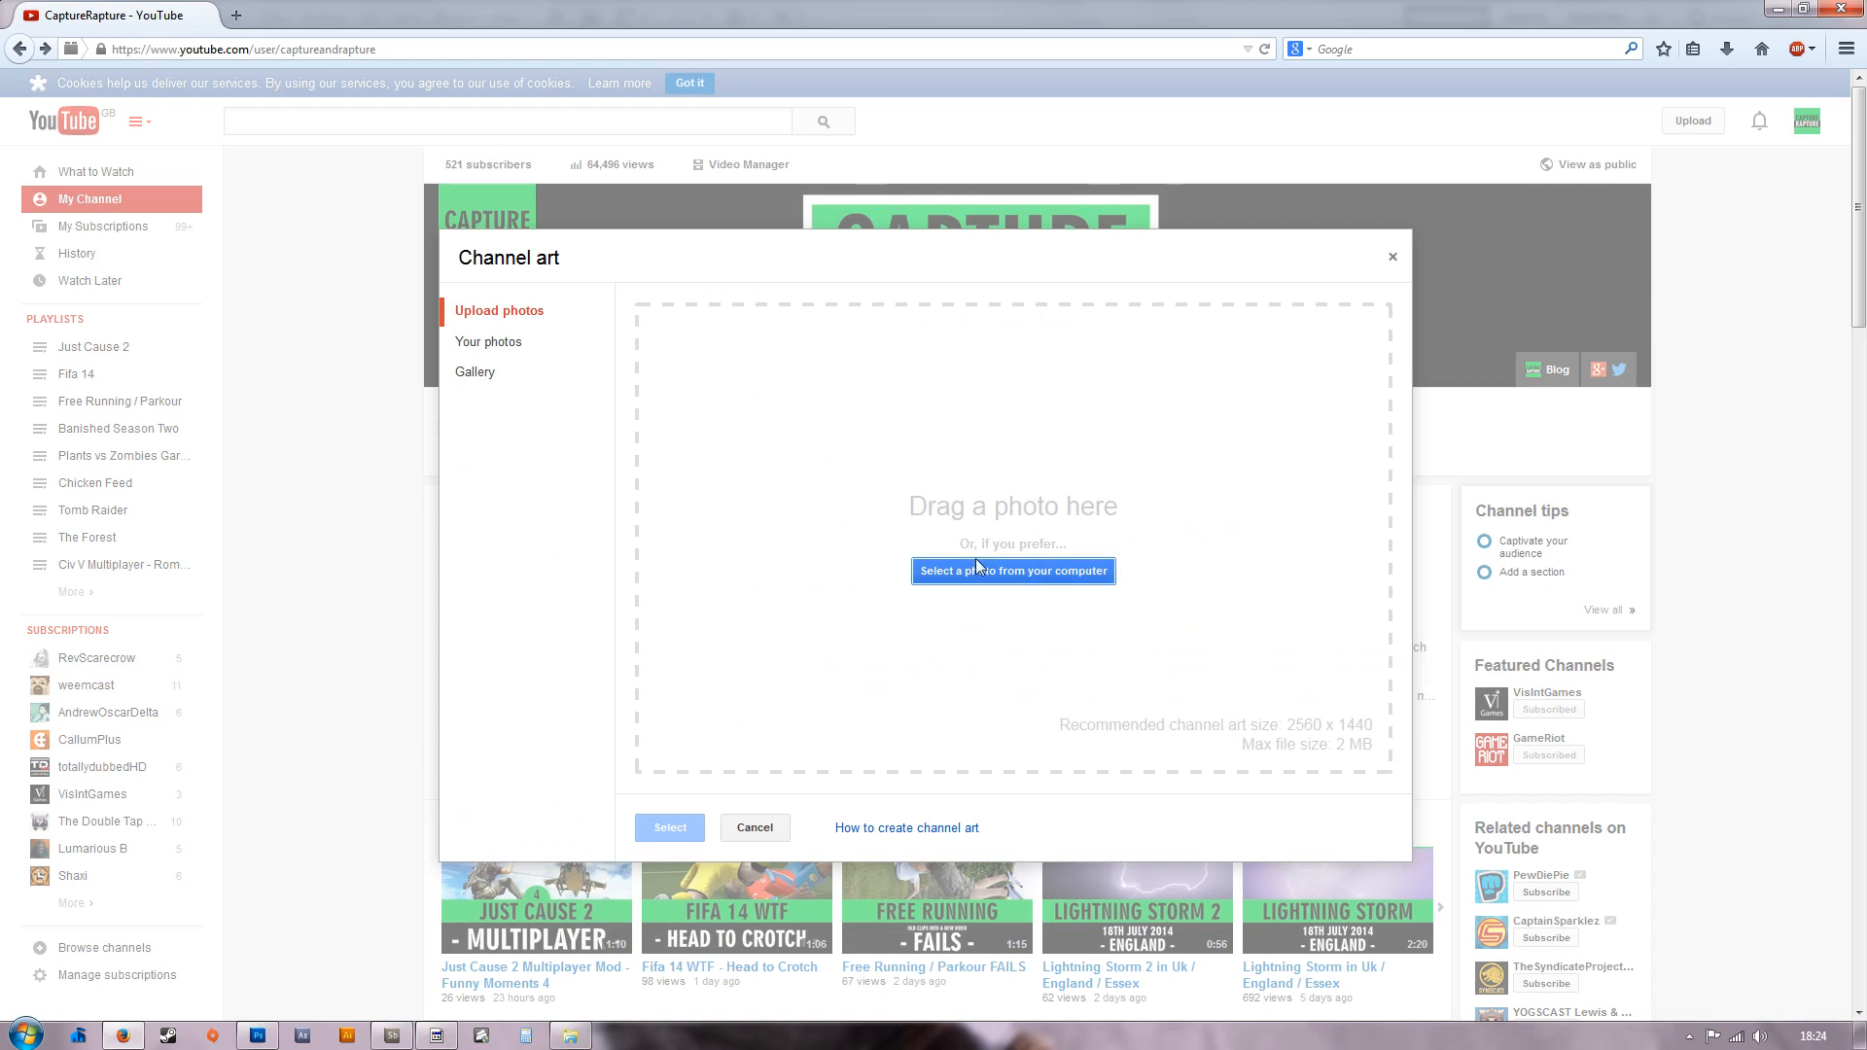
mouse_move(984, 579)
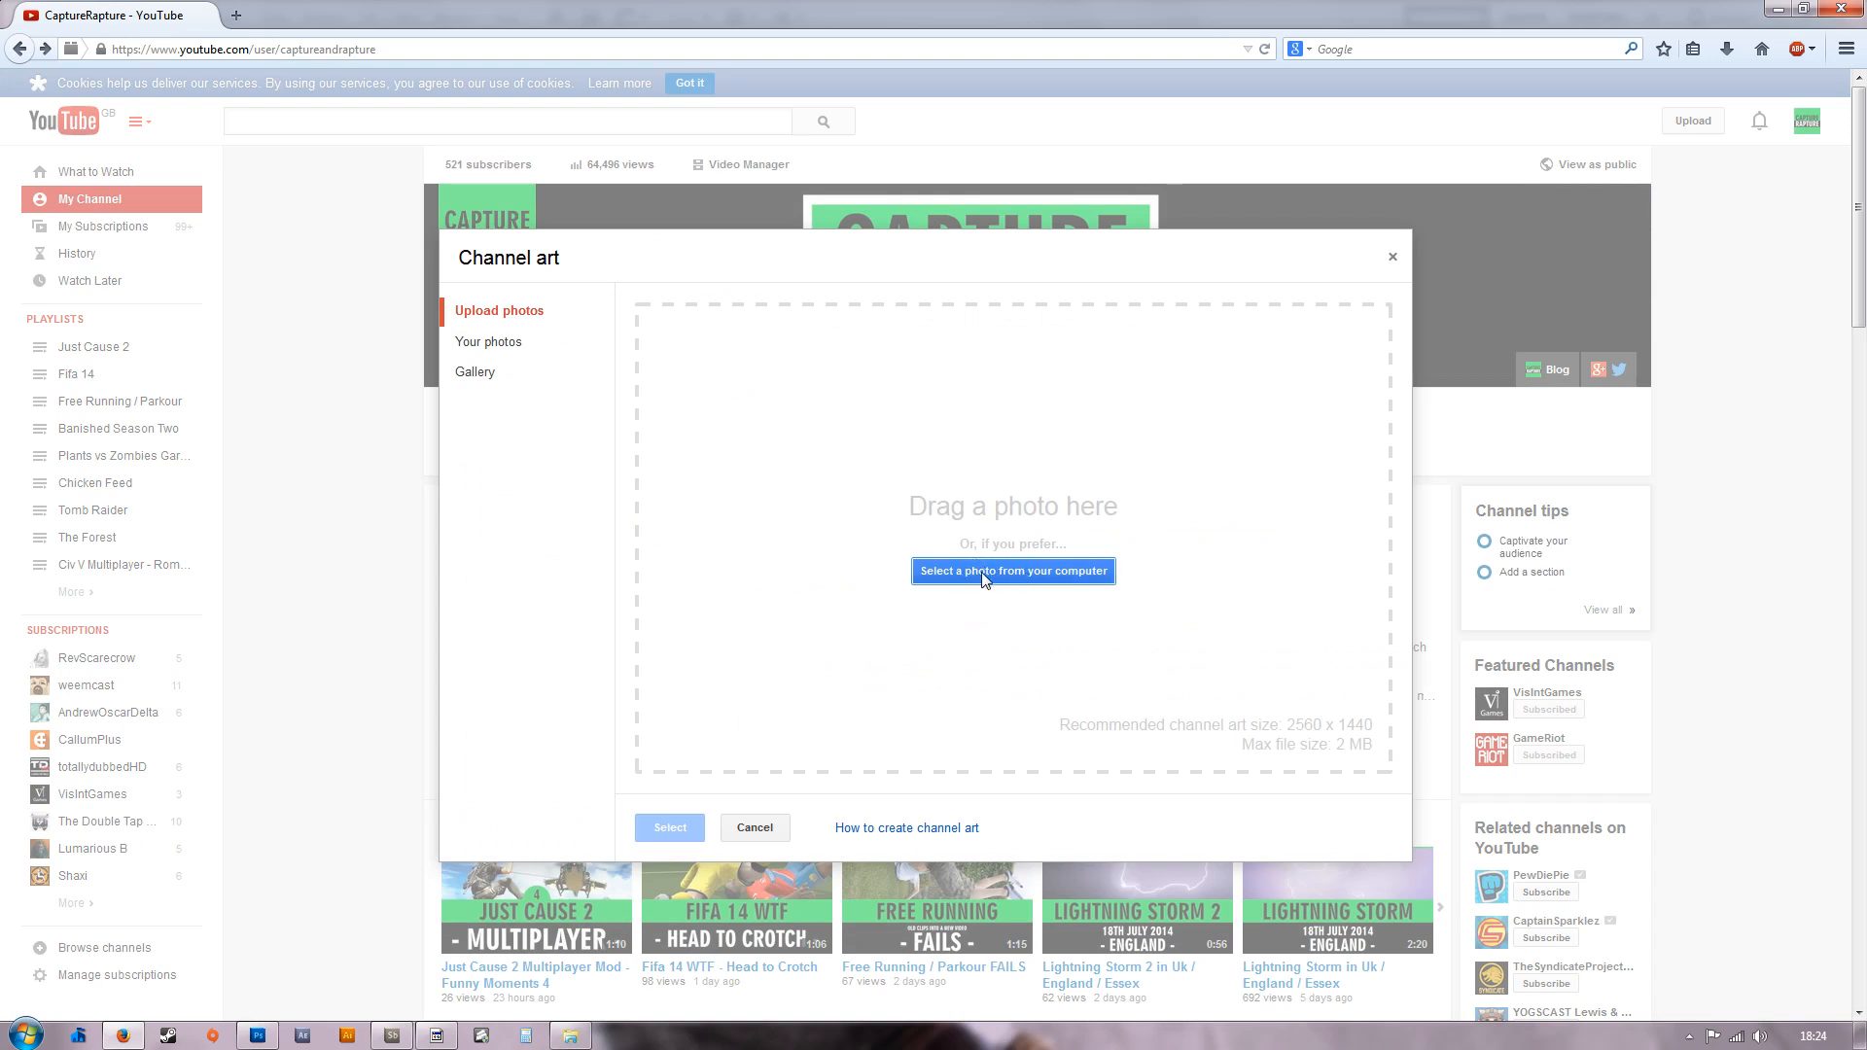
Choose the CAPTURE RAPTURE banner file from the computer and apply it as channel art.
left_click(1011, 572)
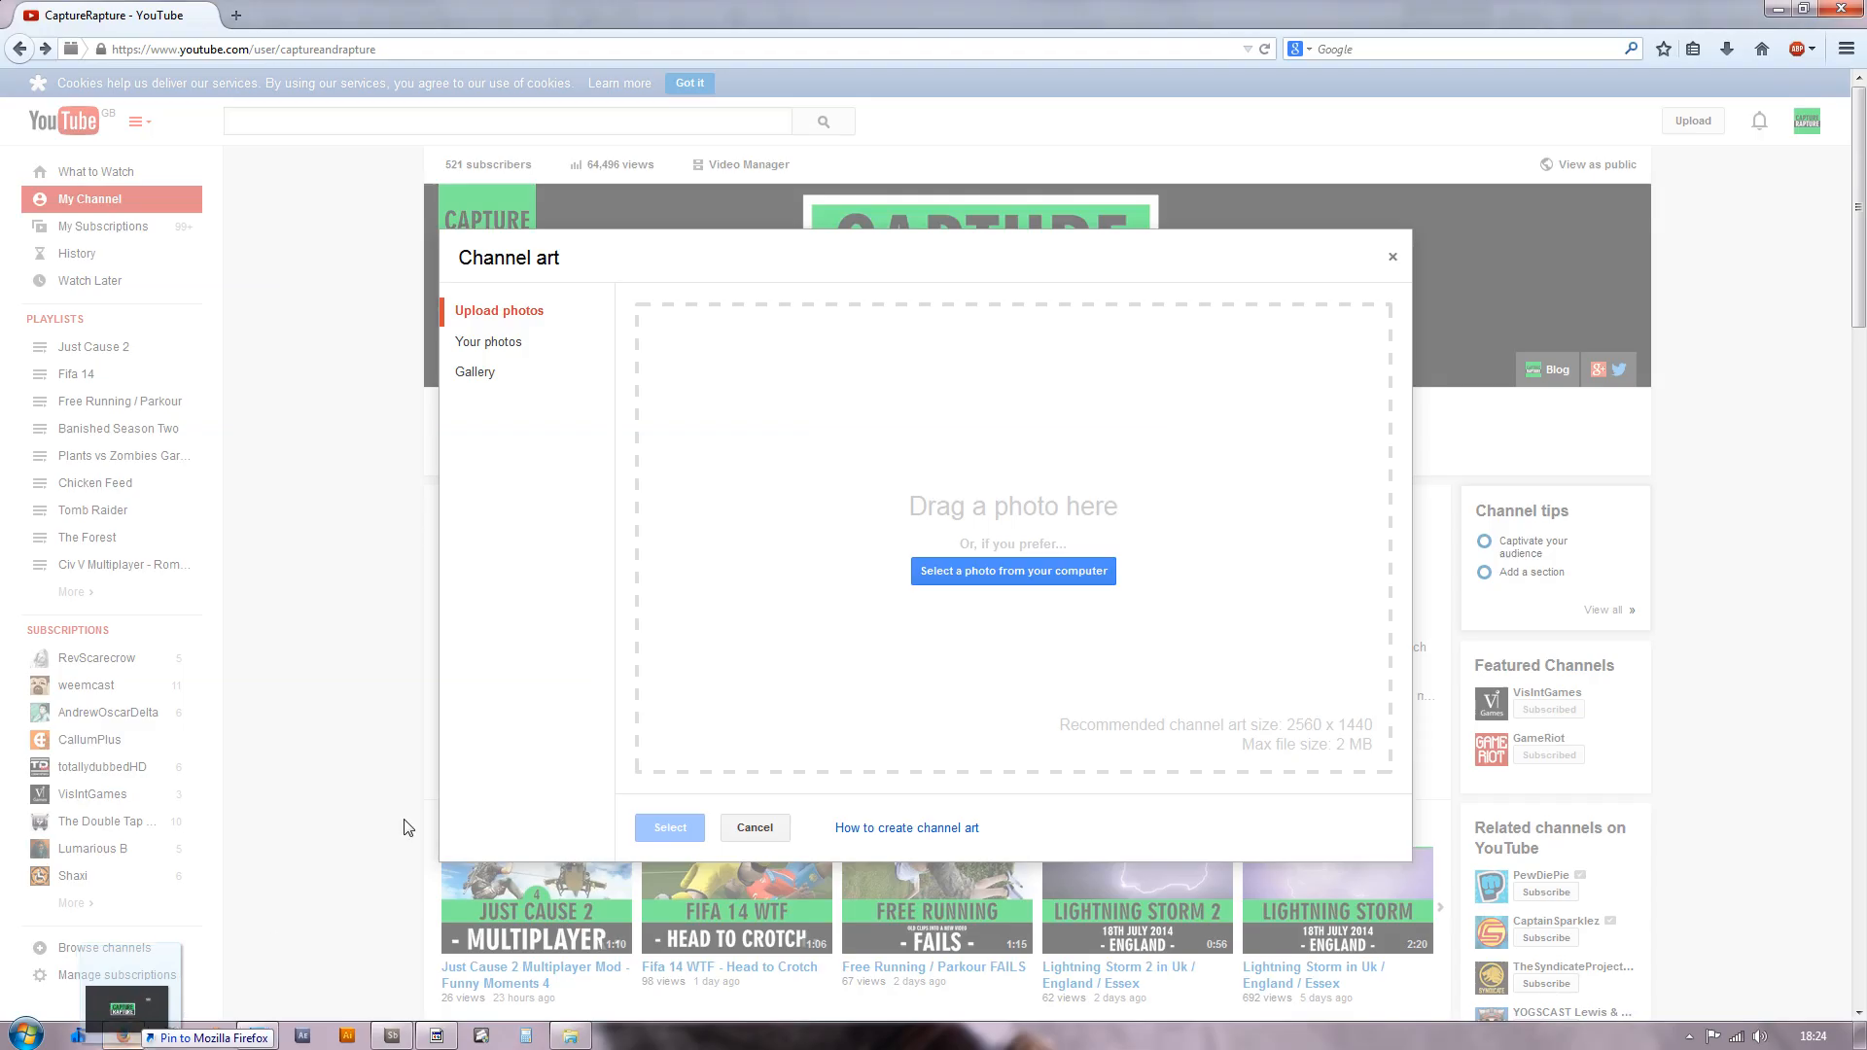
left_click(1014, 570)
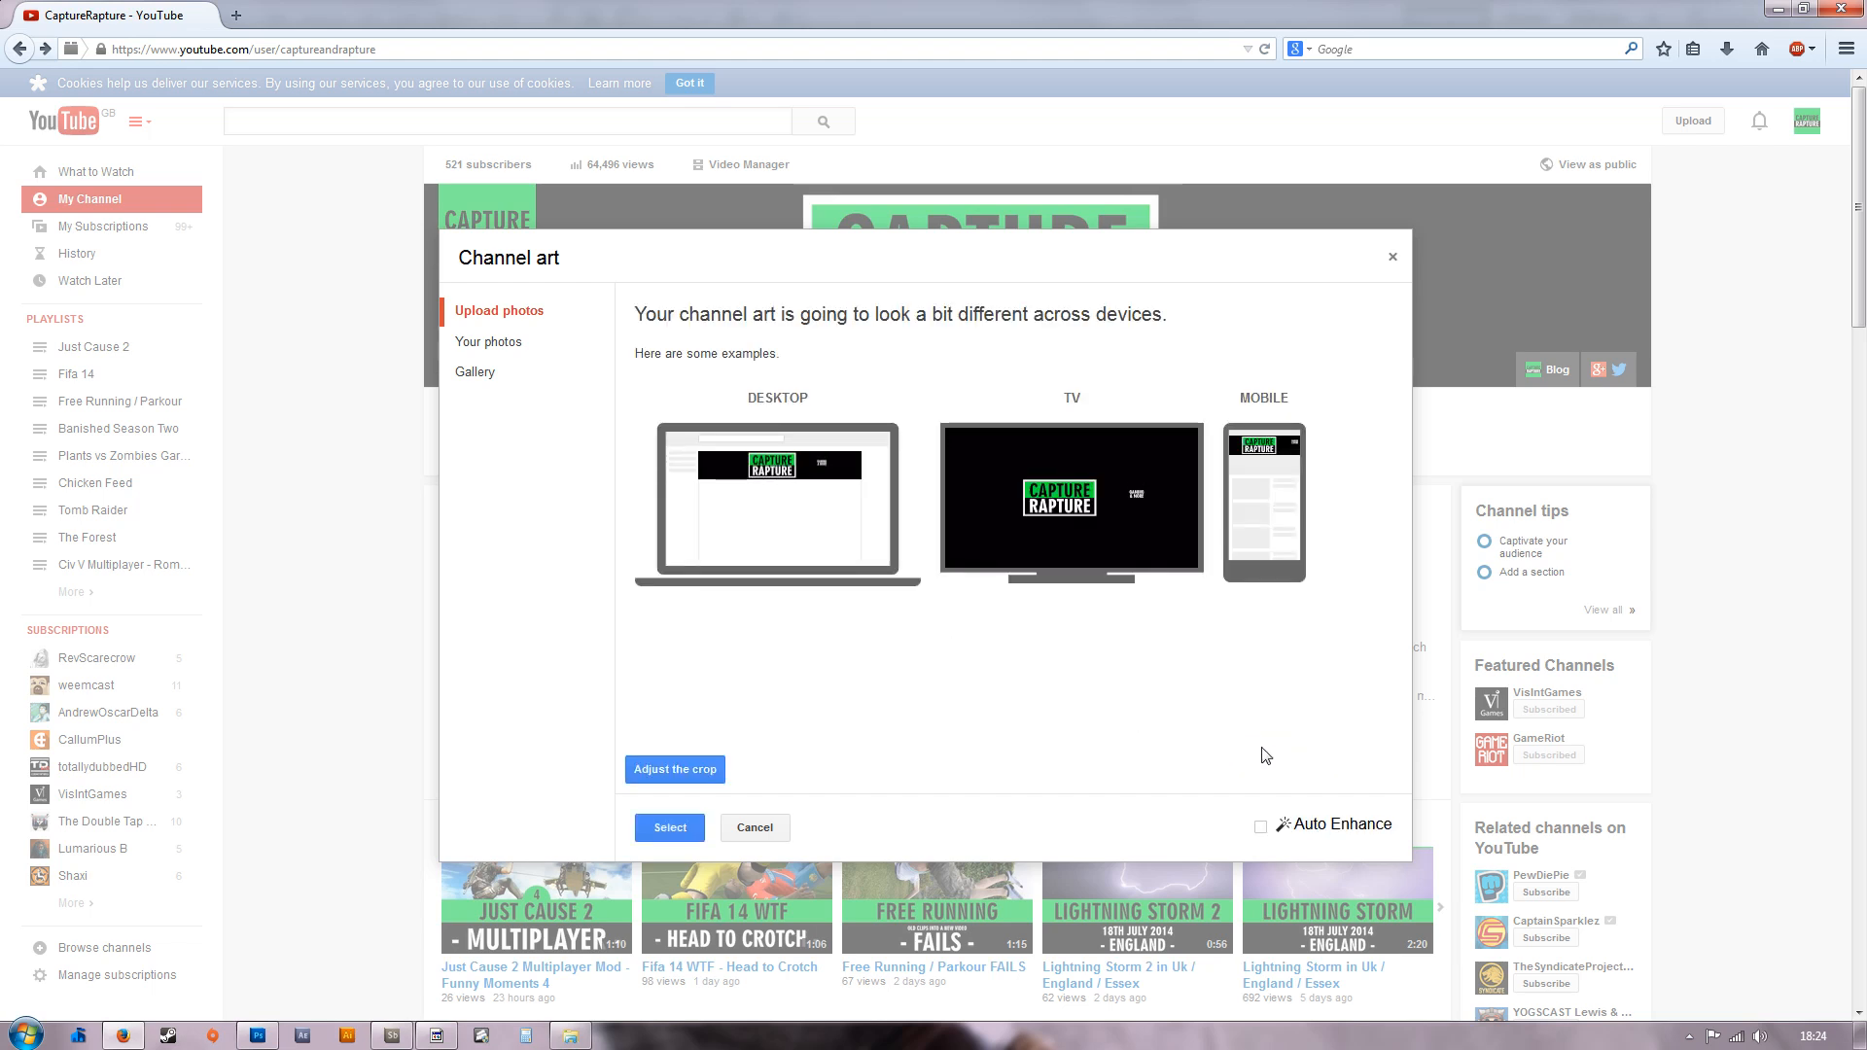
mouse_move(930, 718)
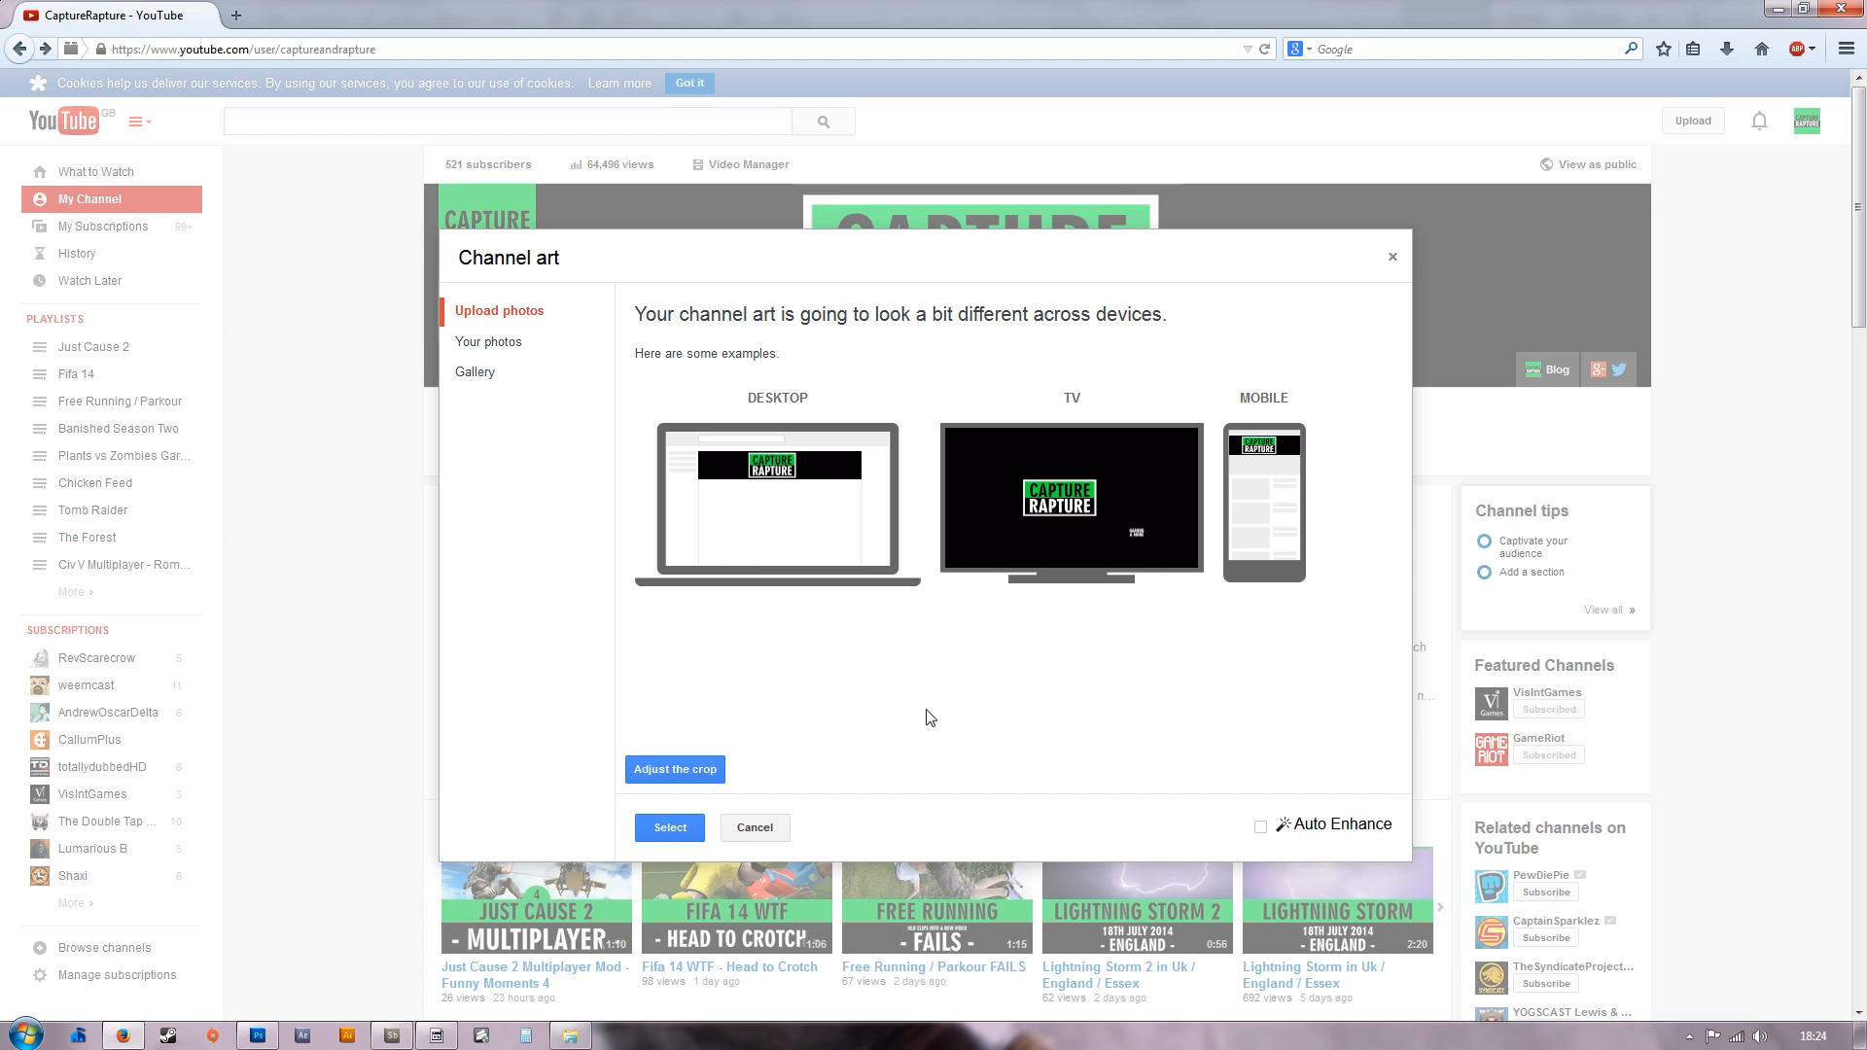
mouse_move(965, 564)
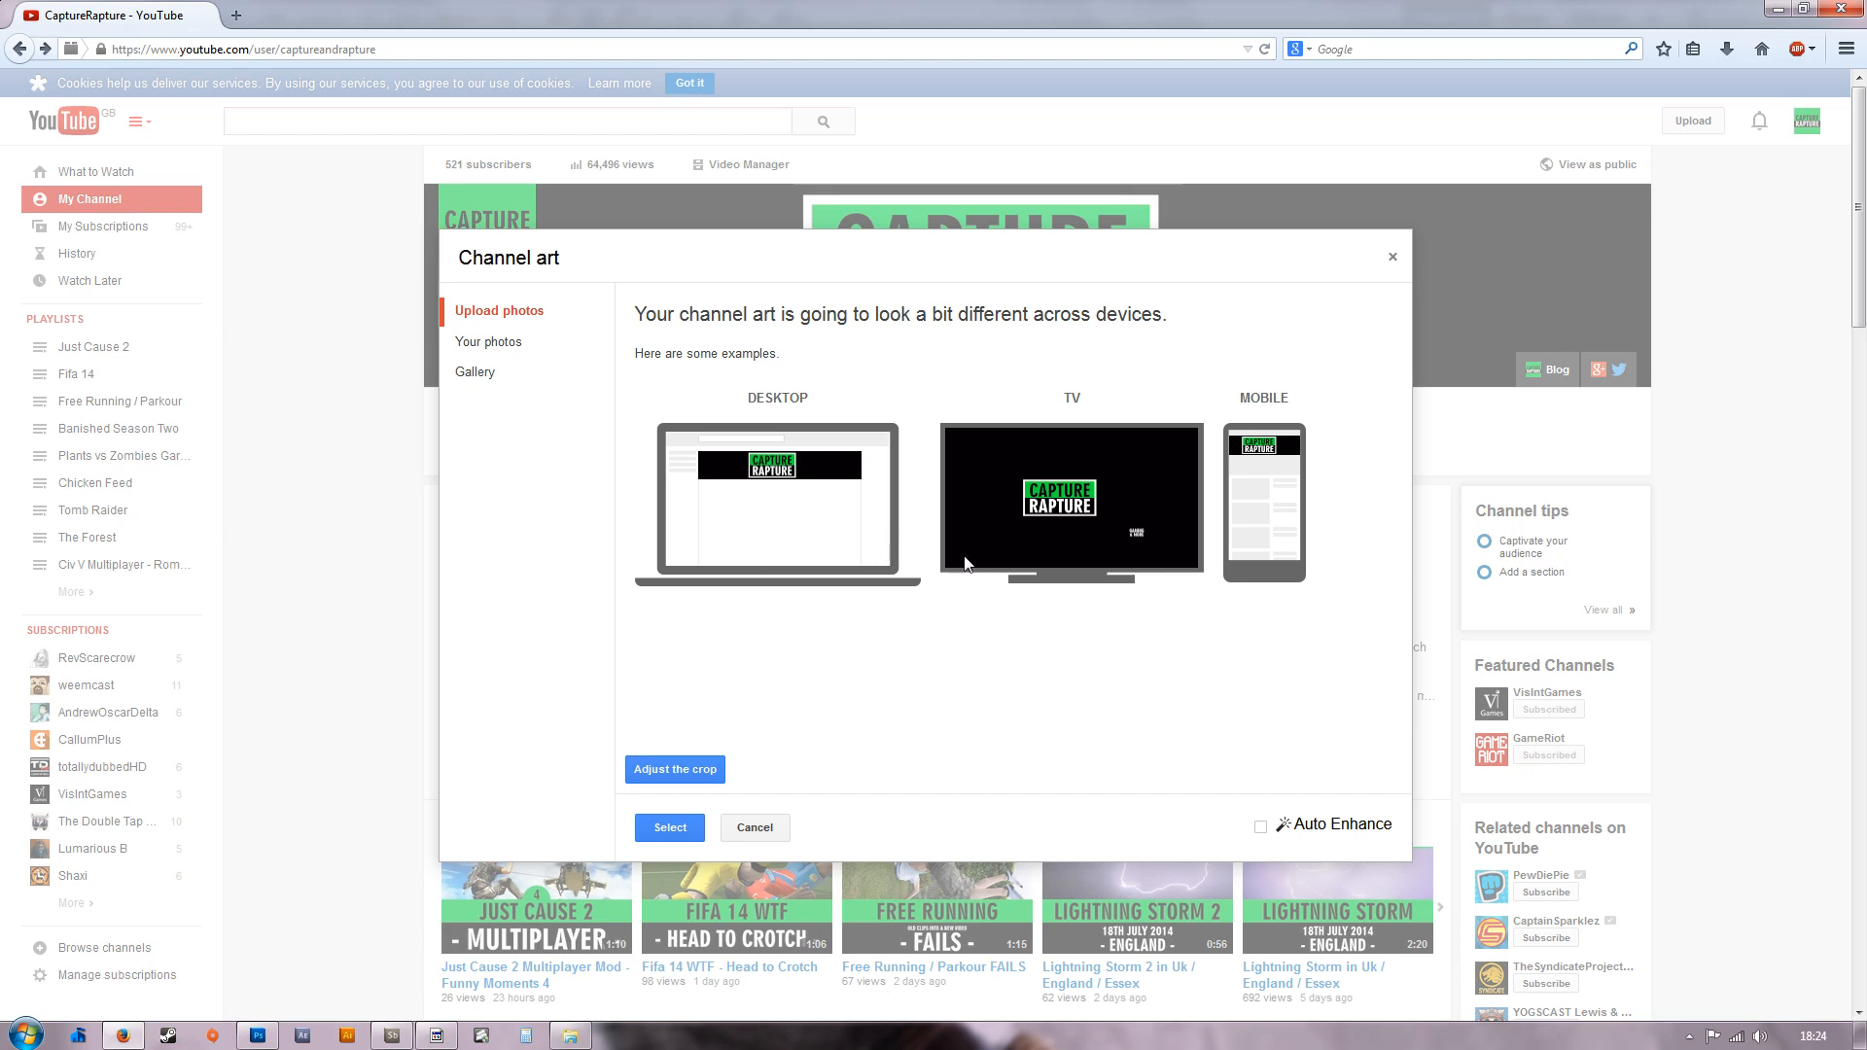
mouse_move(842, 741)
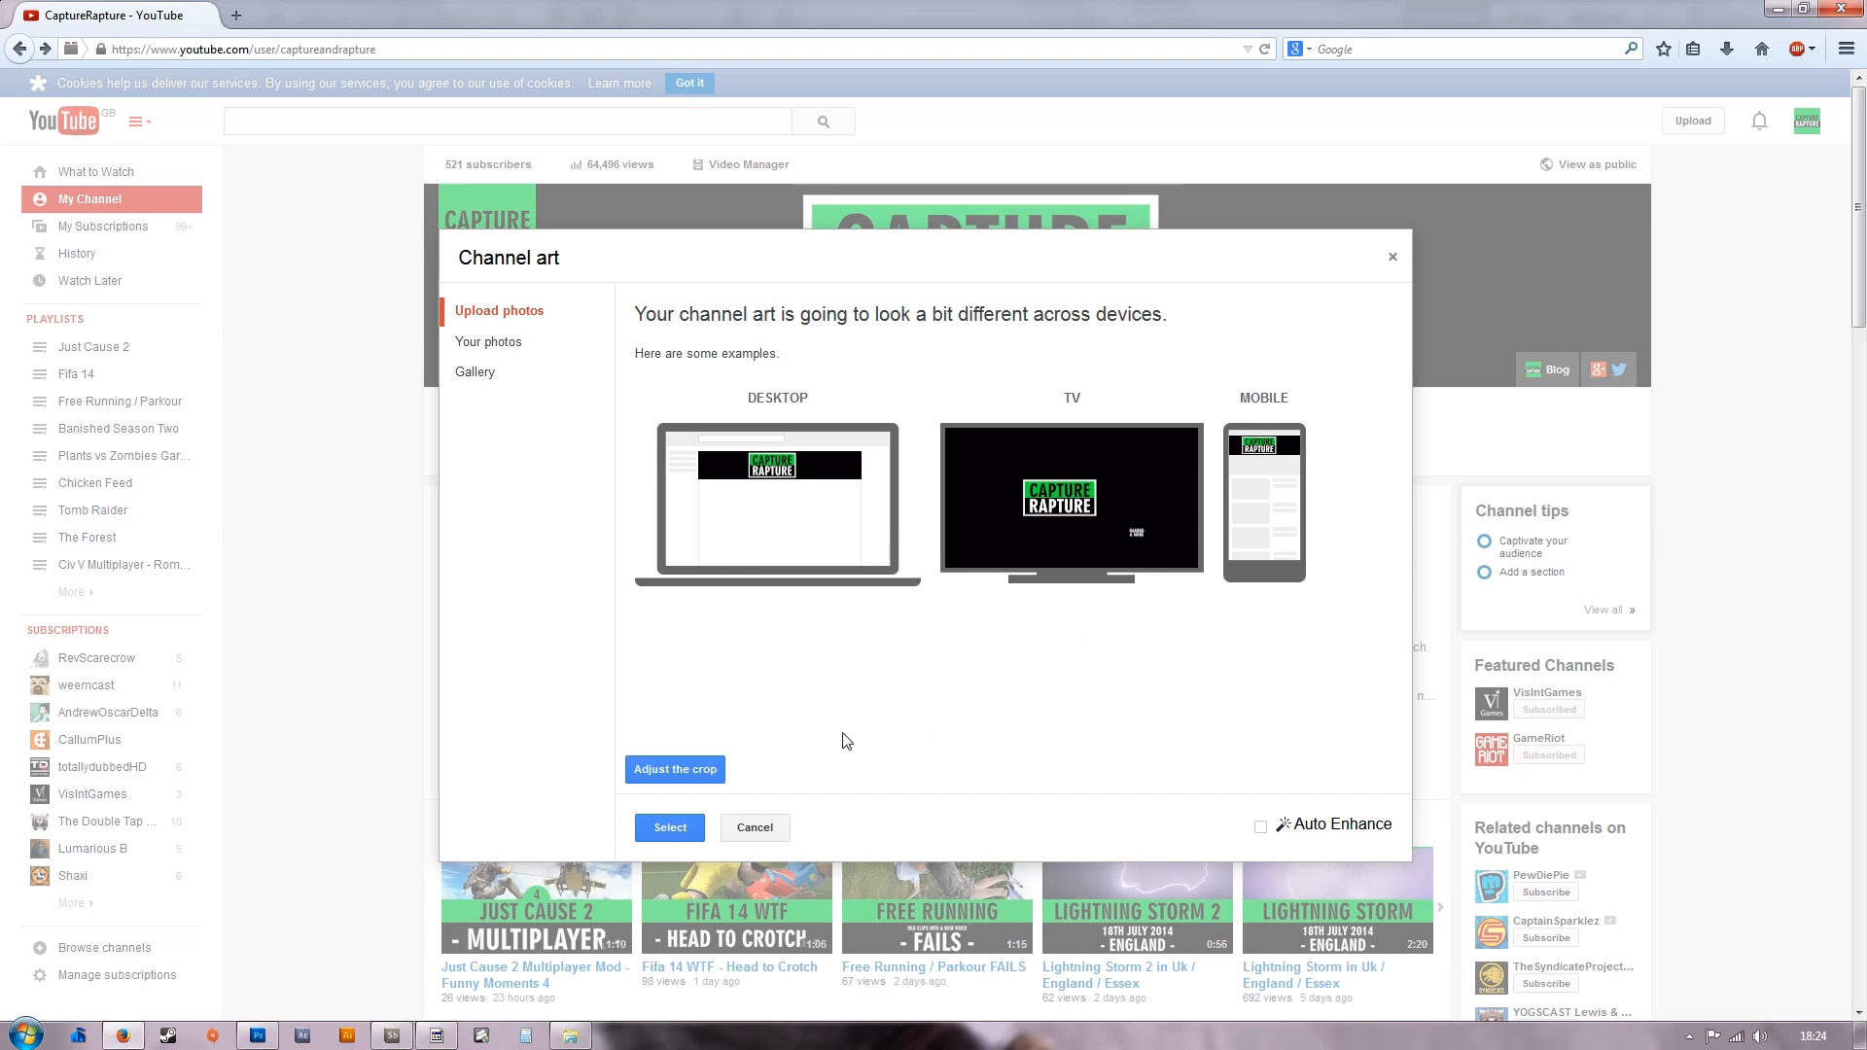
mouse_move(988, 630)
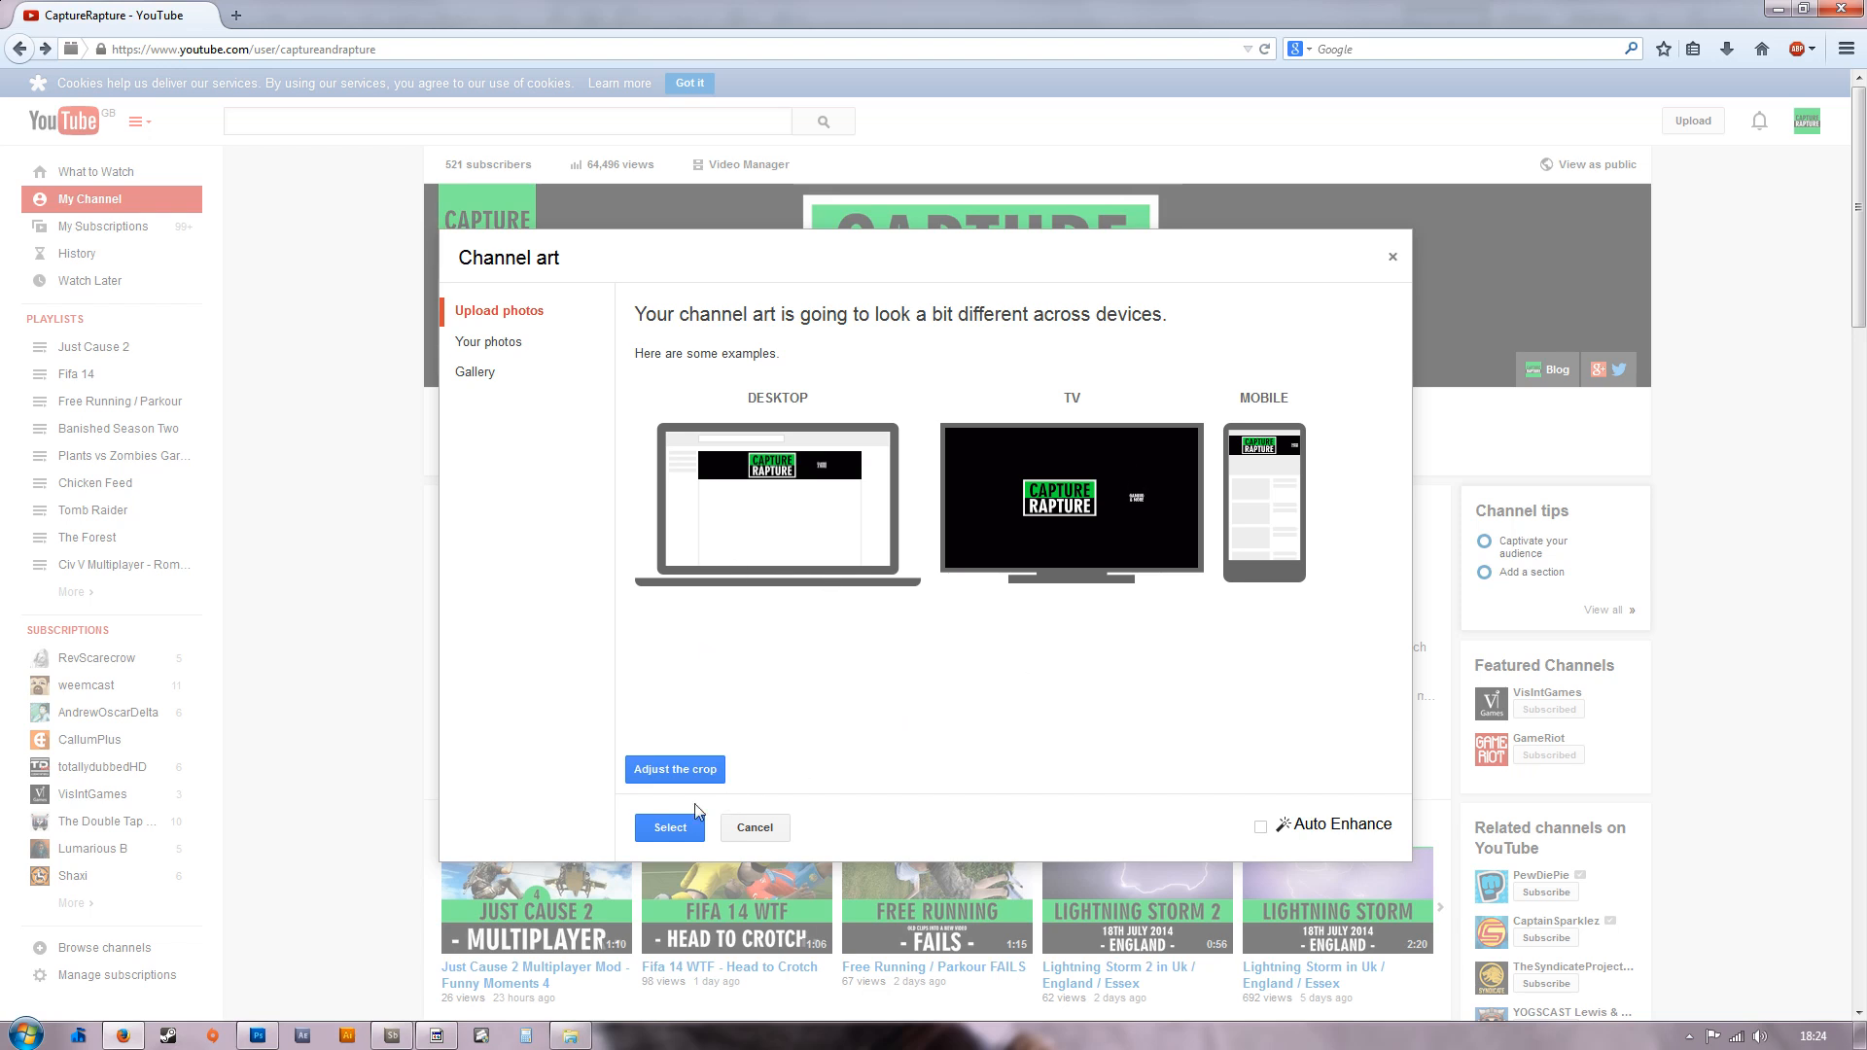
mouse_move(769, 443)
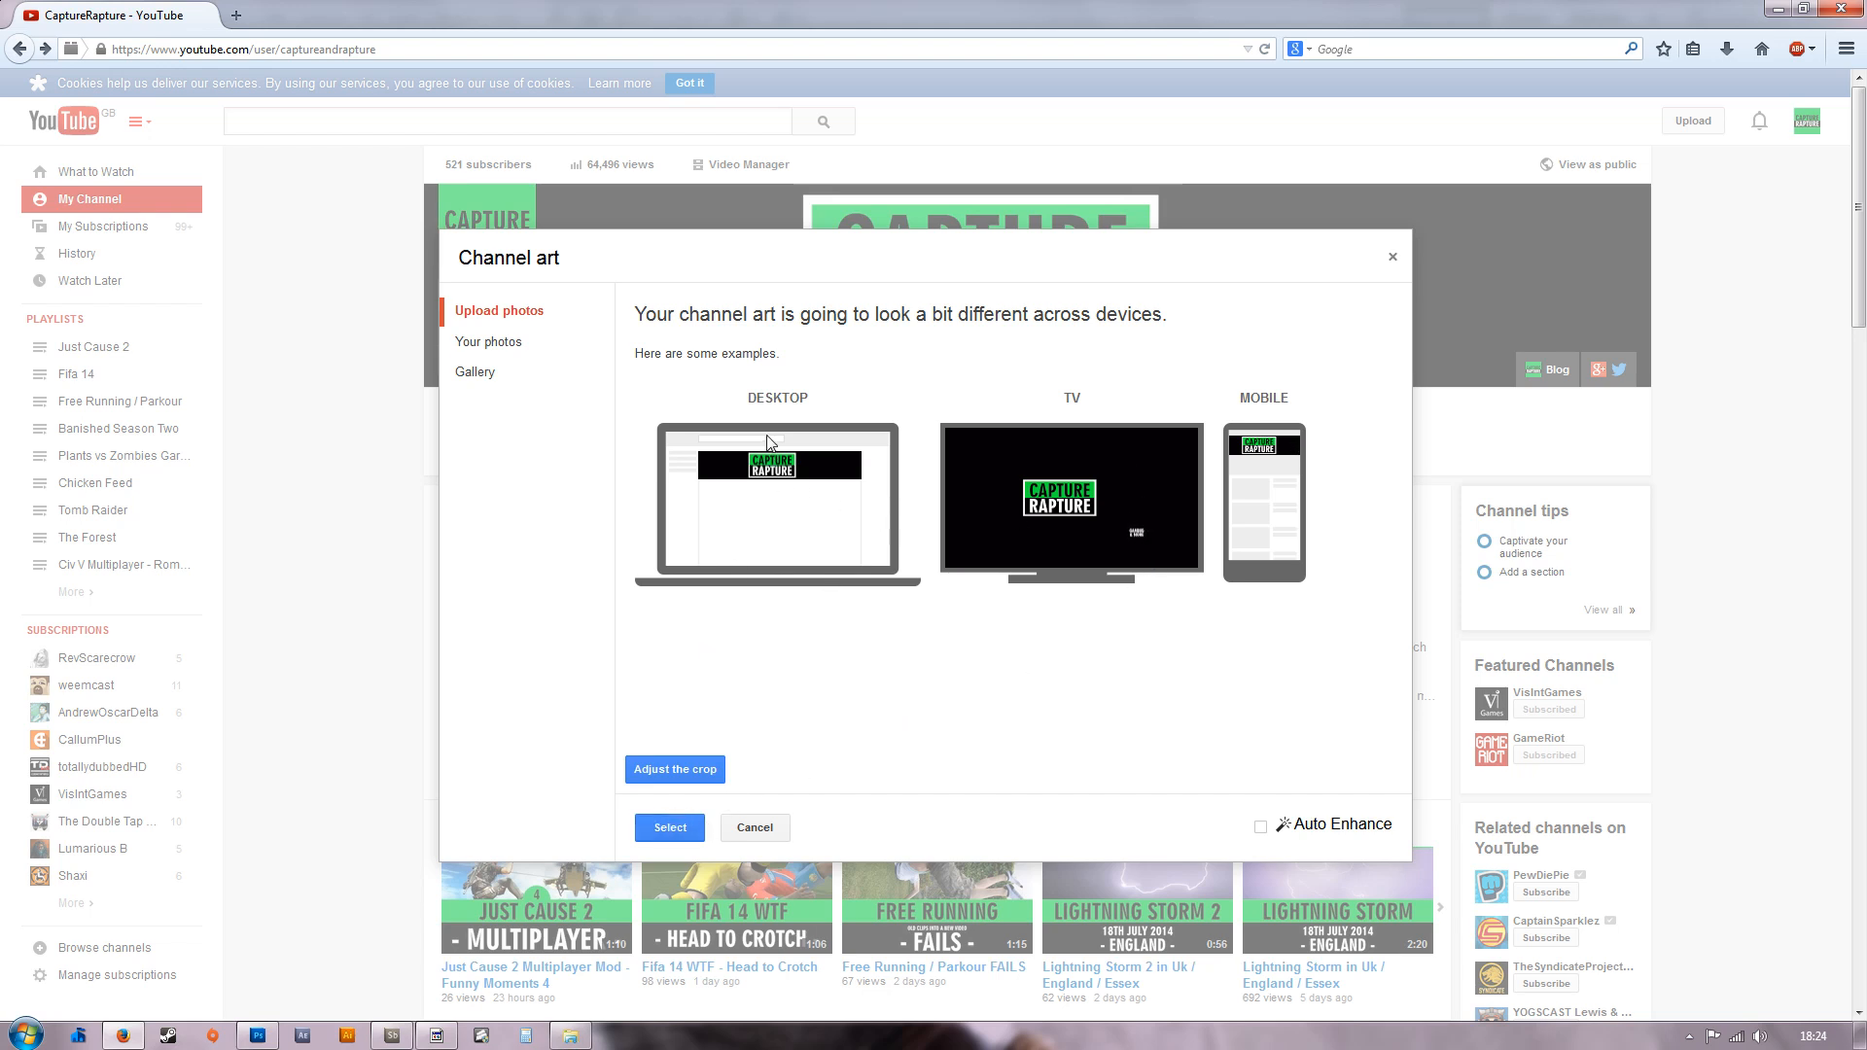
mouse_move(700, 683)
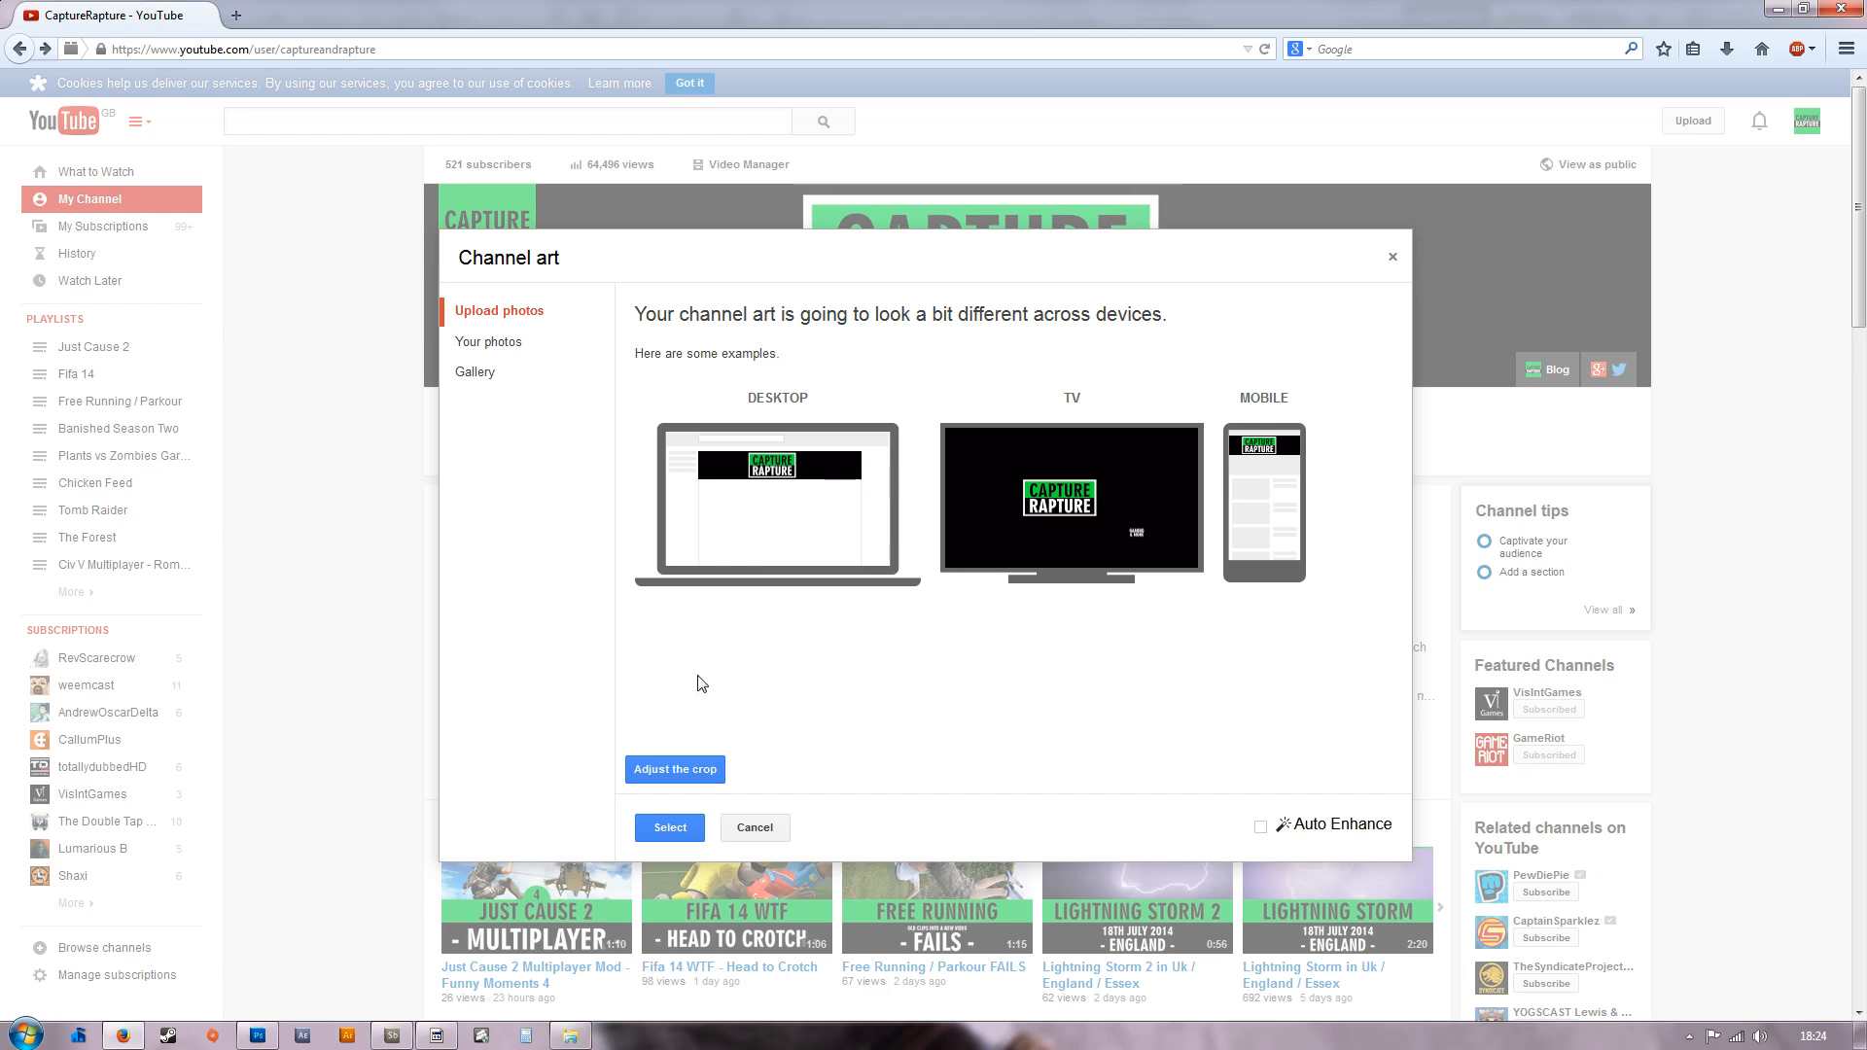
left_click(669, 829)
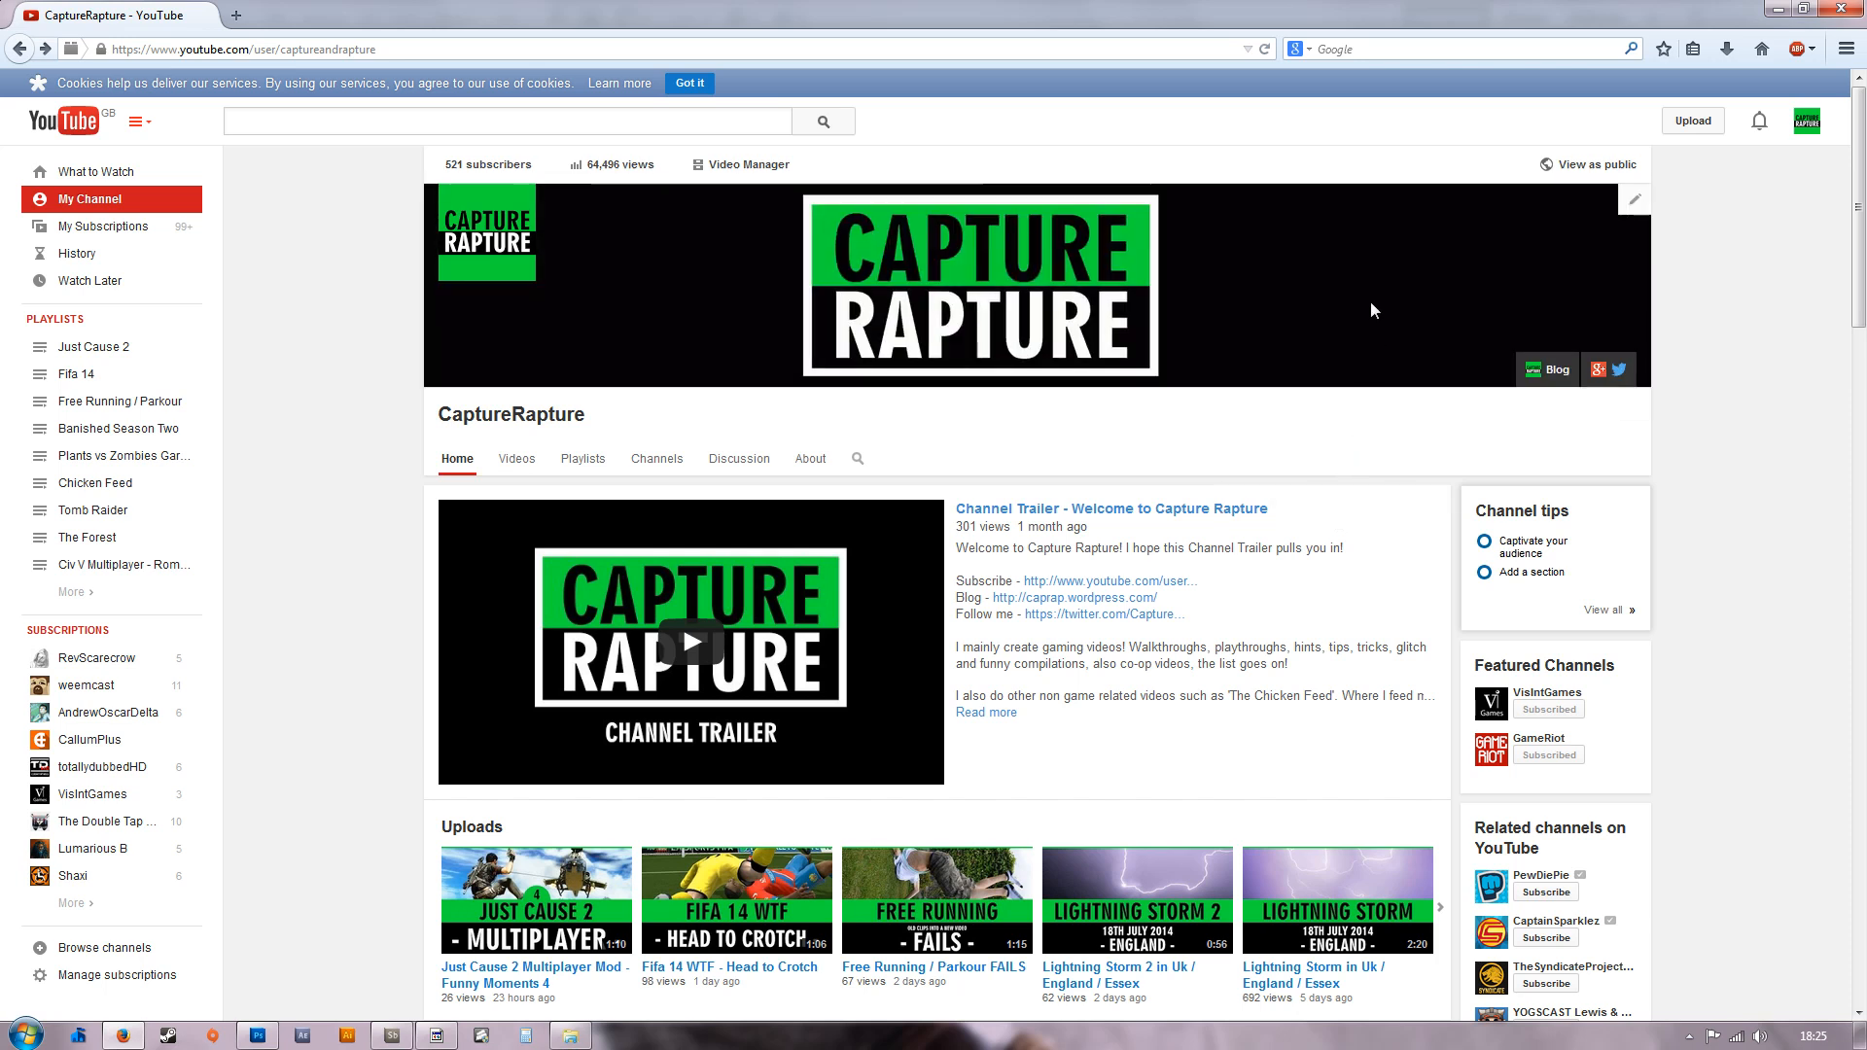
mouse_move(1259, 443)
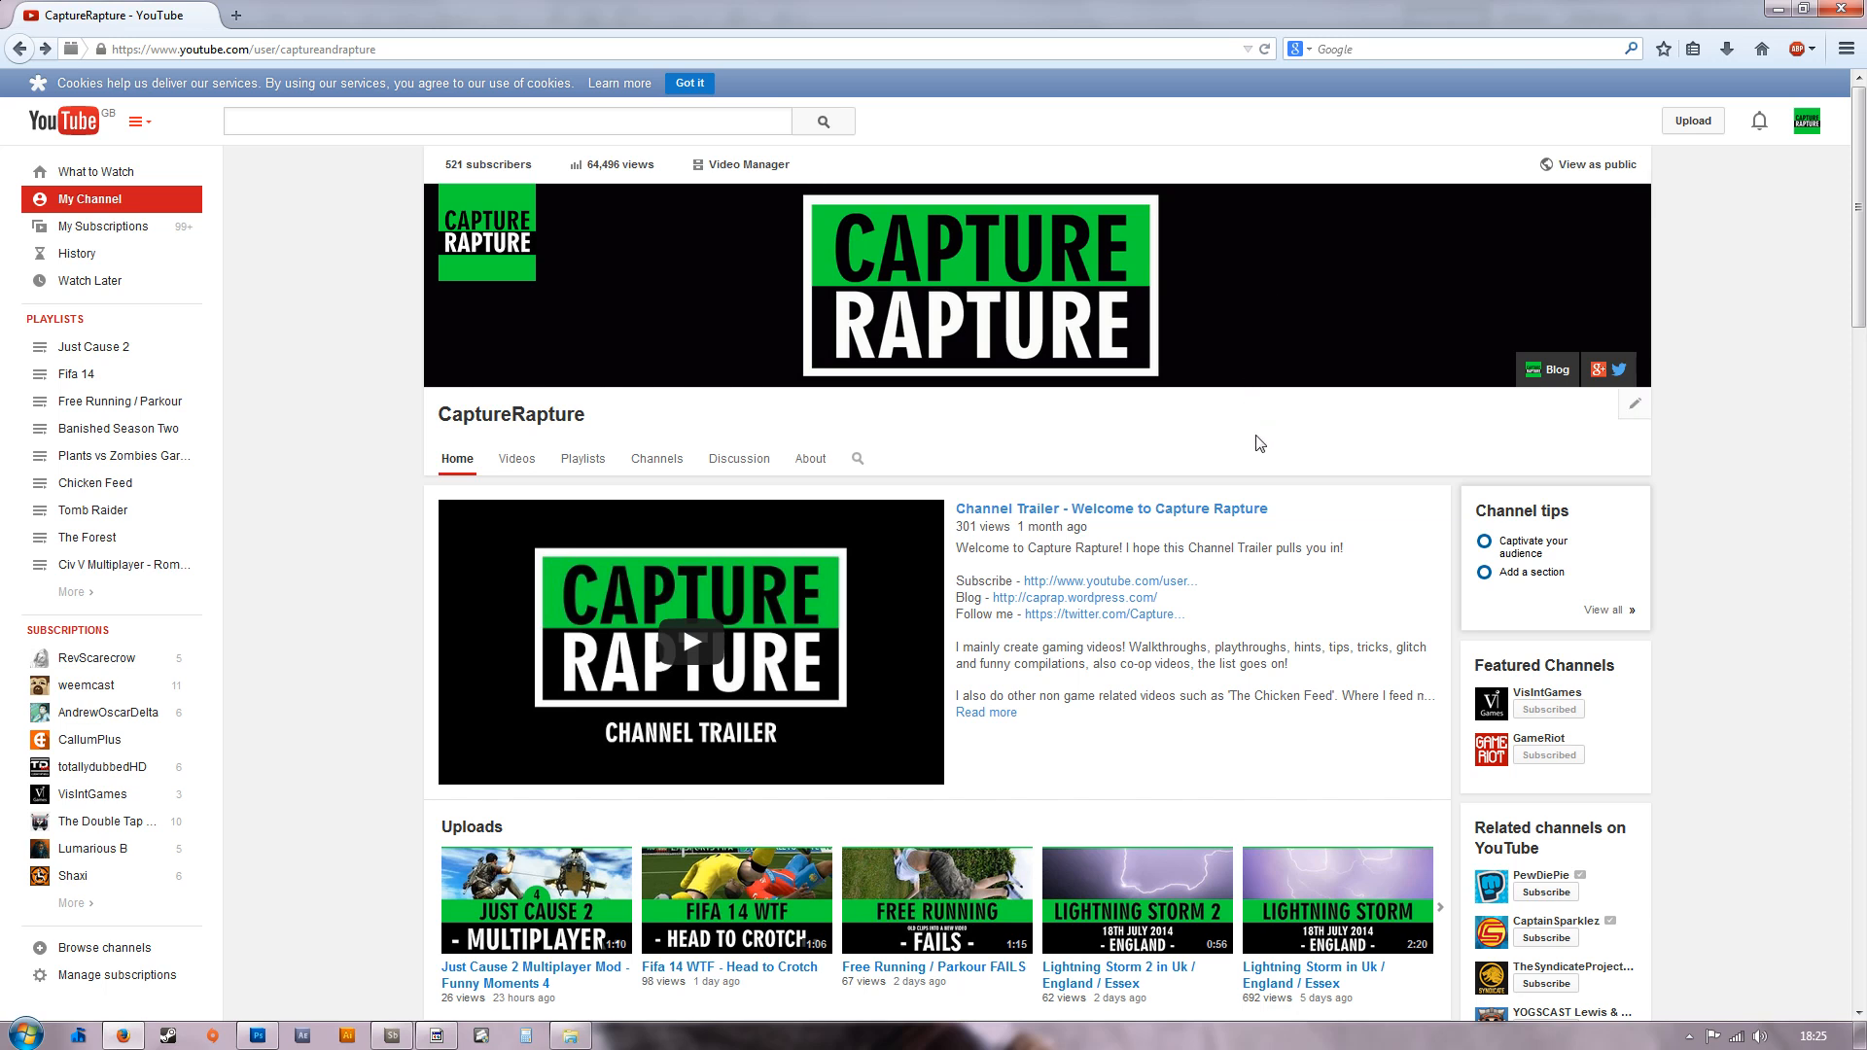
Reload the channel page so the new CAPTURE RAPTURE banner appears.
left_click(1266, 48)
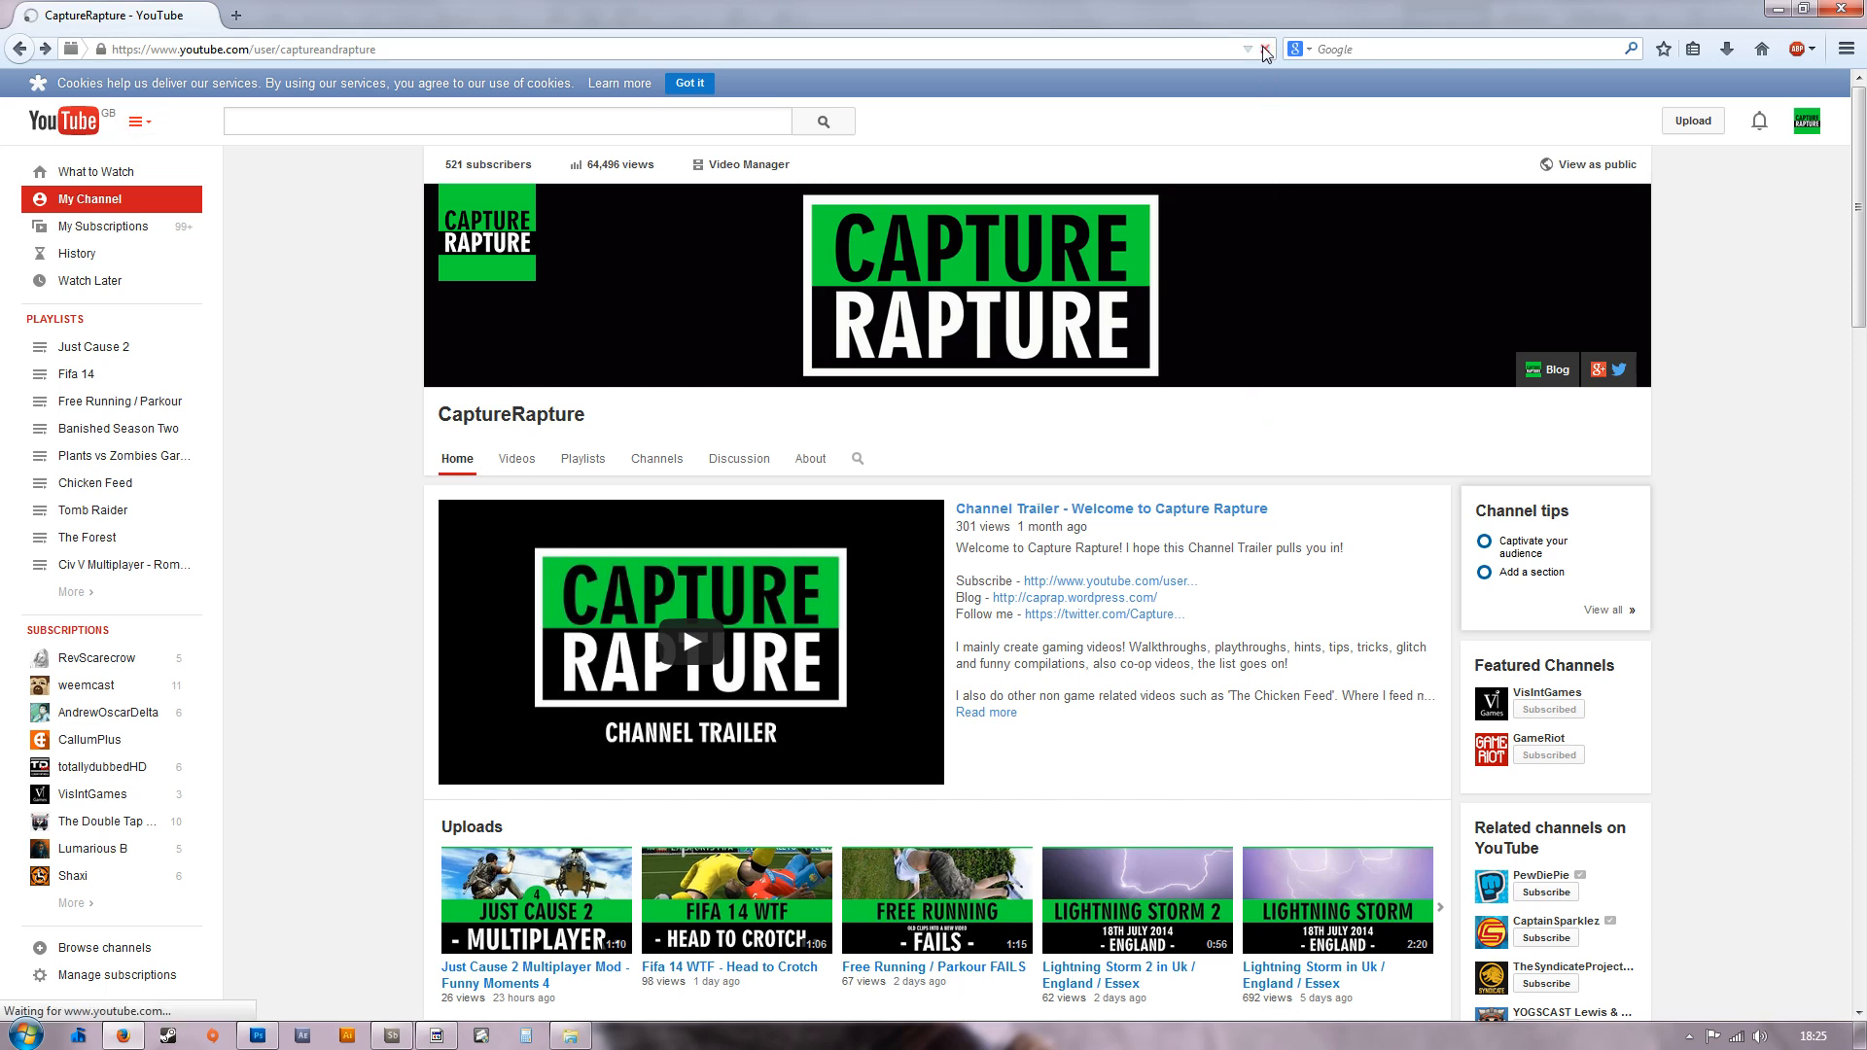
left_click(1266, 49)
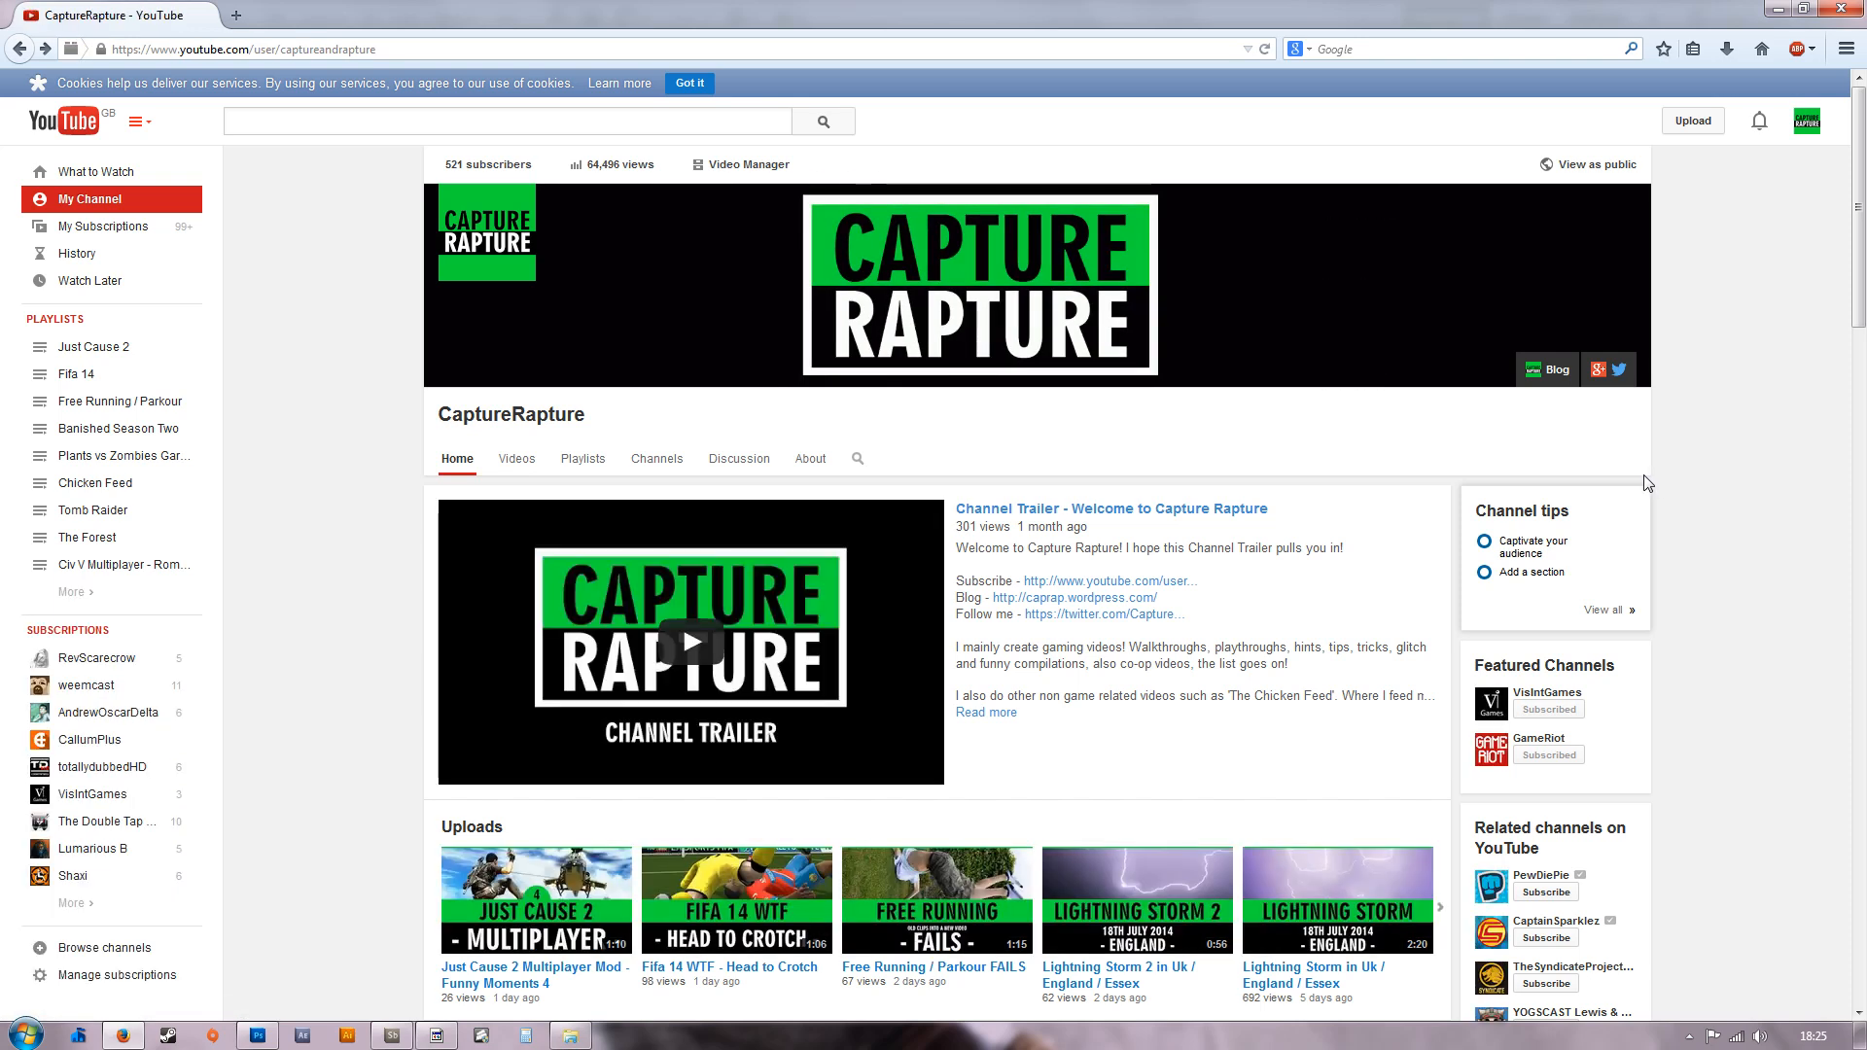
mouse_move(1643, 482)
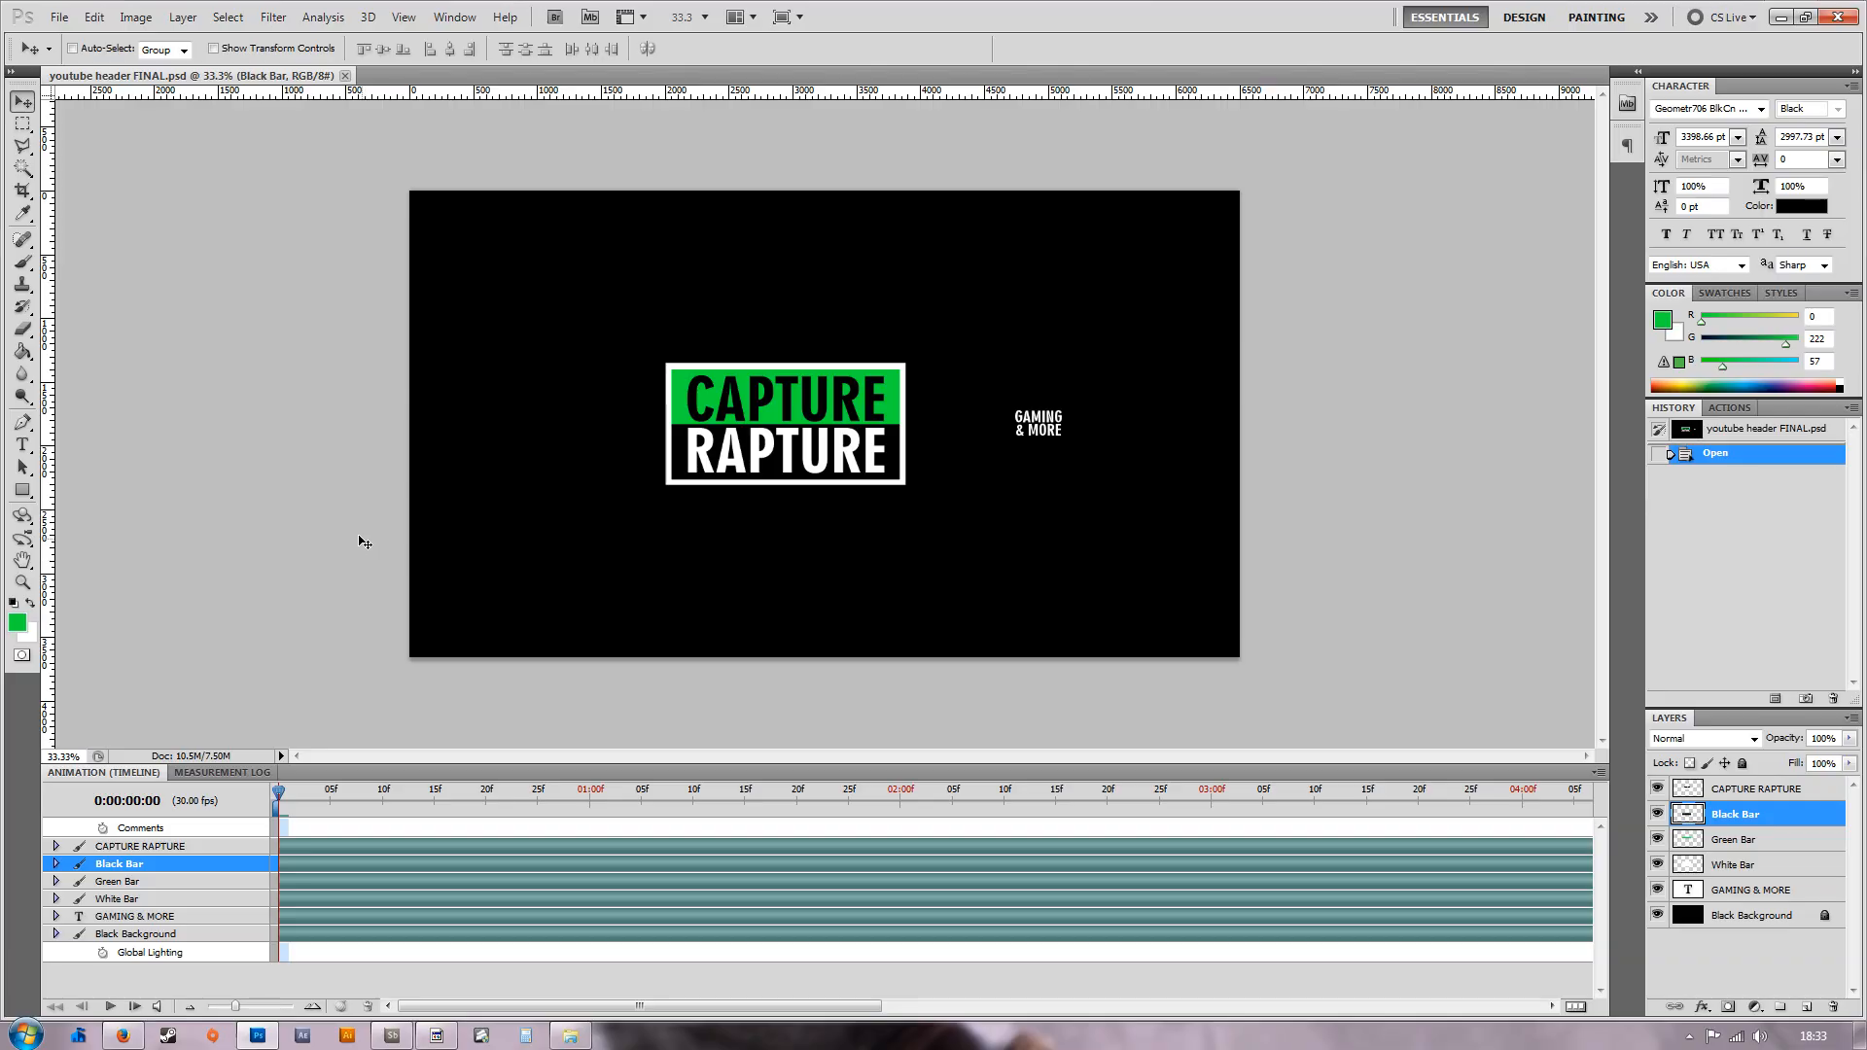
mouse_move(249, 451)
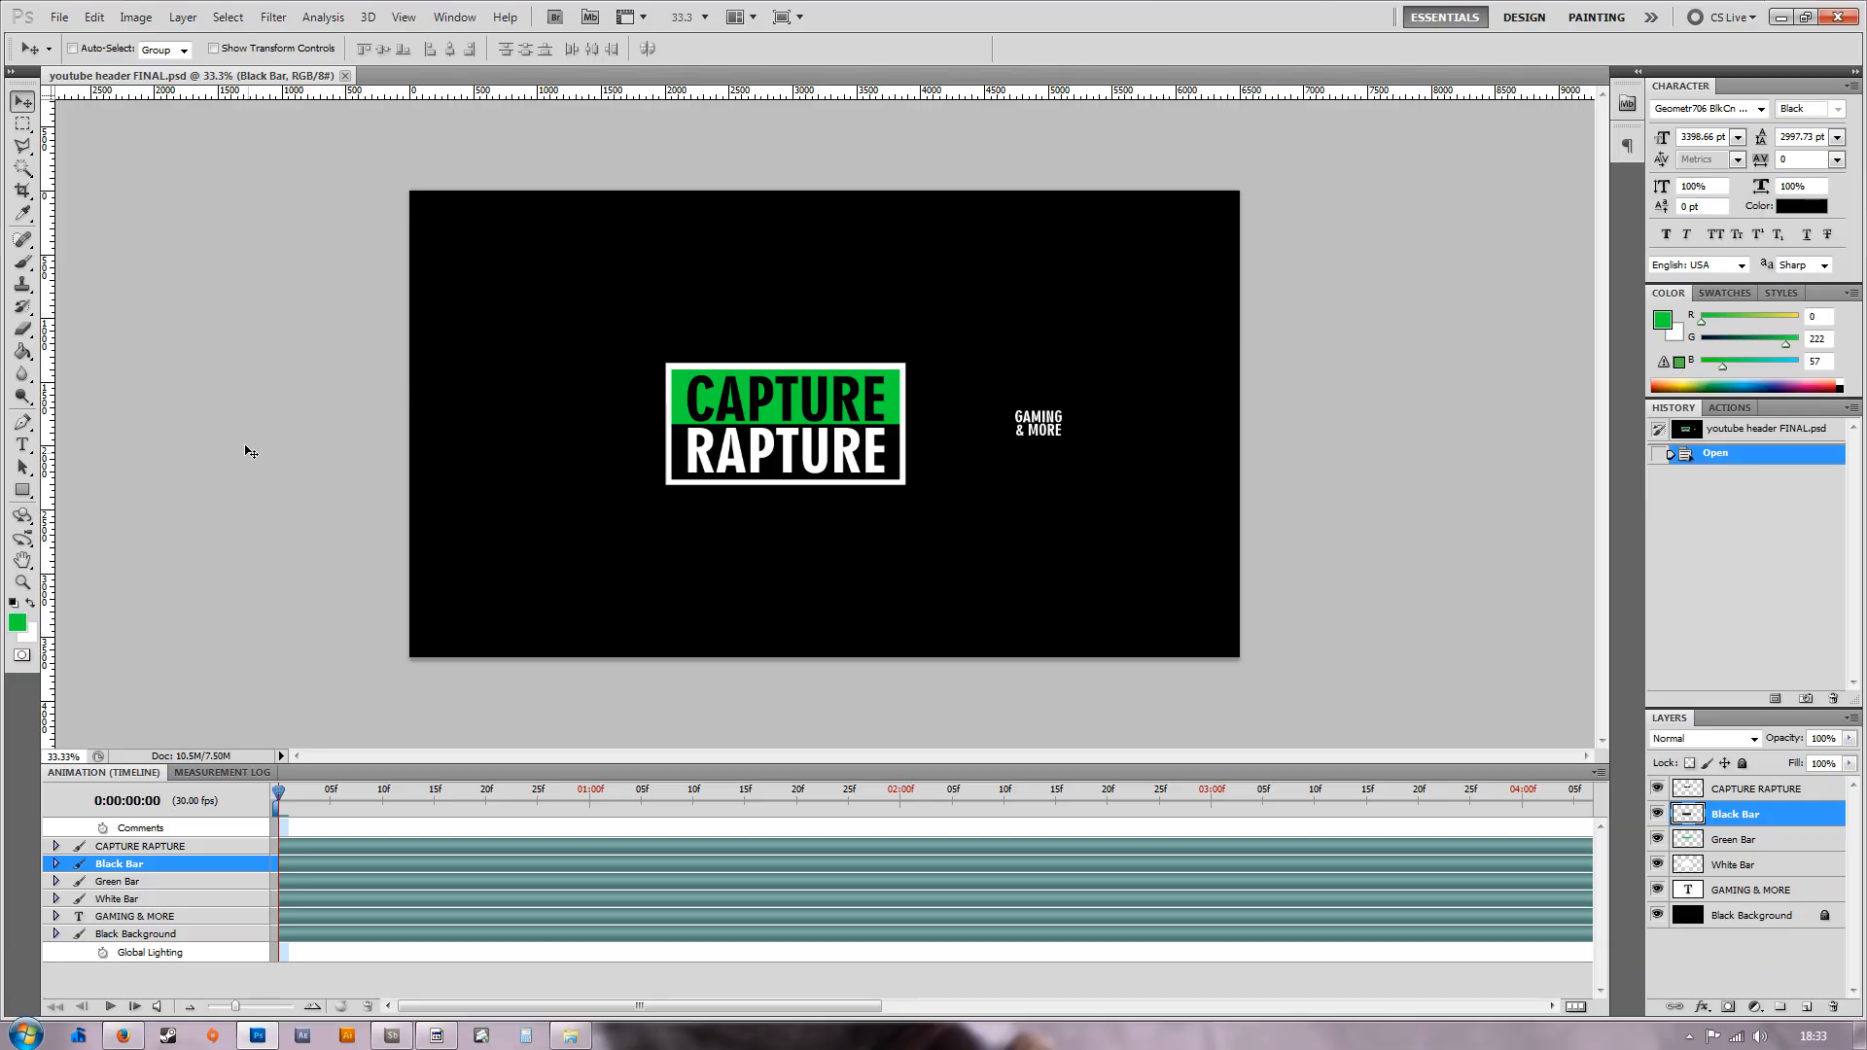
mouse_move(475, 481)
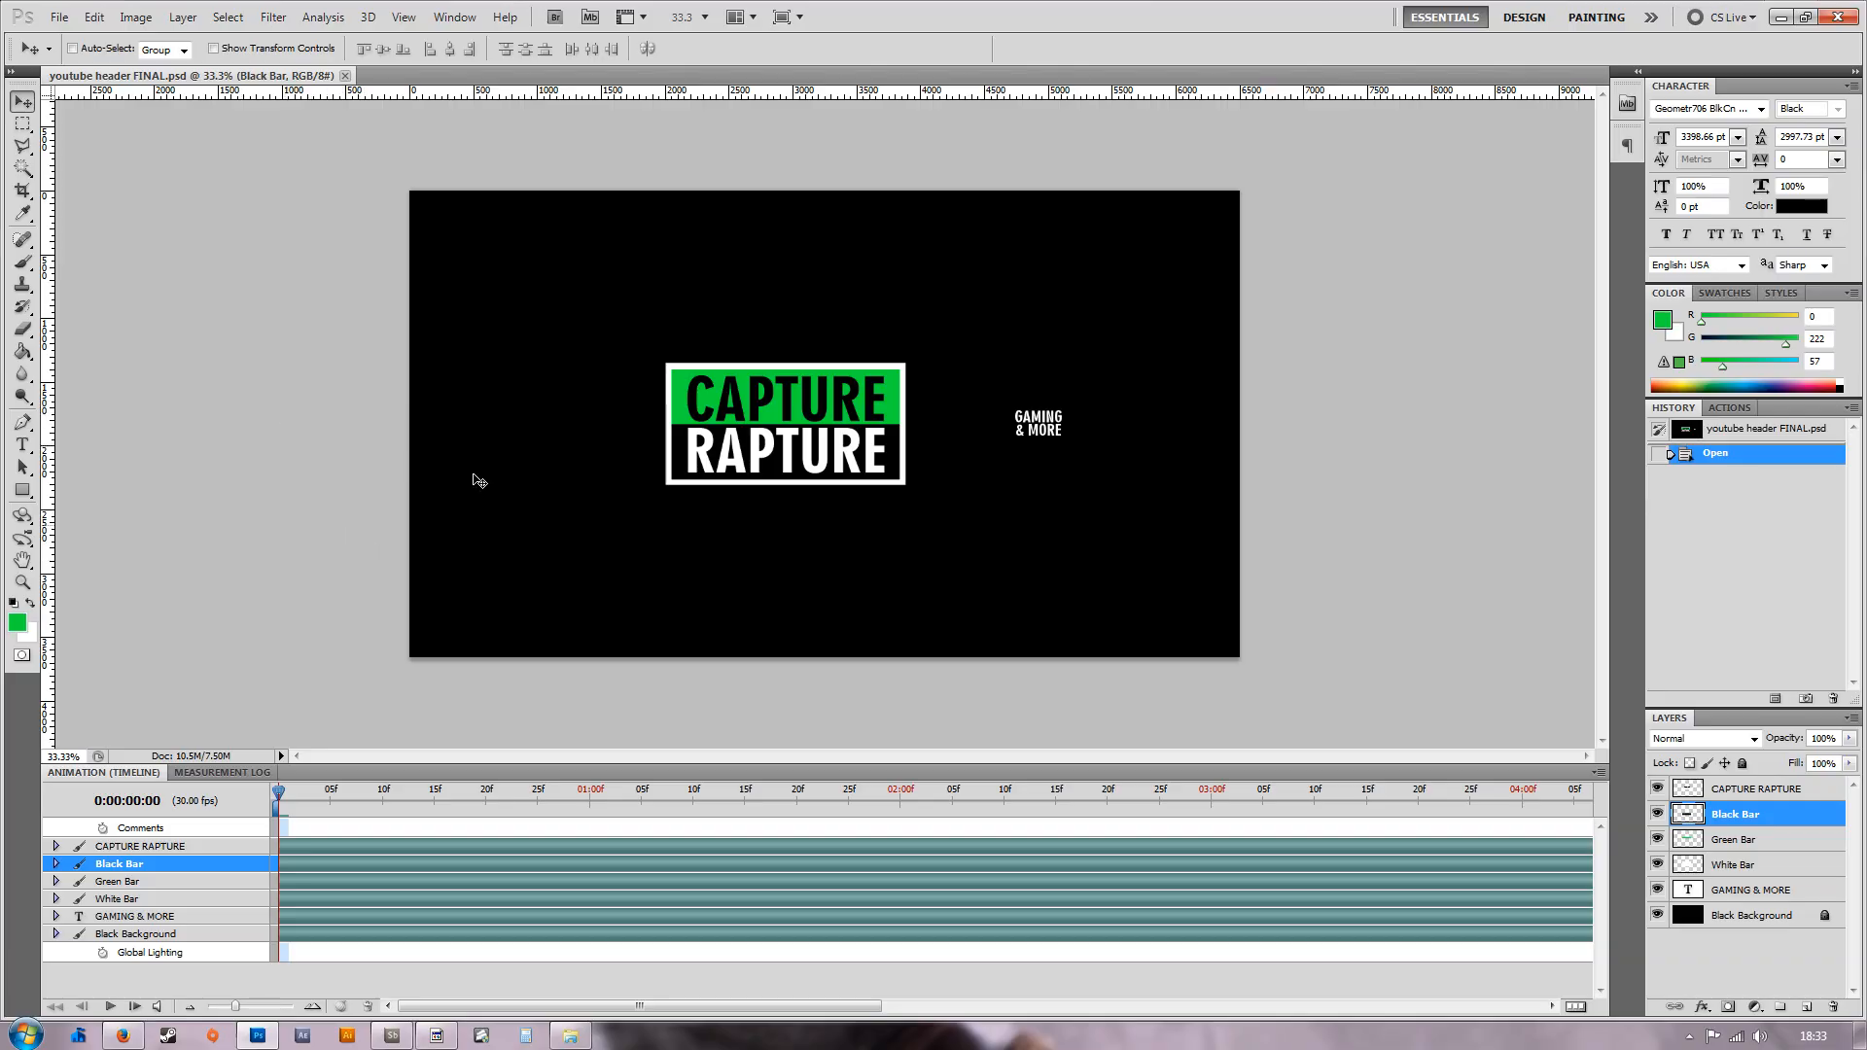
mouse_move(595, 1012)
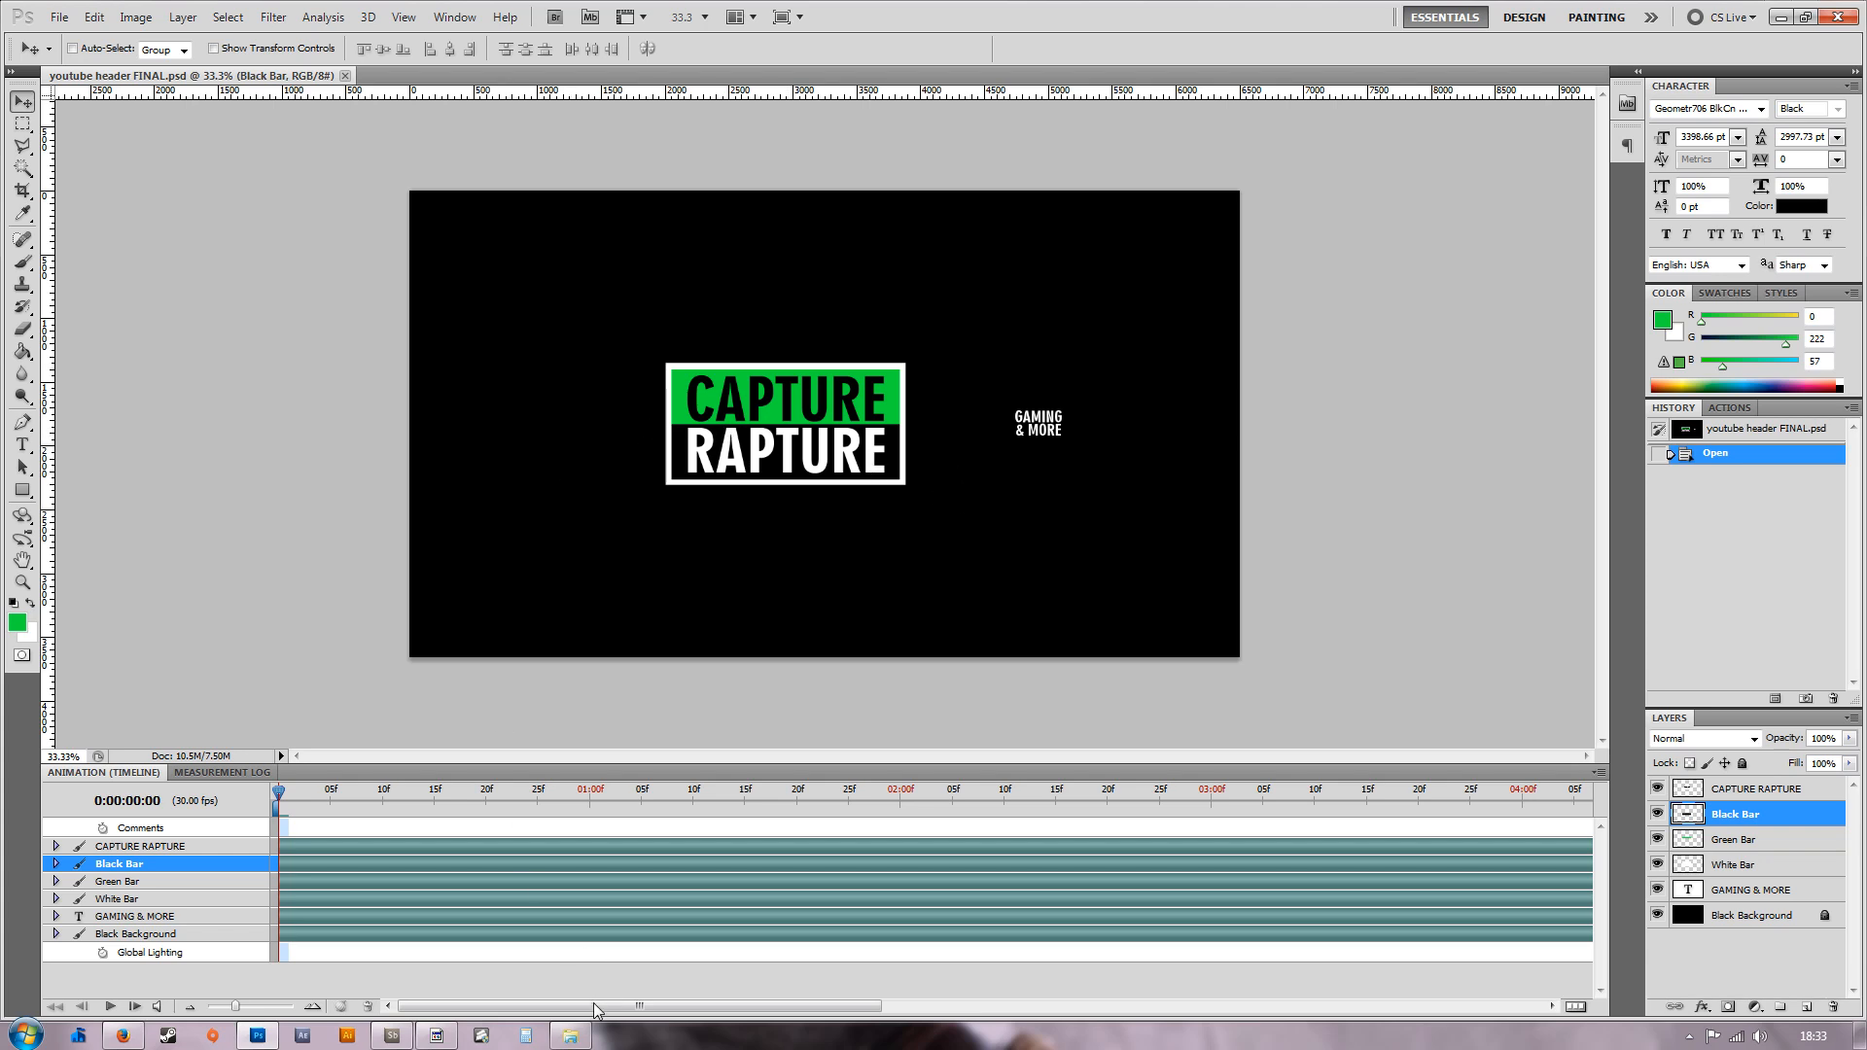
mouse_move(718, 595)
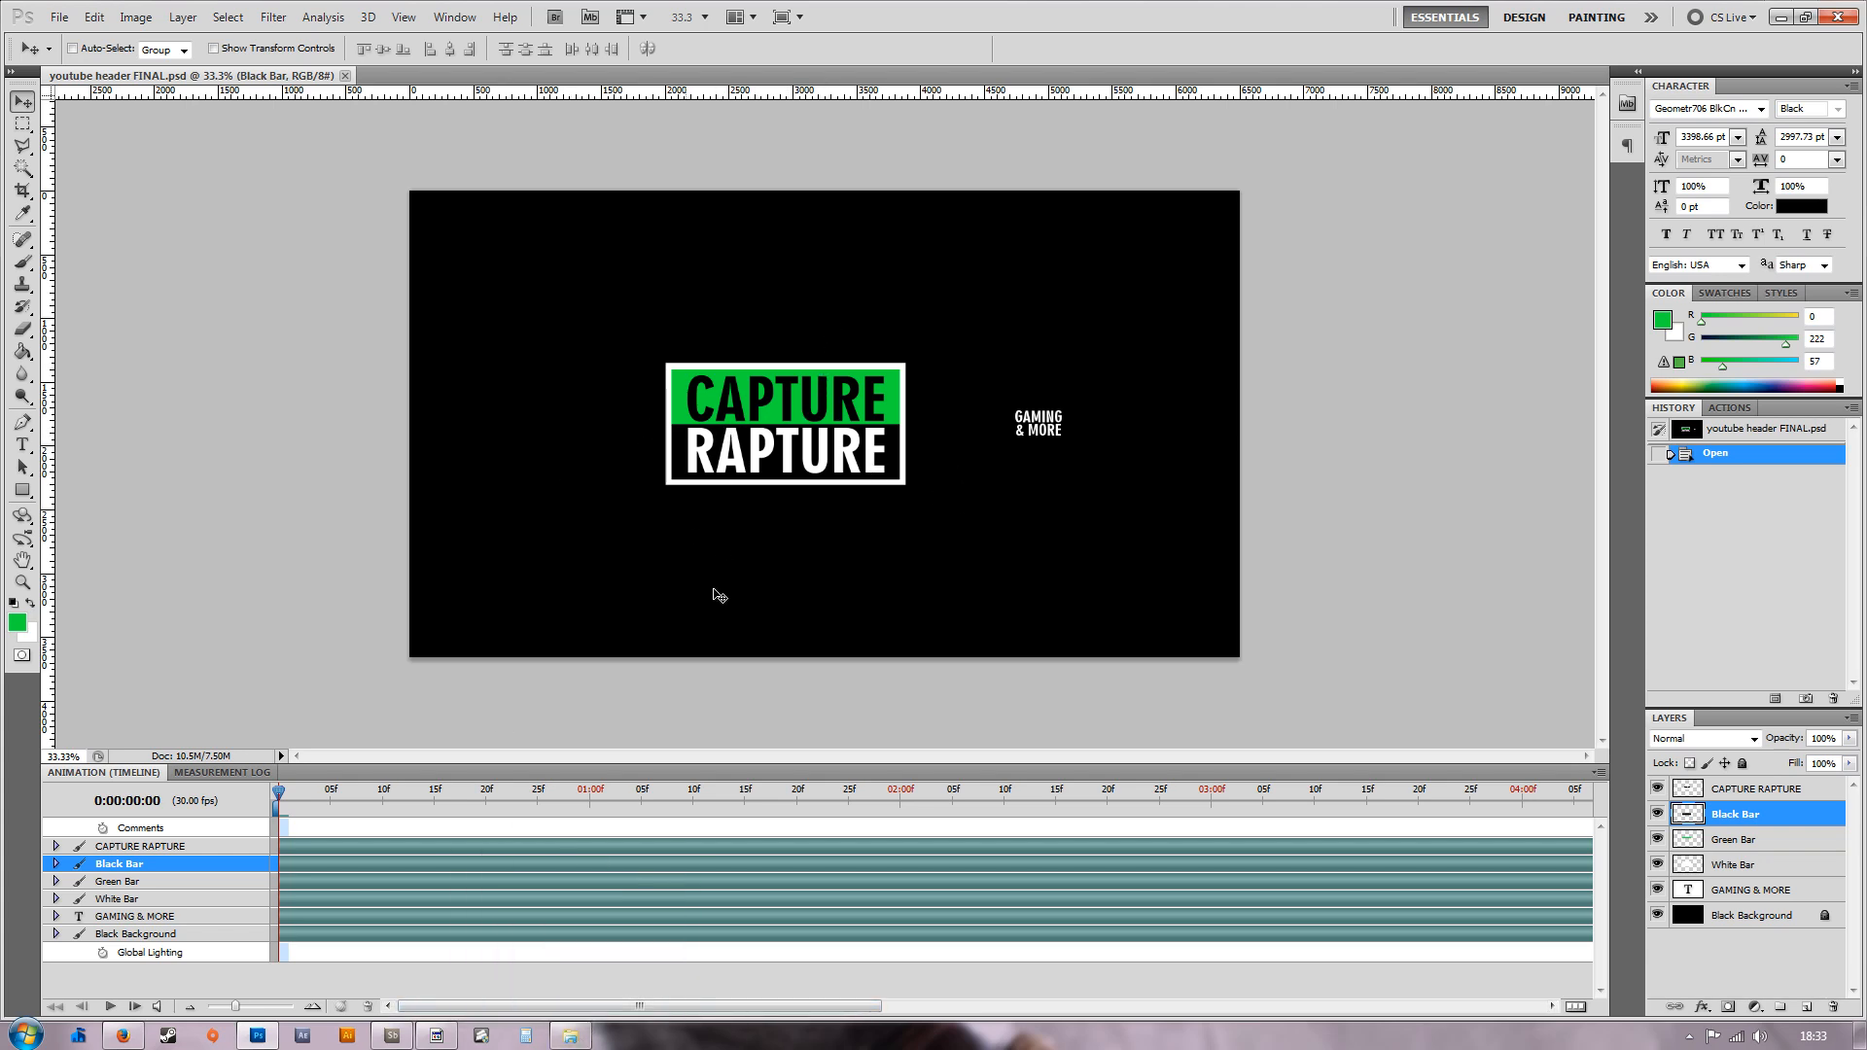
mouse_move(578, 1032)
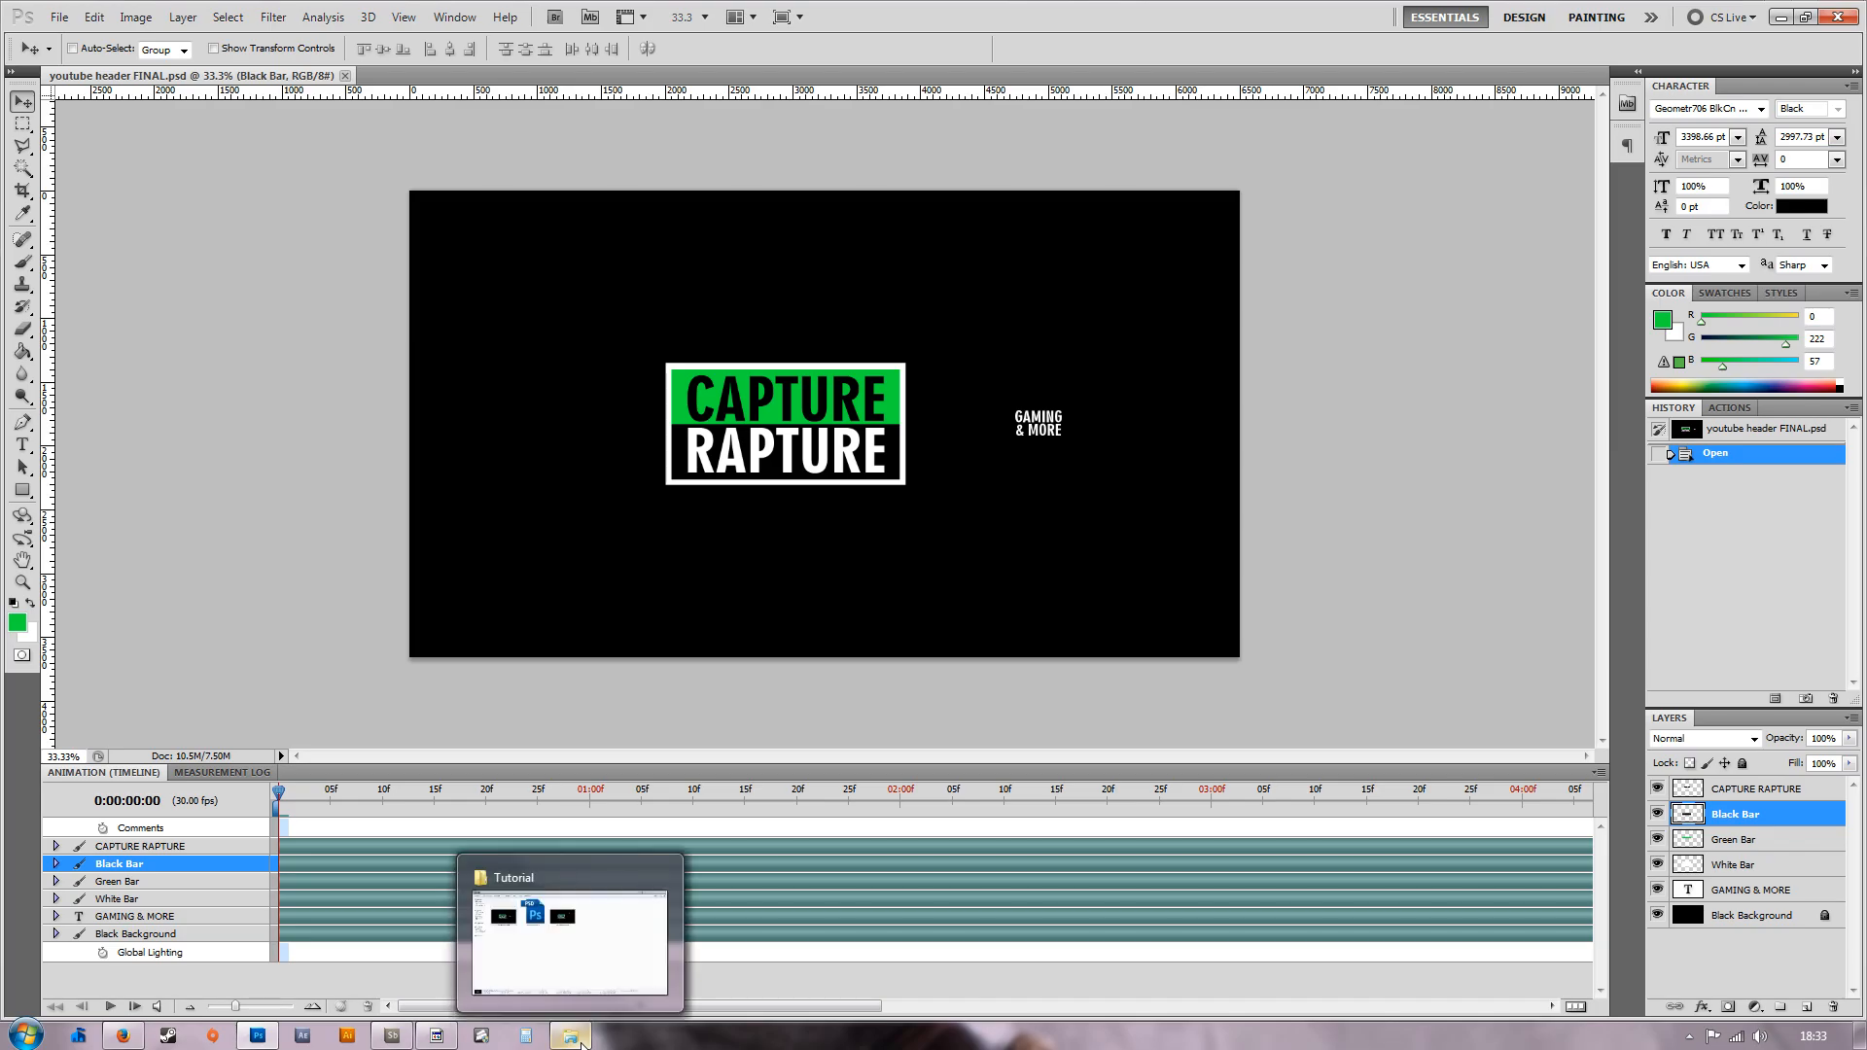
Bring up the Tutorial folder and load the youtube header FINAL JPEG into Photoshop.
left_click(581, 1034)
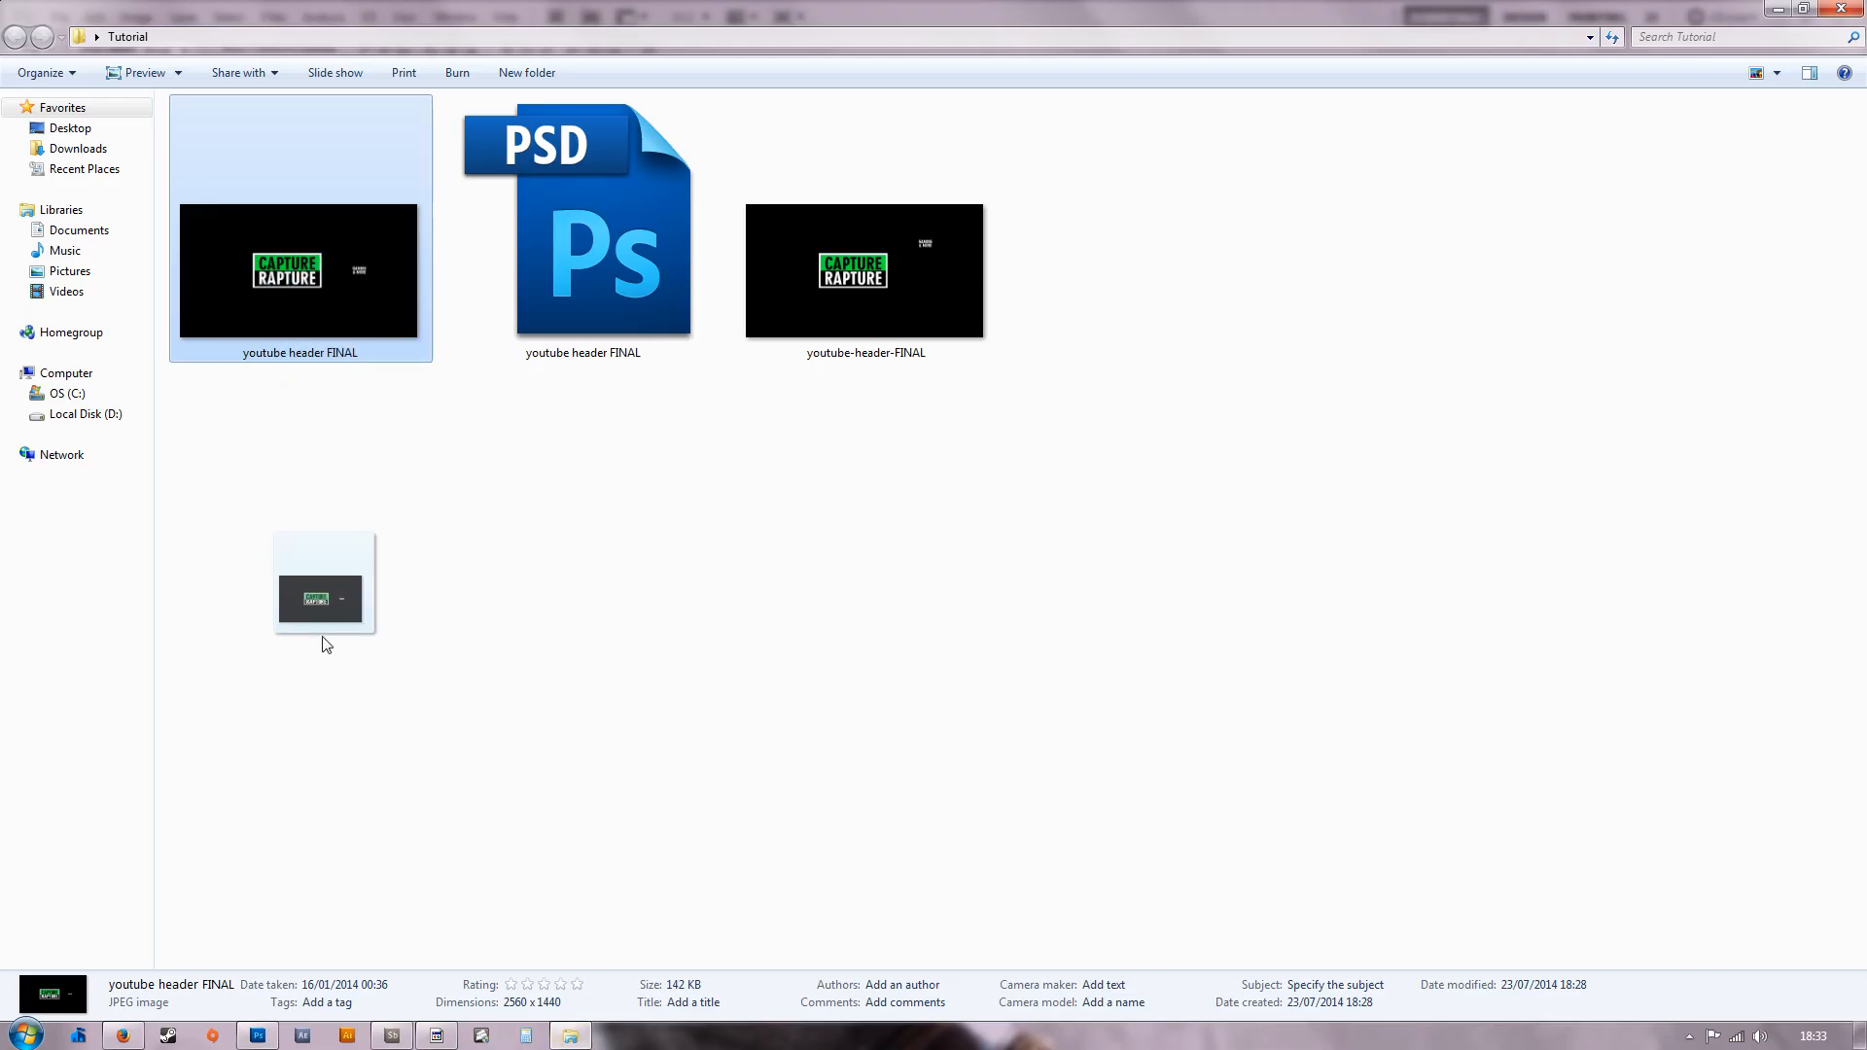
double_click(601, 225)
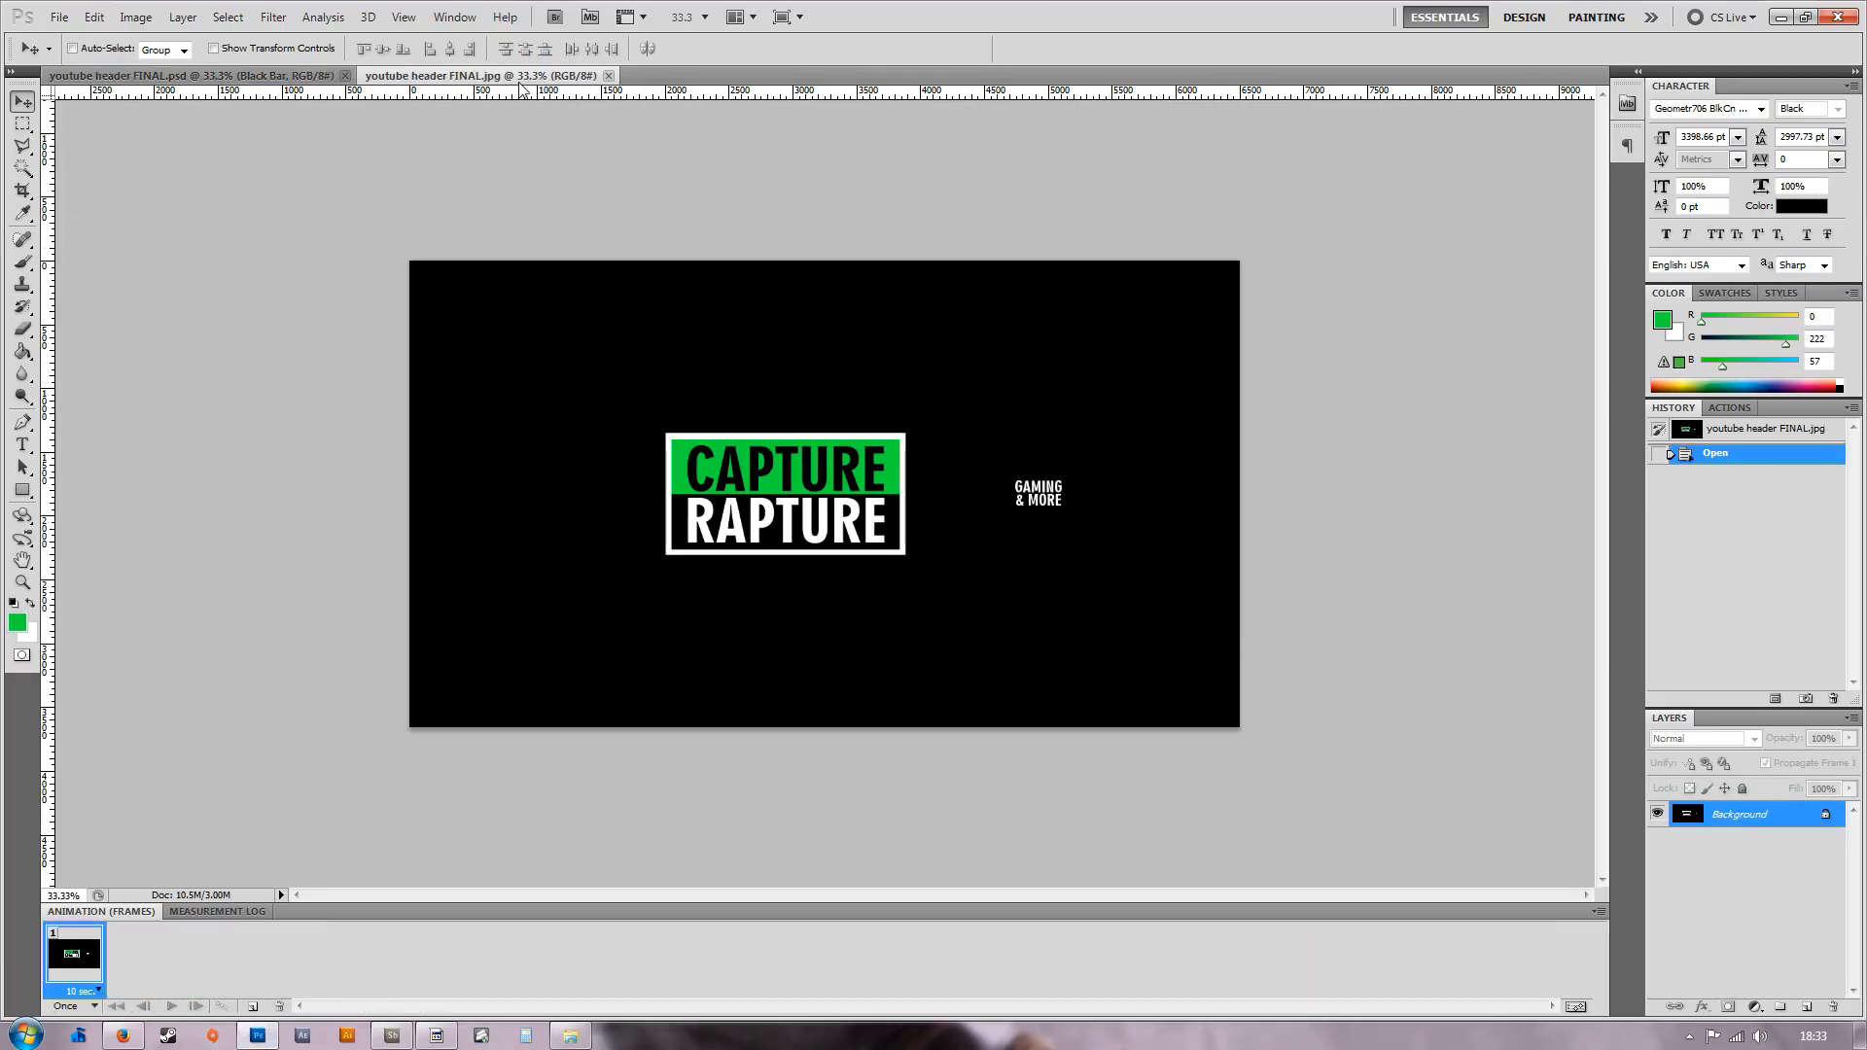
mouse_move(220, 963)
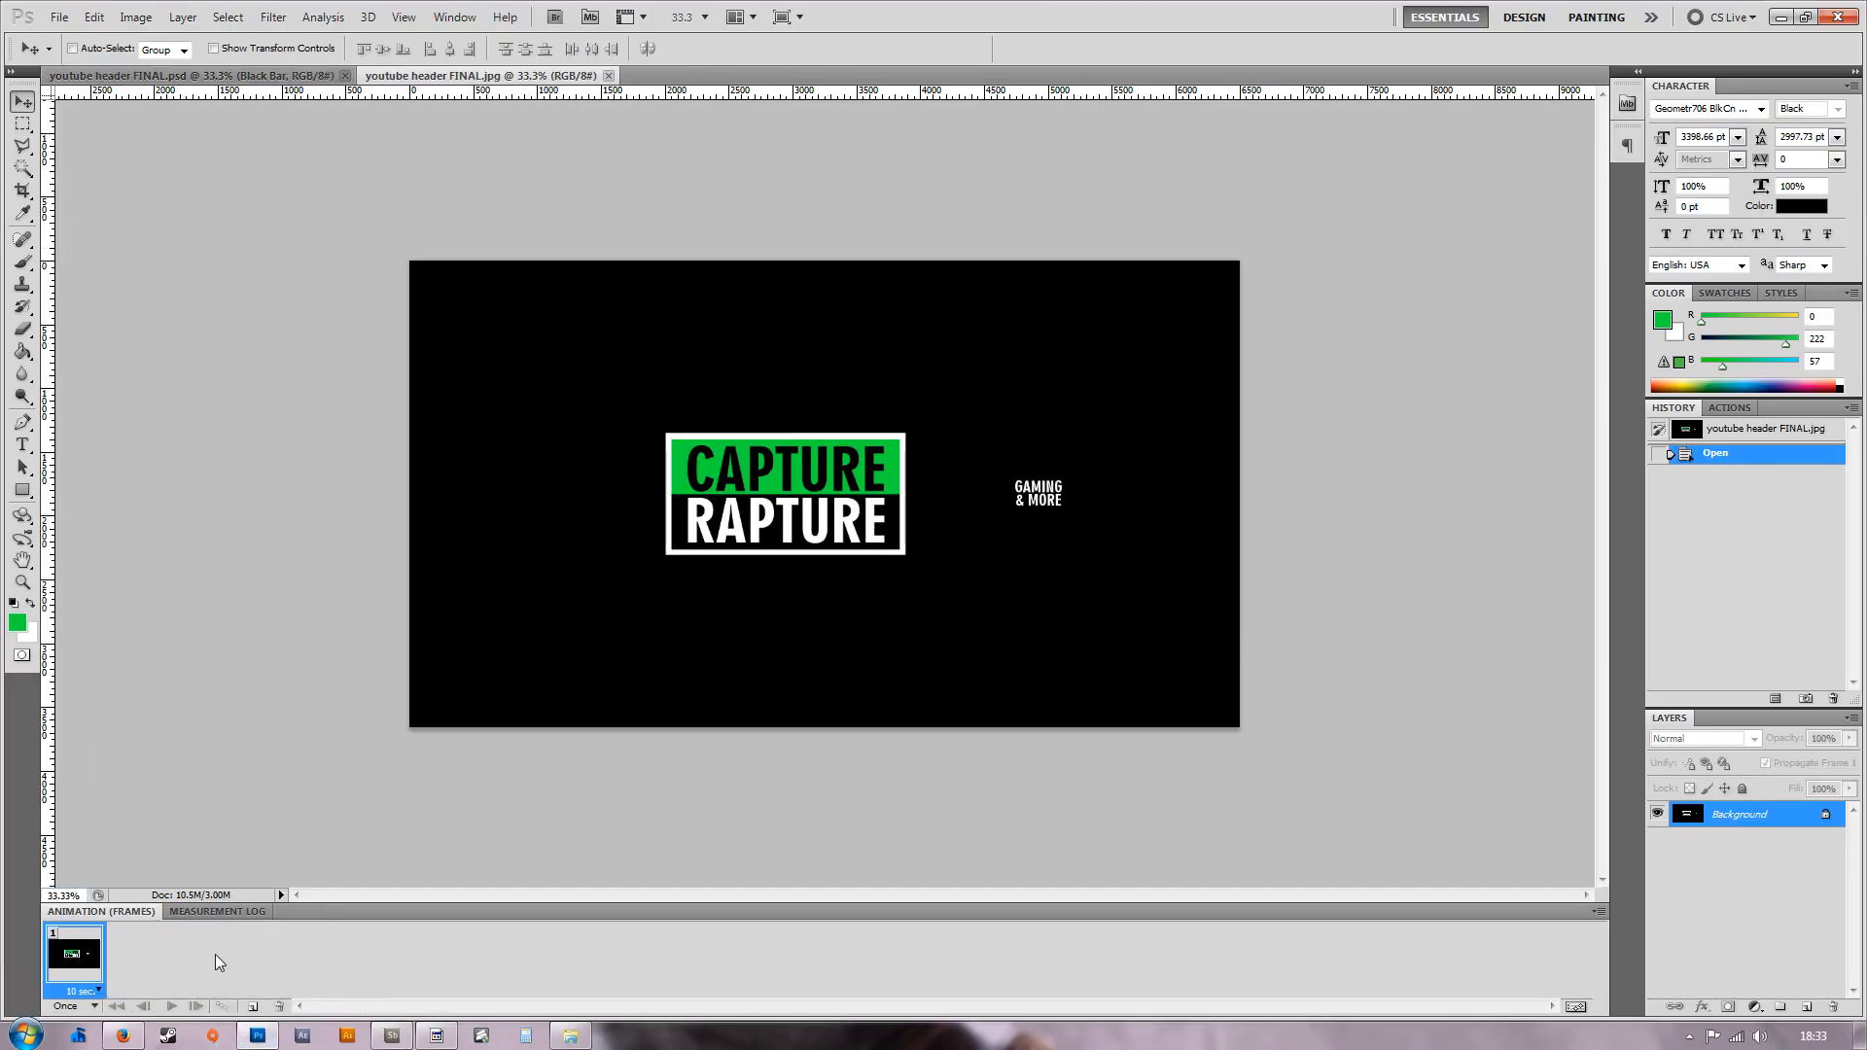
mouse_move(266, 151)
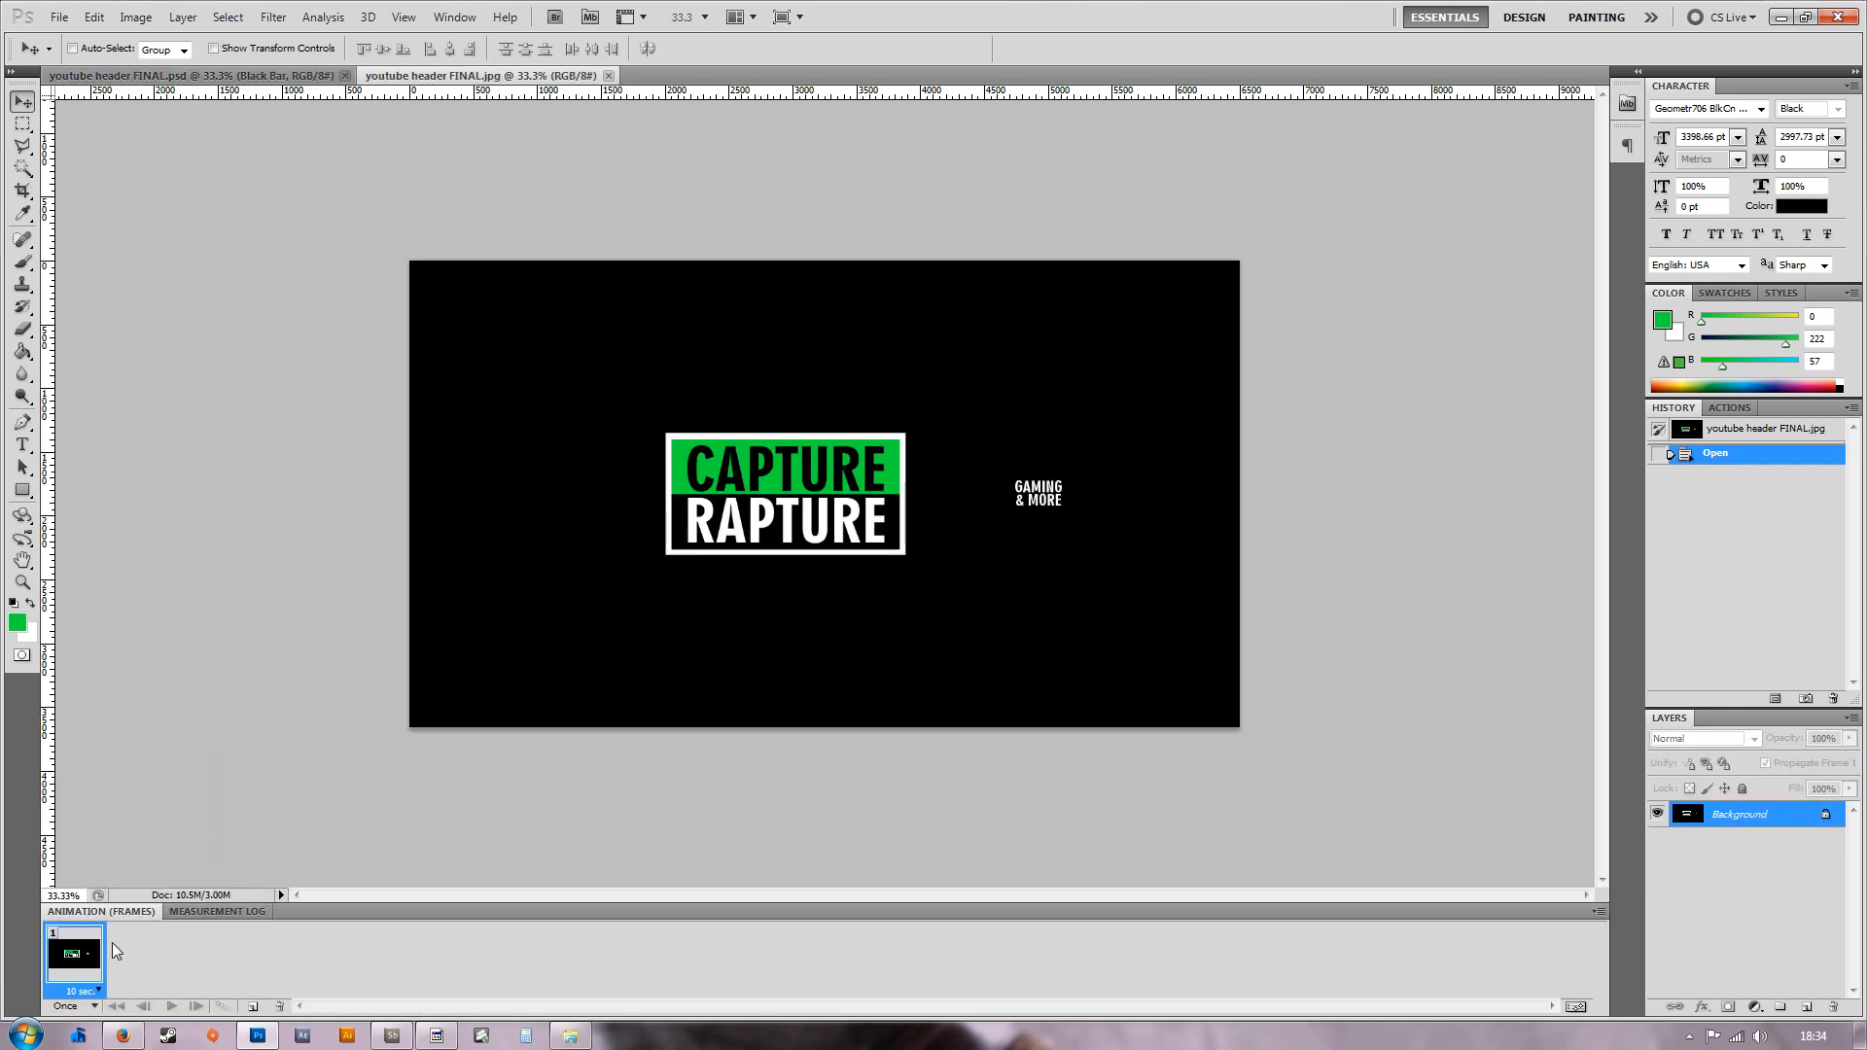
mouse_move(539, 490)
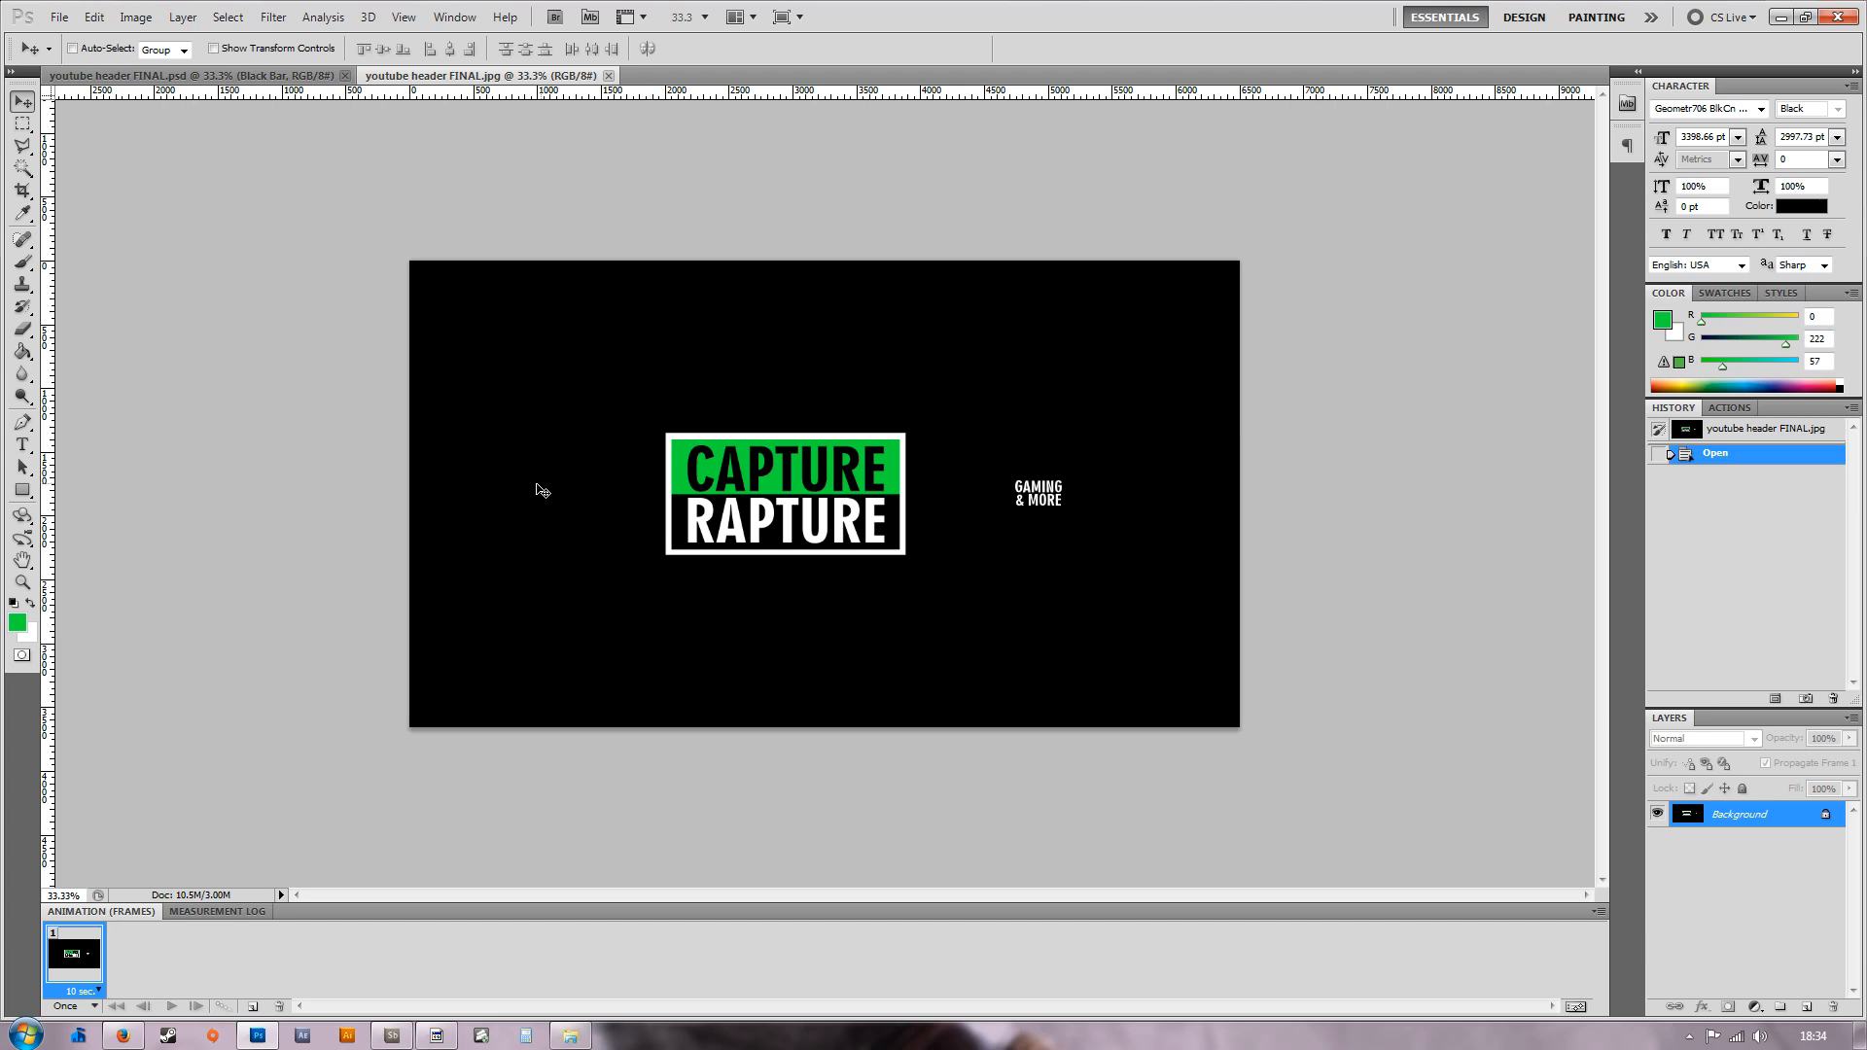
mouse_move(350, 342)
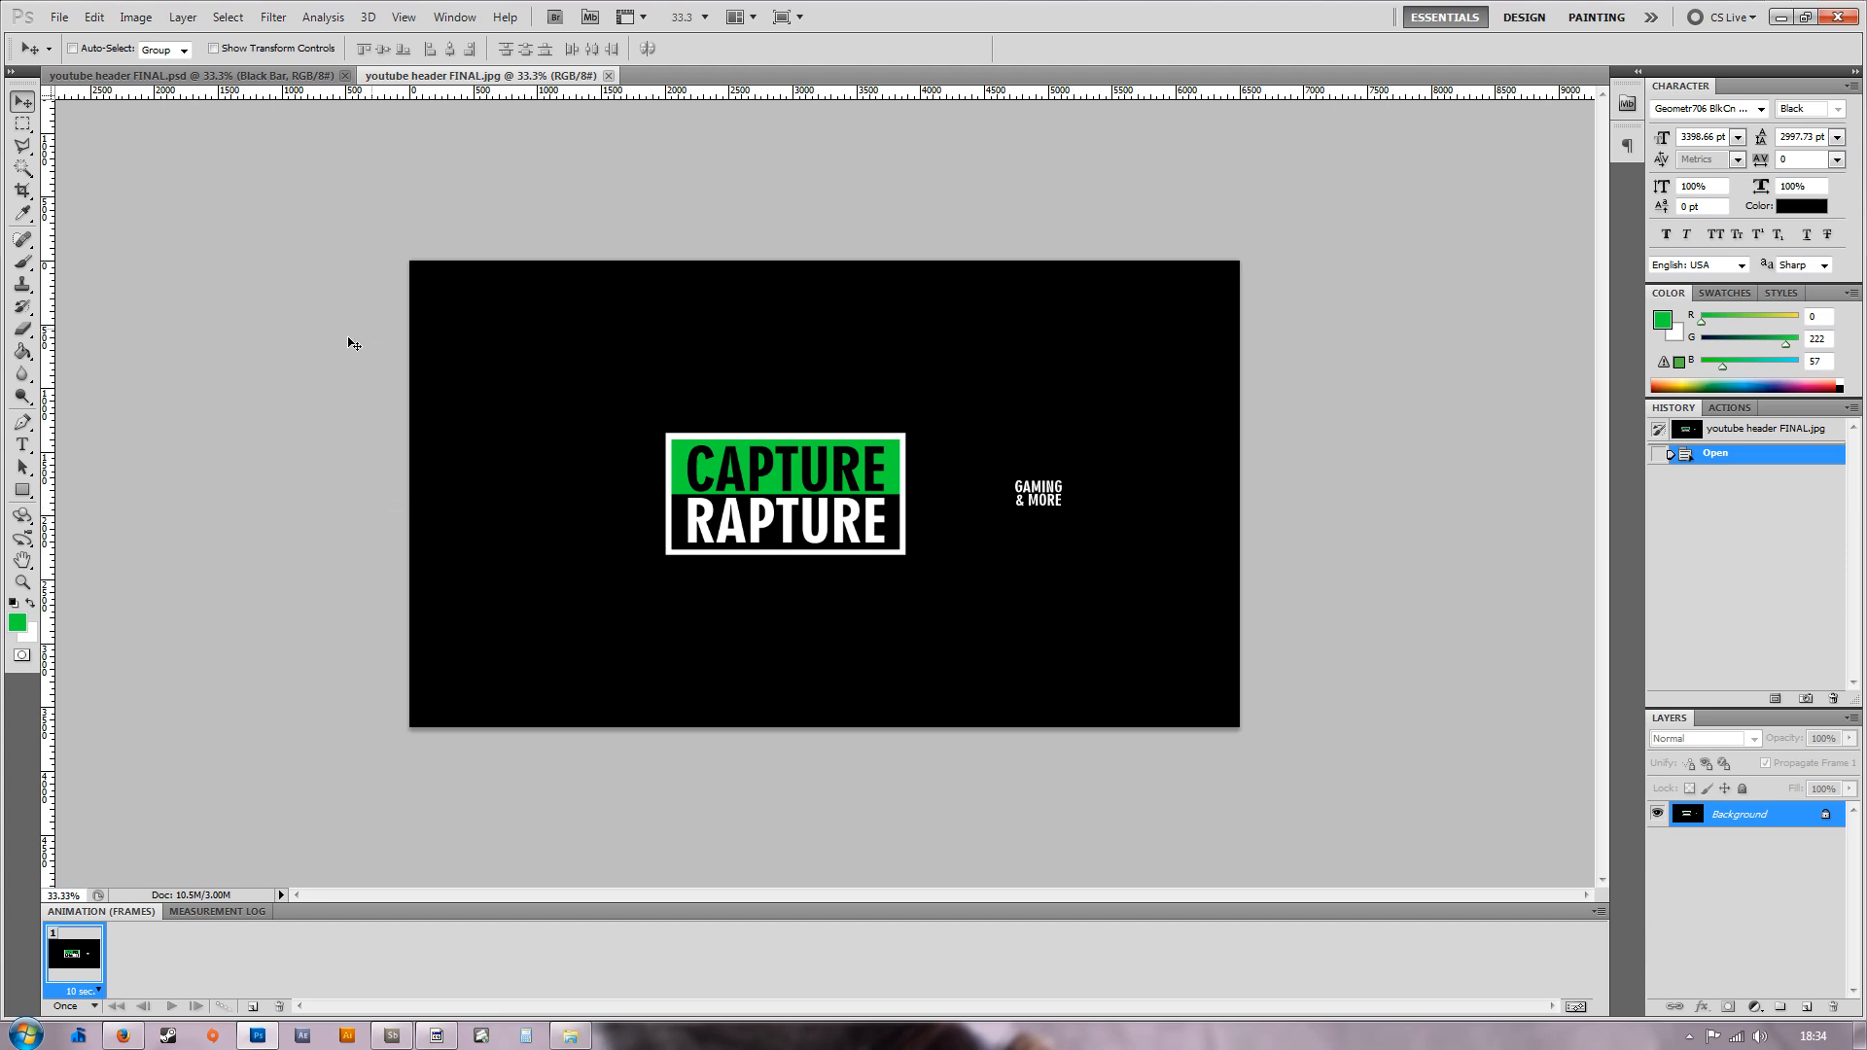
mouse_move(791, 476)
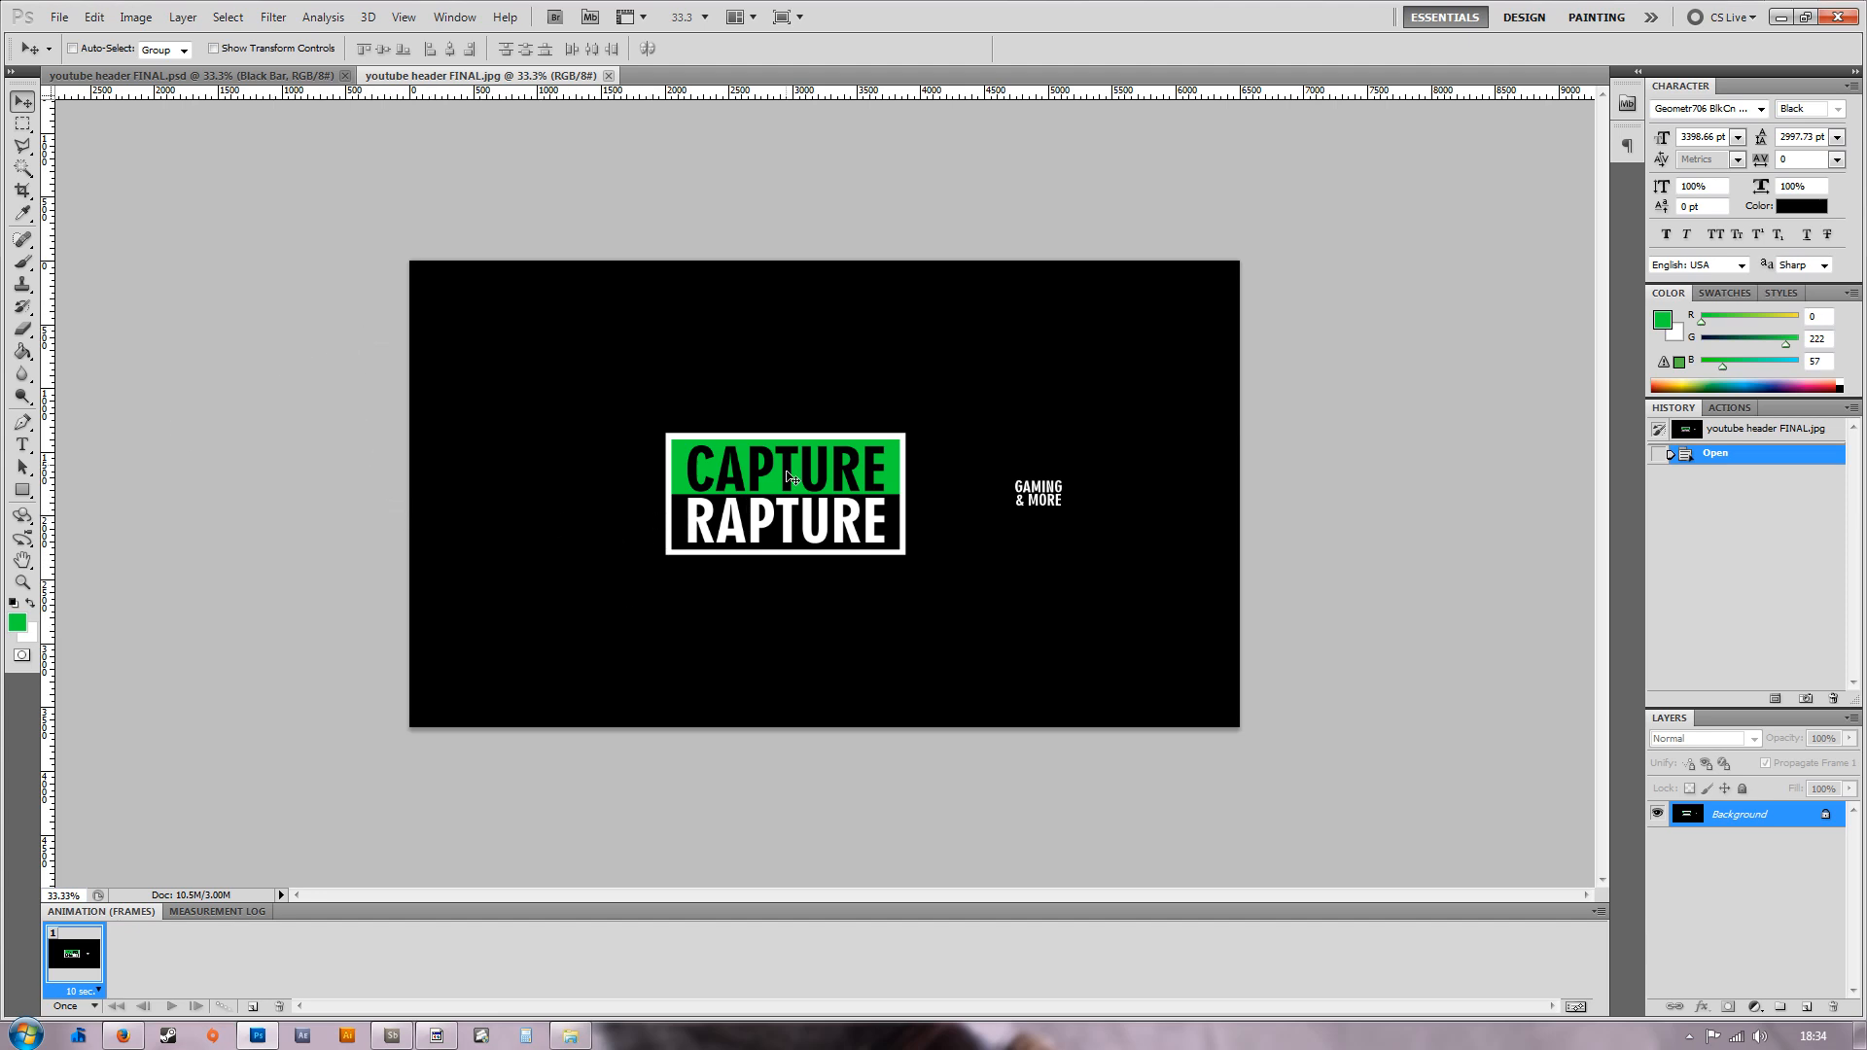
mouse_move(1307, 725)
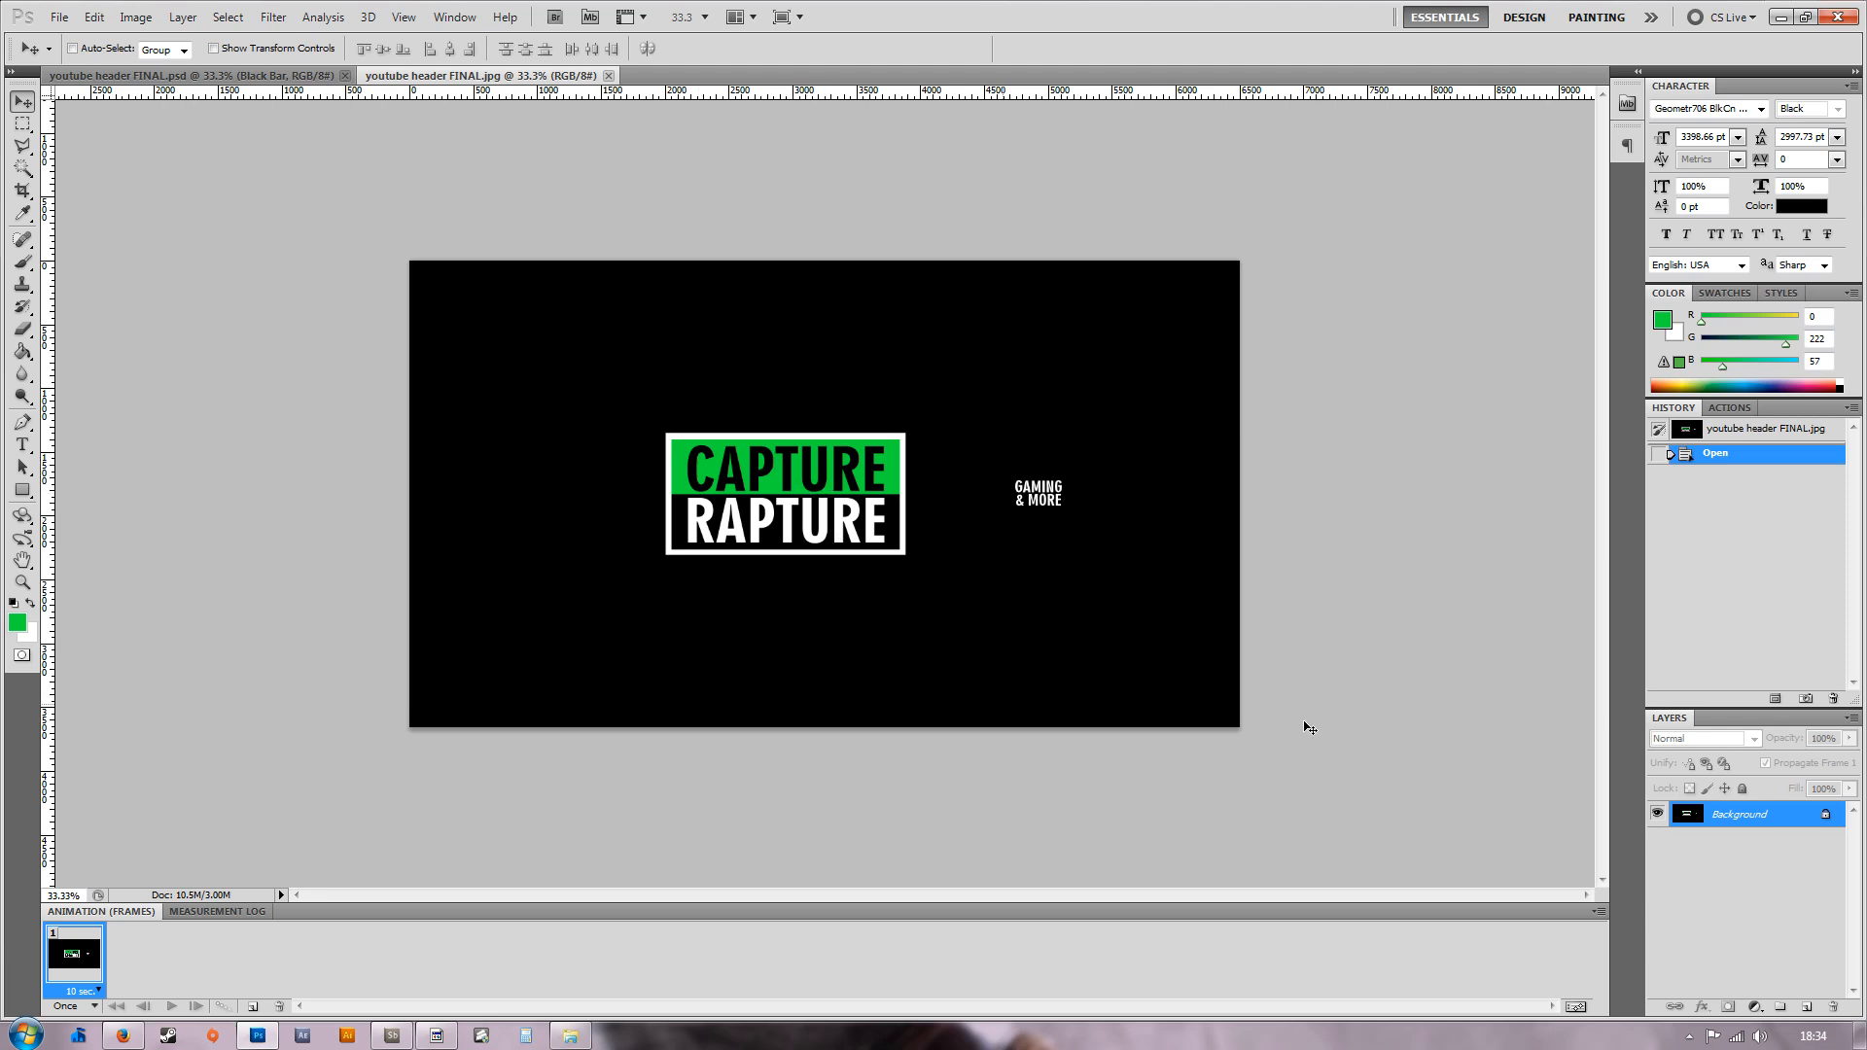
mouse_move(1622, 856)
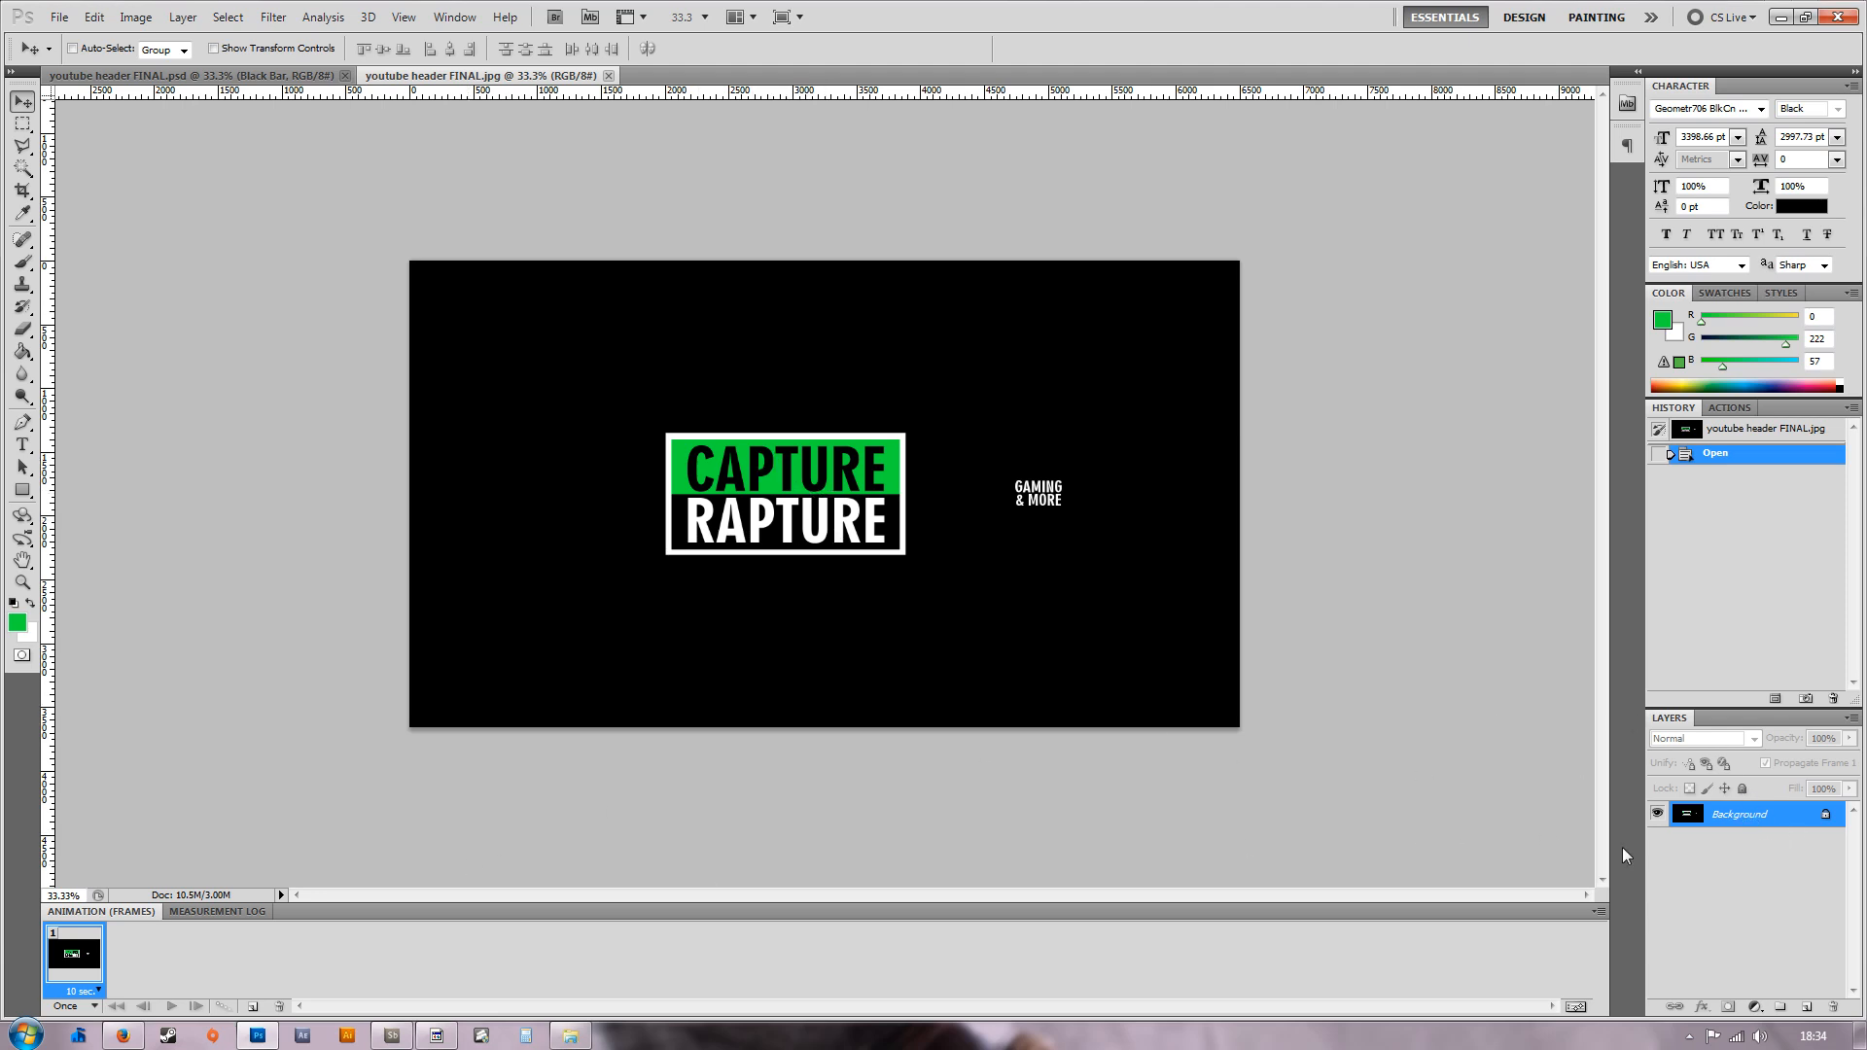
Duplicate the Background layer into a Background copy layer.
right_click(1736, 813)
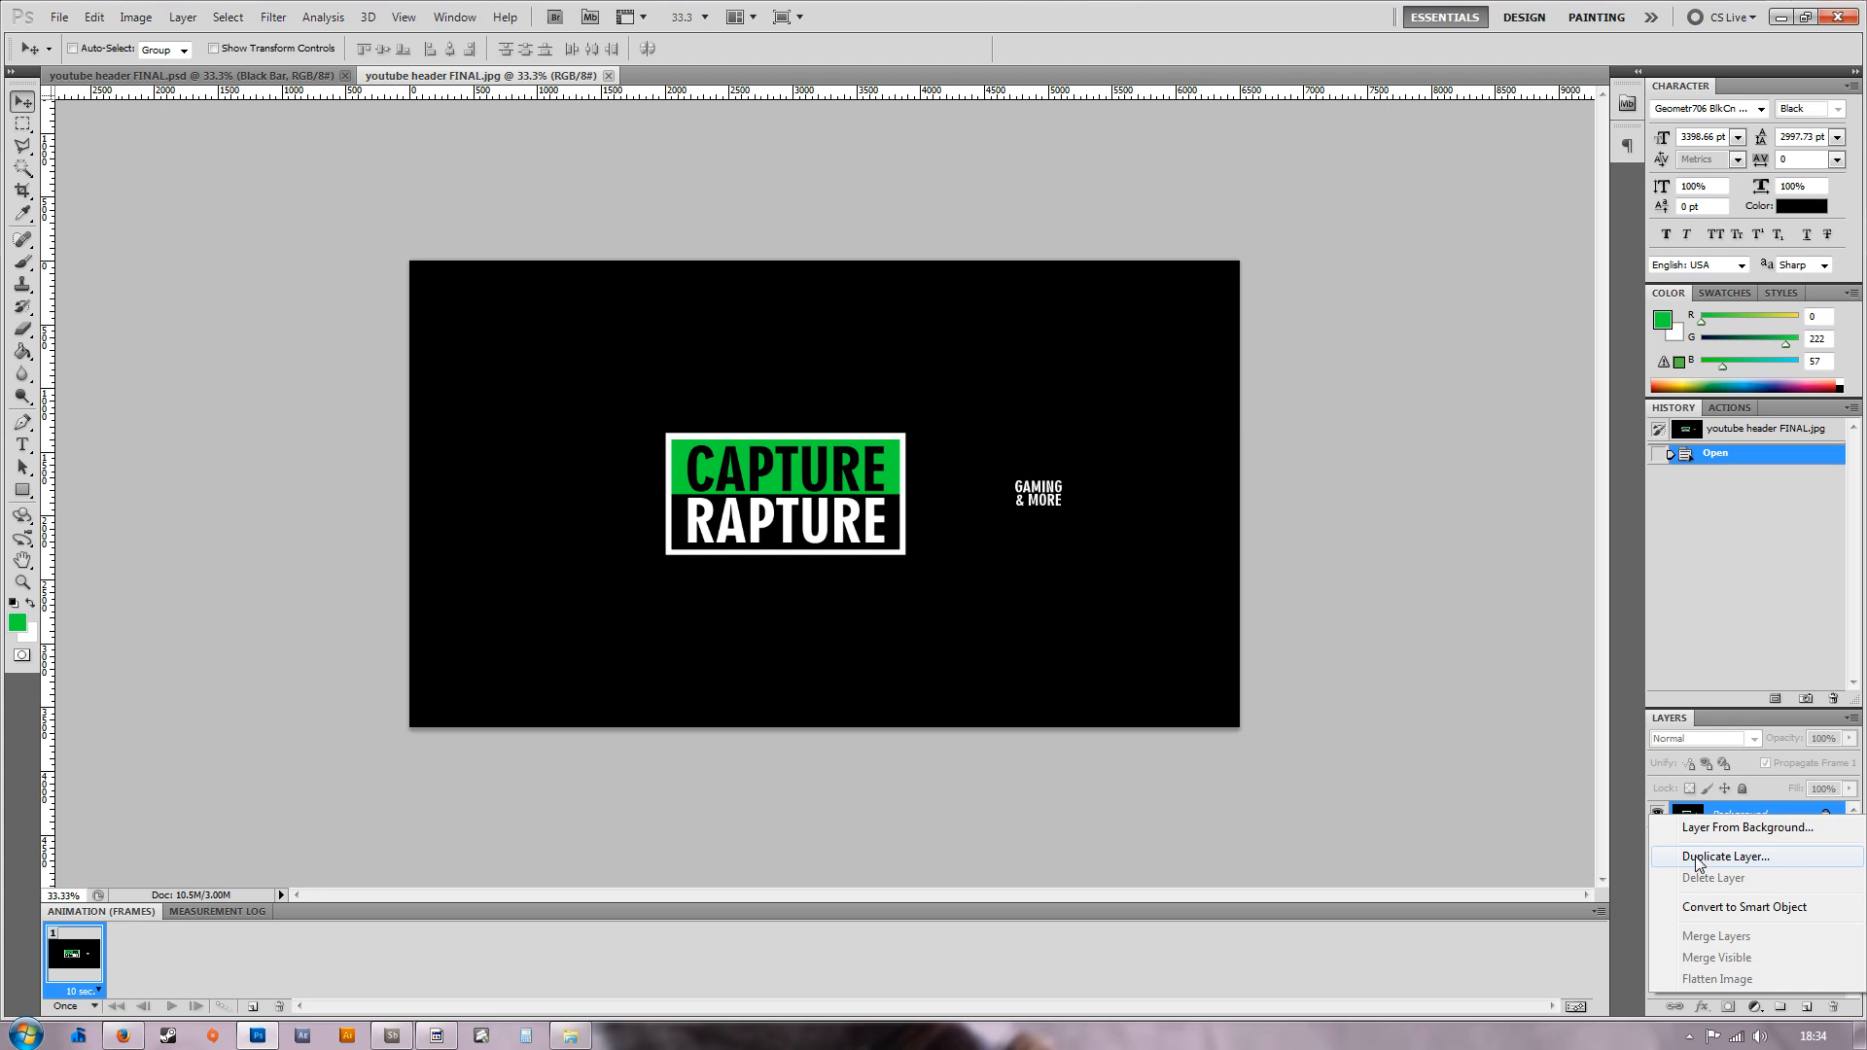
left_click(1727, 856)
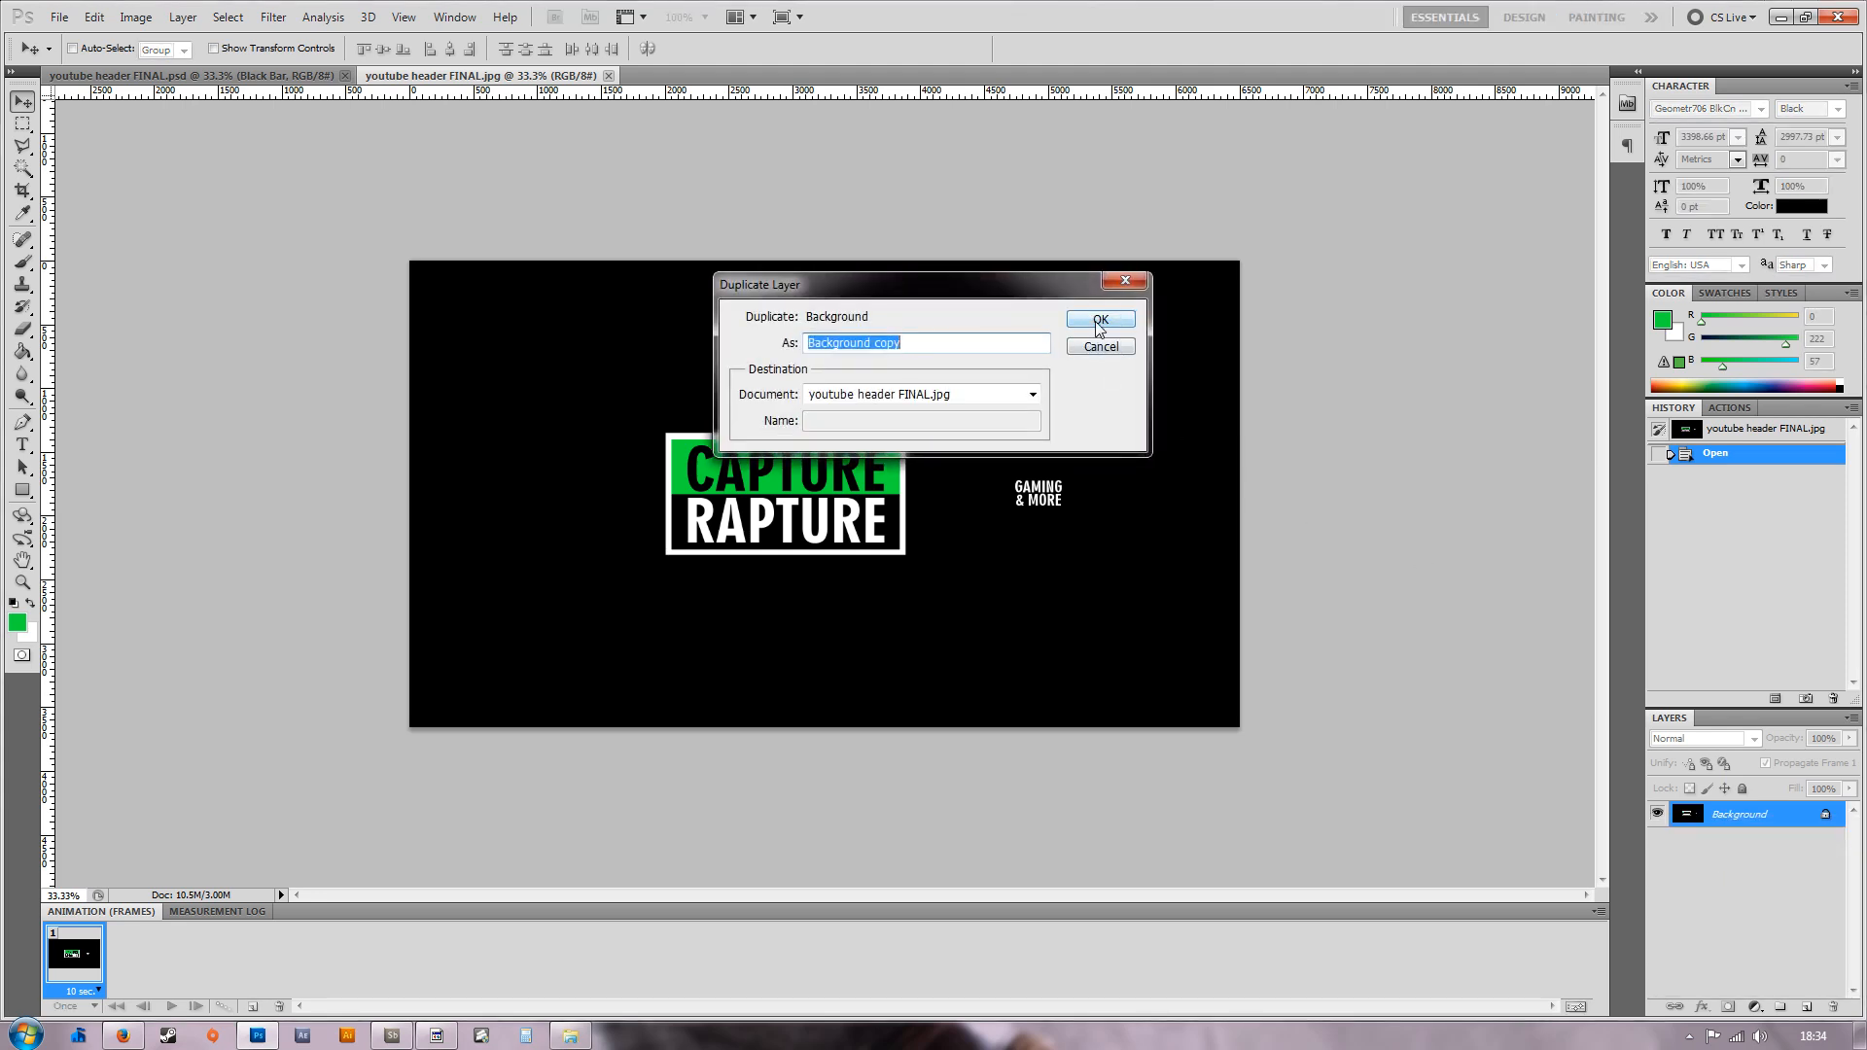
left_click(1097, 317)
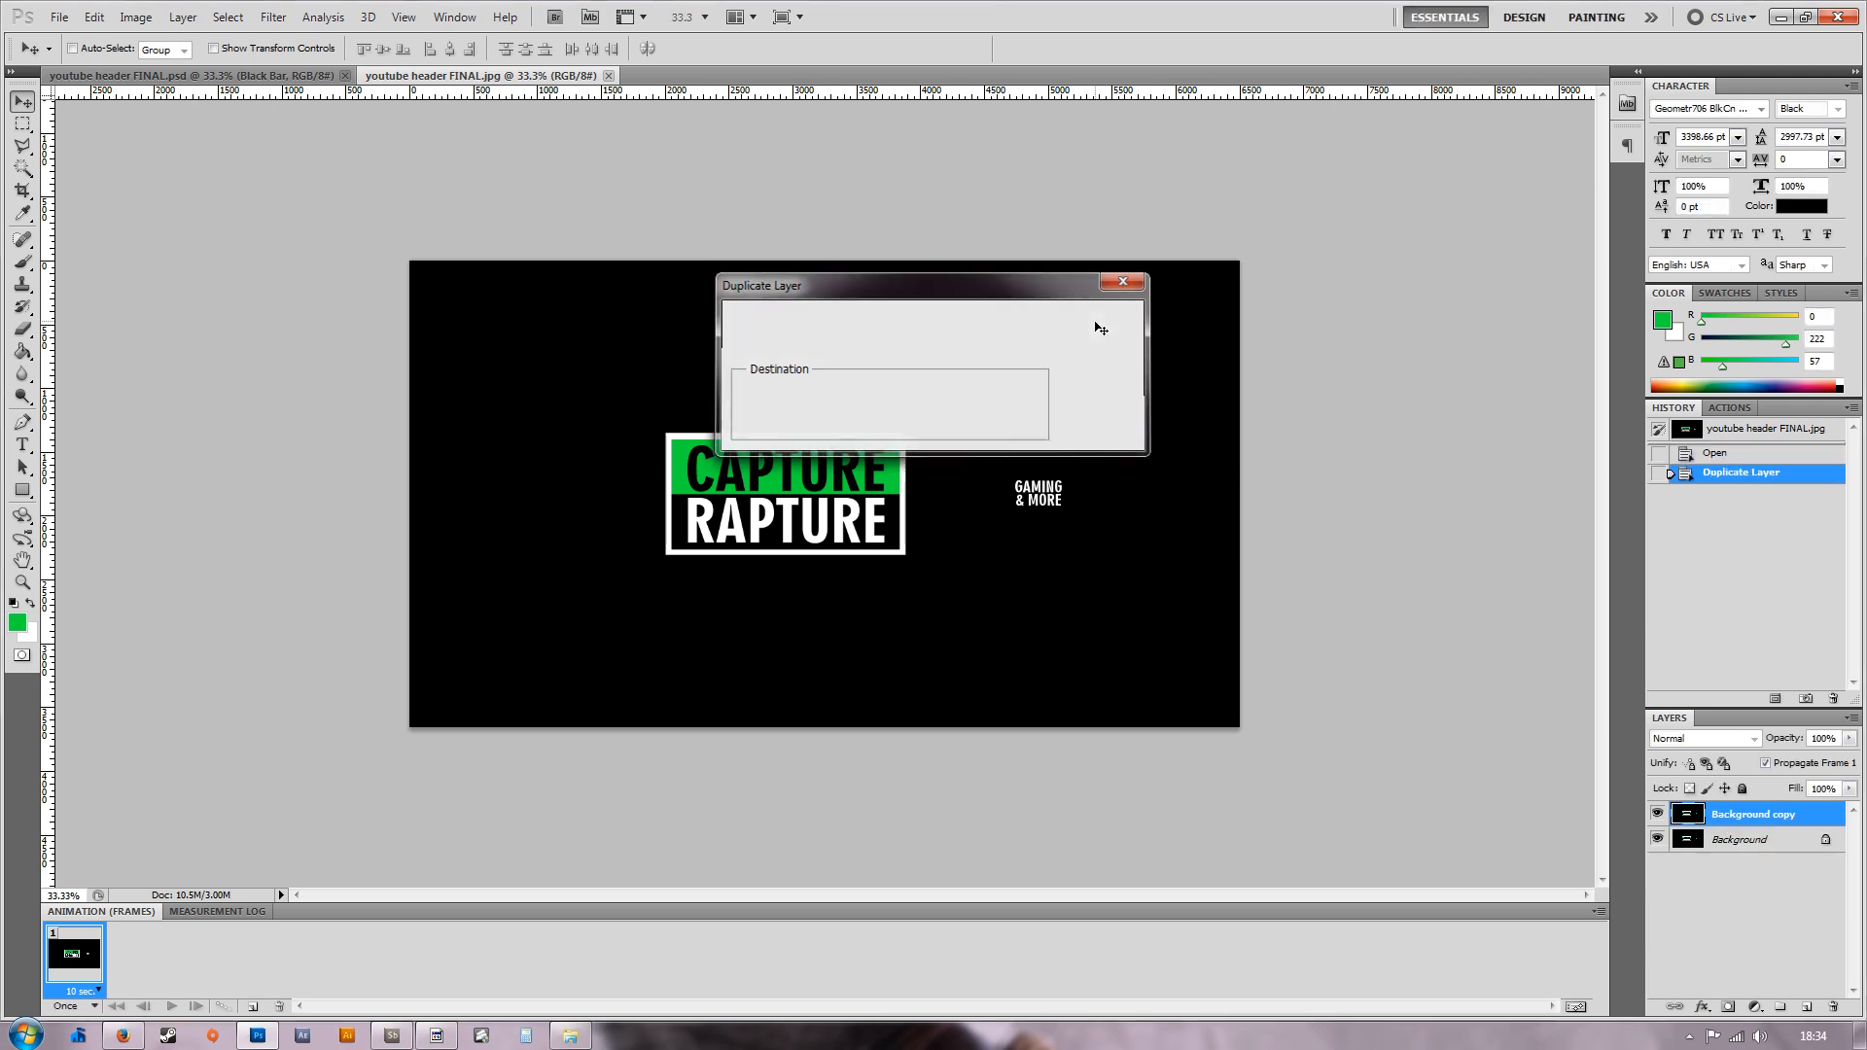
left_click(1106, 286)
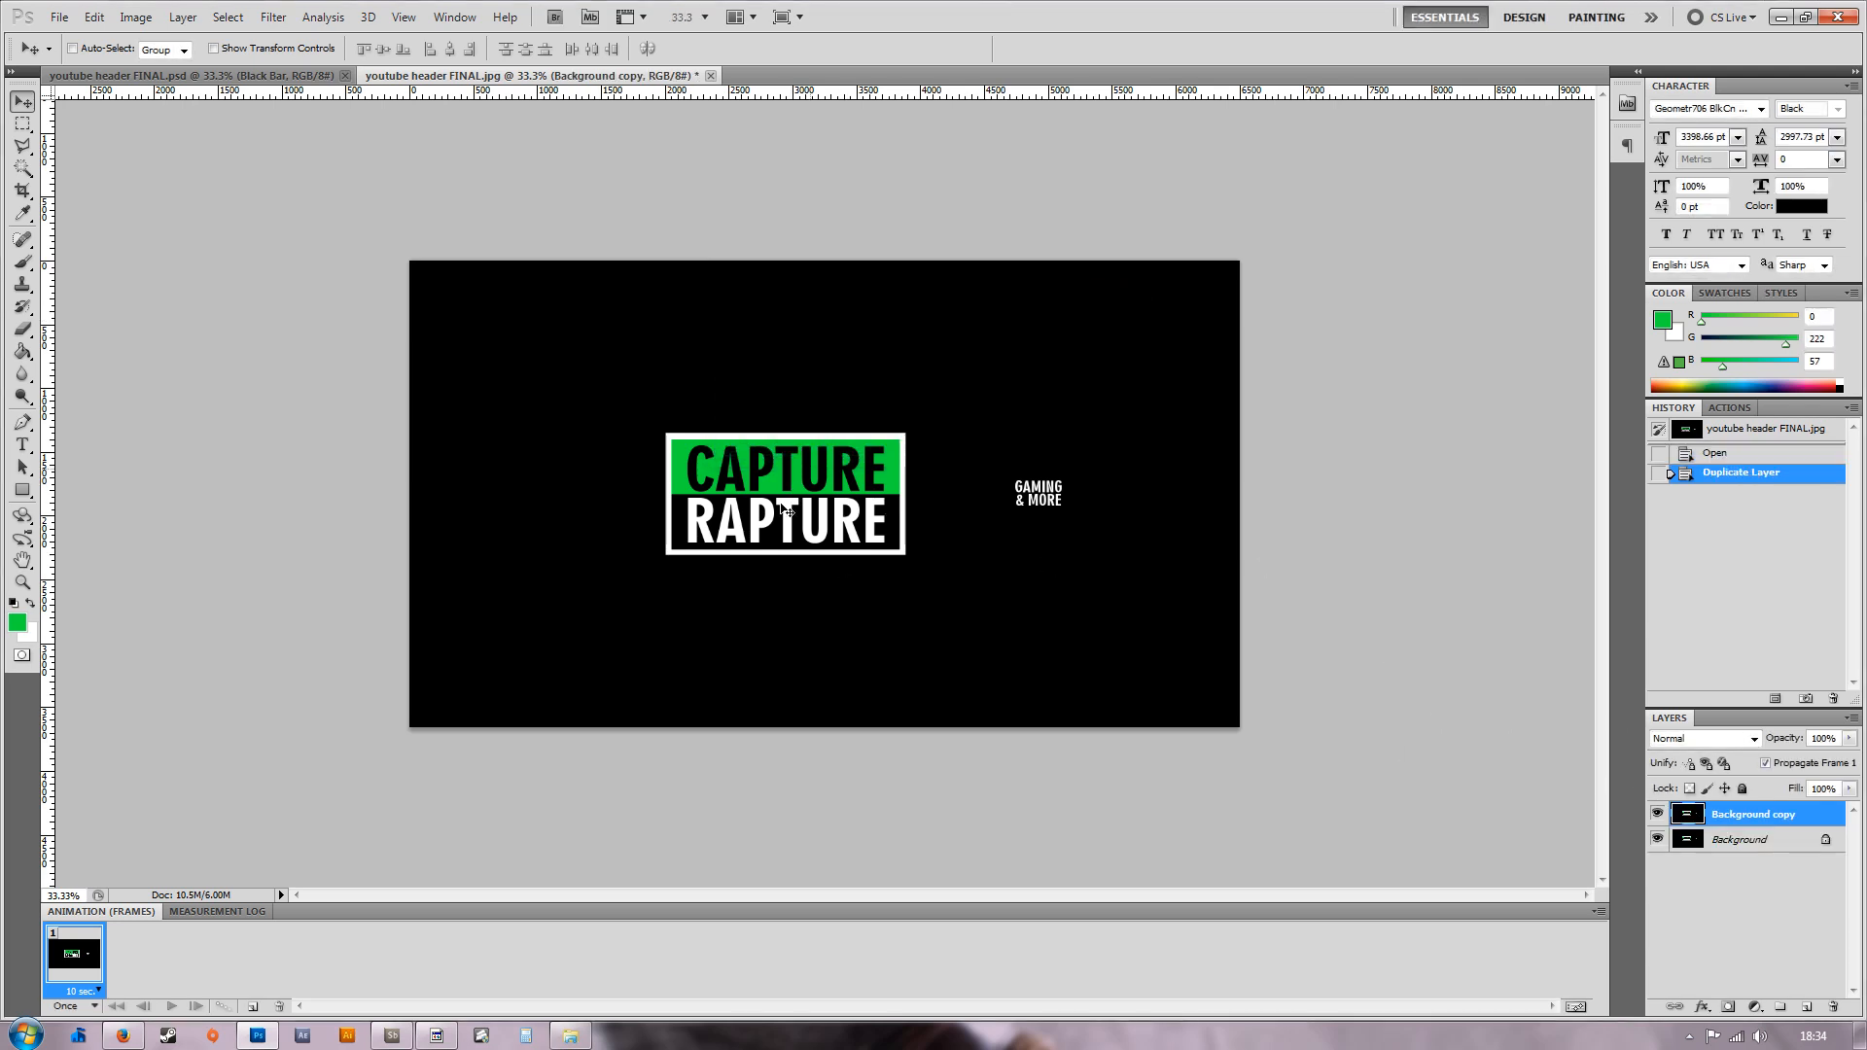
Lower the copy's Vibrance and Saturation to -10 via Image > Adjustments > Vibrance.
left_click(134, 15)
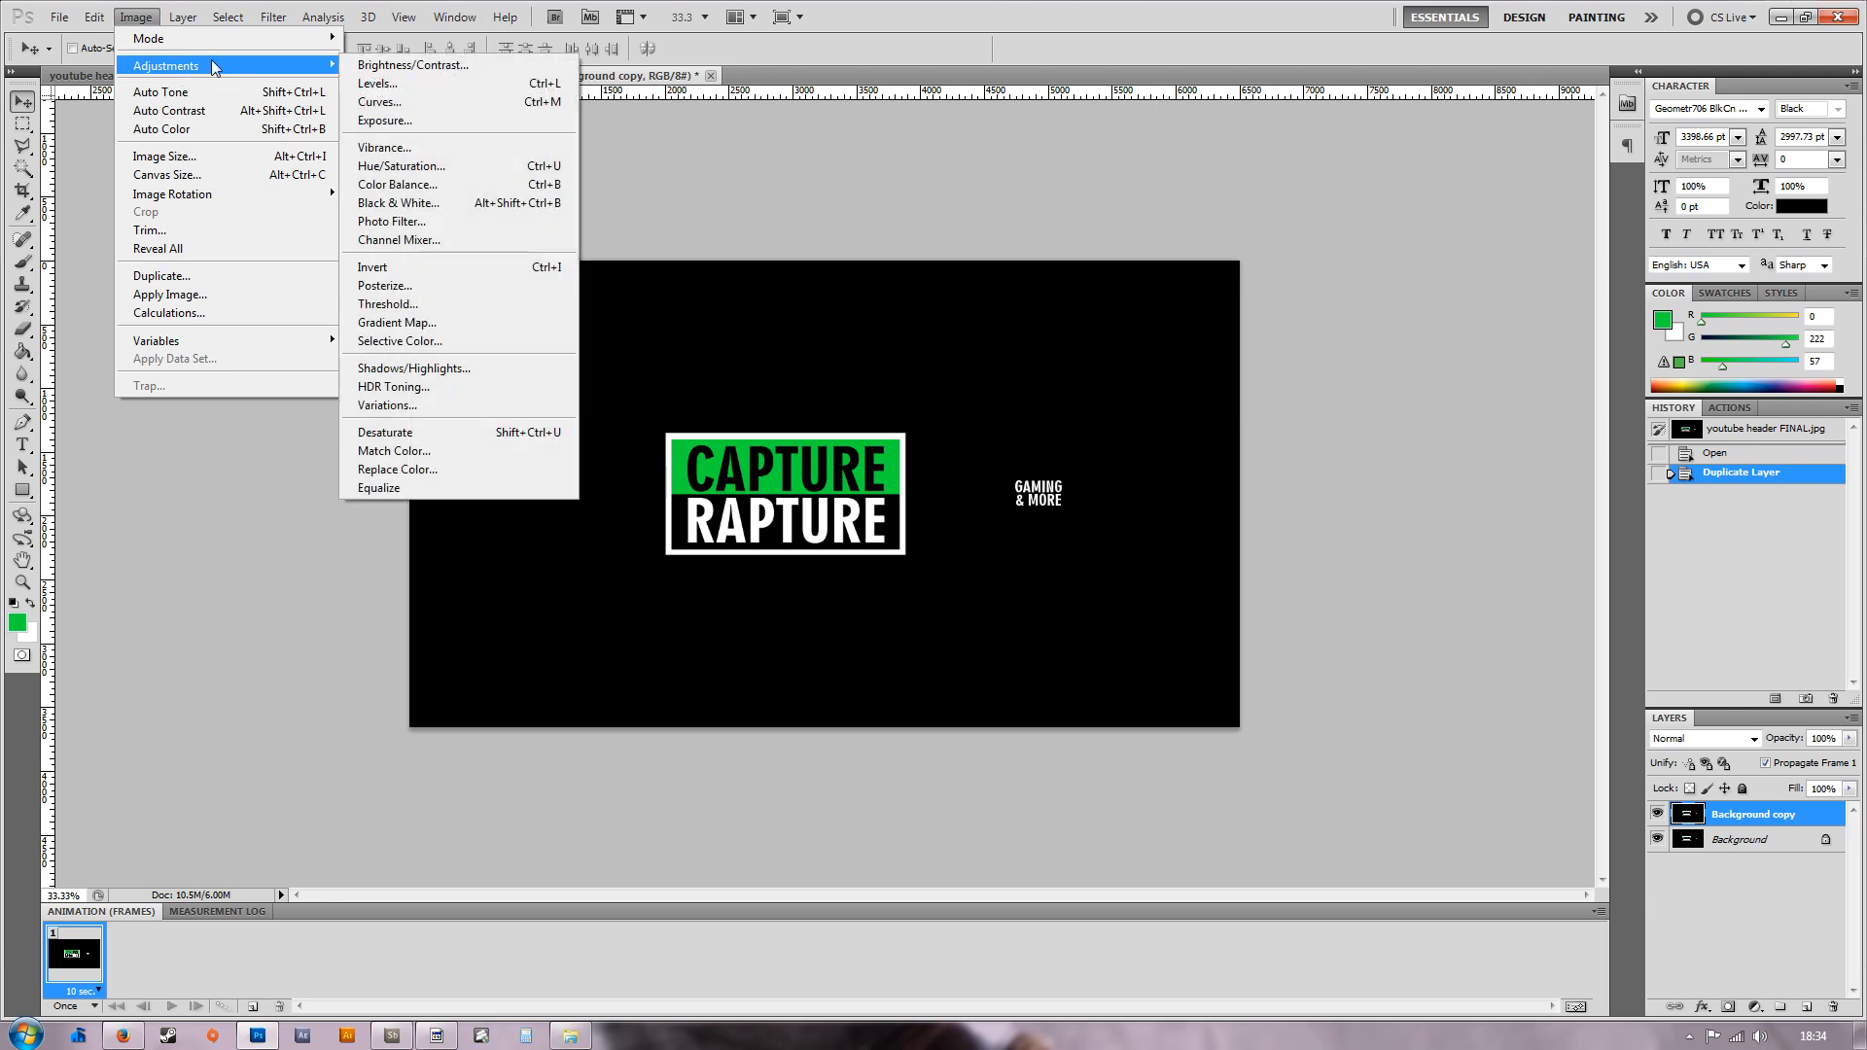
left_click(385, 146)
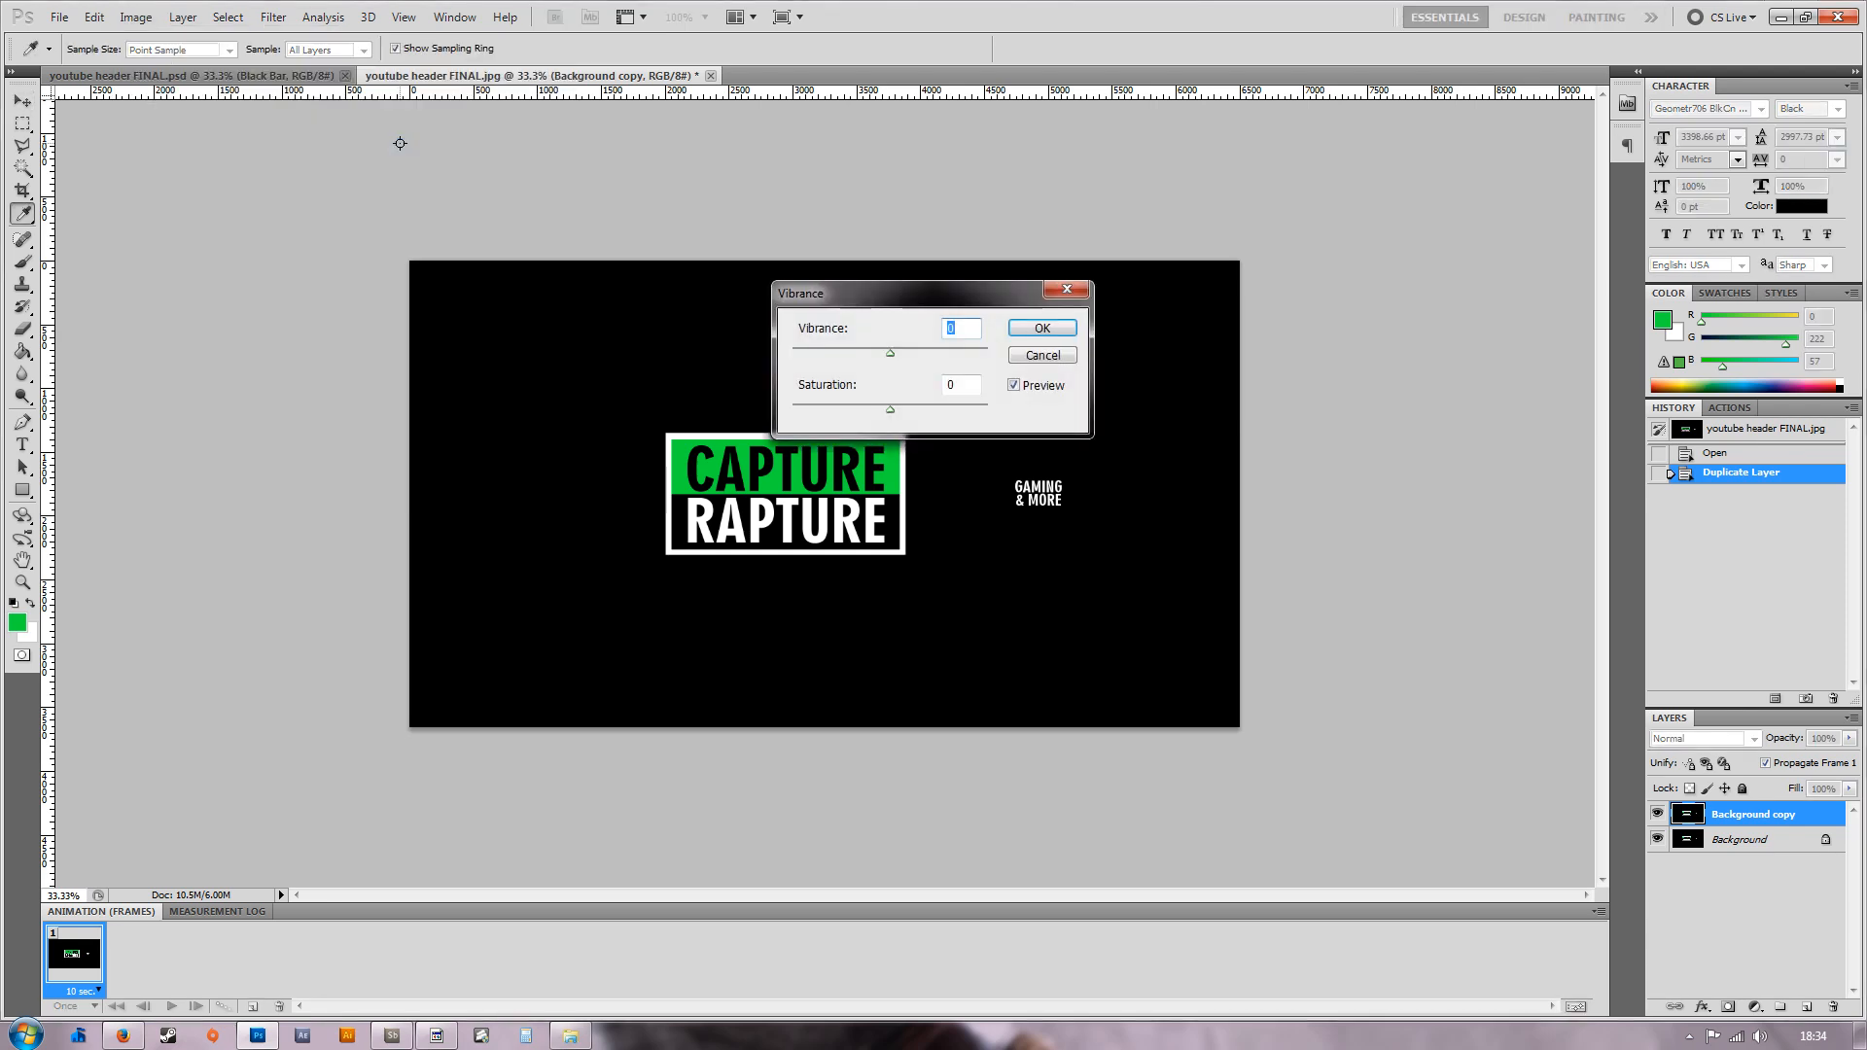
type("-10")
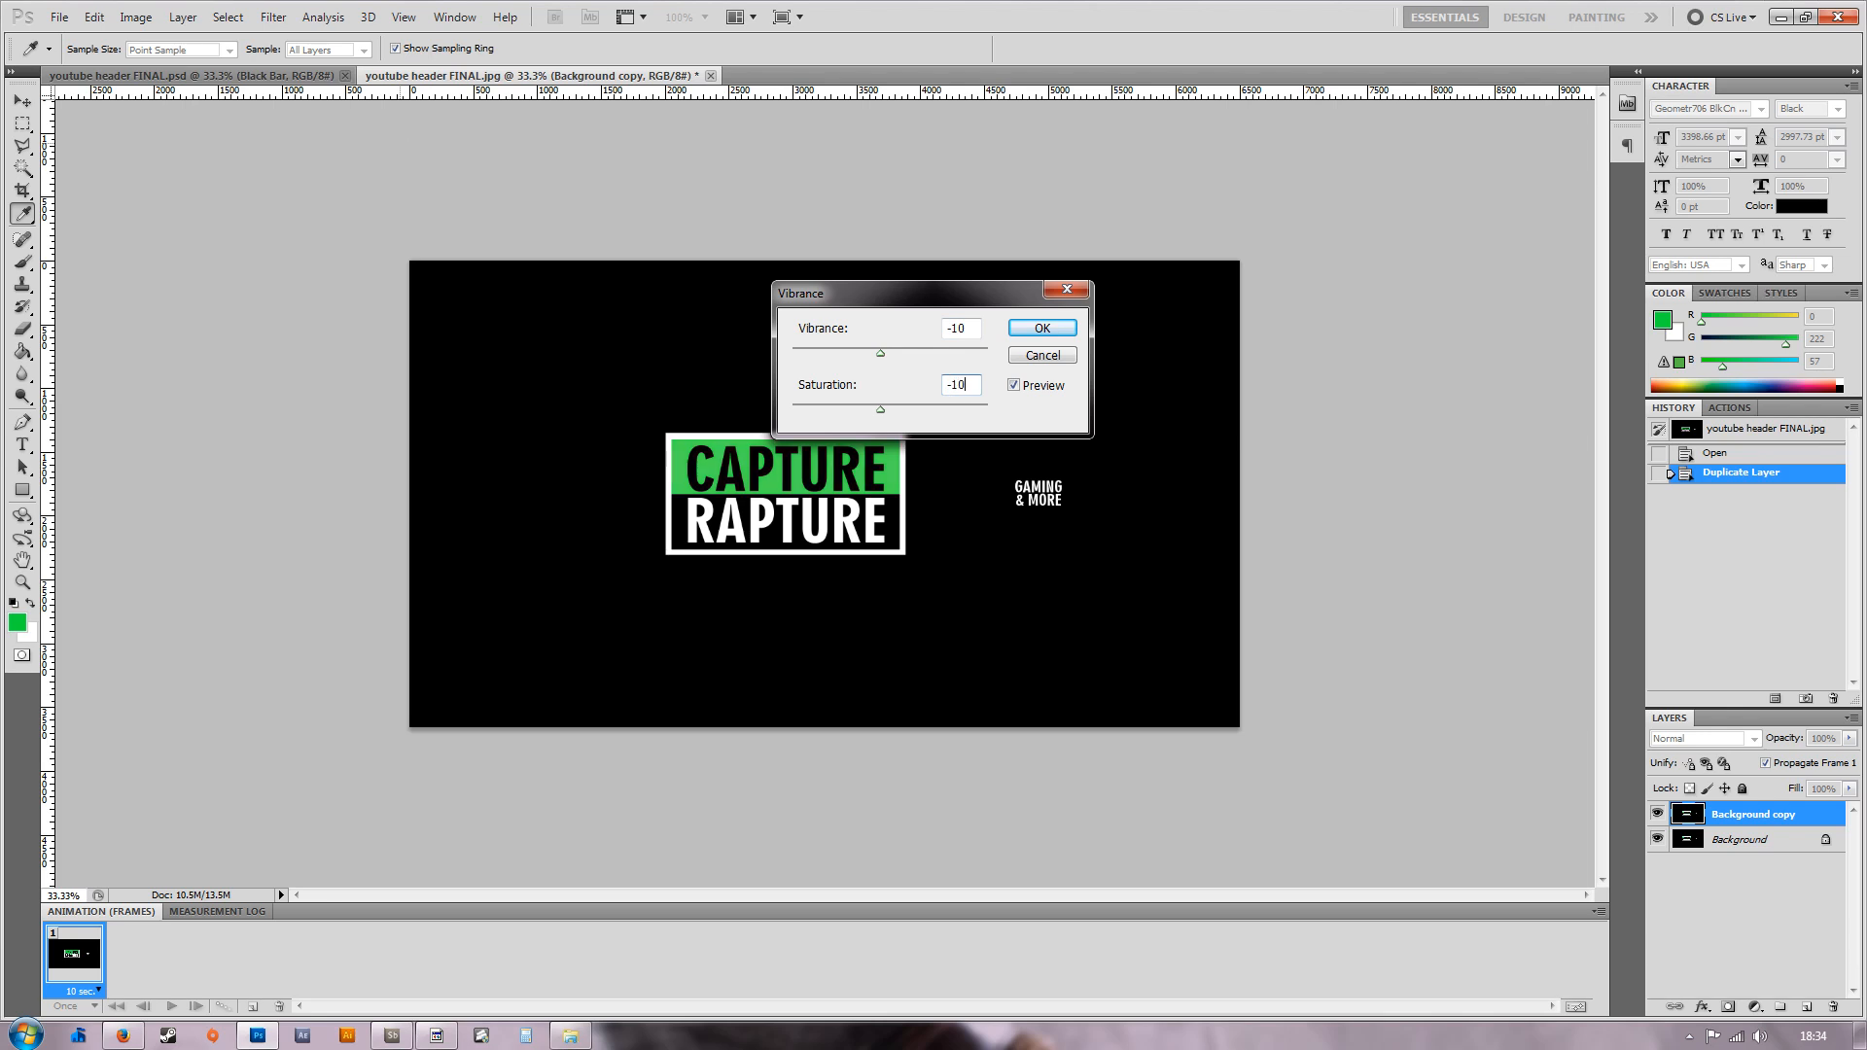
mouse_move(398, 142)
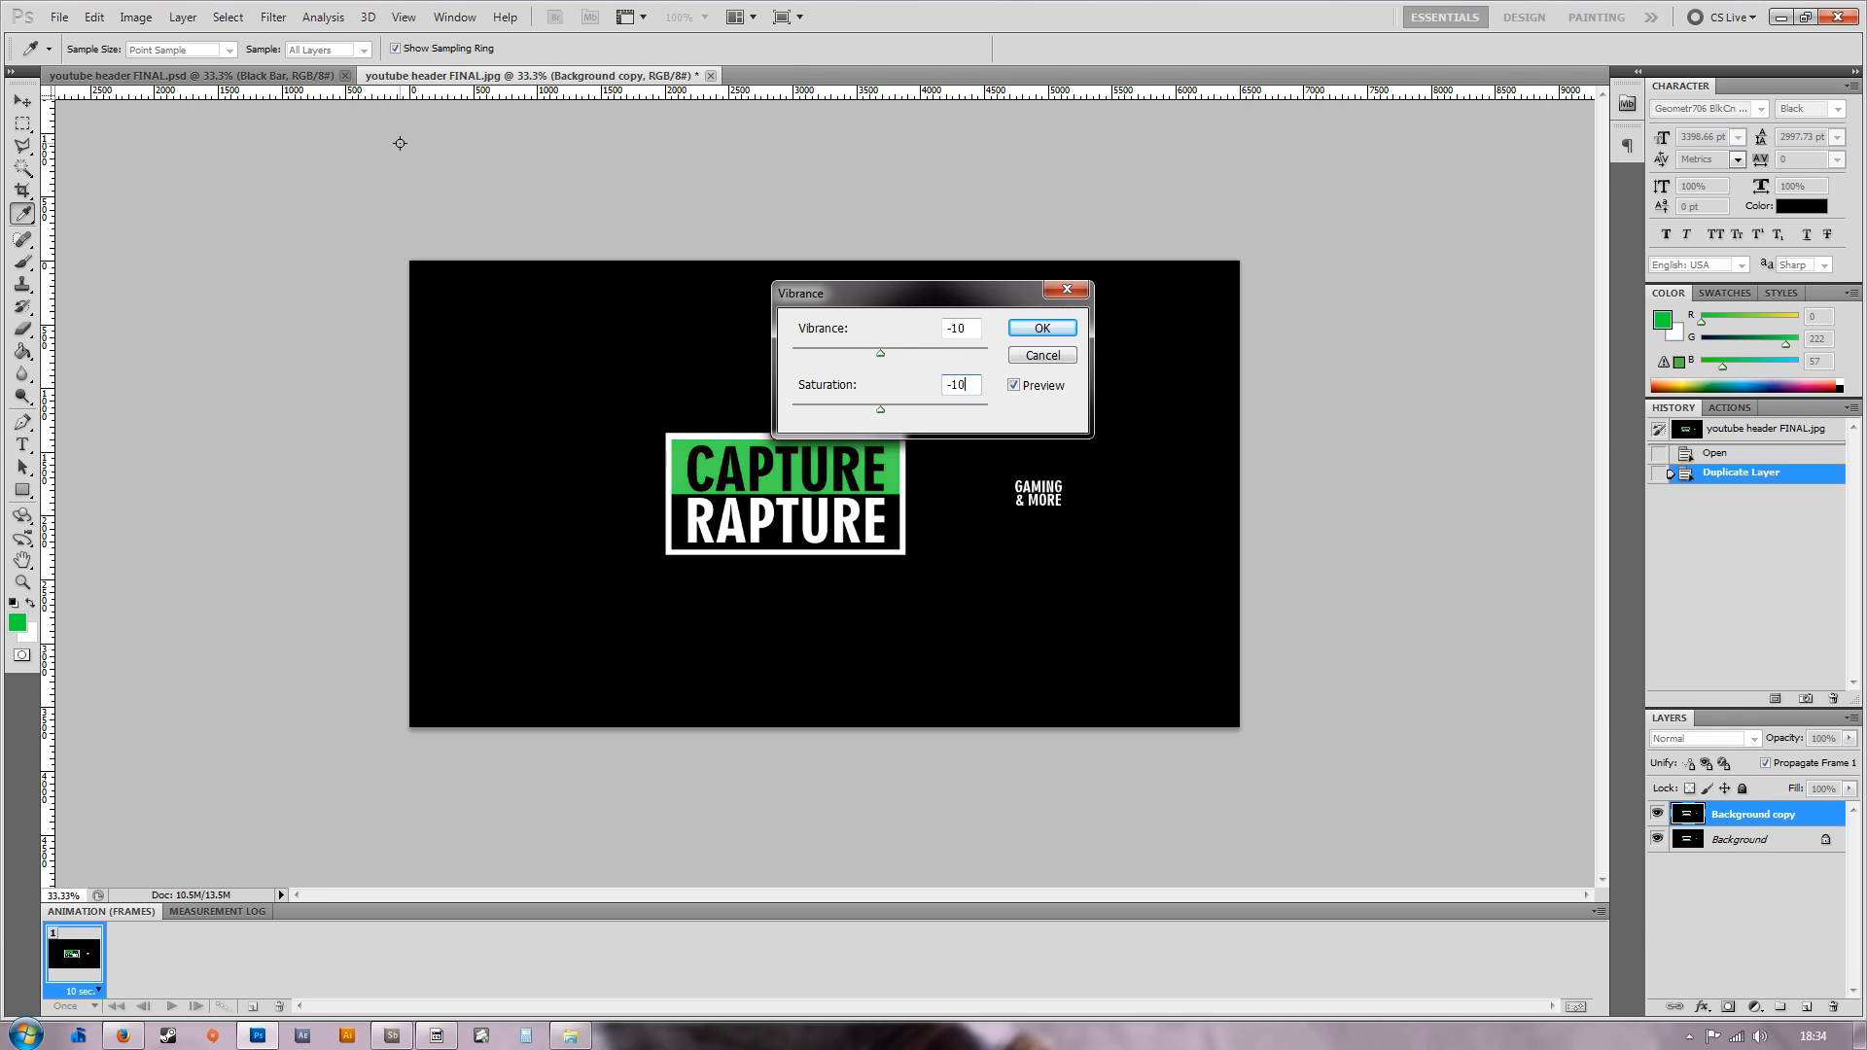
left_click(1038, 327)
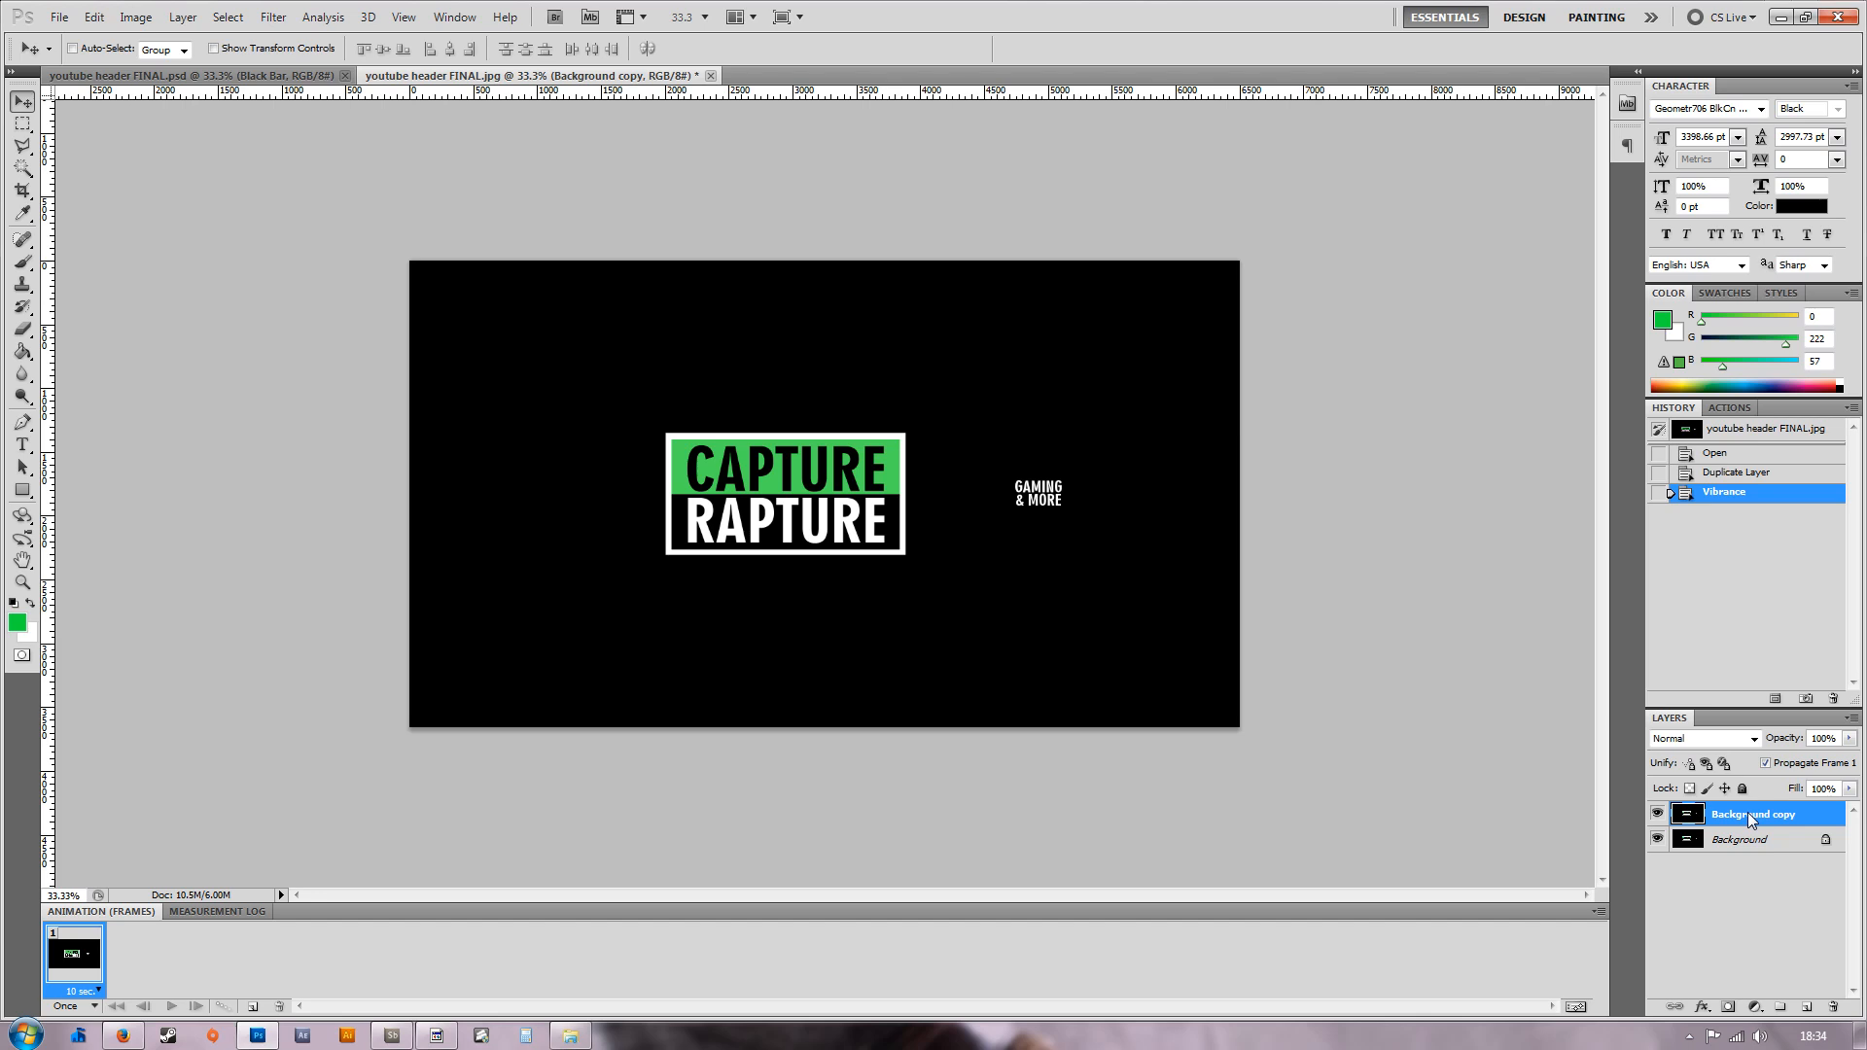
Duplicate the Background copy layer and start a Vibrance adjustment on the new copy.
right_click(1752, 813)
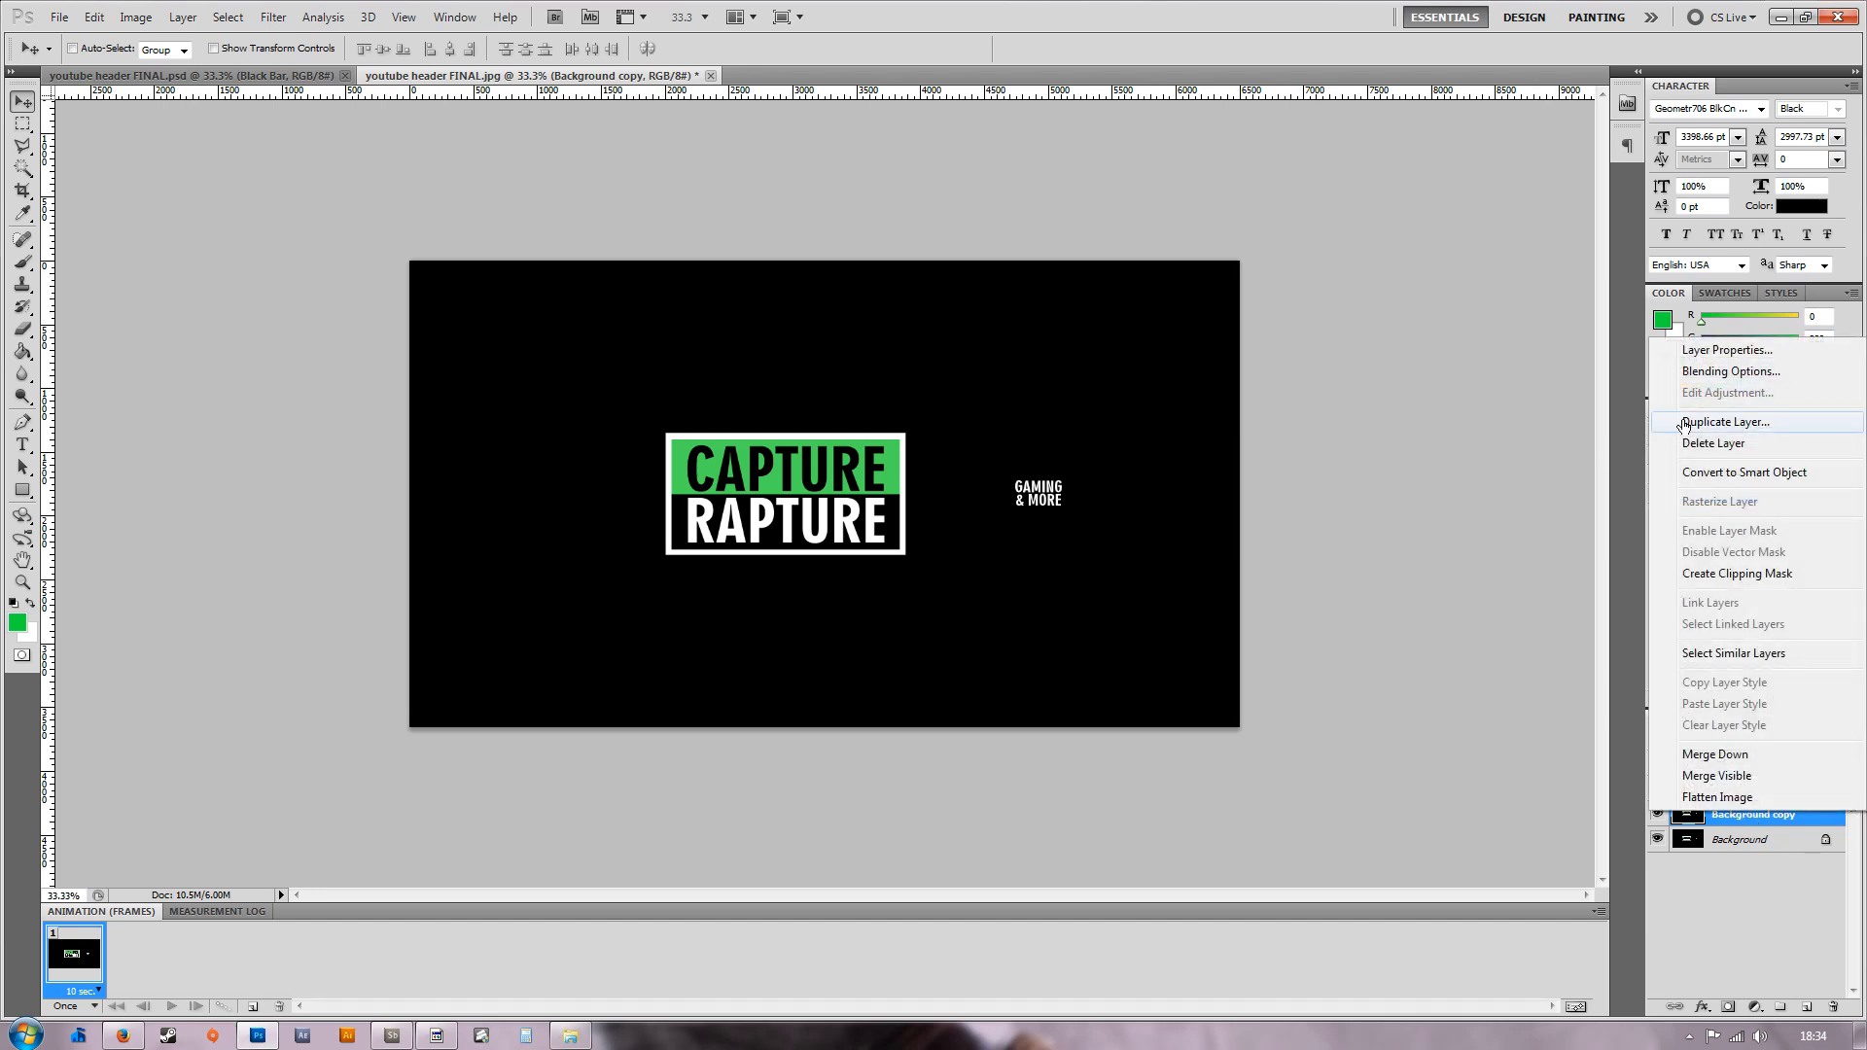
left_click(1725, 422)
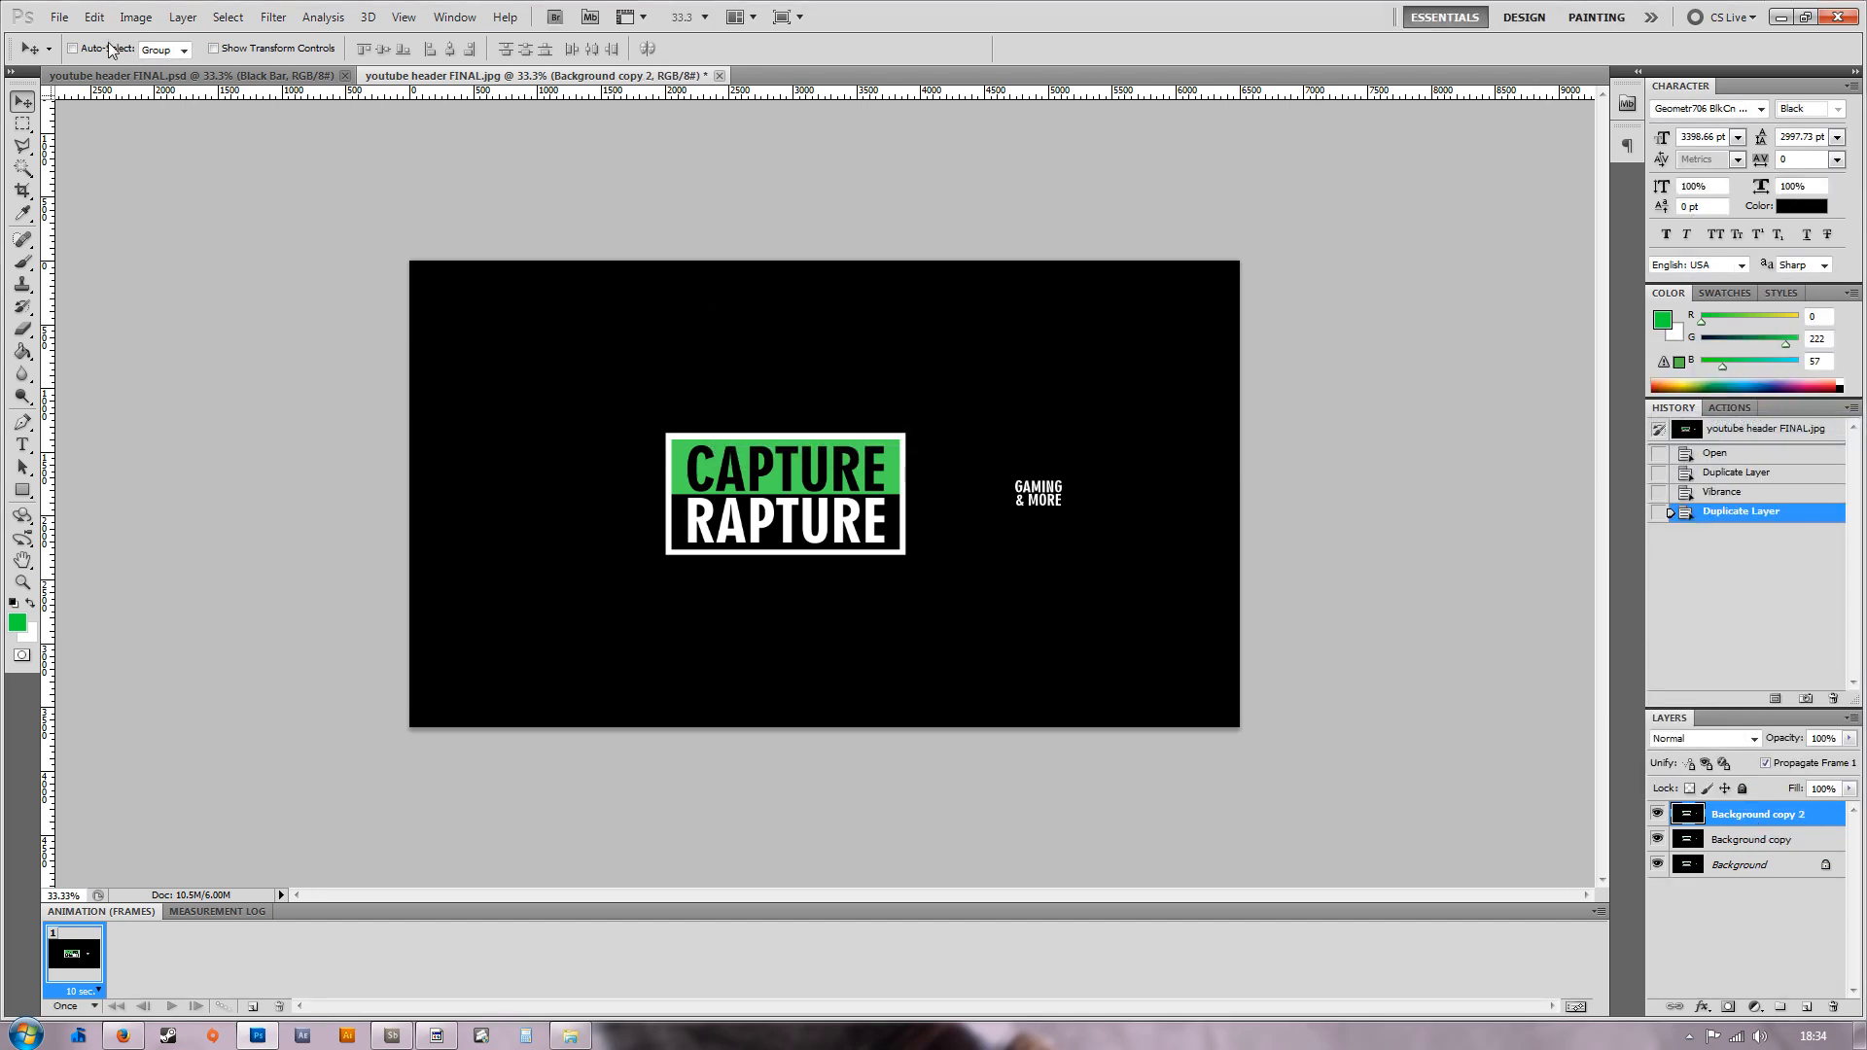
left_click(136, 18)
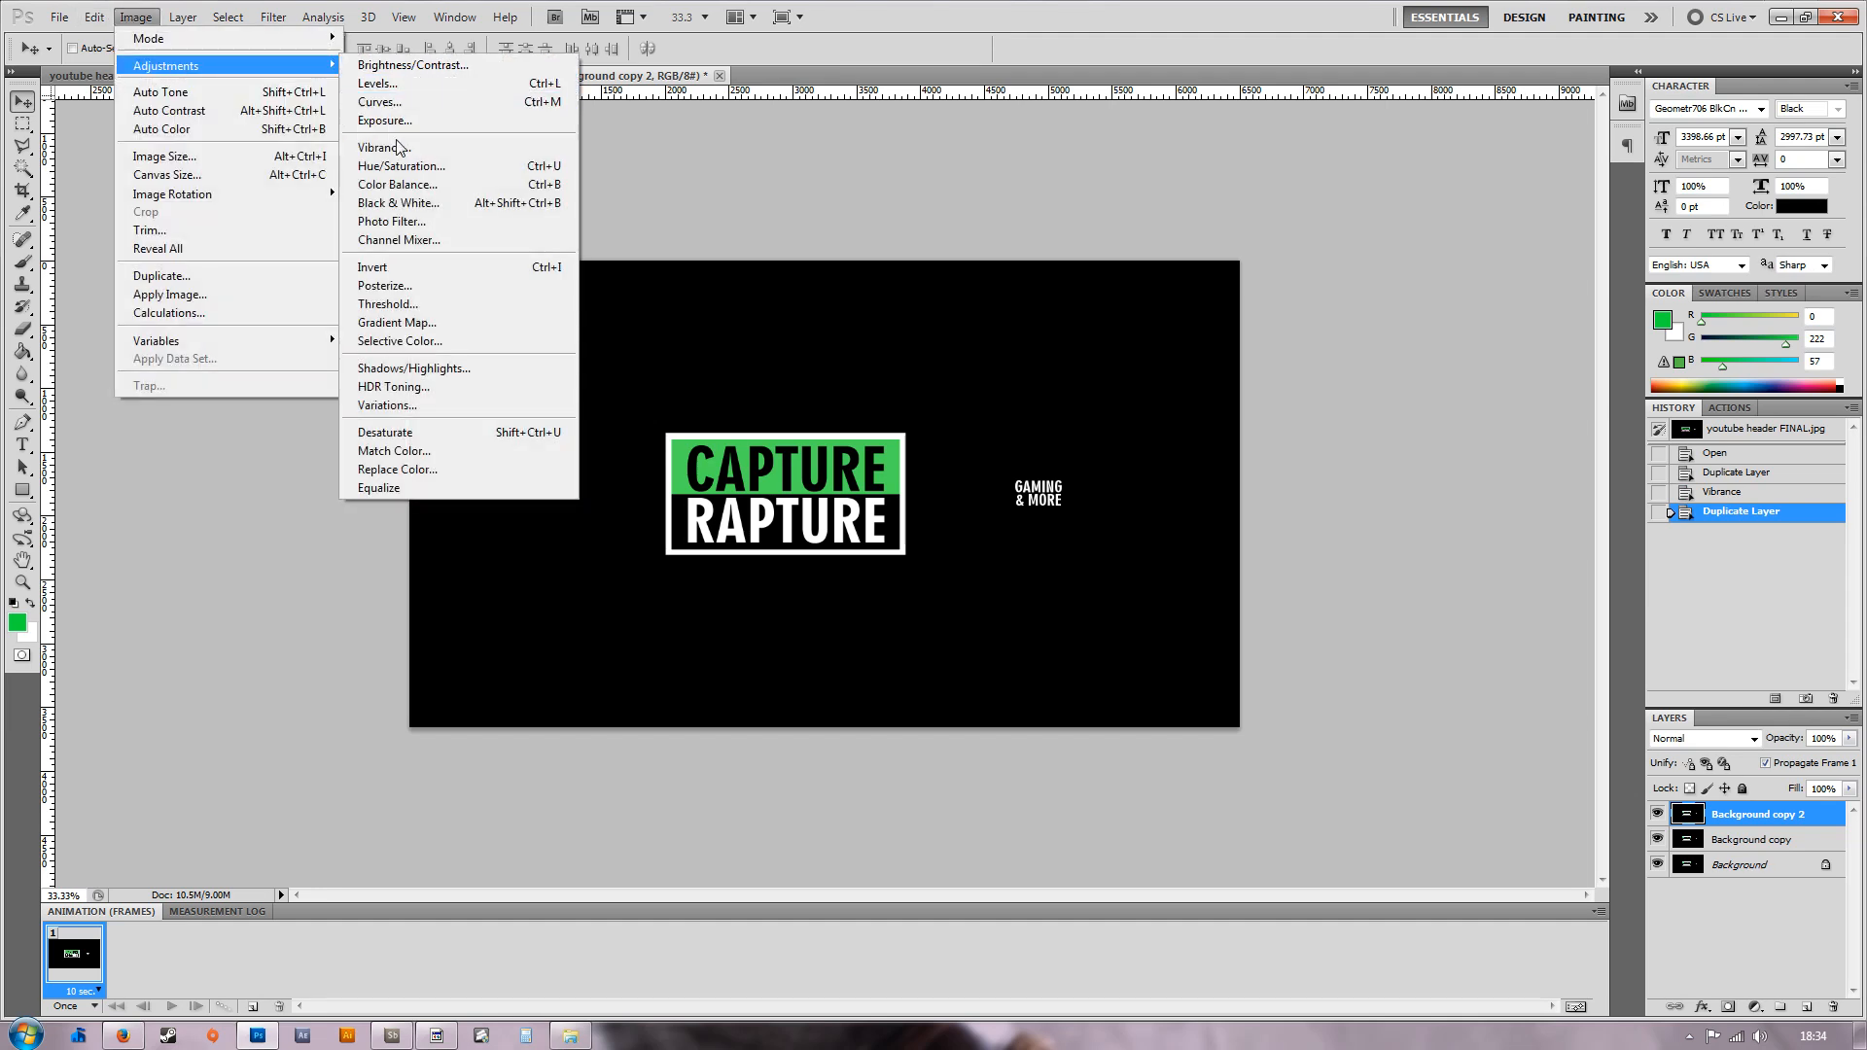
left_click(381, 146)
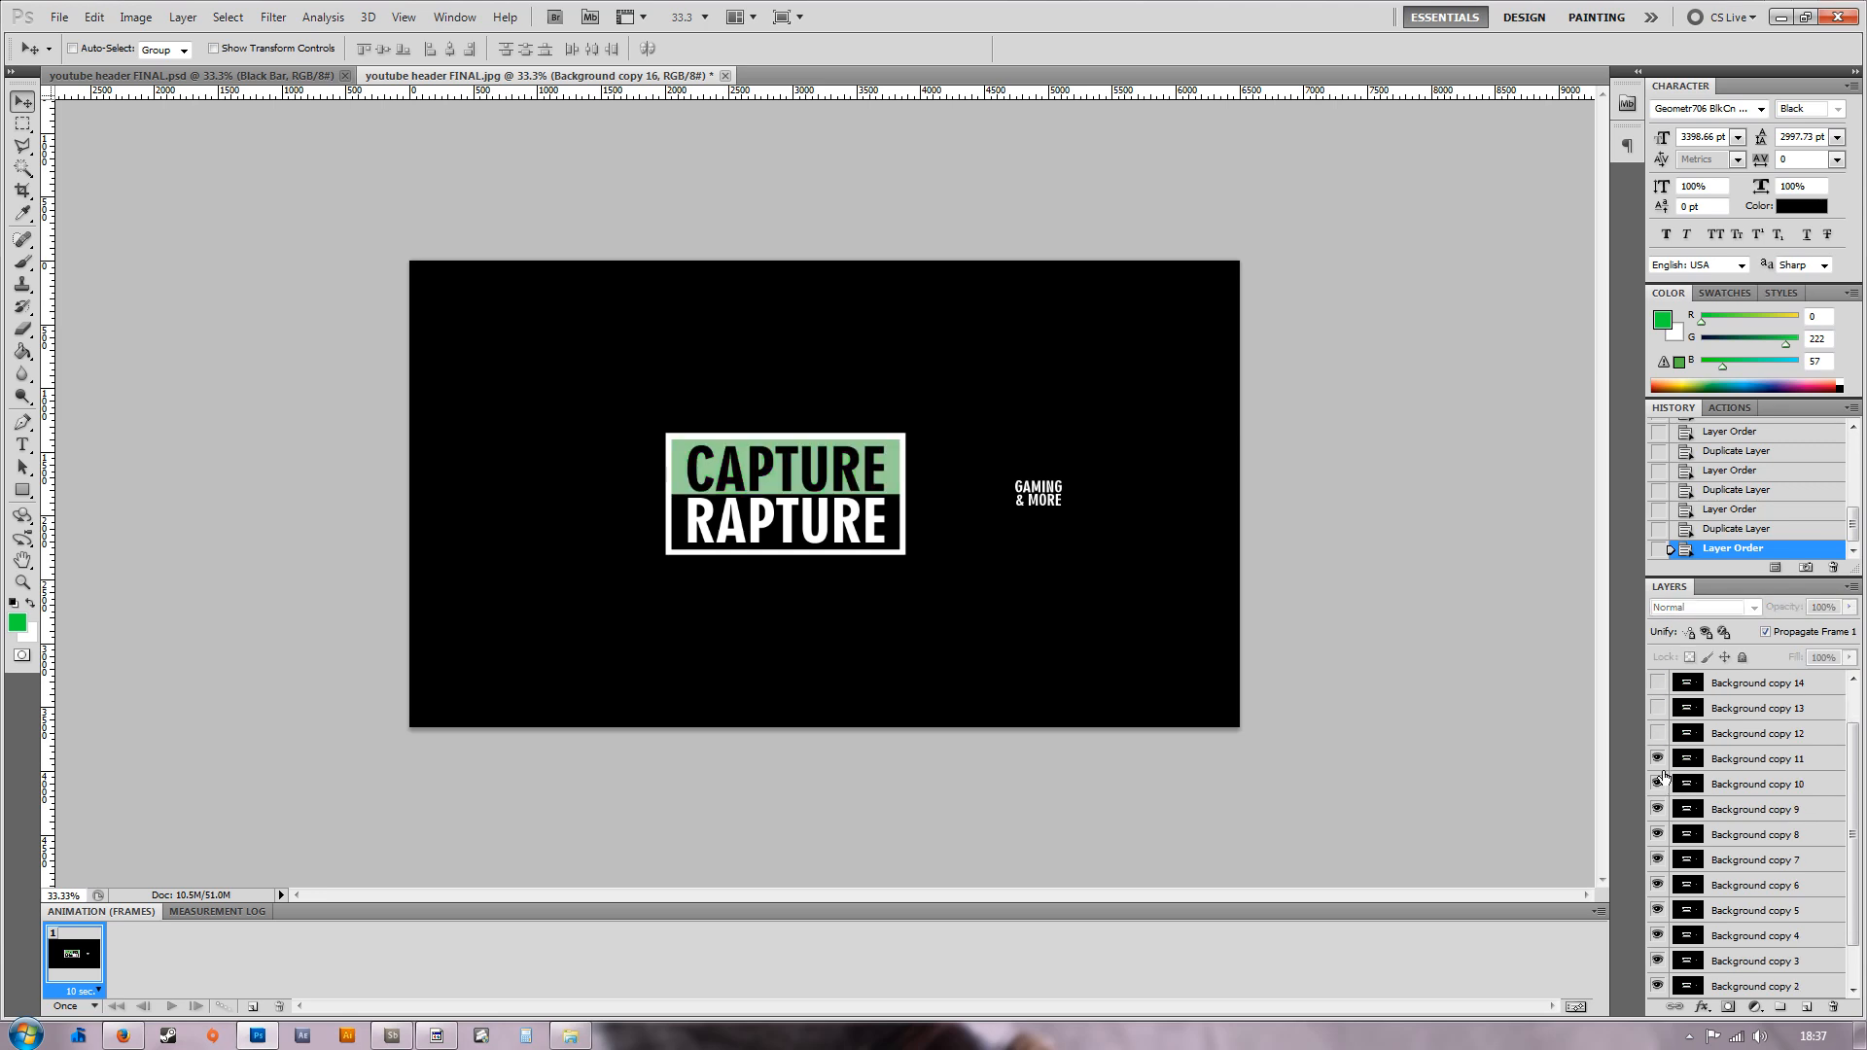
Scroll the Layers panel down and select the original Background layer.
scroll("down", 3)
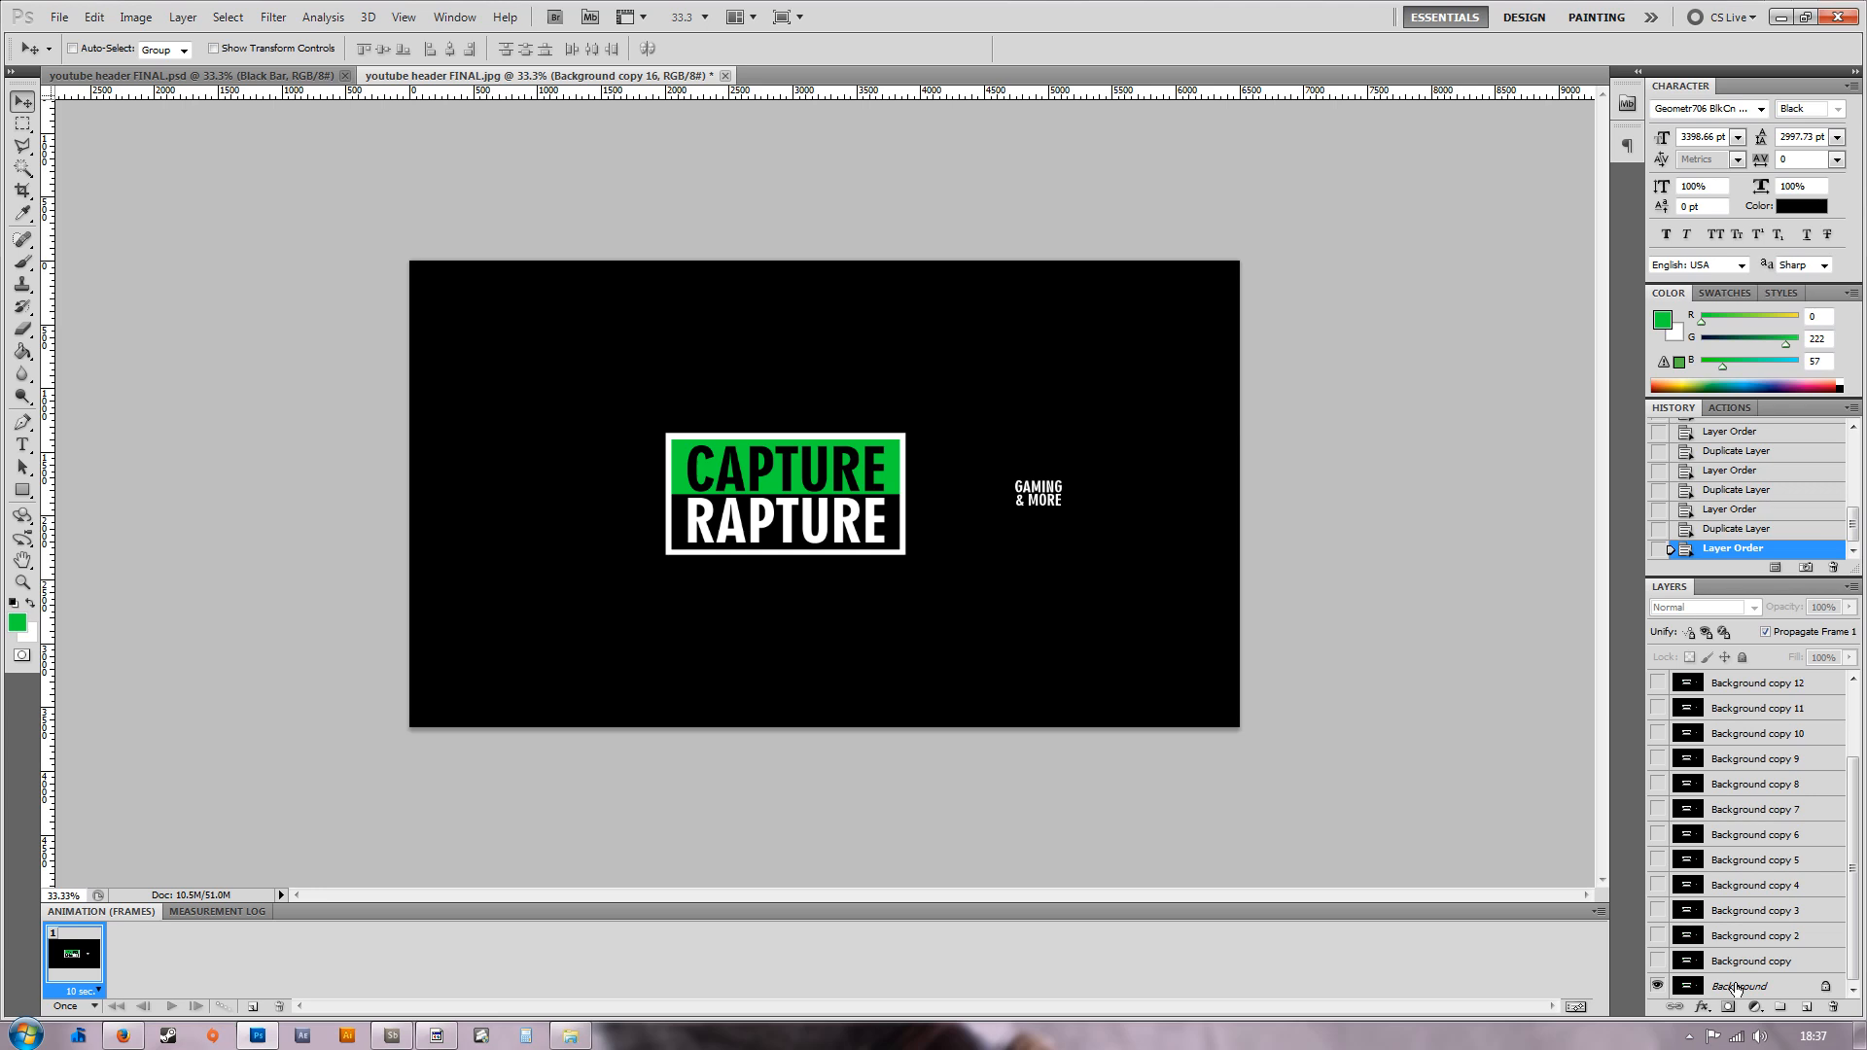
left_click(1738, 984)
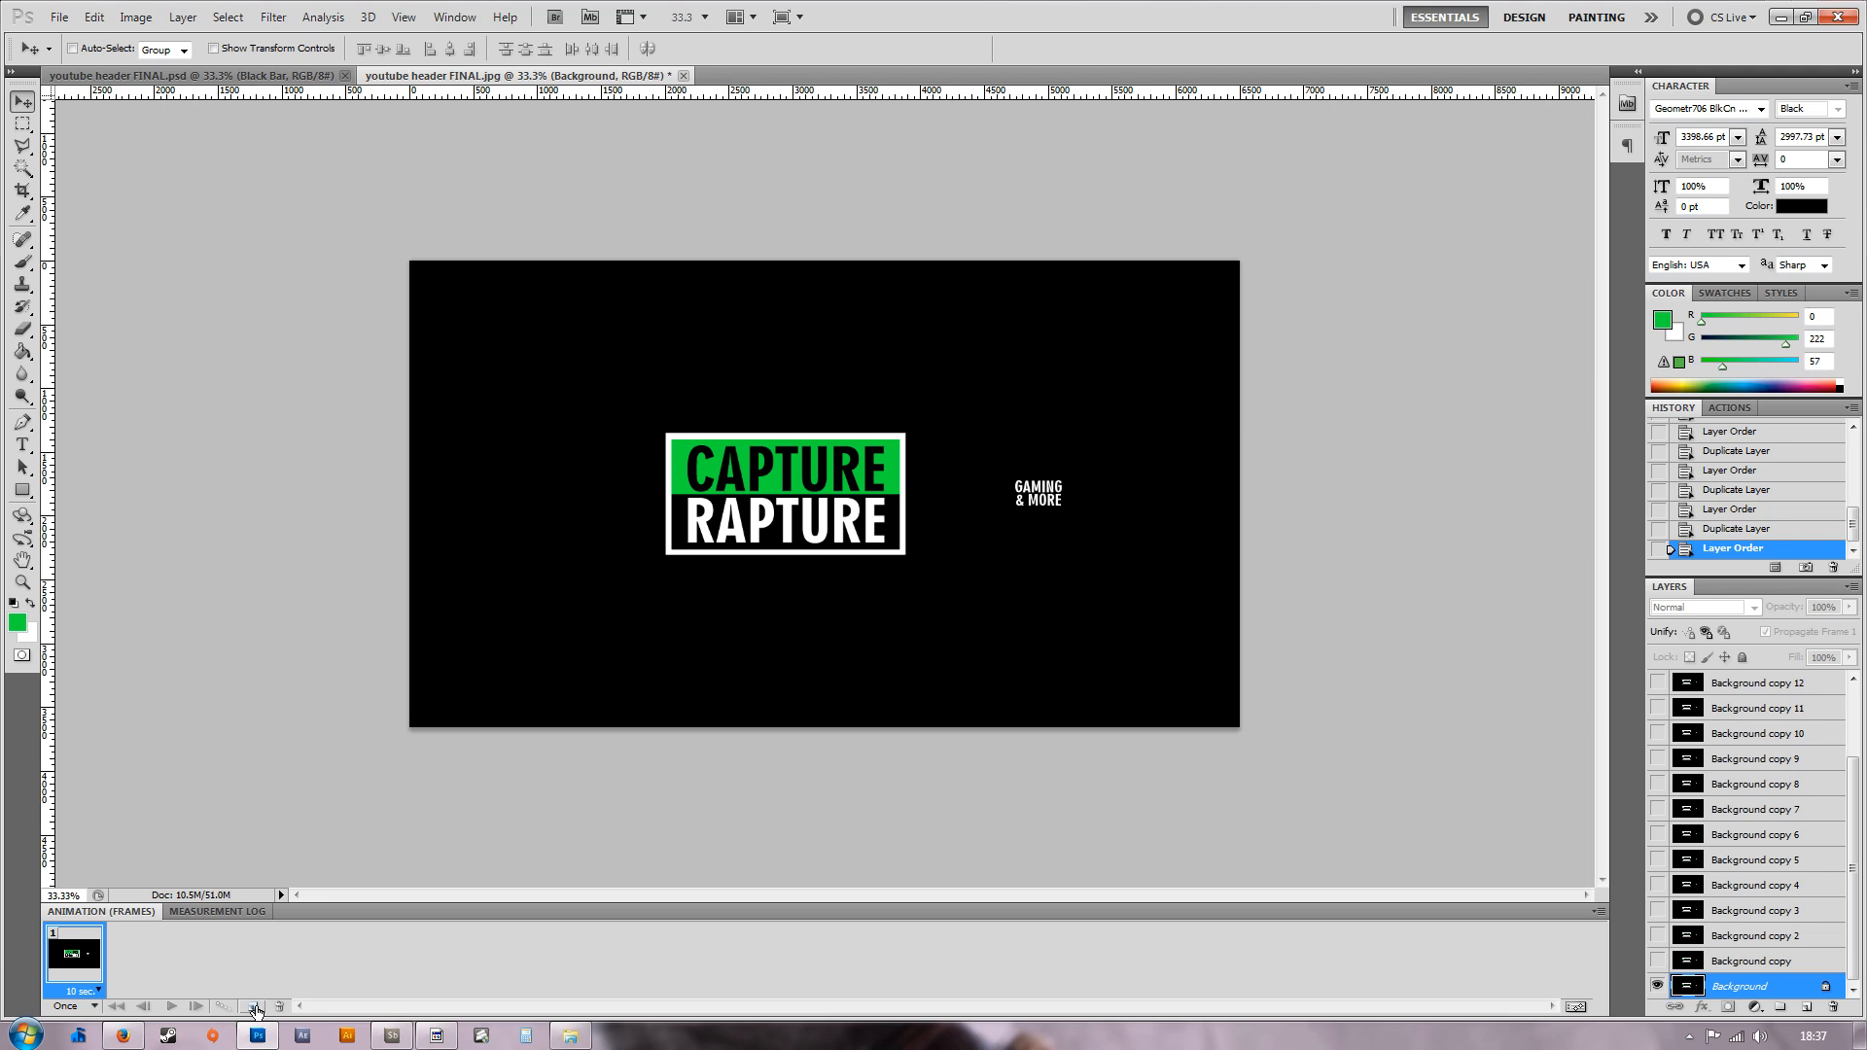
mouse_move(253, 1005)
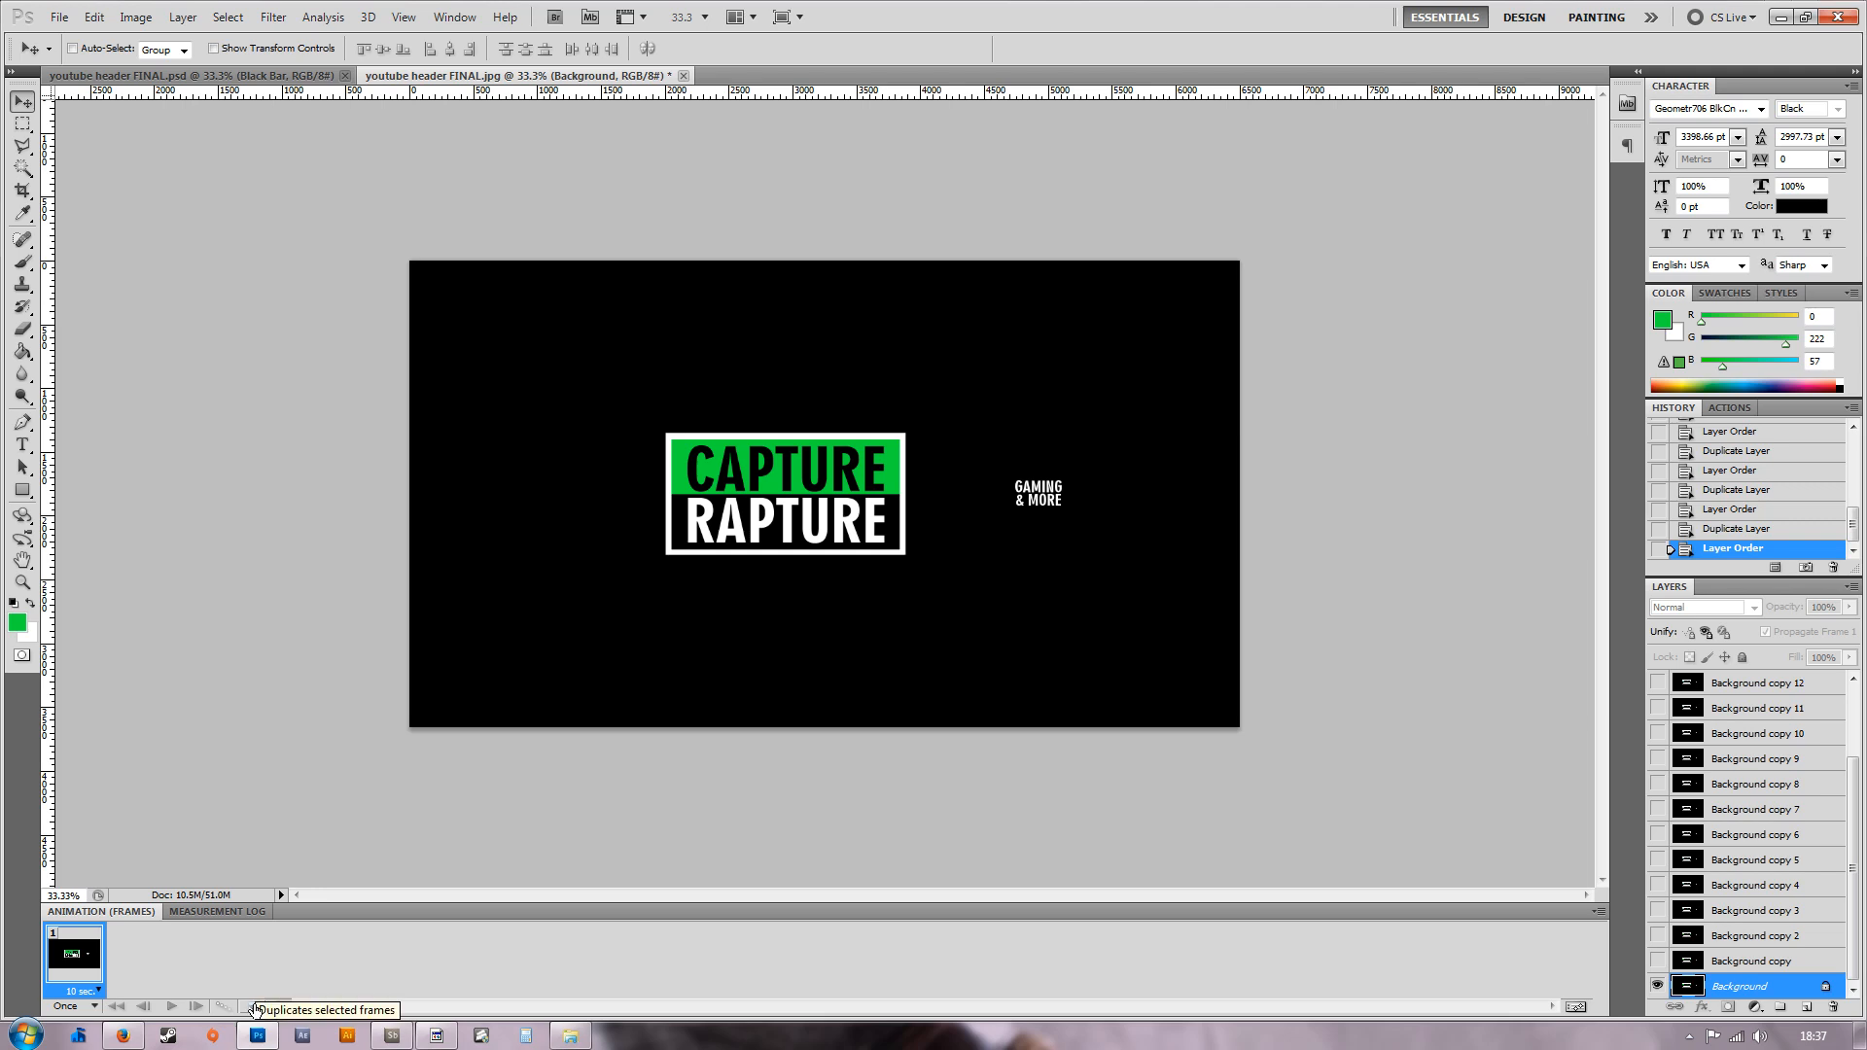
Duplicate animation frames, revealing the Background copy layer in the new frame, building toward 18 frames.
left_click(247, 1007)
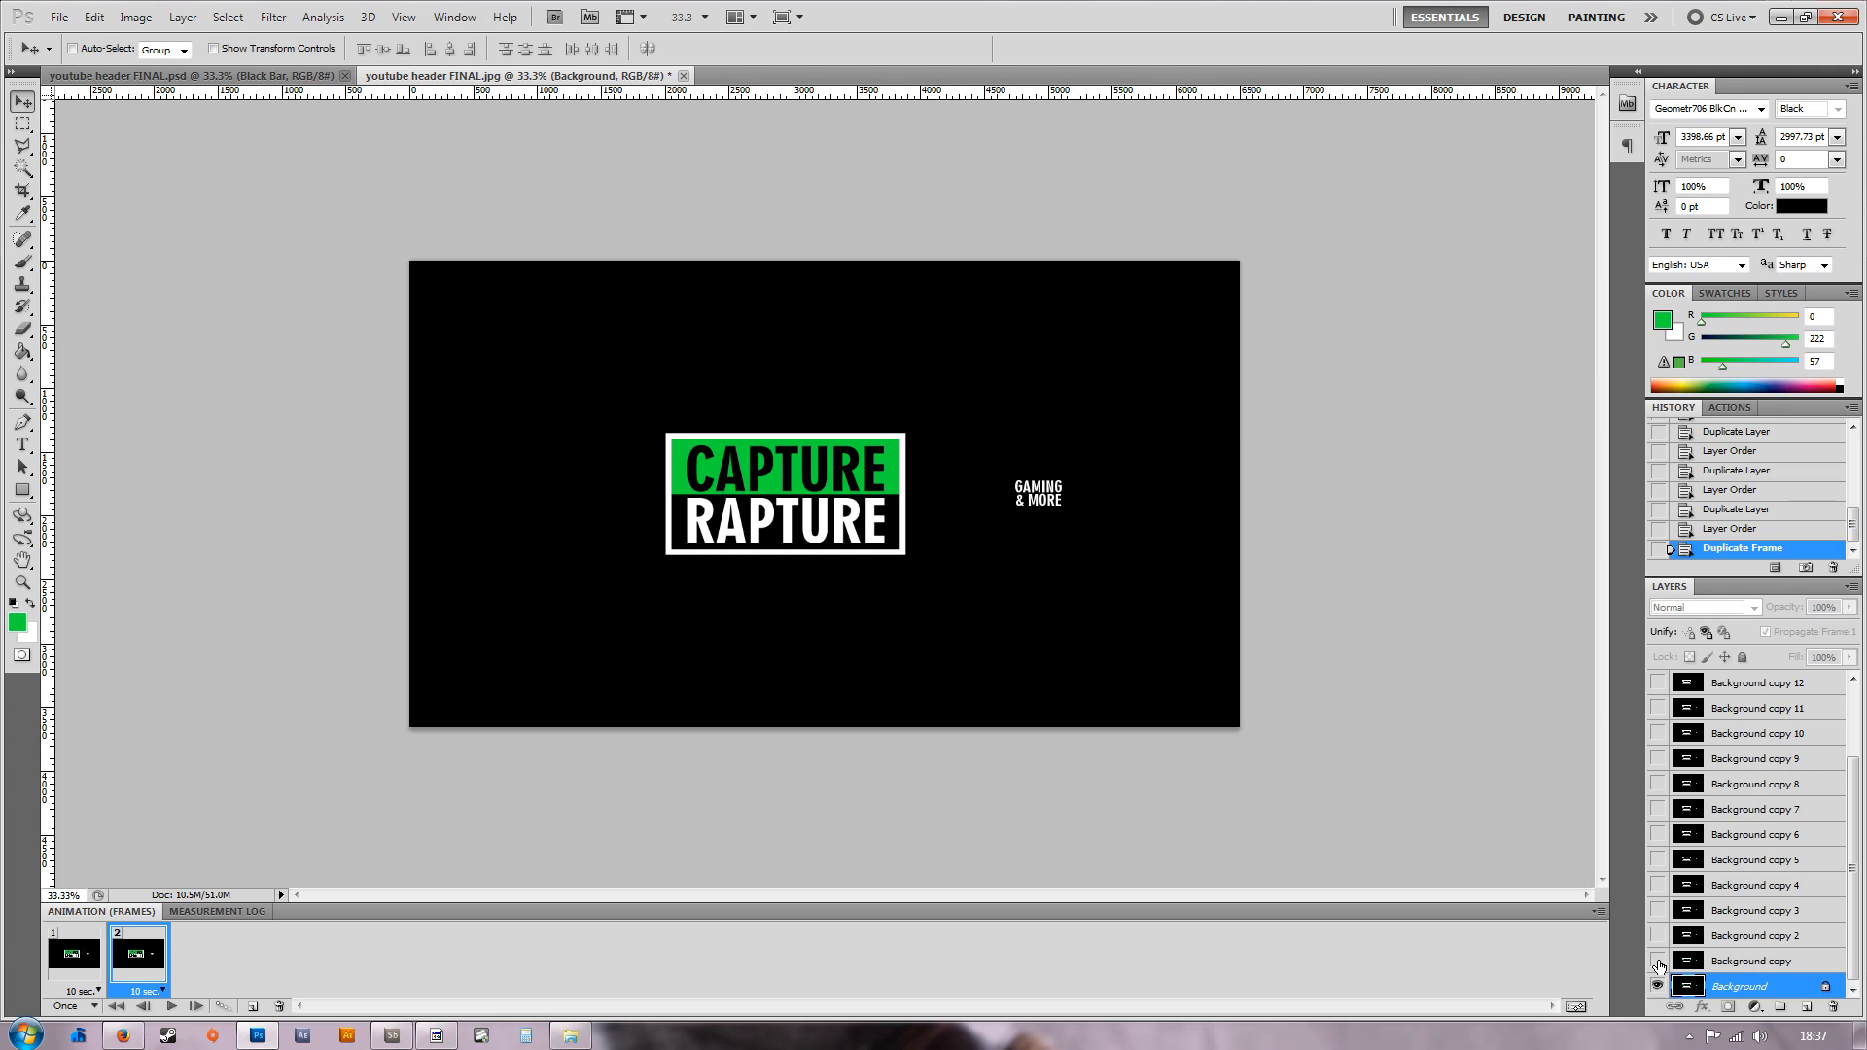
left_click(1657, 967)
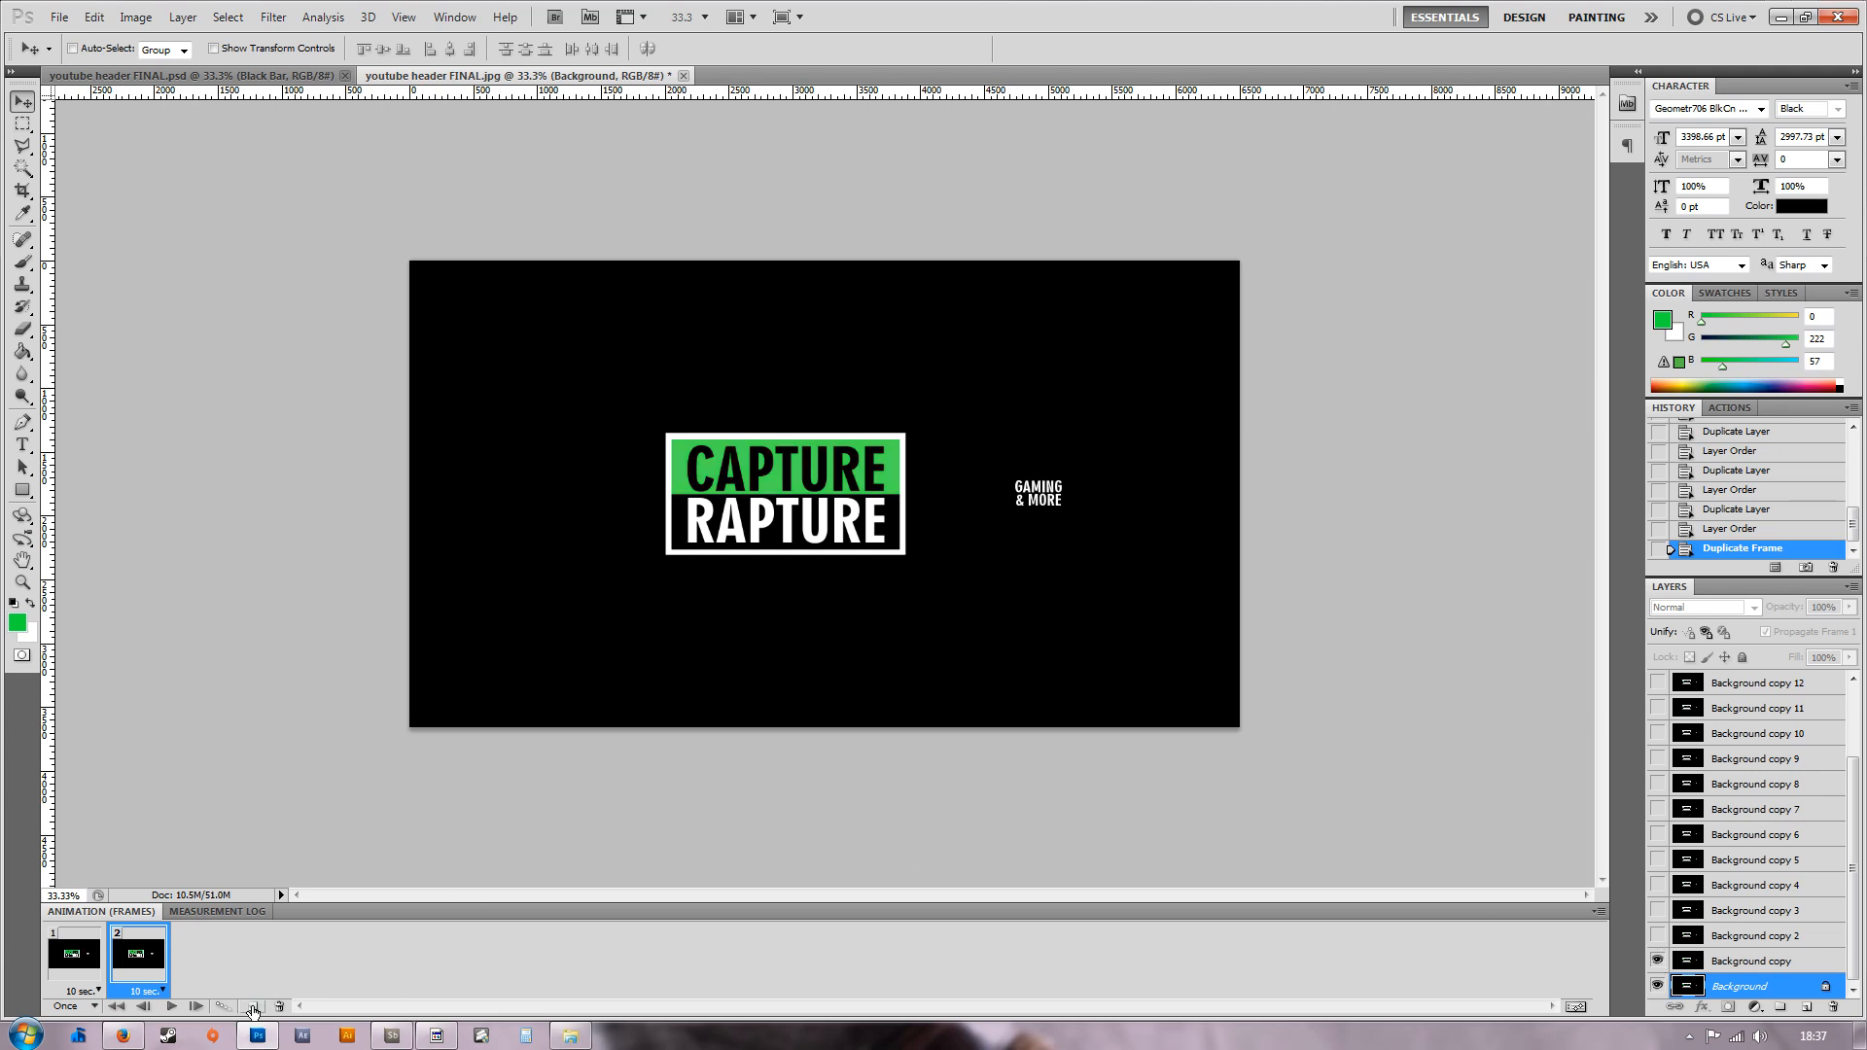
left_click(250, 1006)
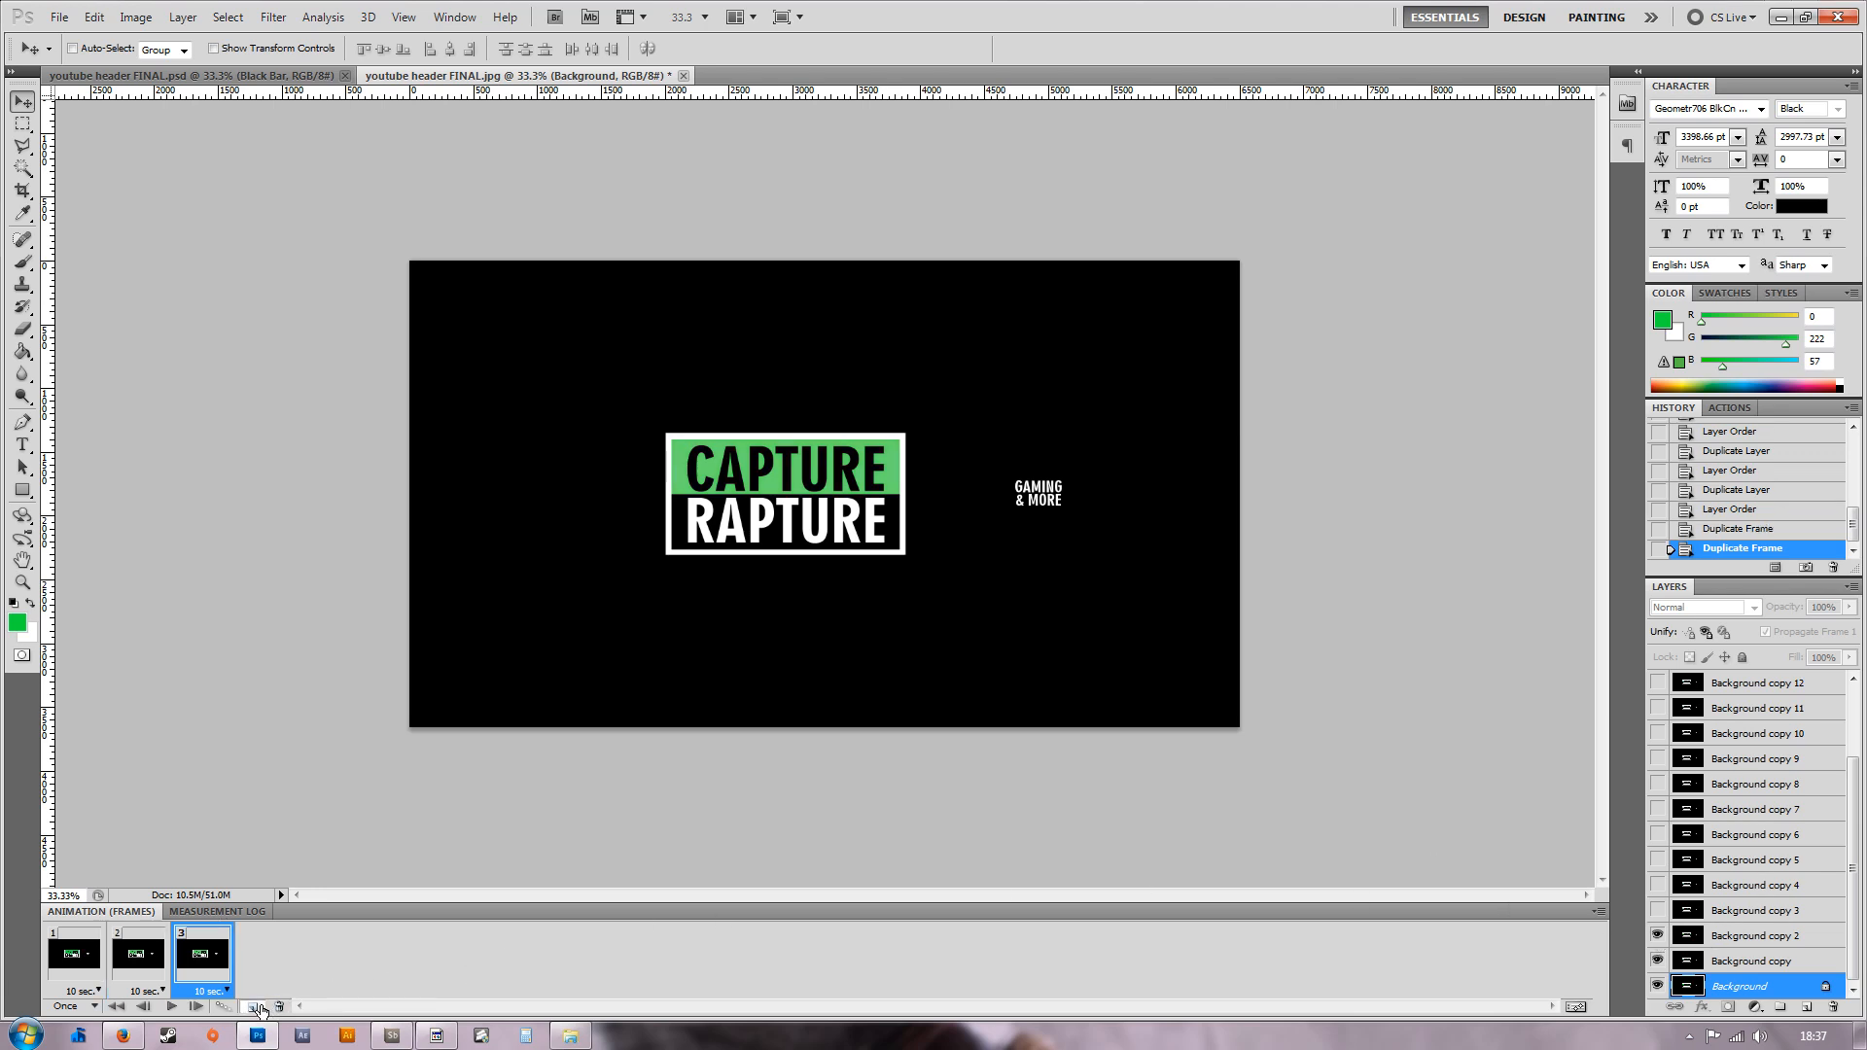
left_click(261, 1006)
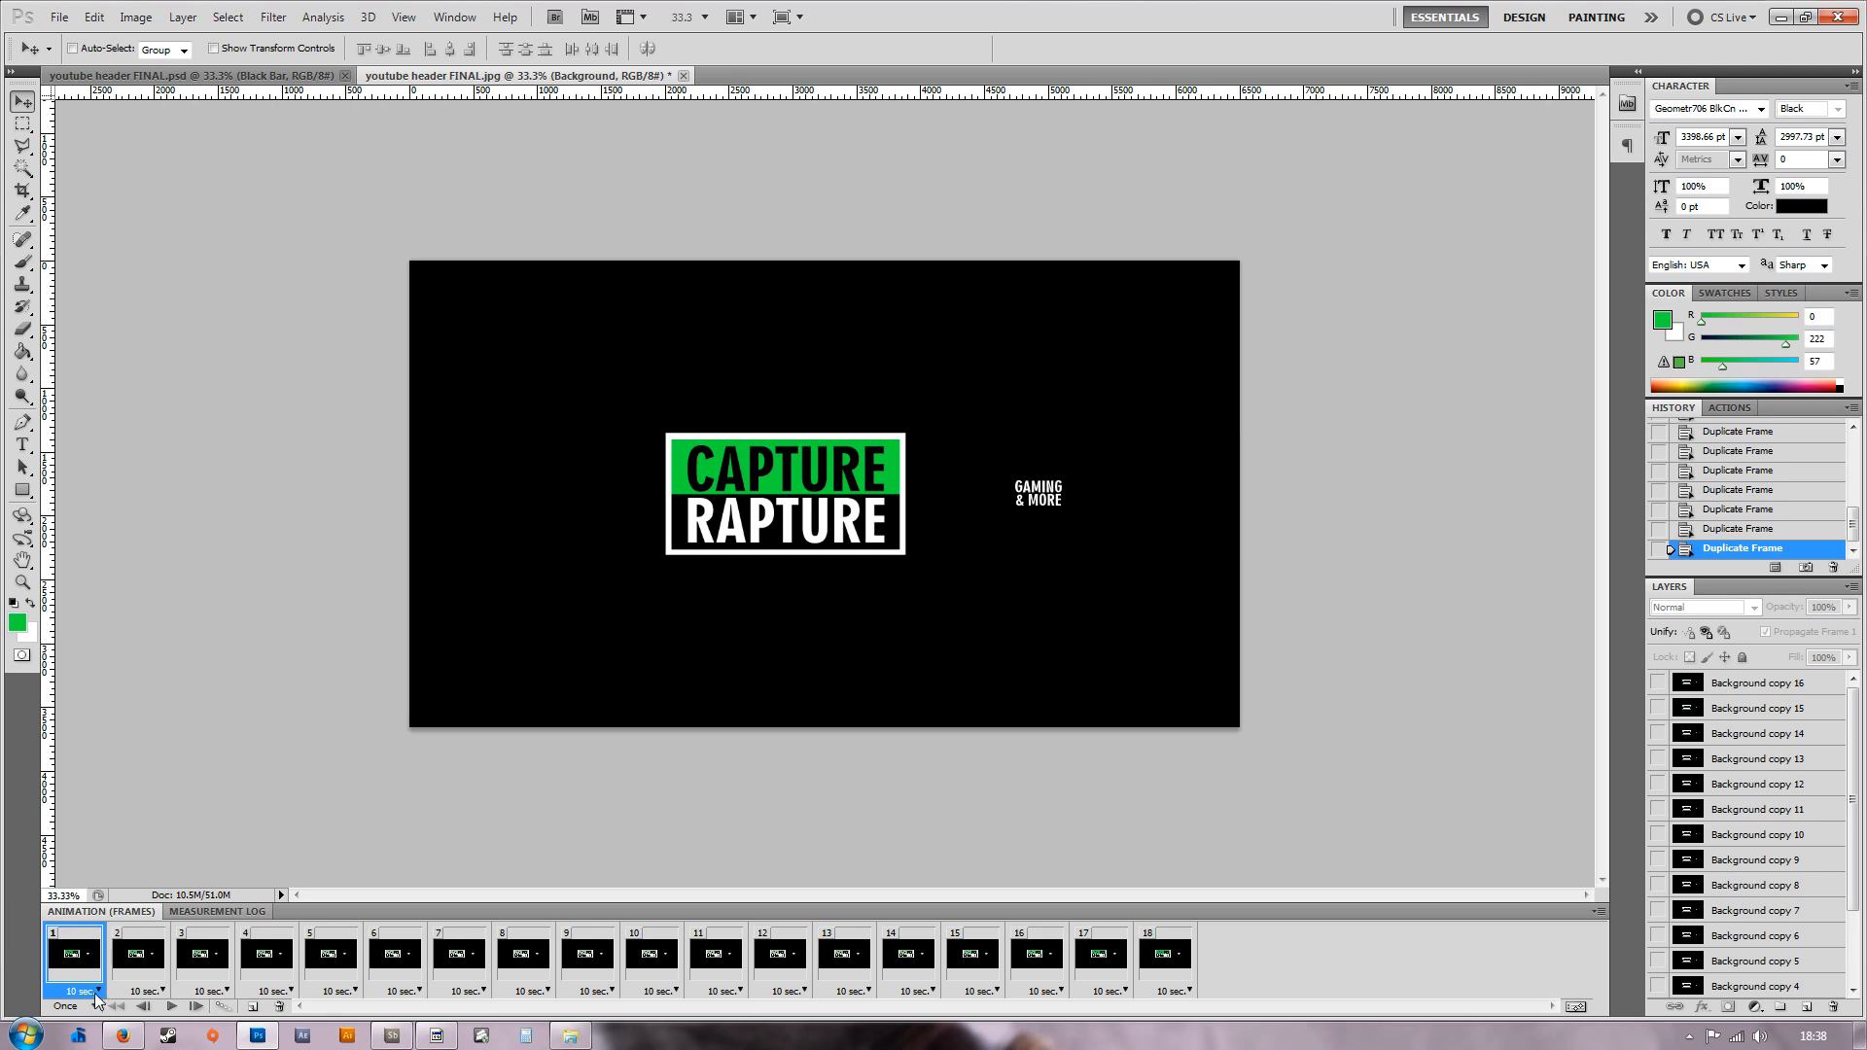
Set frame 1's delay to 0.1 seconds, then select frame 2.
left_click(93, 991)
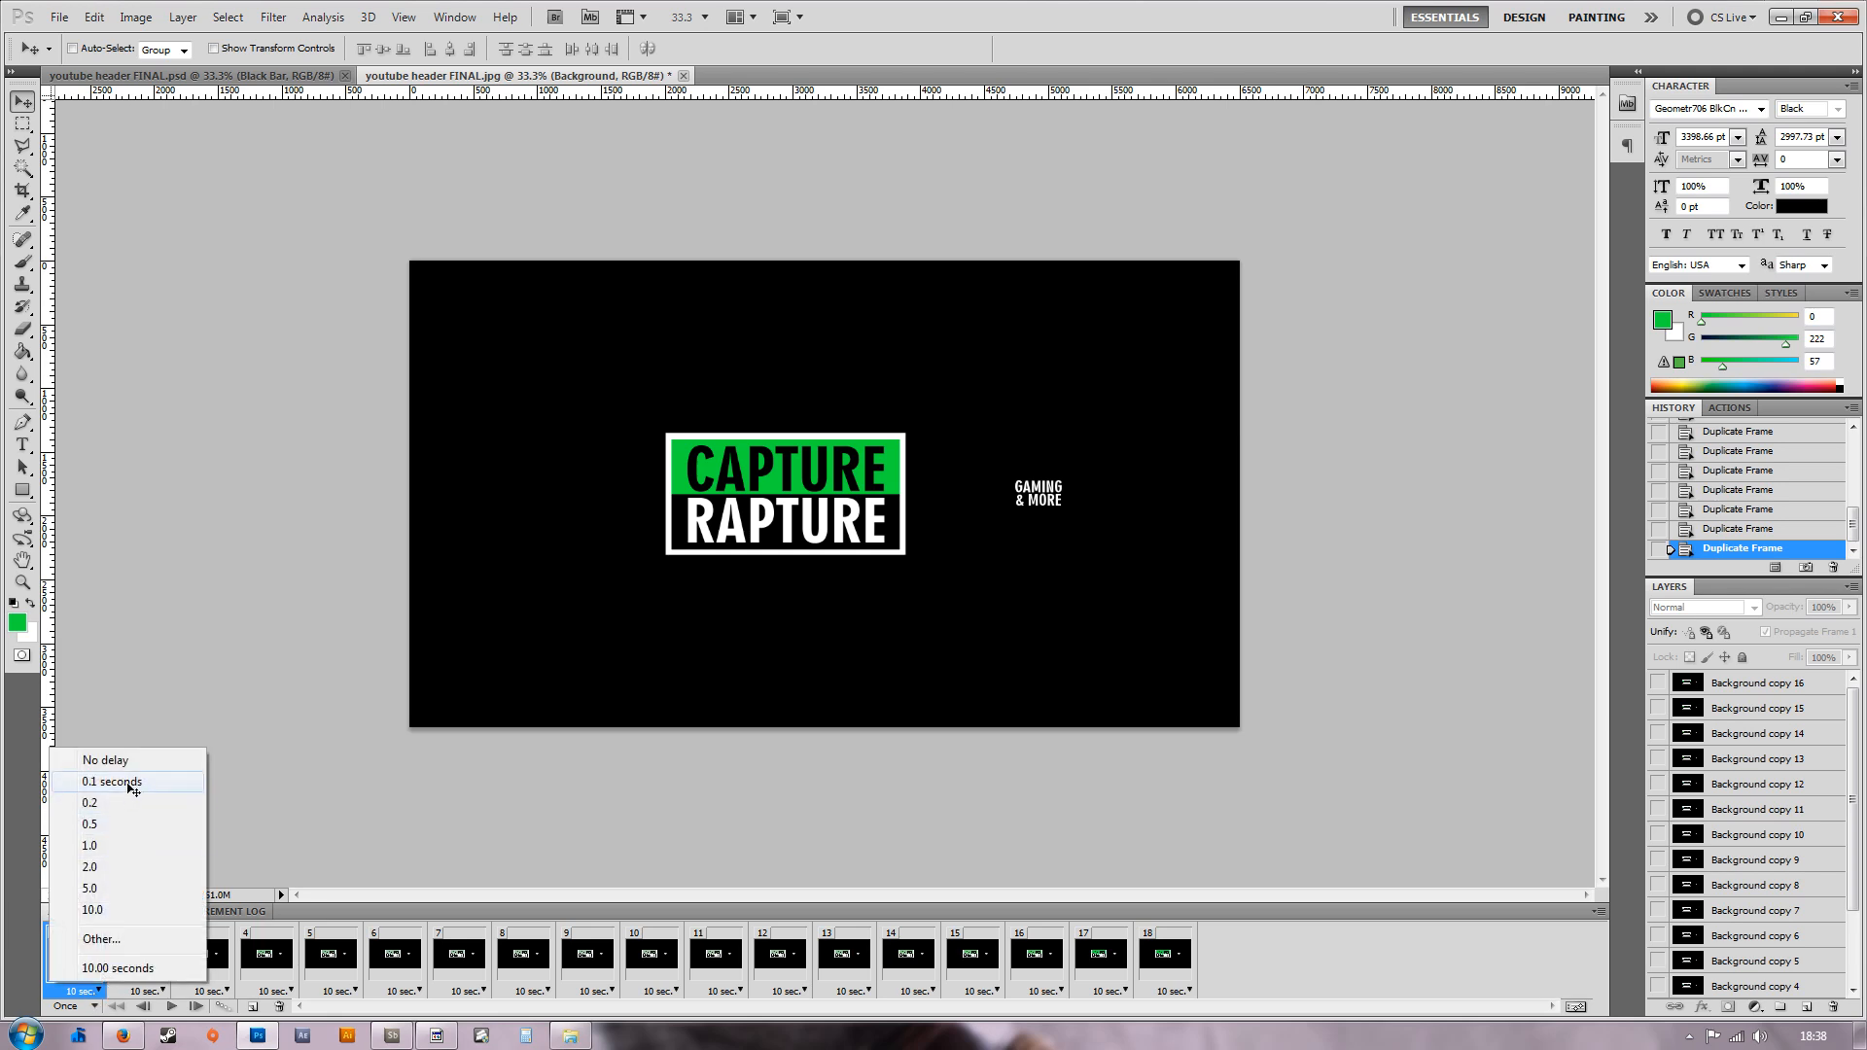
left_click(109, 782)
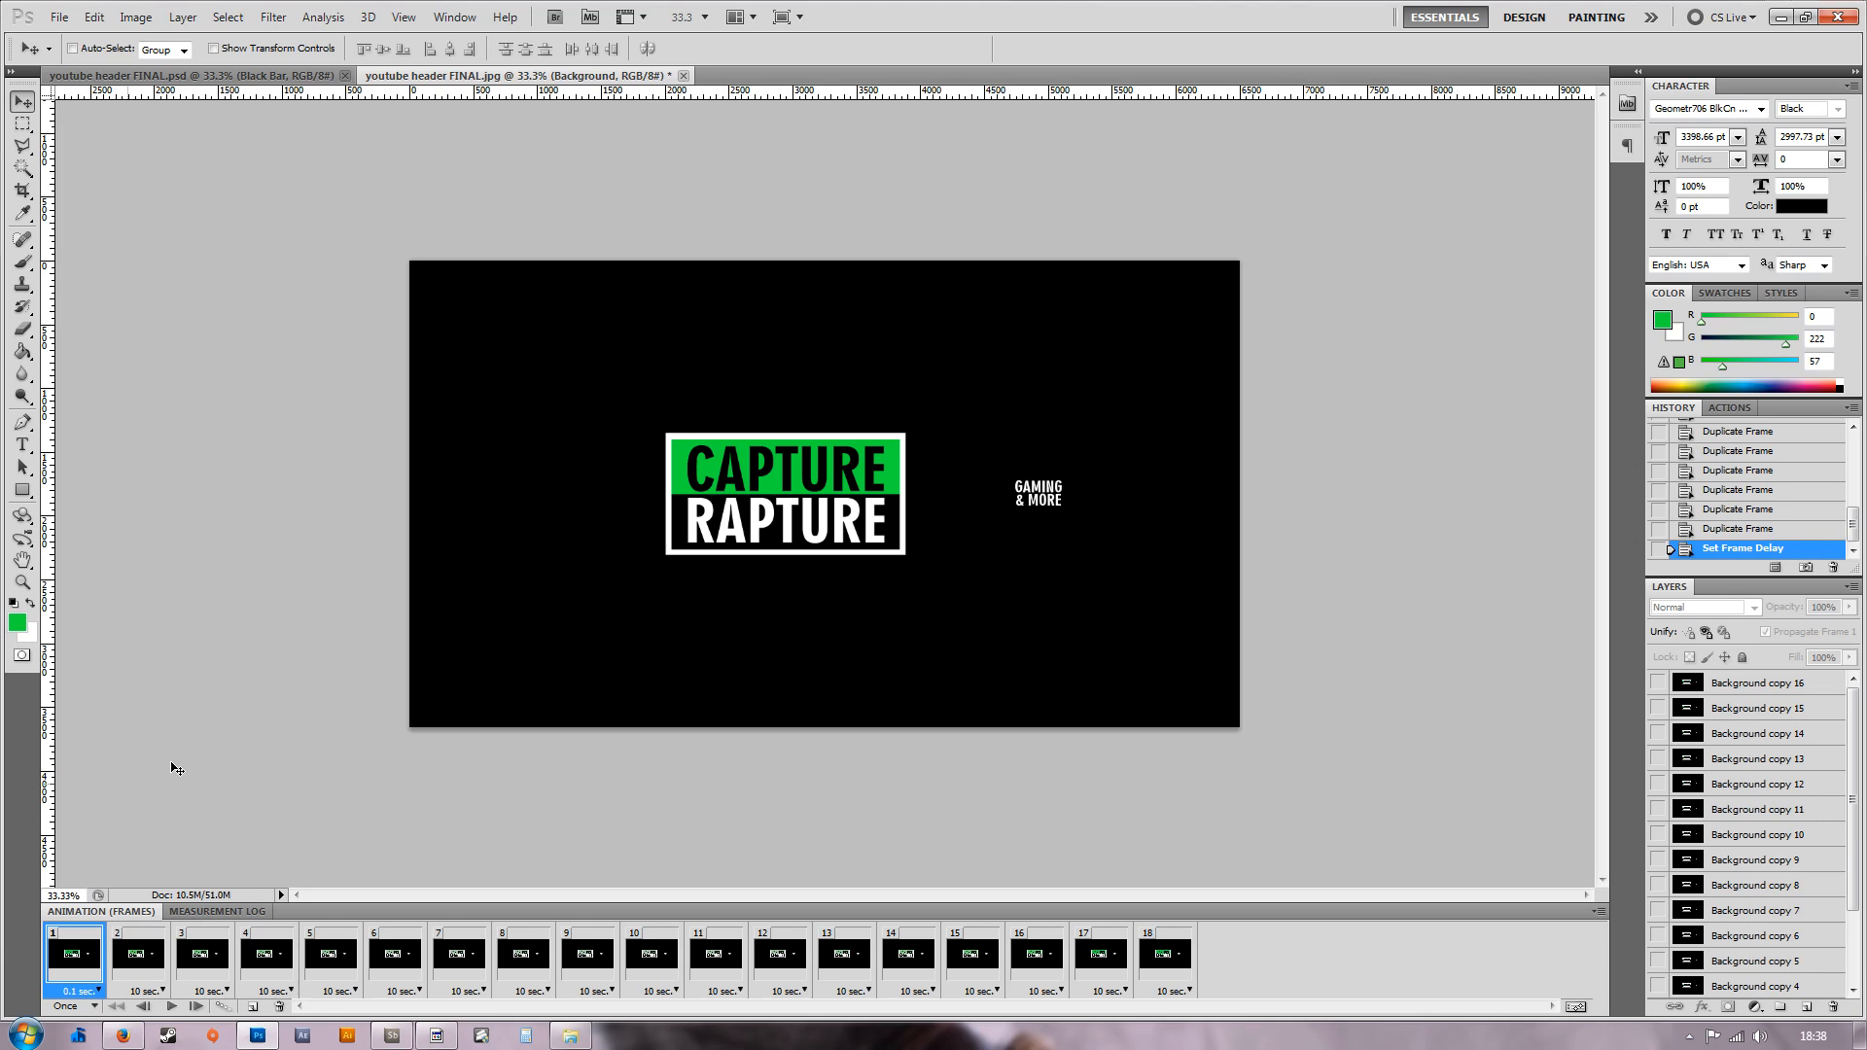
mouse_move(156, 994)
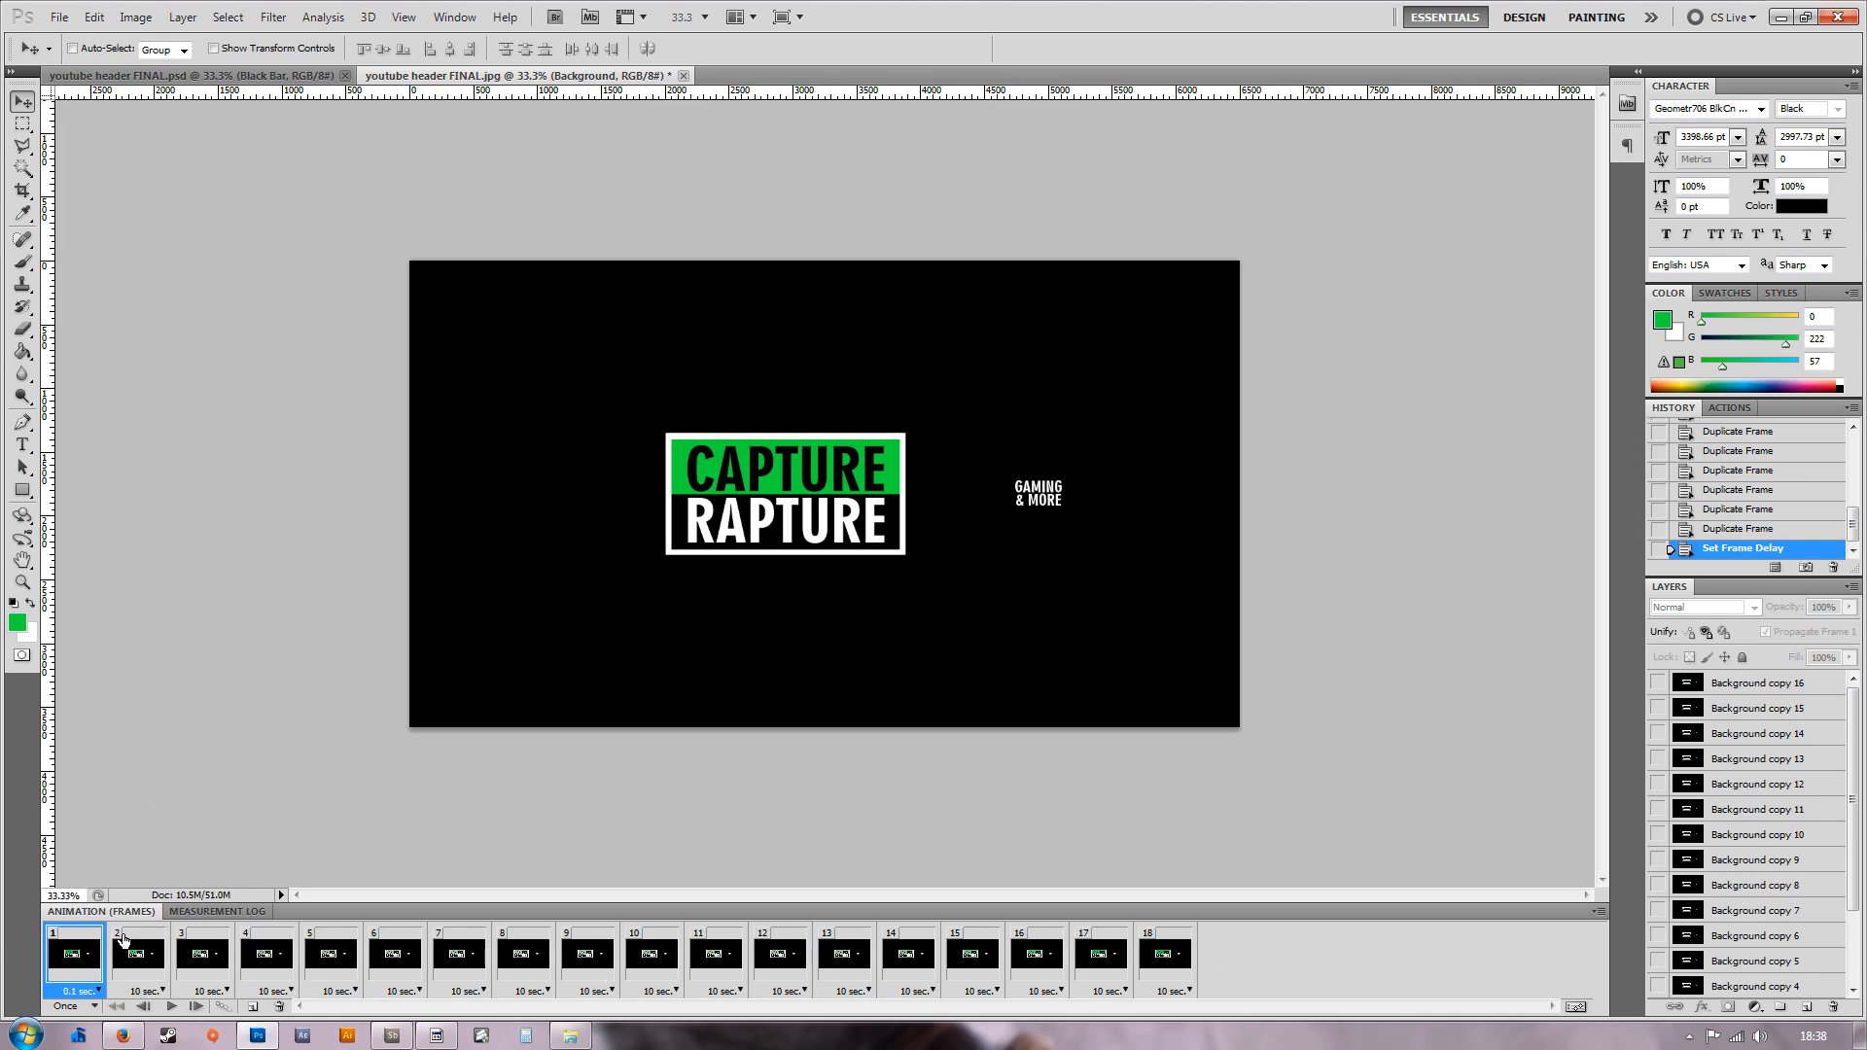
left_click(140, 953)
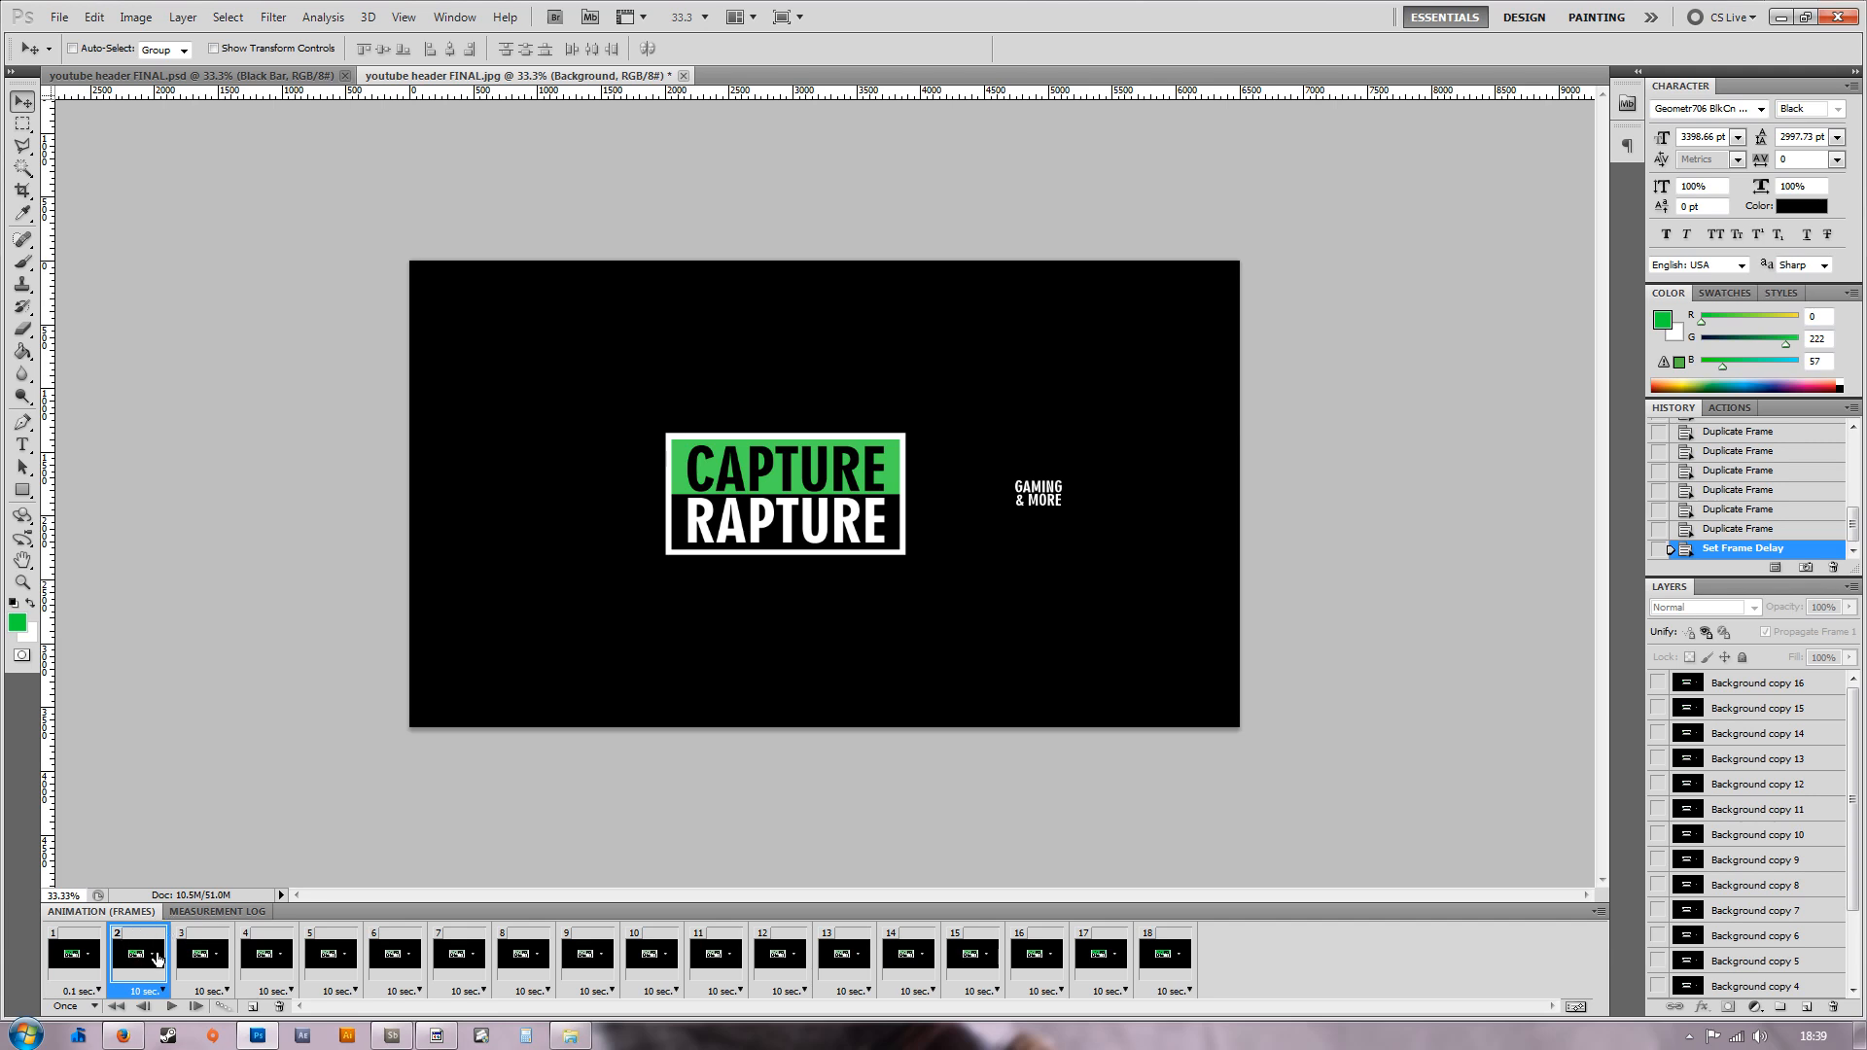
mouse_move(187, 953)
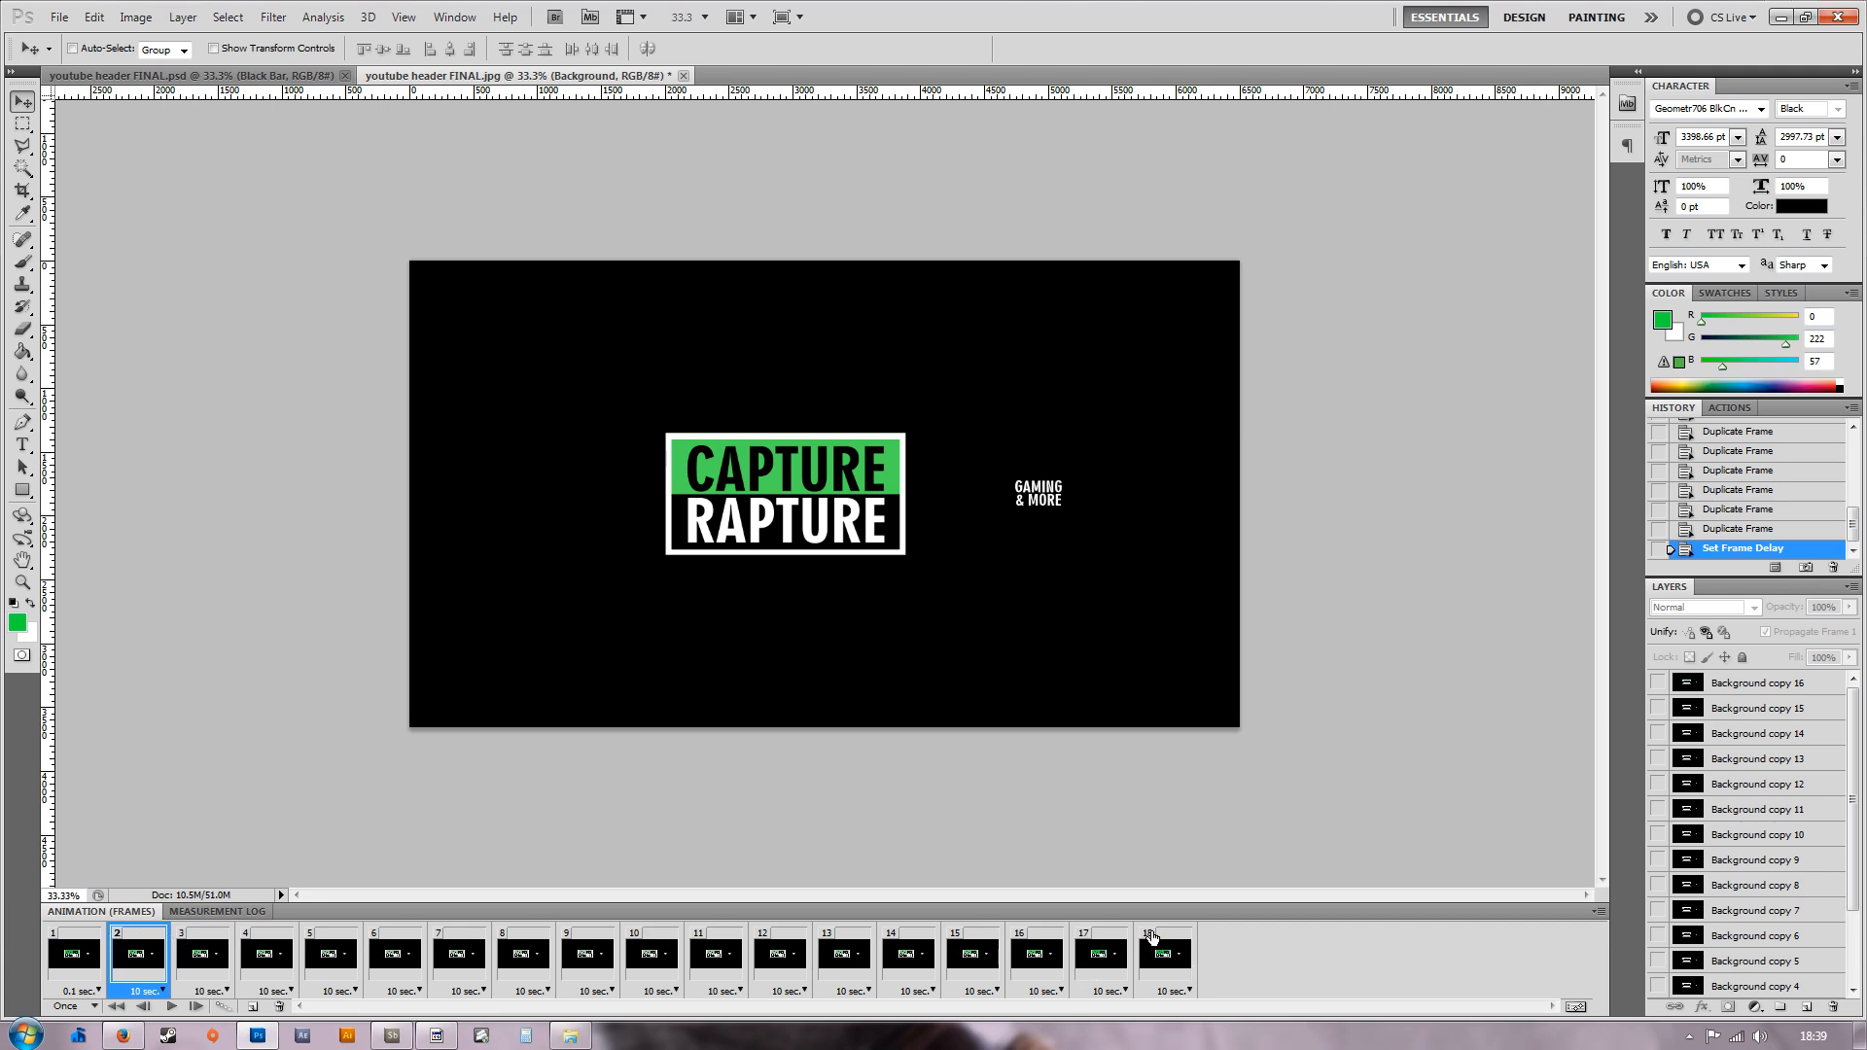
Select frames 2 through 18, set them to 0.1 seconds, and select frame 18.
left_click(1167, 953)
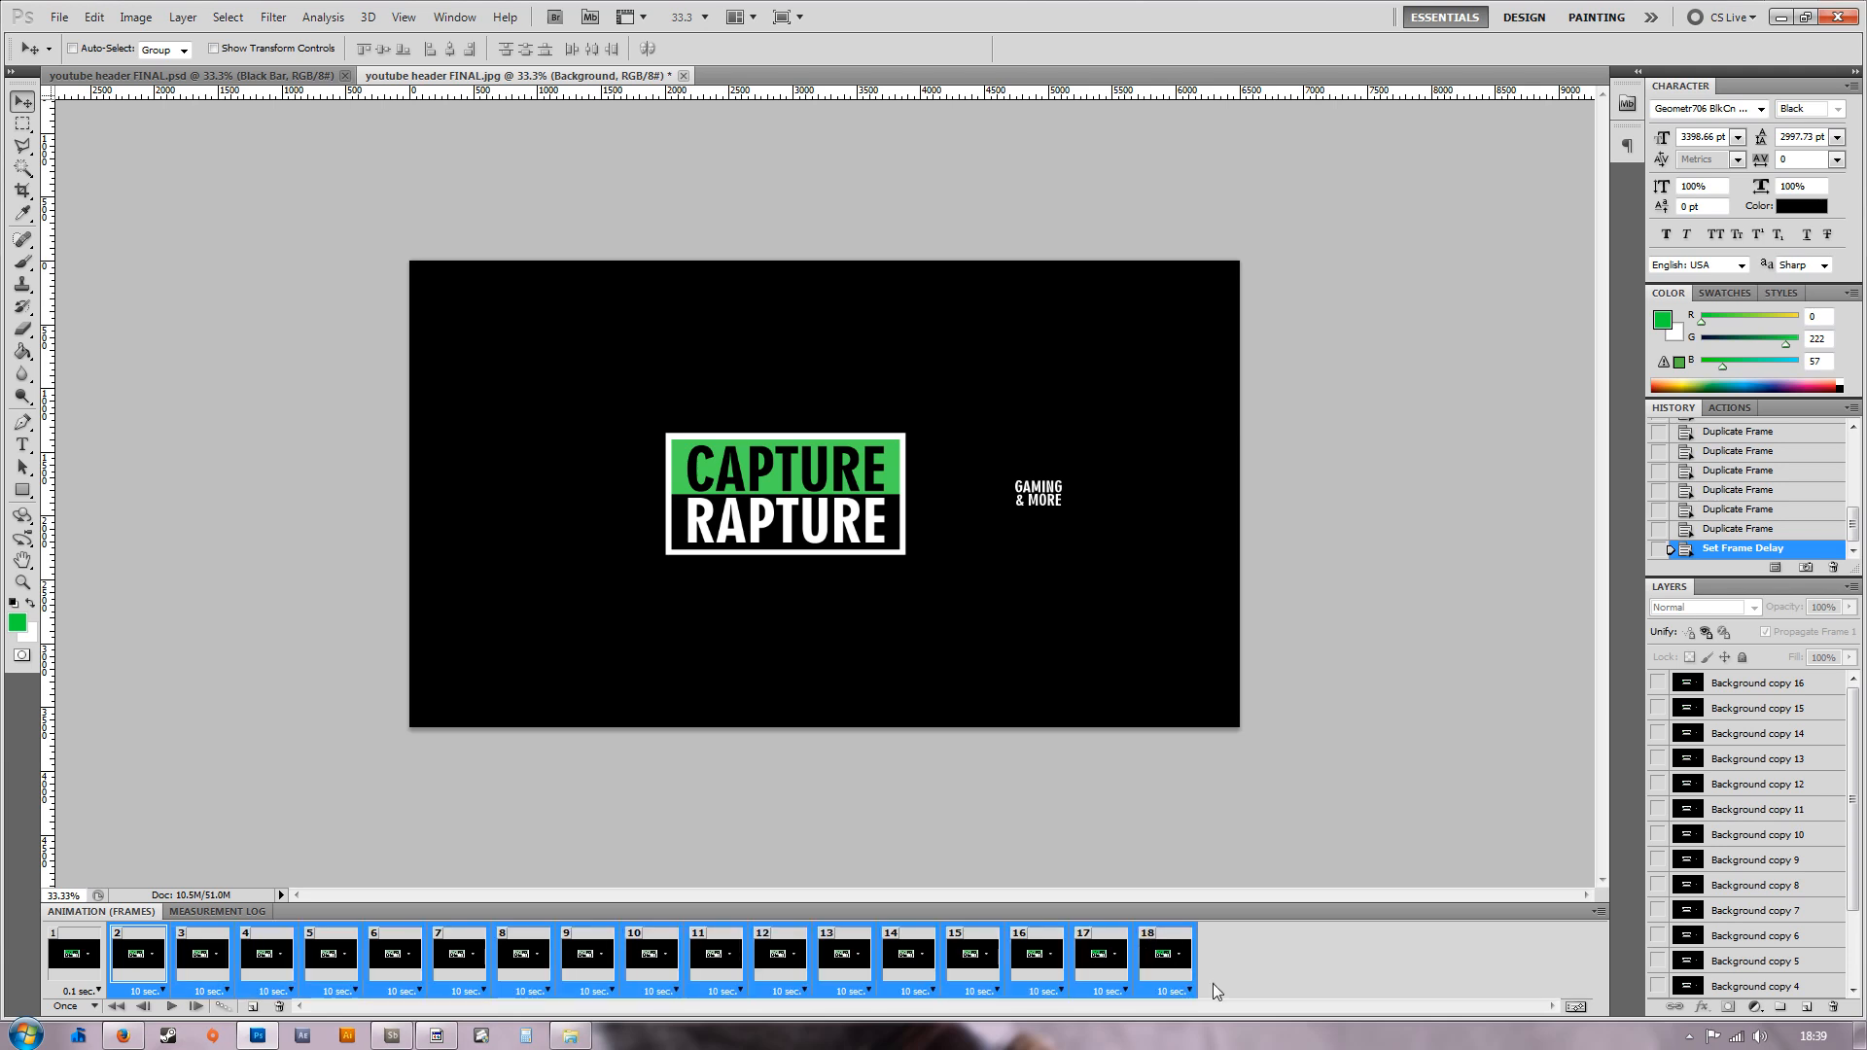
mouse_move(216, 967)
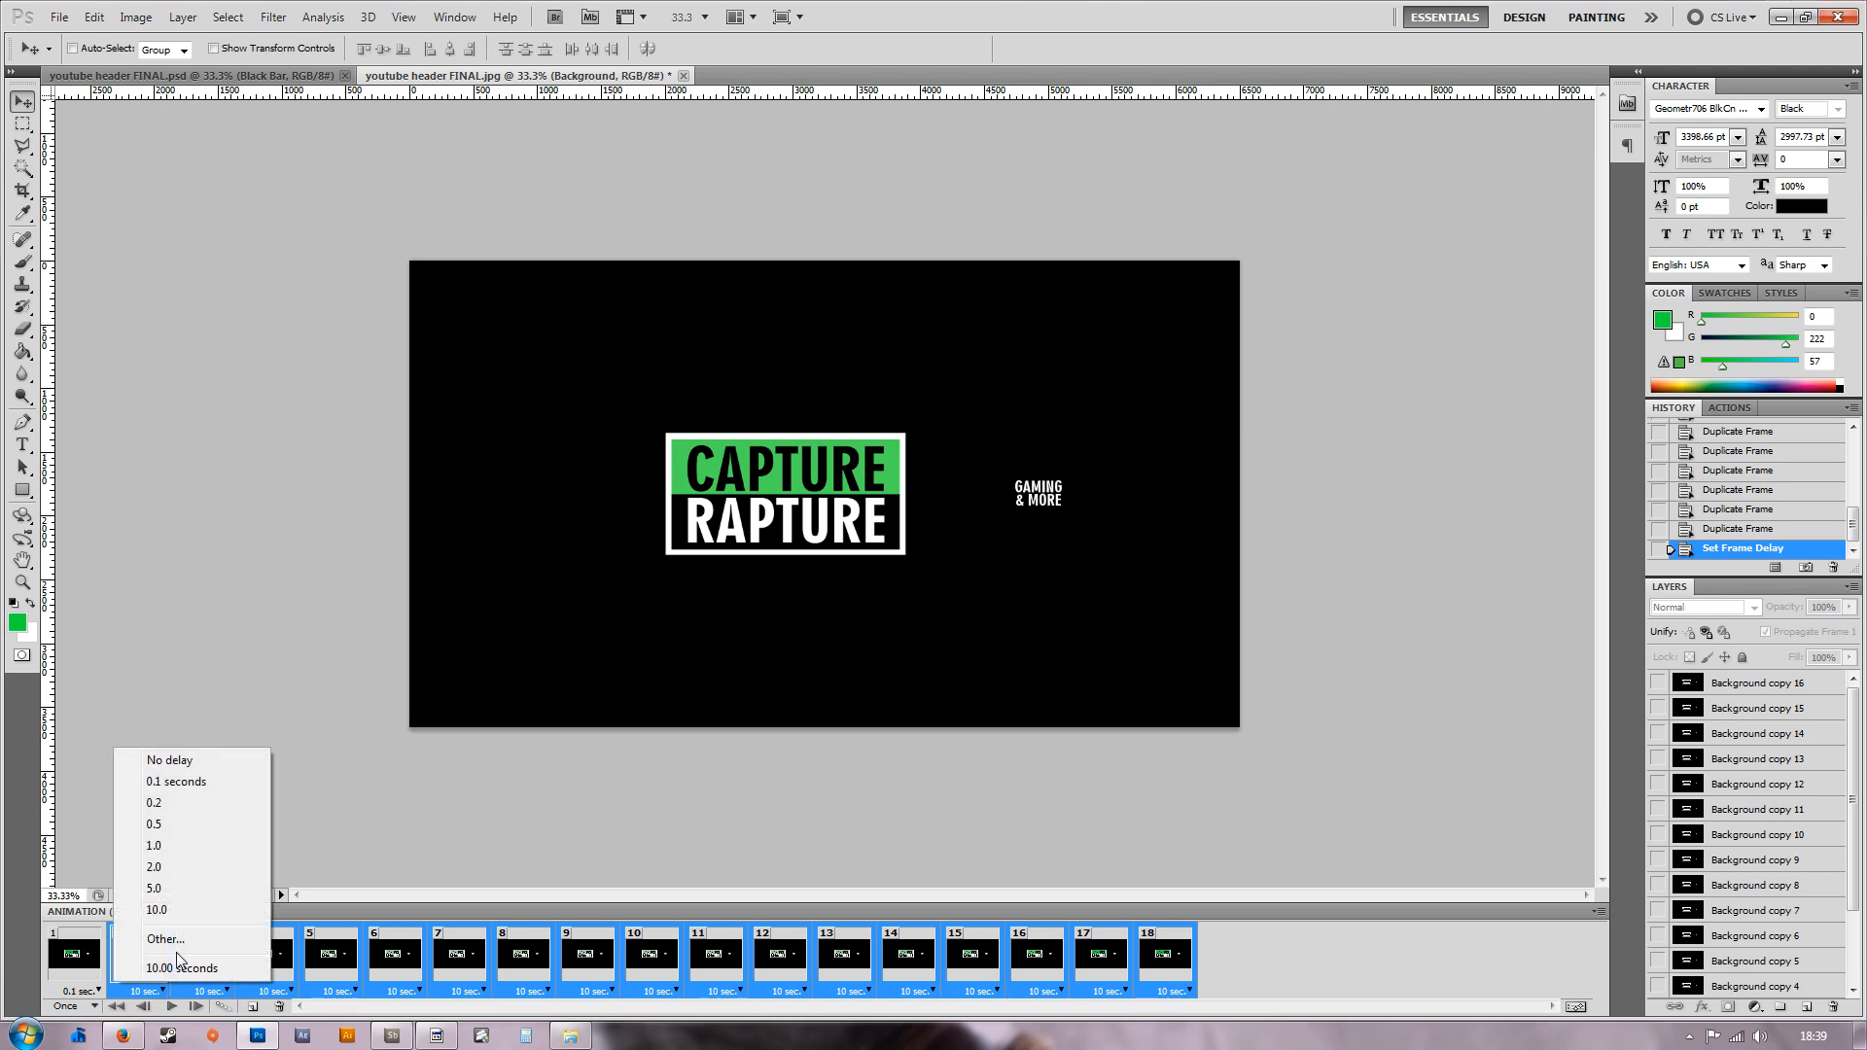
mouse_move(177, 782)
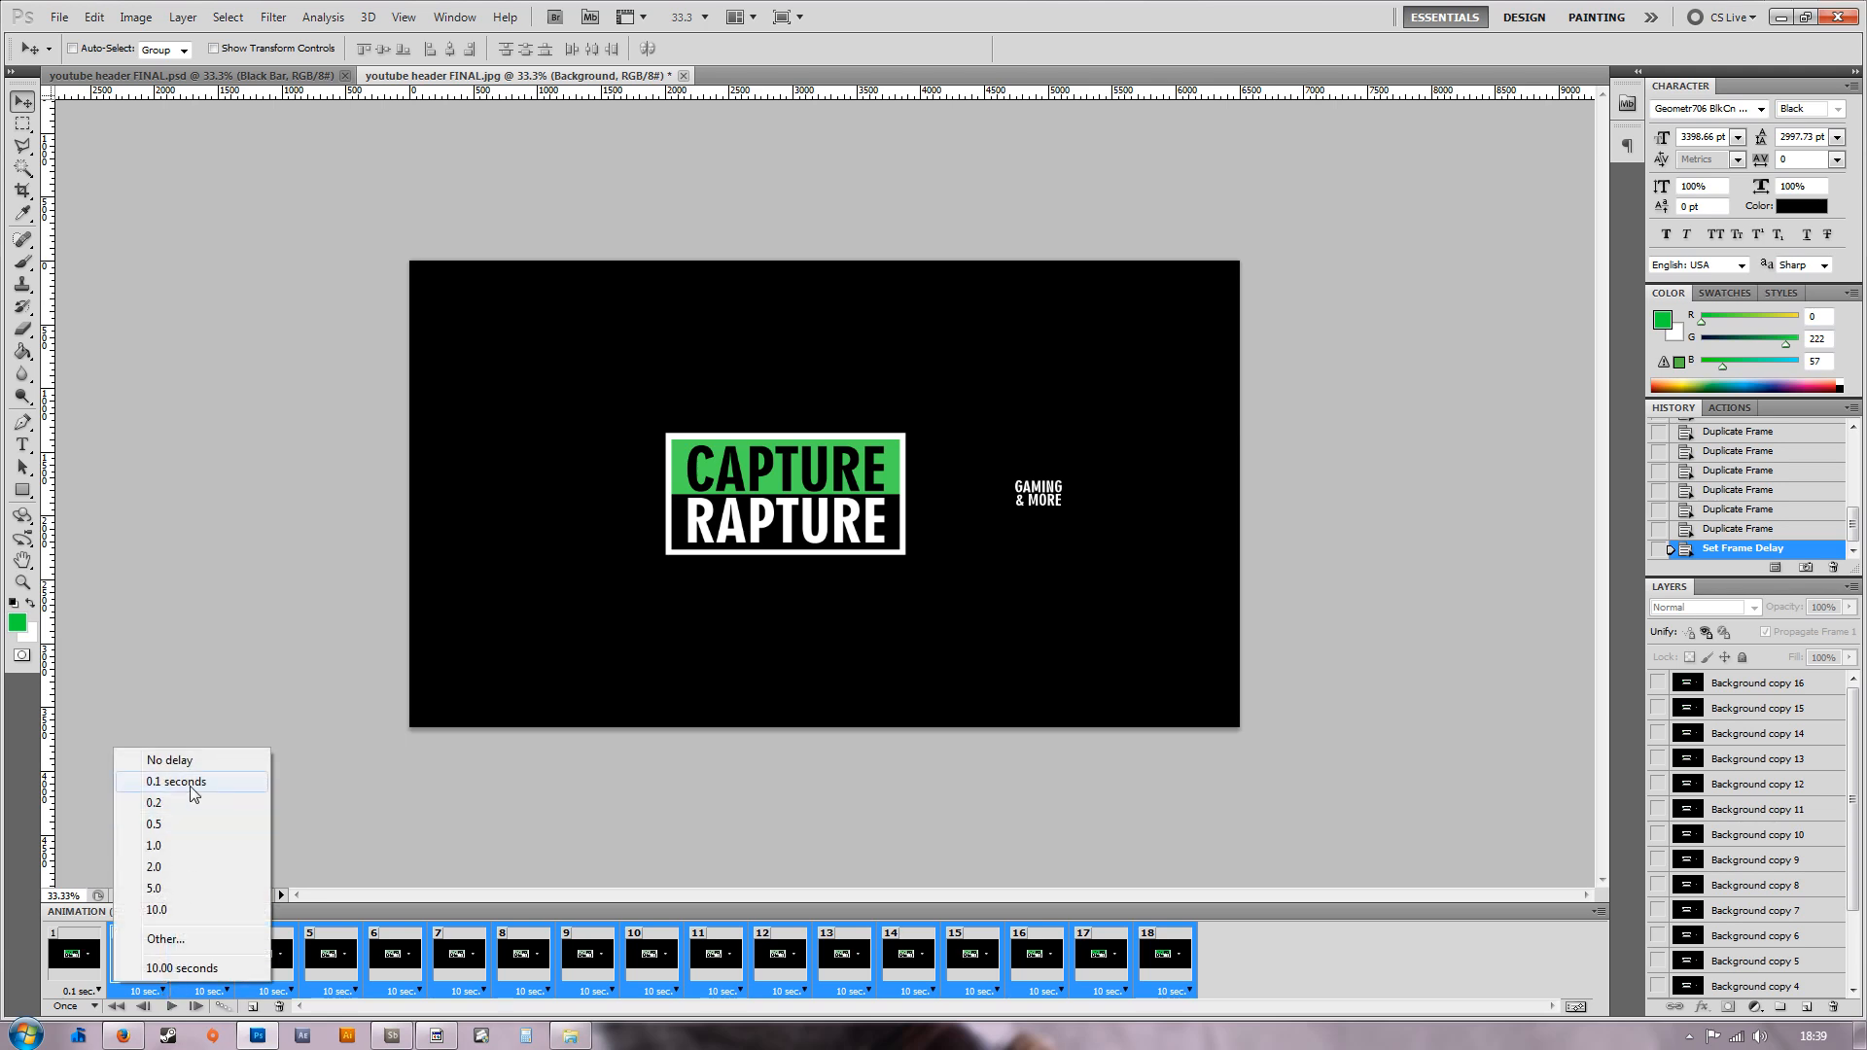
left_click(175, 782)
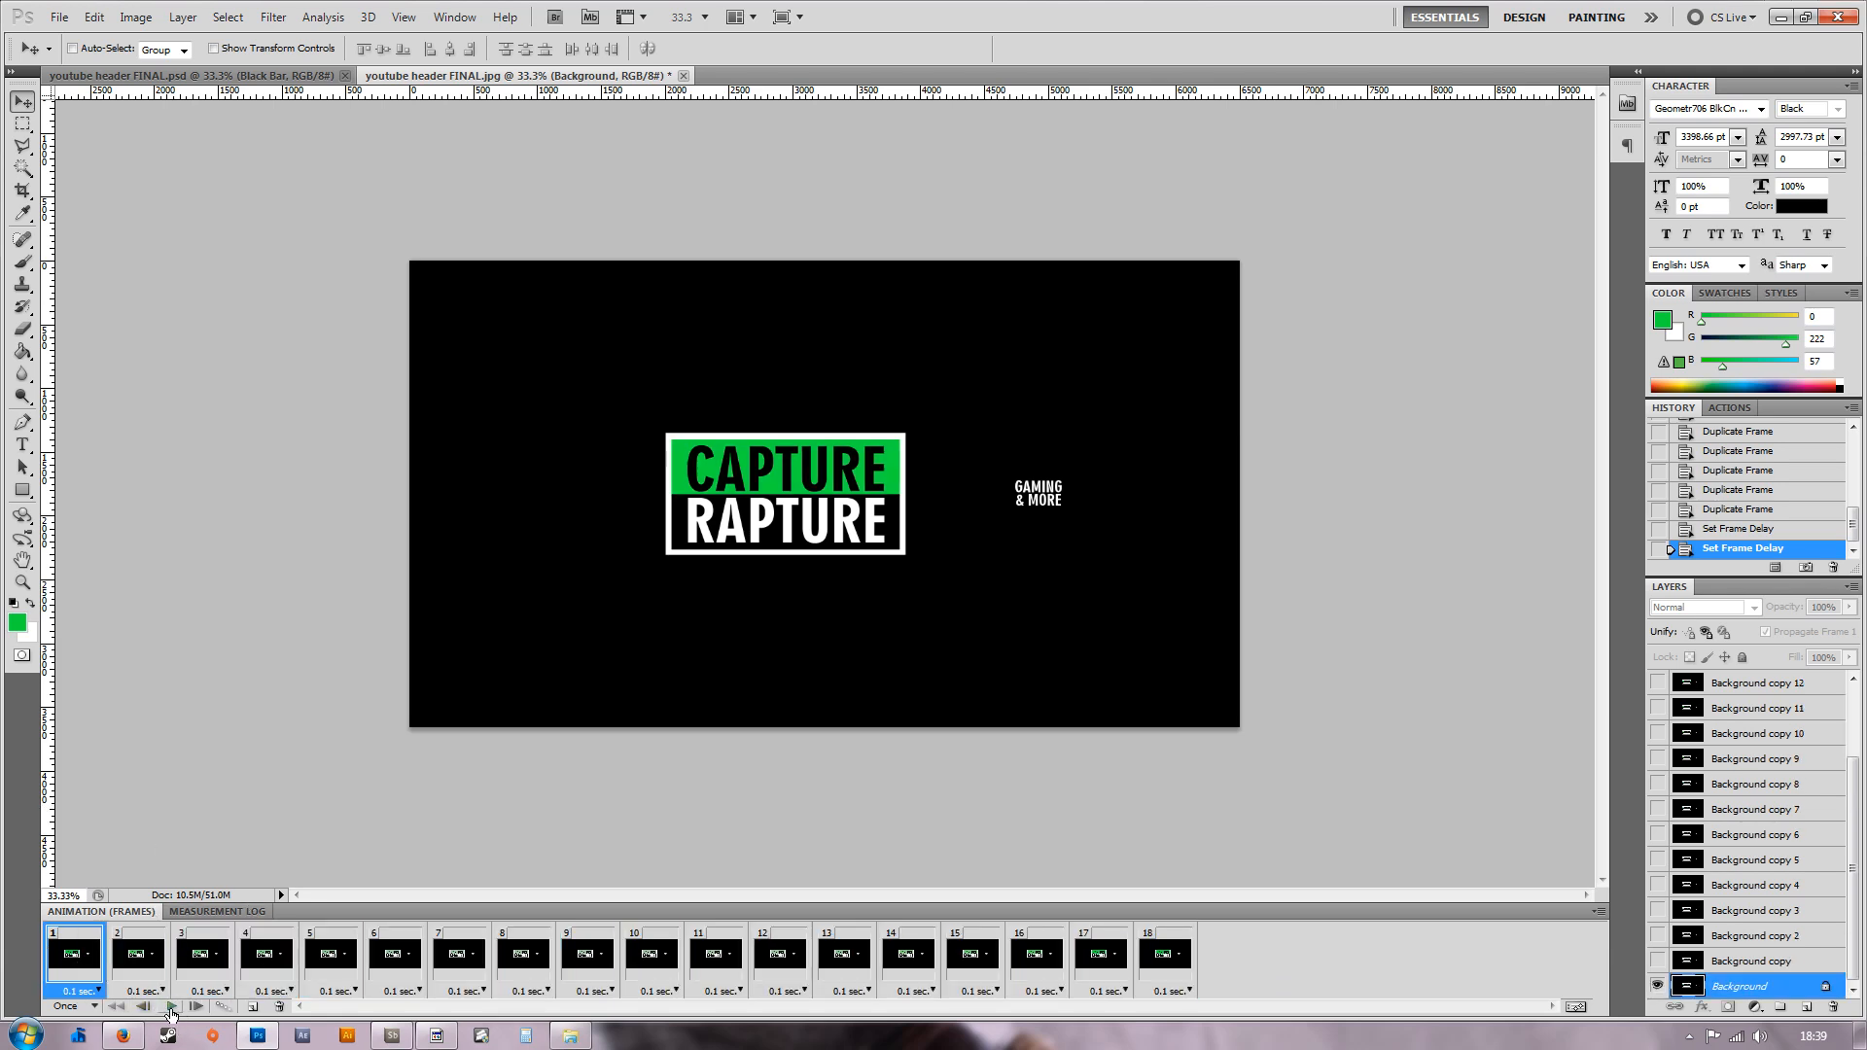
left_click(1097, 953)
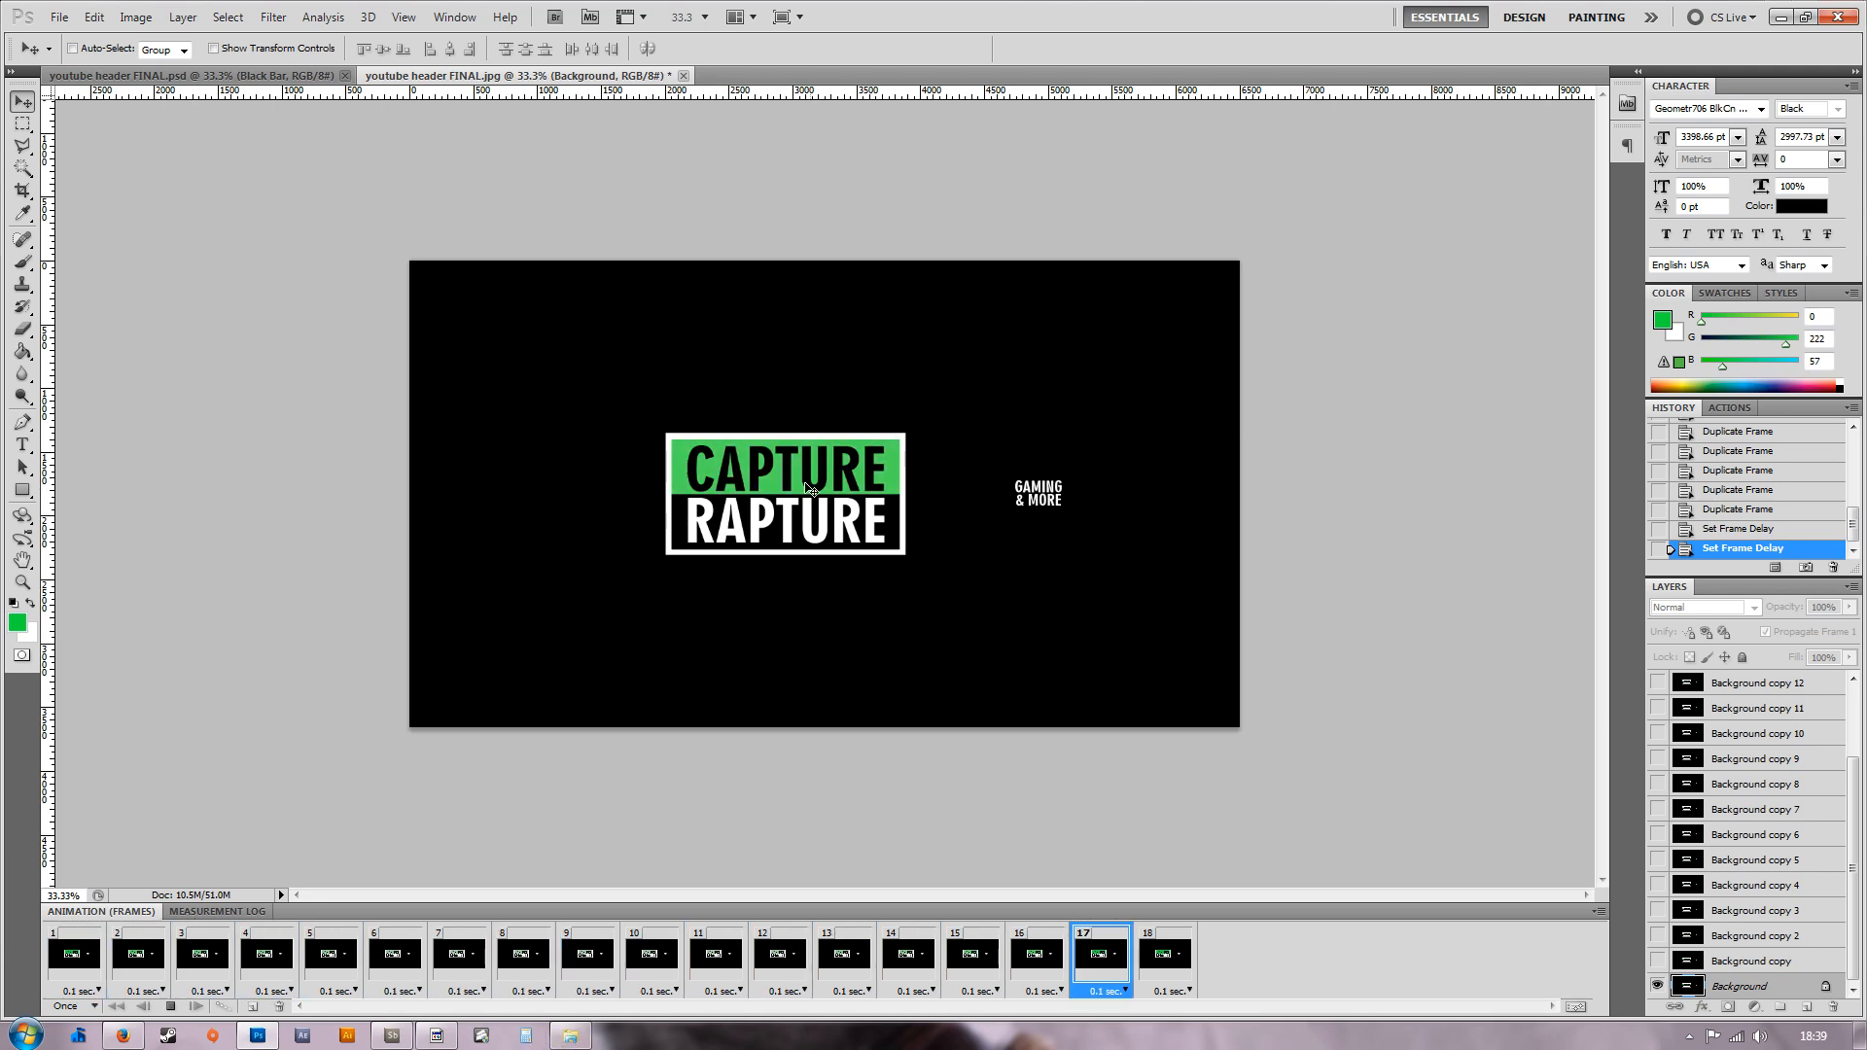
left_click(1163, 953)
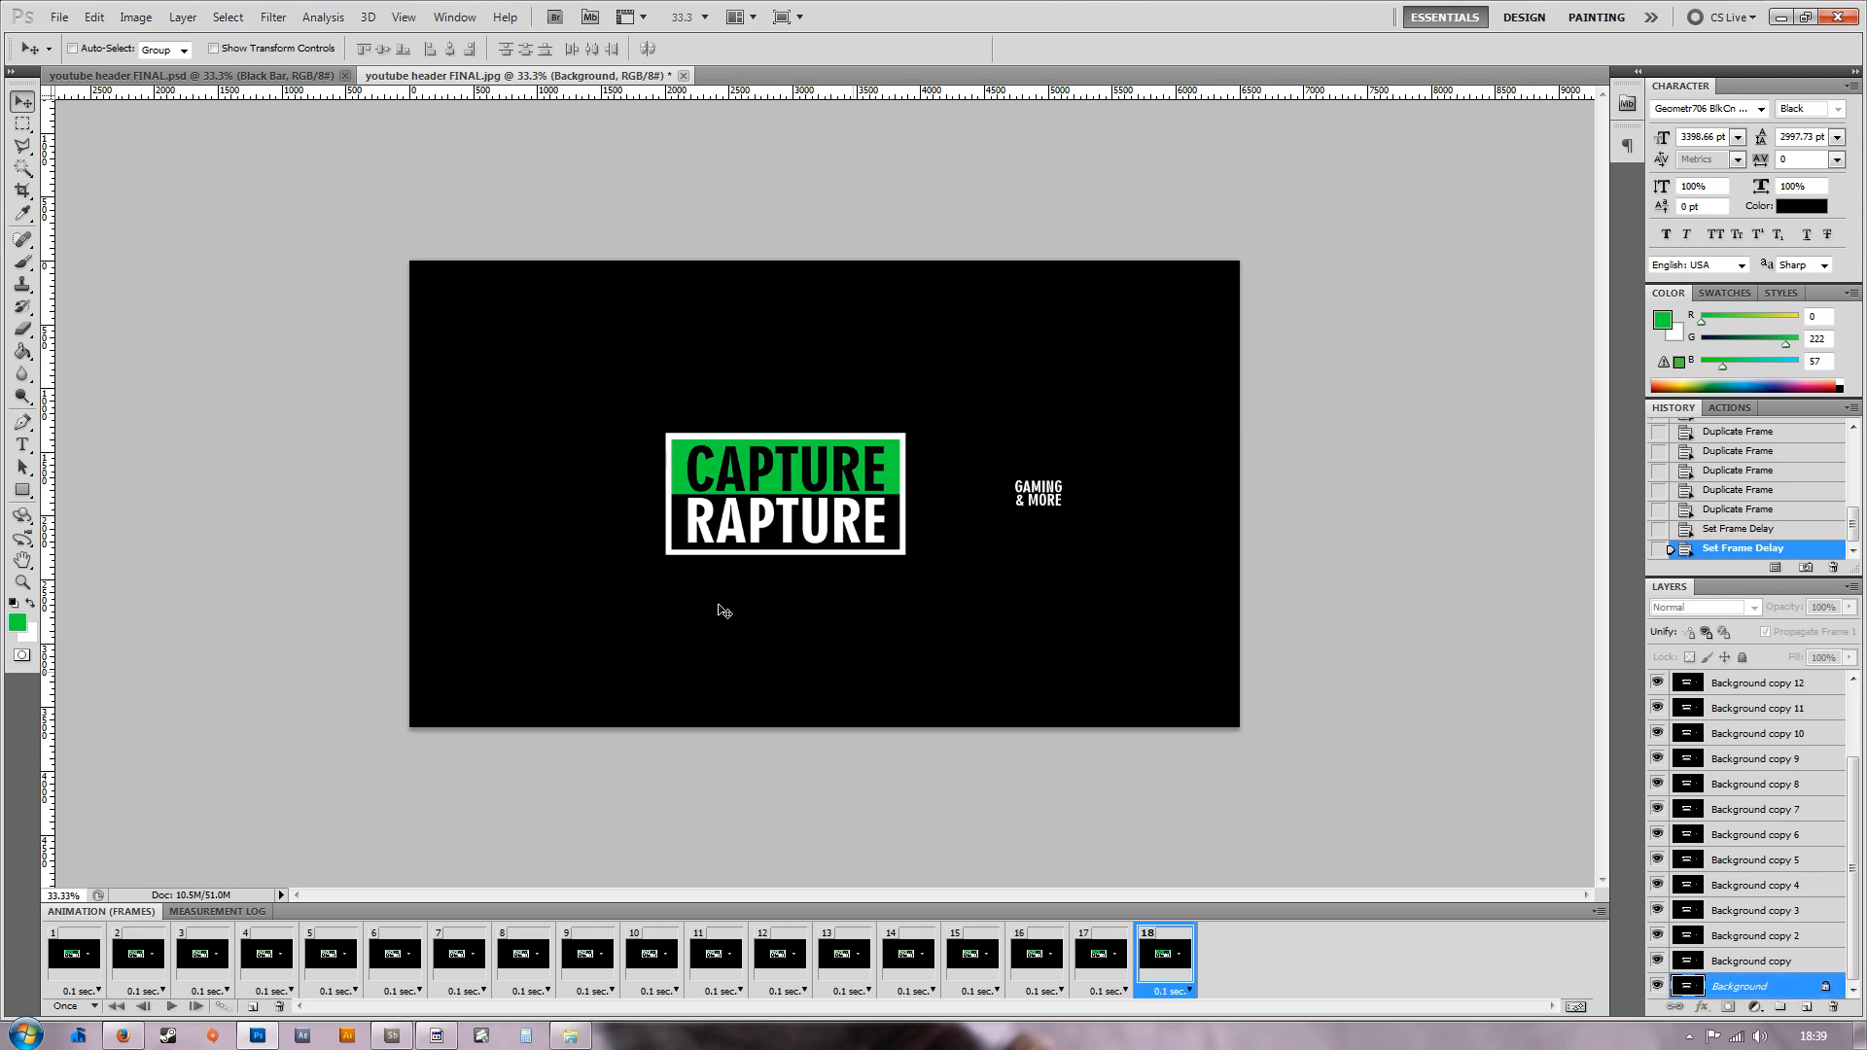
mouse_move(296, 766)
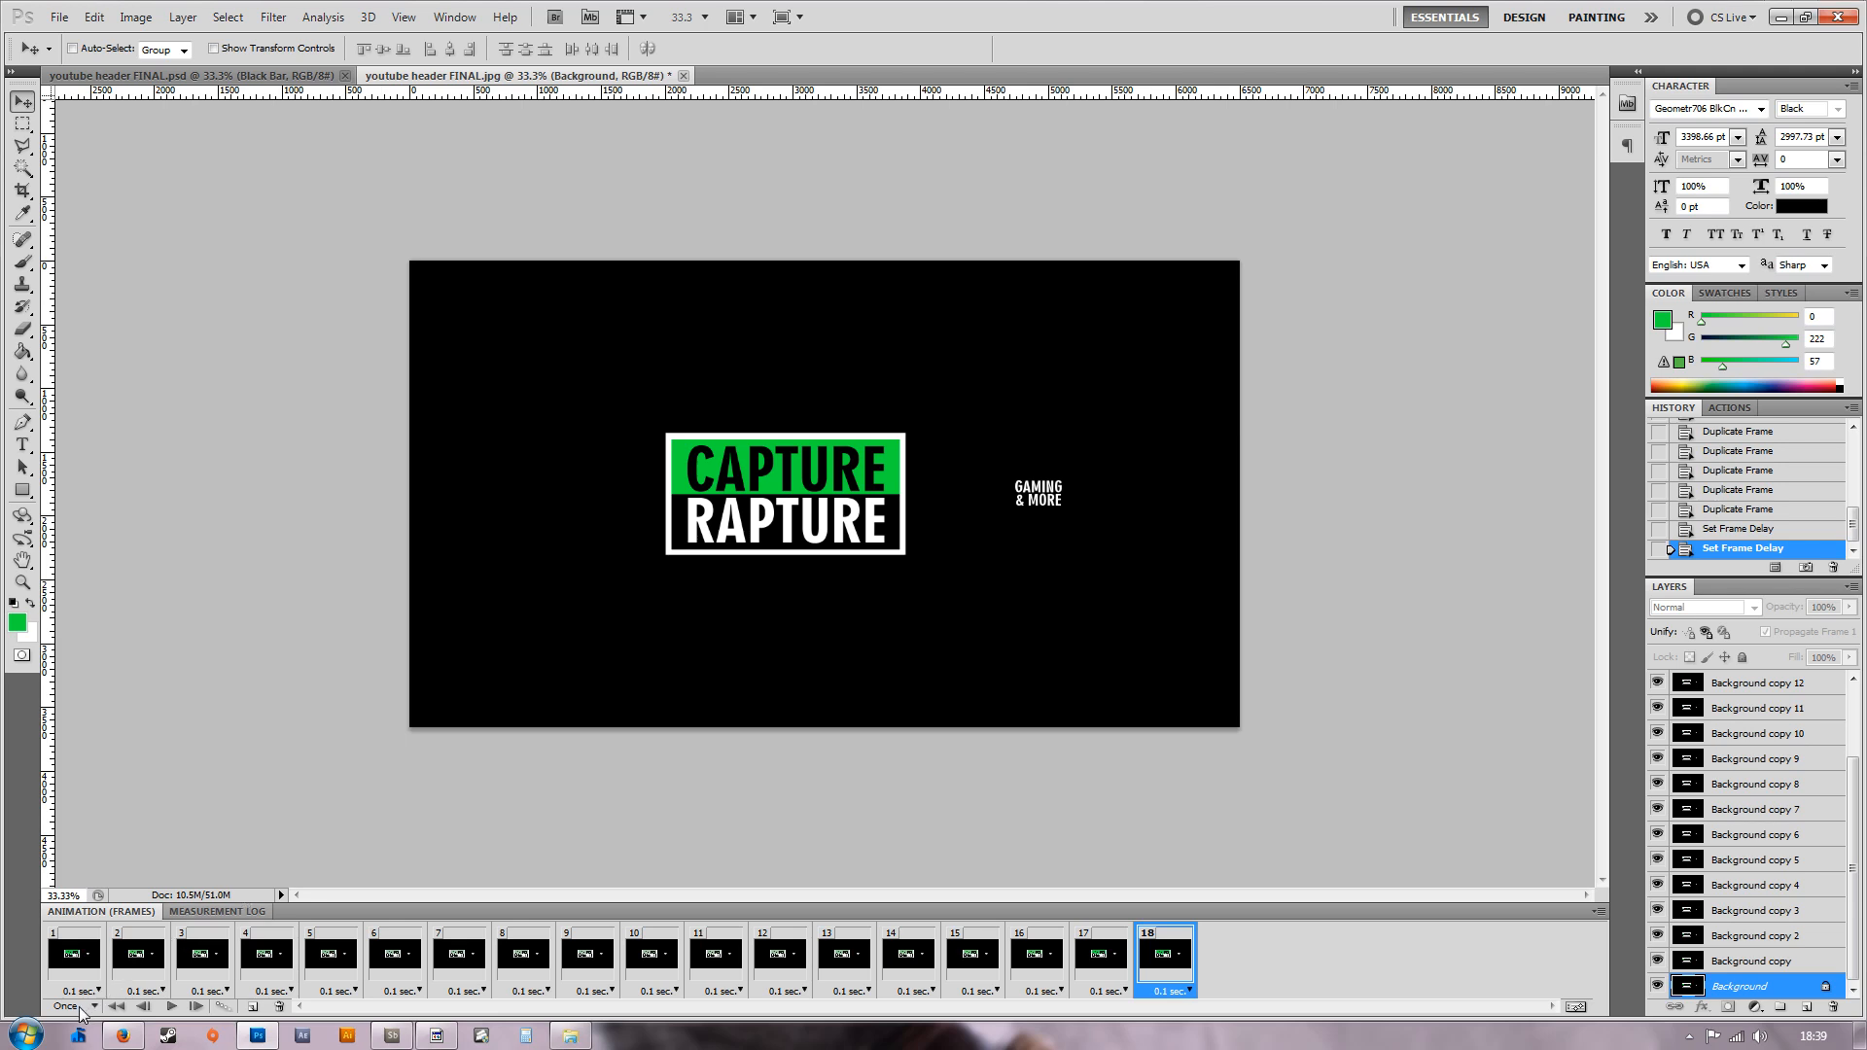
Change the animation looping from Once to Forever.
left_click(72, 1005)
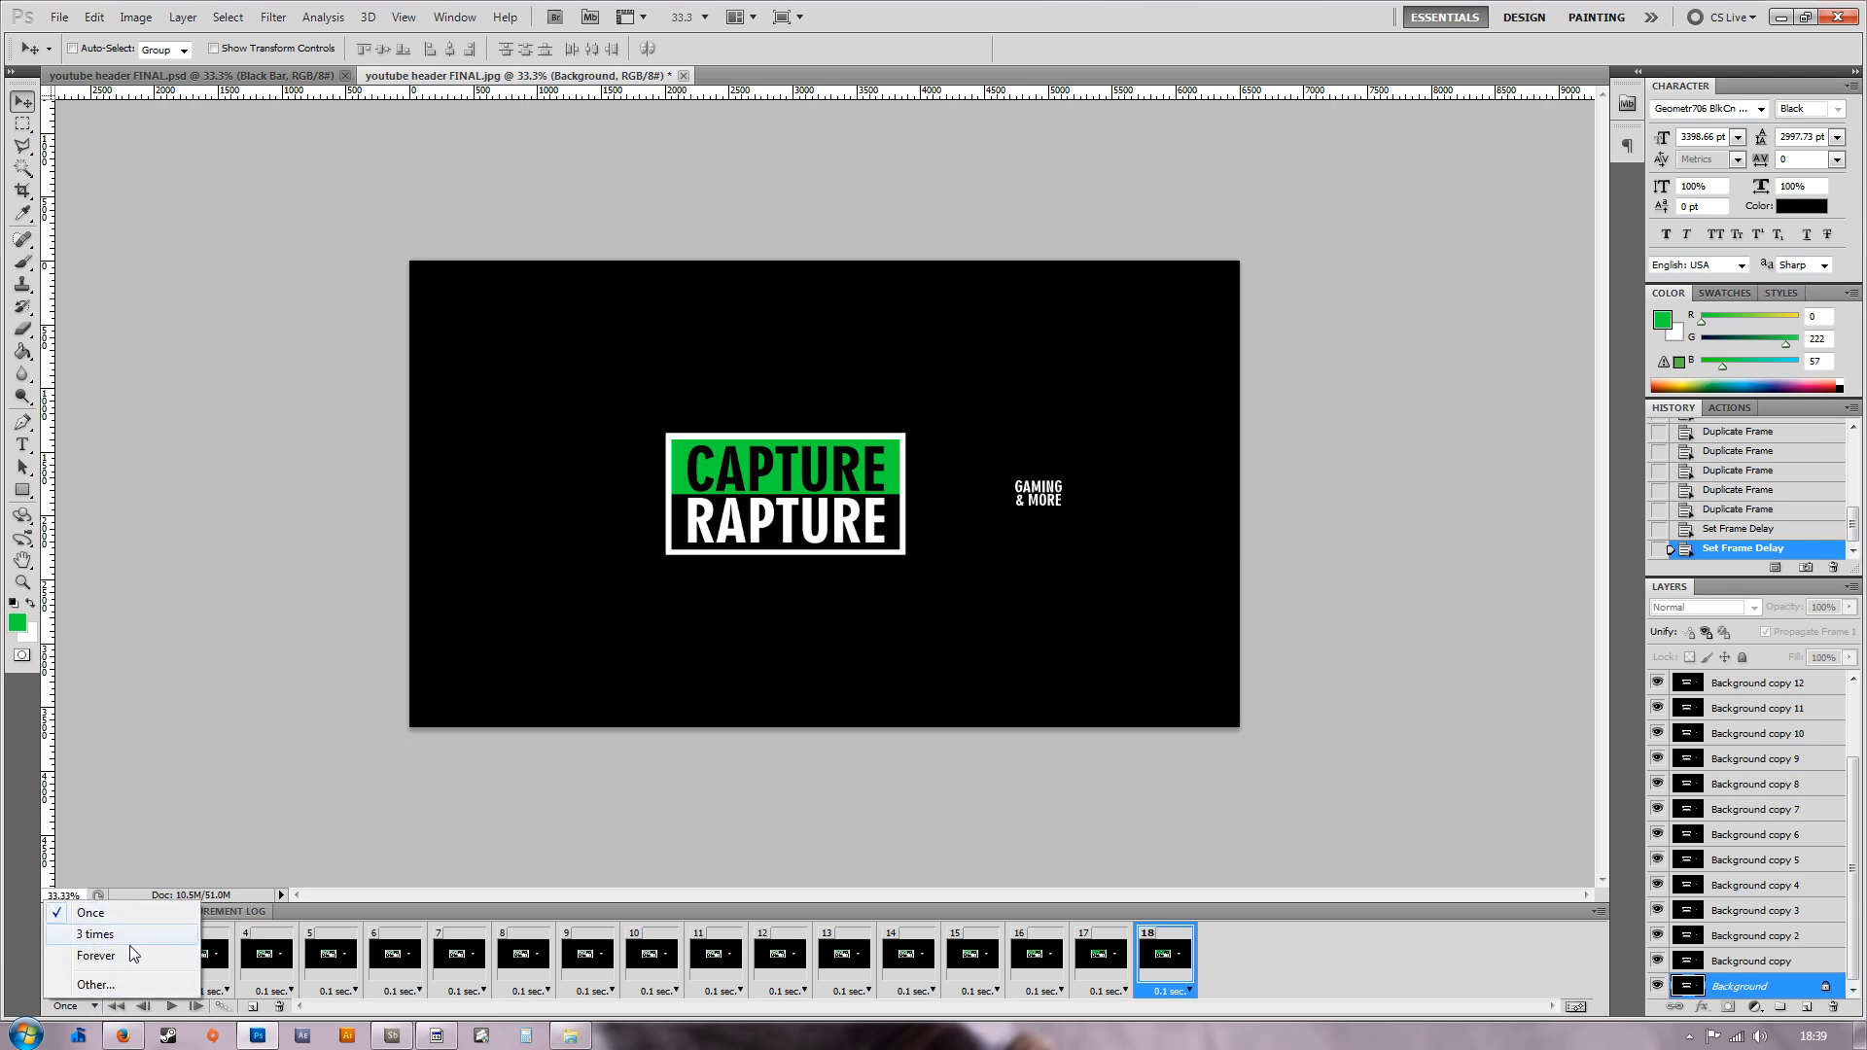
mouse_move(119, 984)
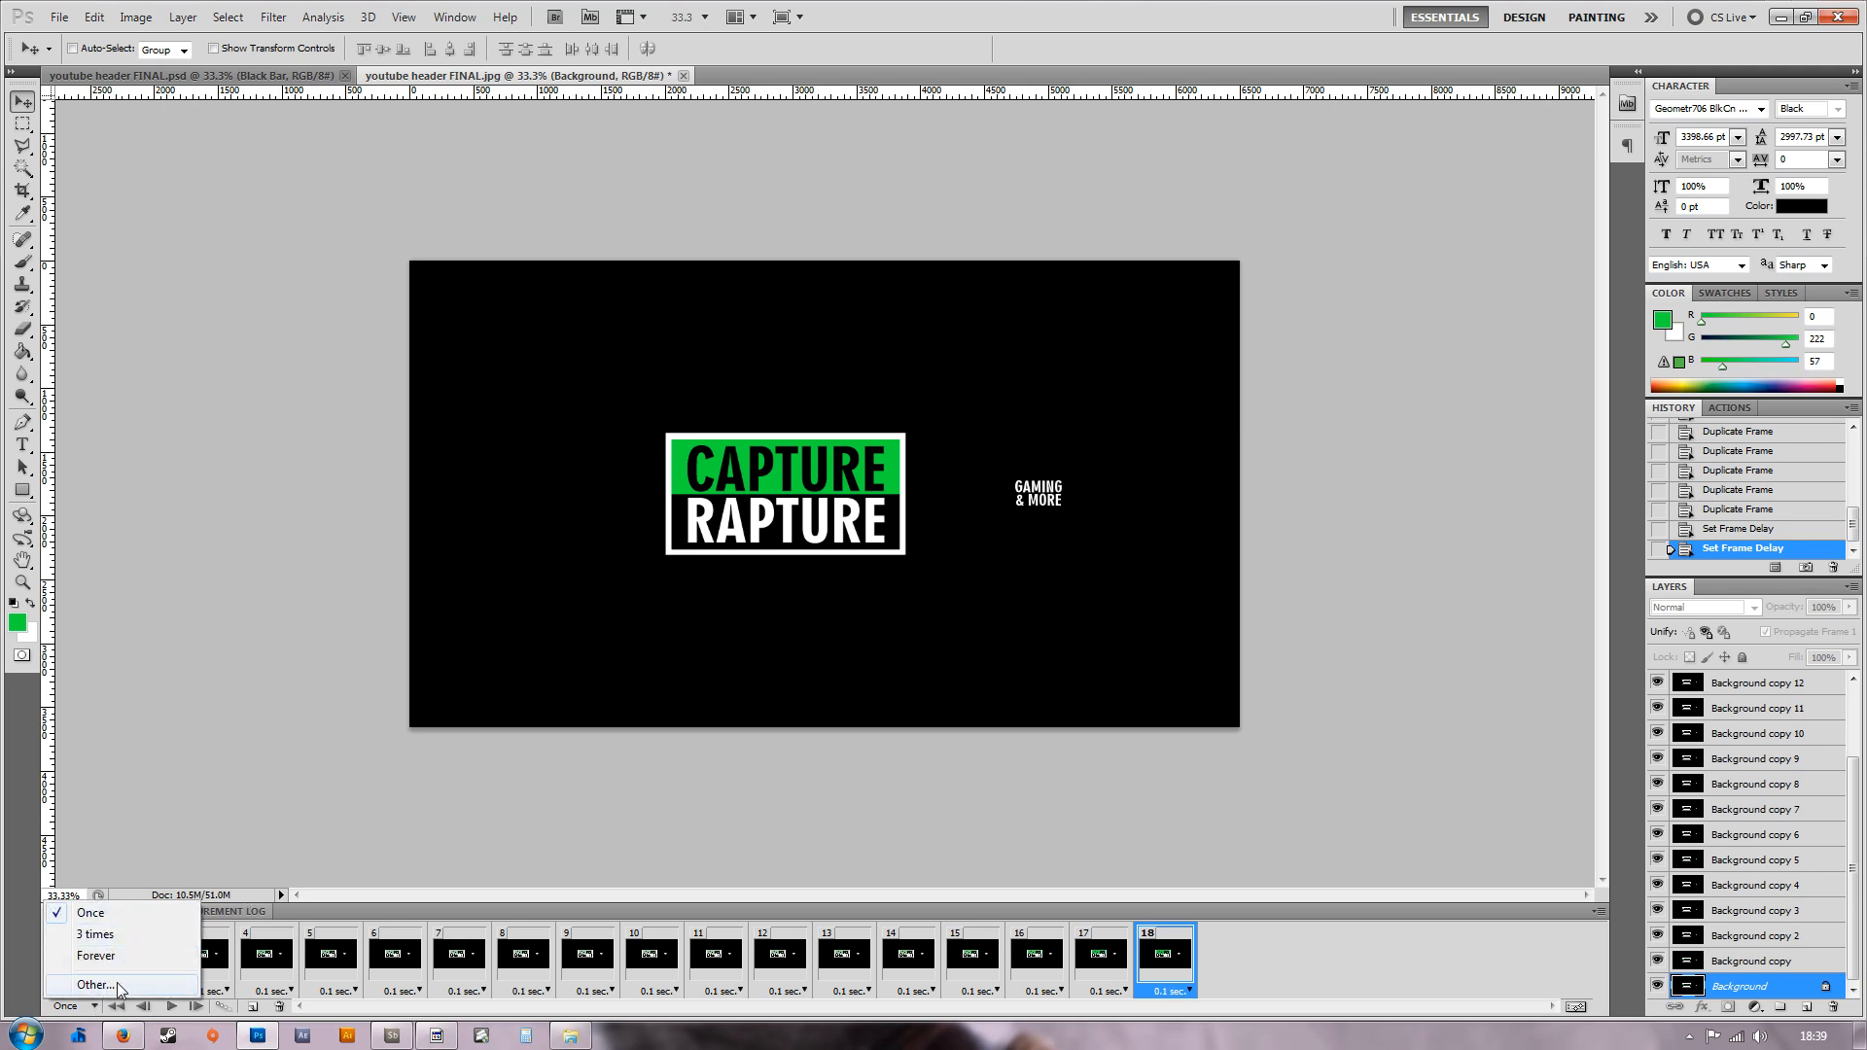
left_click(96, 954)
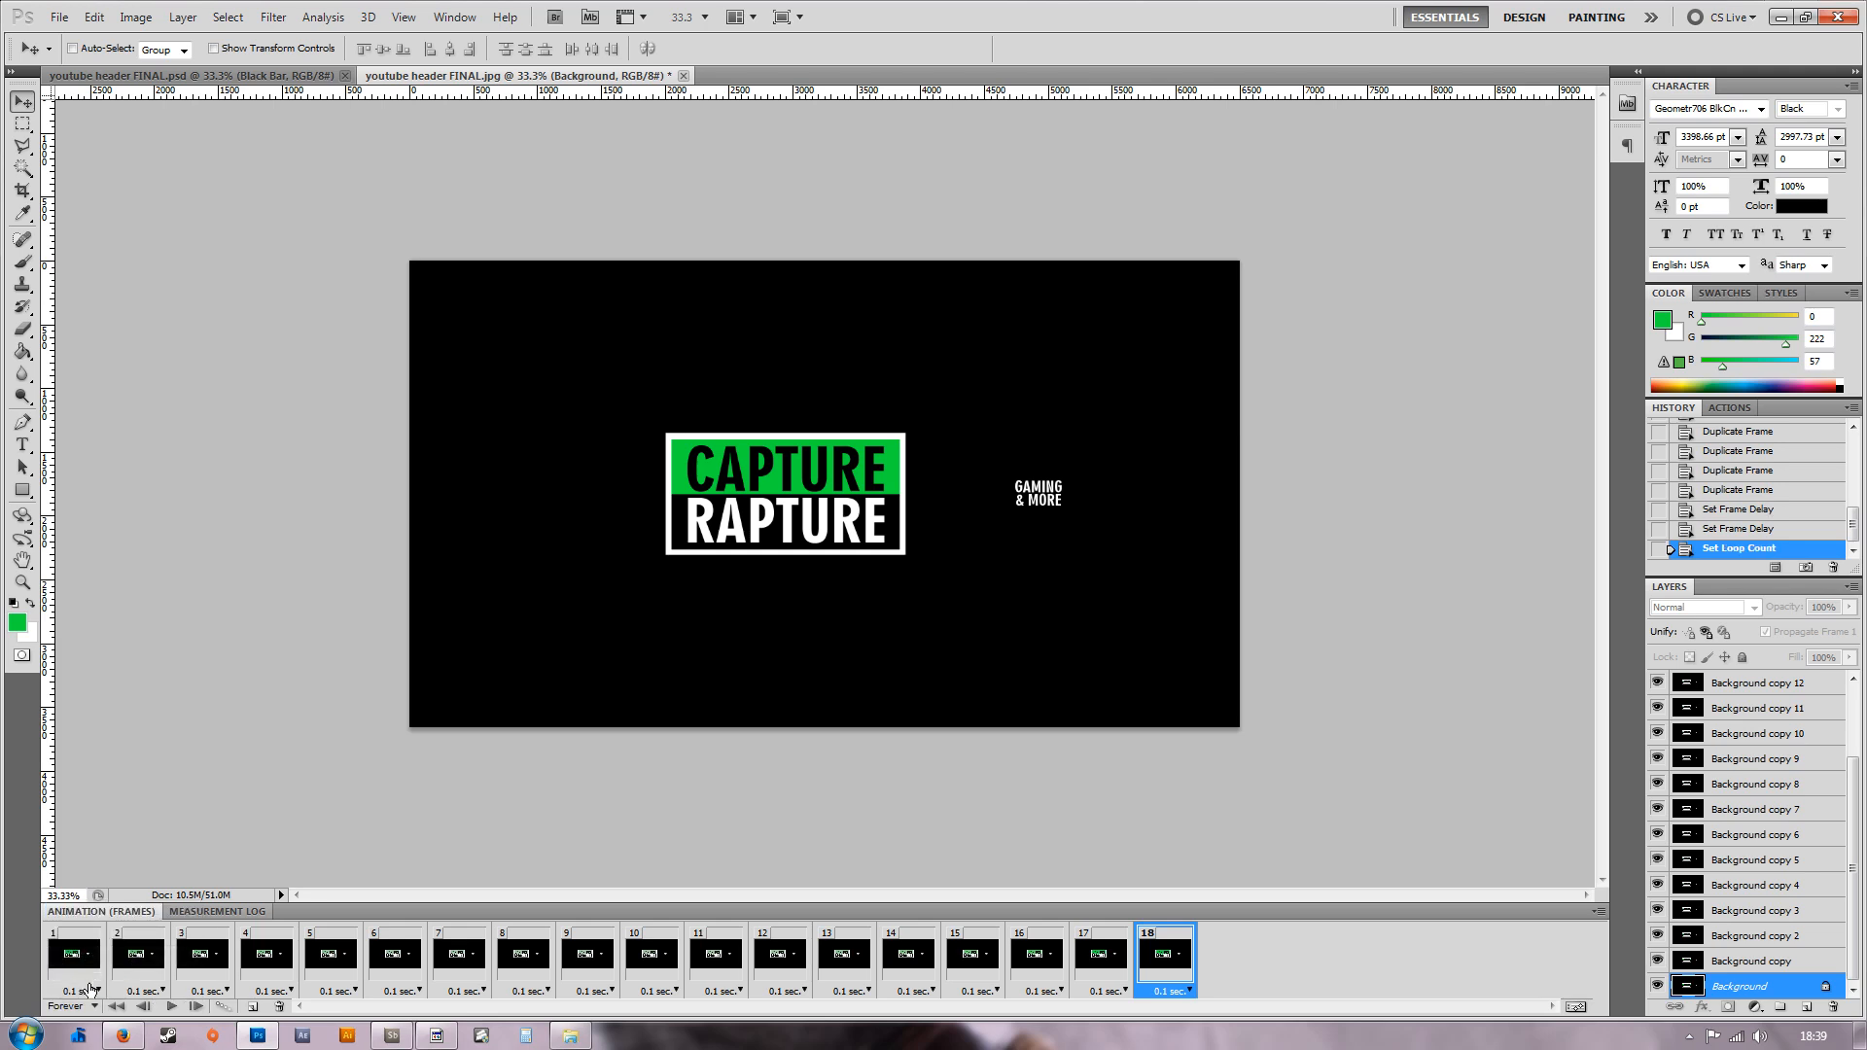
Step through the first frames, then play and stop the animation to preview the colour fade.
left_click(74, 953)
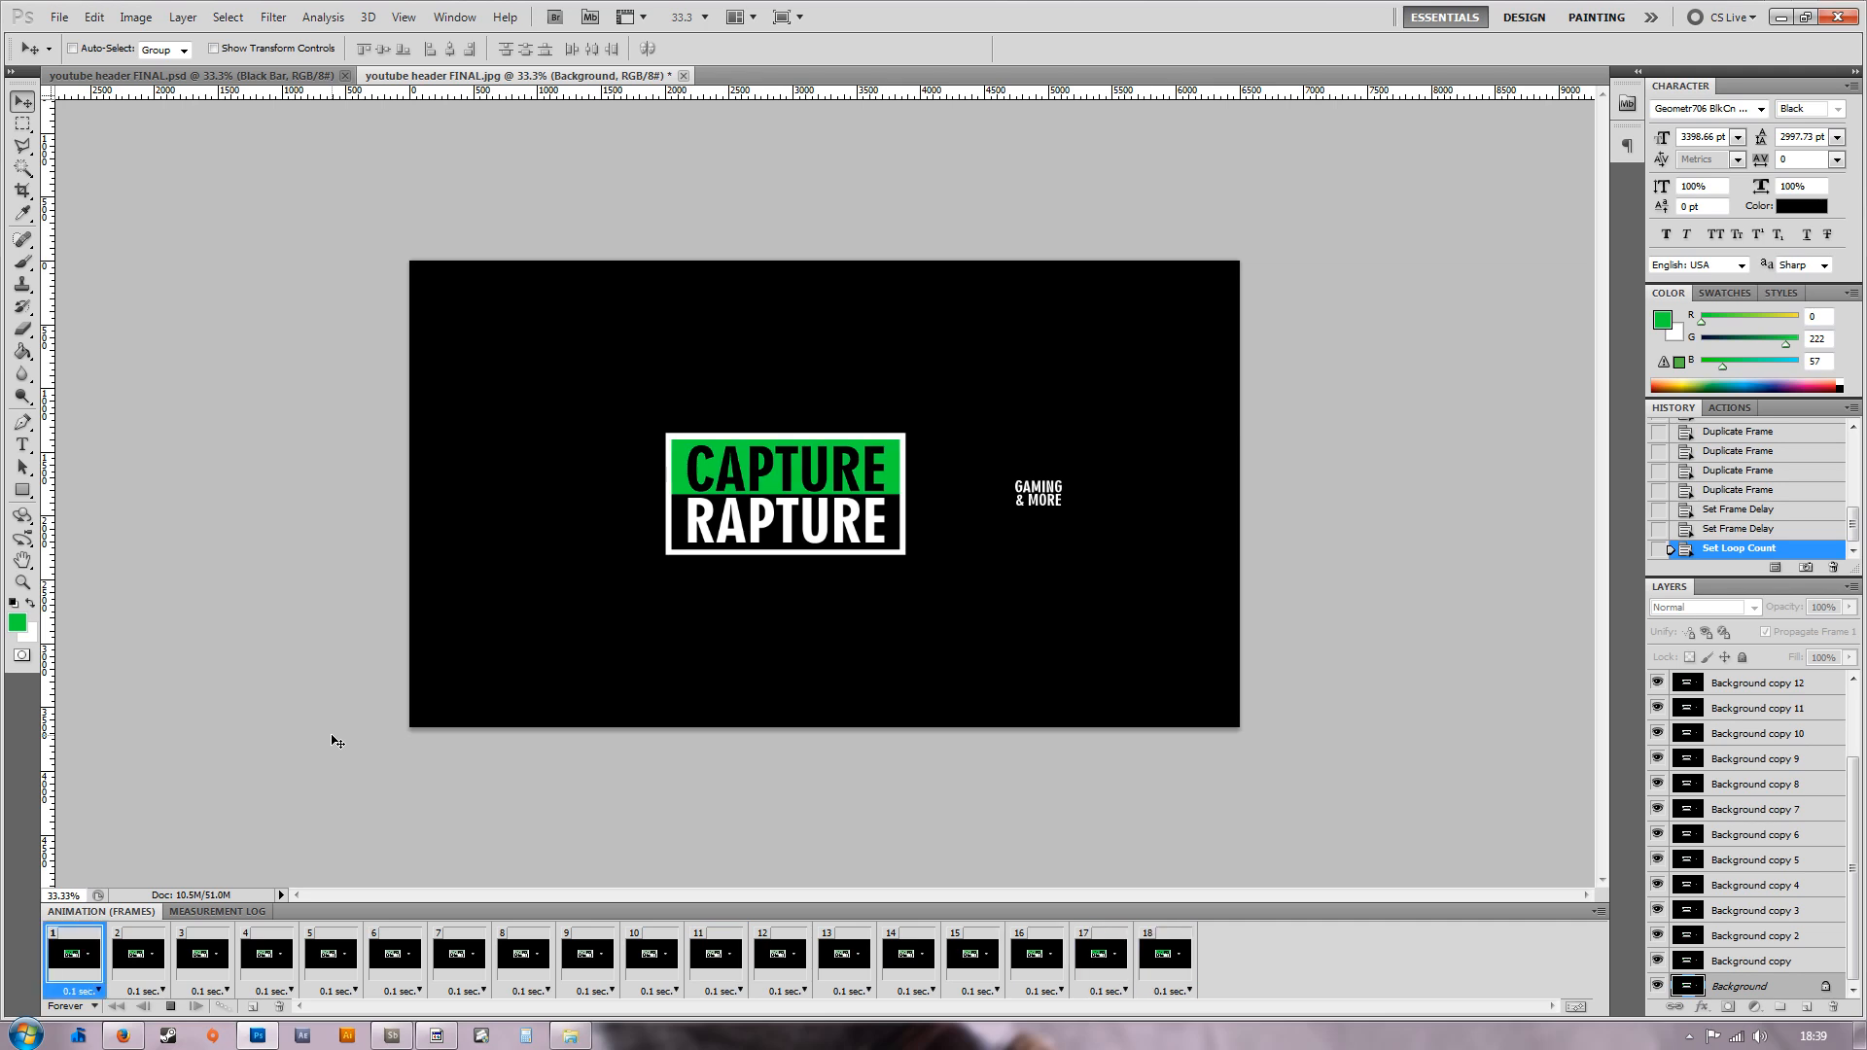
left_click(140, 953)
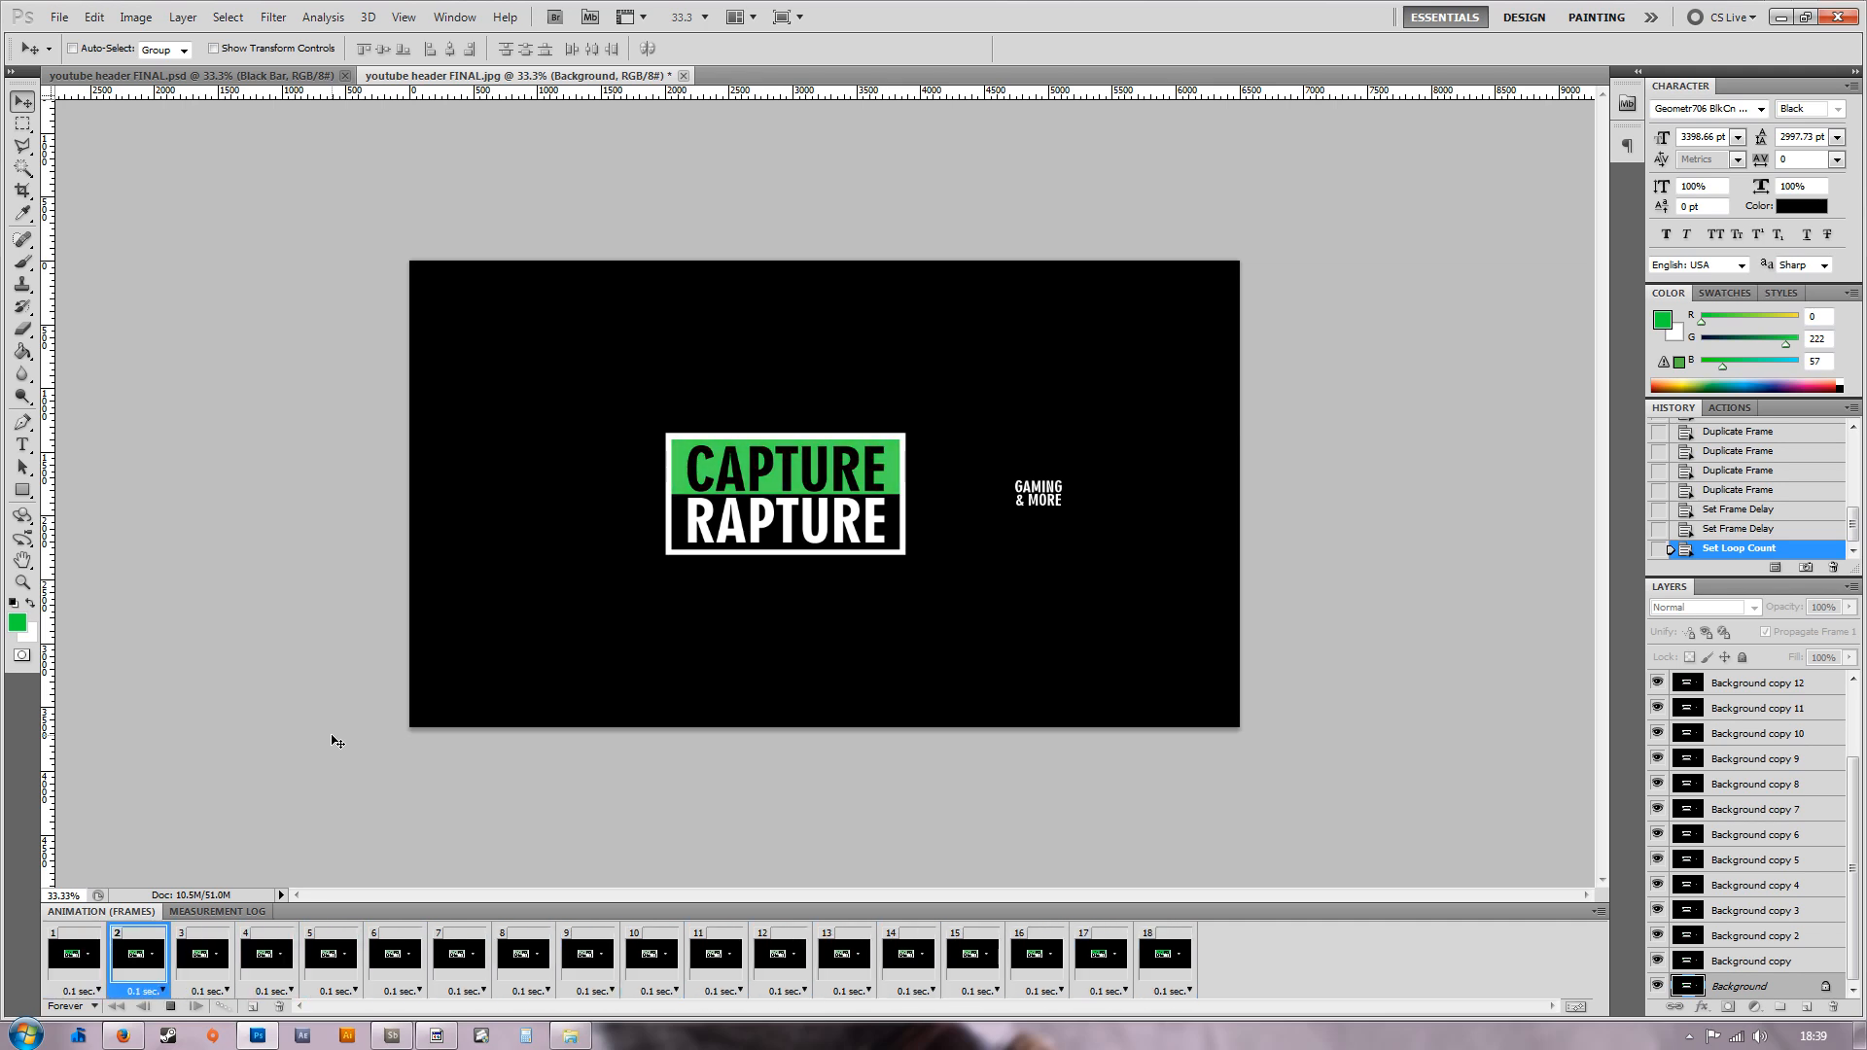
left_click(202, 953)
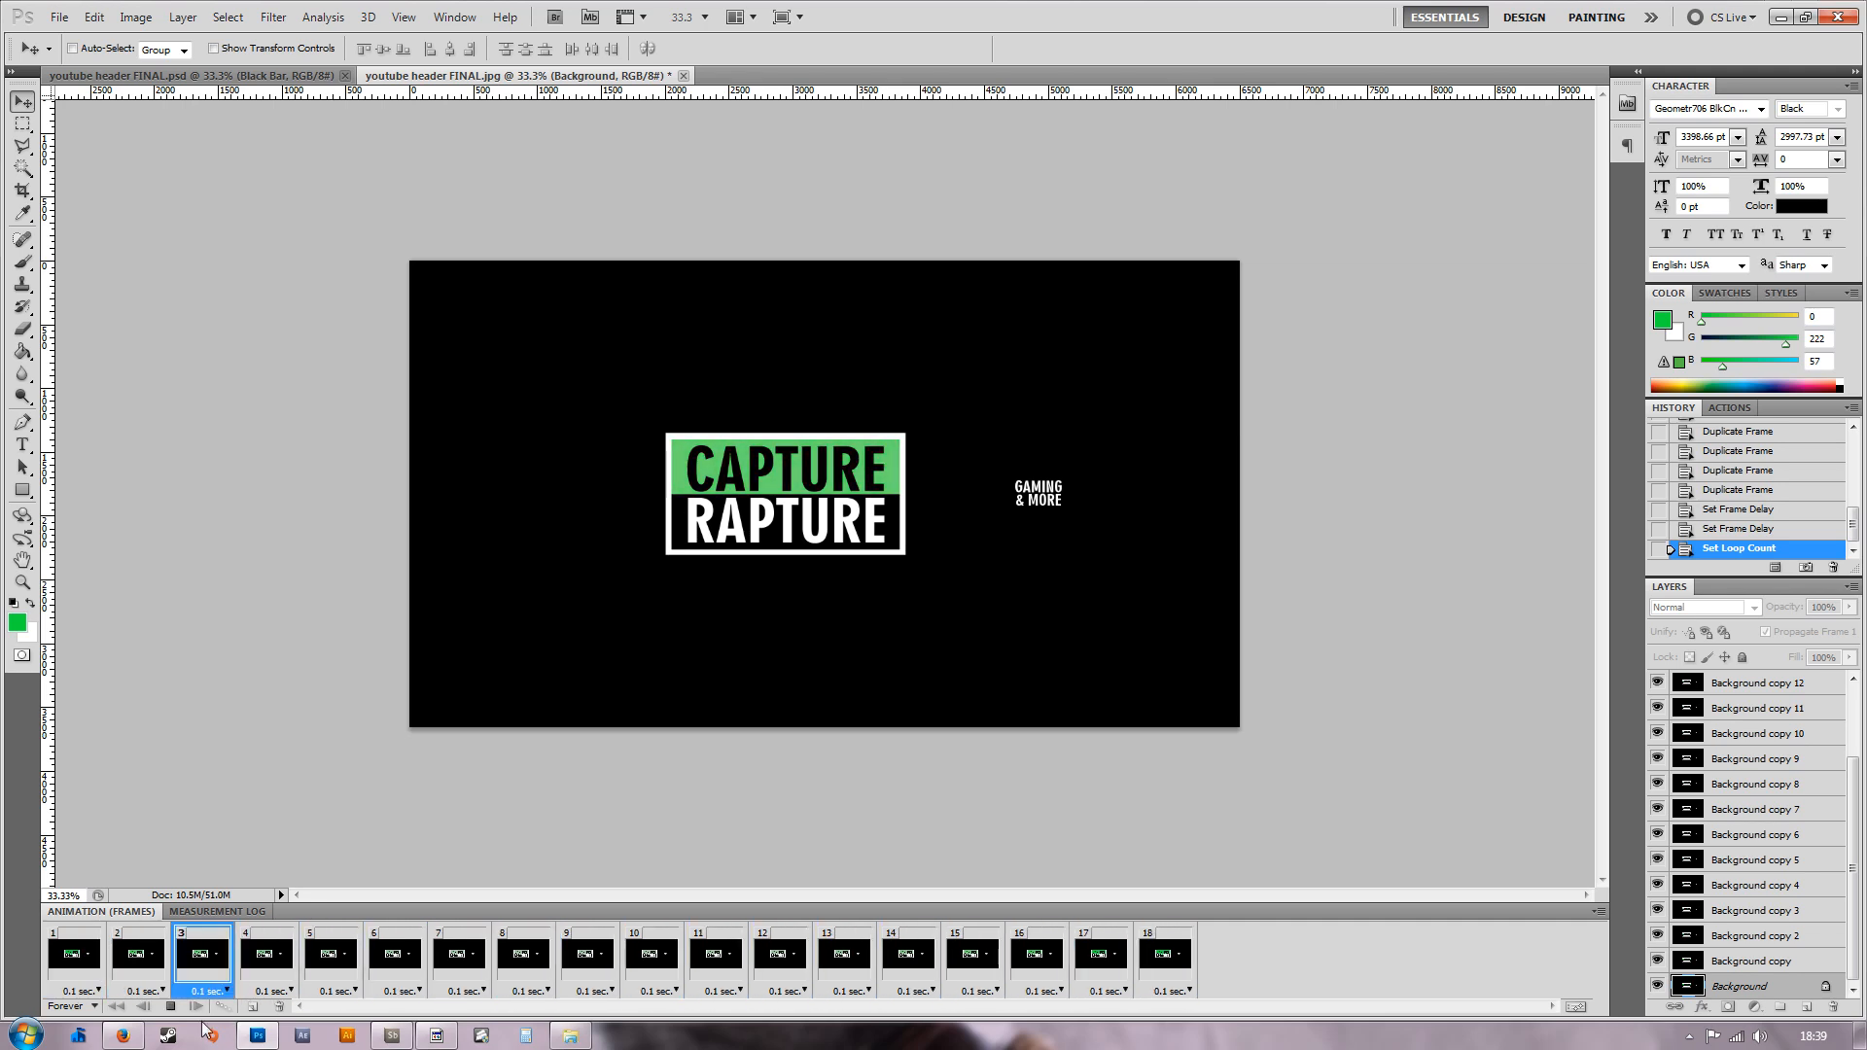
left_click(1031, 953)
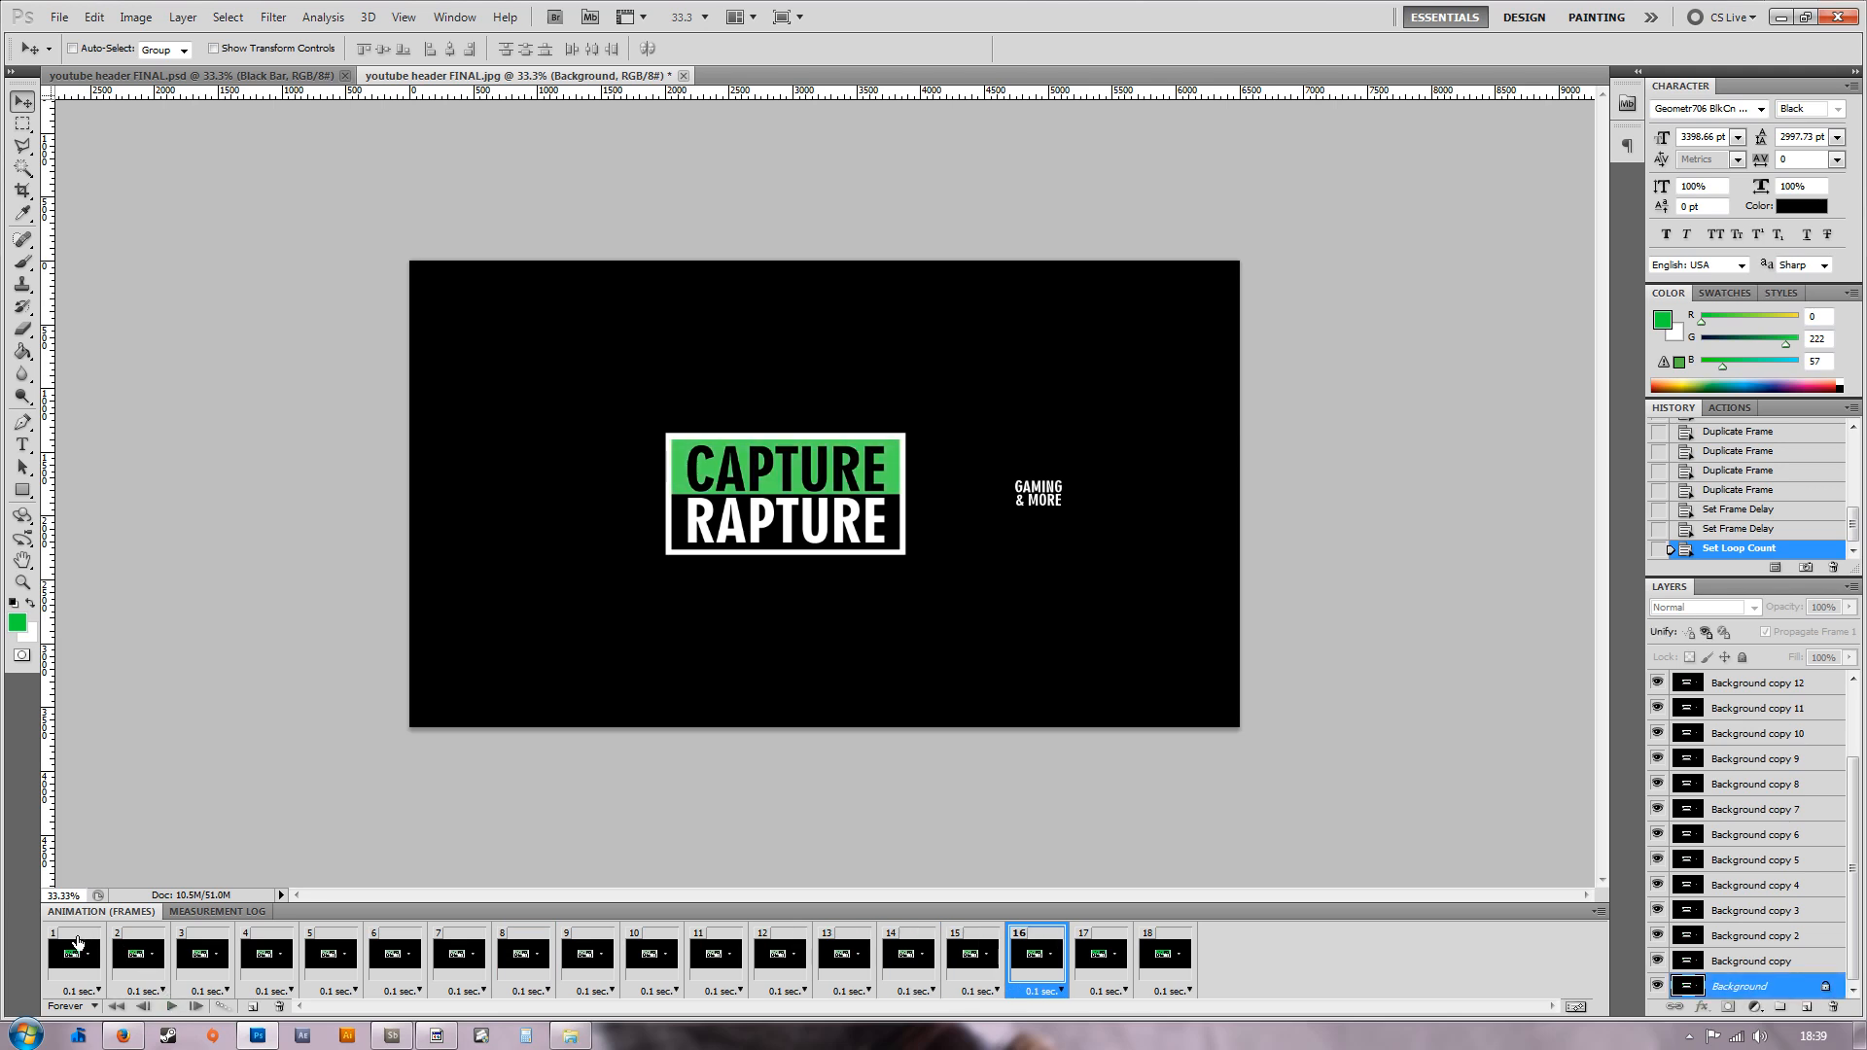
left_click(74, 953)
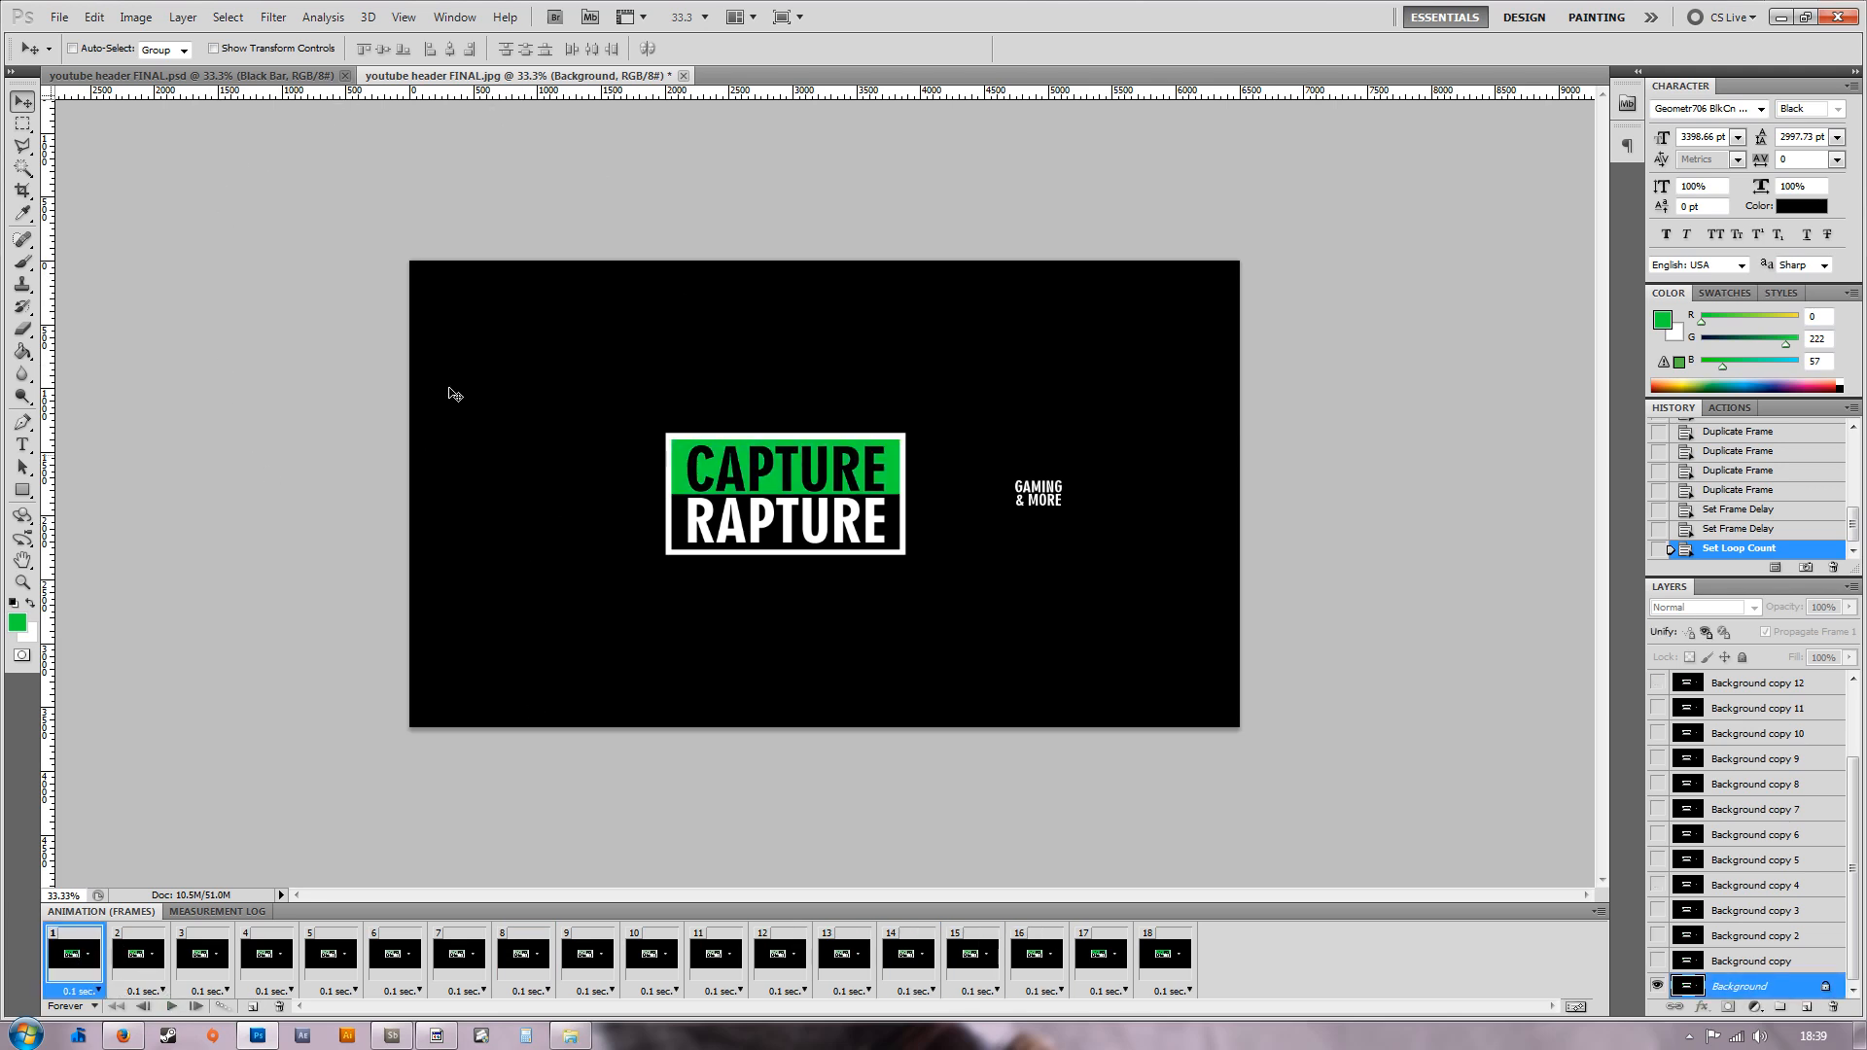
mouse_move(385, 416)
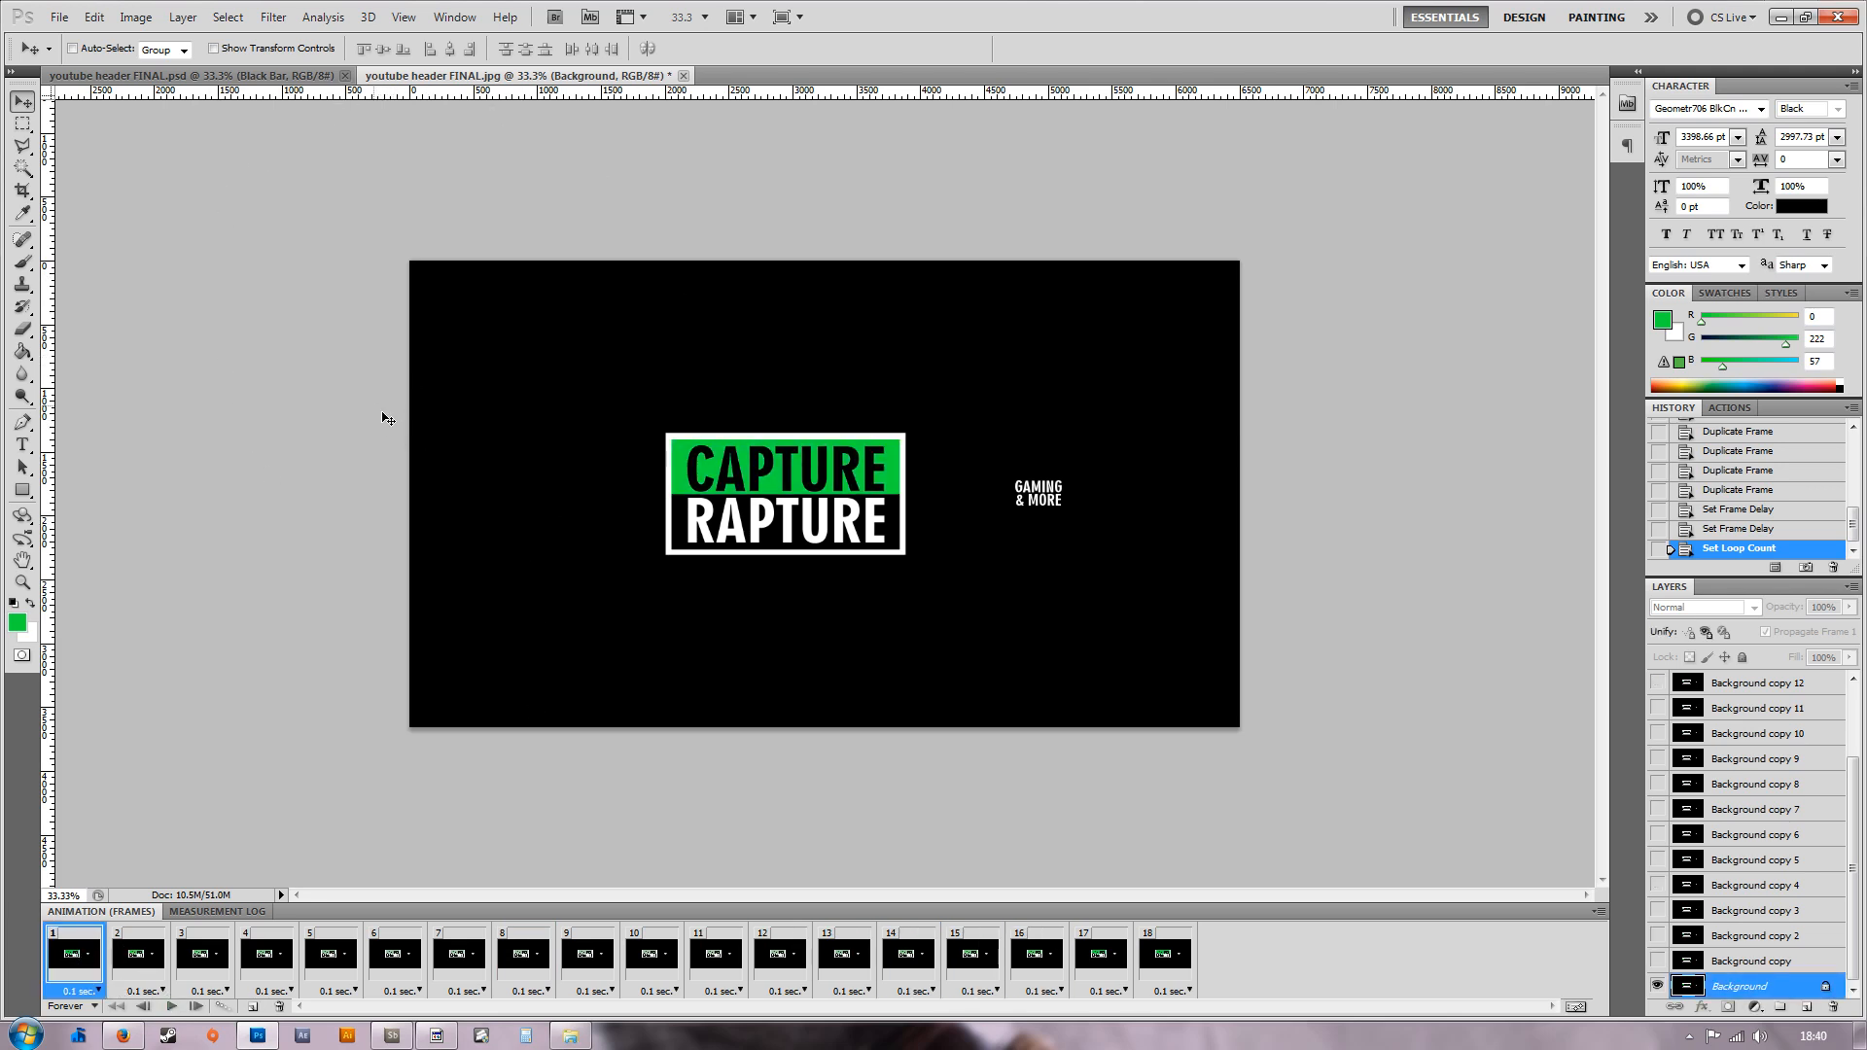
Save for Web as a forever-looping GIF named 'youtube-header-FINAL COLOUR'.
left_click(56, 16)
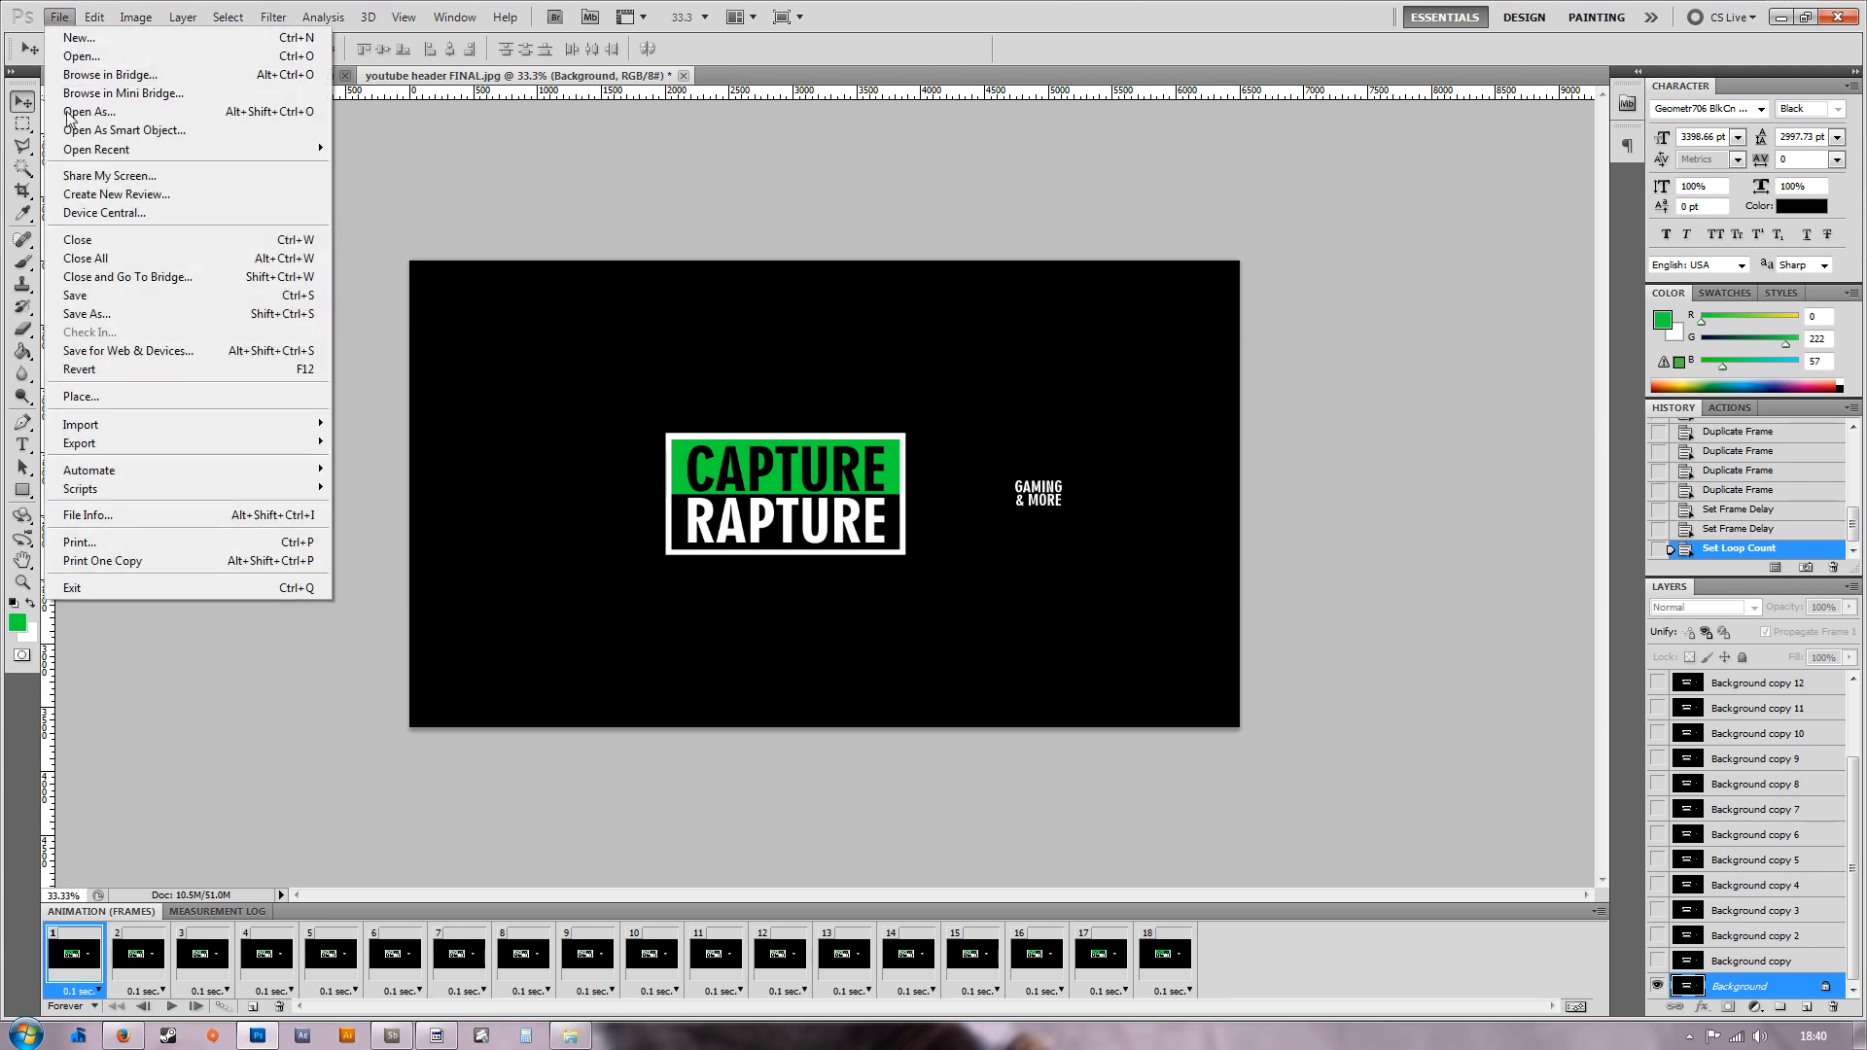
left_click(128, 350)
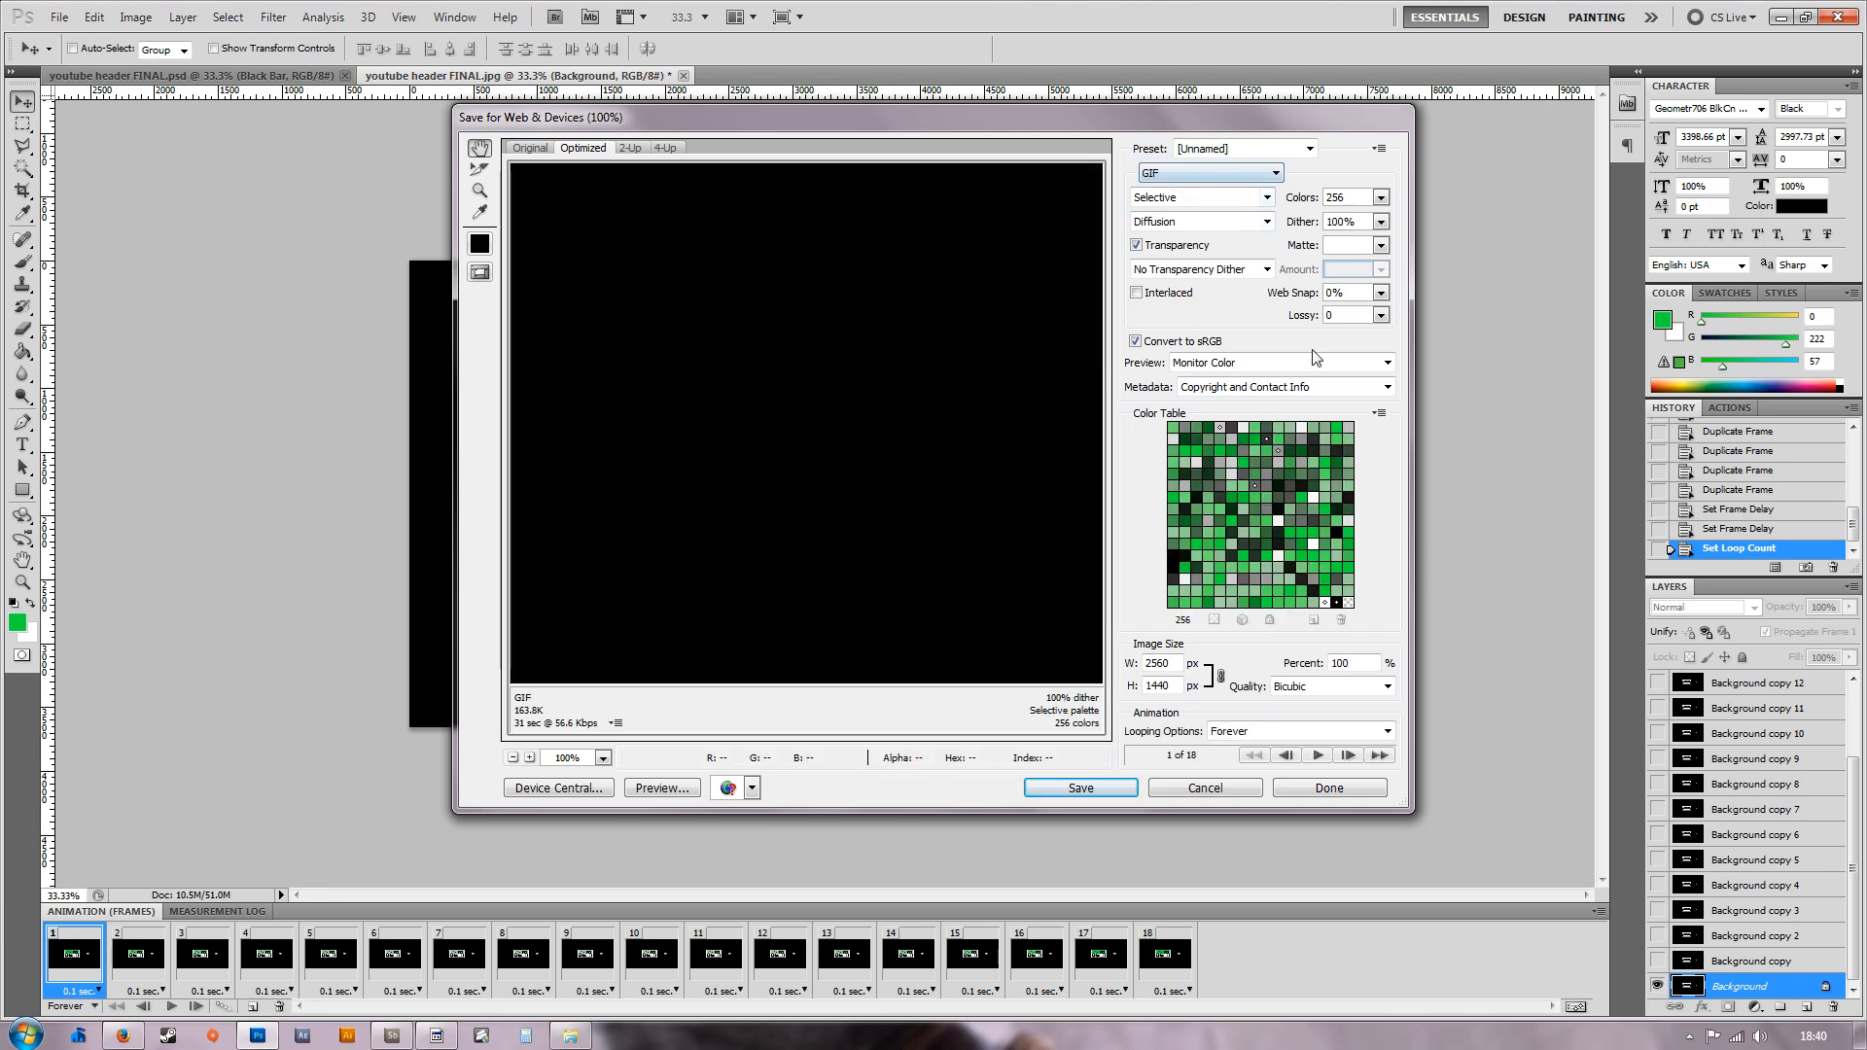
mouse_move(1159, 747)
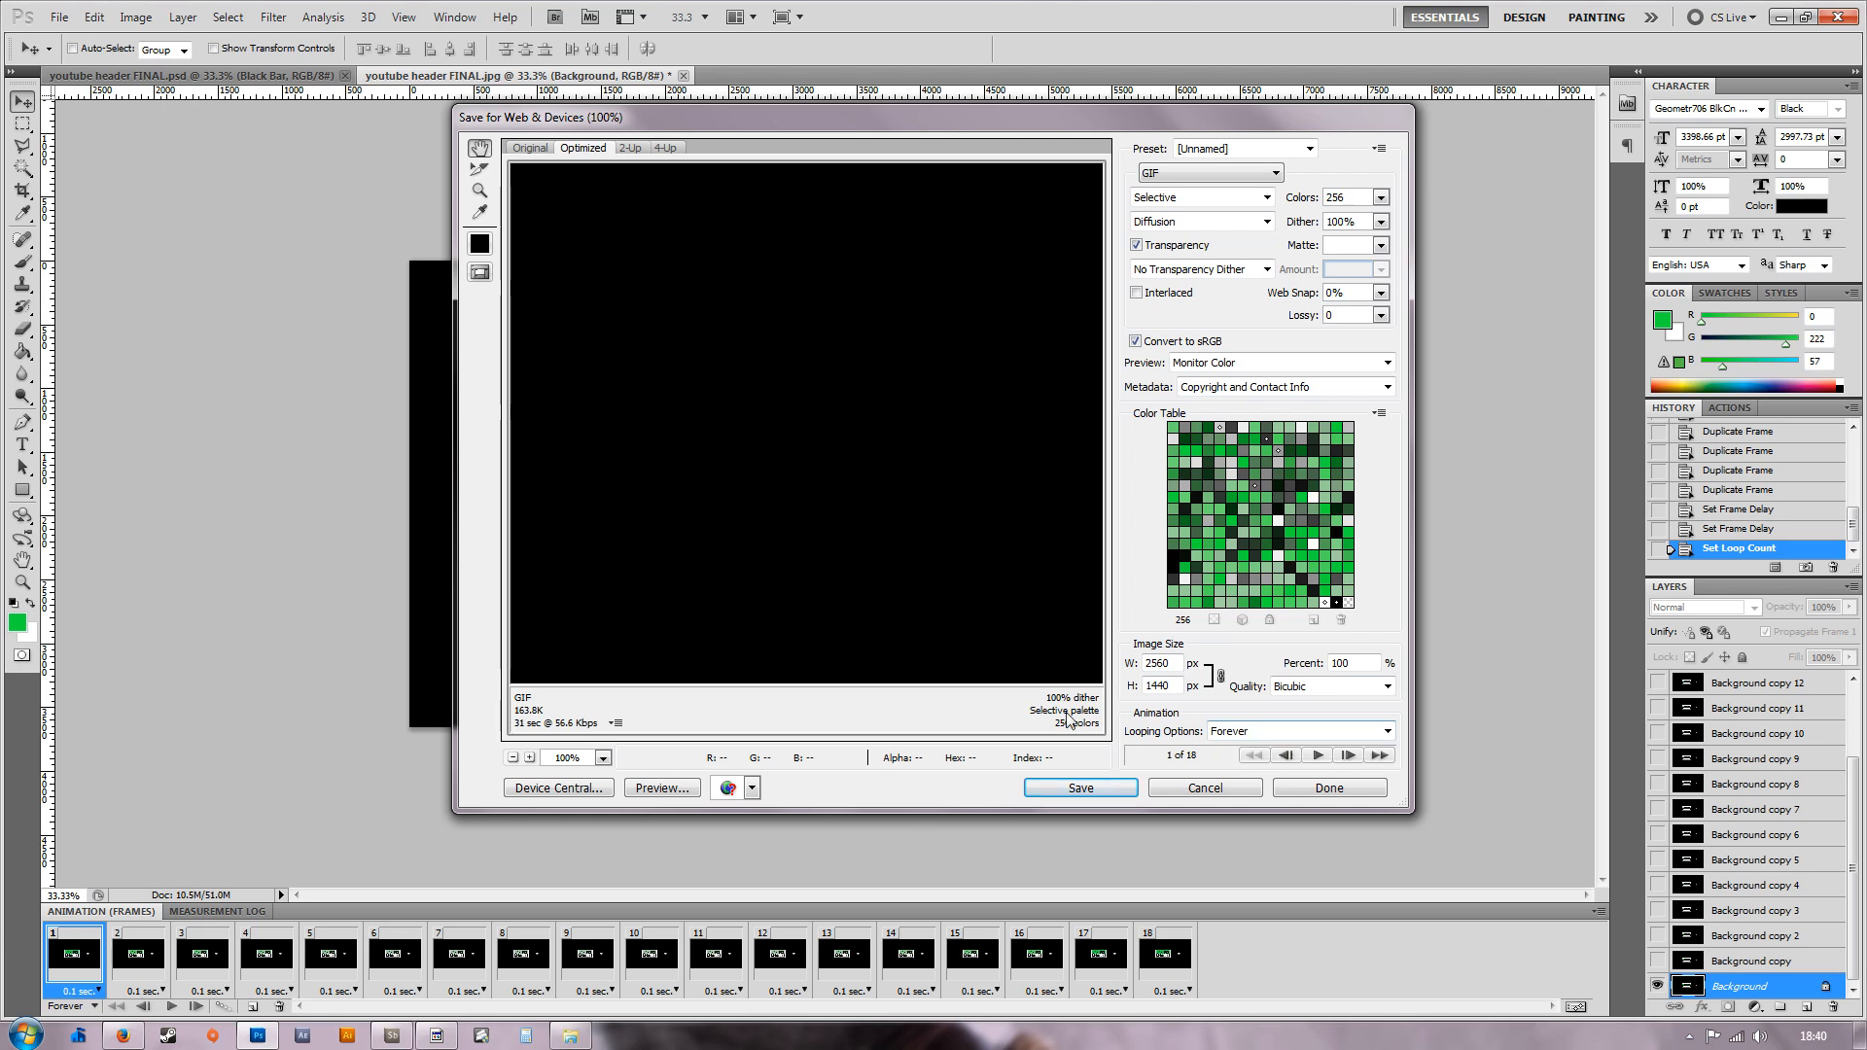
left_click(1077, 787)
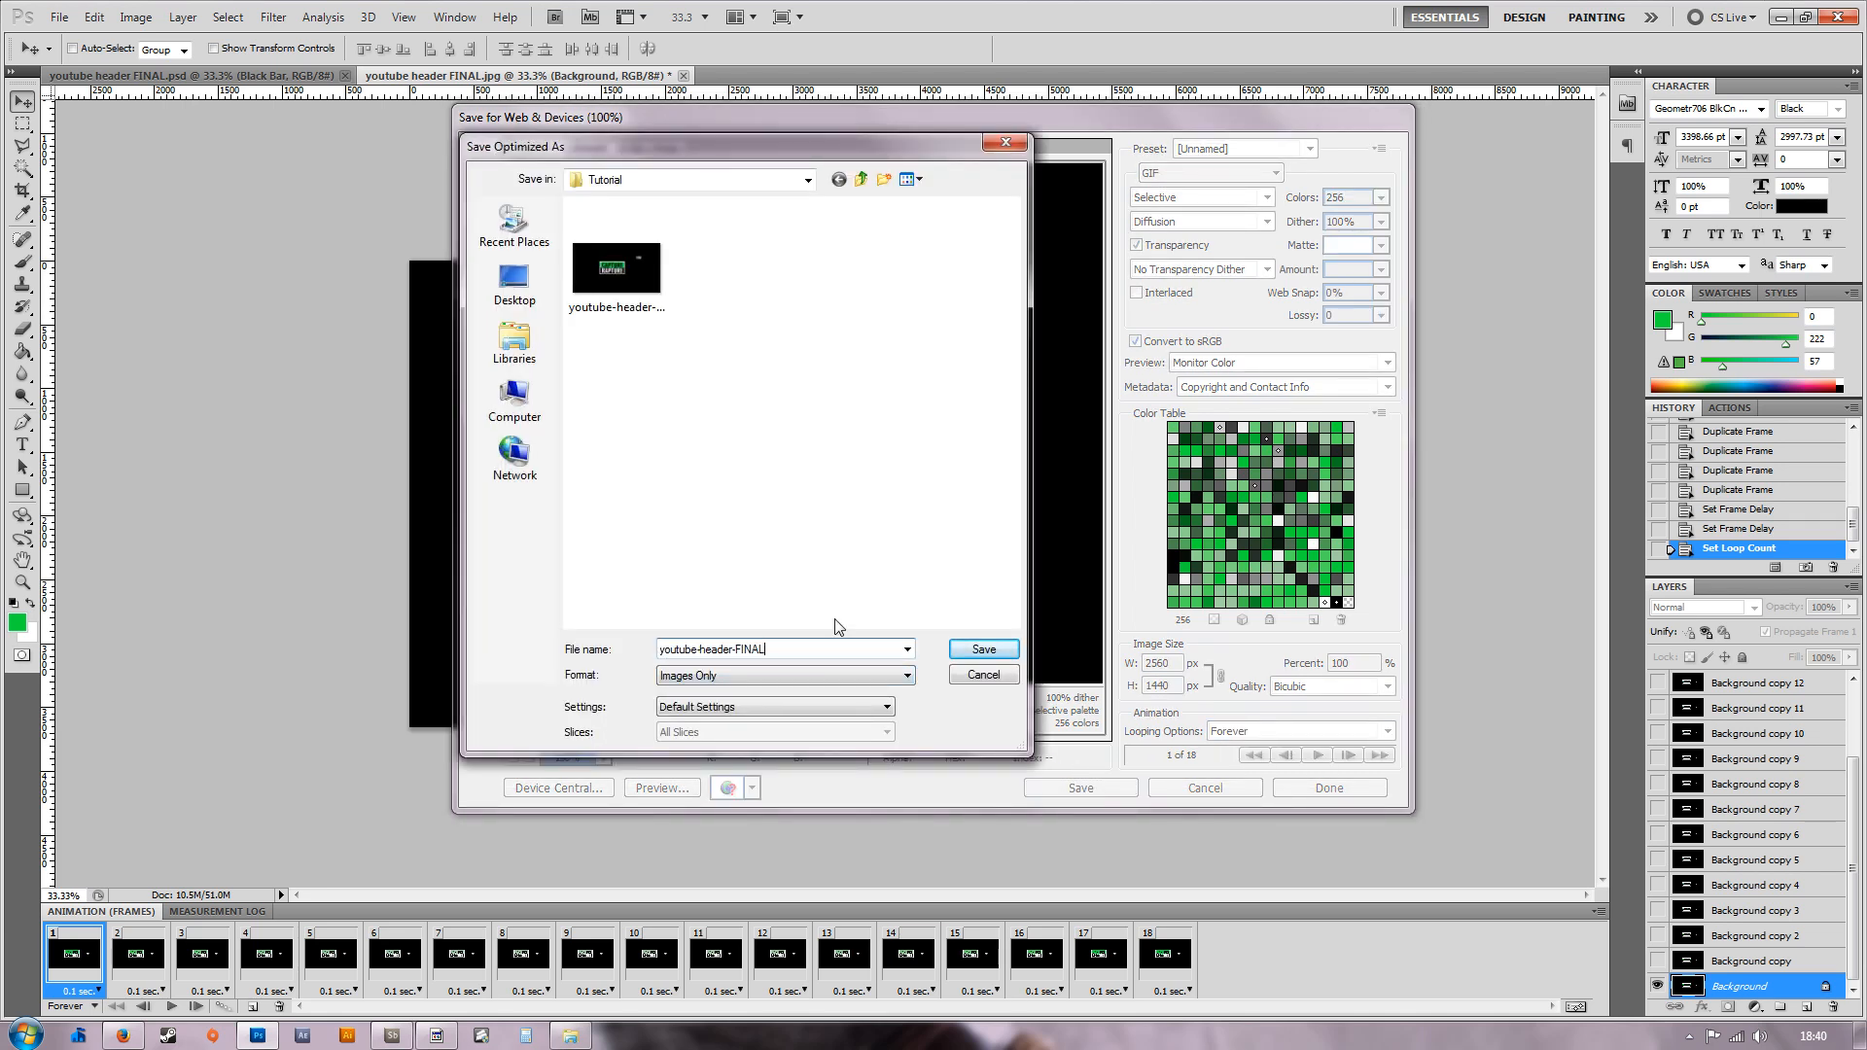
type("COLOUR")
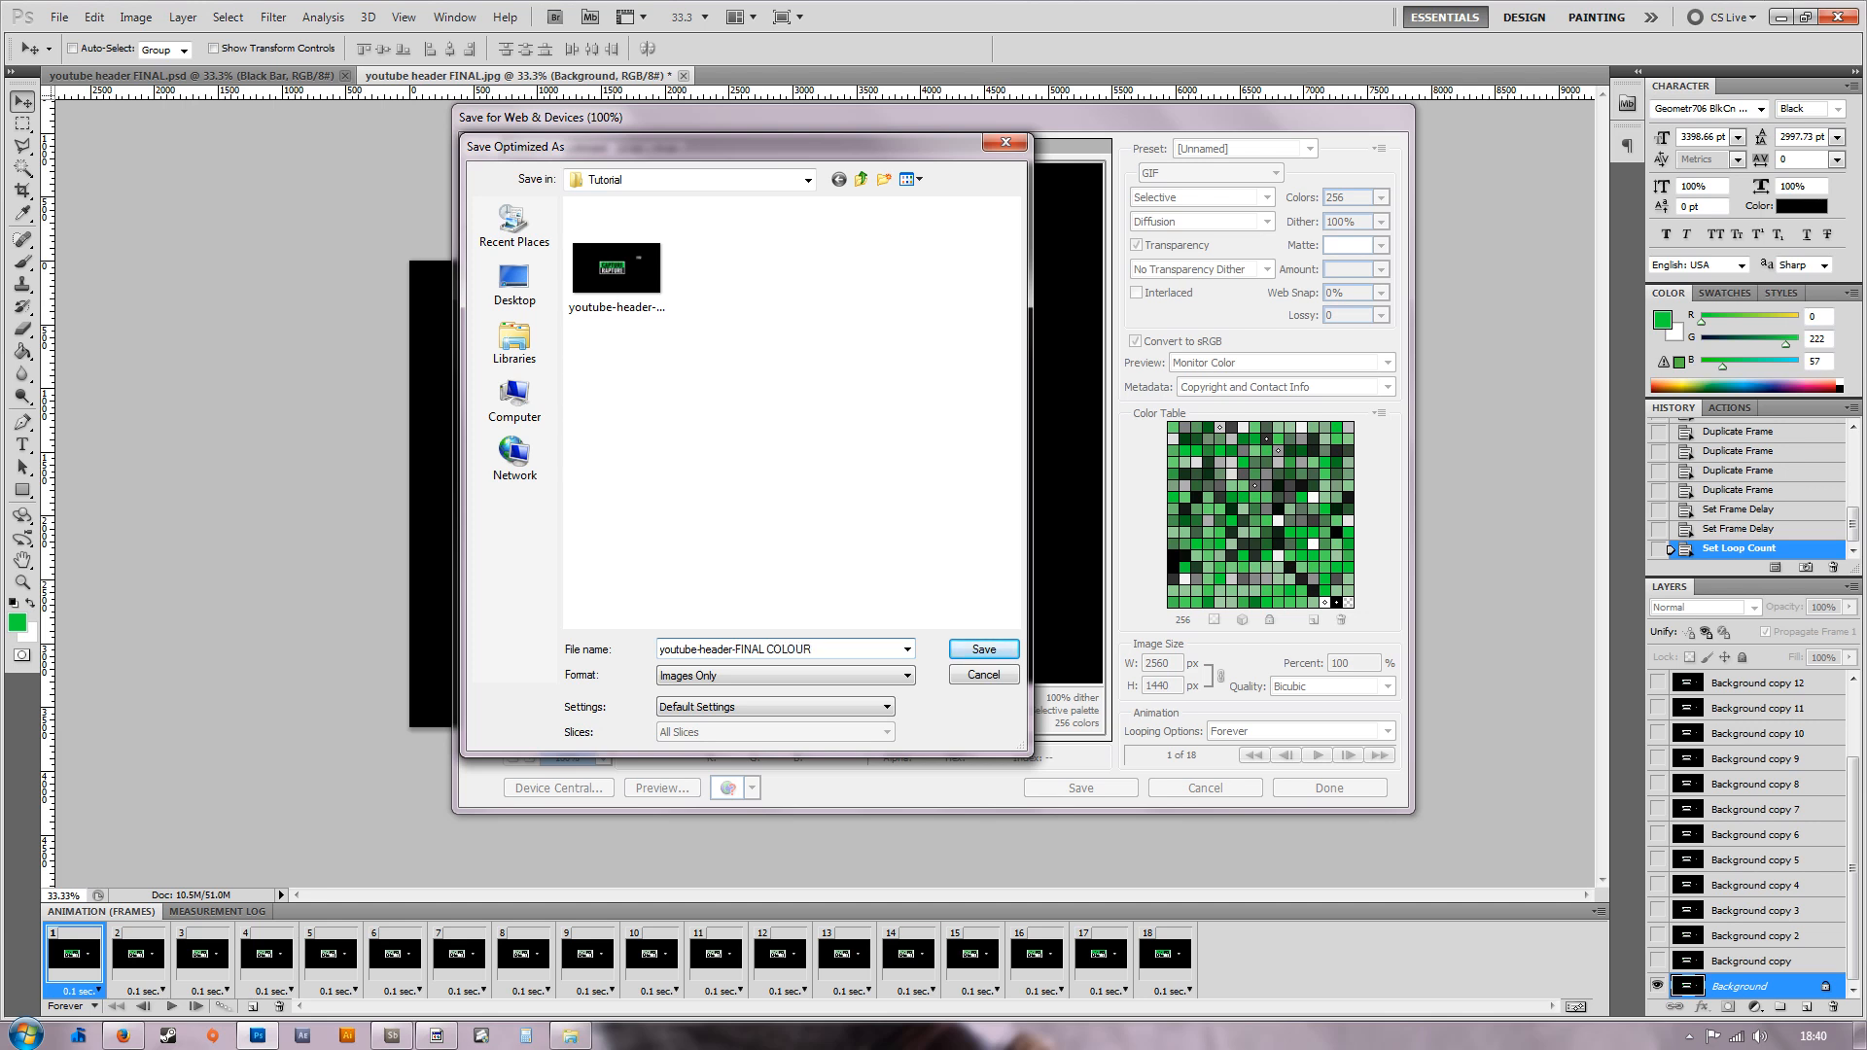
left_click(980, 650)
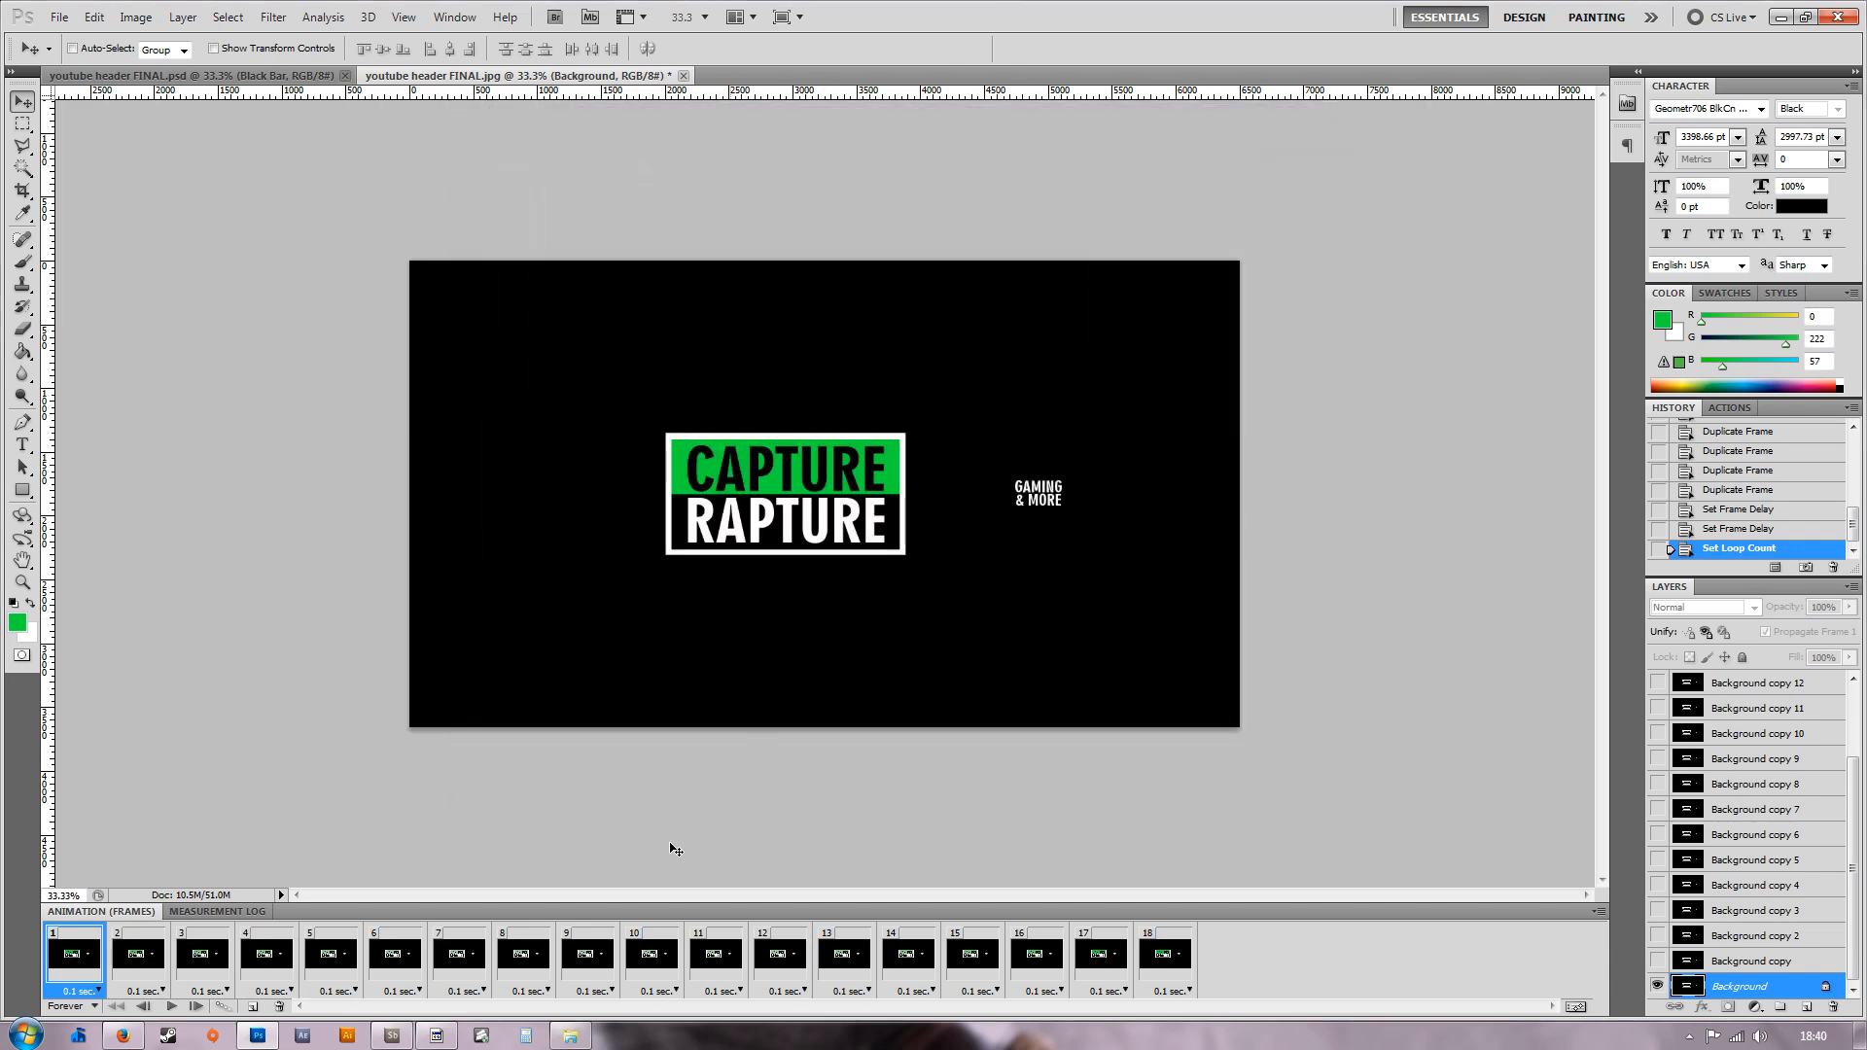
Upload the new GIF through Edit channel art and select it as the banner.
left_click(120, 1032)
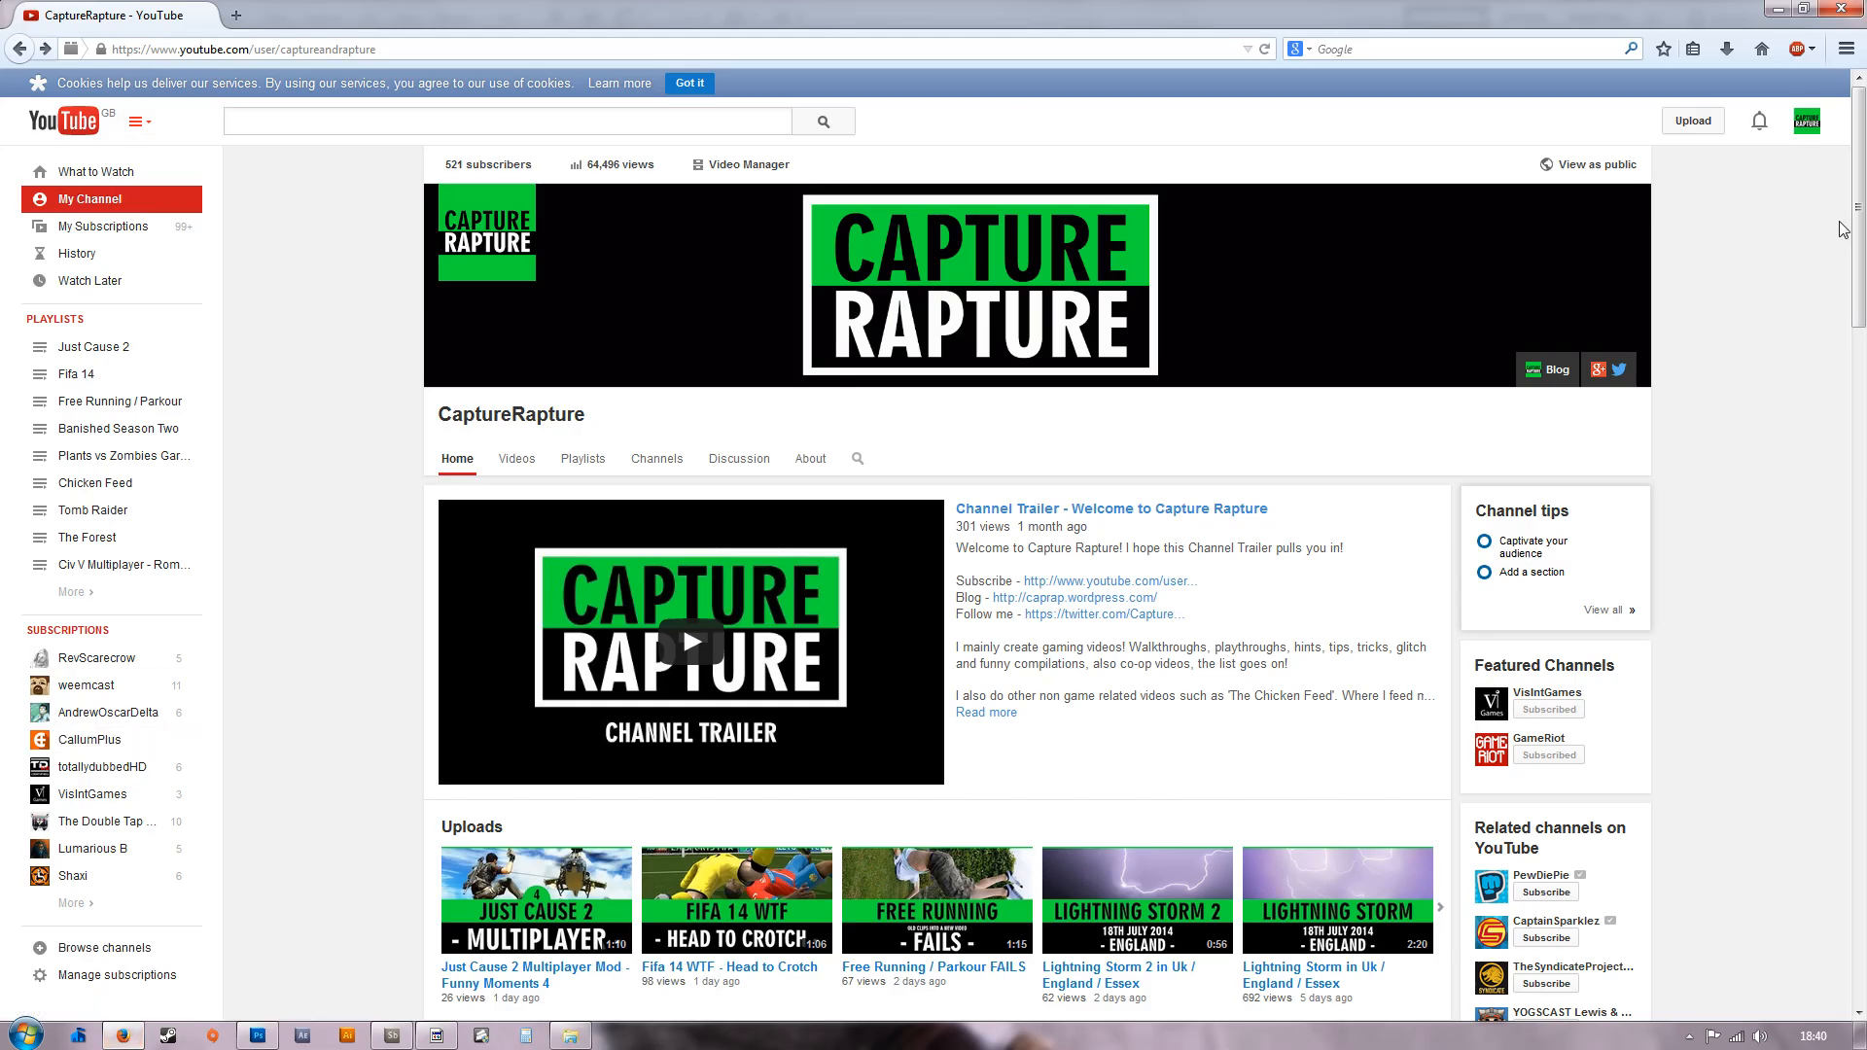
mouse_move(1636, 208)
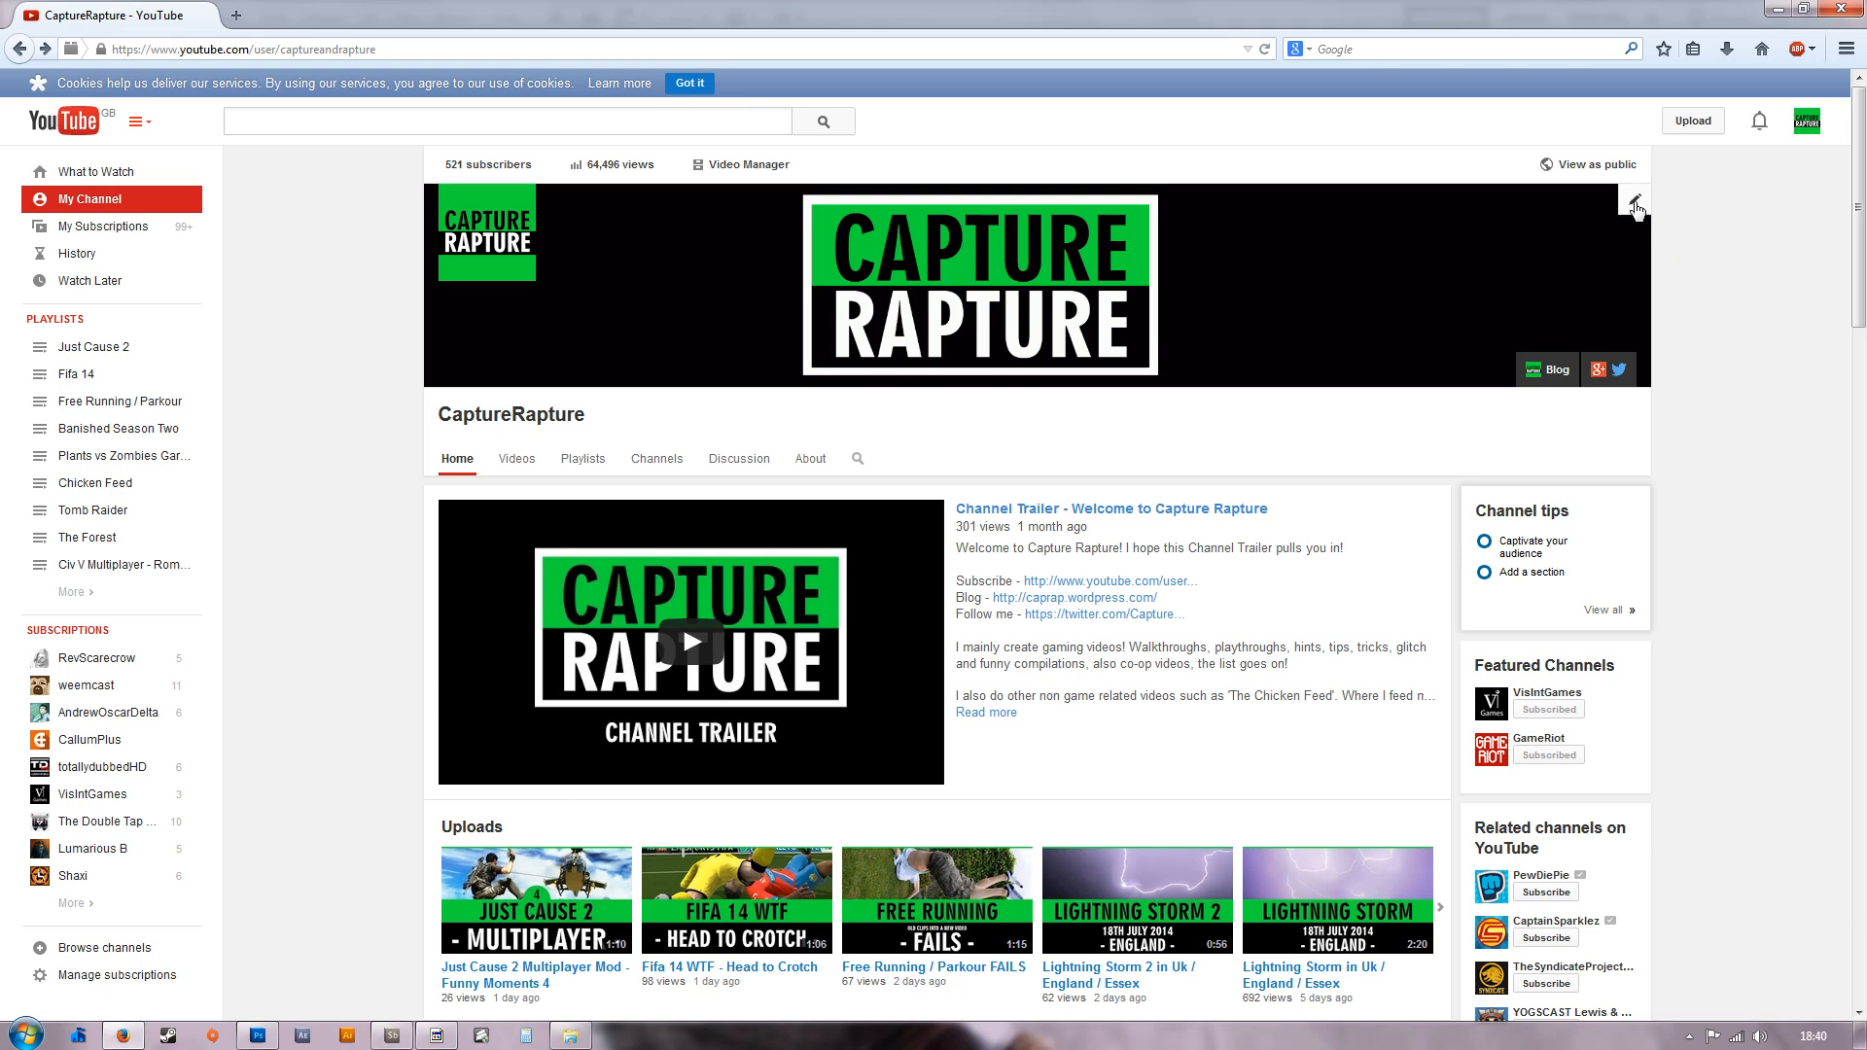
left_click(1632, 199)
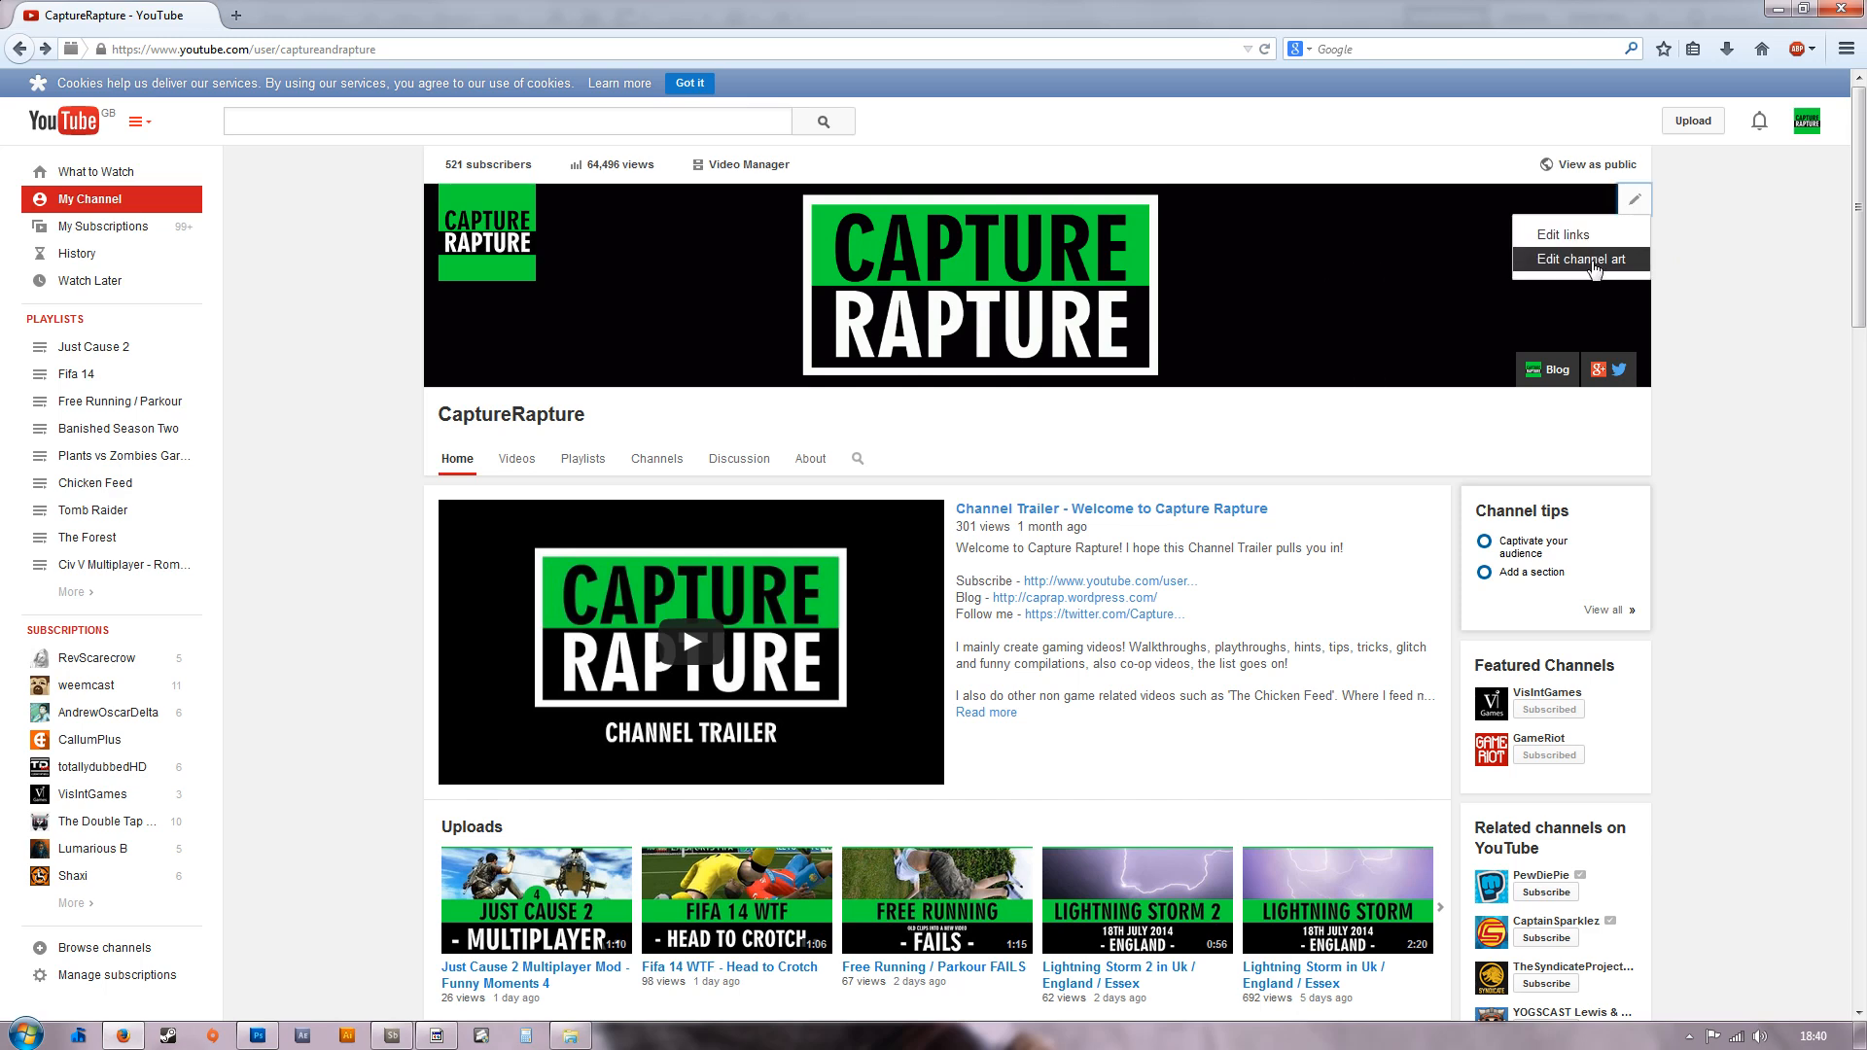
left_click(1579, 259)
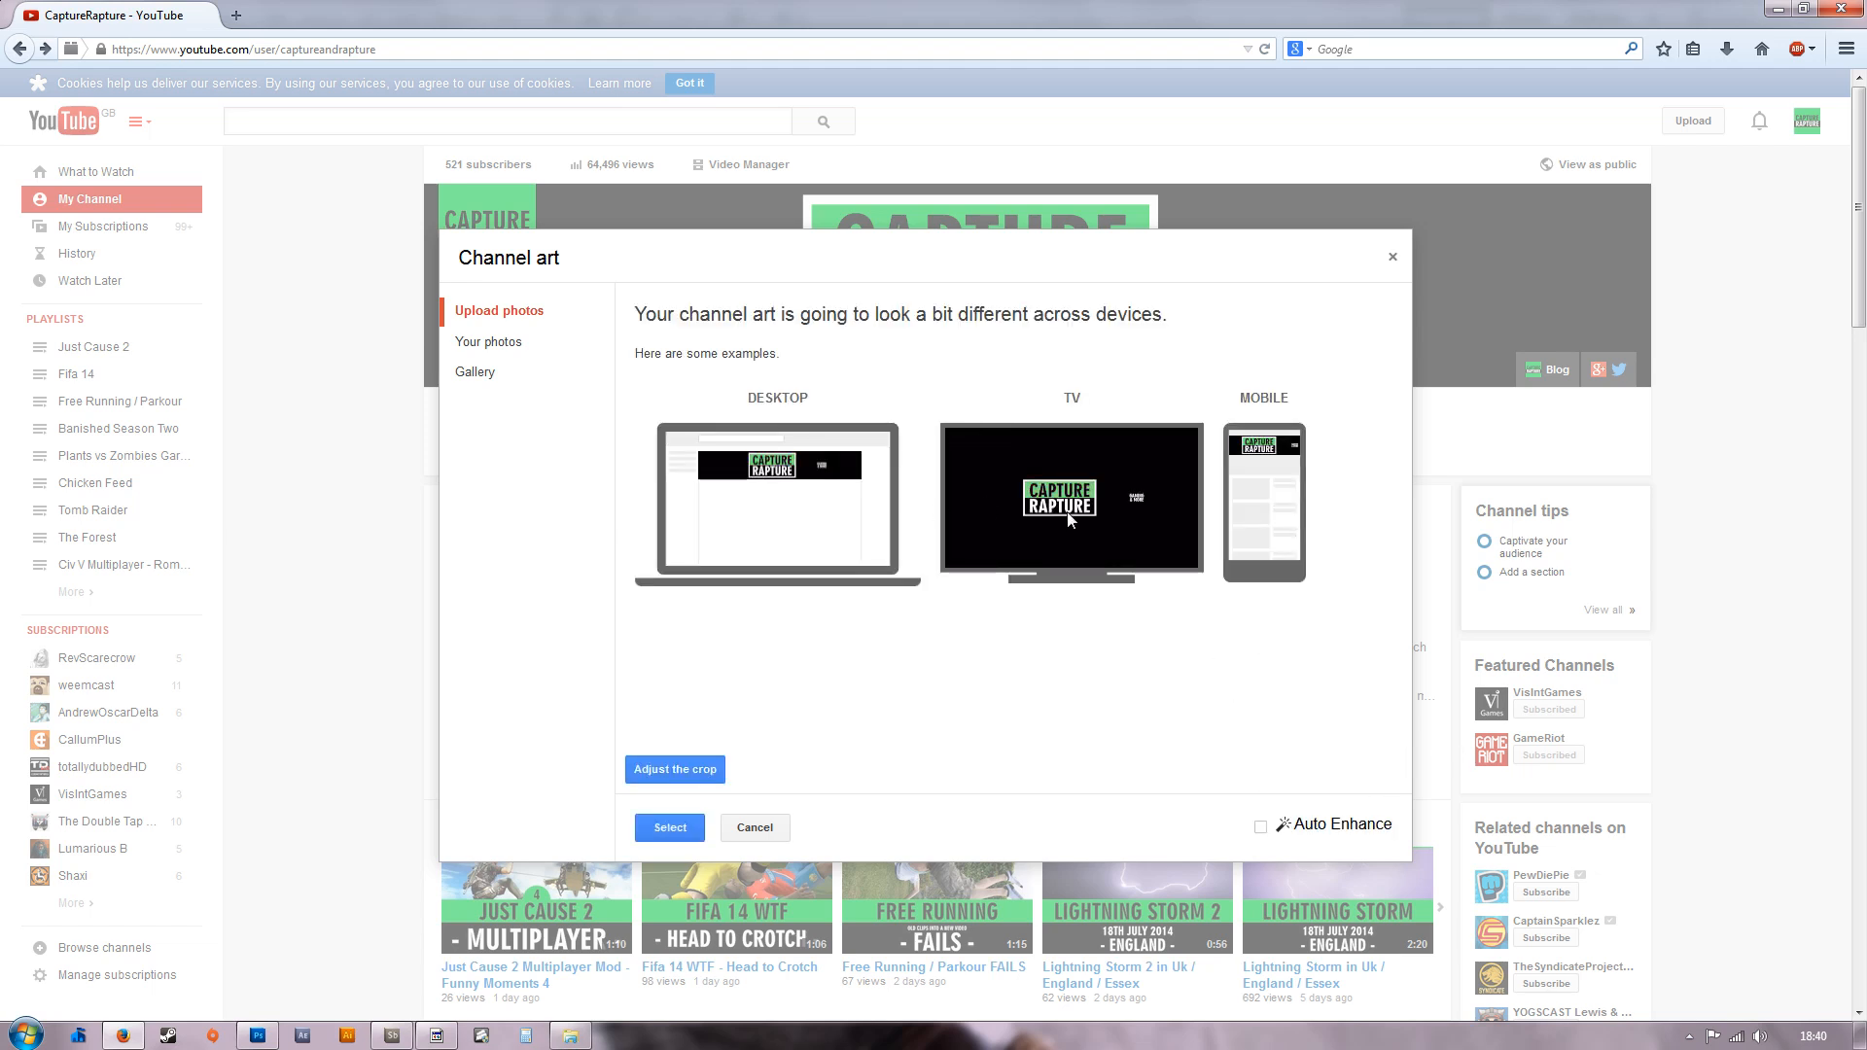
mouse_move(1095, 494)
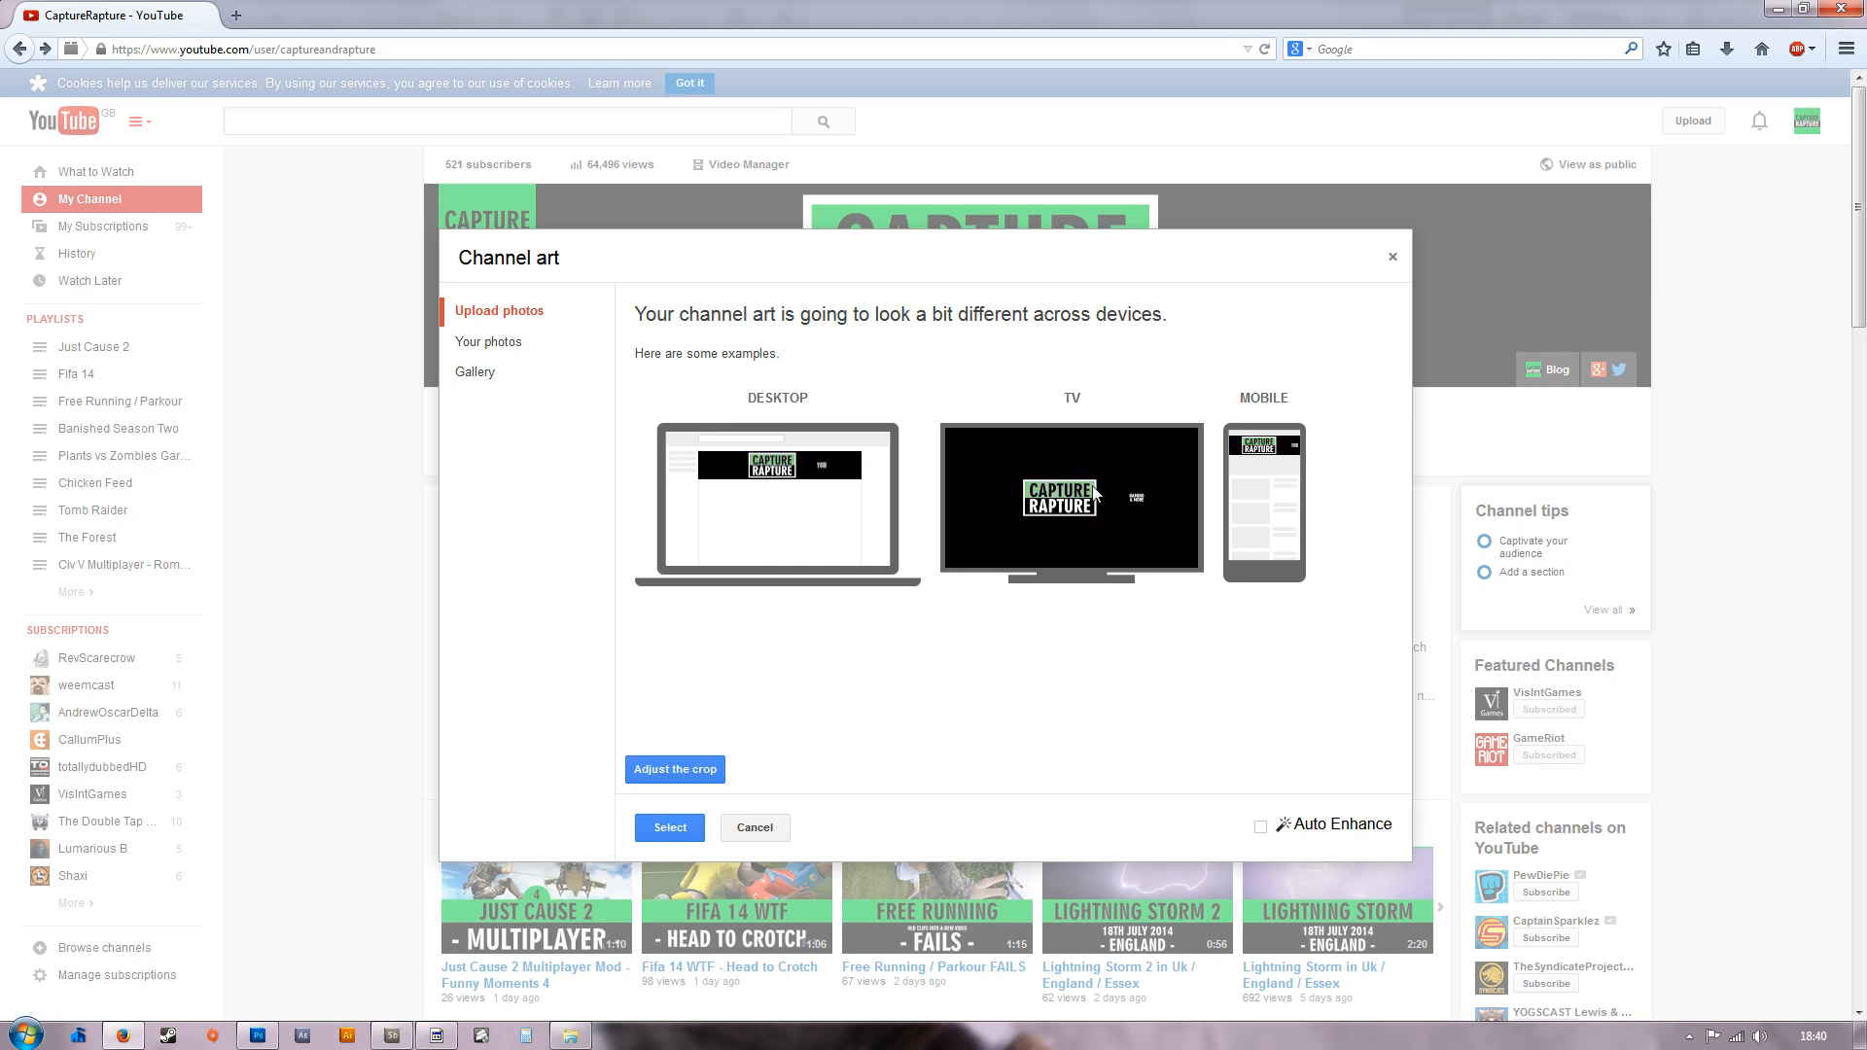
left_click(669, 826)
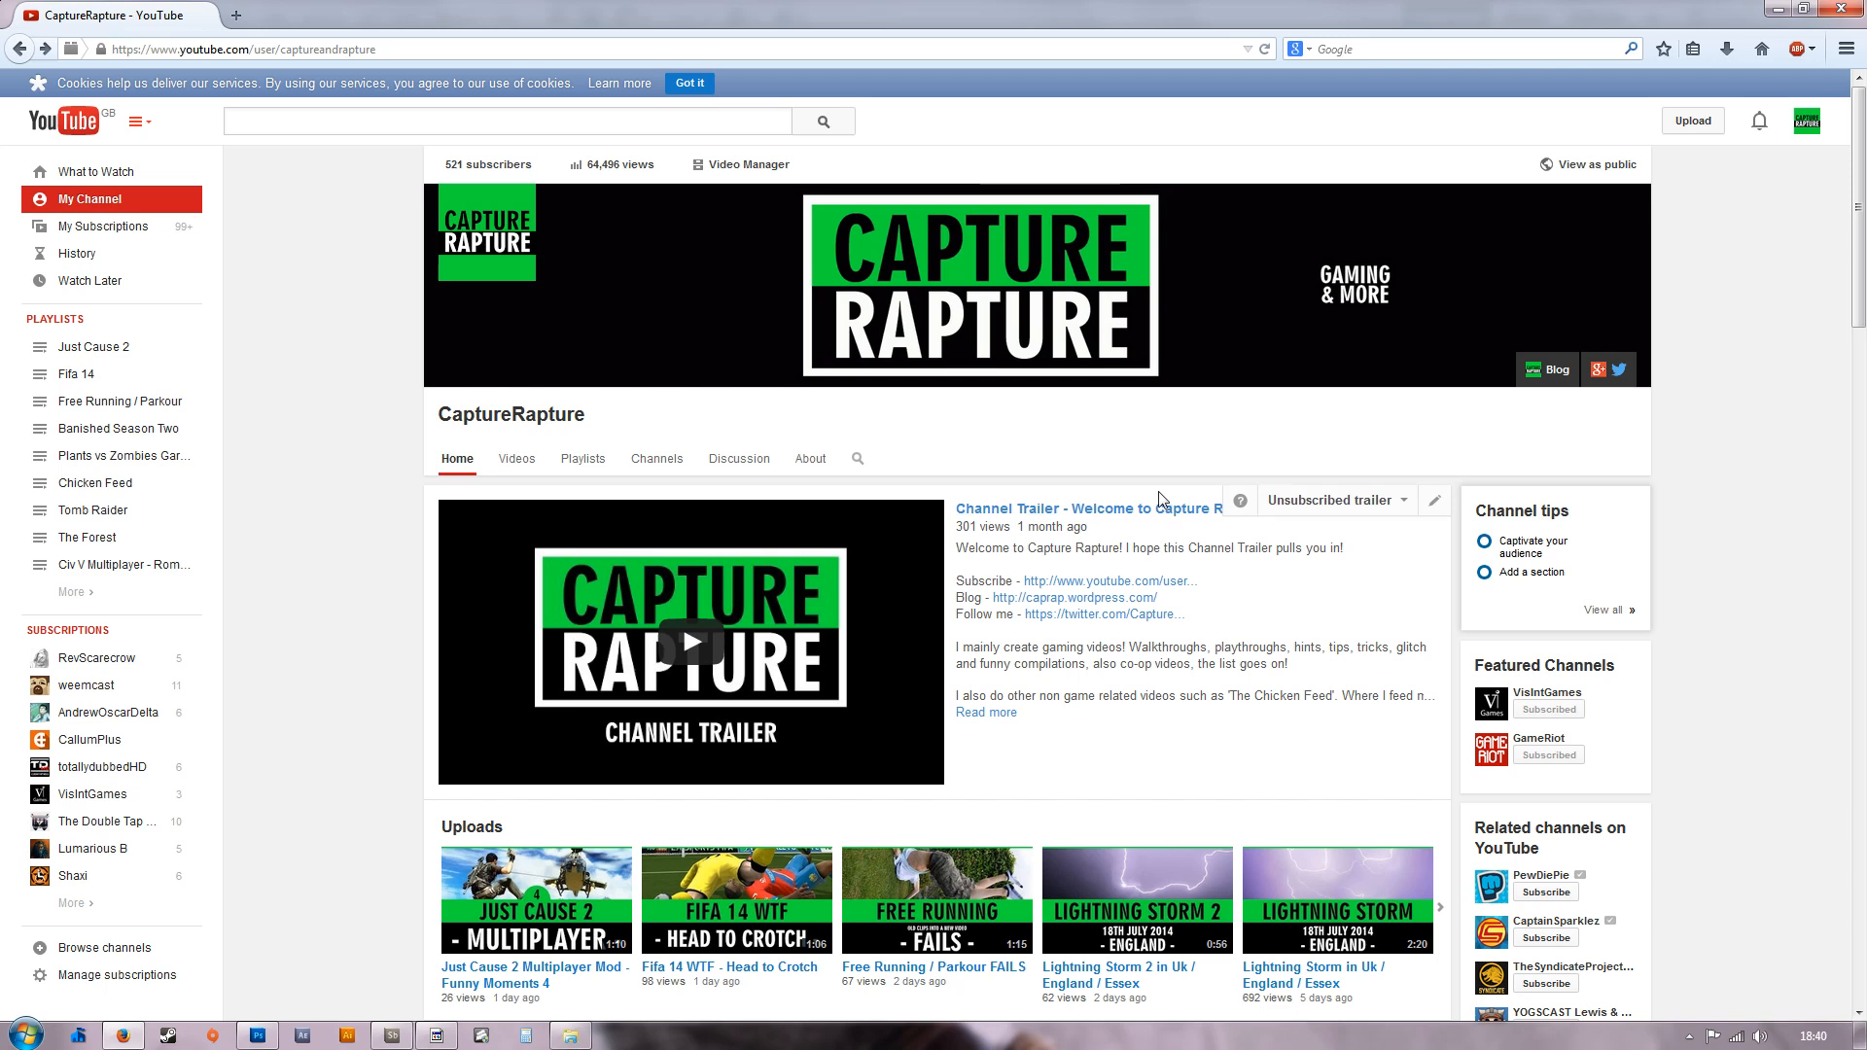
left_click(1266, 48)
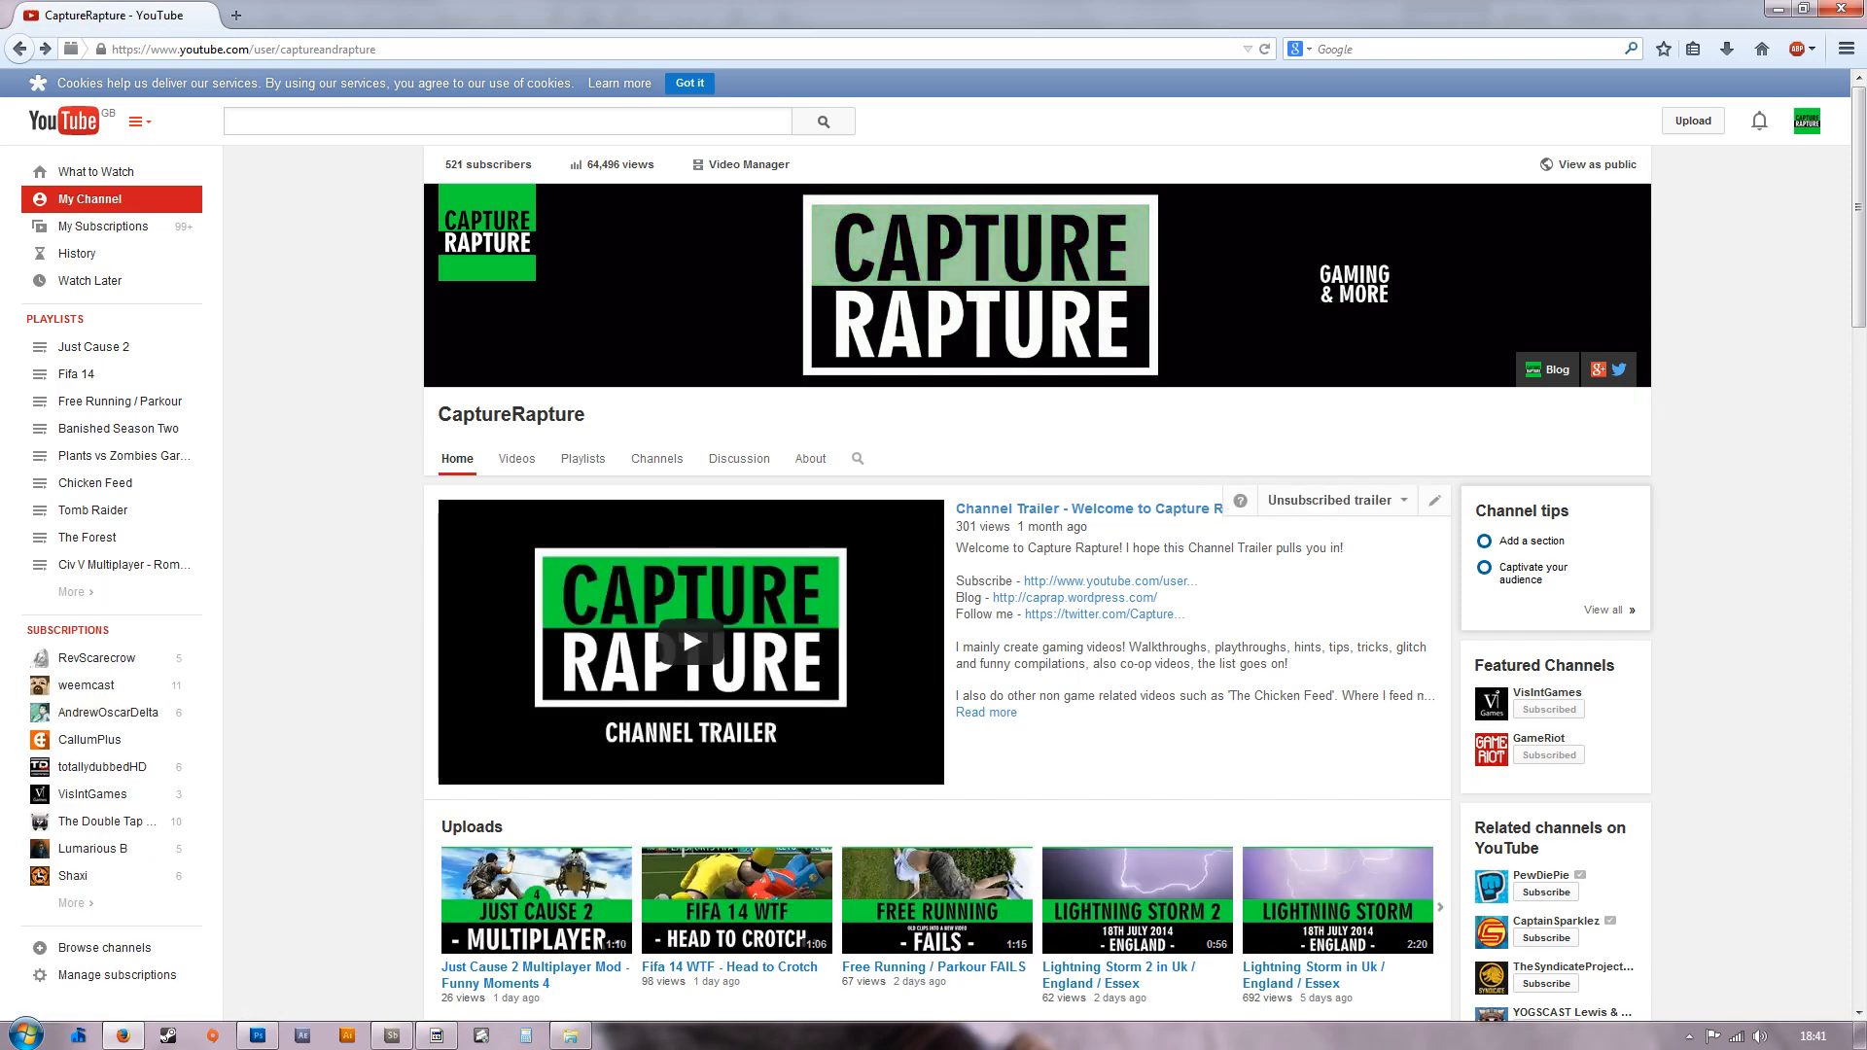
mouse_move(1312, 541)
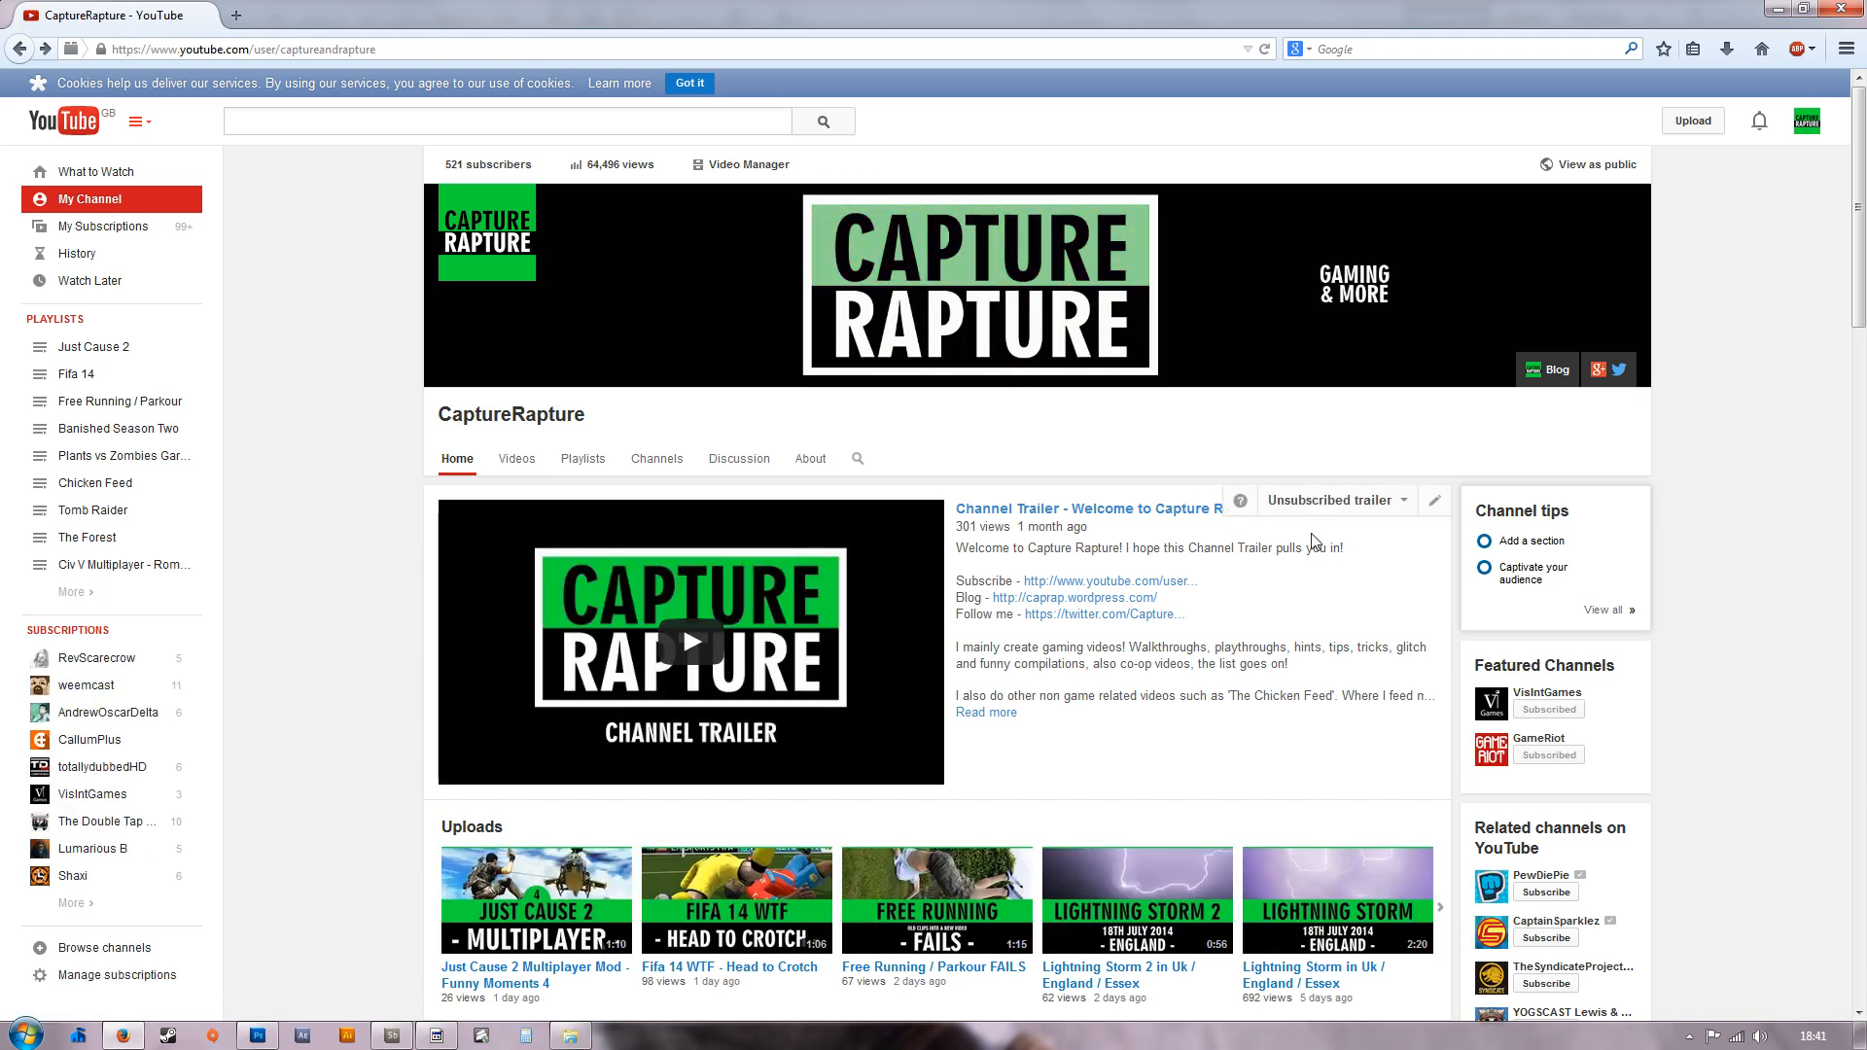
mouse_move(1101, 521)
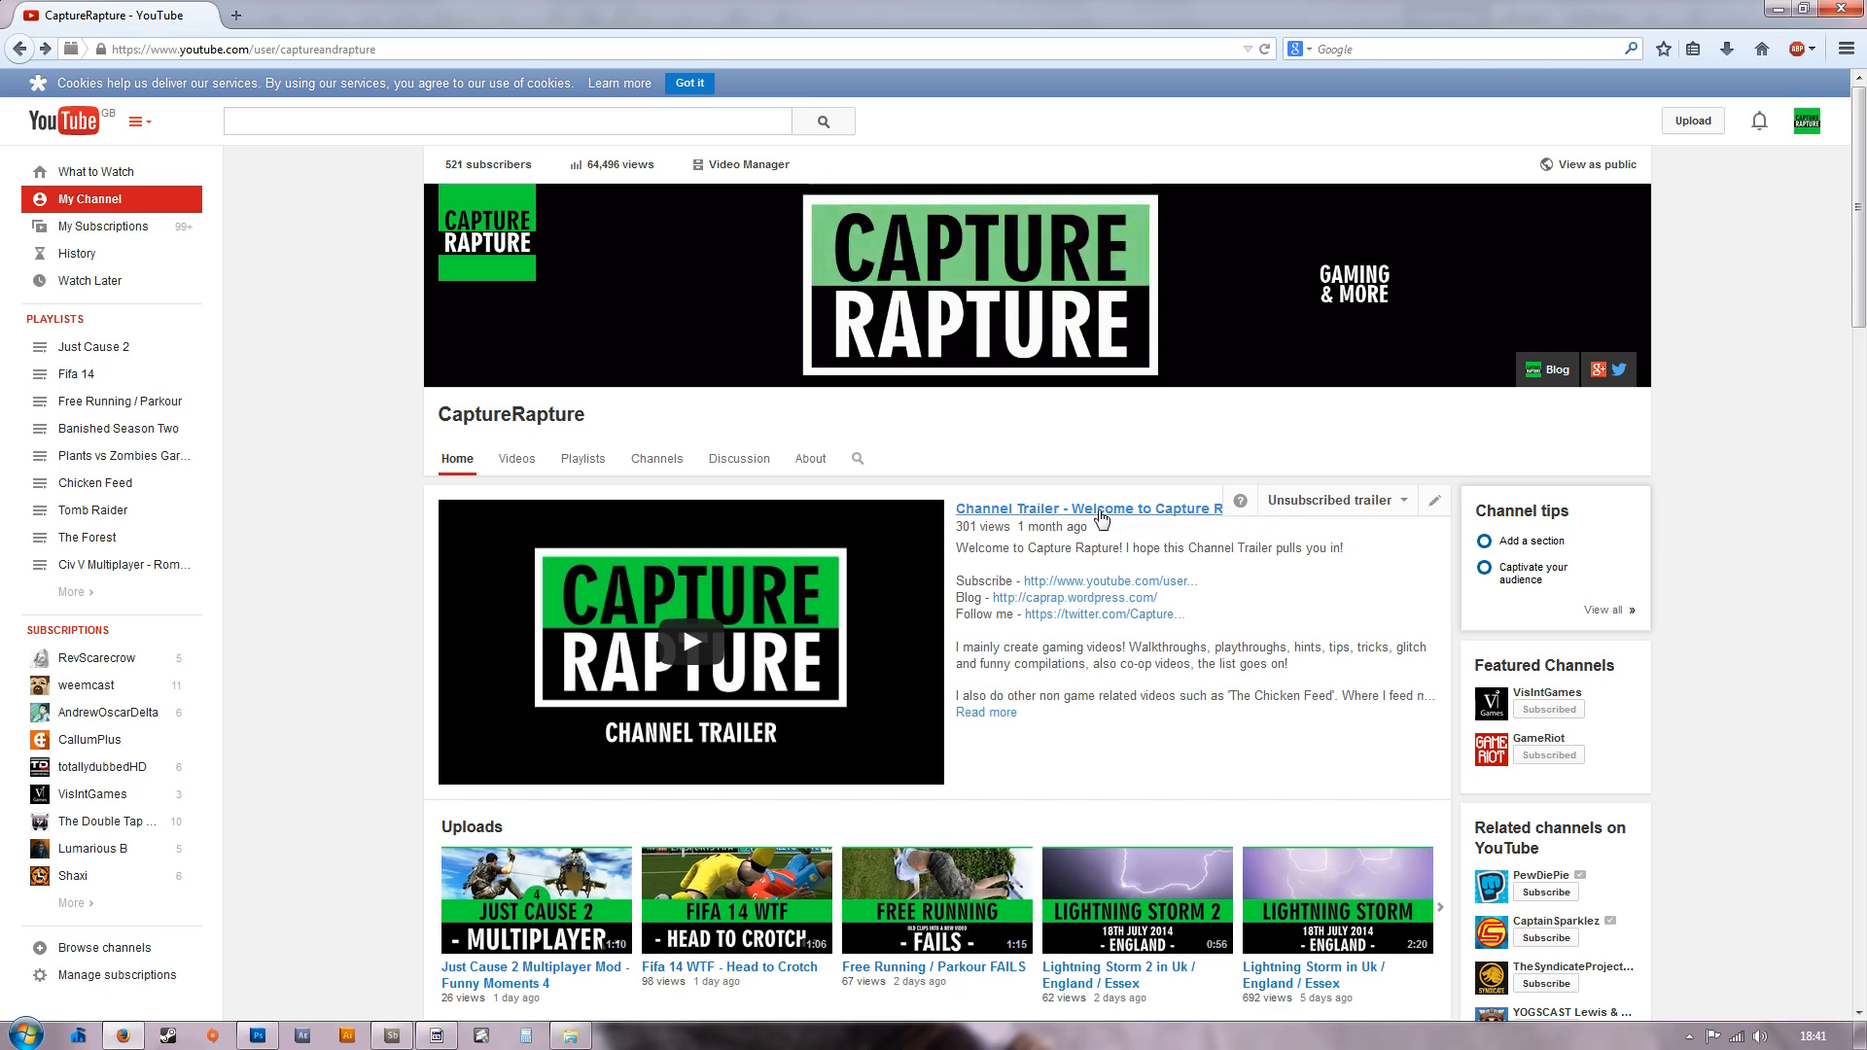
mouse_move(934, 338)
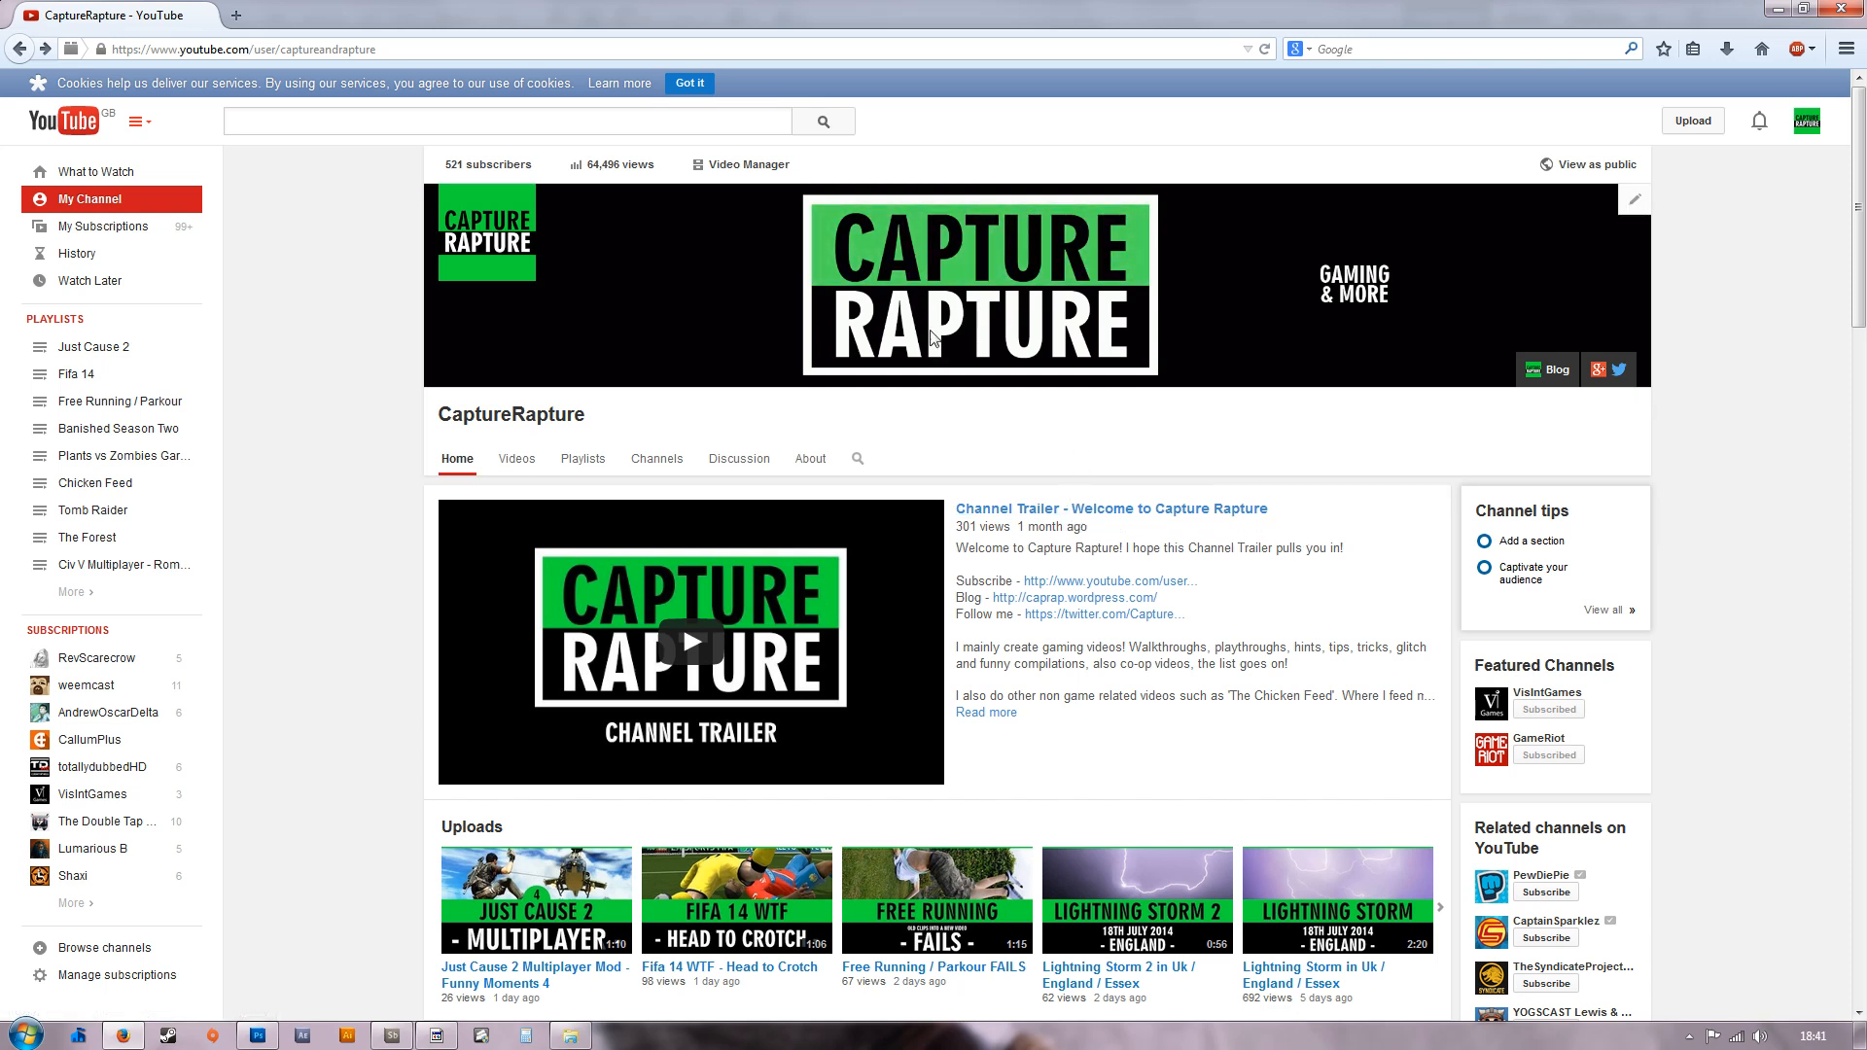
mouse_move(1548, 601)
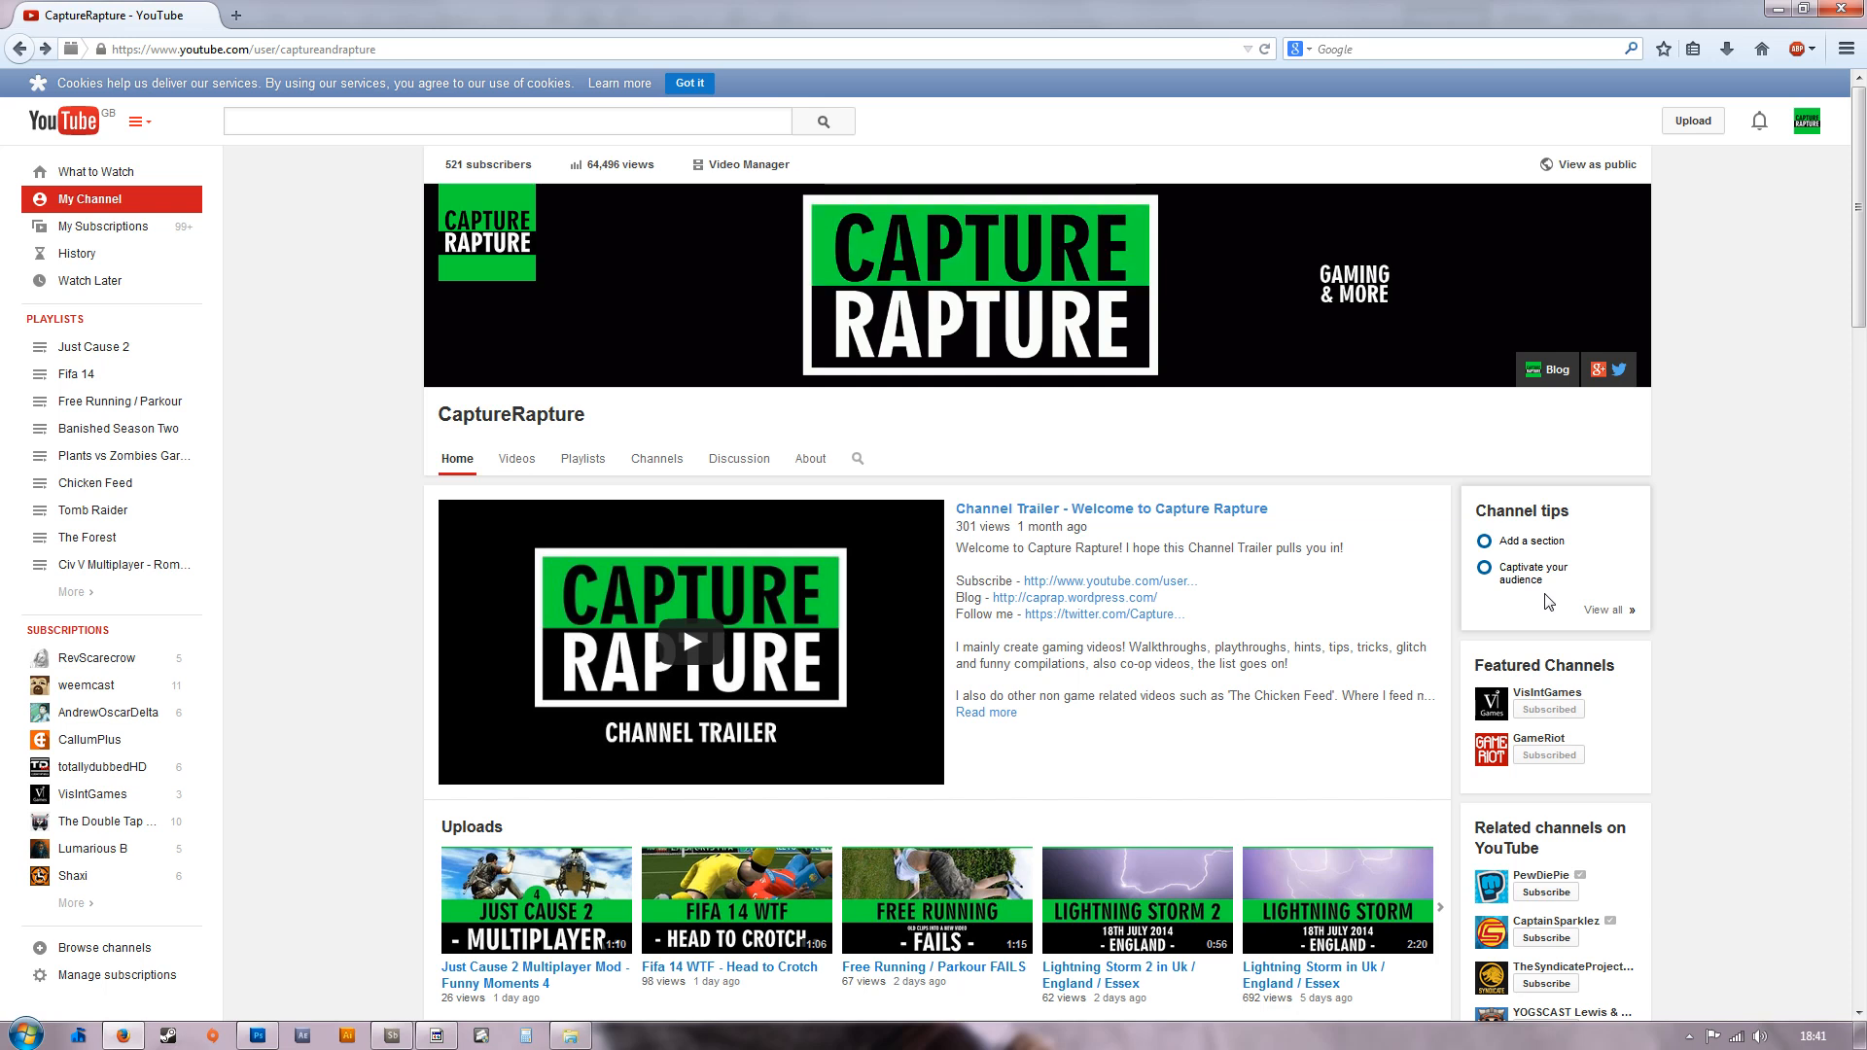
mouse_move(309, 521)
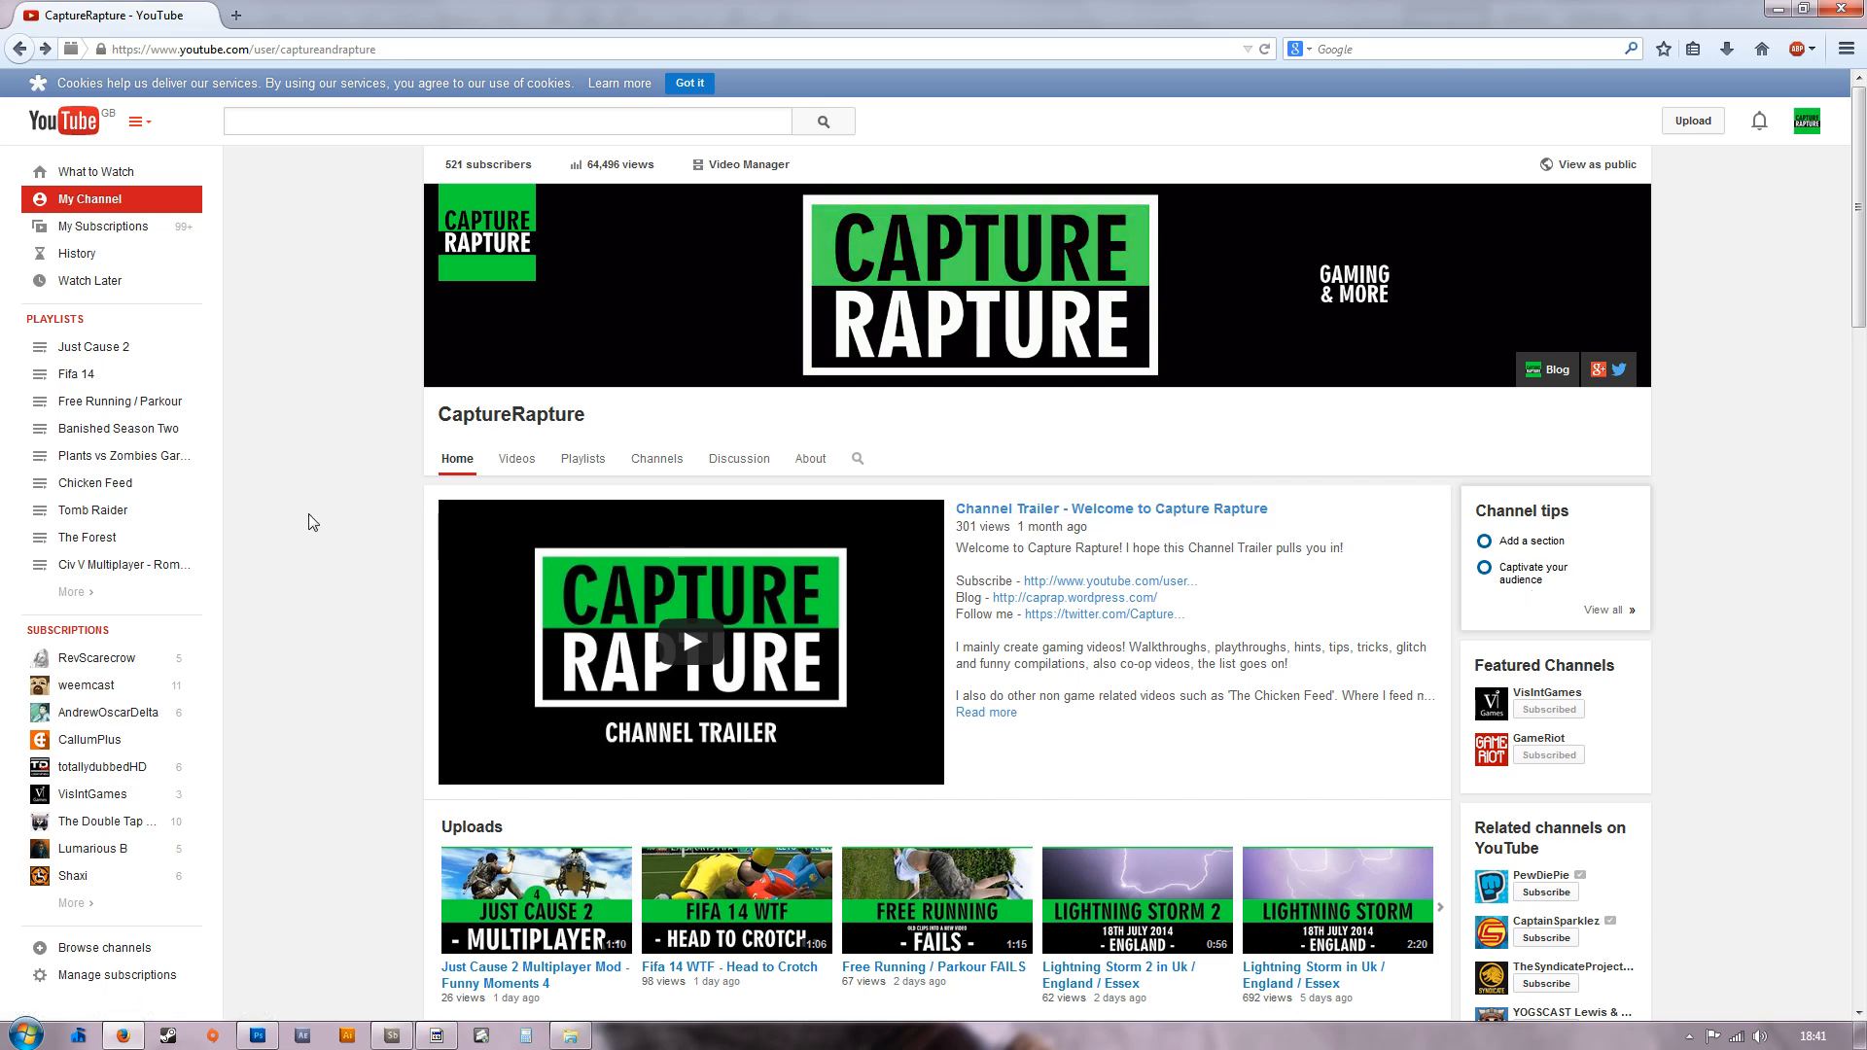